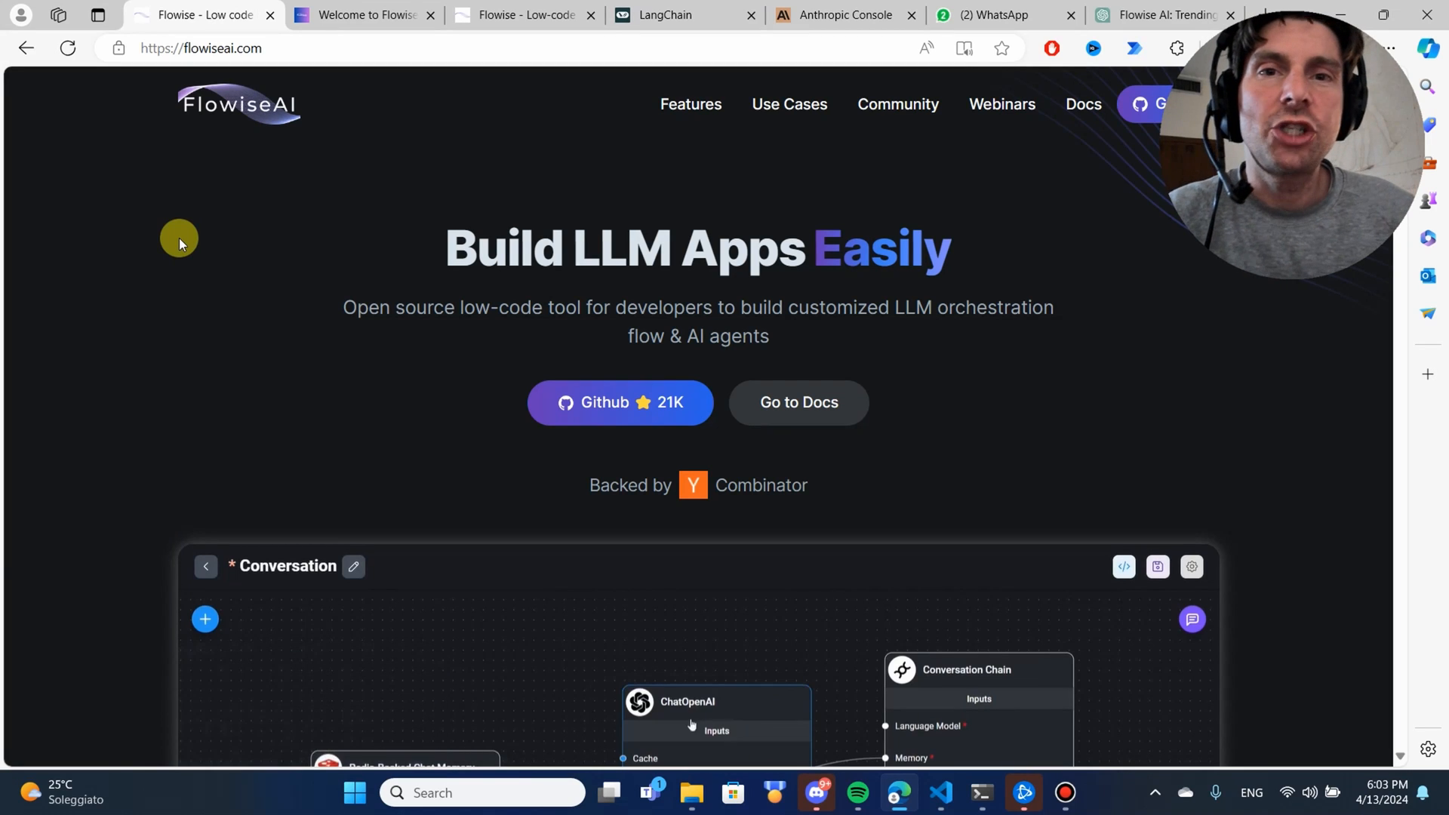
Step: Enter 'hello' on the Flowise demo page
left_click(716, 701)
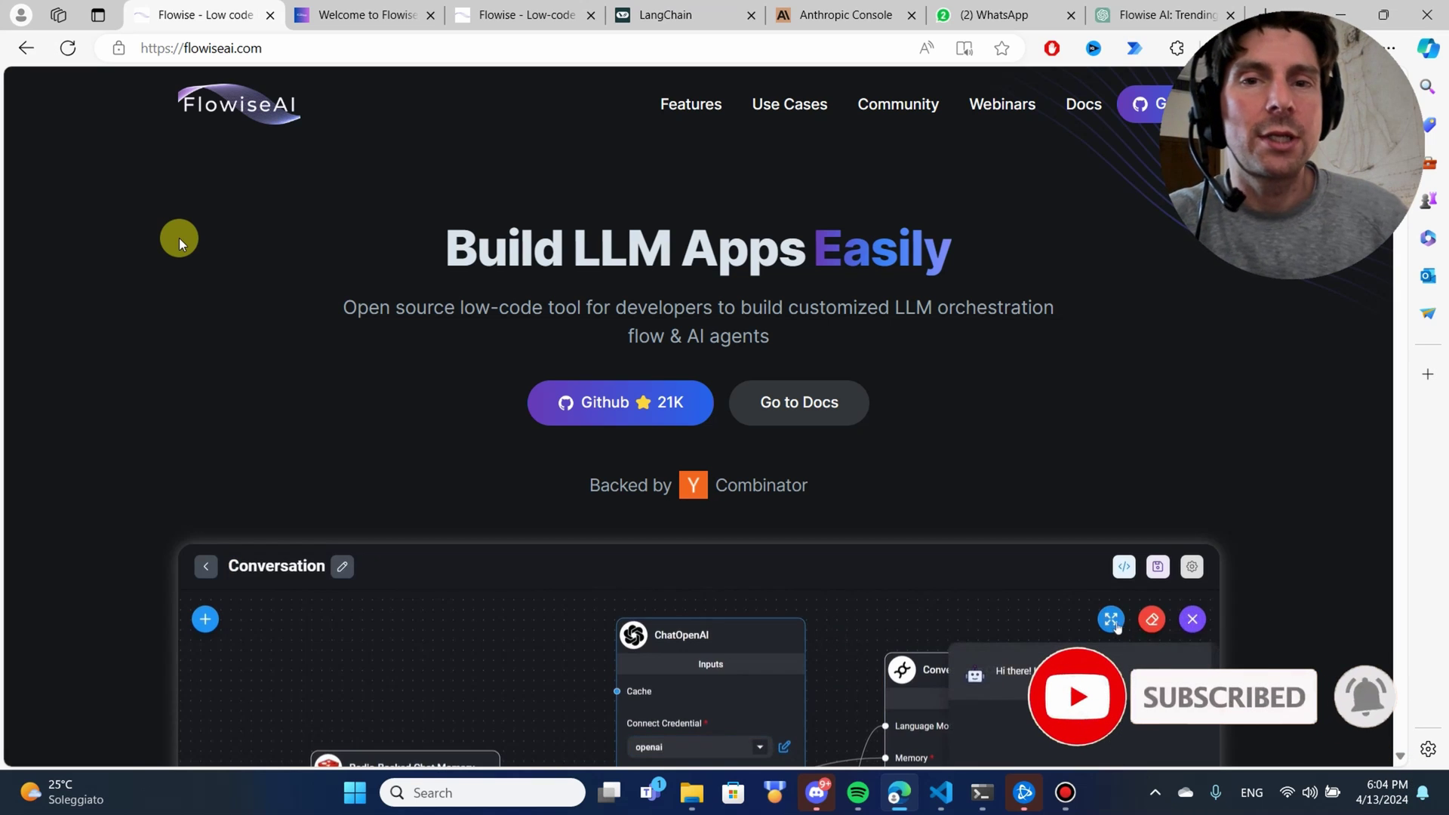
left_click(1191, 619)
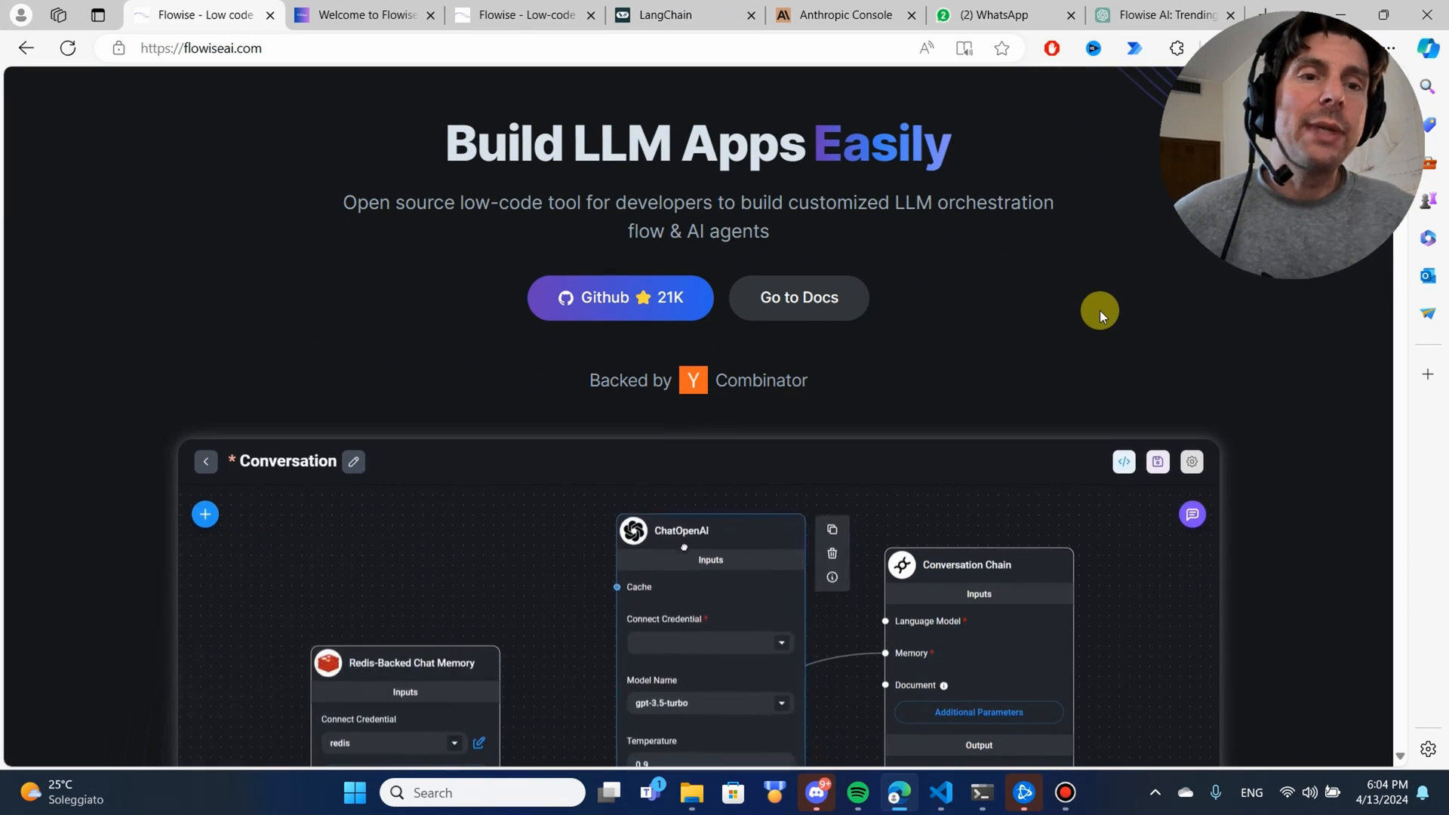
scroll("down", 3)
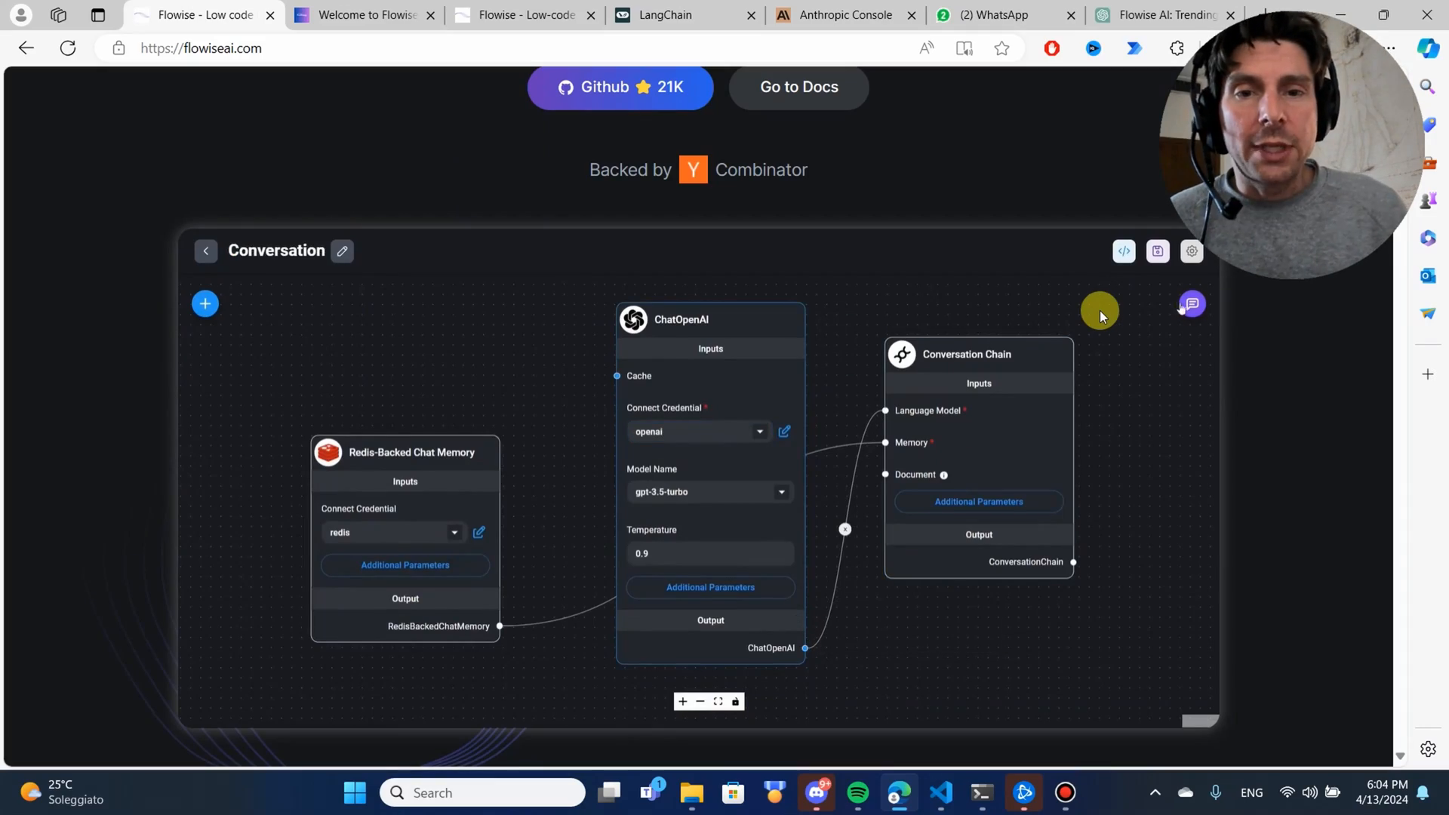
left_click(1192, 303)
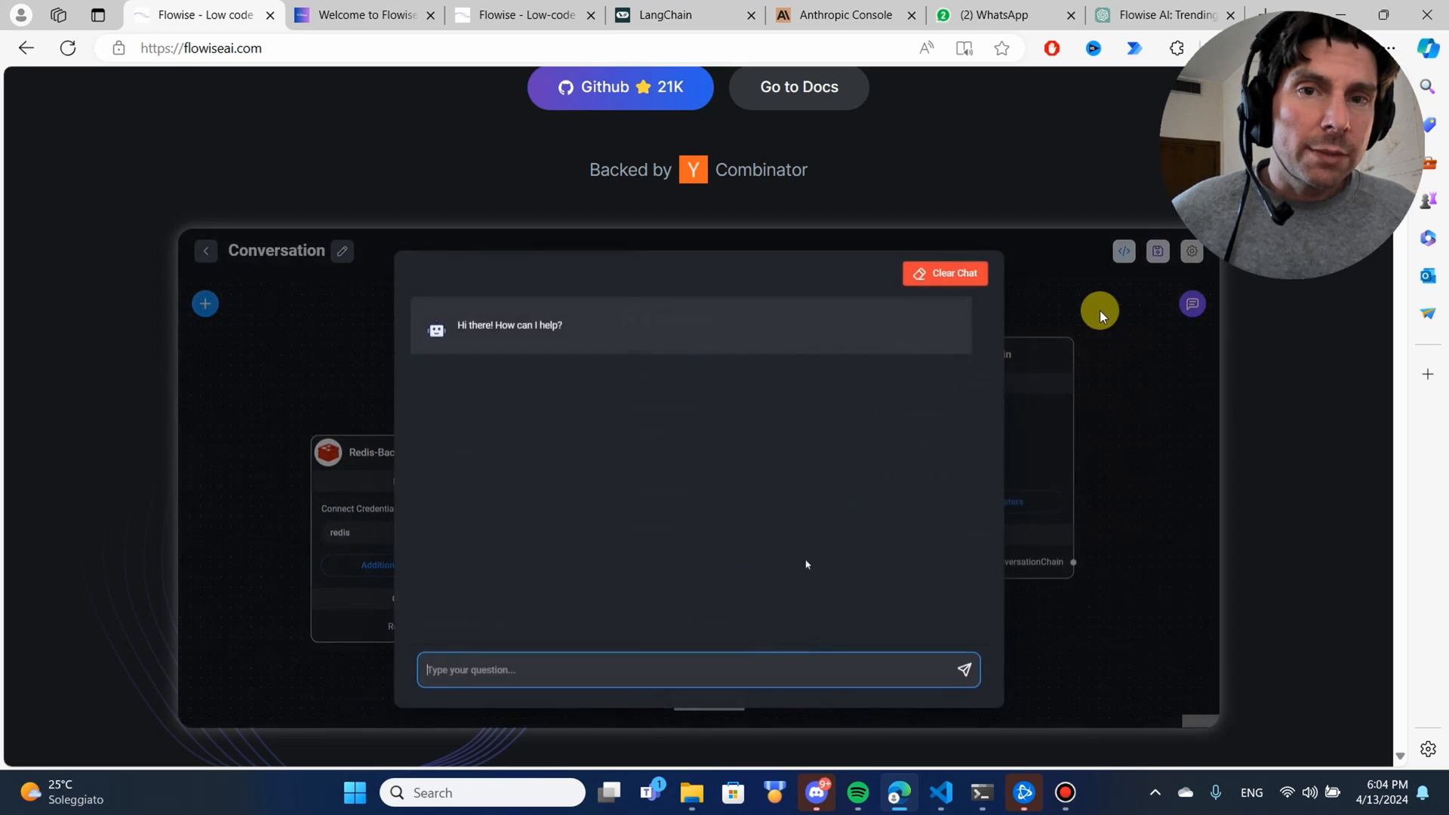
type("hello")
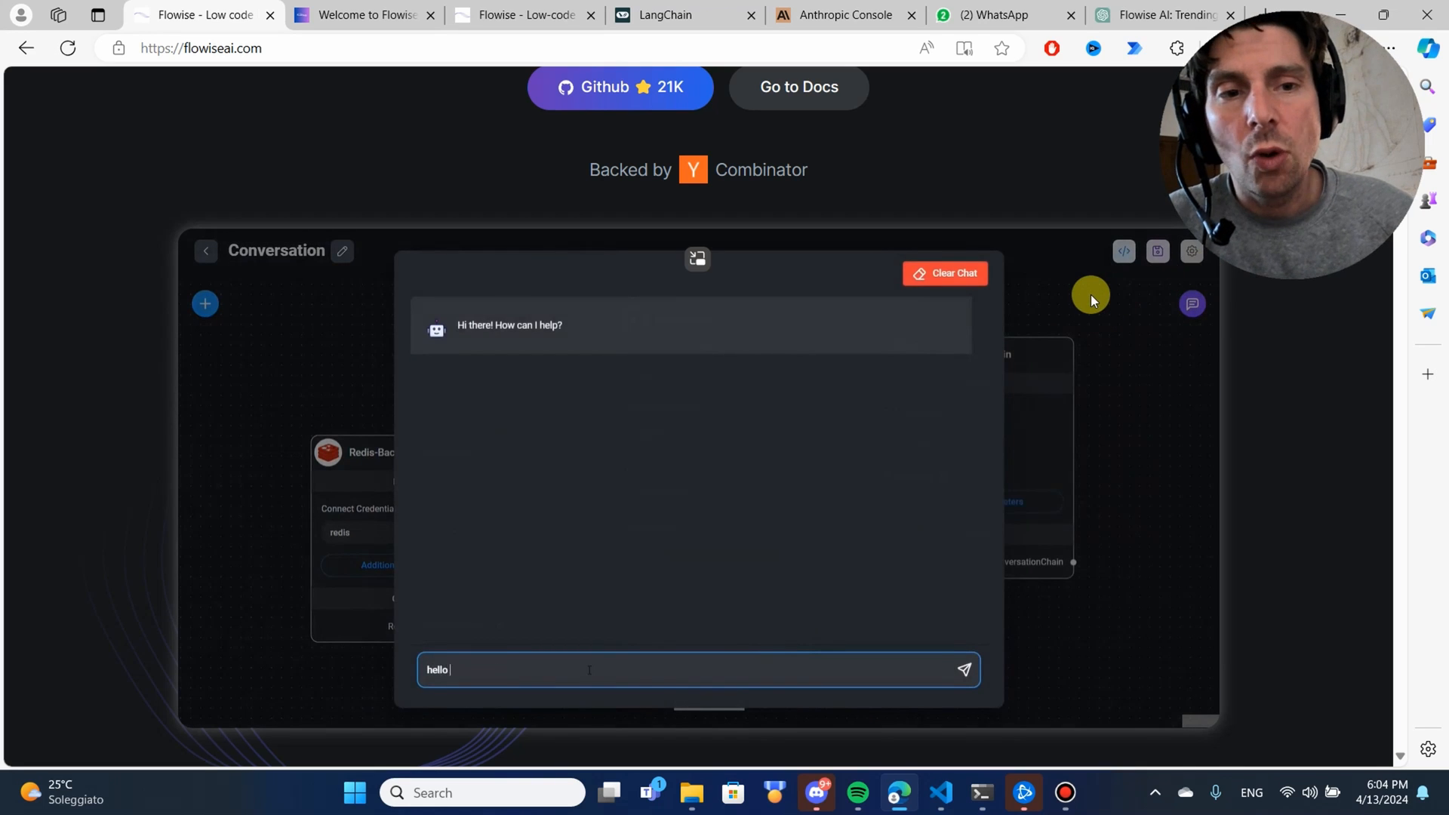
left_click(963, 670)
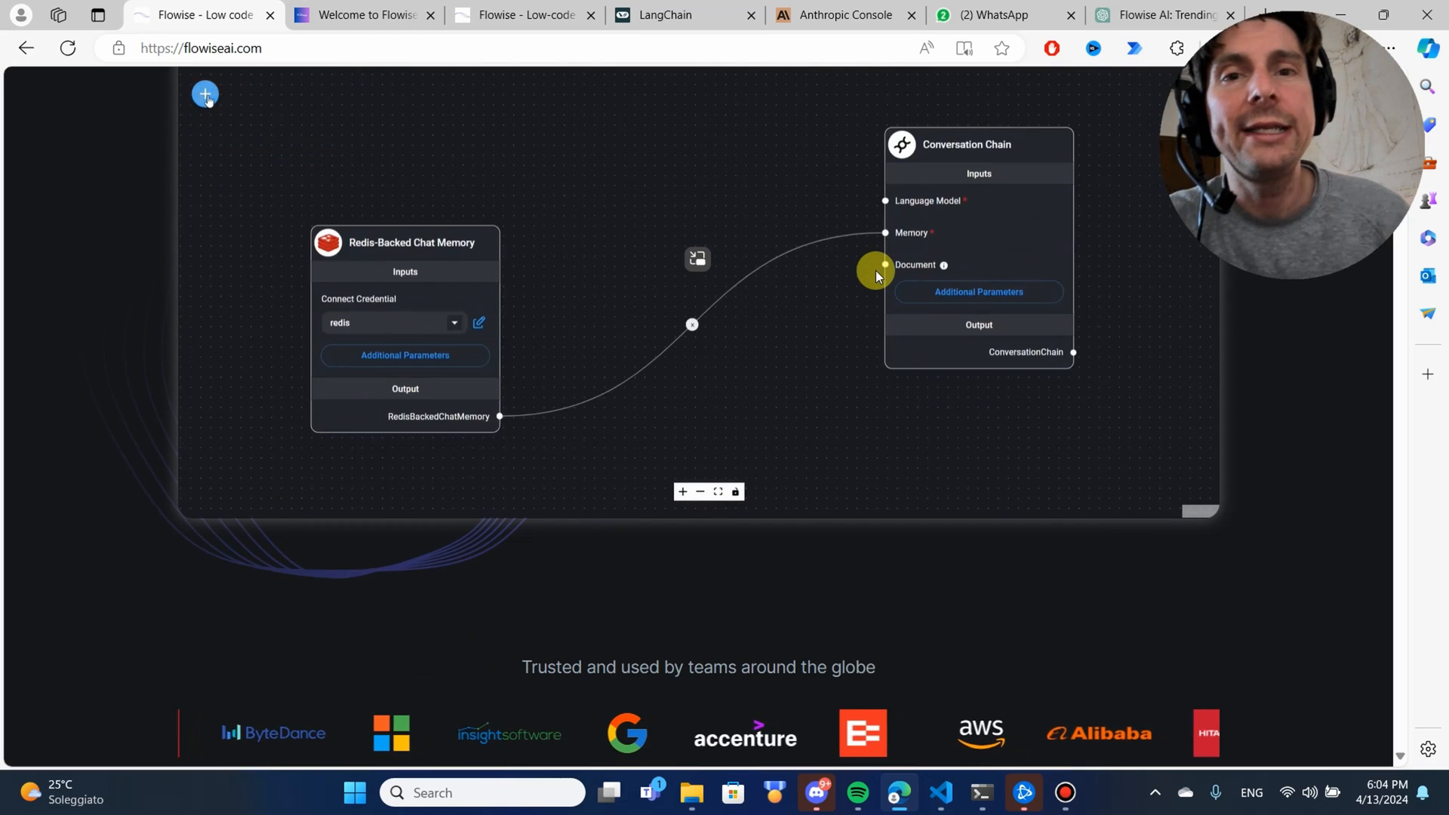
Step: Browse the Flowise demo, scrolling and selecting items in its left panel
left_click(204, 94)
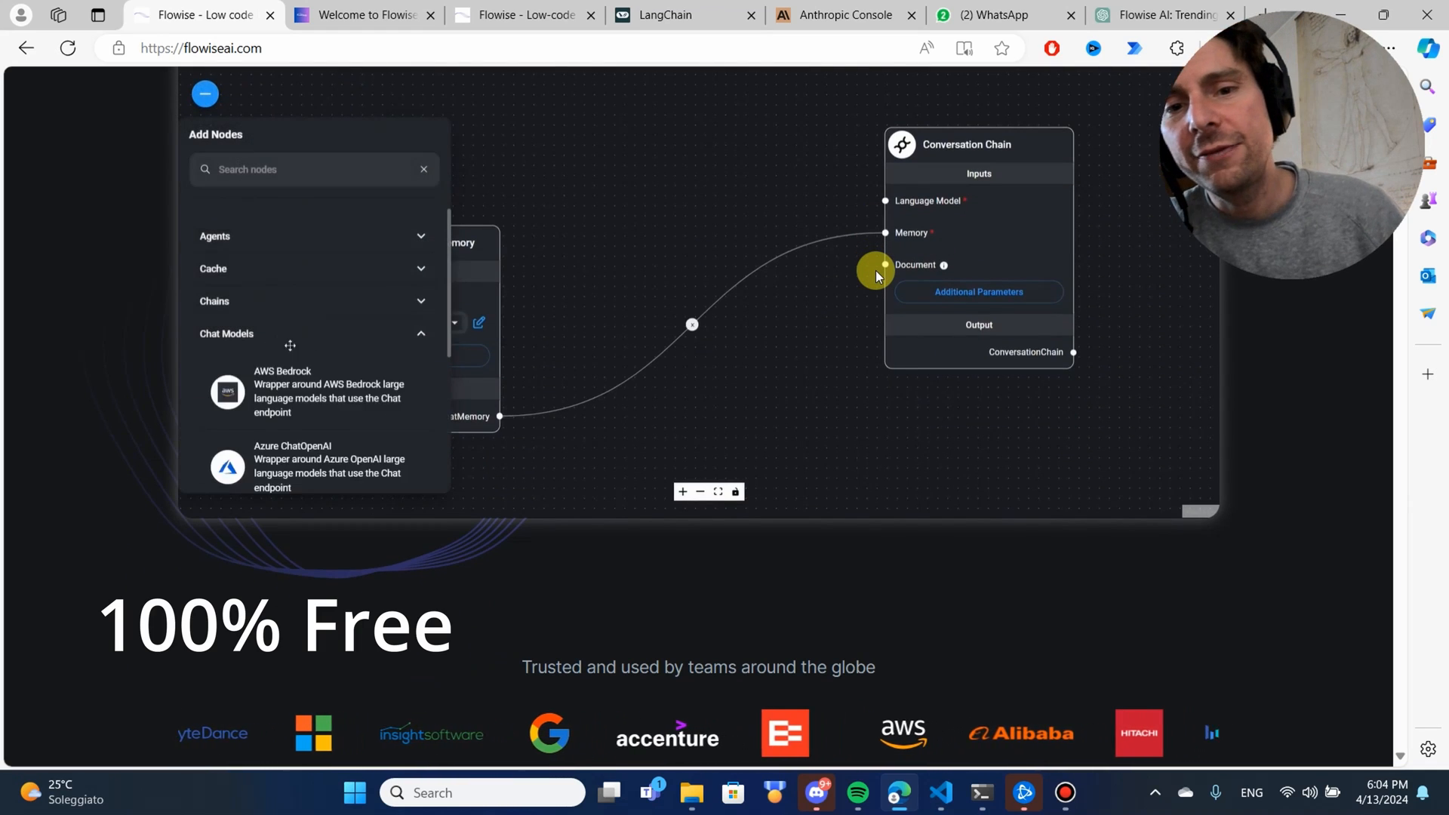
scroll("down", 3)
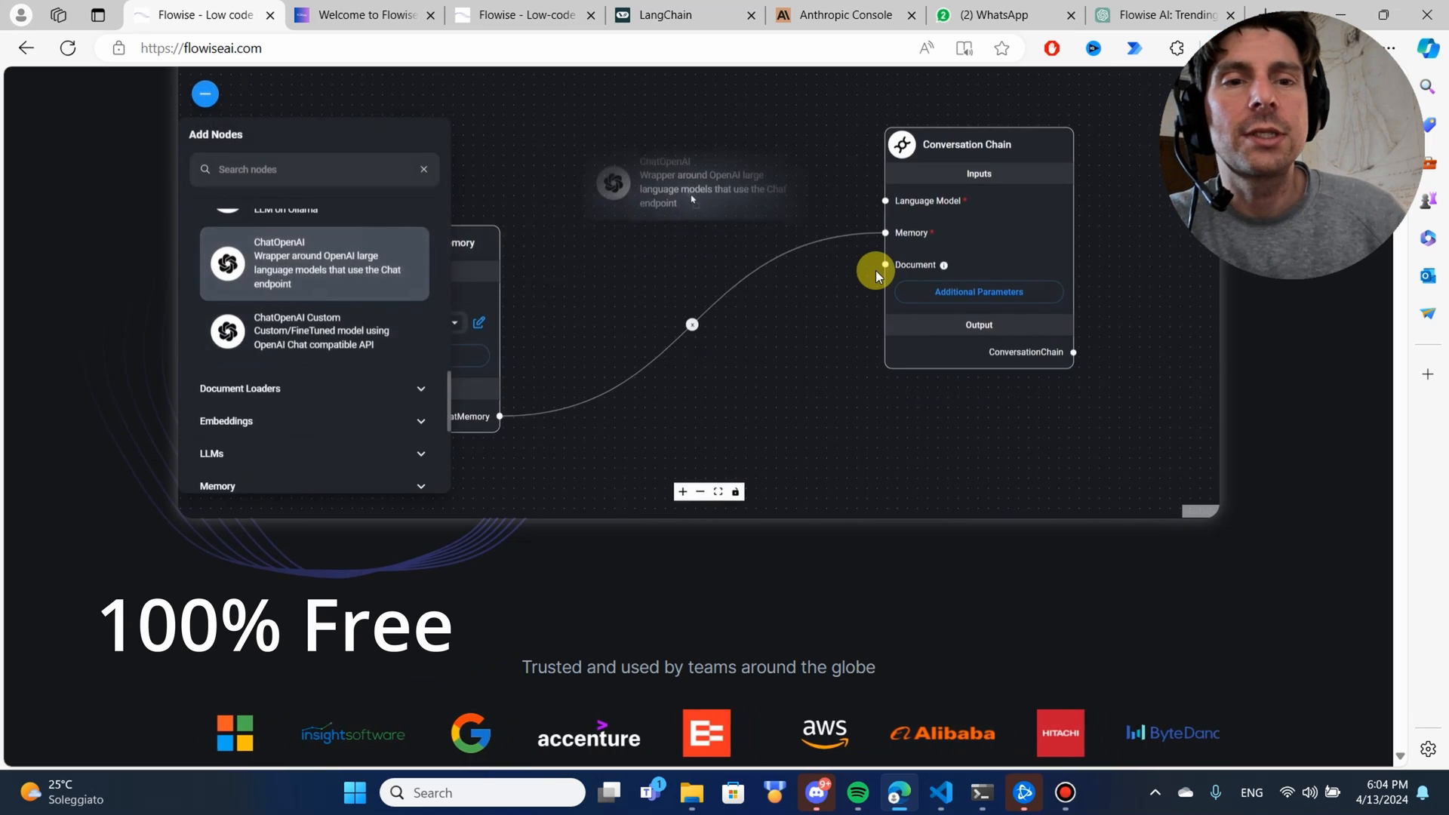
left_click(277, 263)
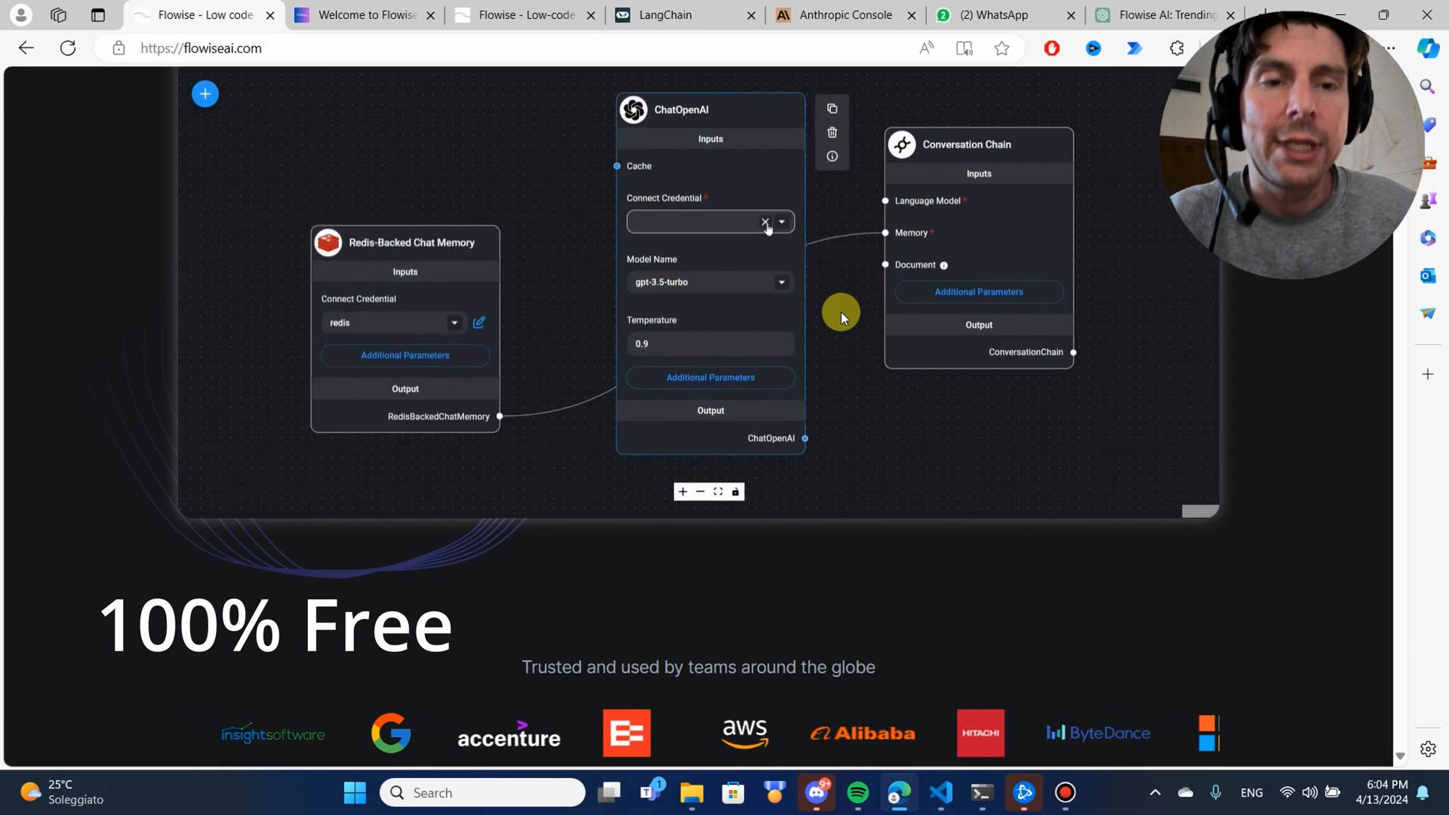
scroll("up", 3)
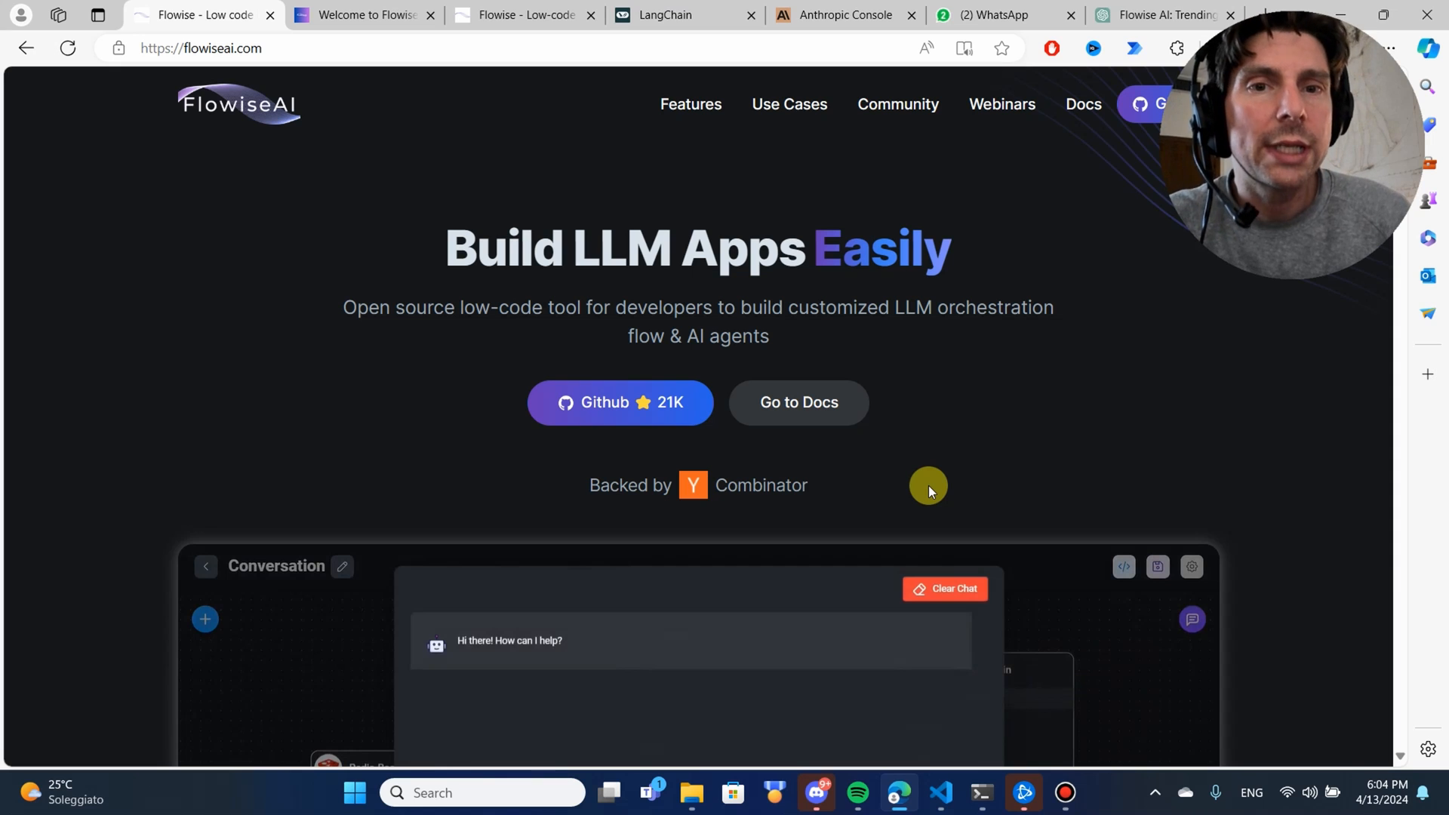
scroll("down", 3)
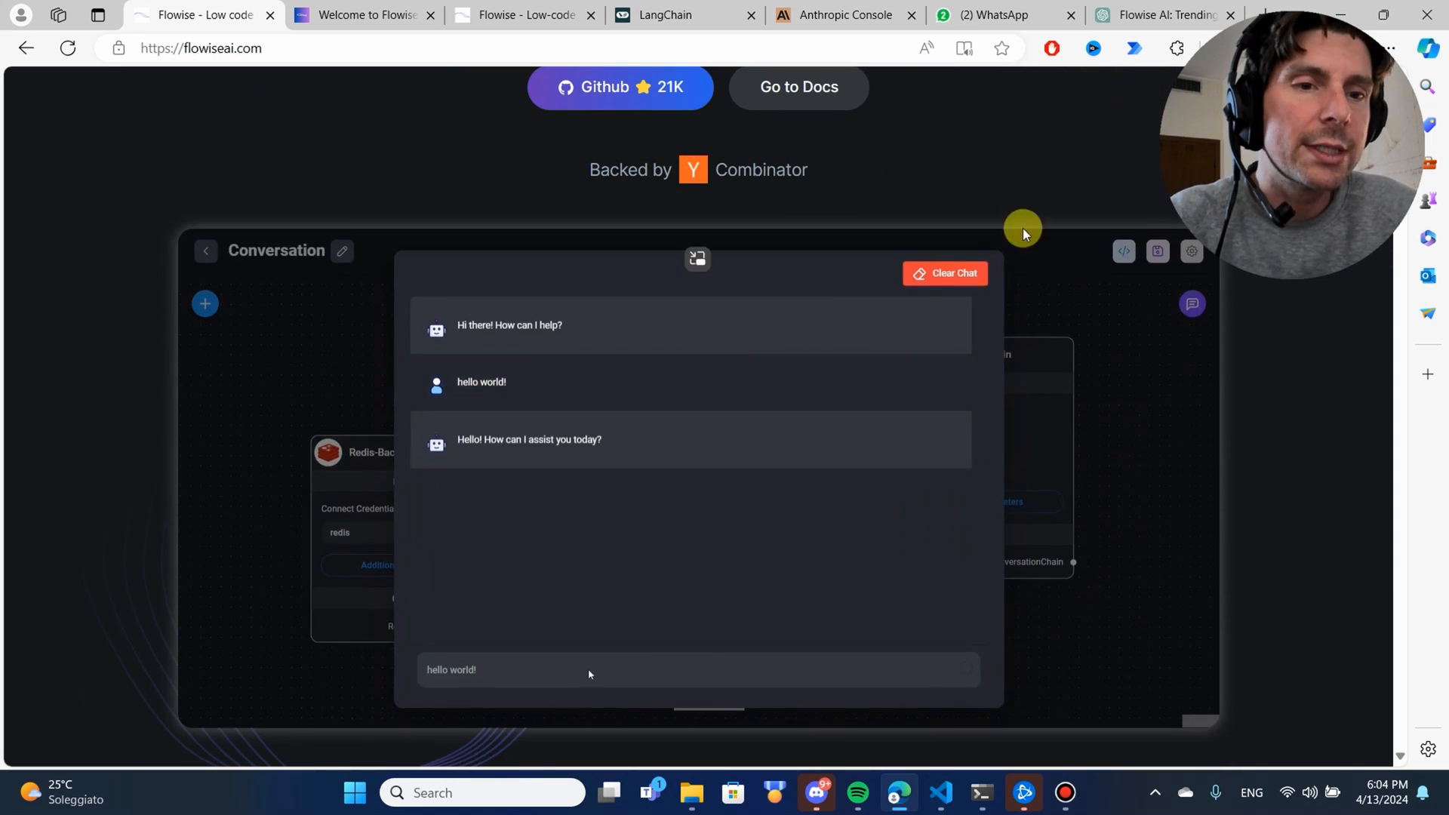
left_click(204, 303)
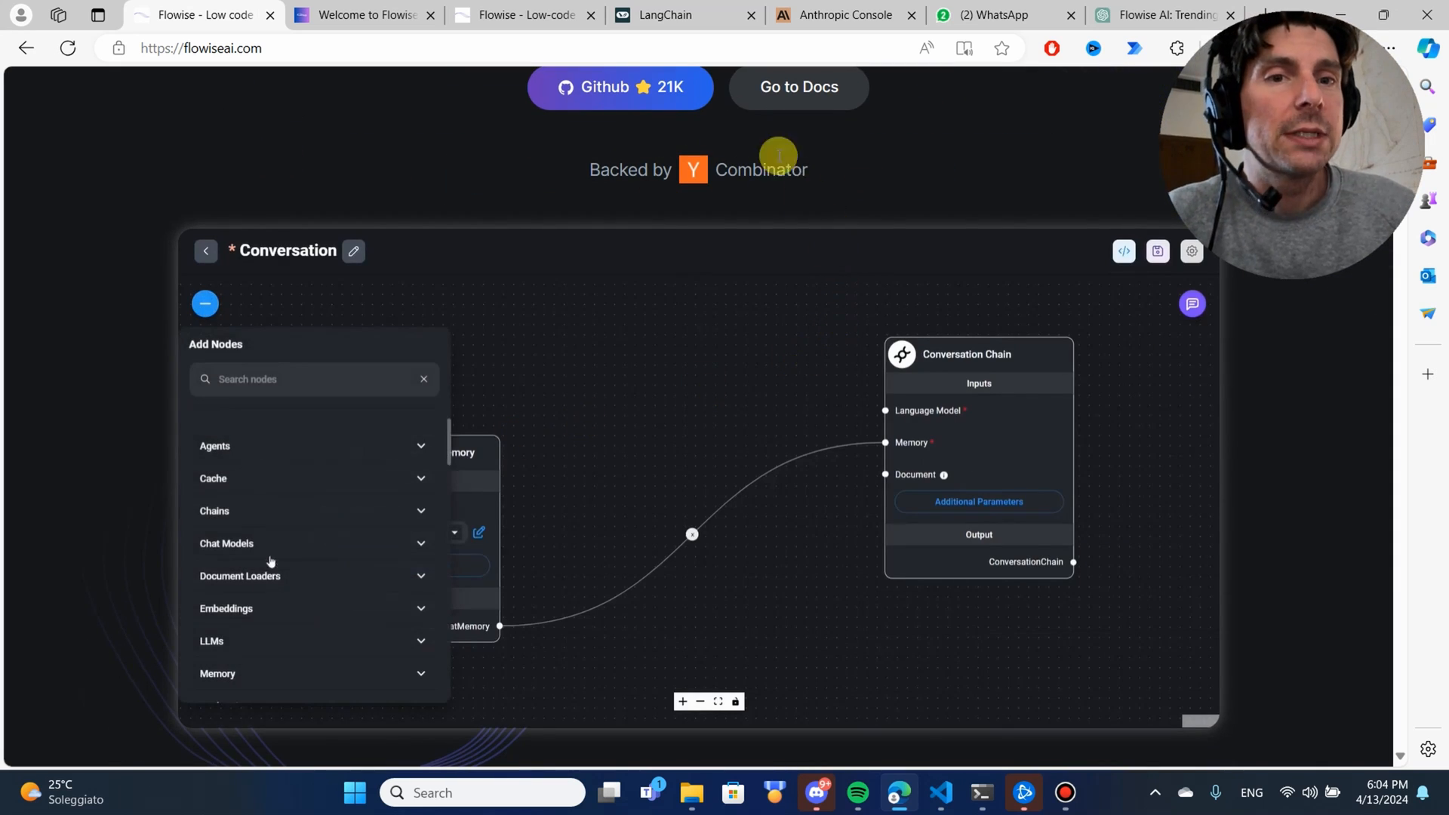
Step: Visit the langchain.com homepage, then return to the Flowise demo
left_click(684, 16)
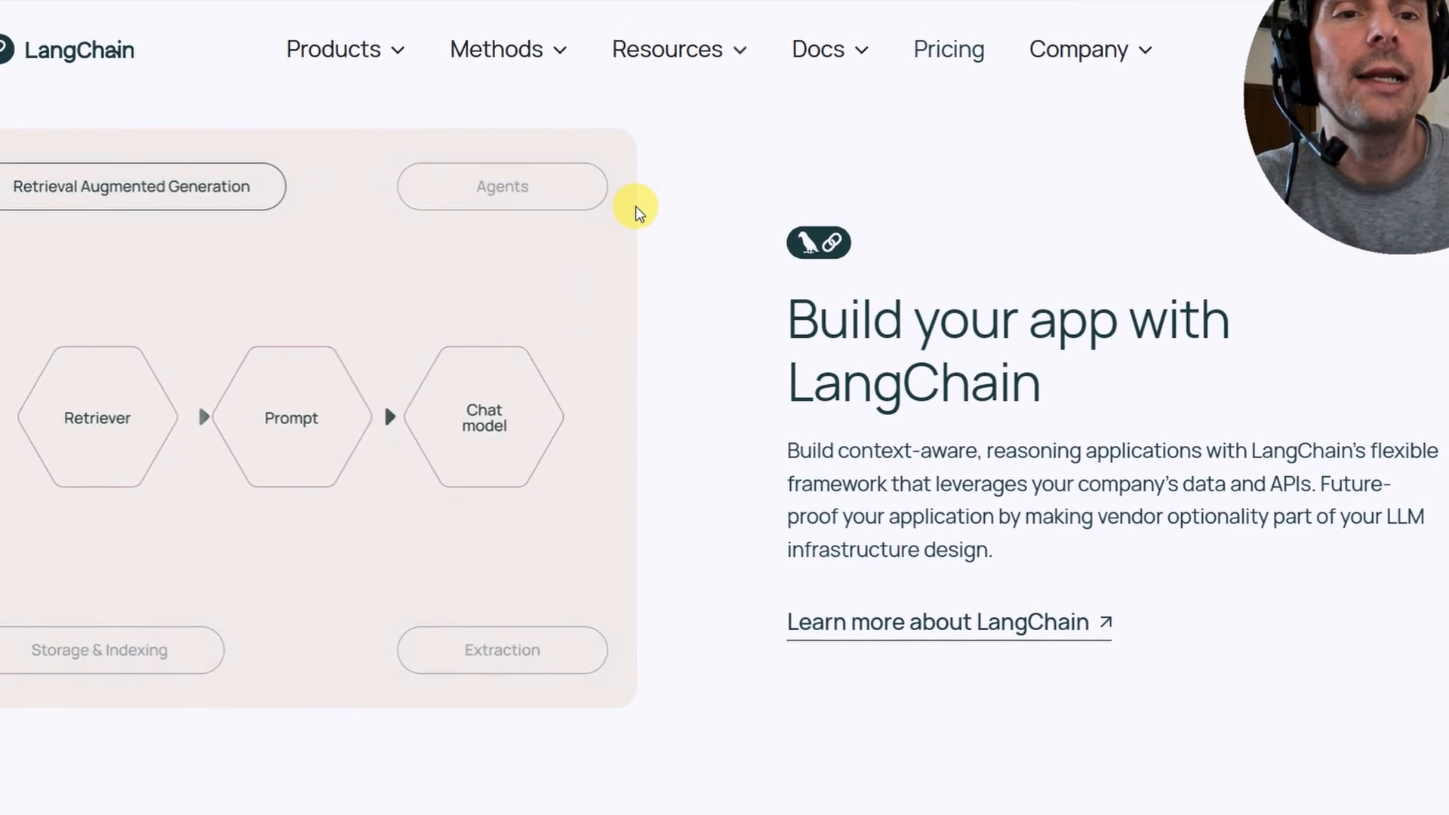
left_click(502, 186)
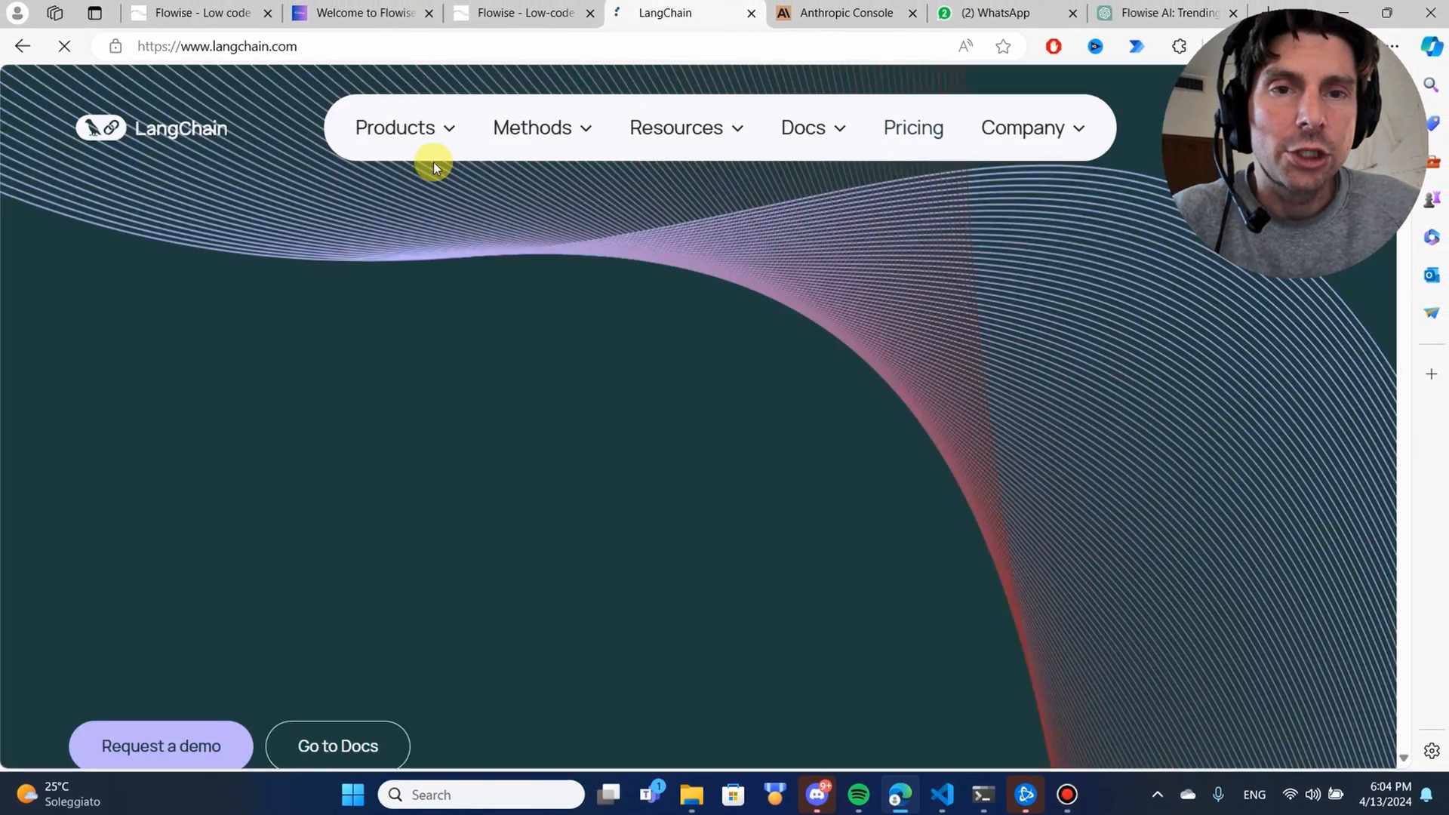
left_click(194, 13)
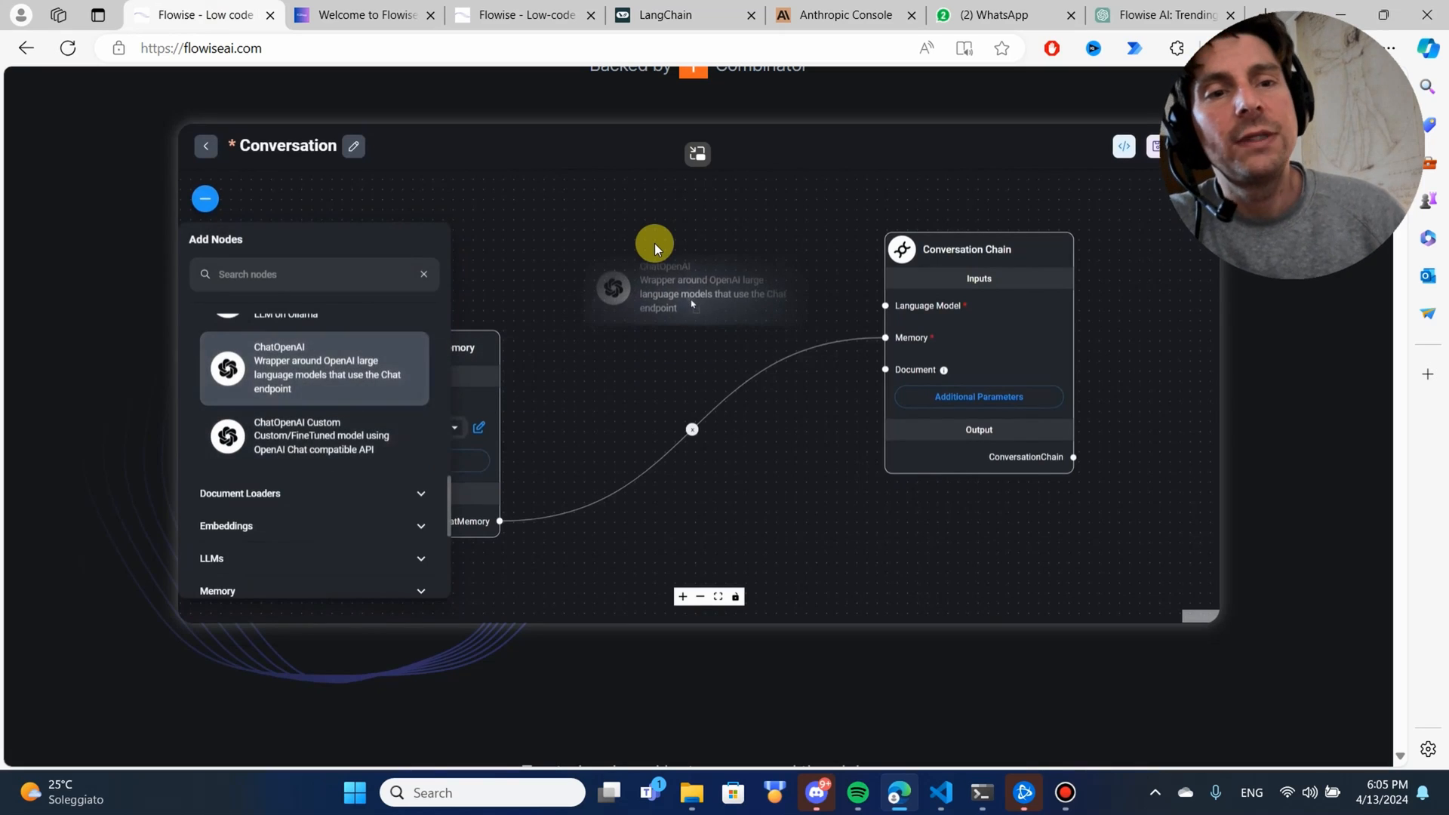
left_click(314, 367)
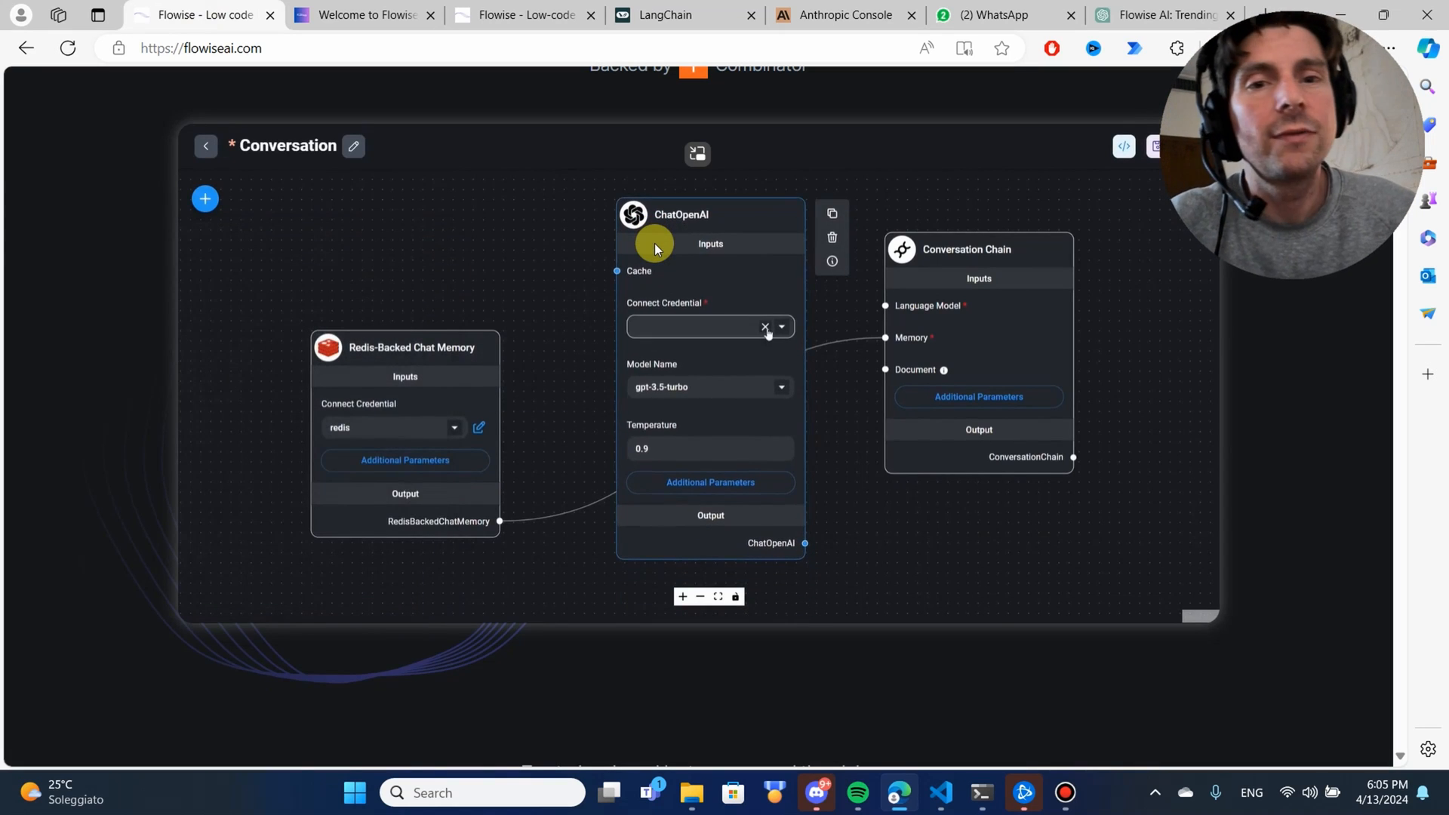
left_click(698, 326)
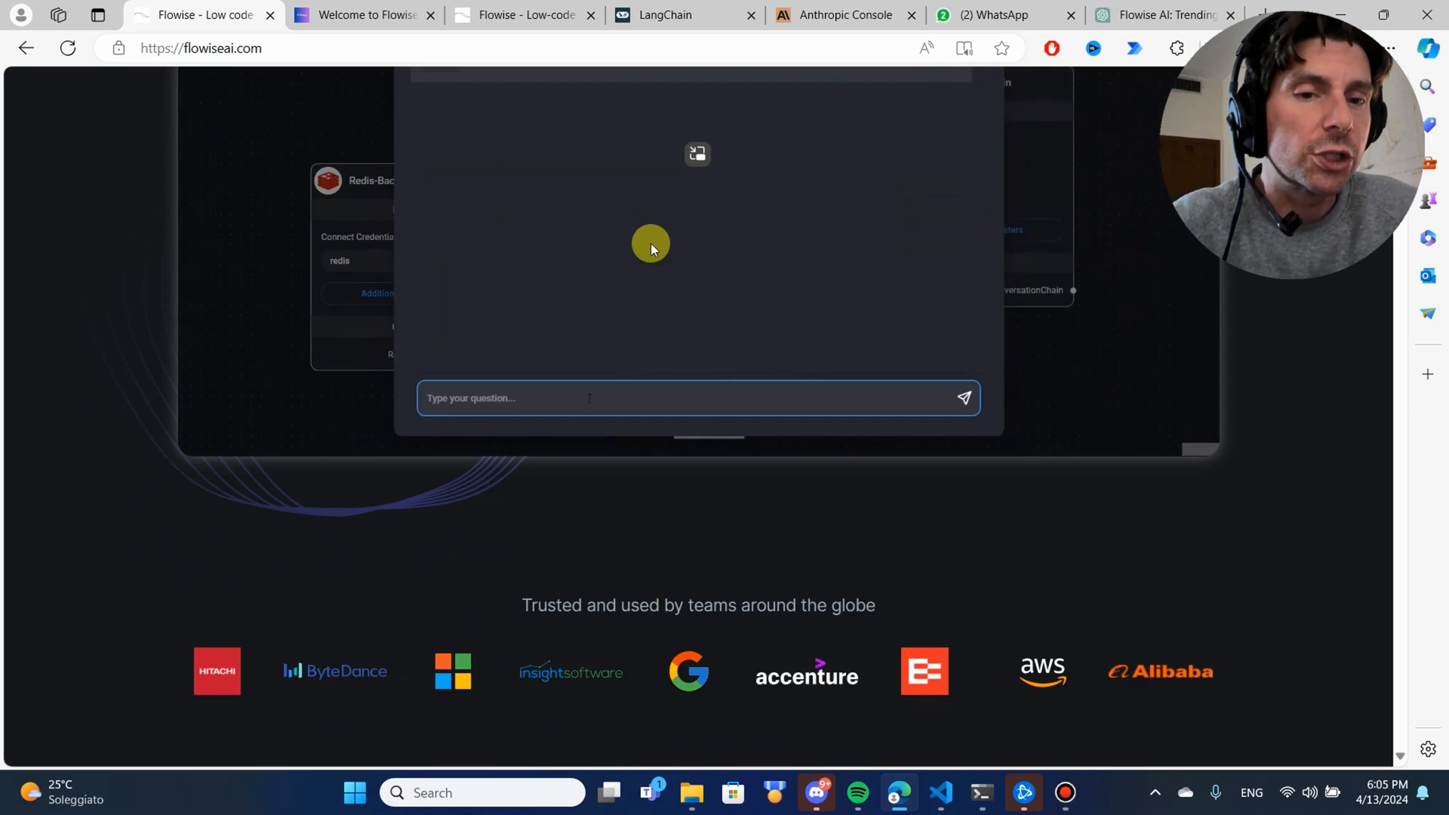
scroll("down", 3)
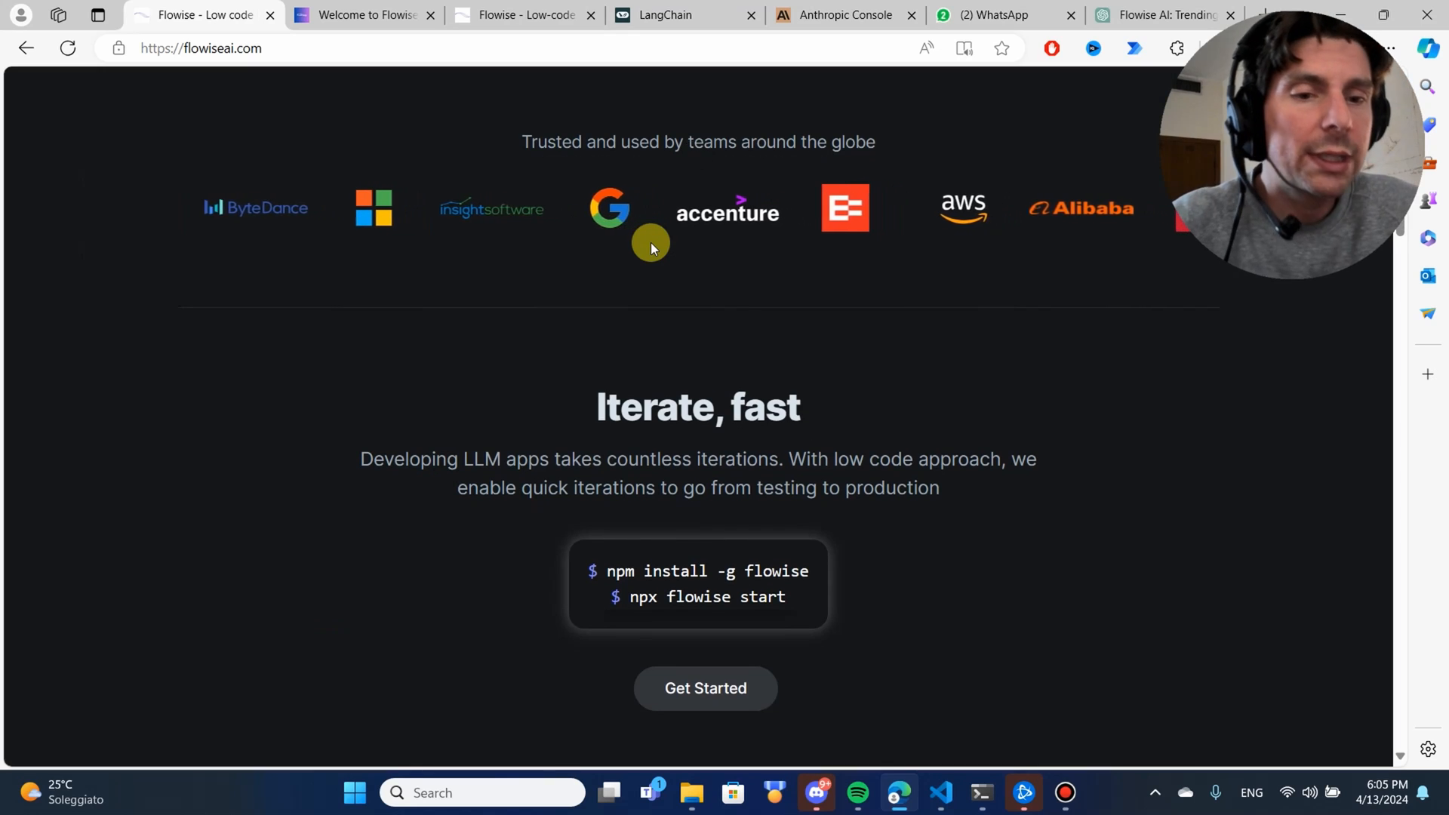
scroll("down", 3)
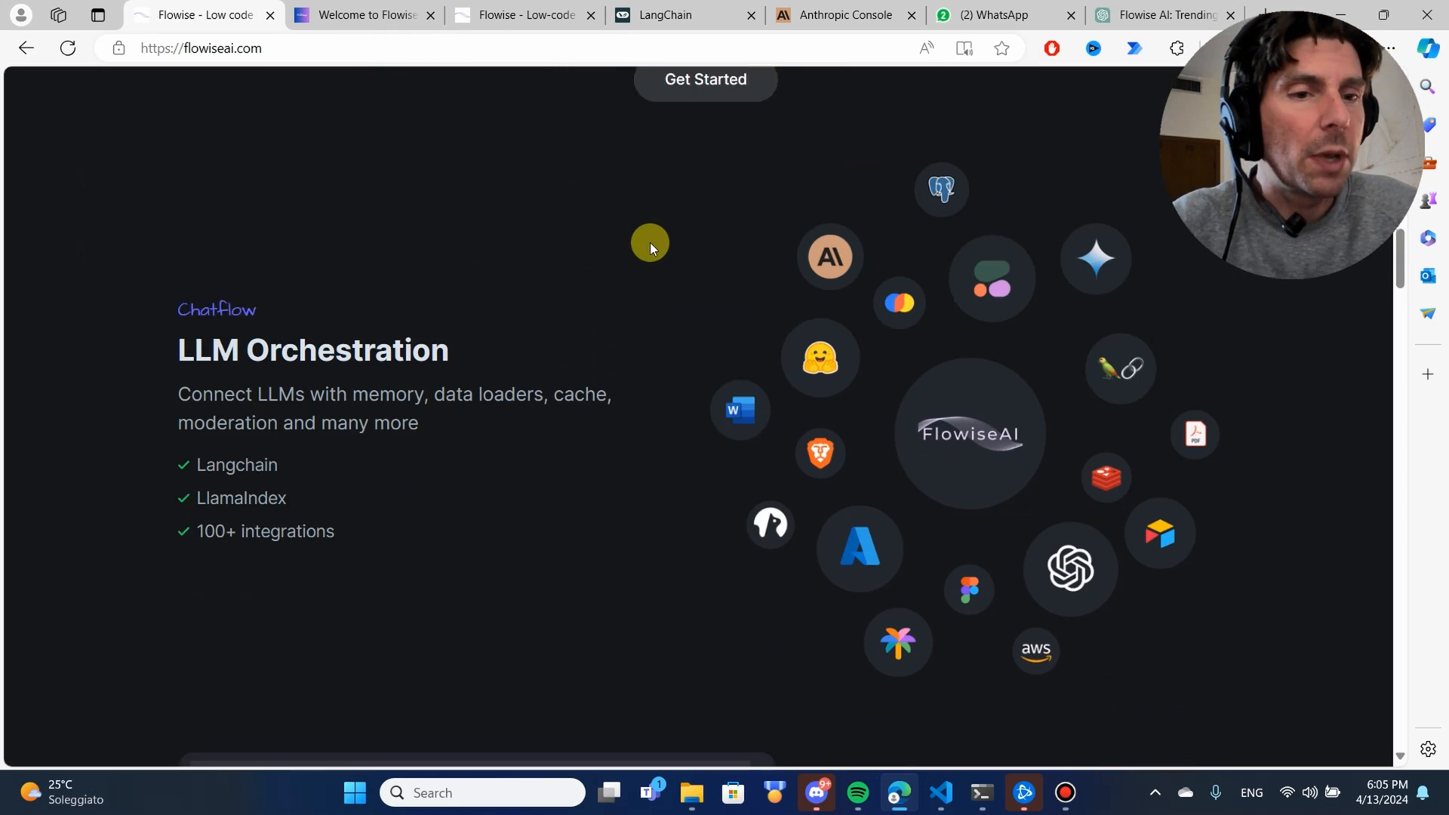
scroll("down", 3)
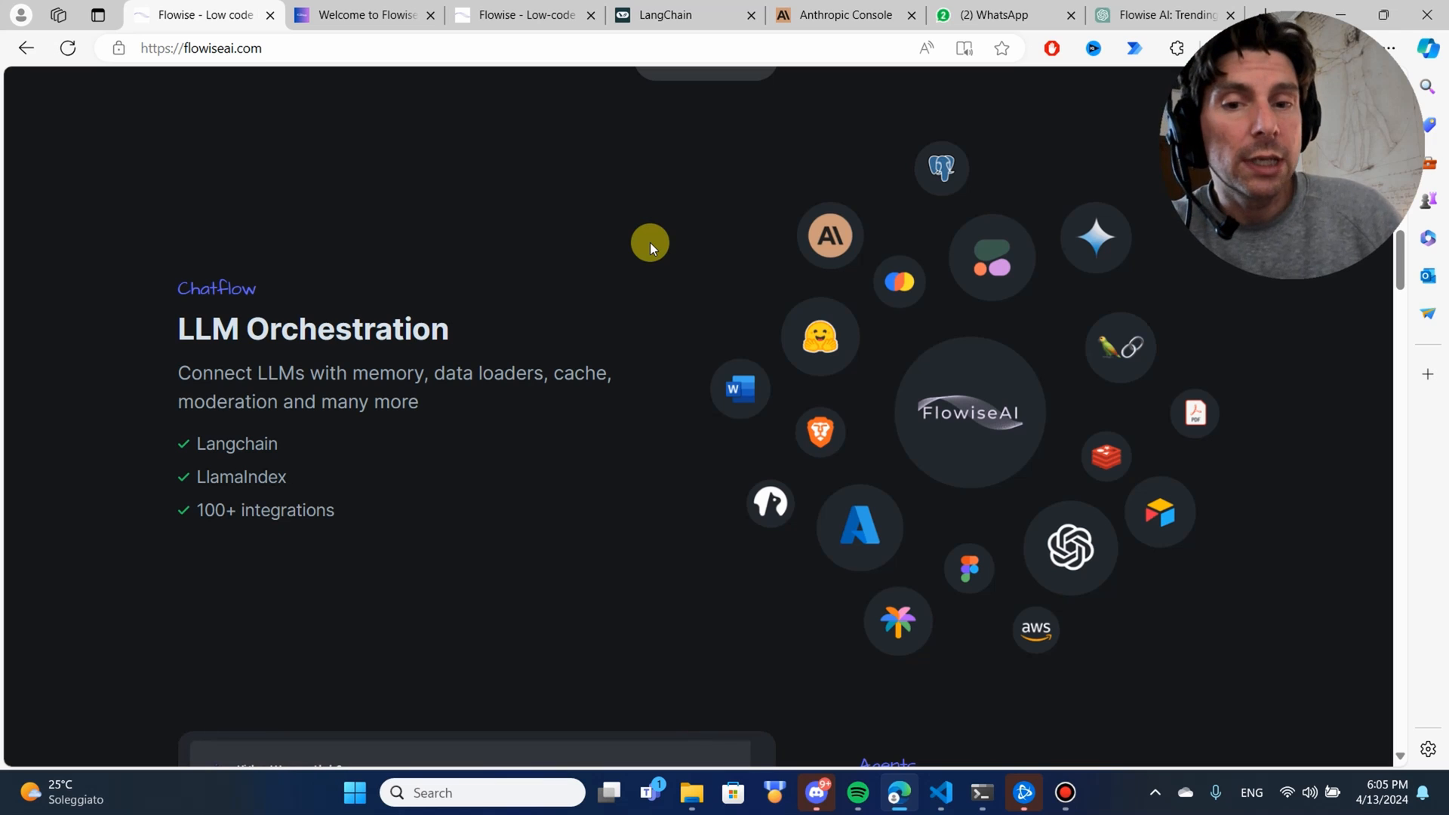
mouse_move(213, 508)
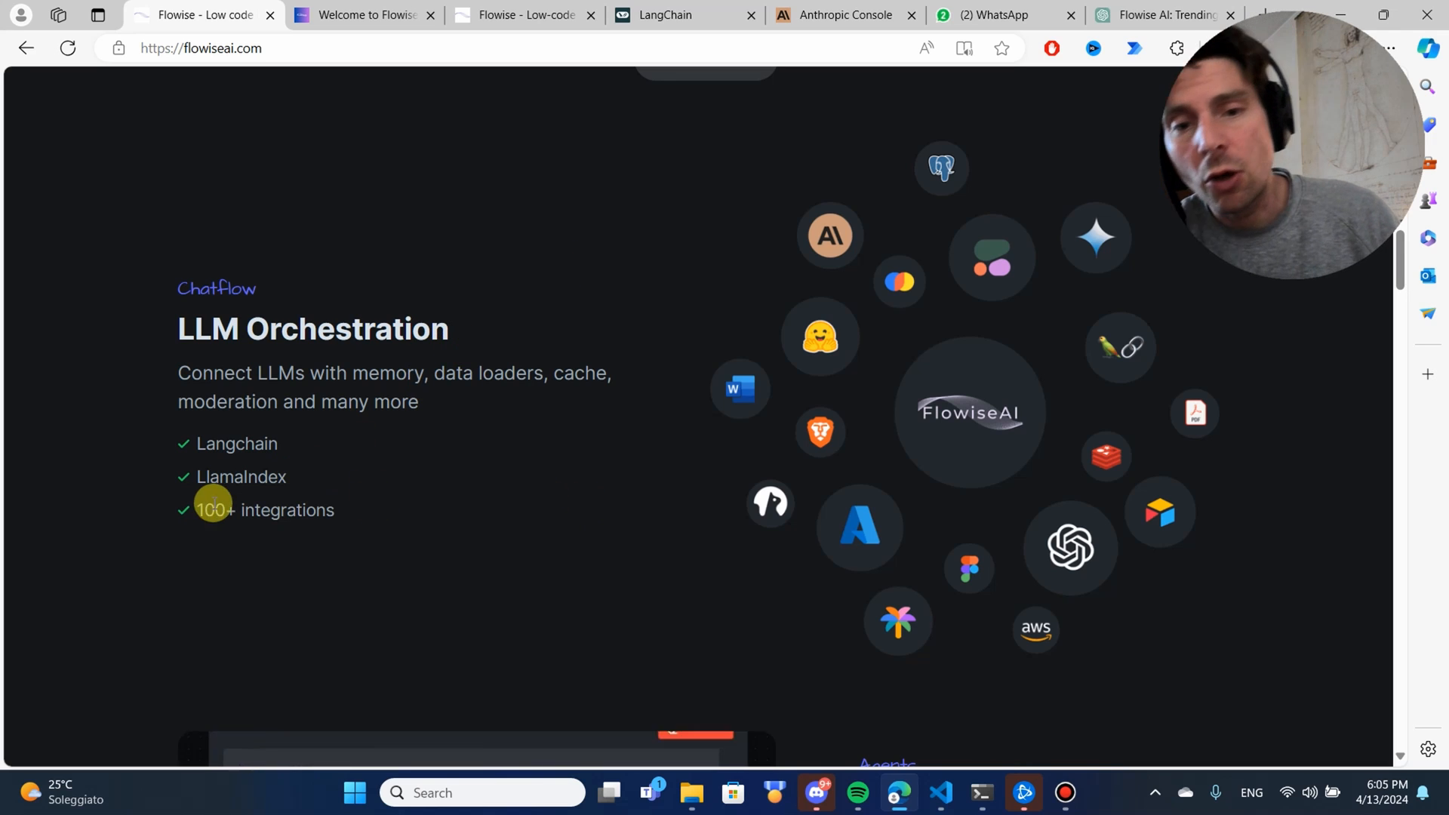
scroll("down", 3)
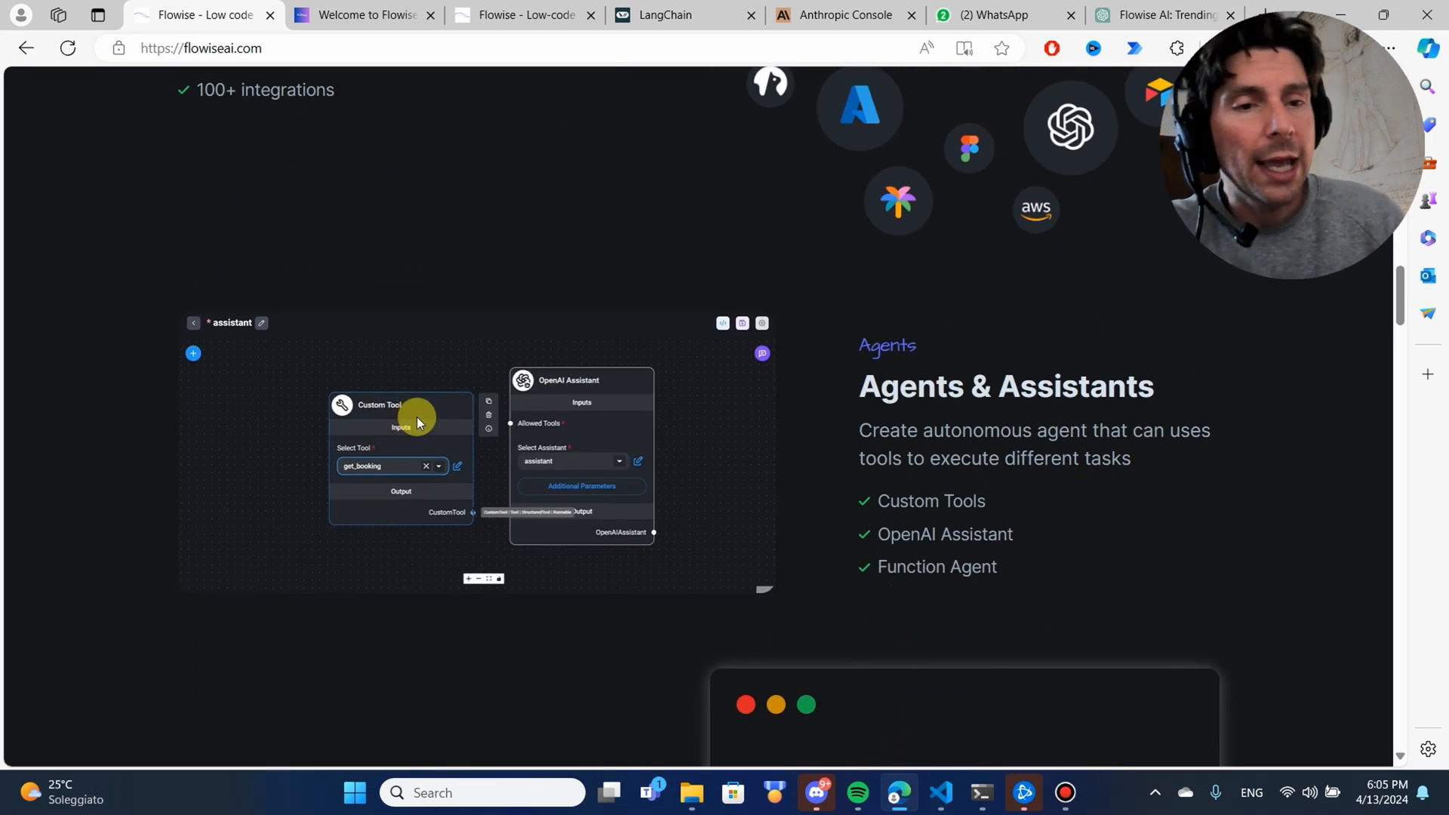
scroll("up", 3)
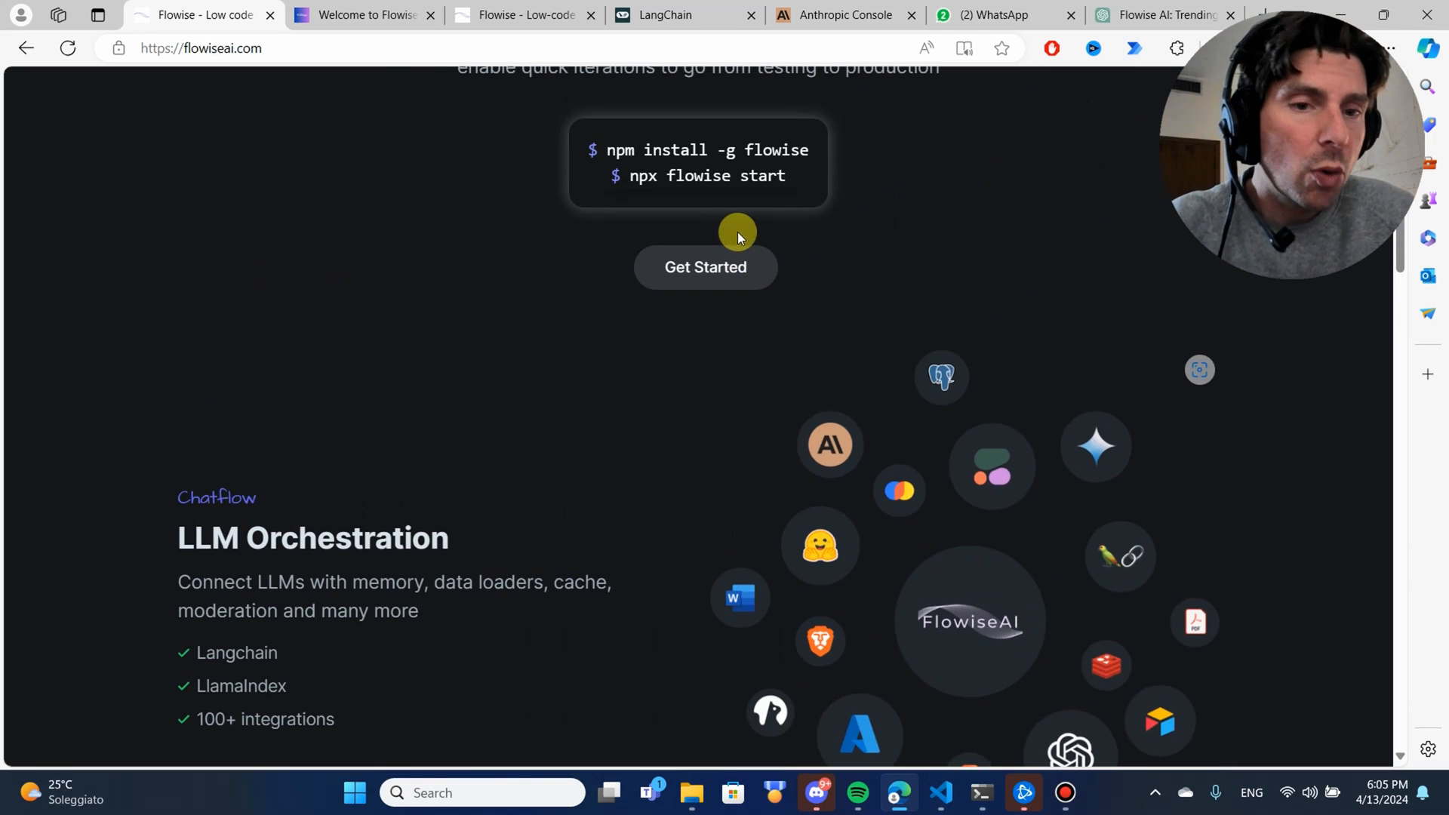
scroll("up", 3)
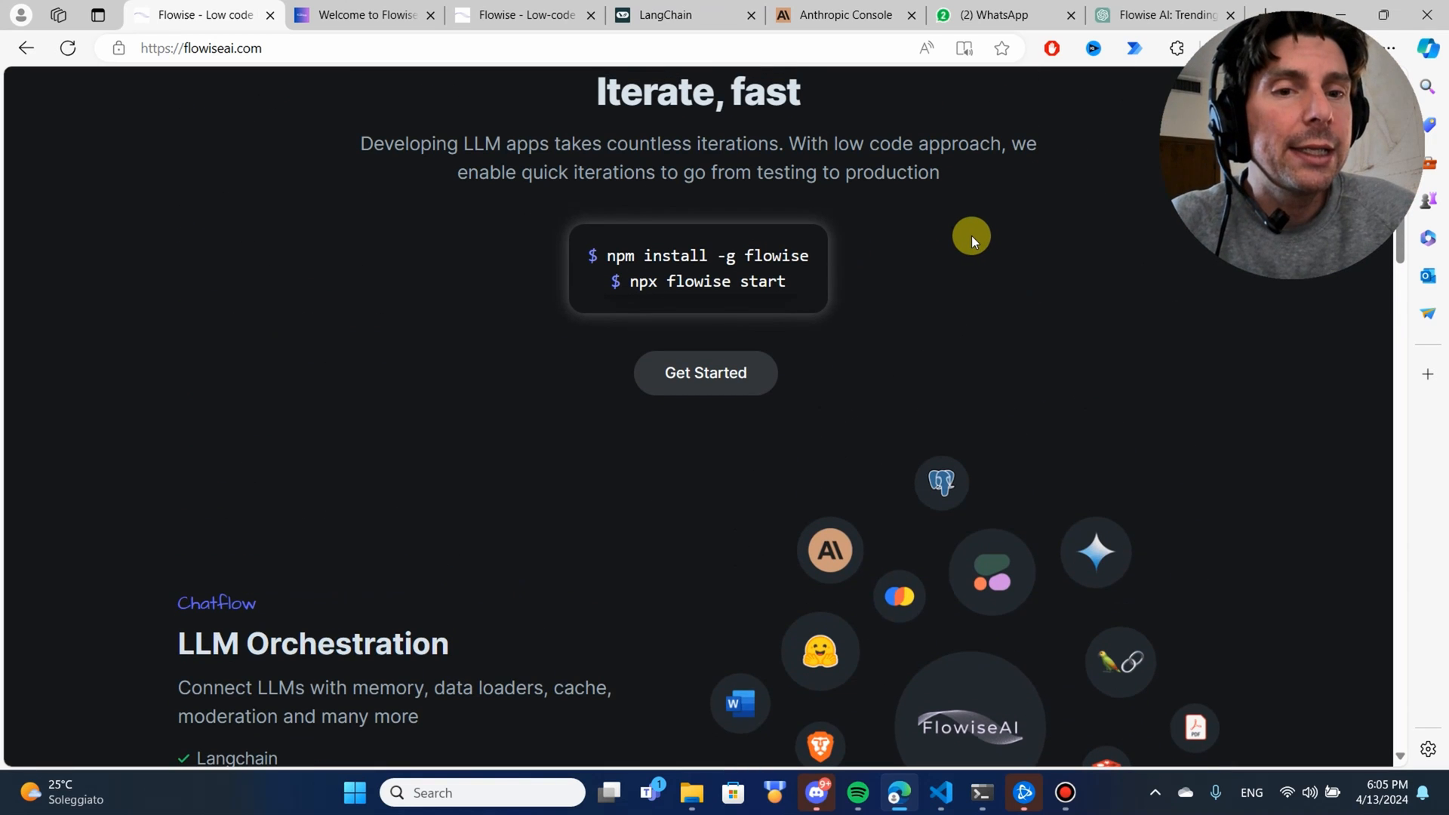
scroll("down", 3)
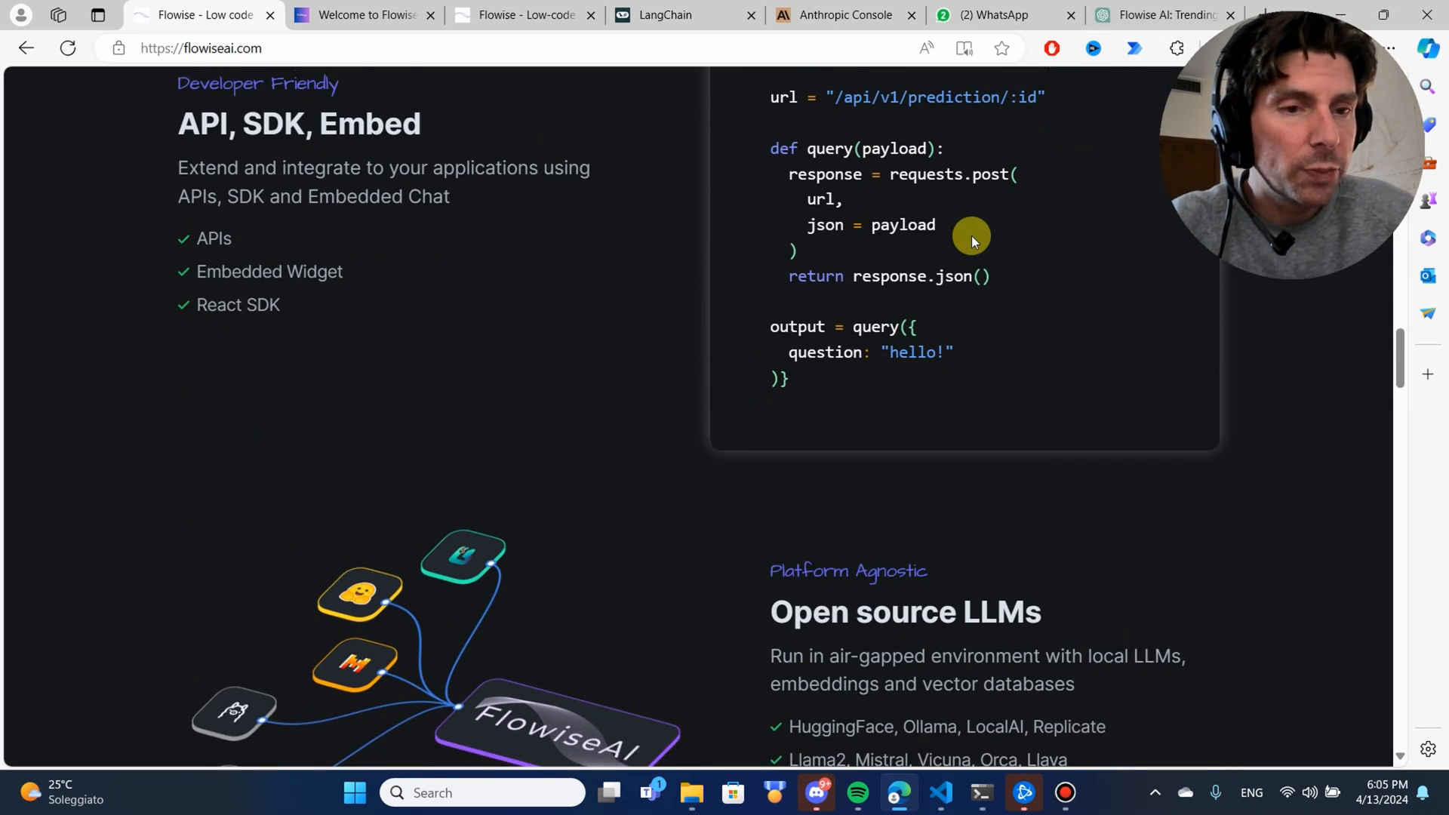
scroll("down", 3)
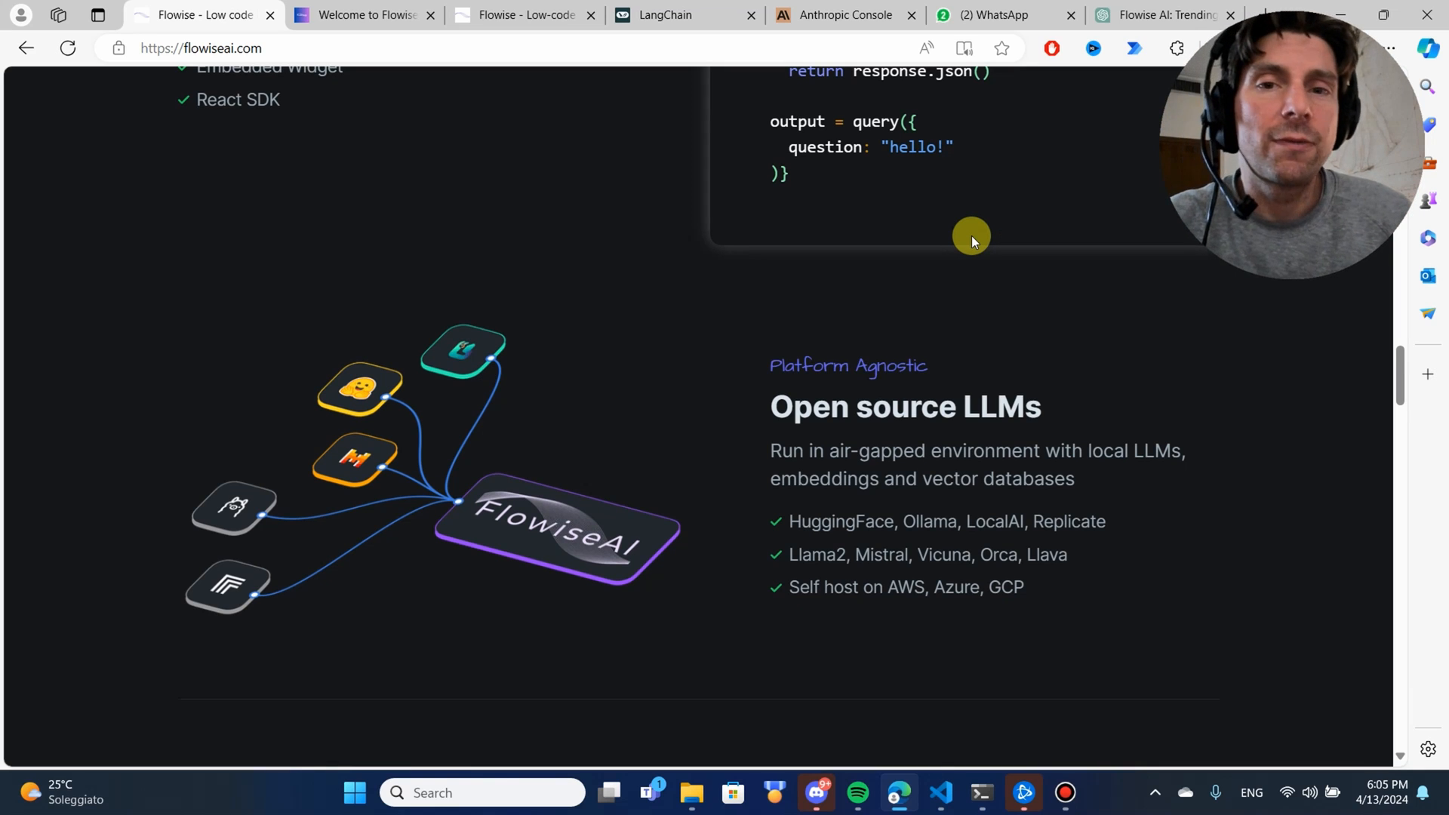
scroll("down", 3)
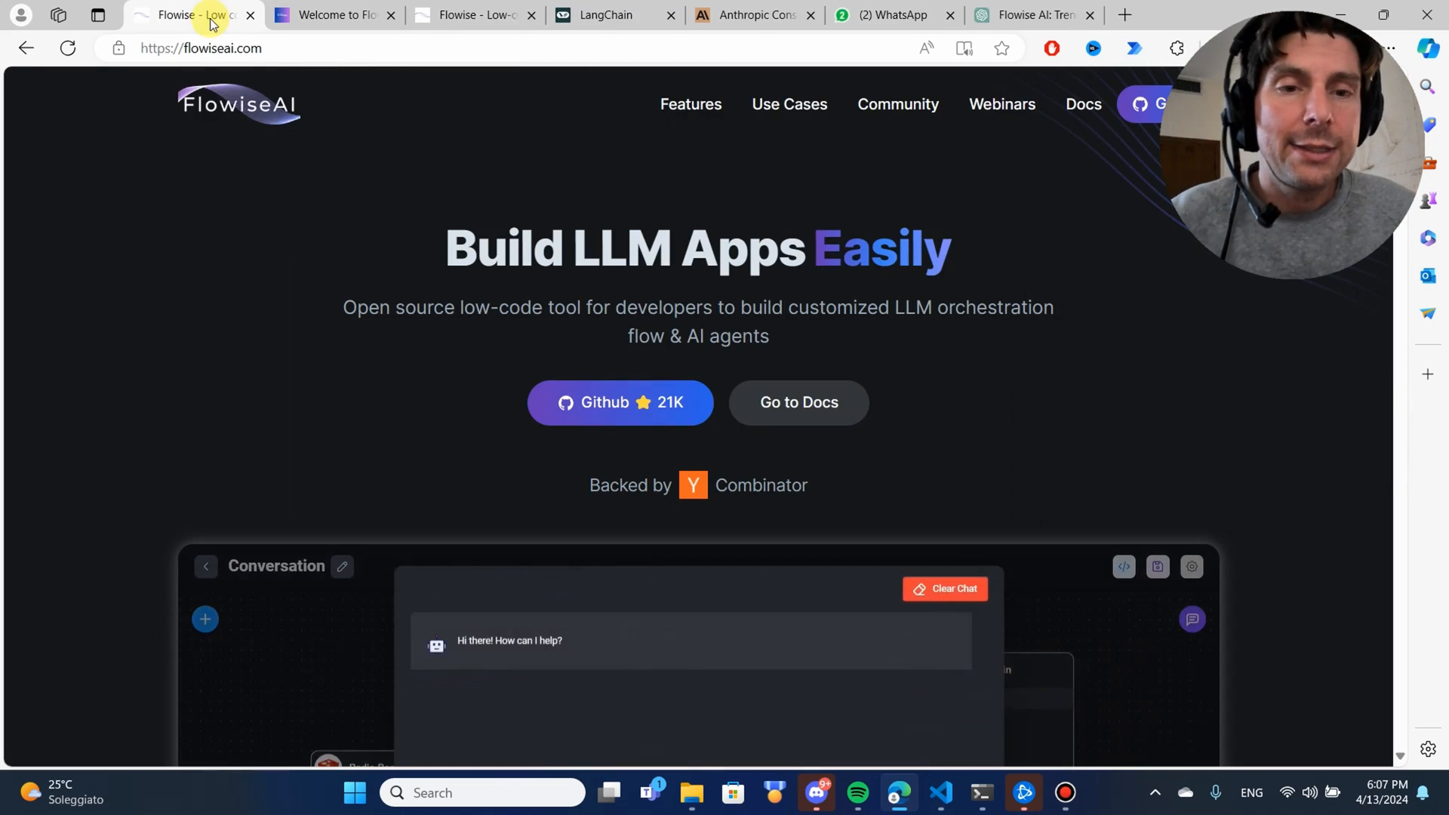
mouse_move(621, 403)
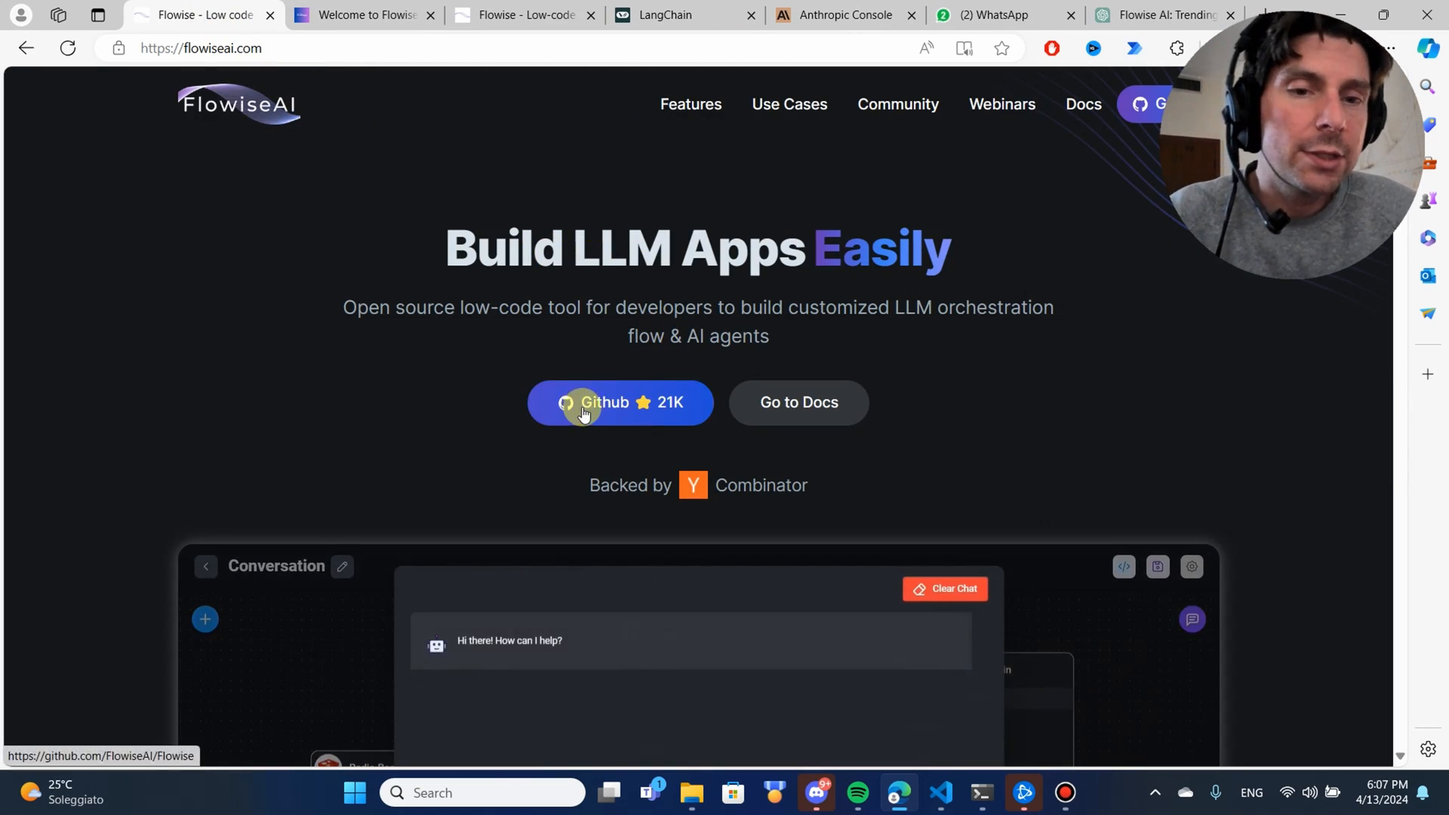
Step: Open the Flowise GitHub repository and scroll the README to Quick Start
left_click(620, 402)
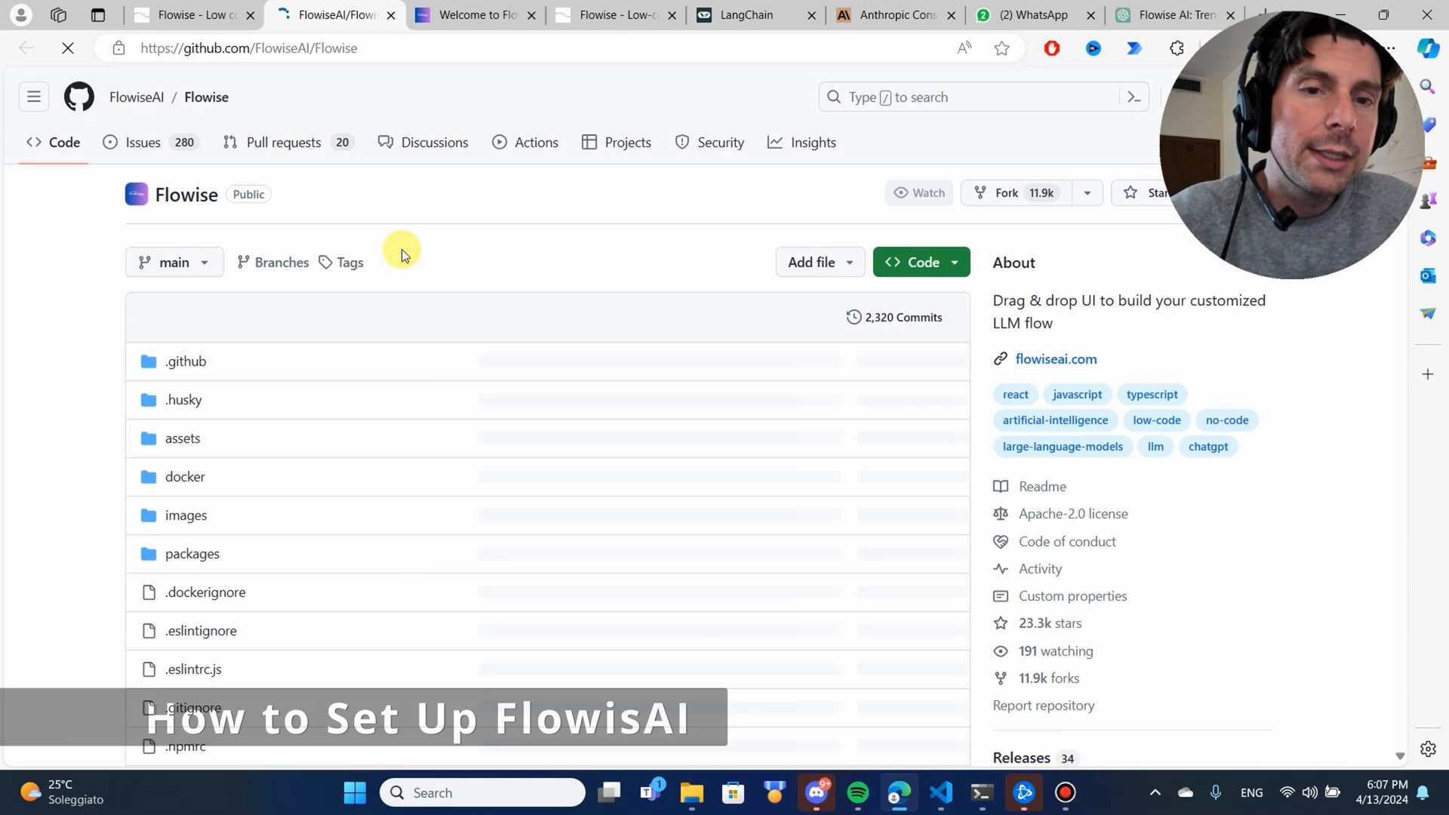
scroll("down", 3)
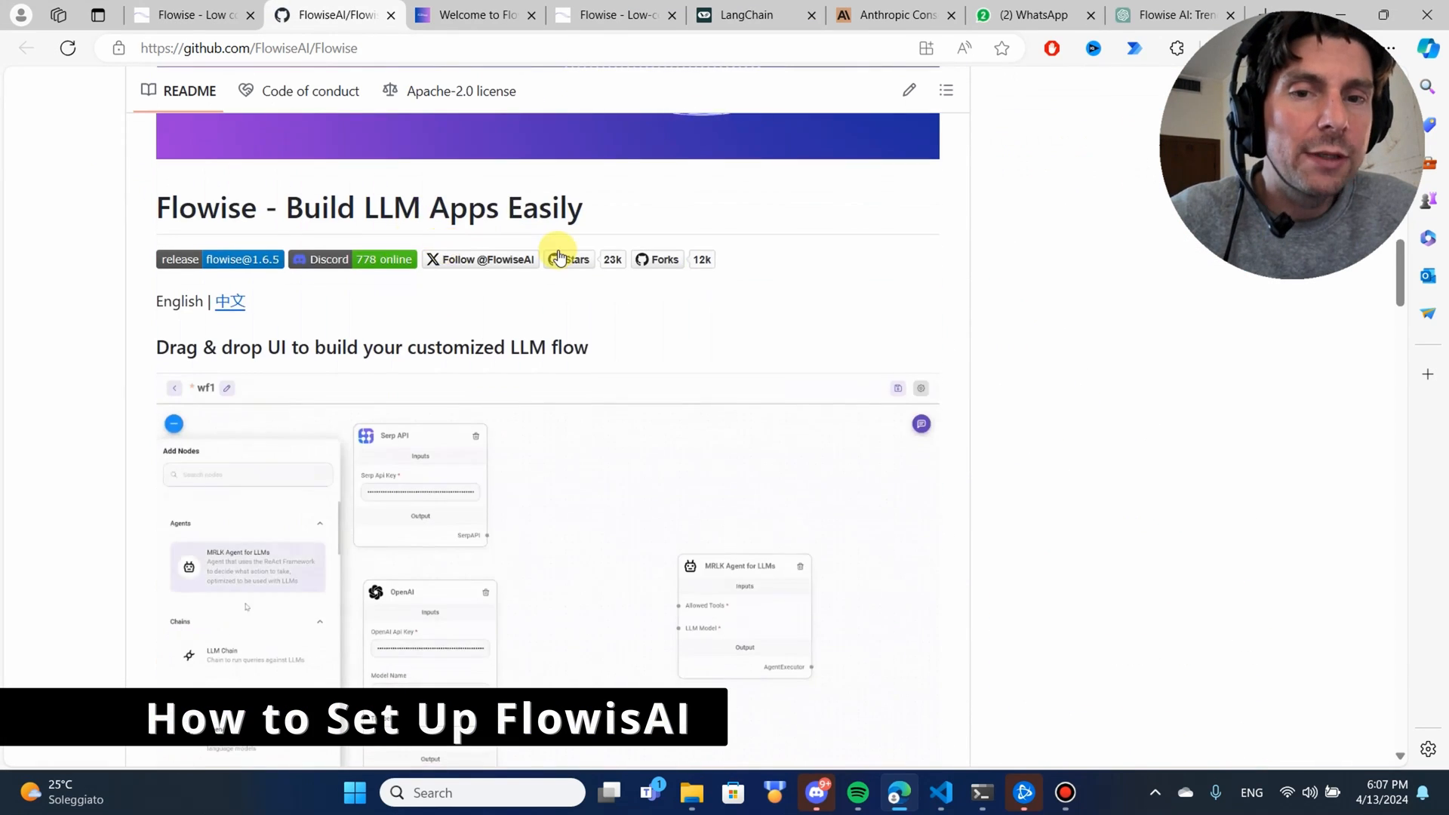
scroll("down", 3)
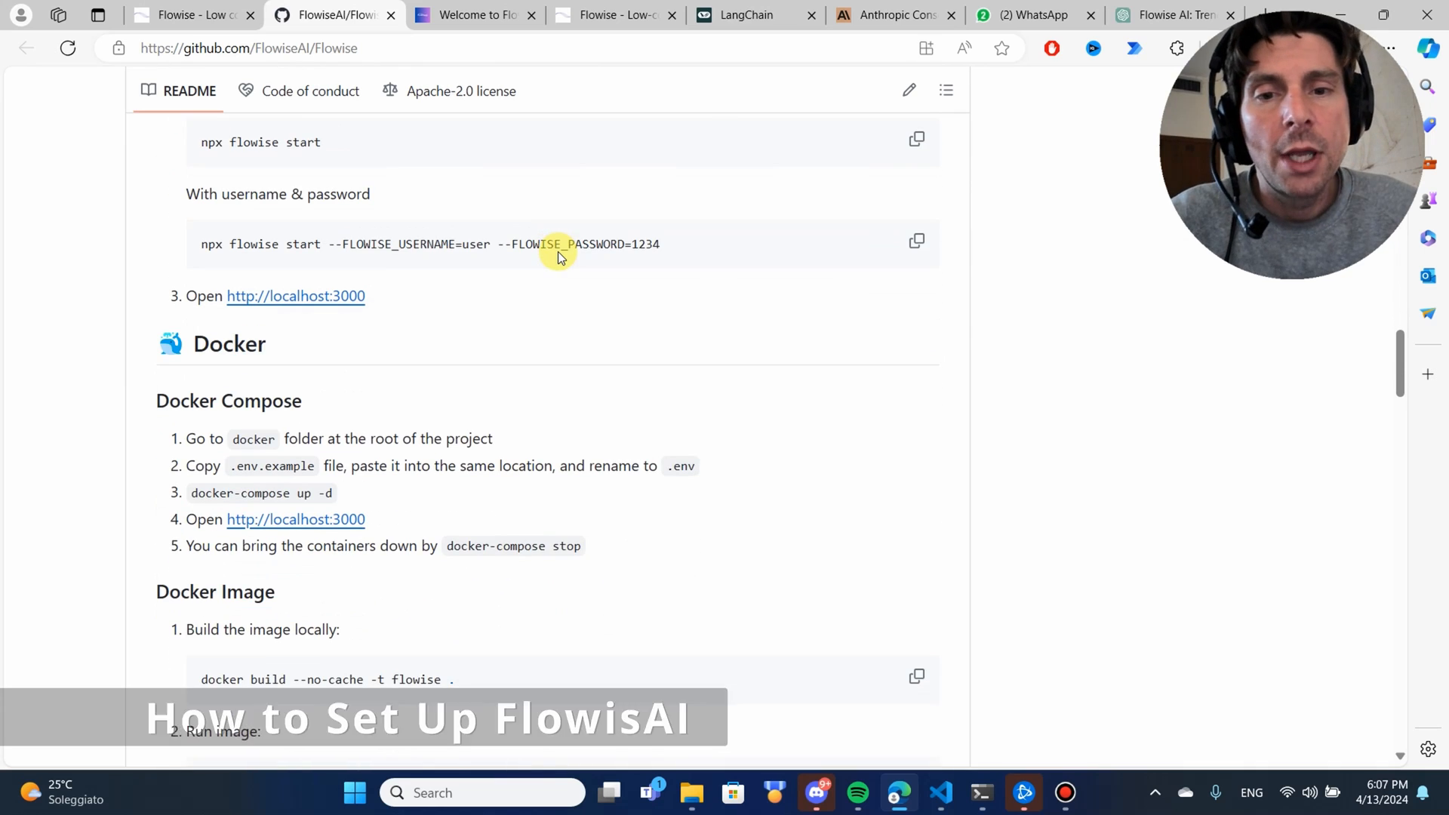
scroll("down", 3)
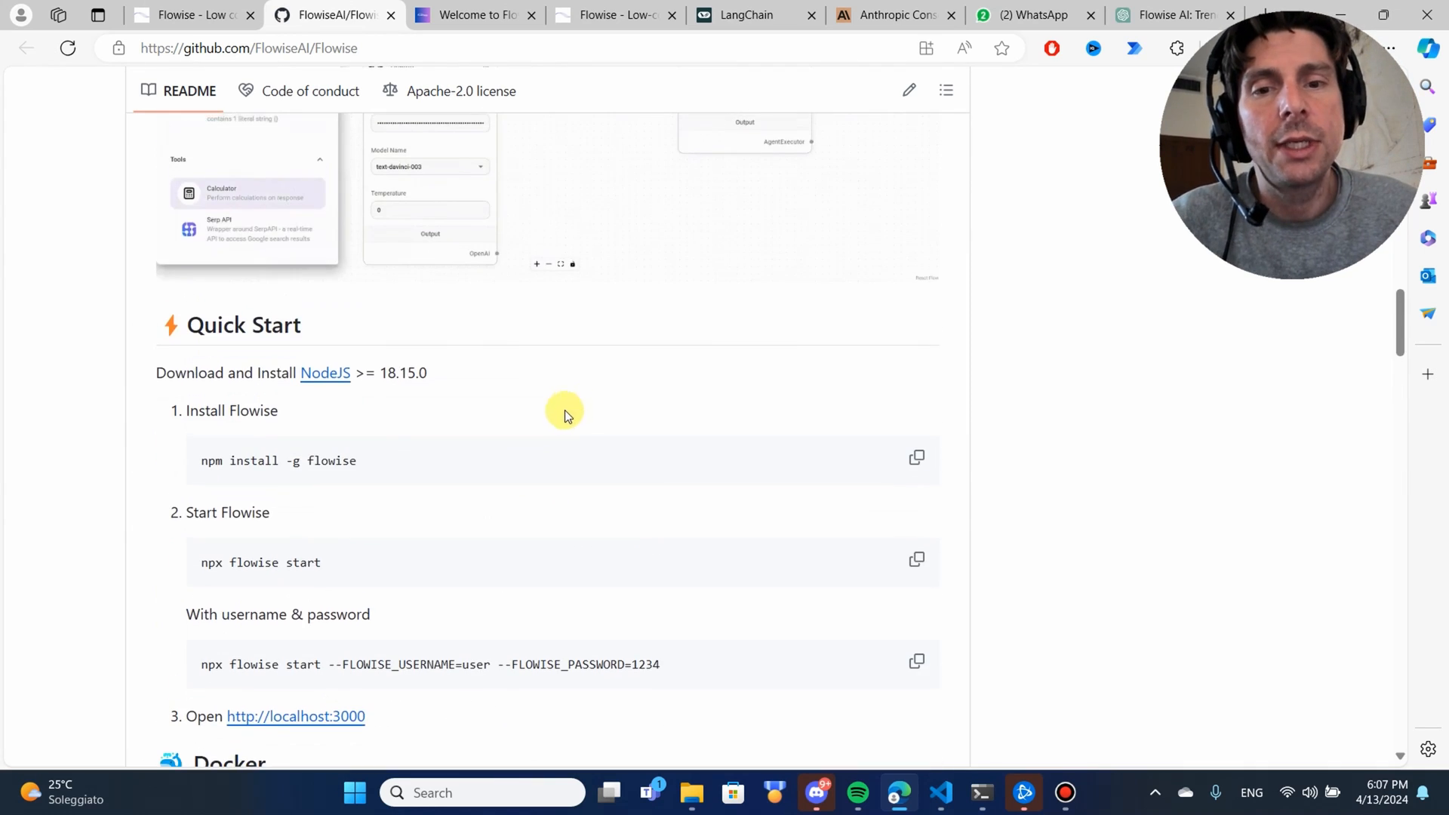
mouse_move(271, 482)
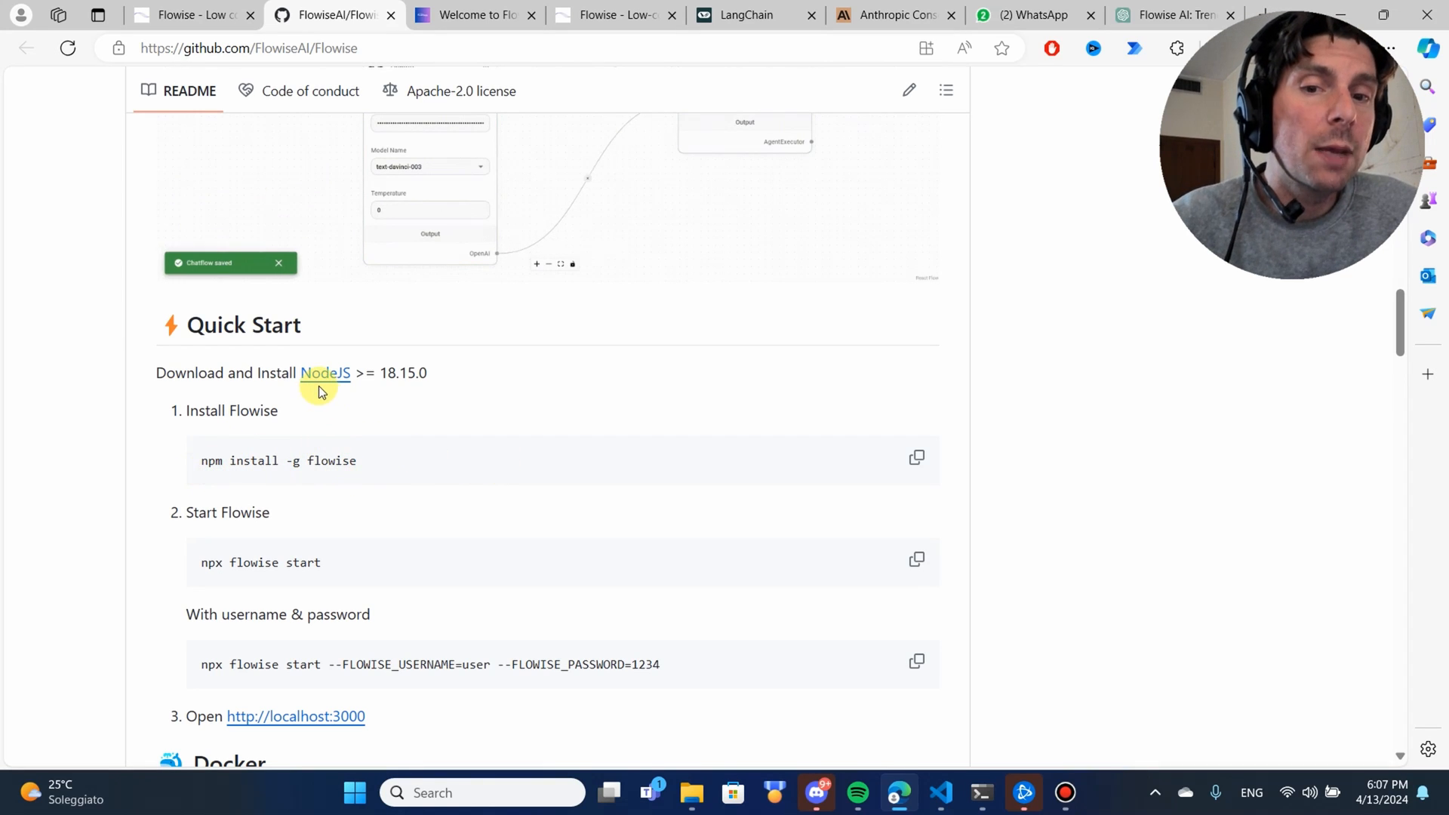
mouse_move(326, 373)
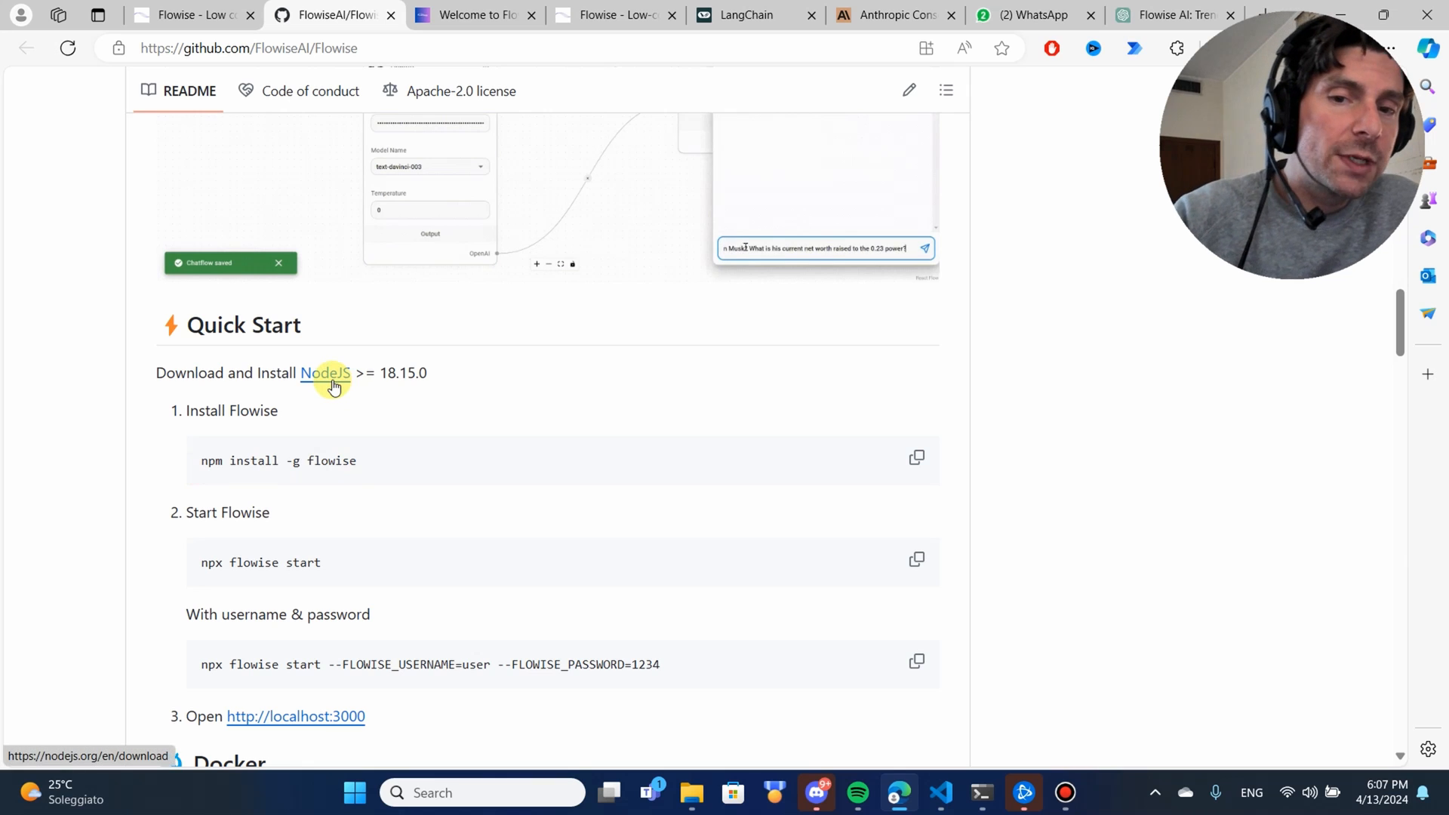
Step: Open the NodeJS download page in a new tab, then return to the README
left_click(324, 372)
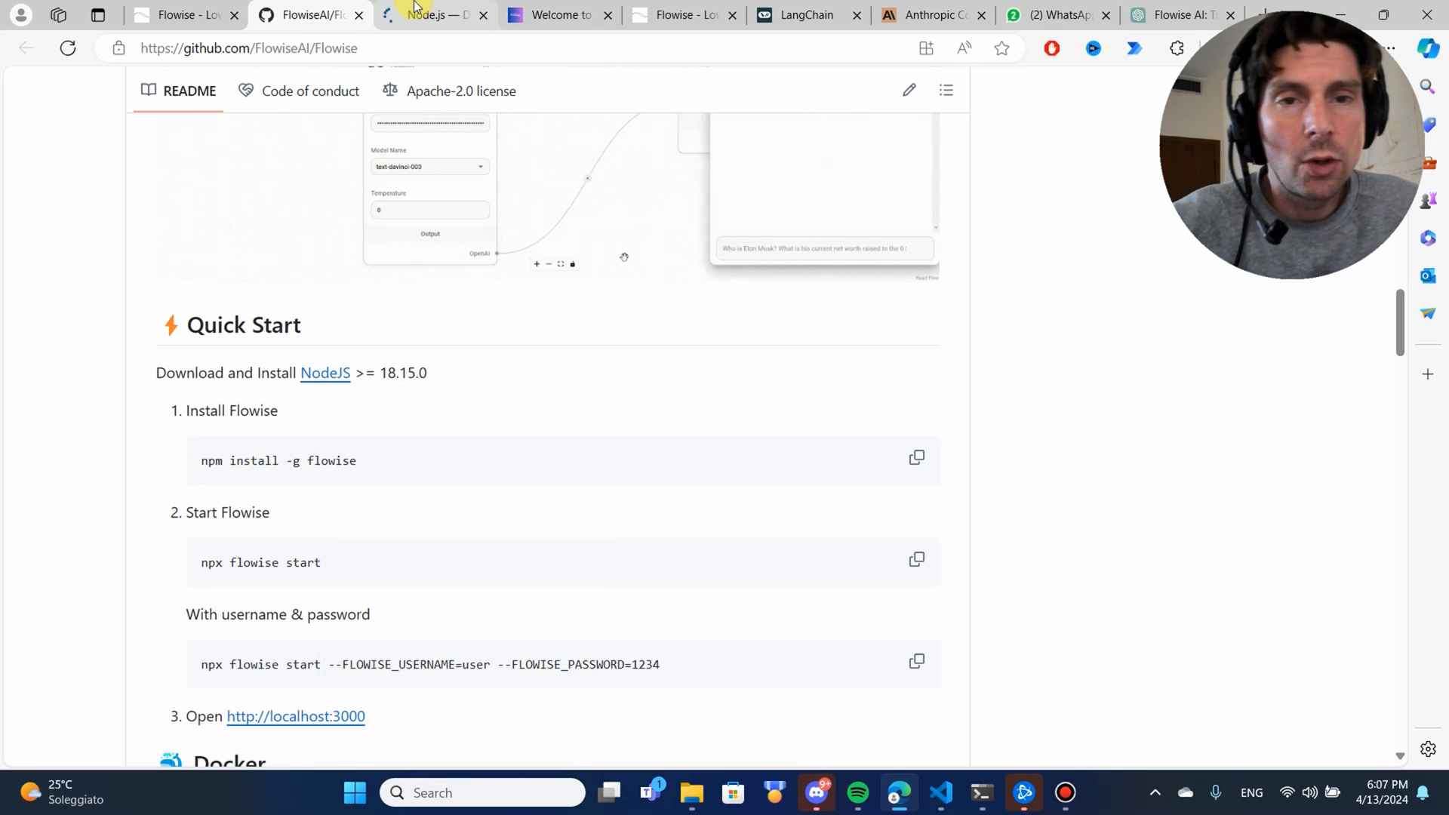
left_click(429, 15)
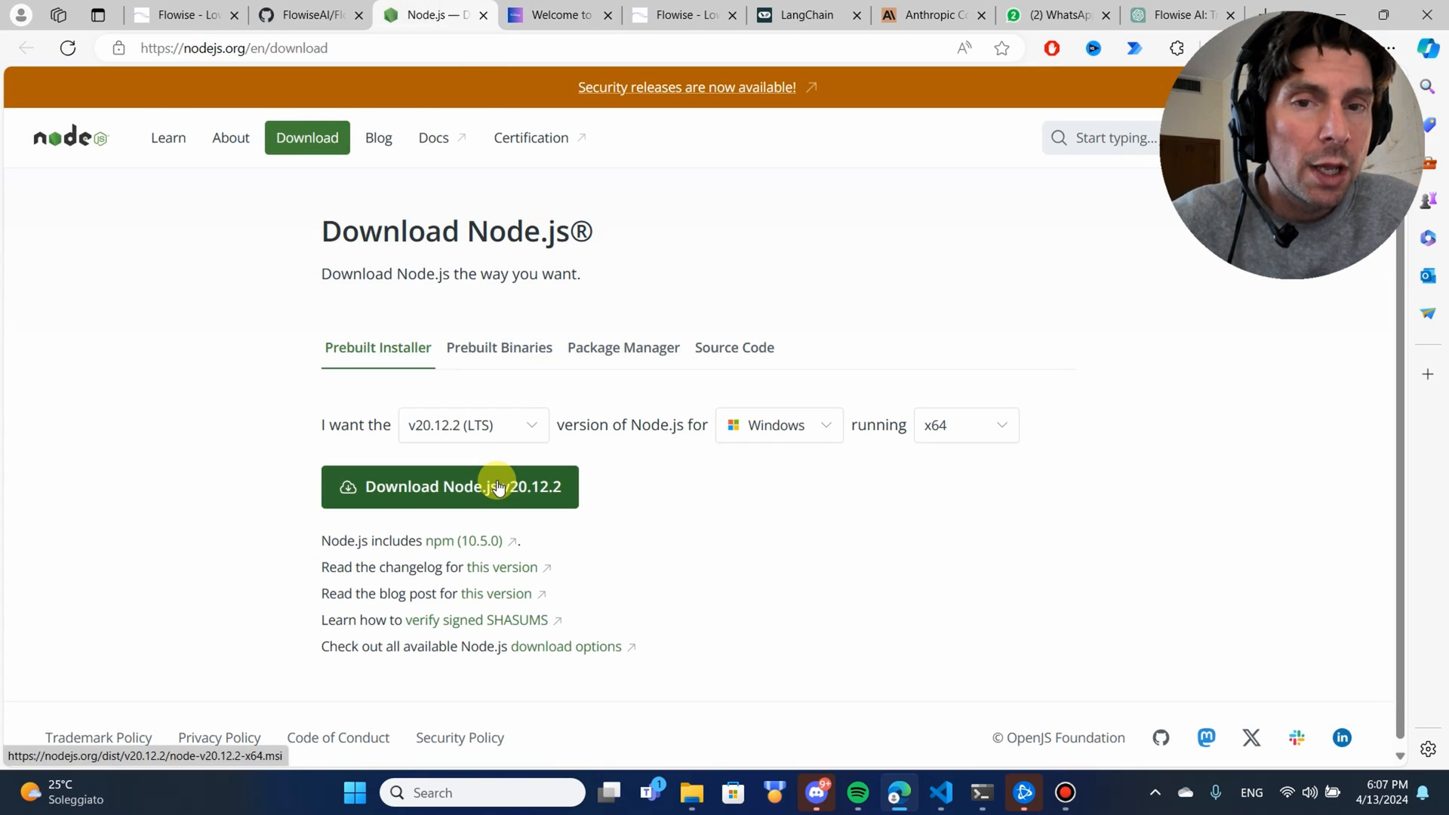
left_click(305, 15)
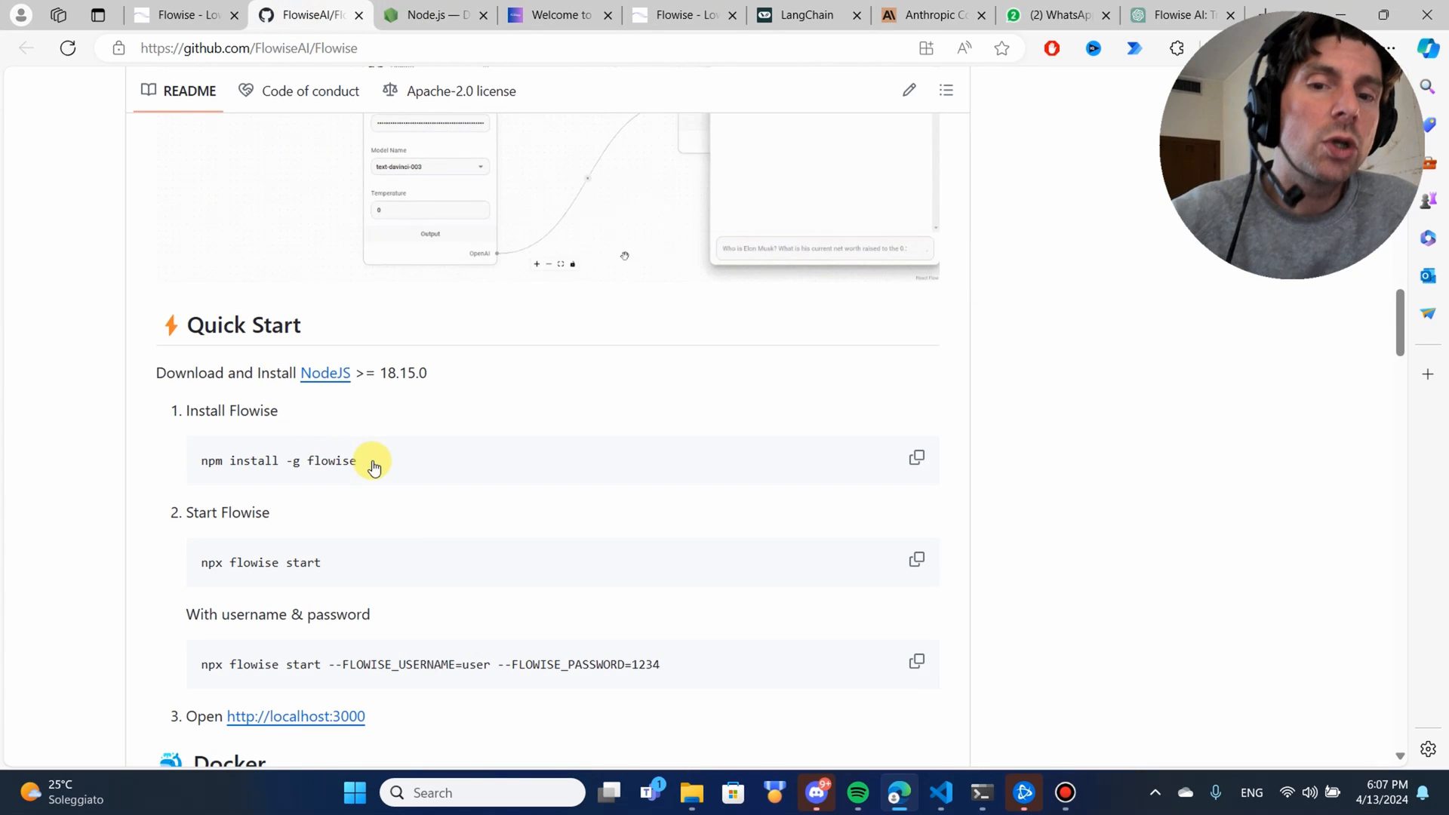
mouse_move(1005, 708)
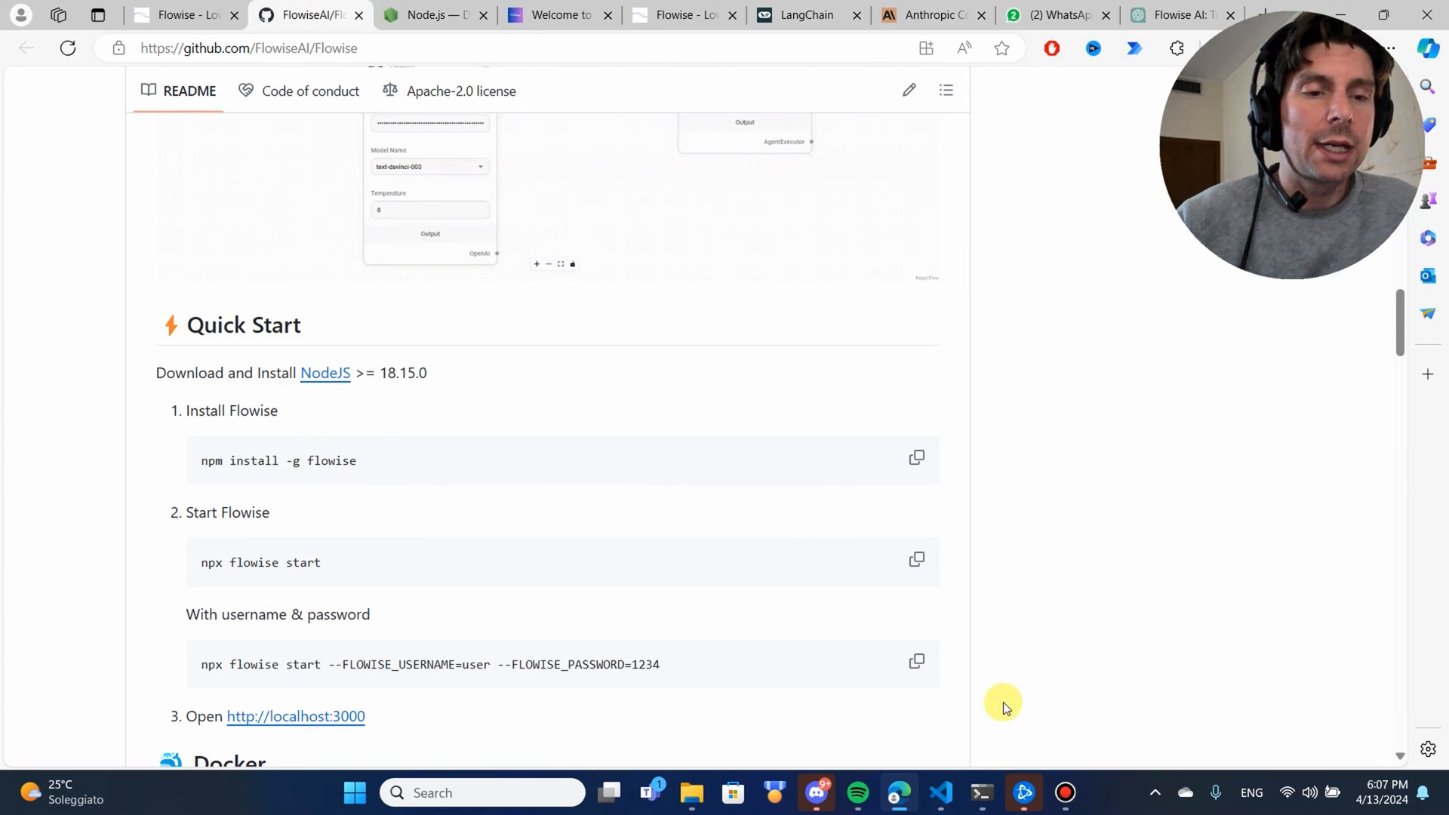
Step: Run 'npm install -g flowise' in PowerShell, then copy and run 'npx flowise start'
key("alt+tab")
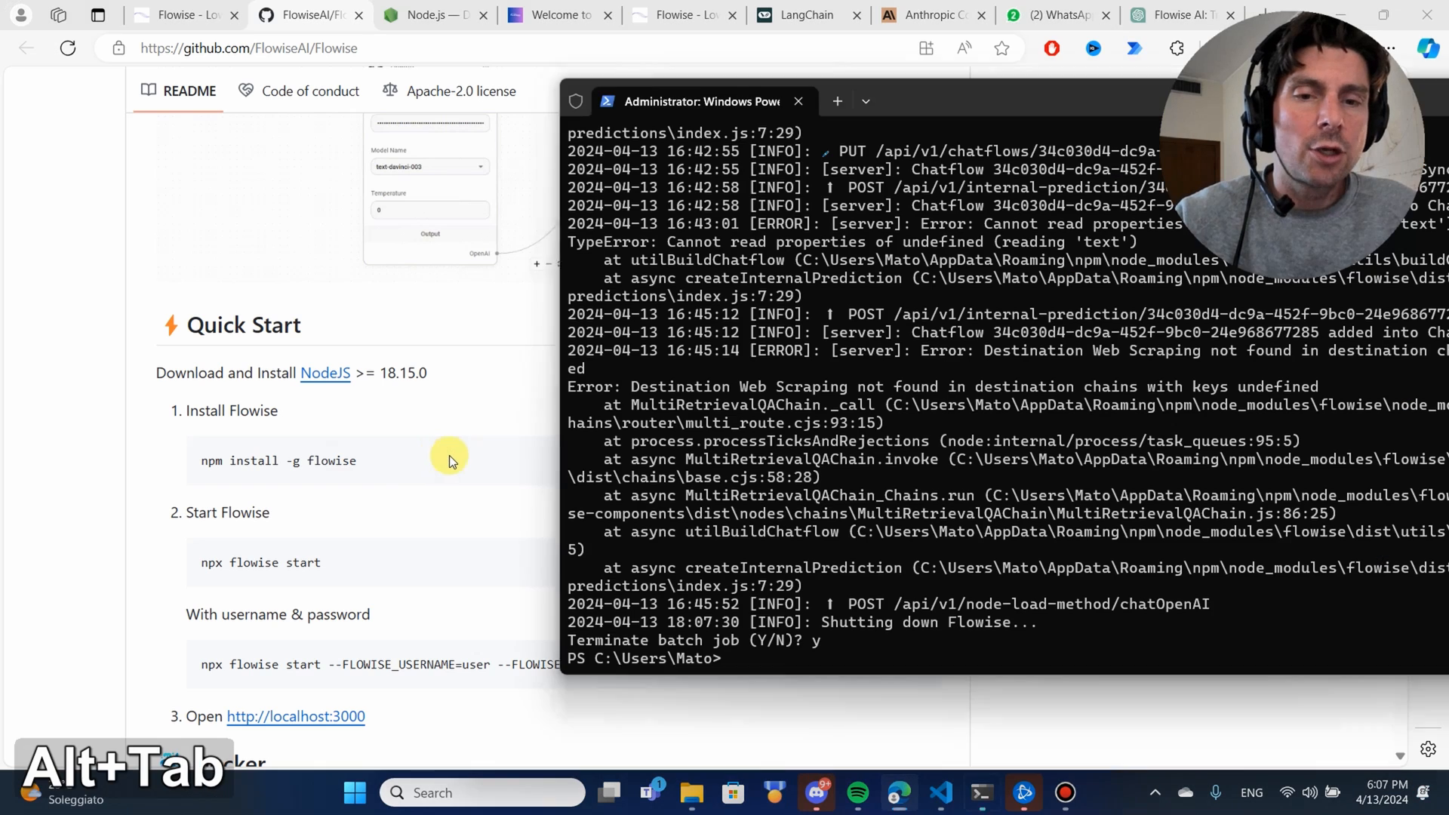
type("npm install -g flowise")
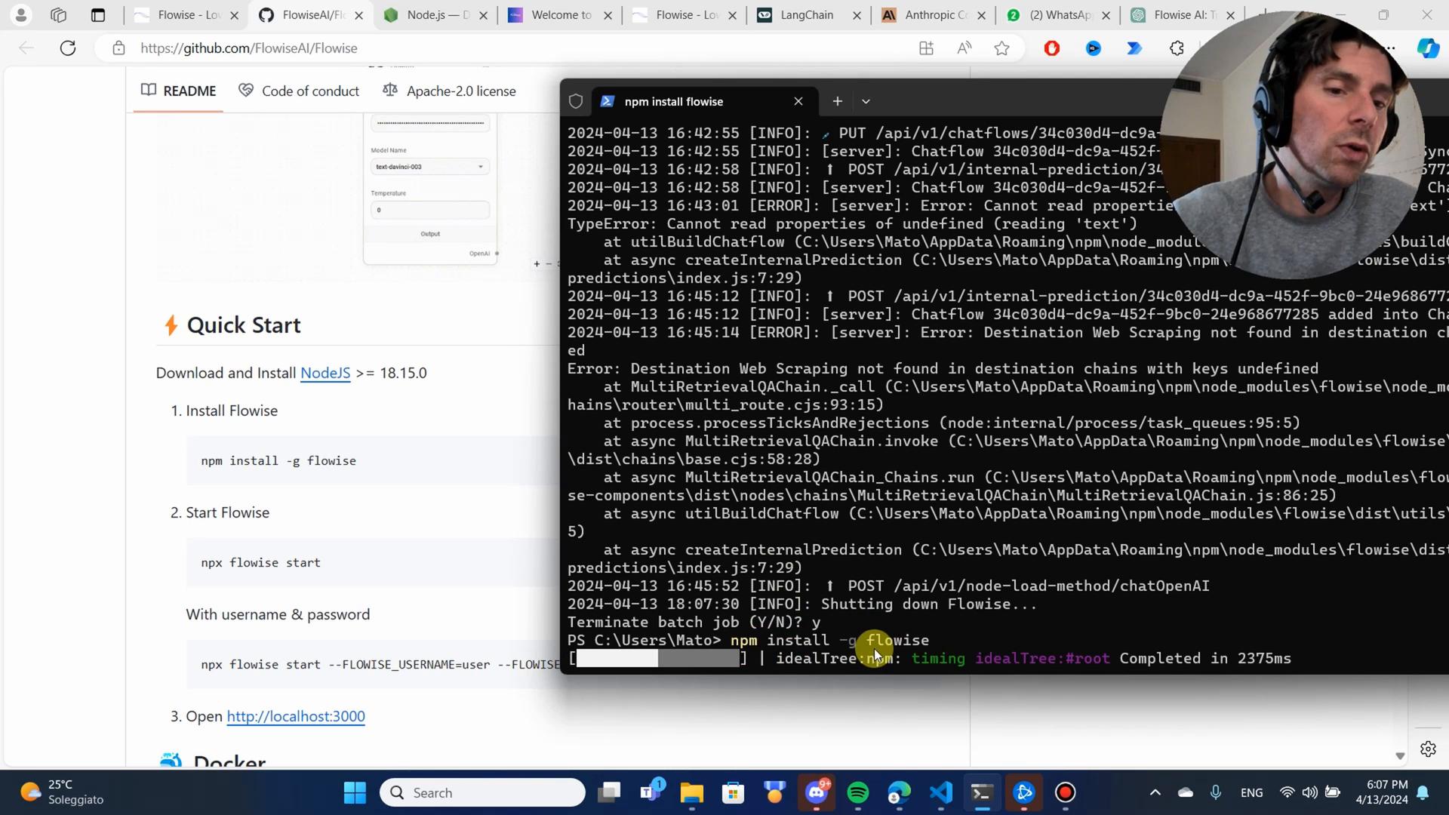
mouse_move(897, 647)
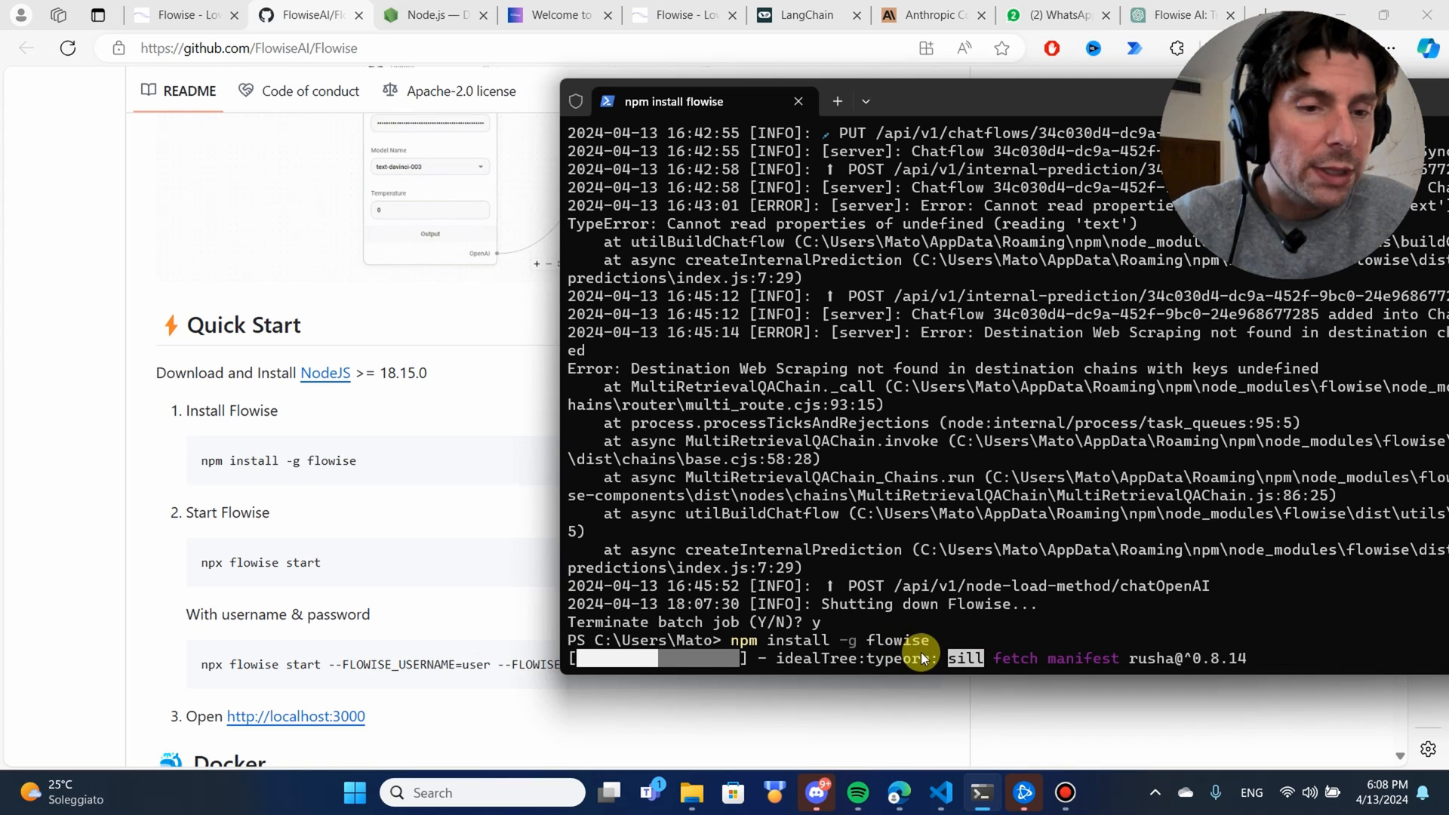
mouse_move(1030, 634)
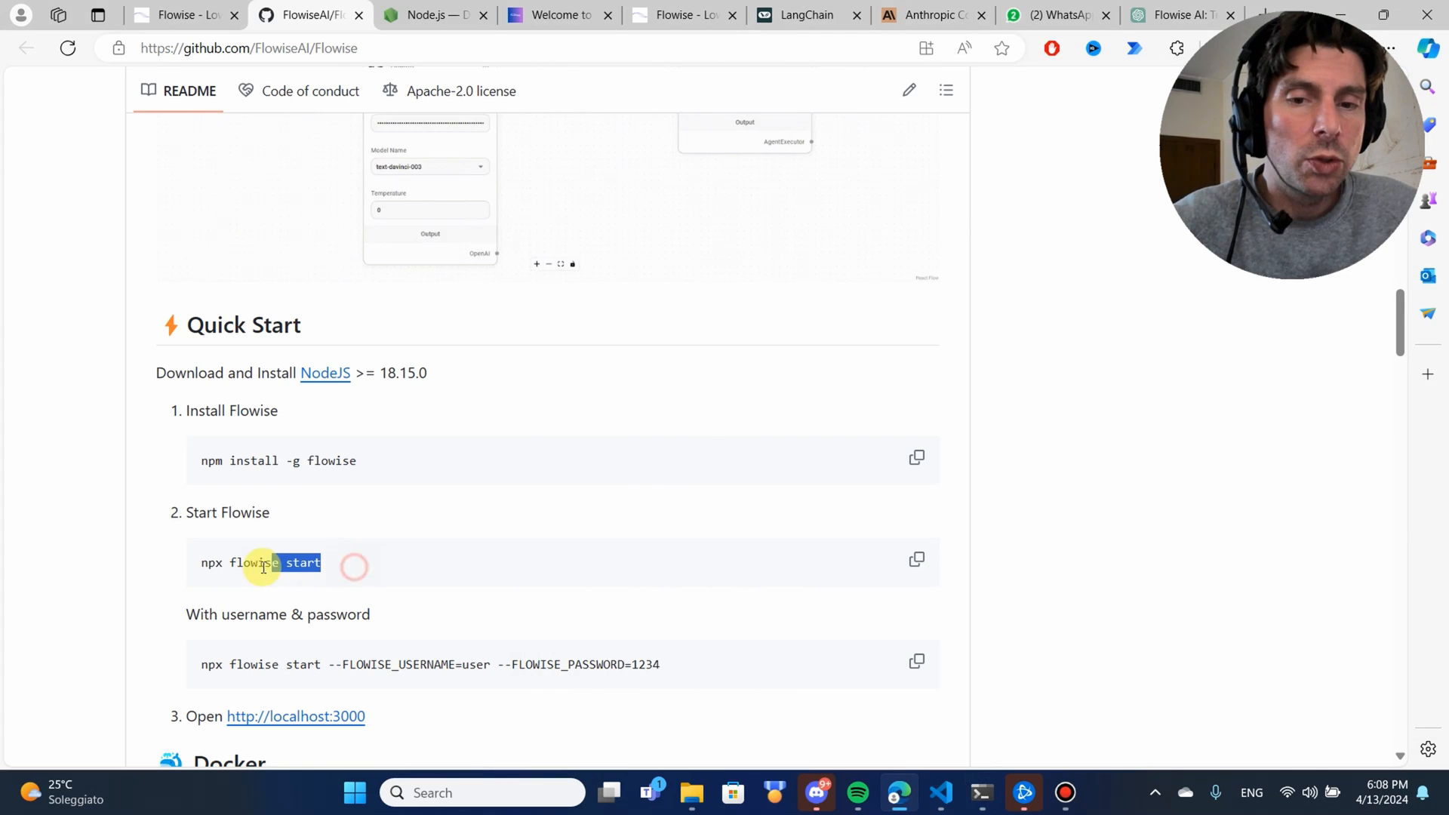
triple_click(259, 563)
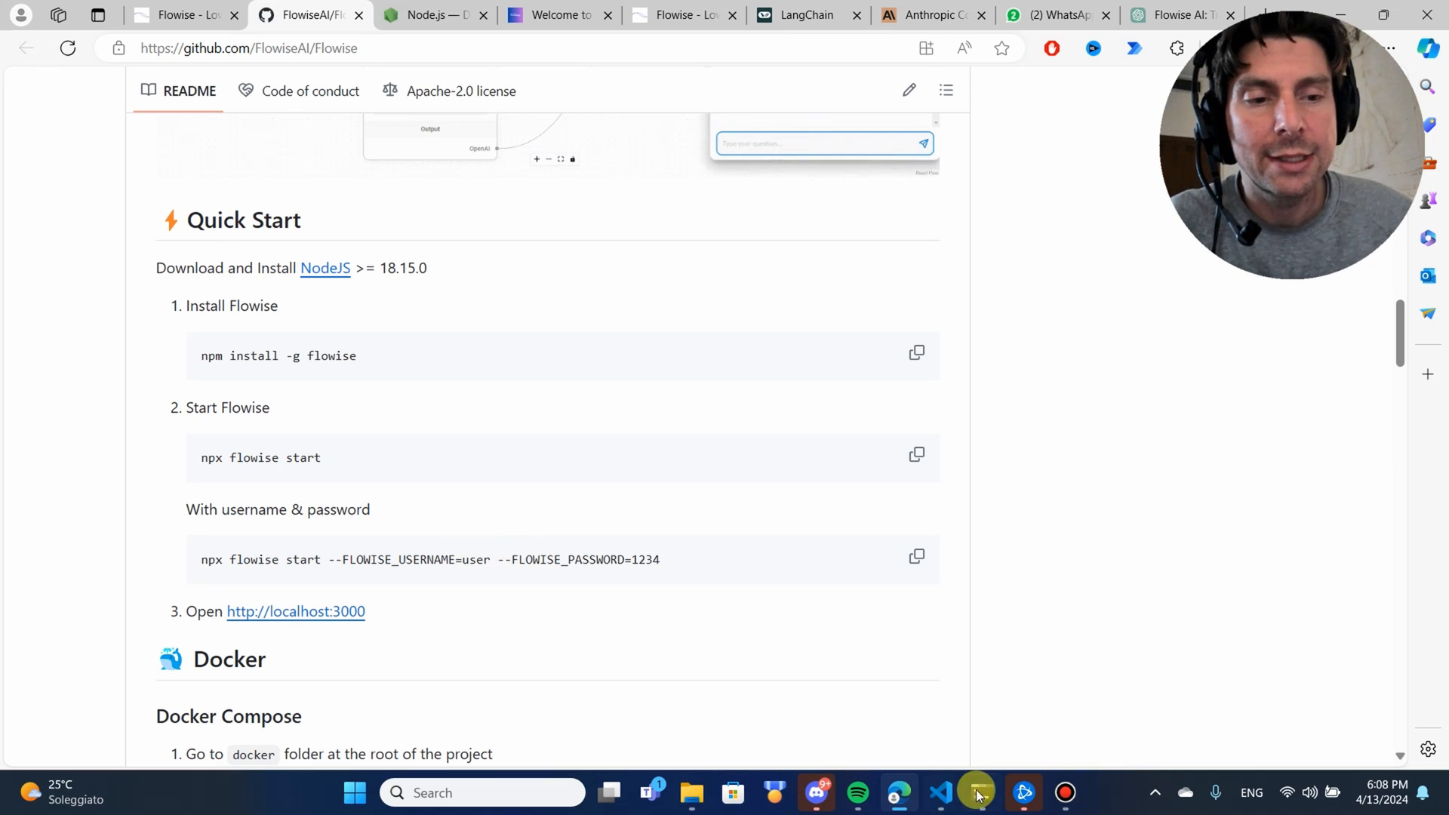
left_click(977, 794)
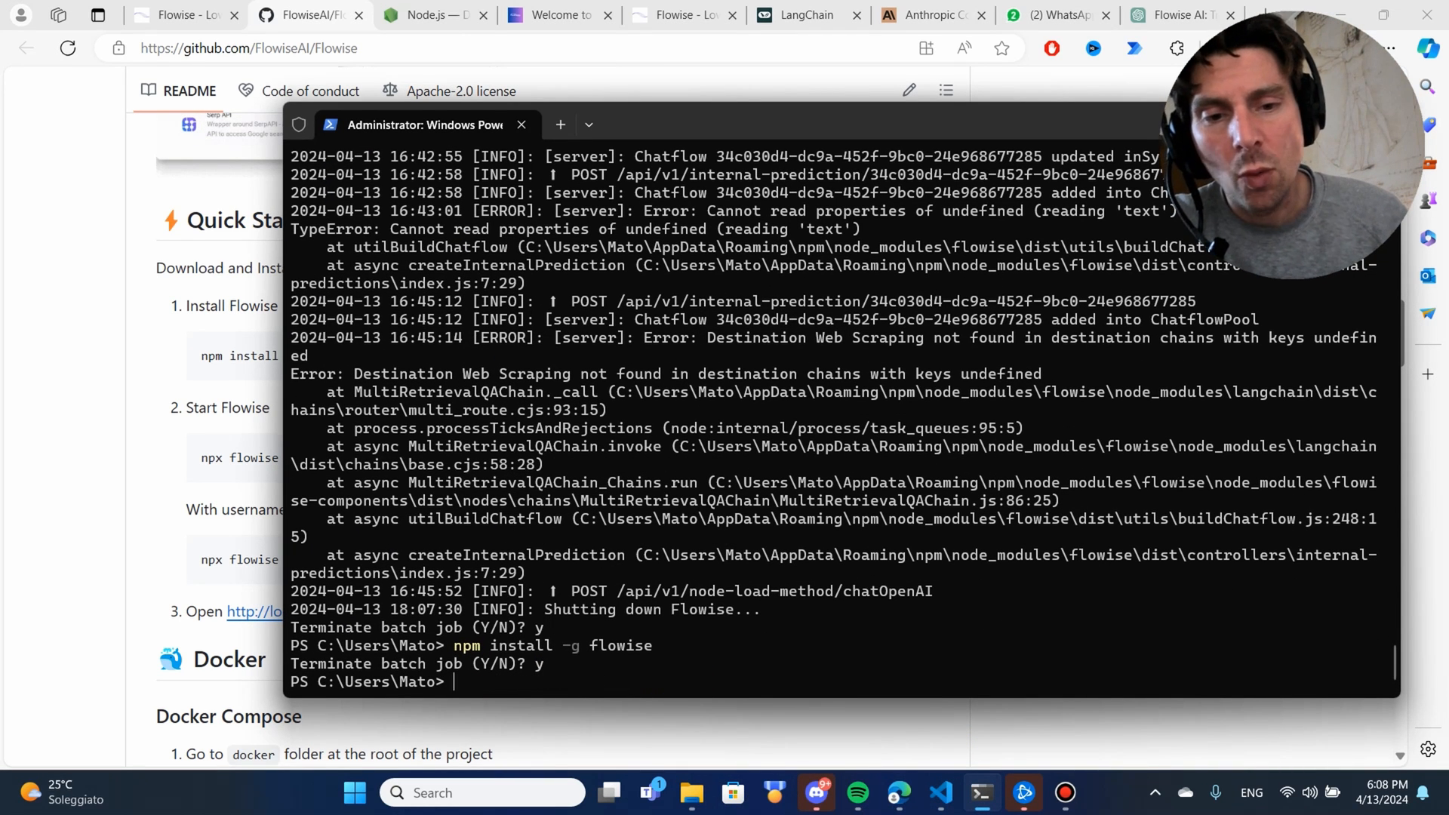
type("npx flowise start")
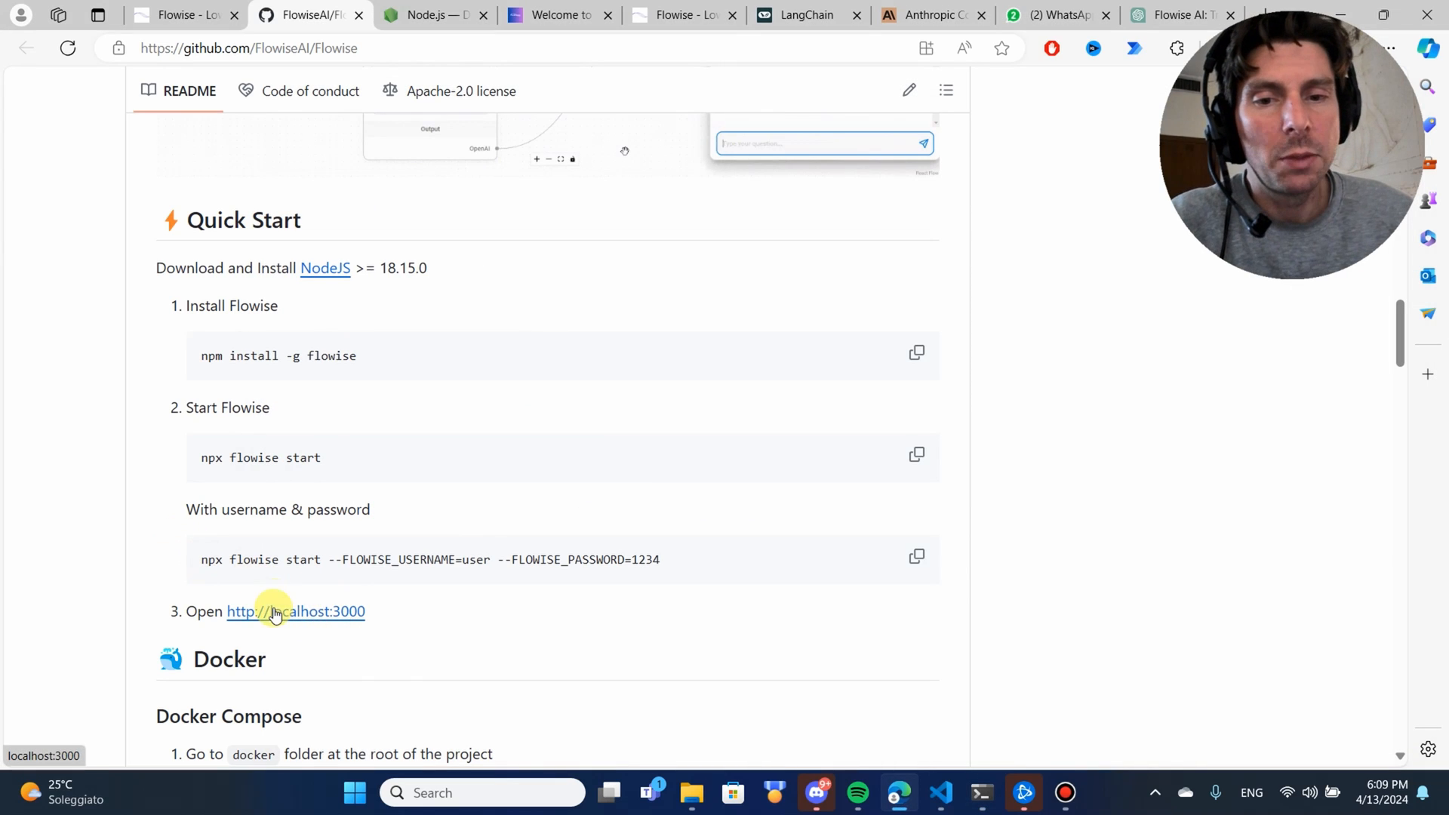
mouse_move(308, 618)
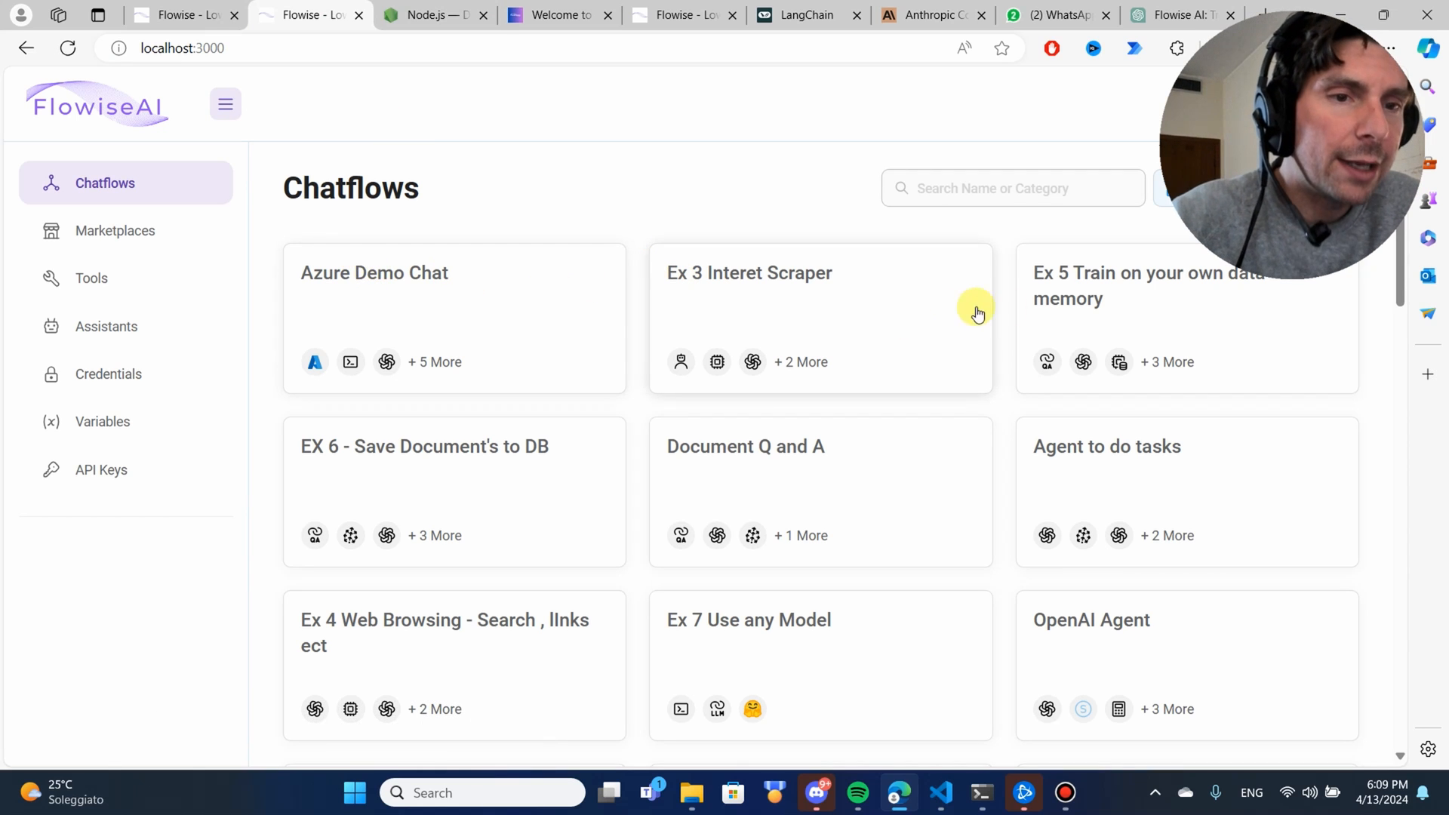
Step: Scroll through the saved chatflows list at localhost:3000
scroll("down", 3)
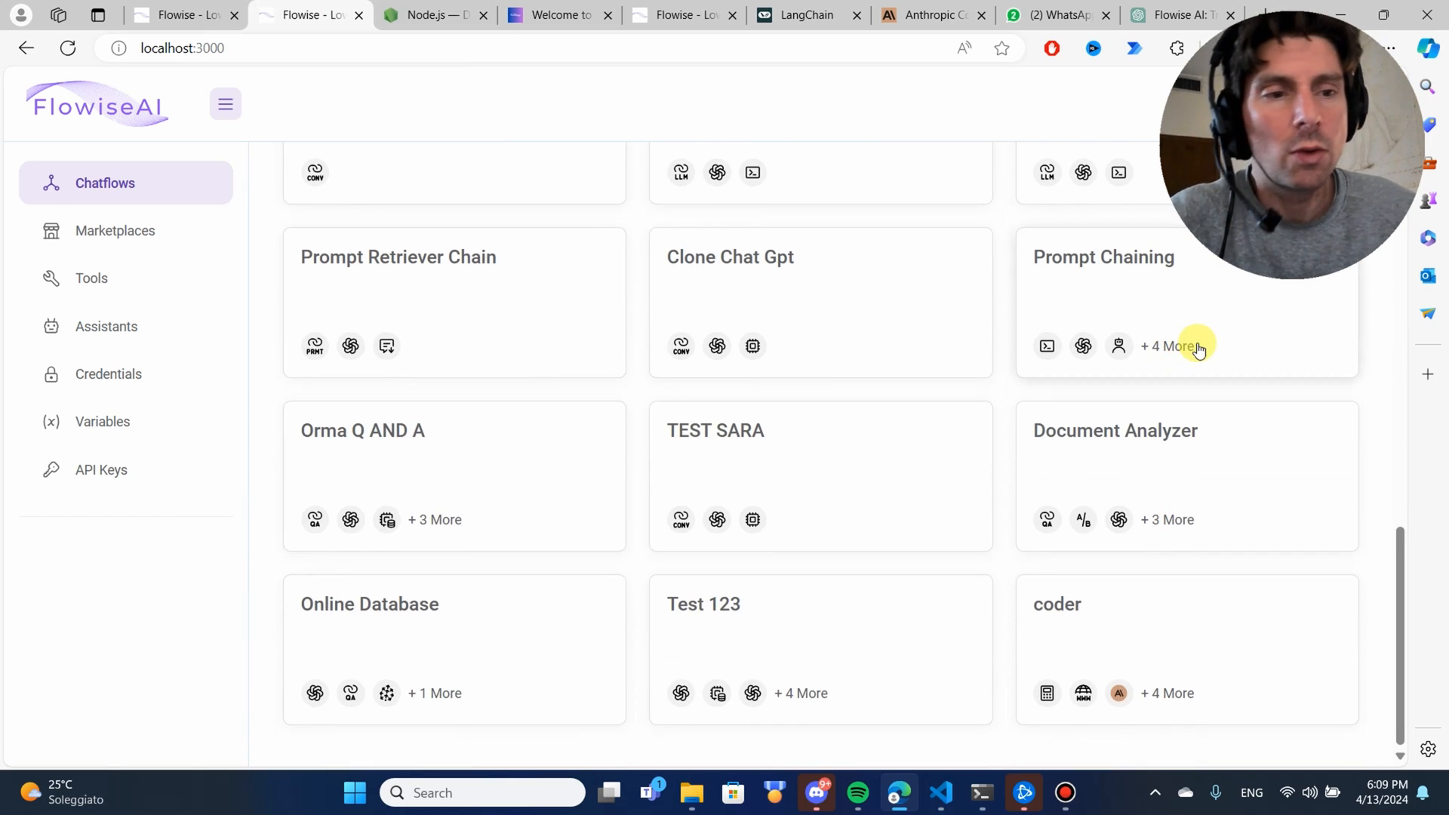
scroll("up", 3)
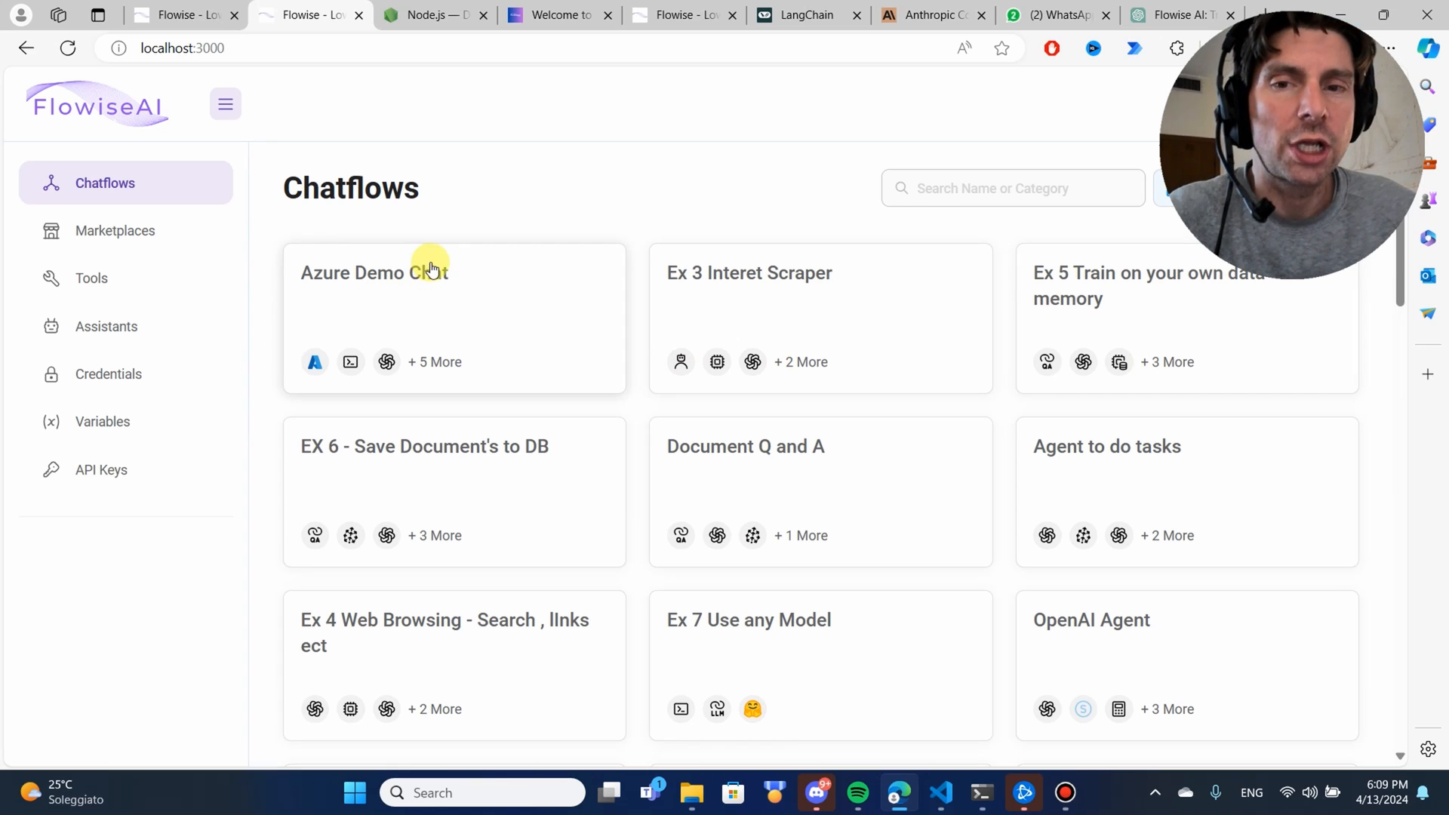
mouse_move(345, 75)
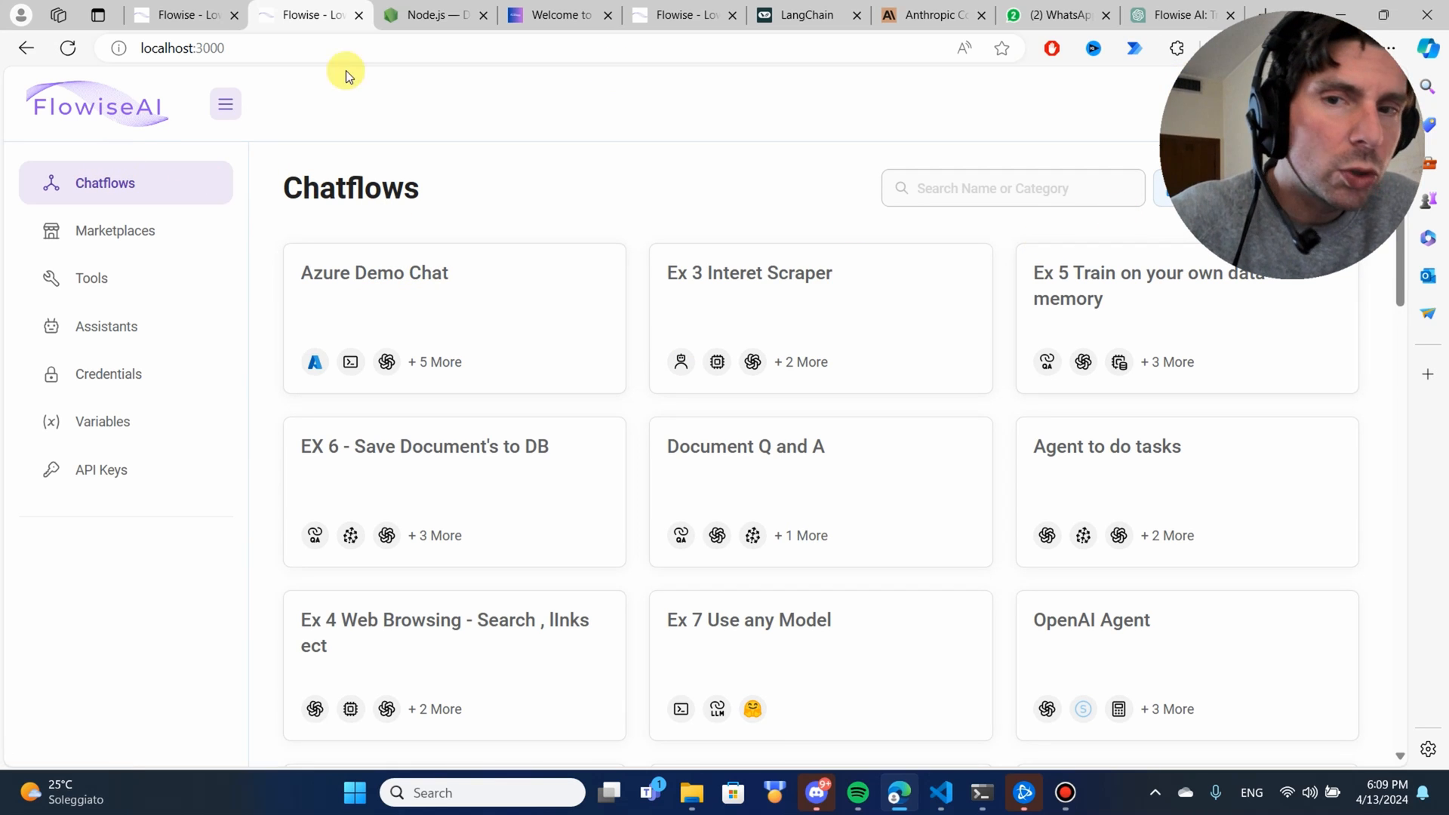
mouse_move(146, 140)
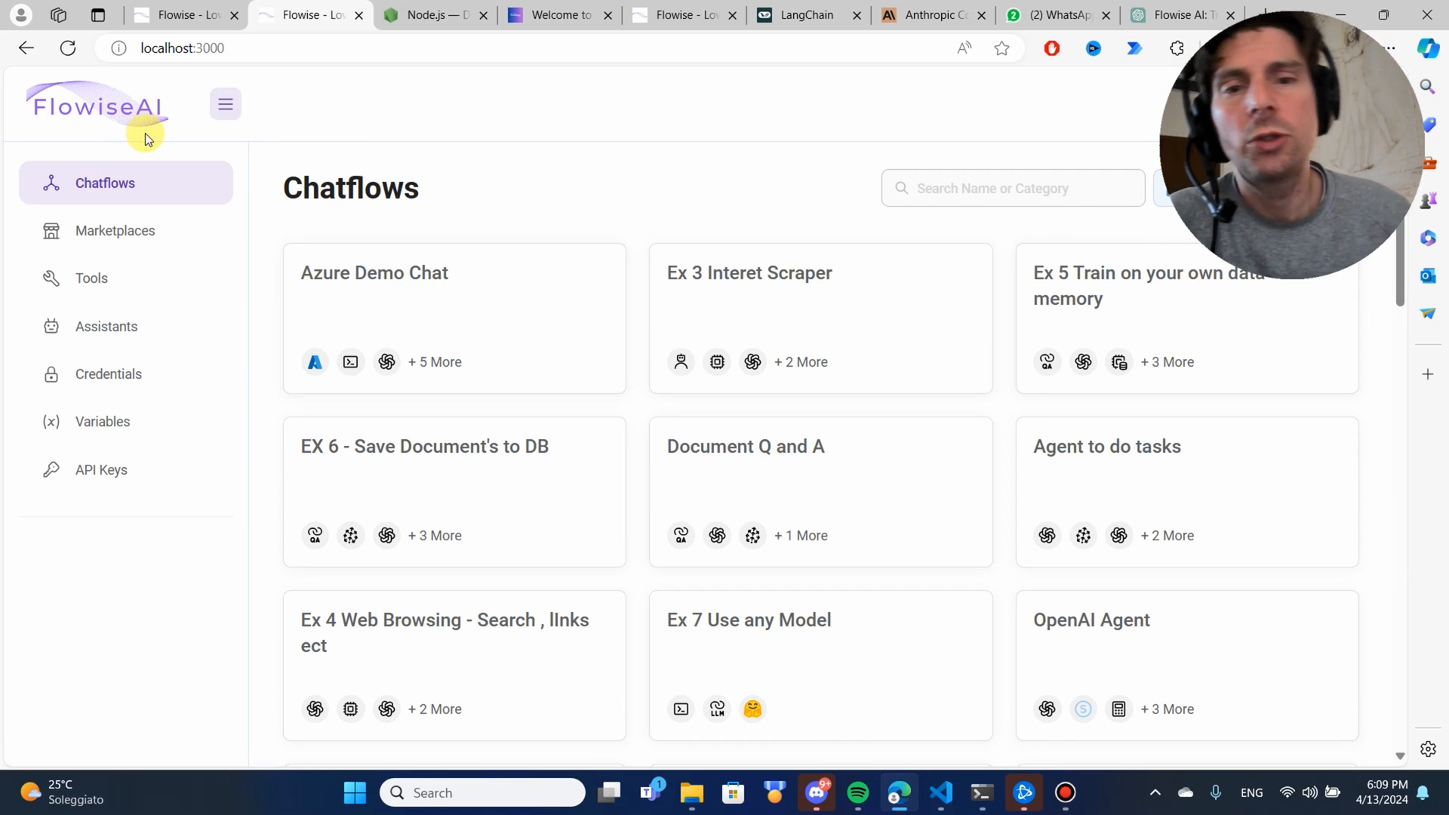
mouse_move(109, 230)
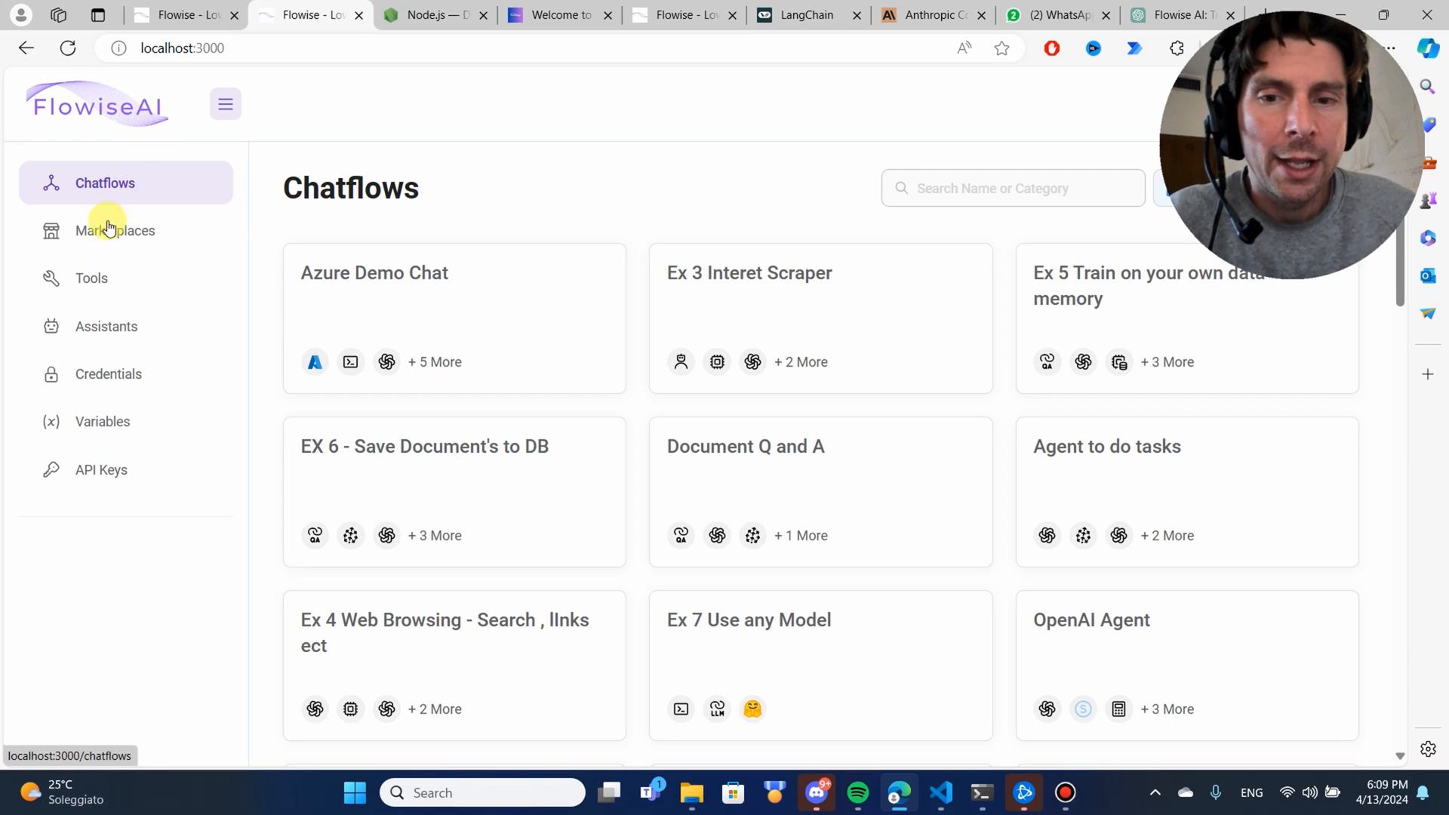
Step: View DefaultKey on the API Keys page, then the empty Variables page
left_click(100, 469)
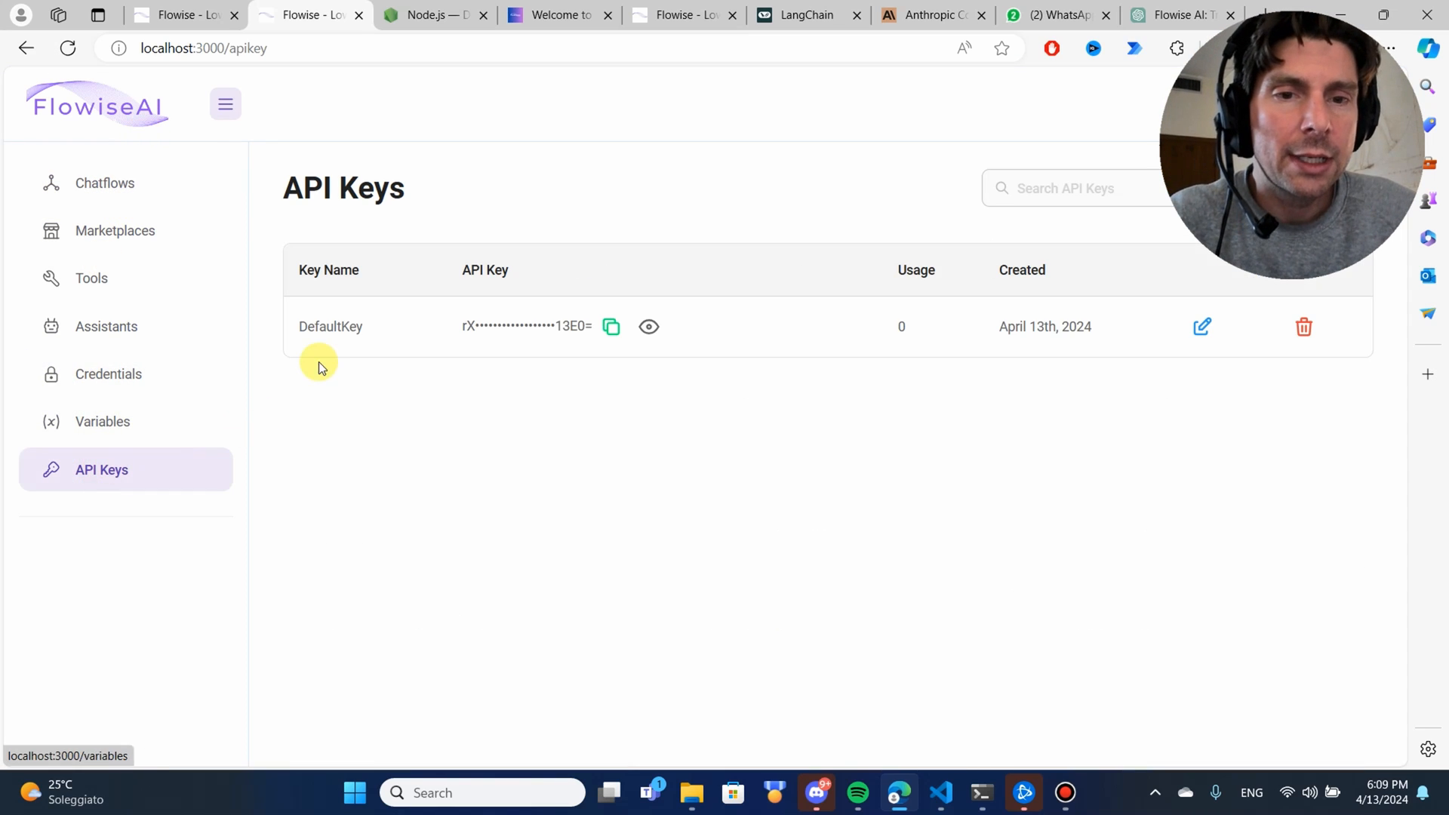
mouse_move(513, 324)
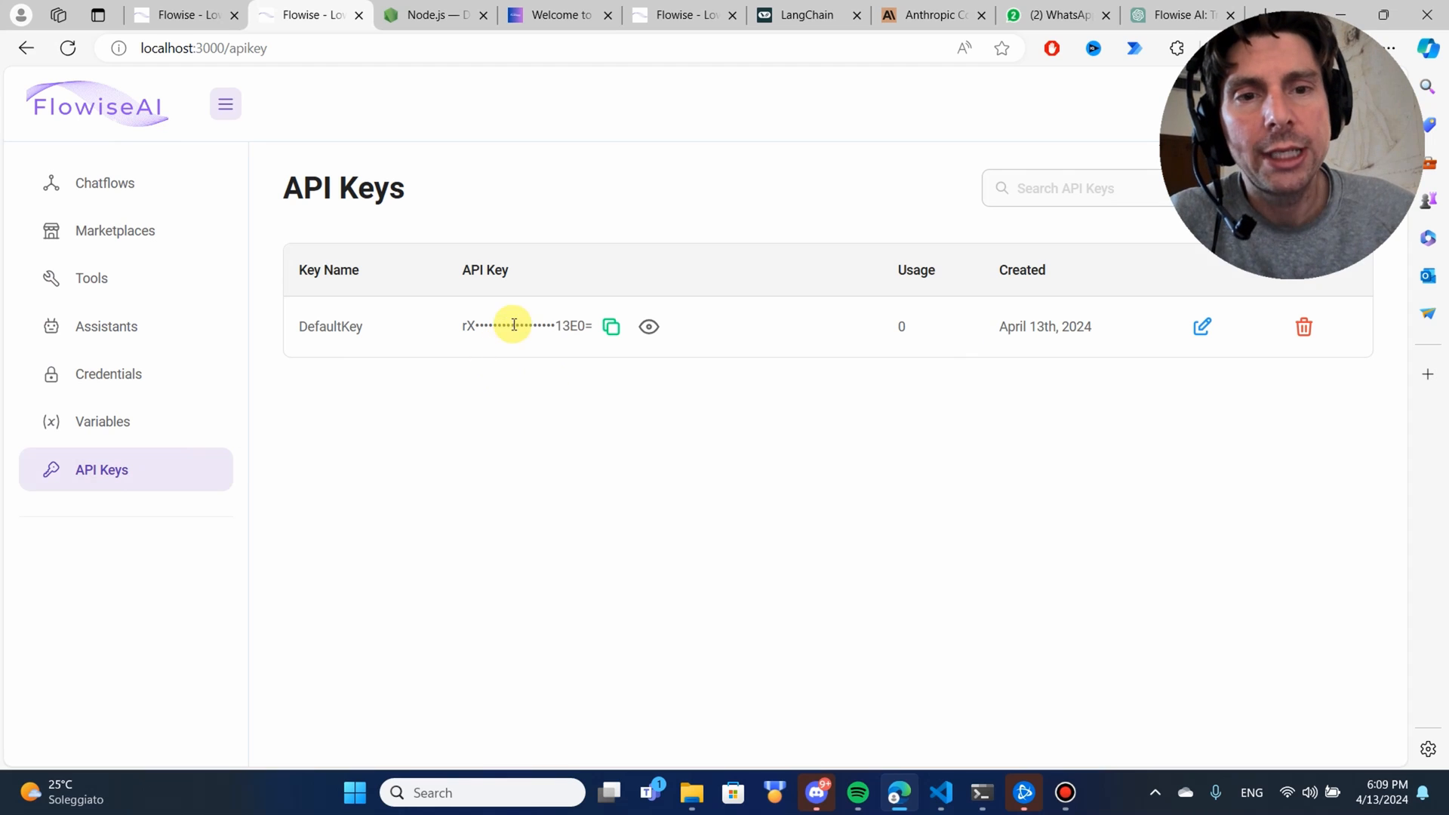
mouse_move(570, 252)
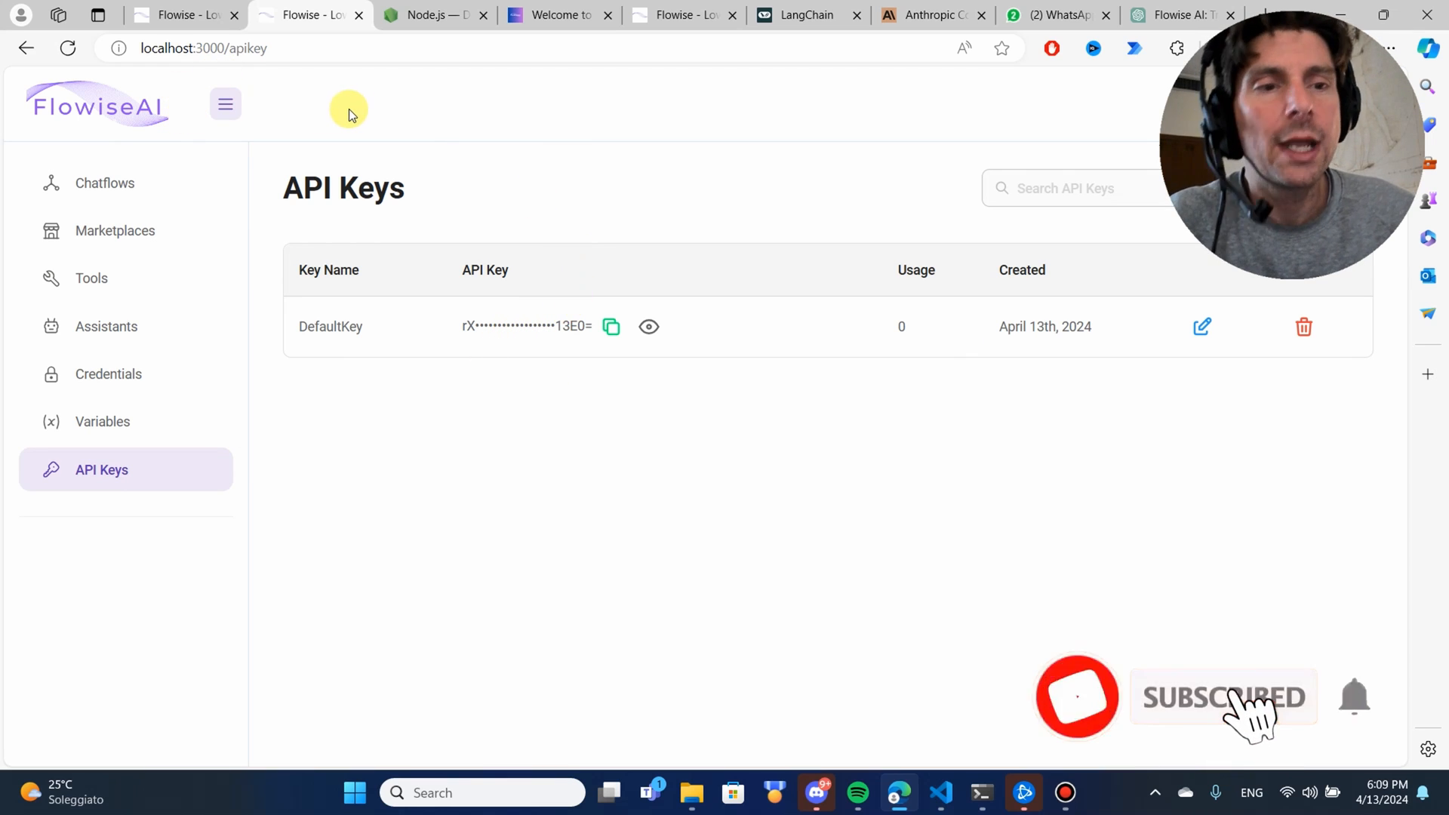
mouse_move(753, 198)
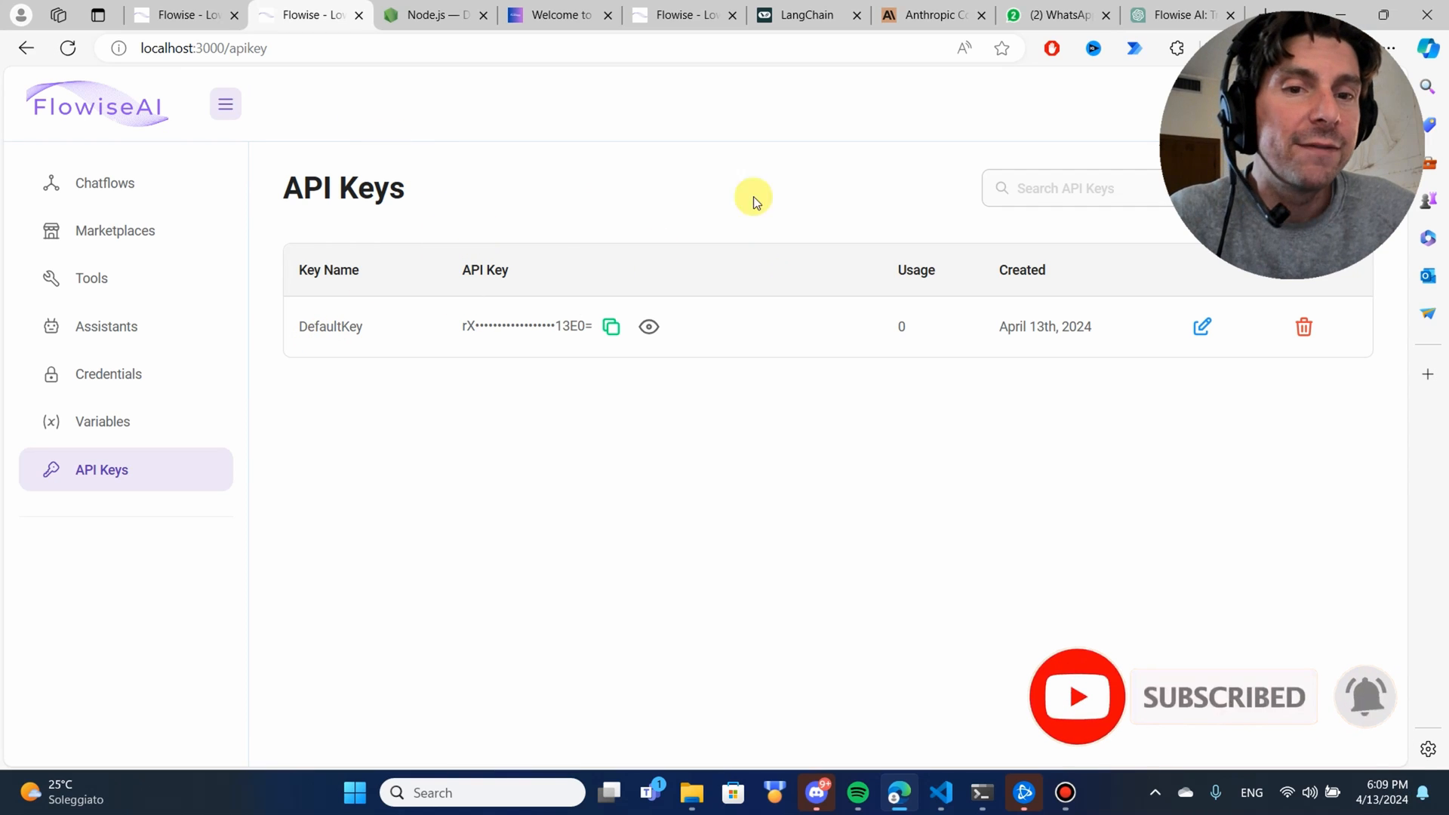
left_click(103, 421)
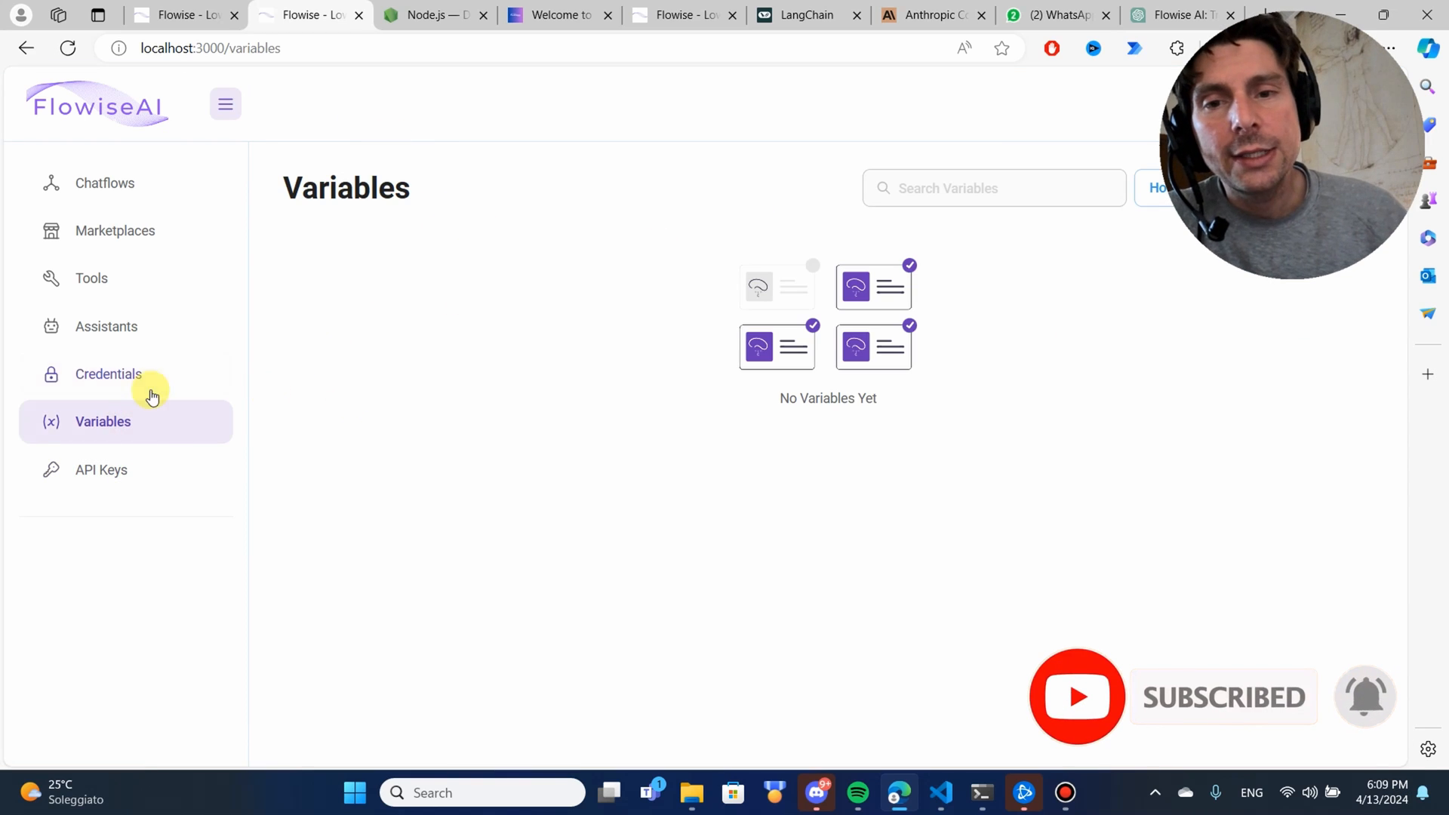
Step: Show the Credentials page listing the OpenAI and ApiKey credentials
left_click(108, 374)
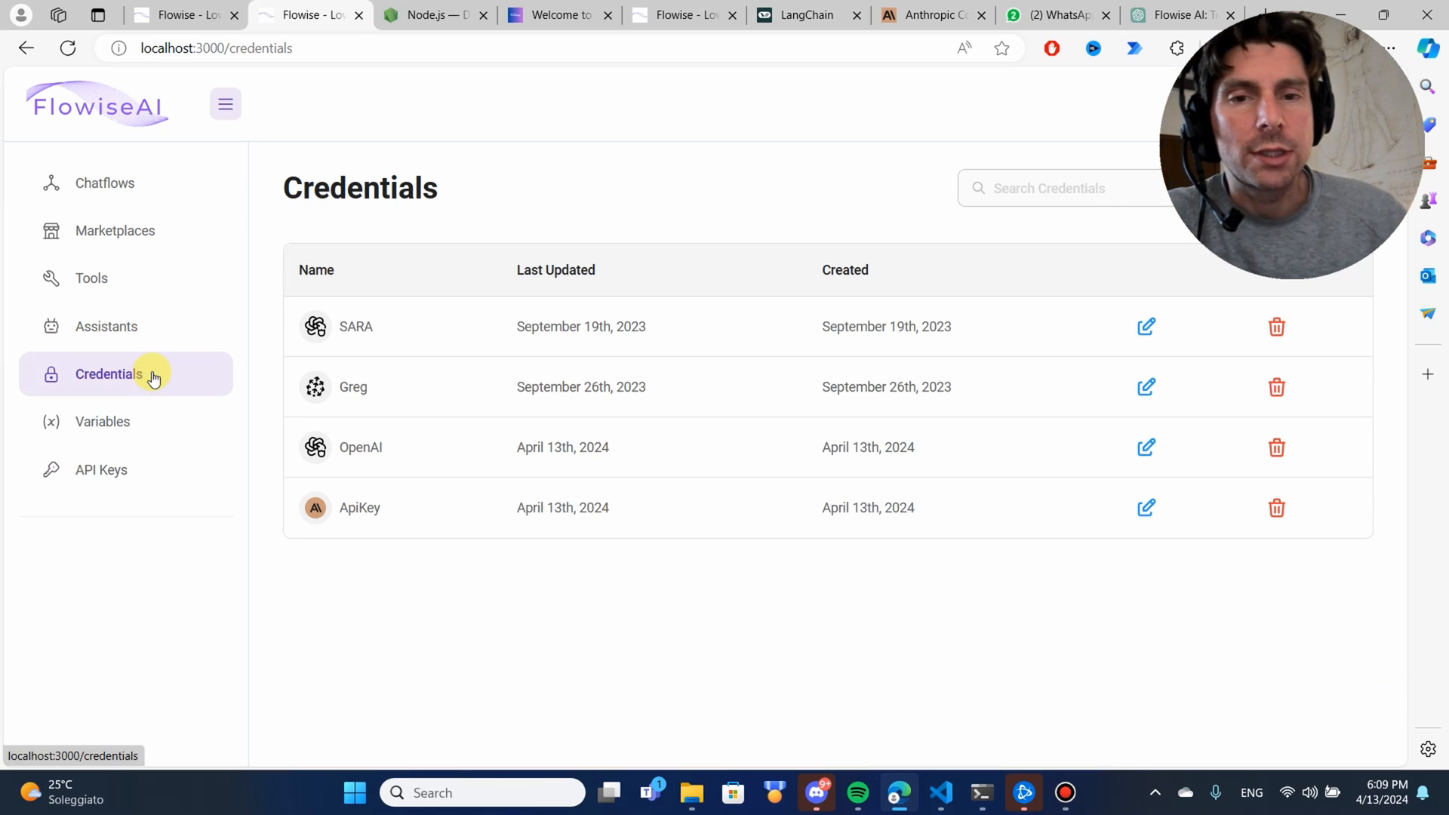
mouse_move(473, 325)
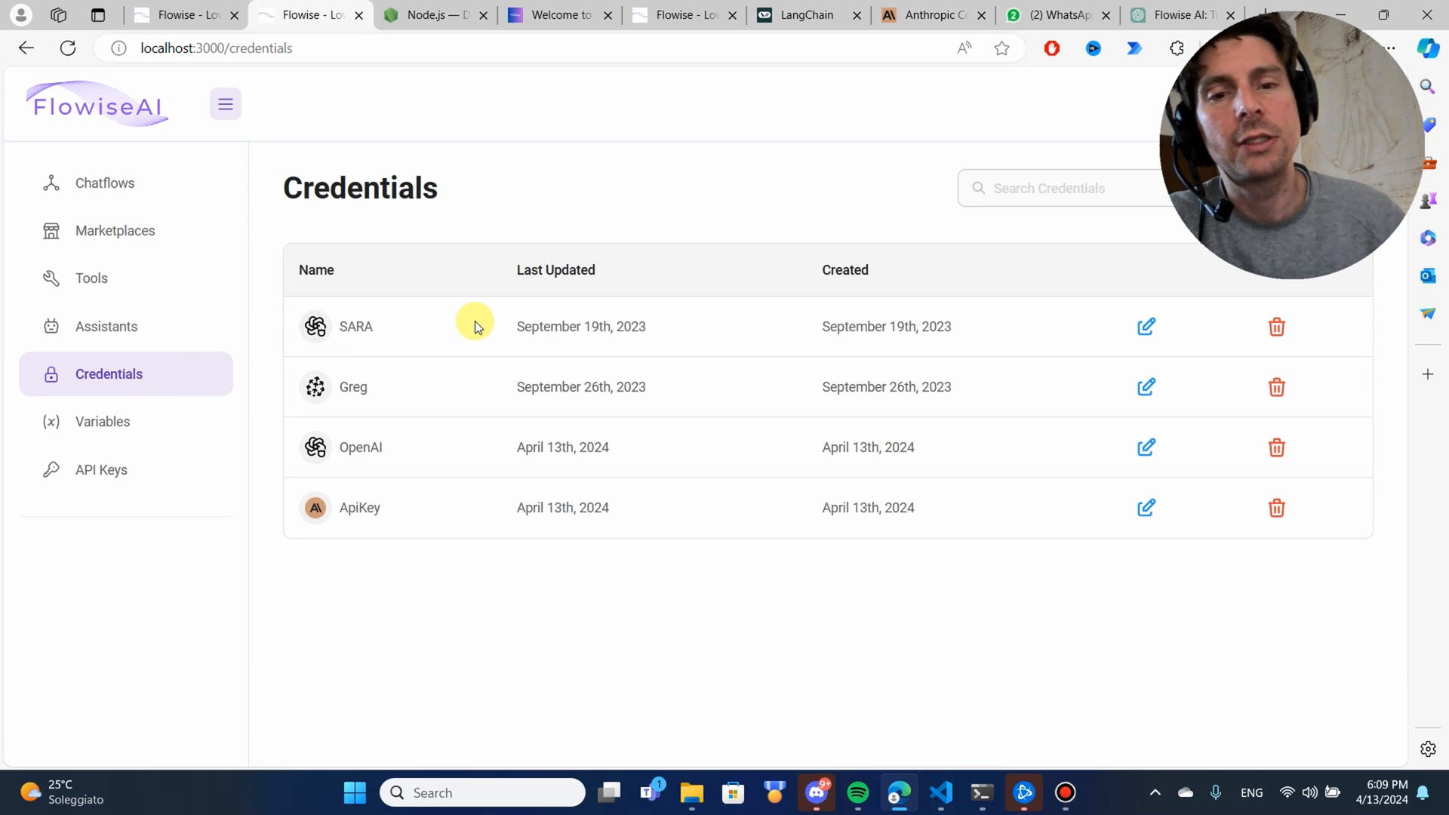
mouse_move(531, 304)
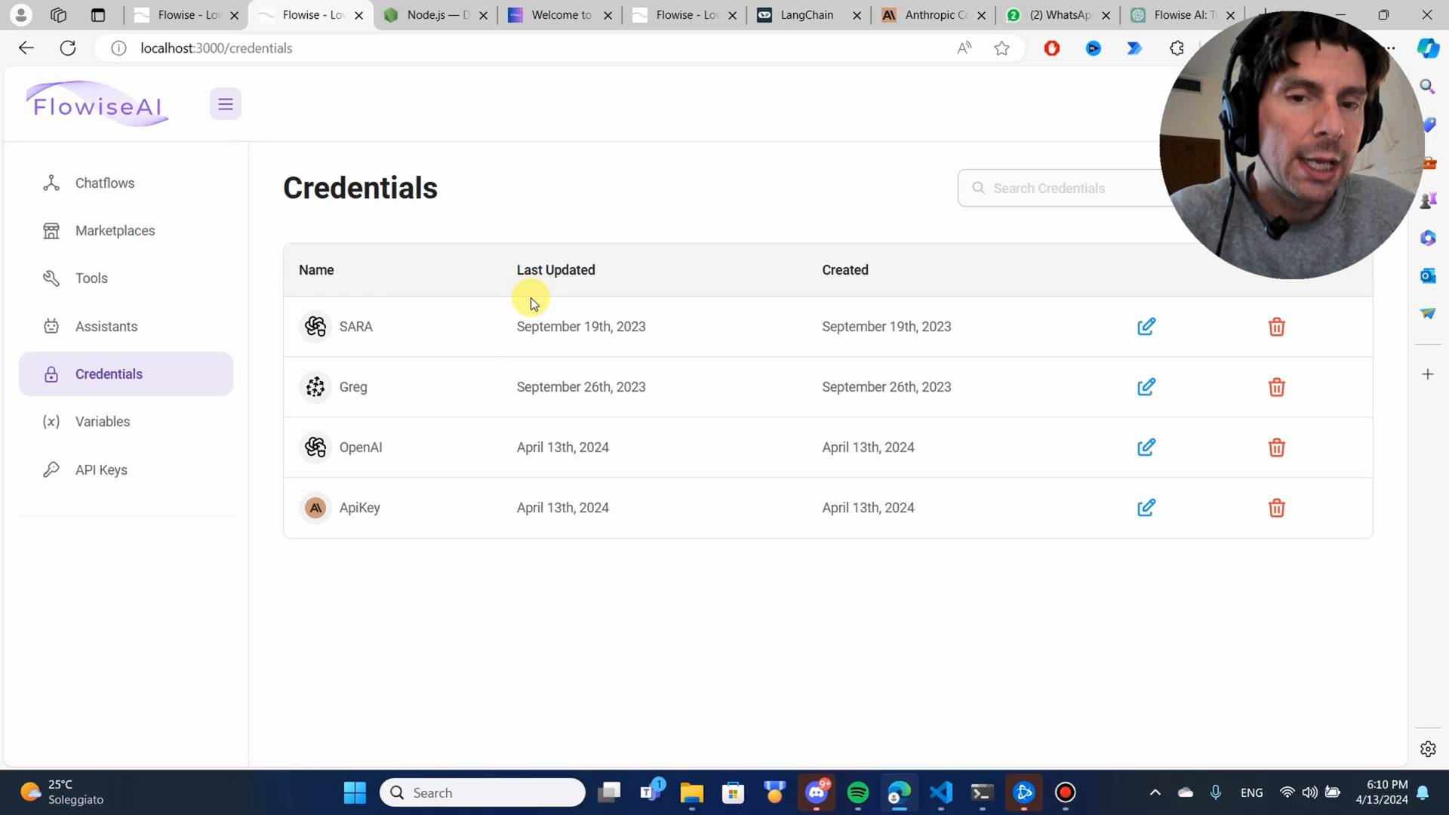
mouse_move(342, 460)
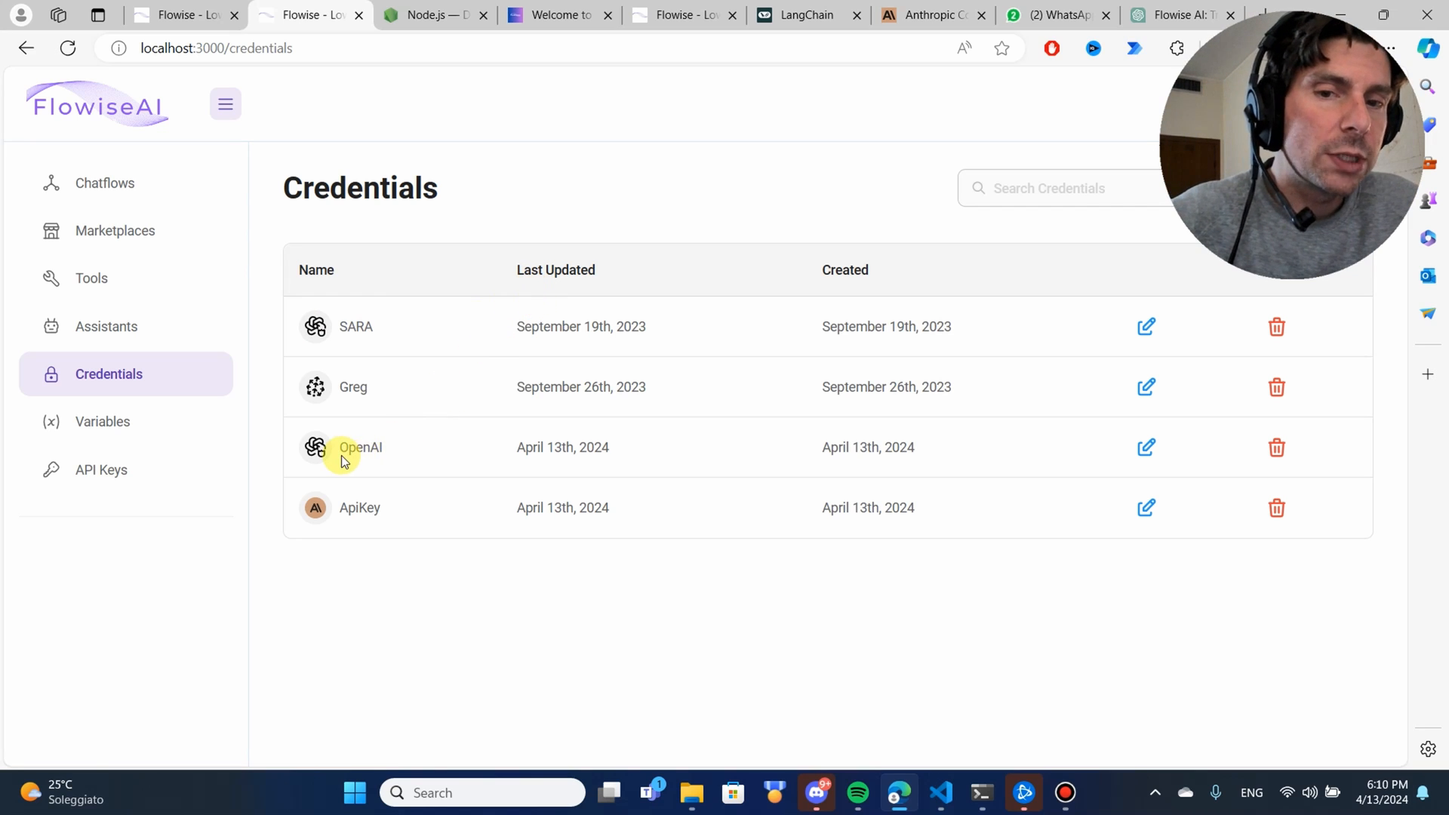
mouse_move(324, 524)
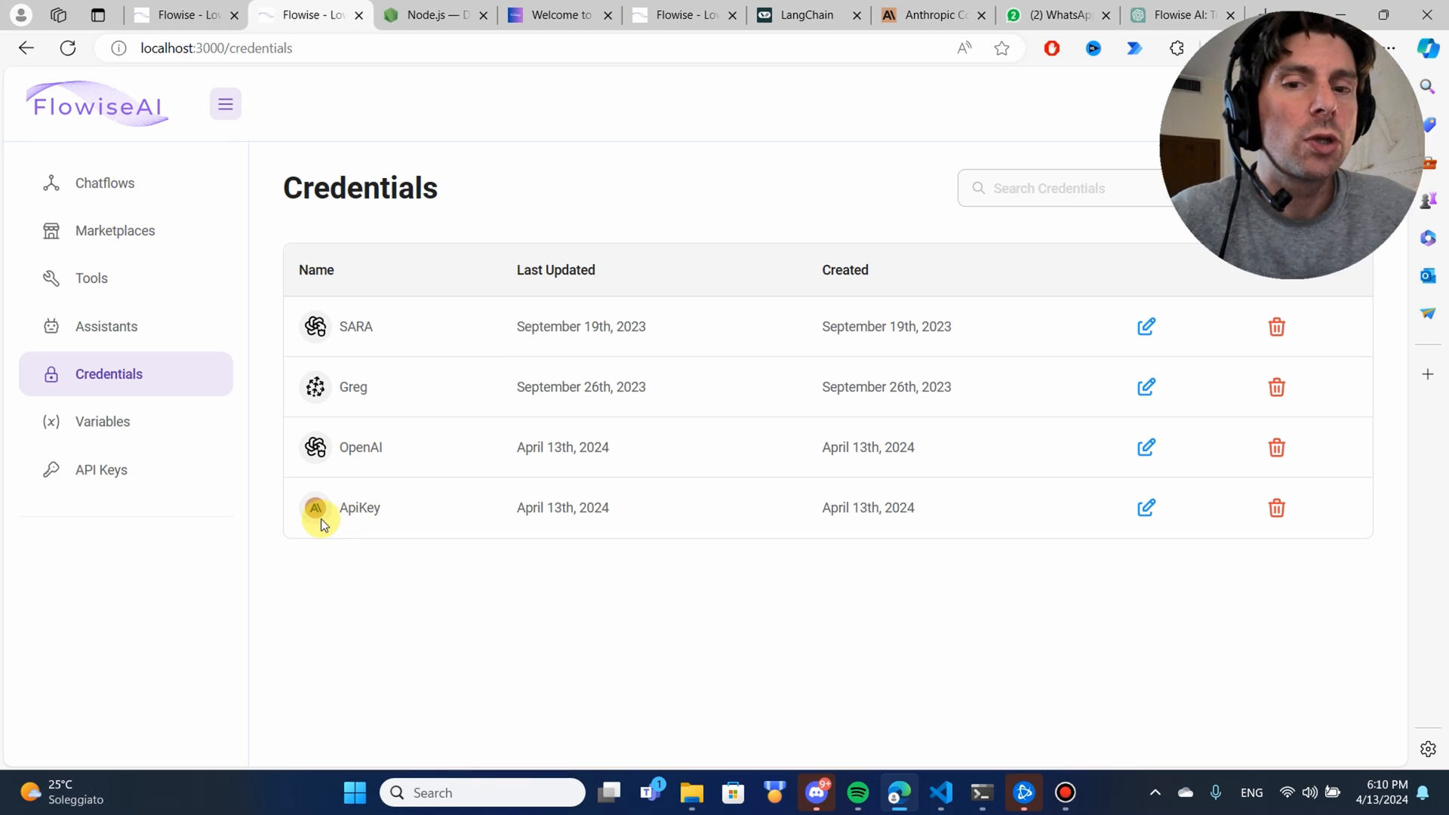
mouse_move(359, 508)
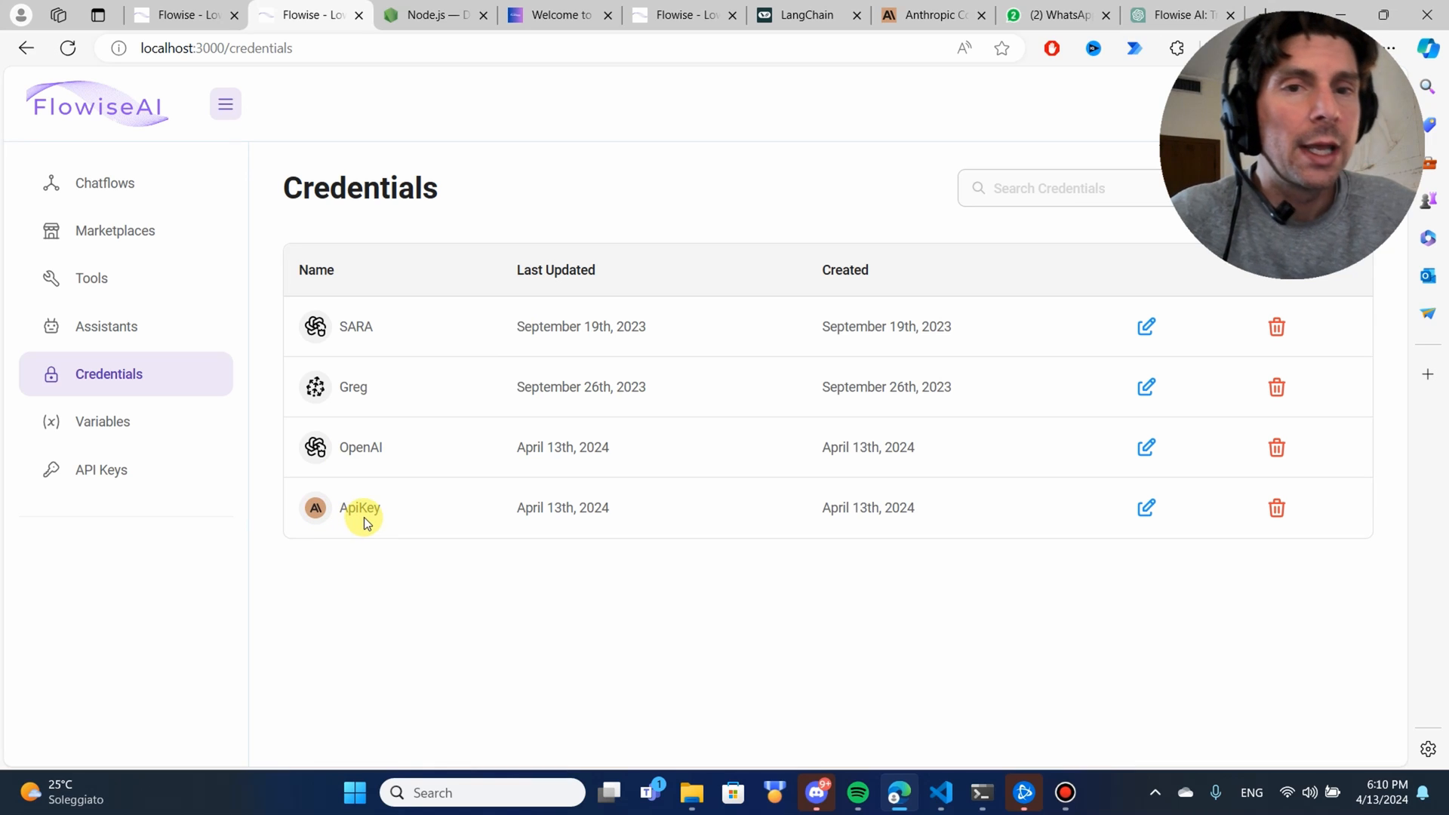
mouse_move(811, 69)
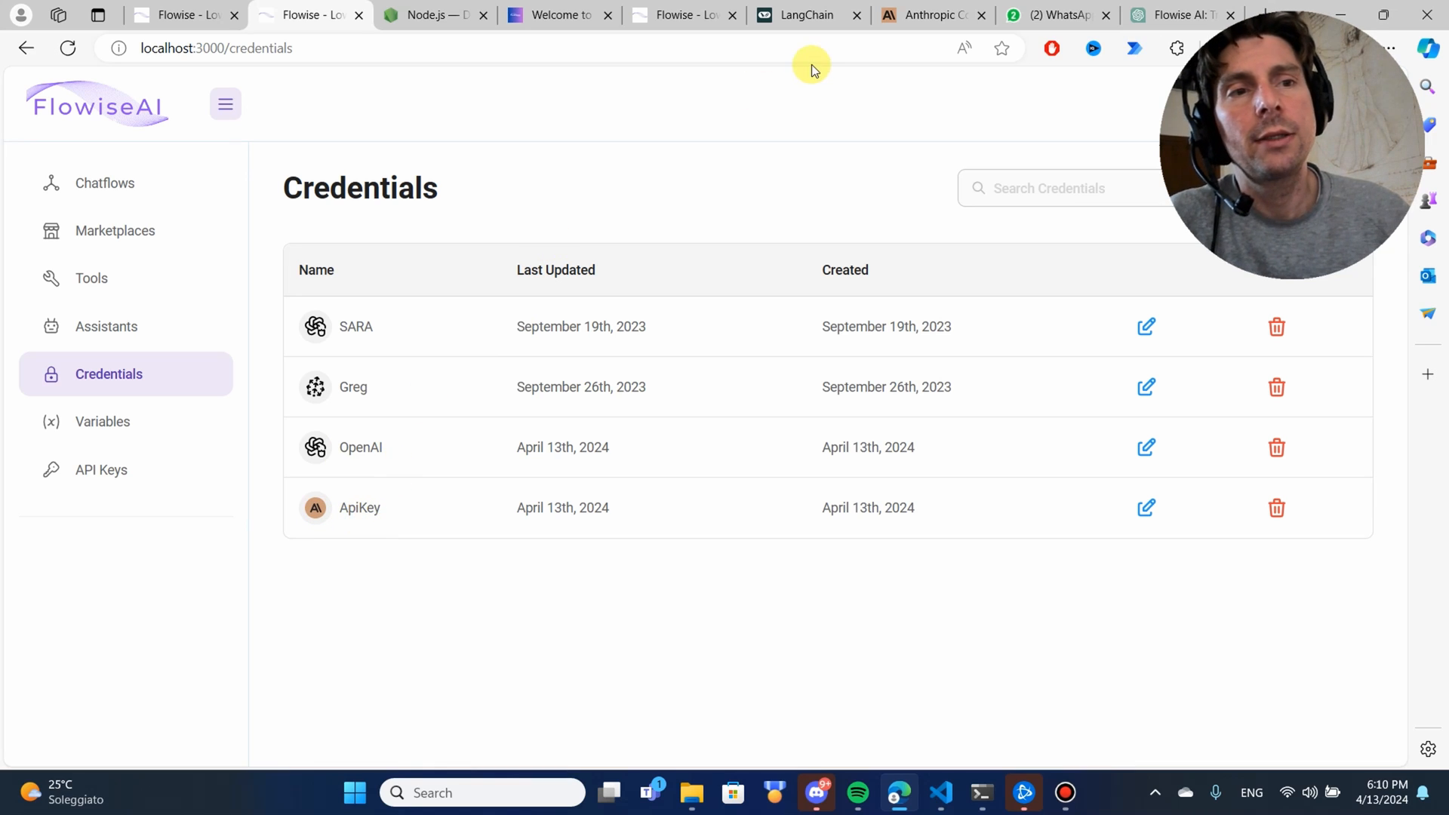
Step: Log in on the OpenAI Platform tab to reach the secret API keys
left_click(432, 16)
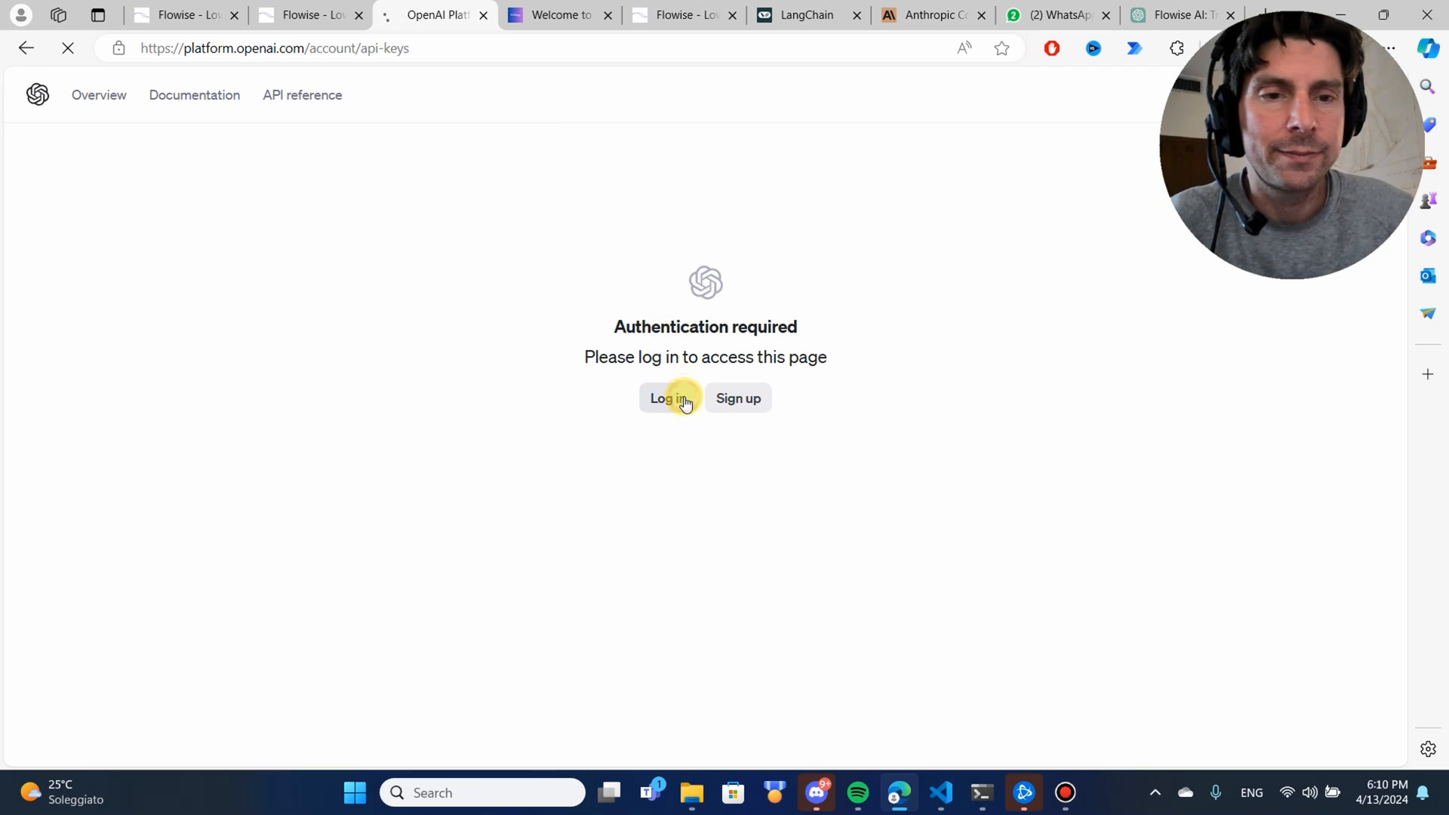
left_click(668, 398)
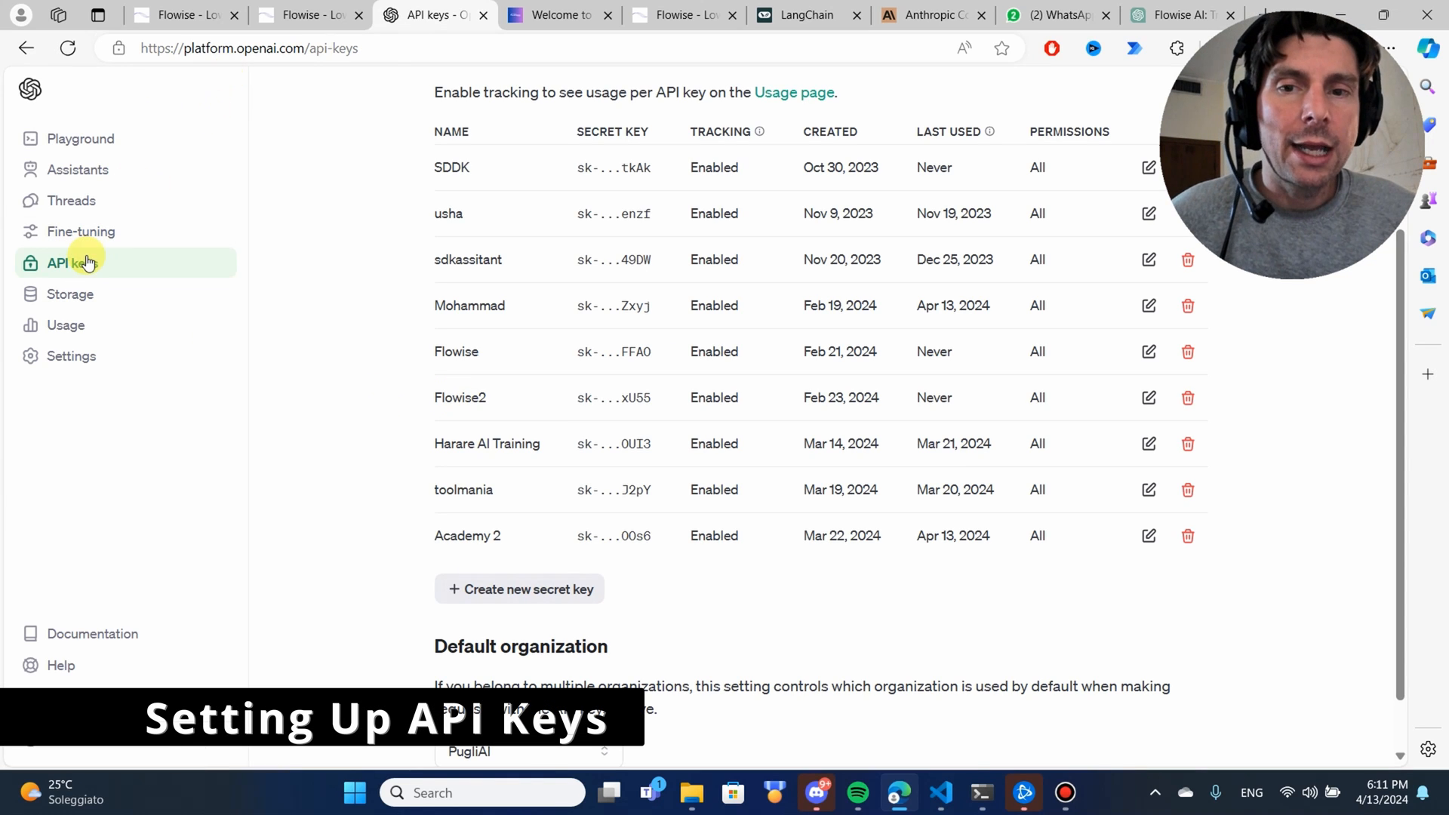
mouse_move(588, 620)
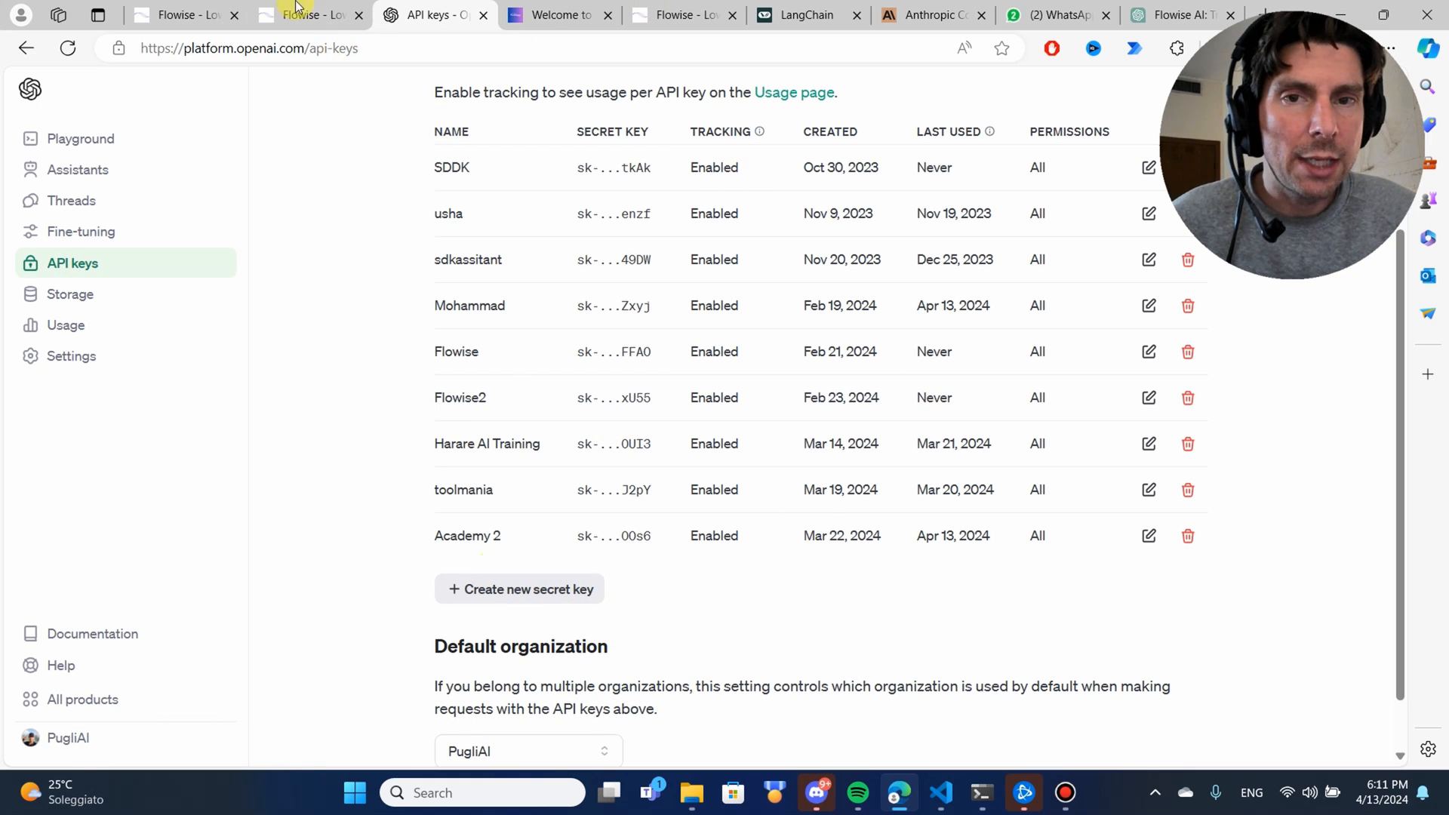
Step: Browse Add New Credential types past OpenAI API, then close back to Credentials
left_click(308, 15)
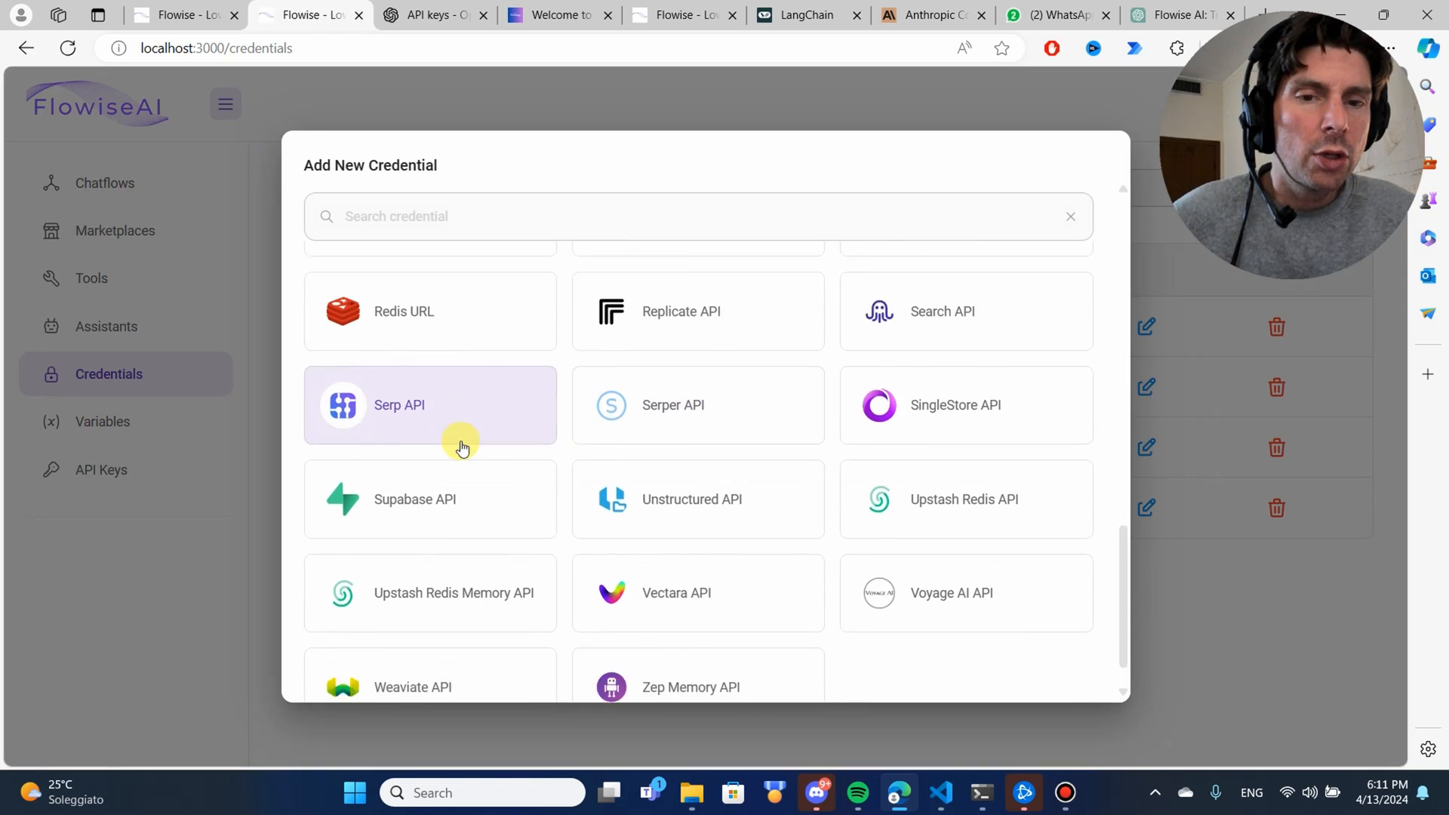
scroll("up", 3)
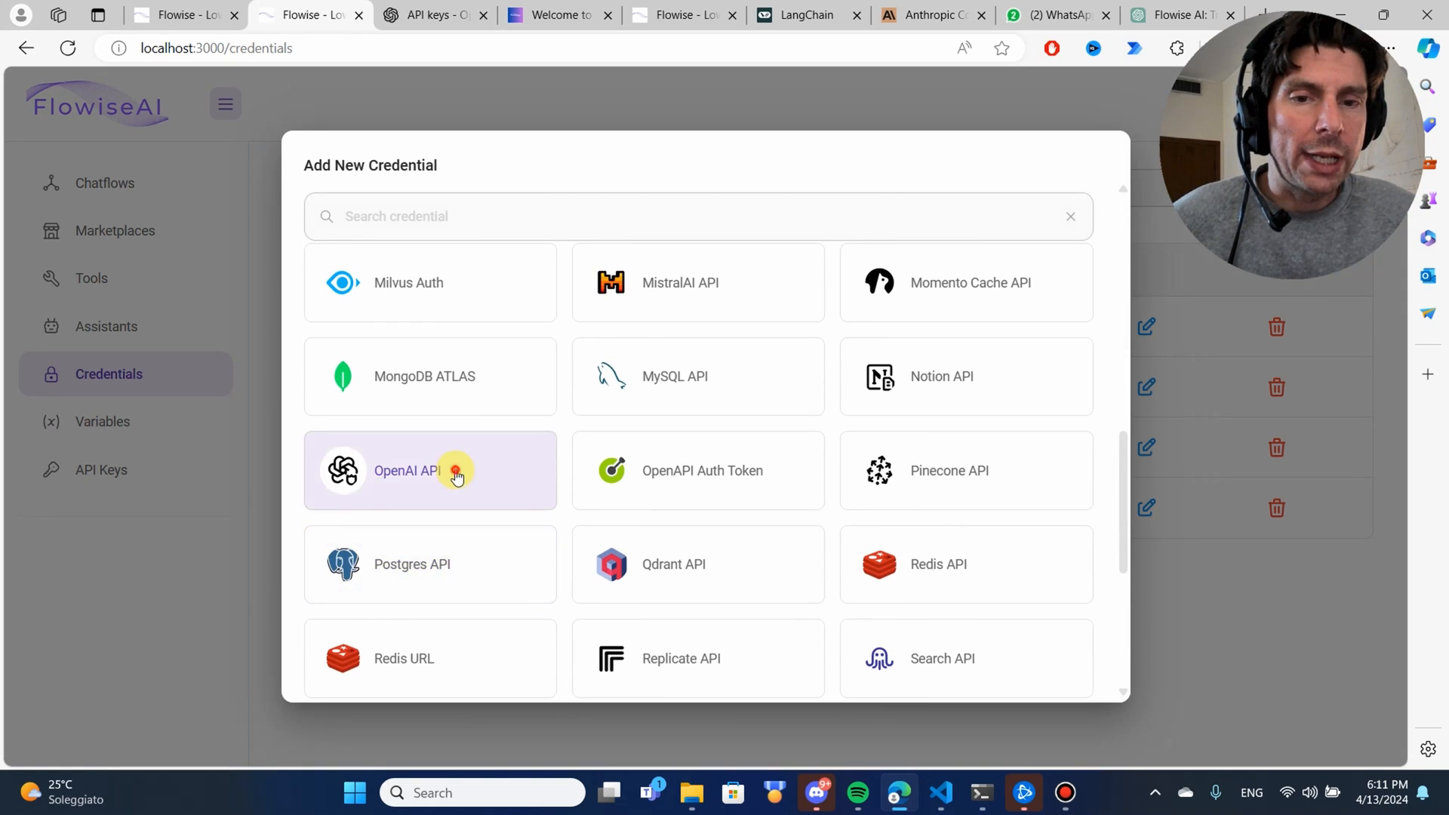
left_click(429, 469)
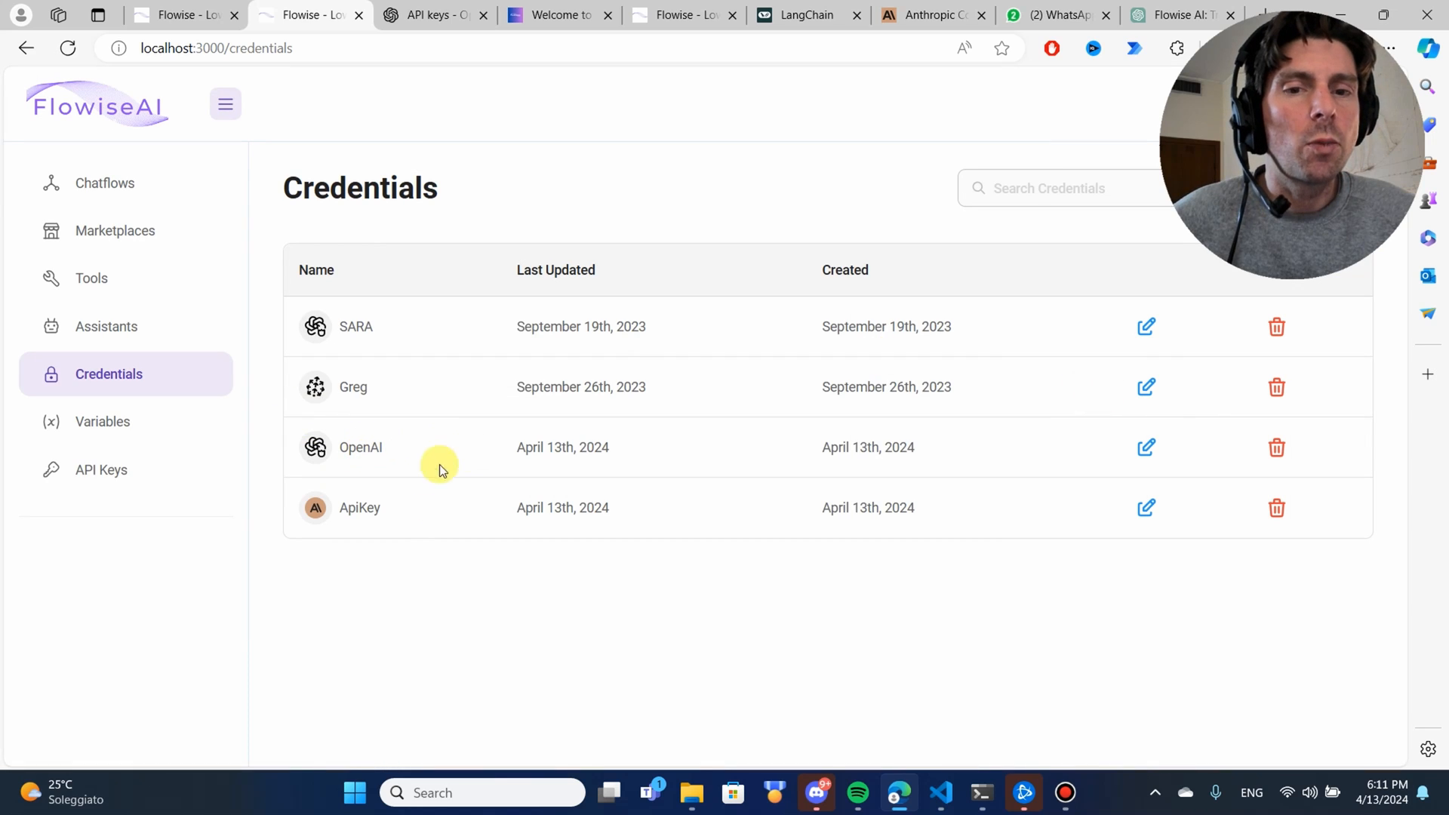
Step: Open Anthropic Console's API Keys page via Dashboard, then return to Flowise Credentials
left_click(930, 15)
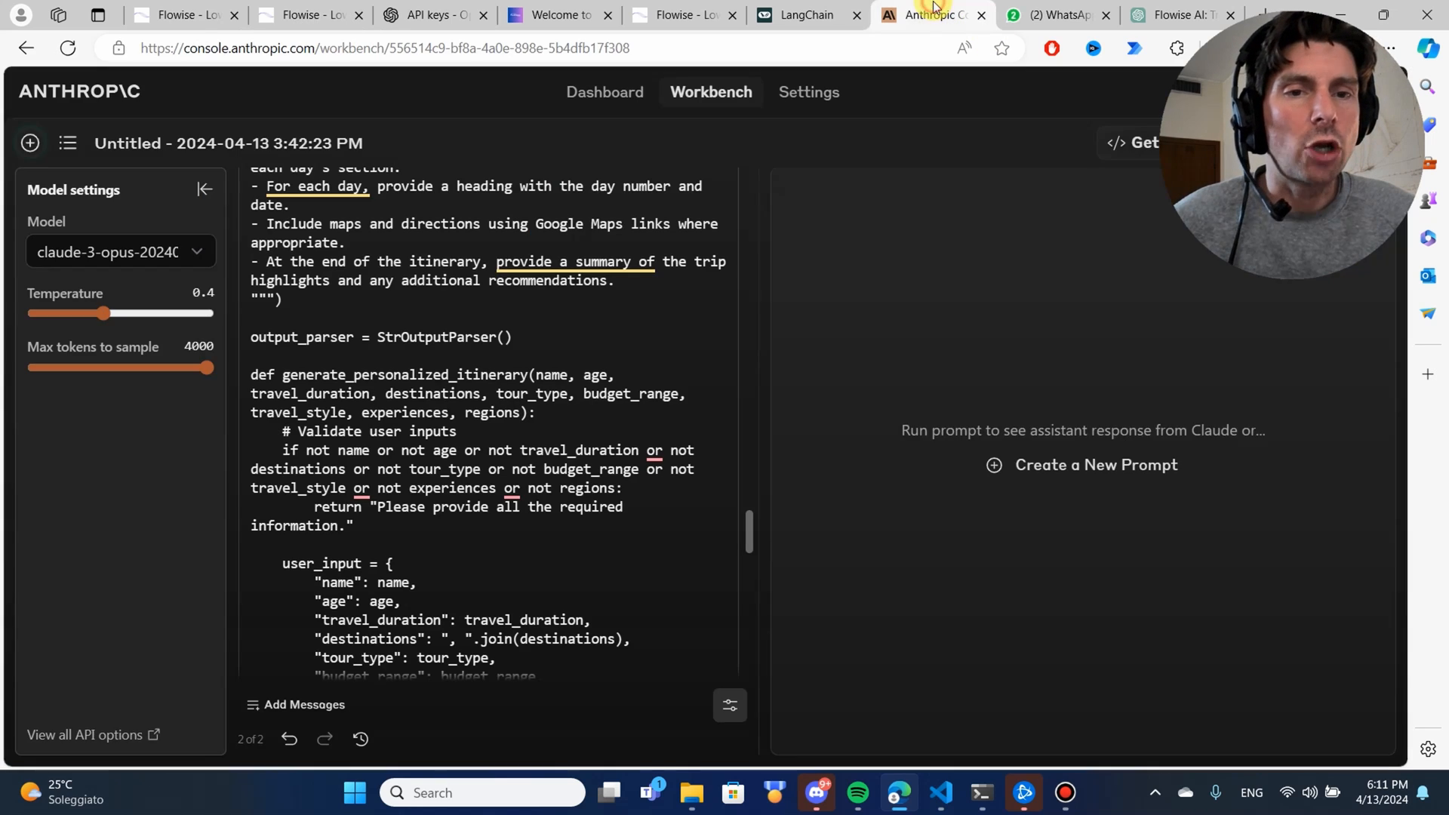
left_click(605, 92)
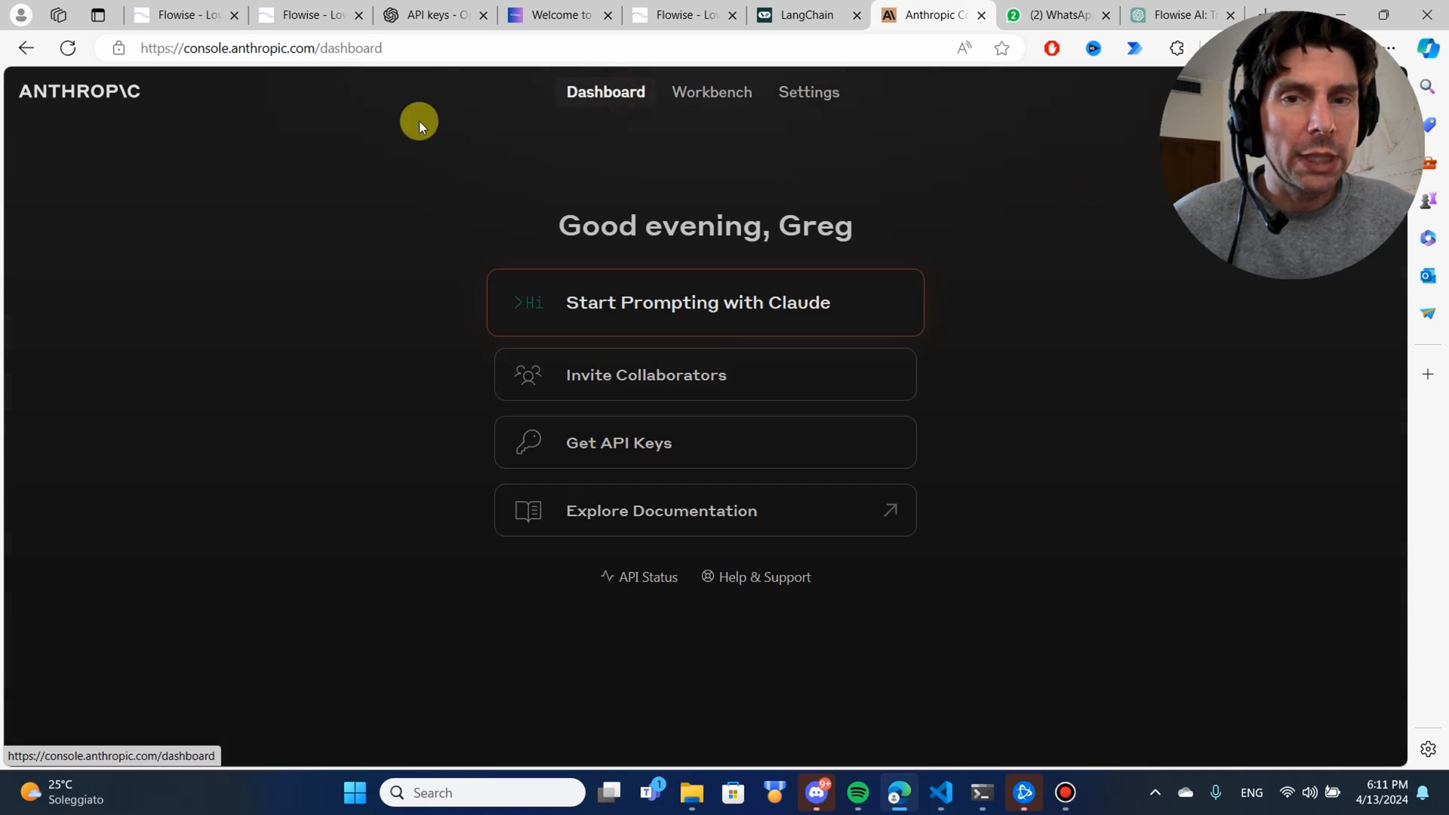
mouse_move(177, 126)
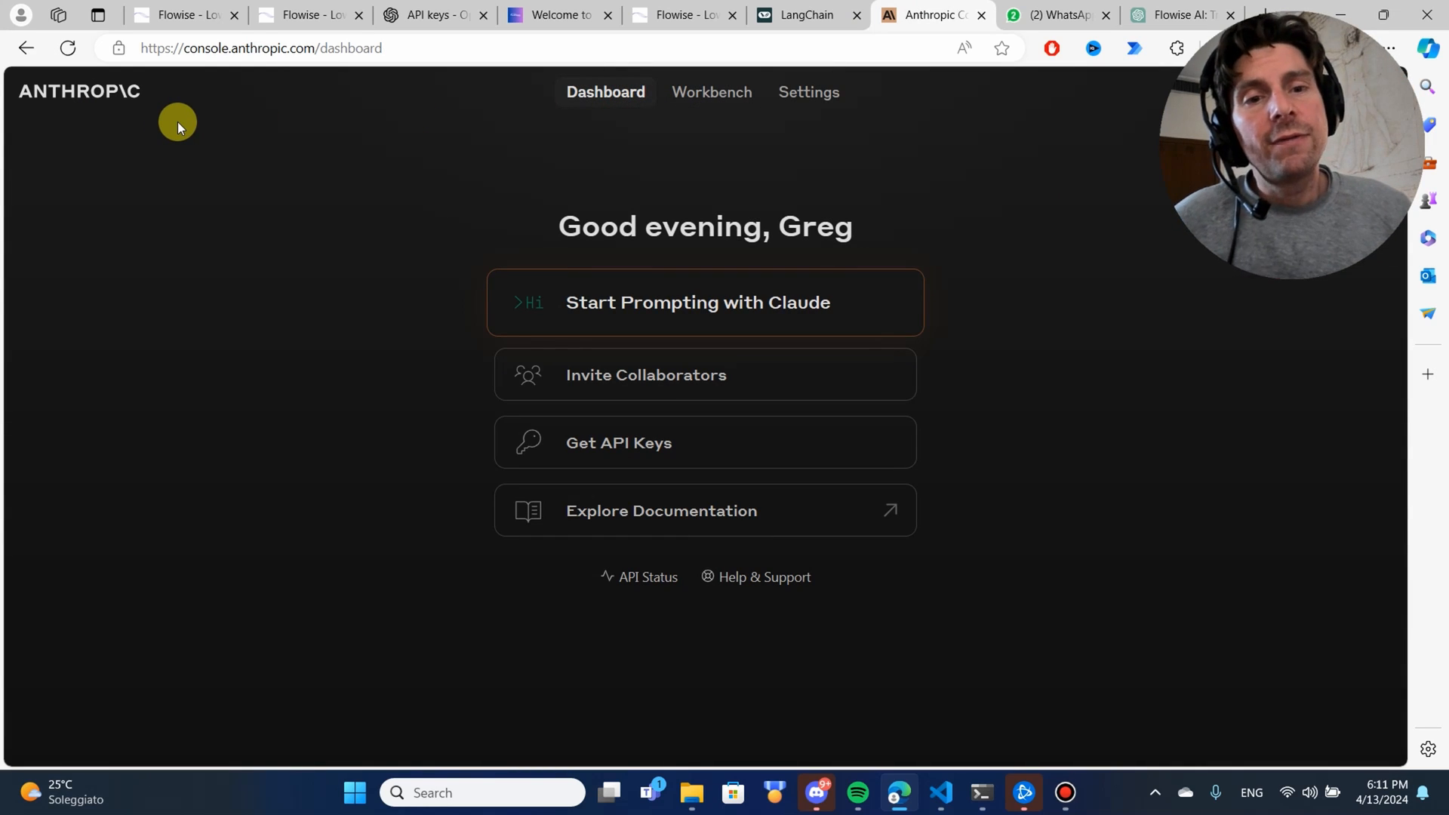
mouse_move(639, 453)
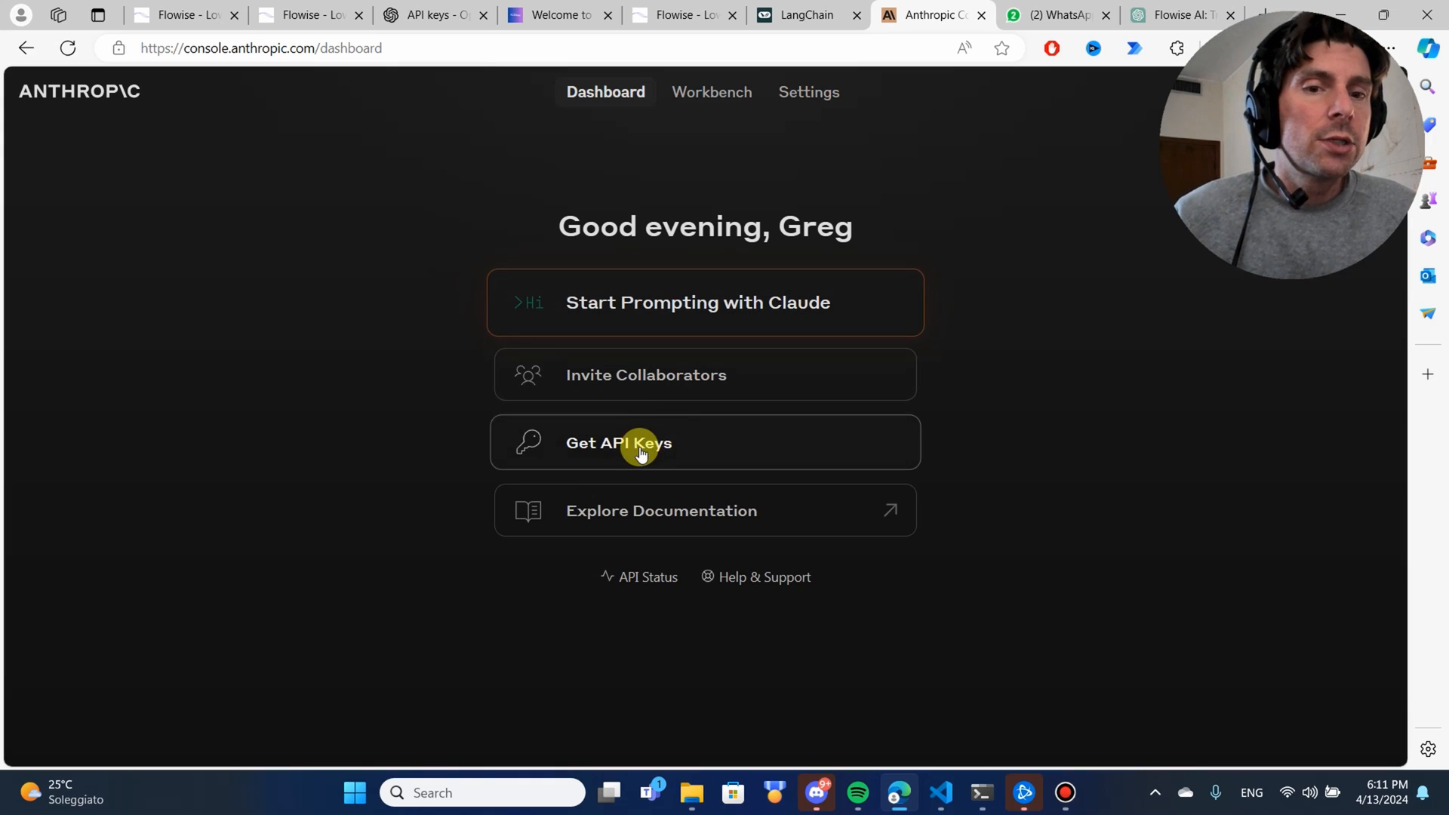
left_click(618, 443)
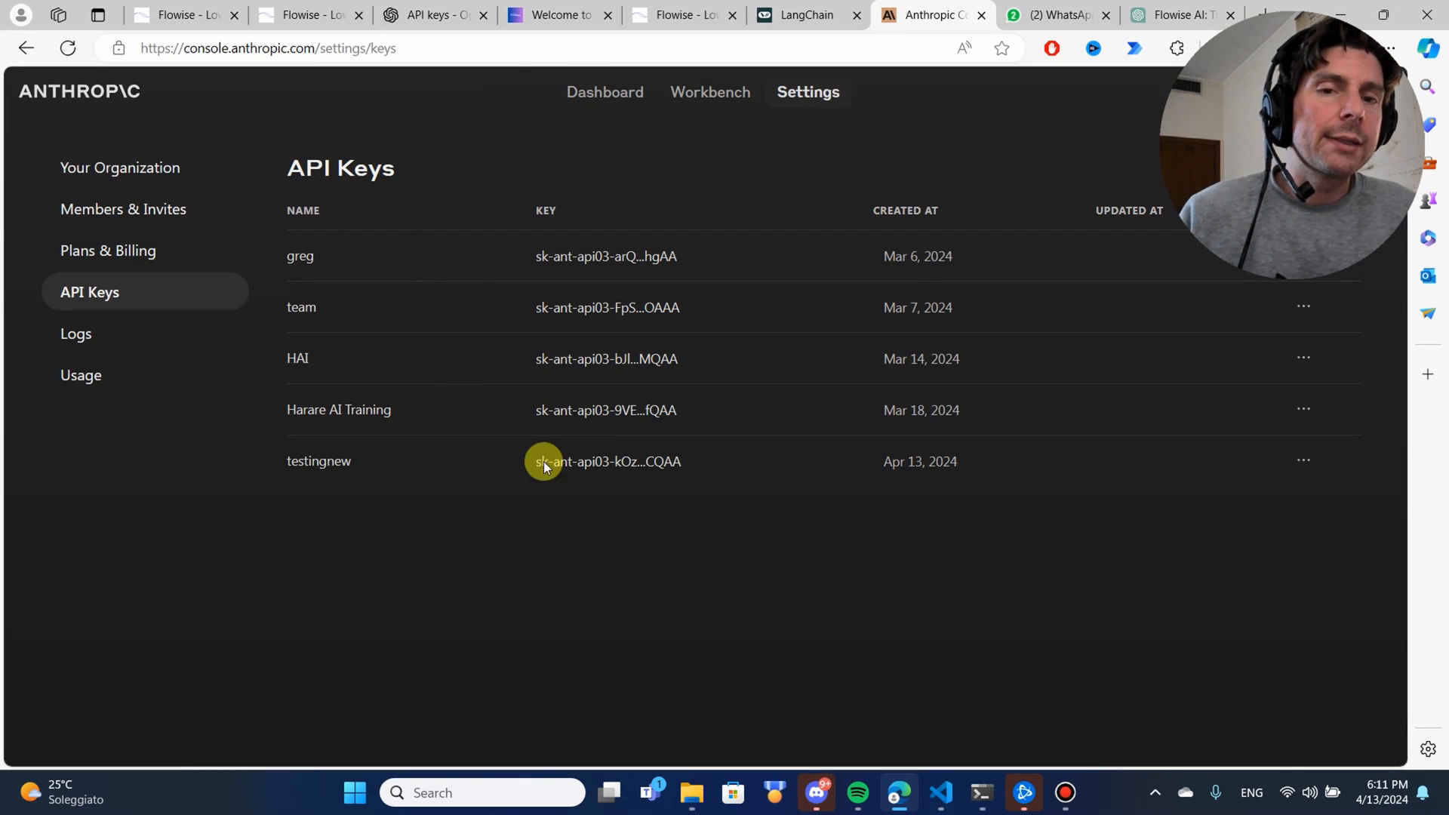
mouse_move(402, 434)
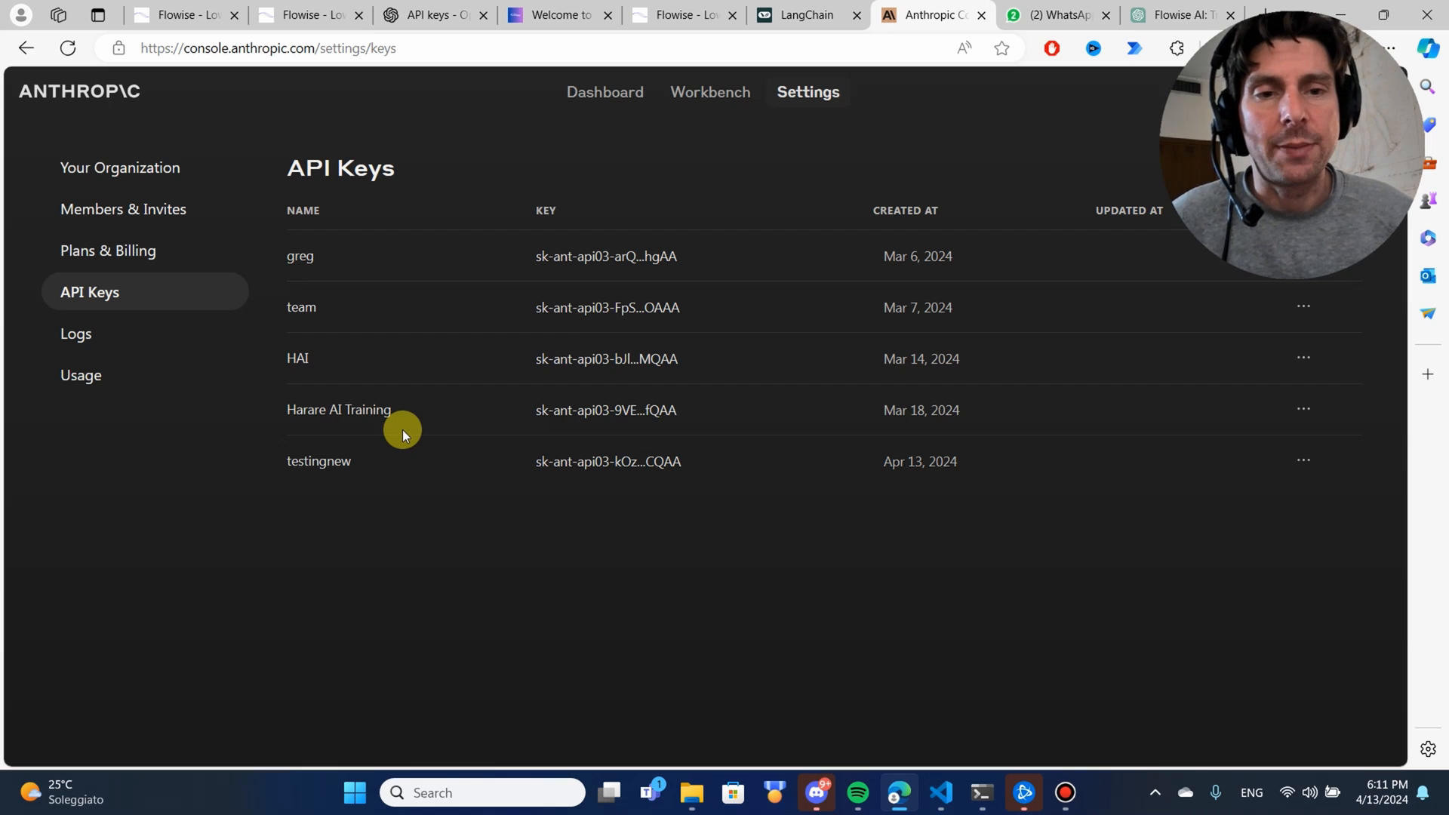
mouse_move(407, 436)
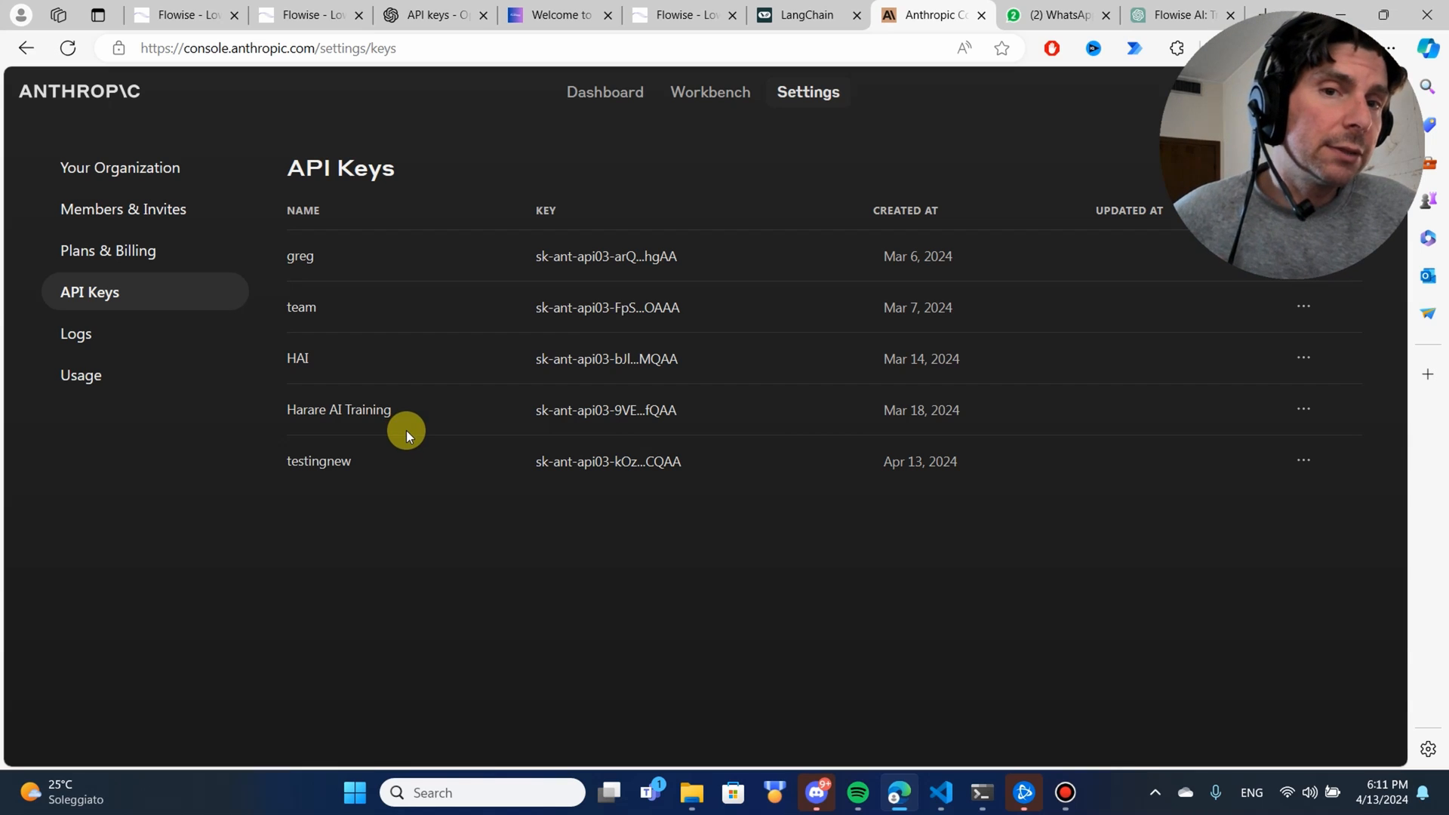
left_click(310, 15)
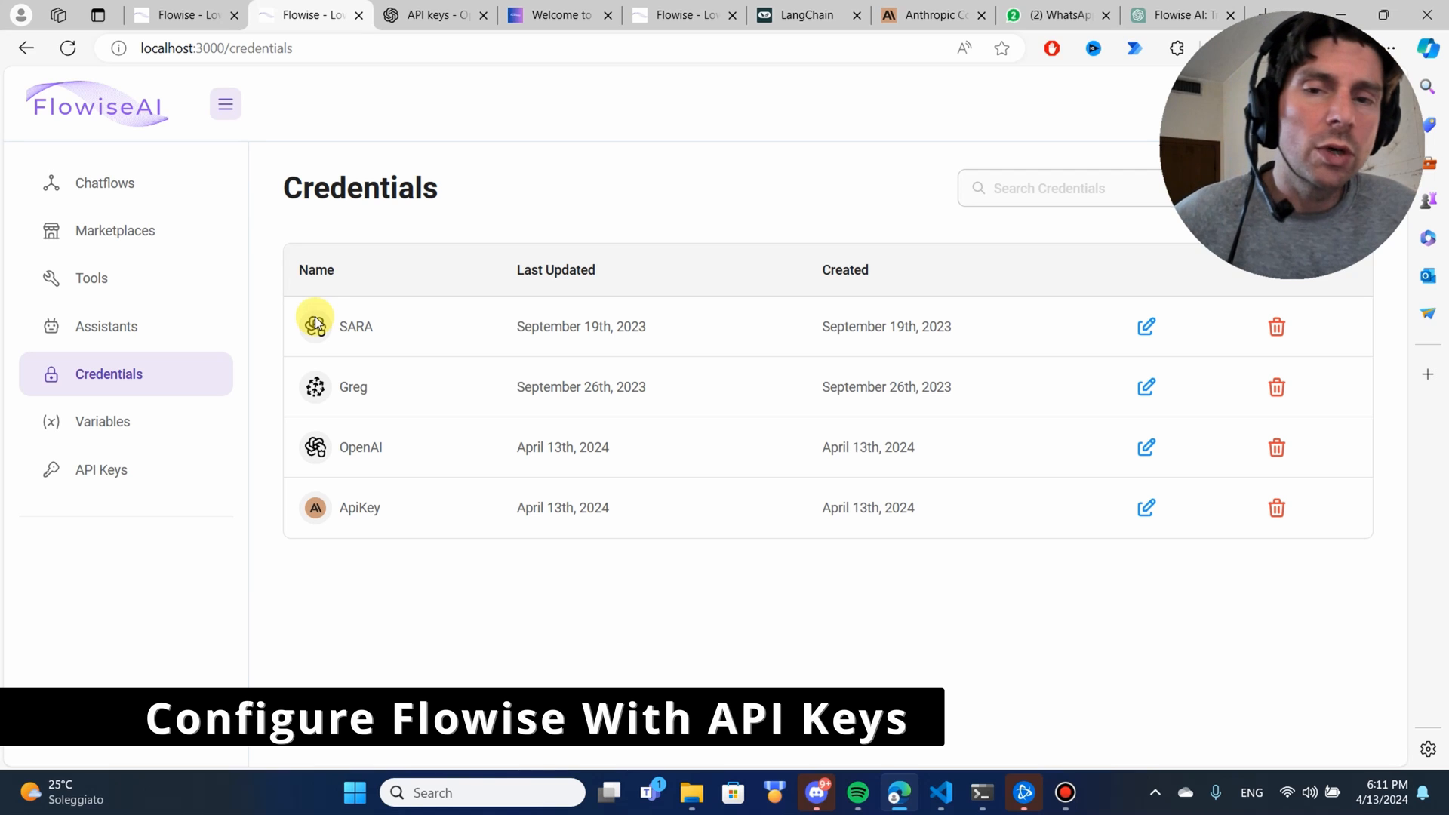
Step: View Flowise's empty Assistants page, then the OpenAI Platform's existing assistants
left_click(106, 327)
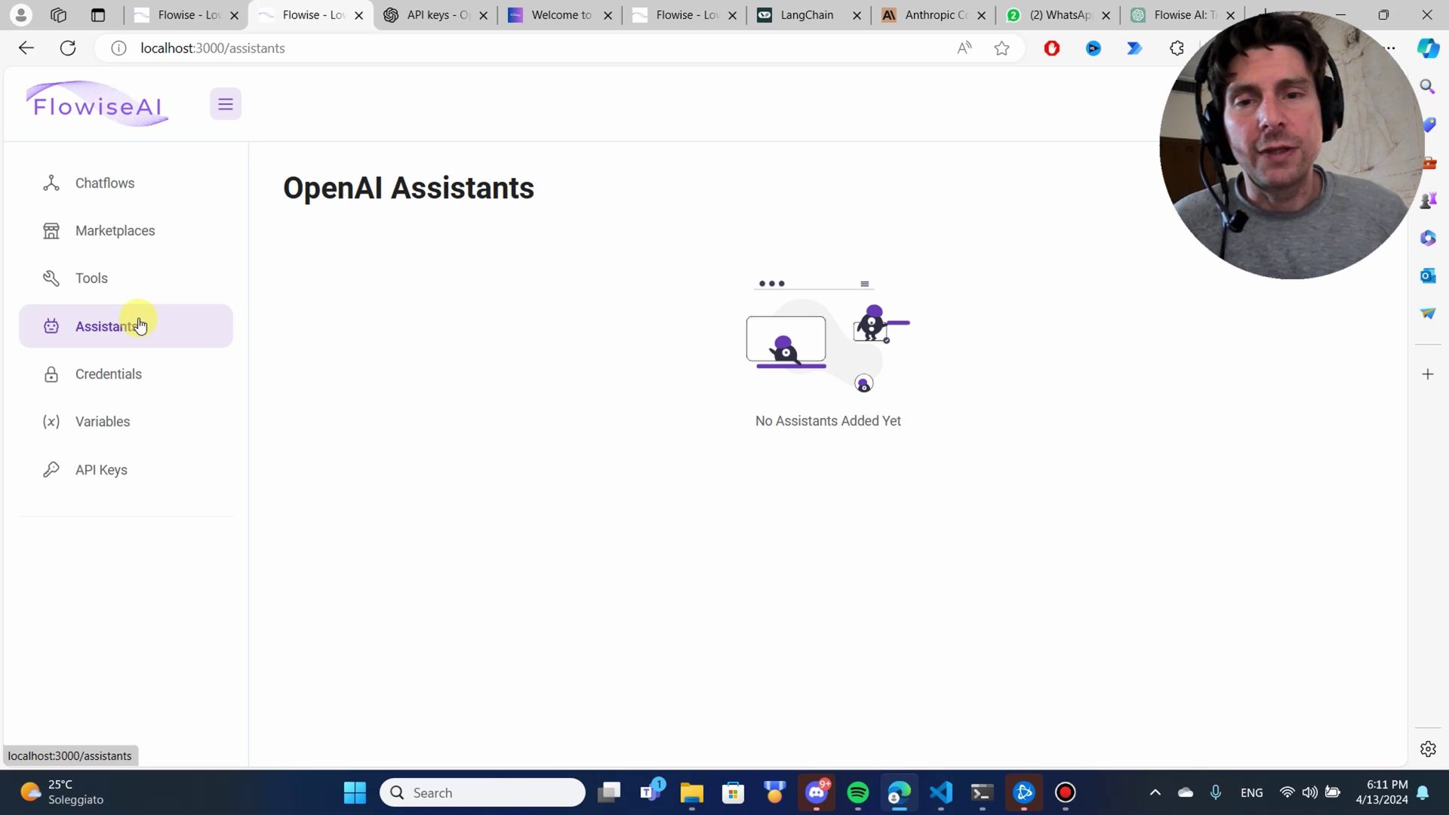
mouse_move(918, 312)
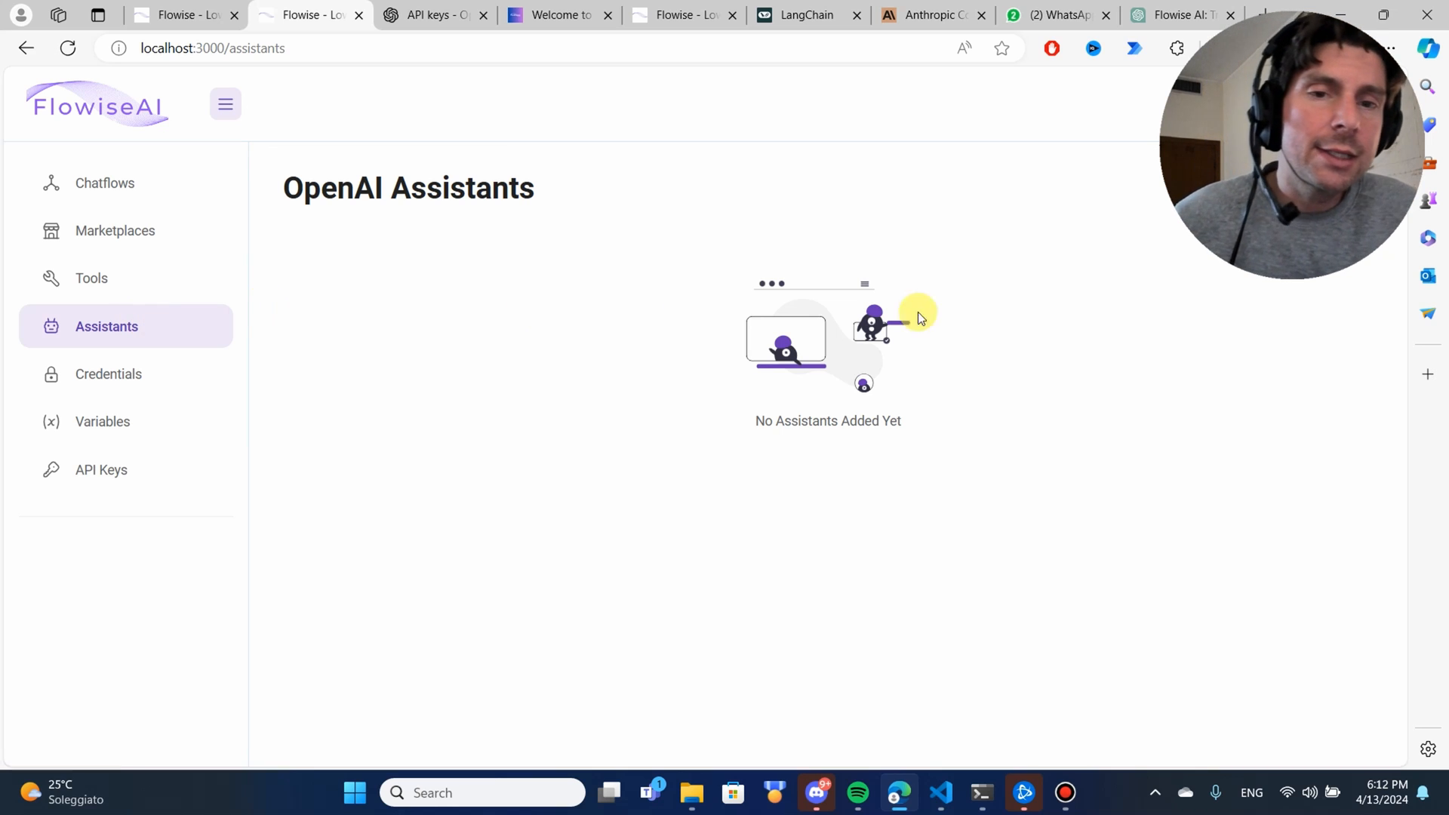
mouse_move(832, 313)
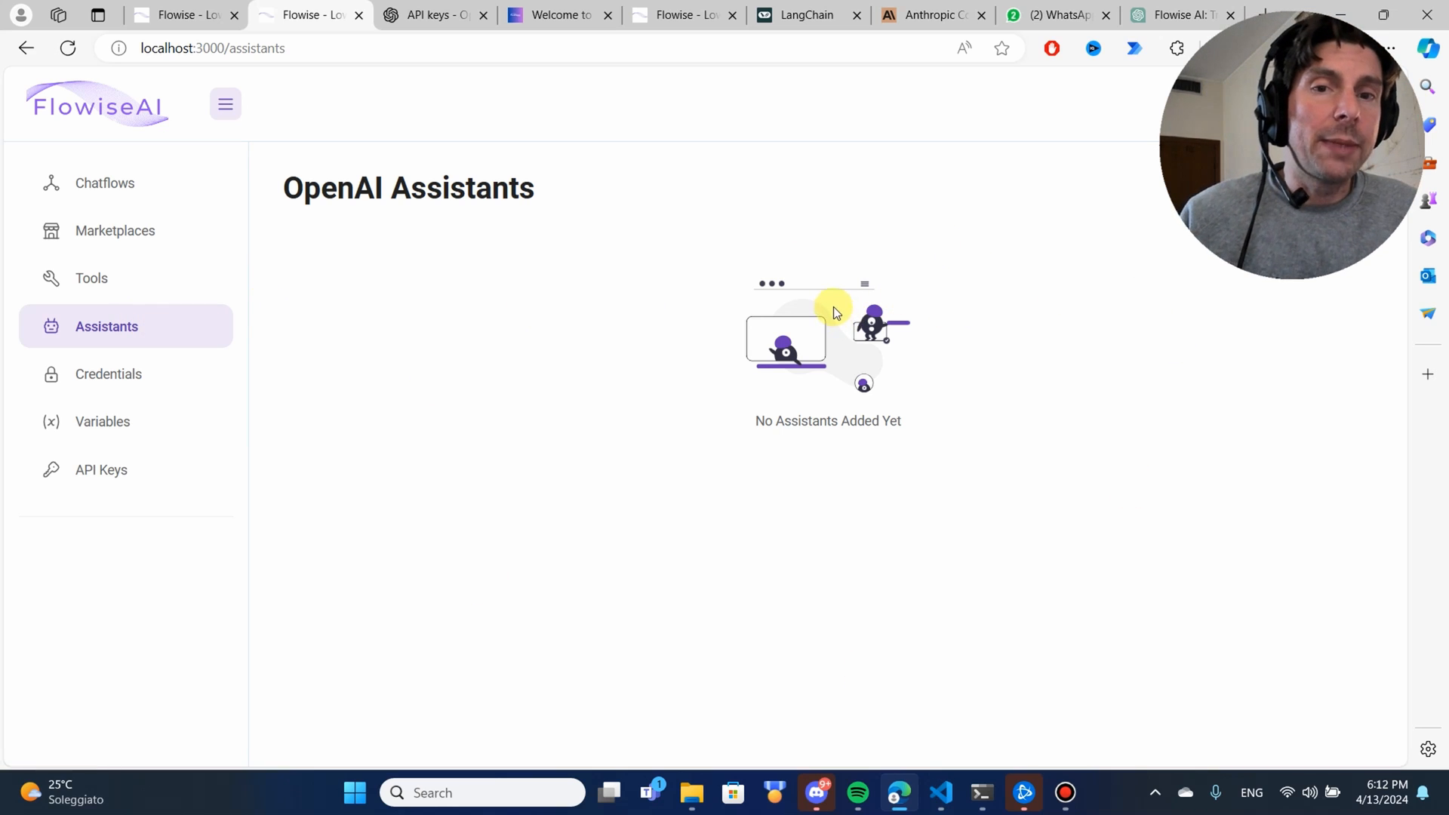
mouse_move(460, 203)
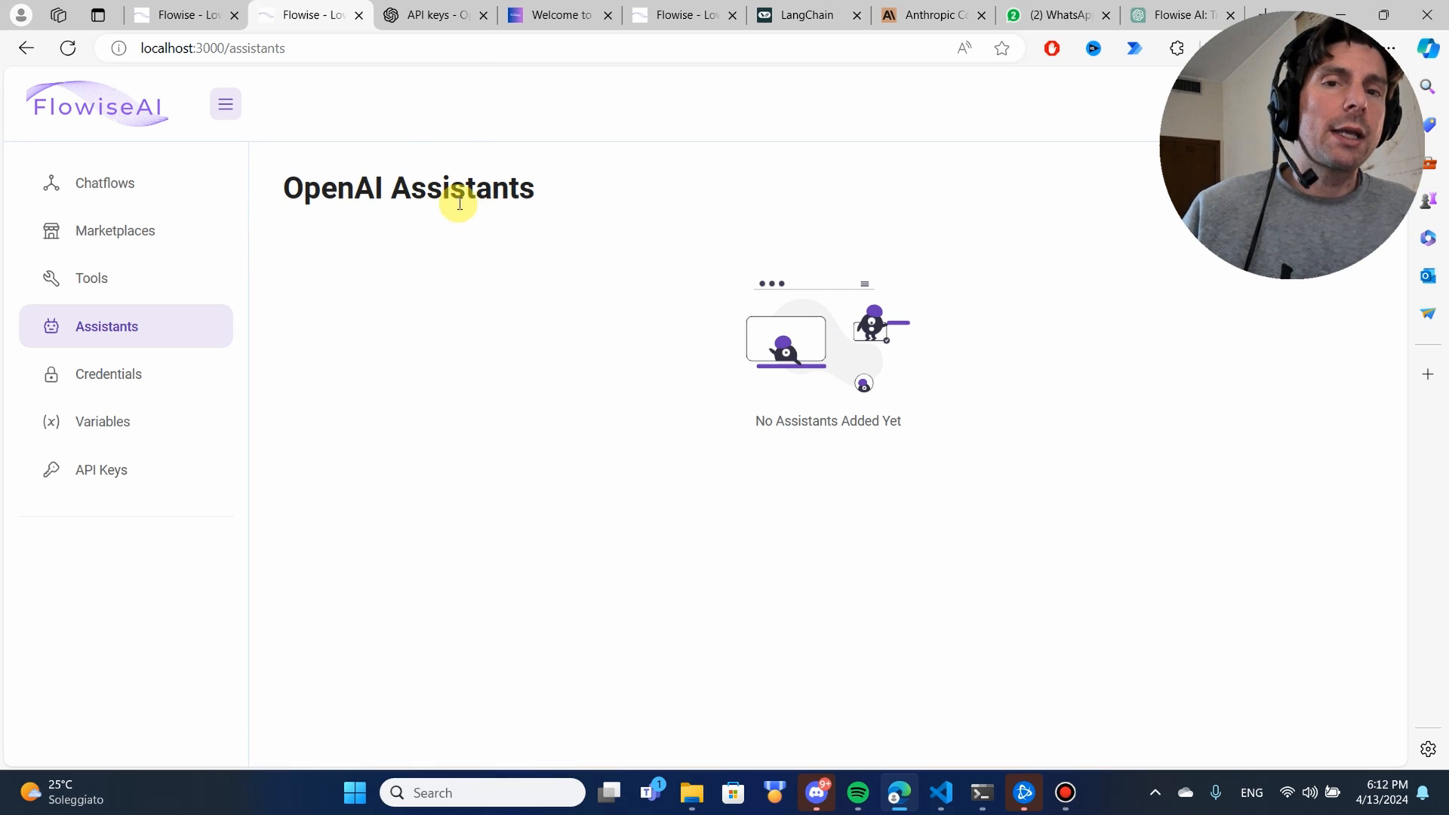
left_click(428, 15)
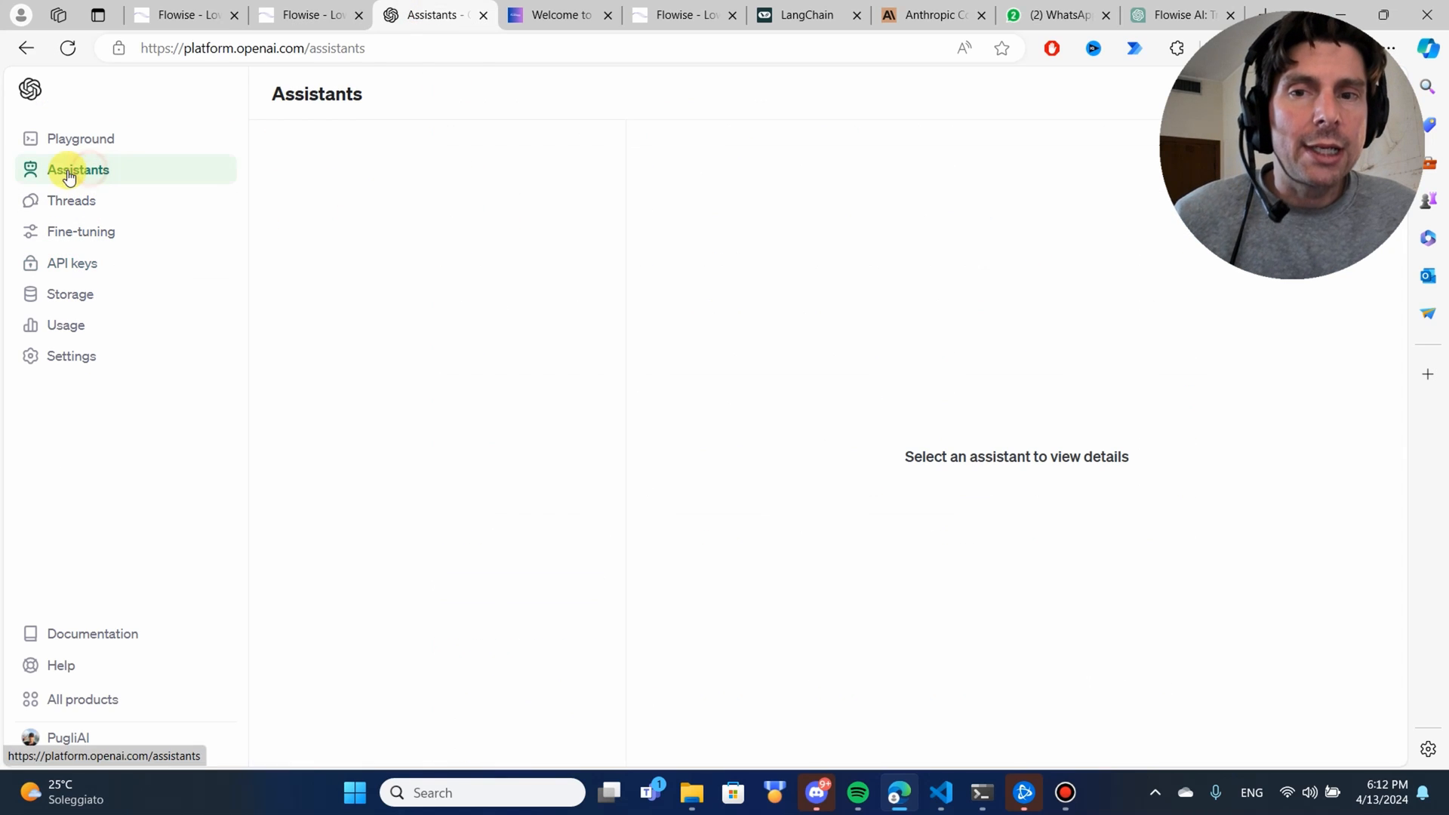
left_click(78, 169)
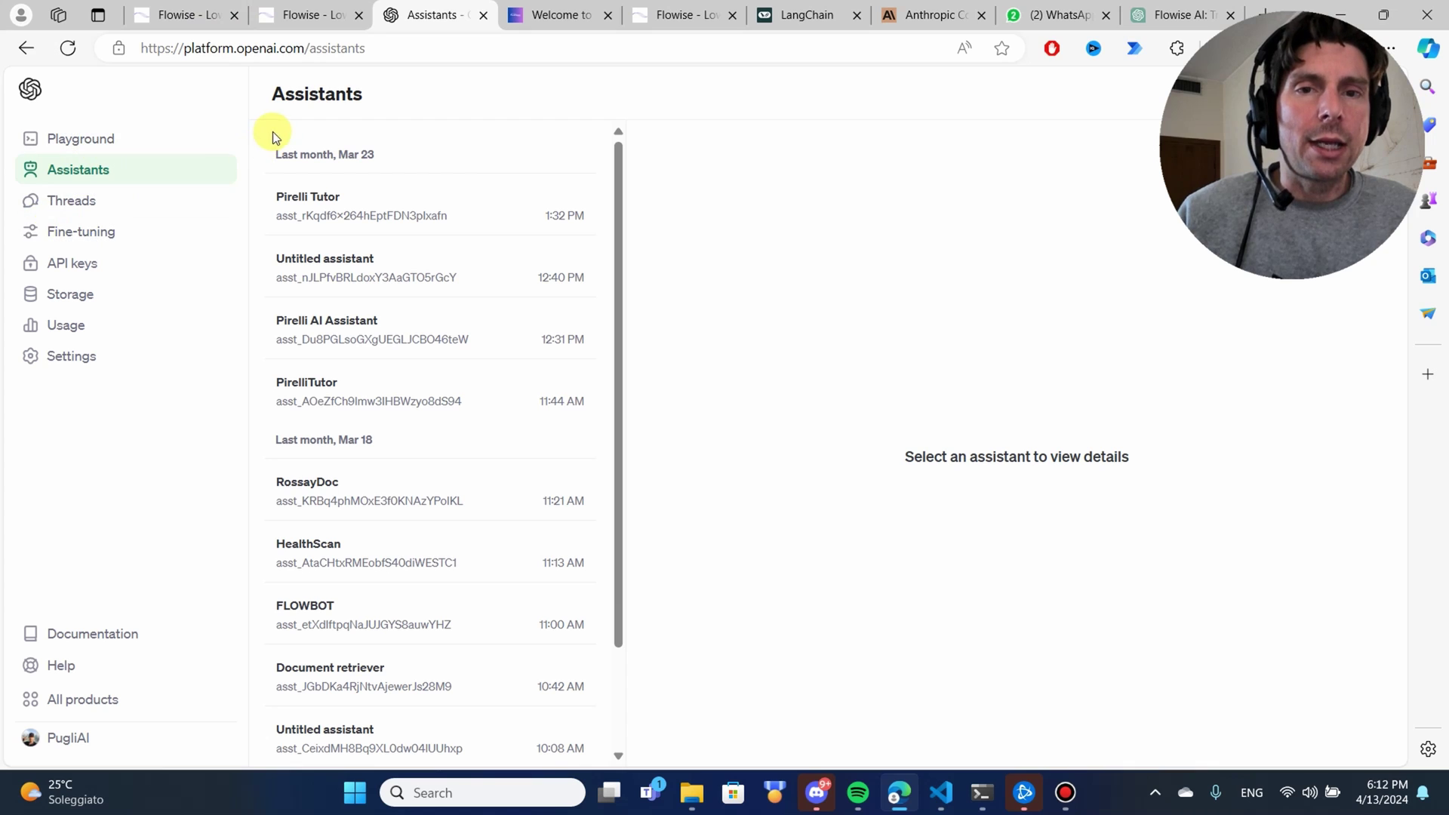
Step: Return to Flowise and show the Tools page listing the Market Research tool
left_click(310, 15)
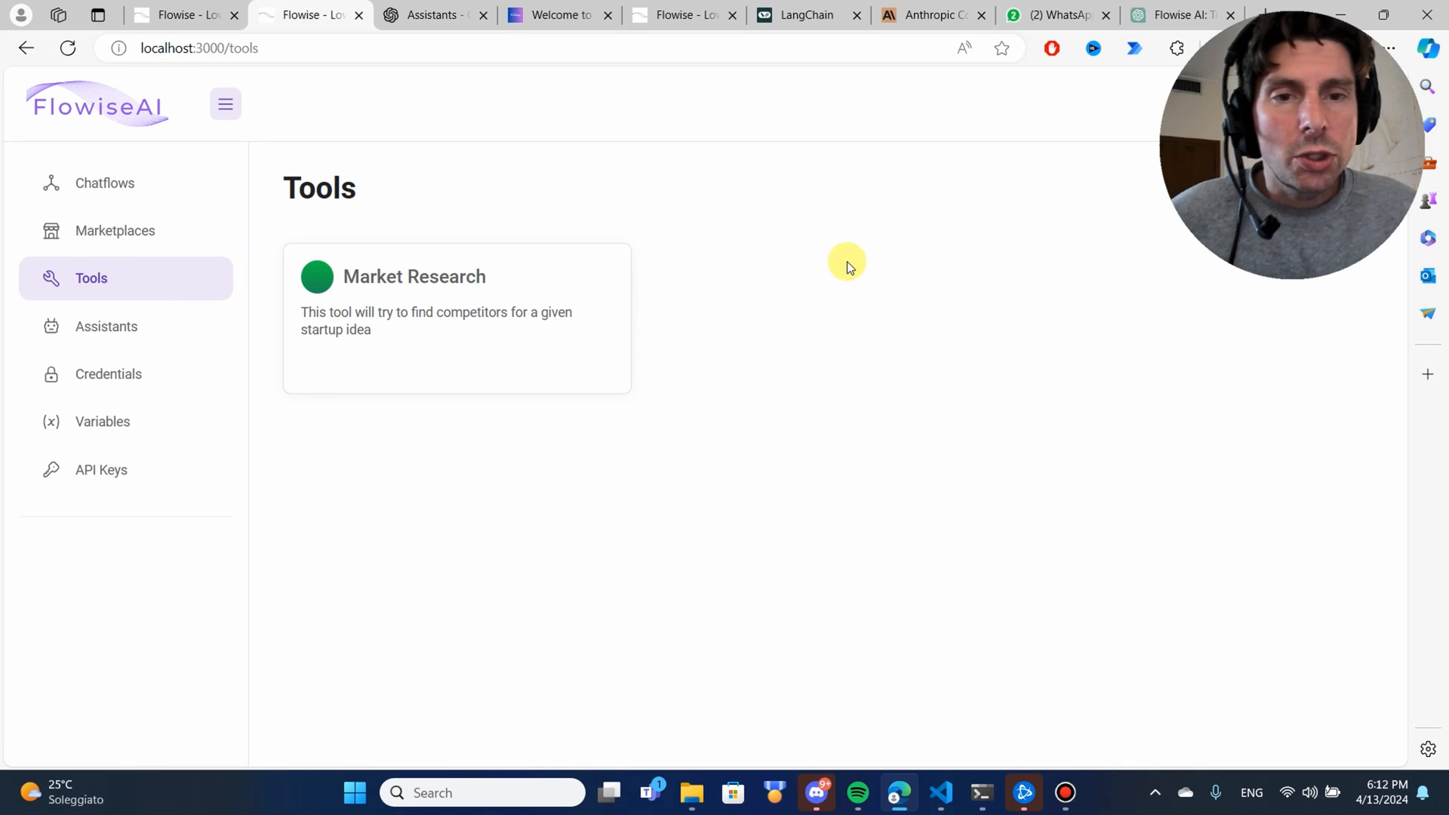
mouse_move(779, 361)
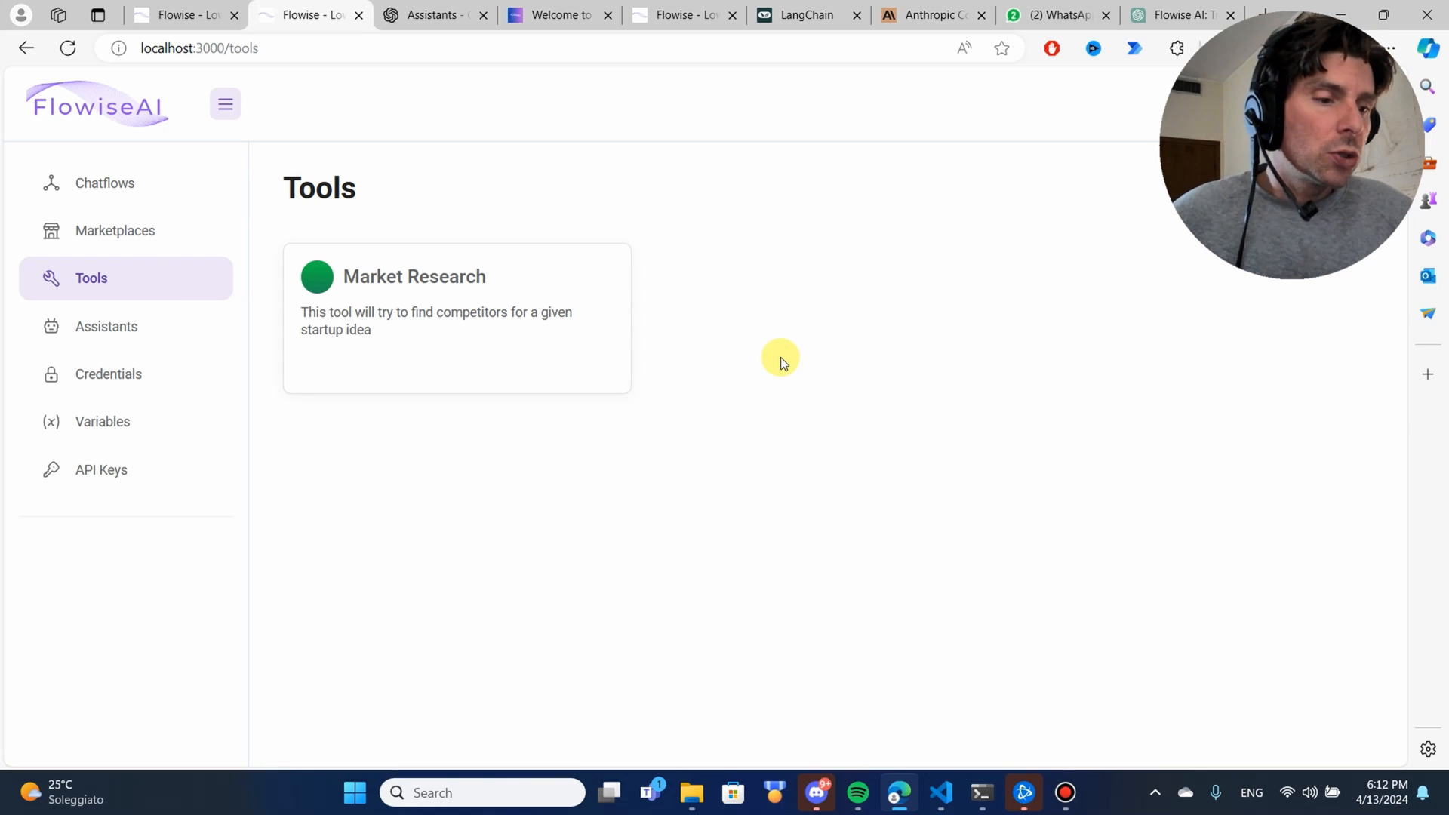
mouse_move(797, 310)
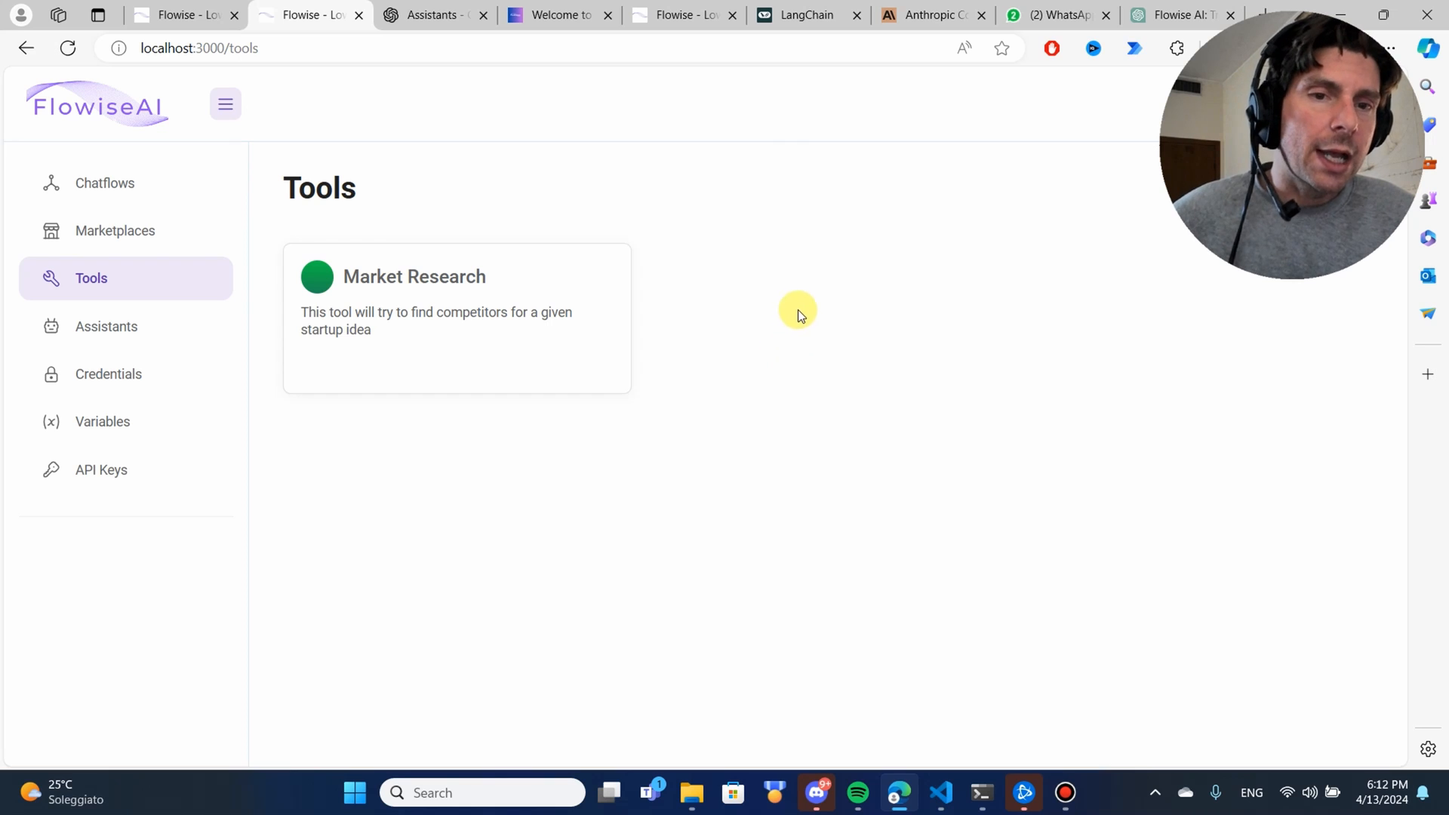
mouse_move(869, 282)
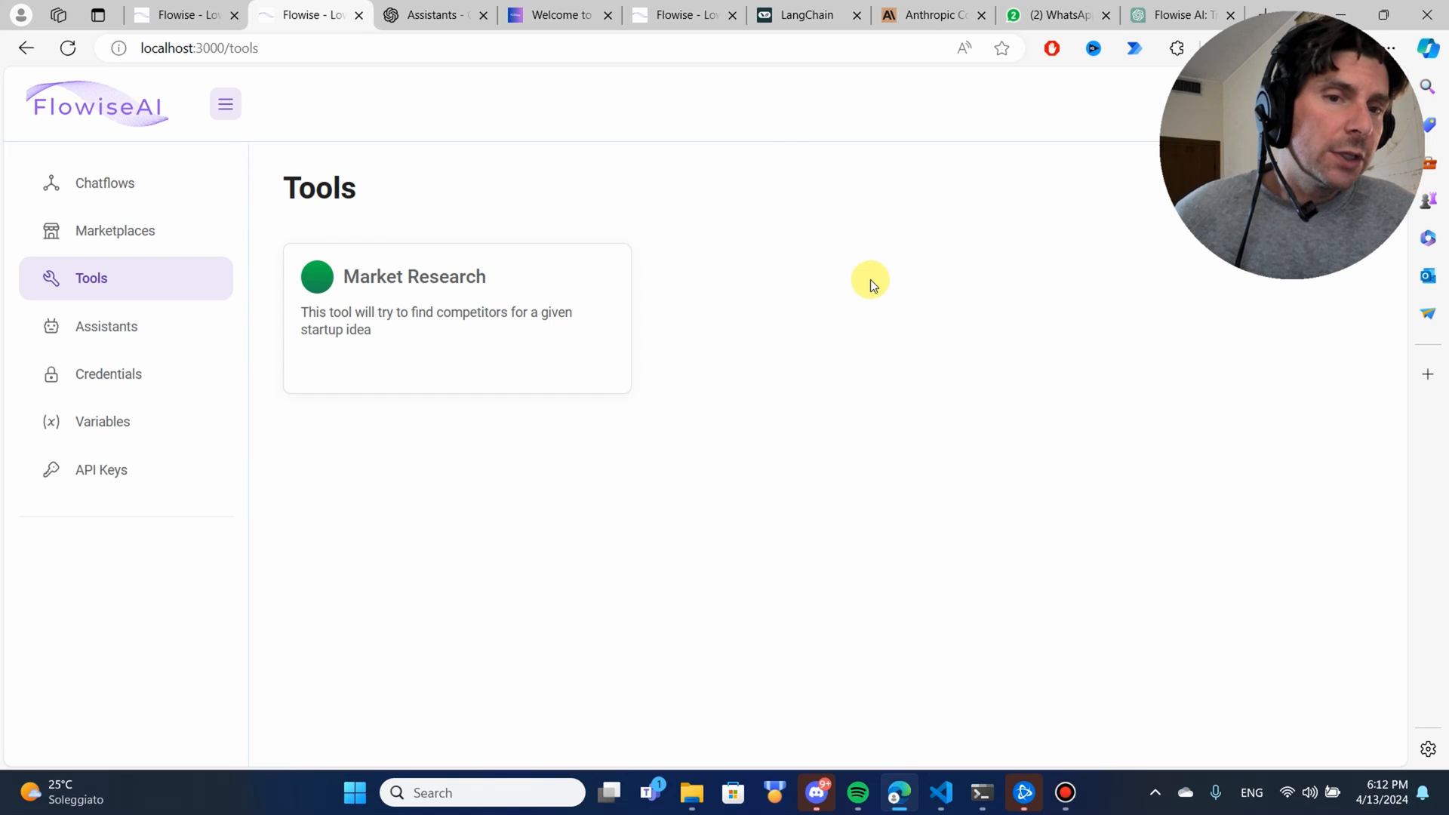
mouse_move(832, 281)
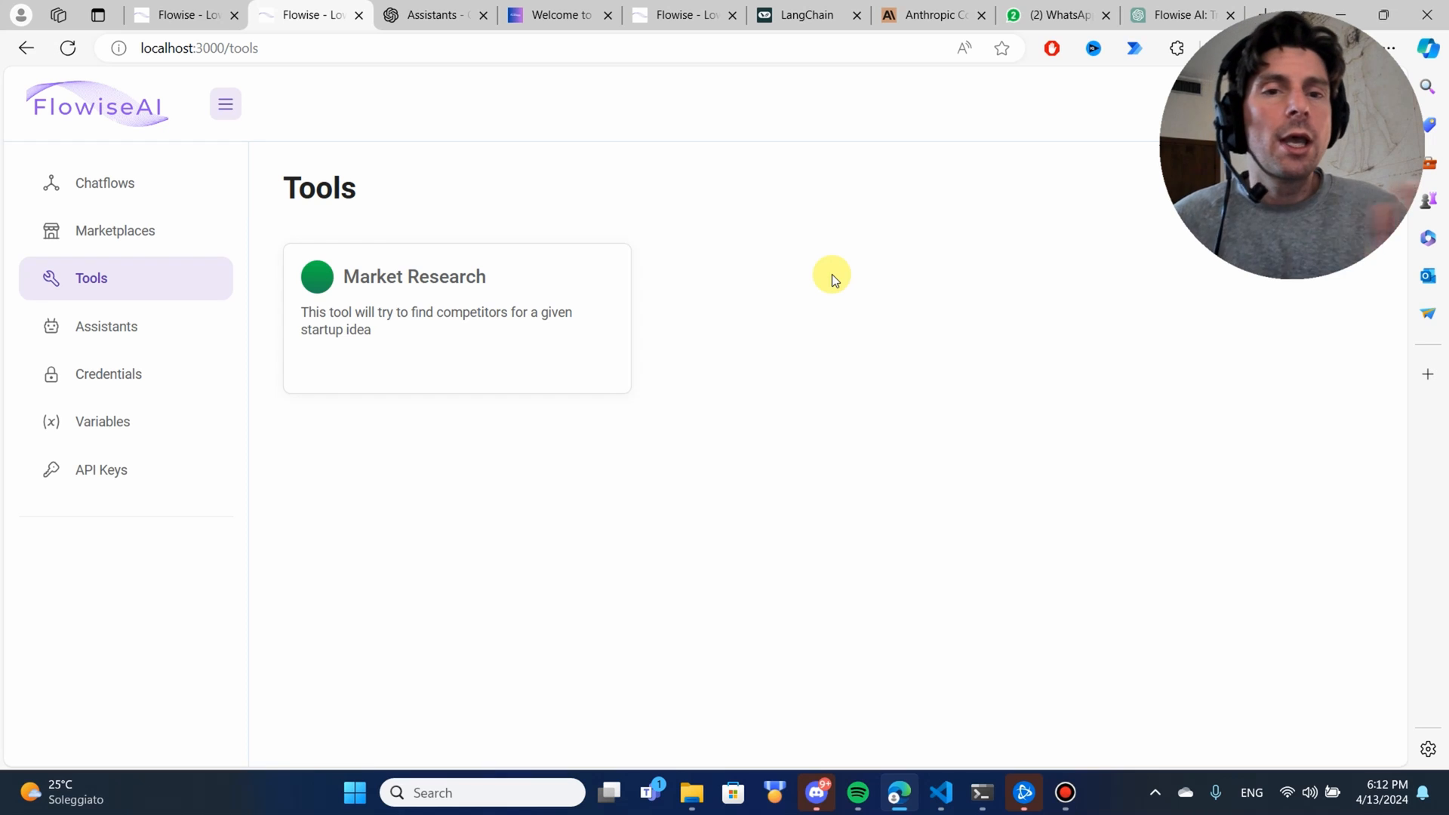
mouse_move(873, 319)
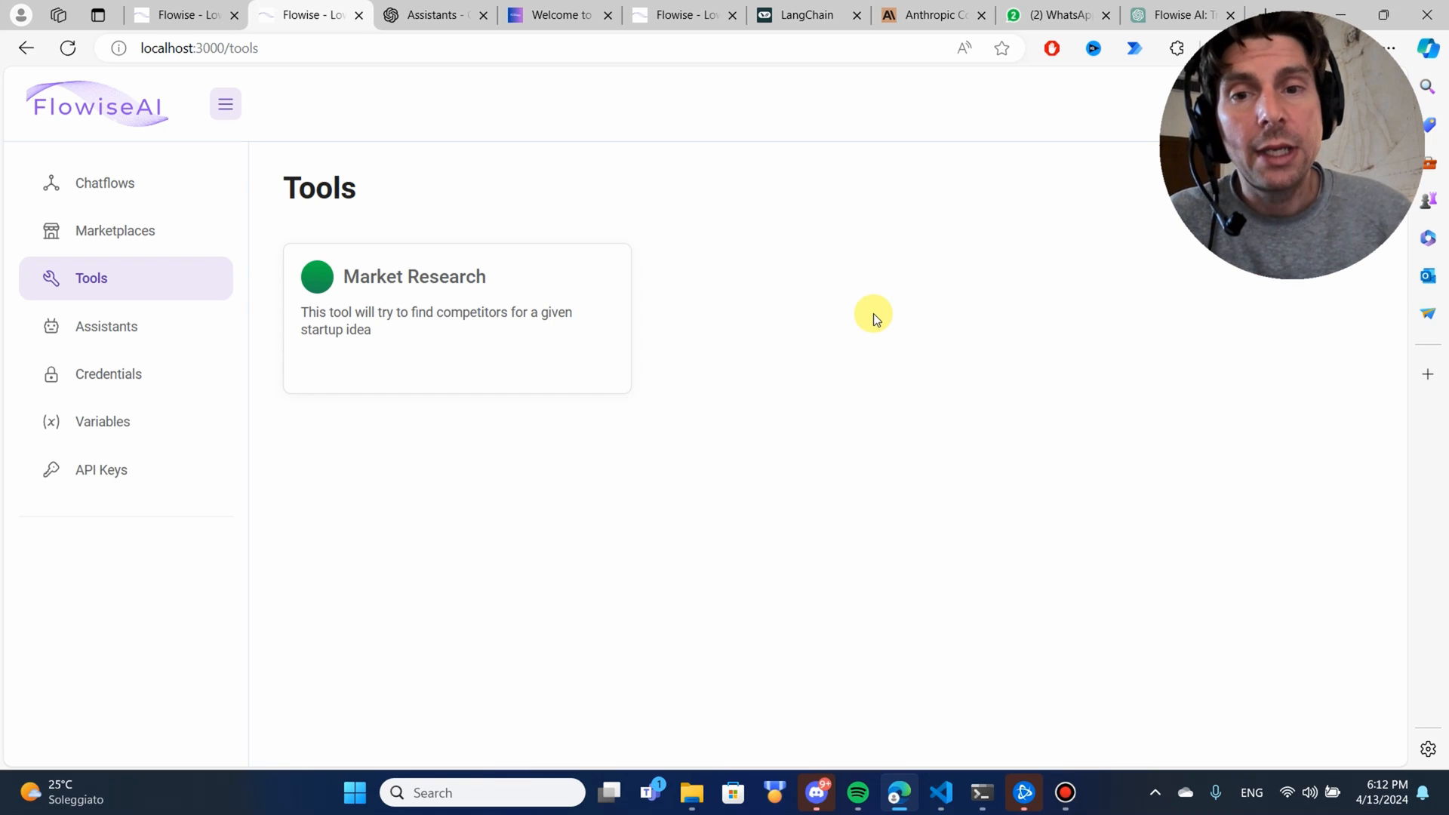
Step: Browse Marketplace templates such as OpenAI Agent and Prompt Chaining
left_click(115, 230)
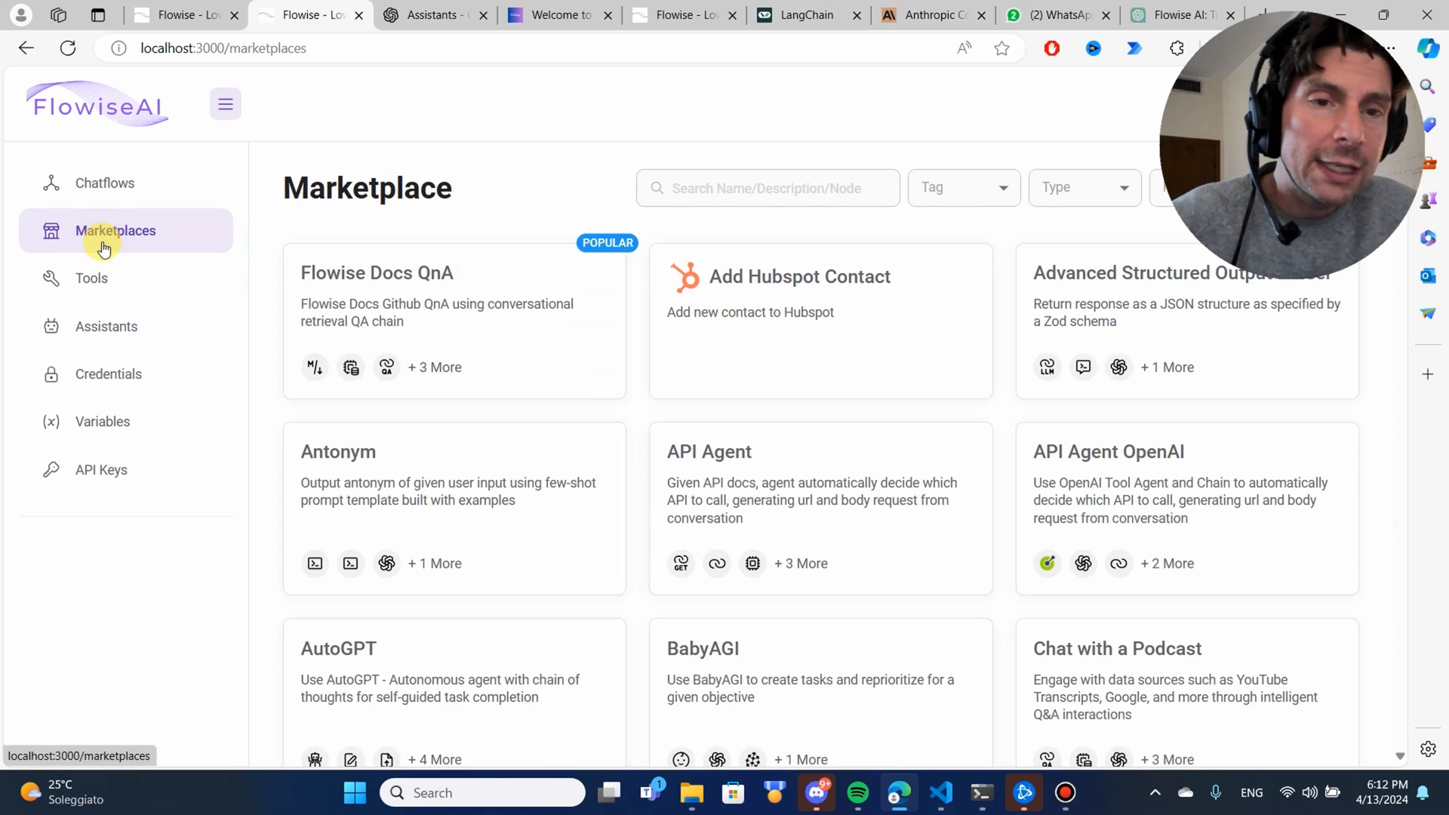
scroll("down", 3)
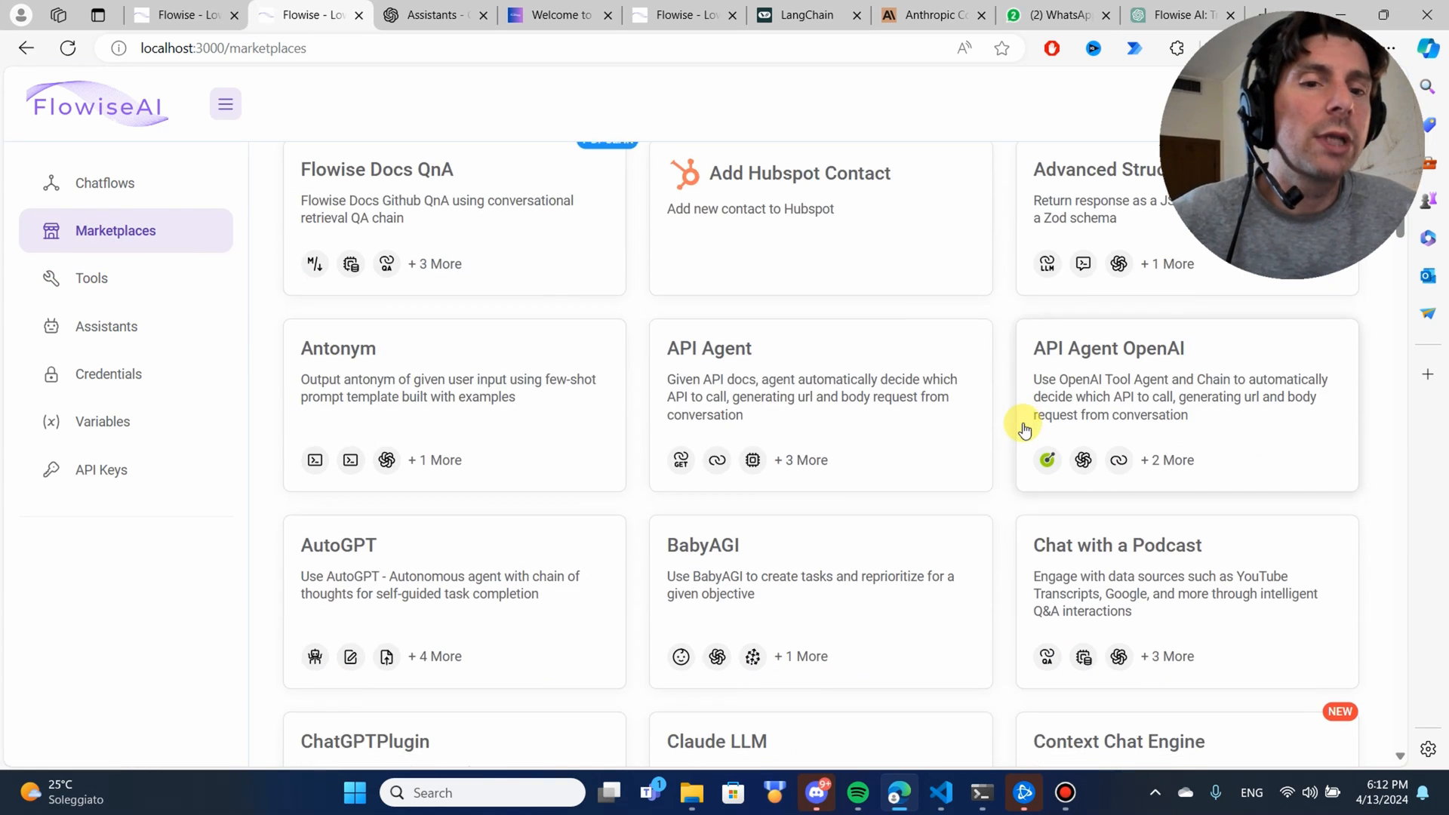
scroll("down", 3)
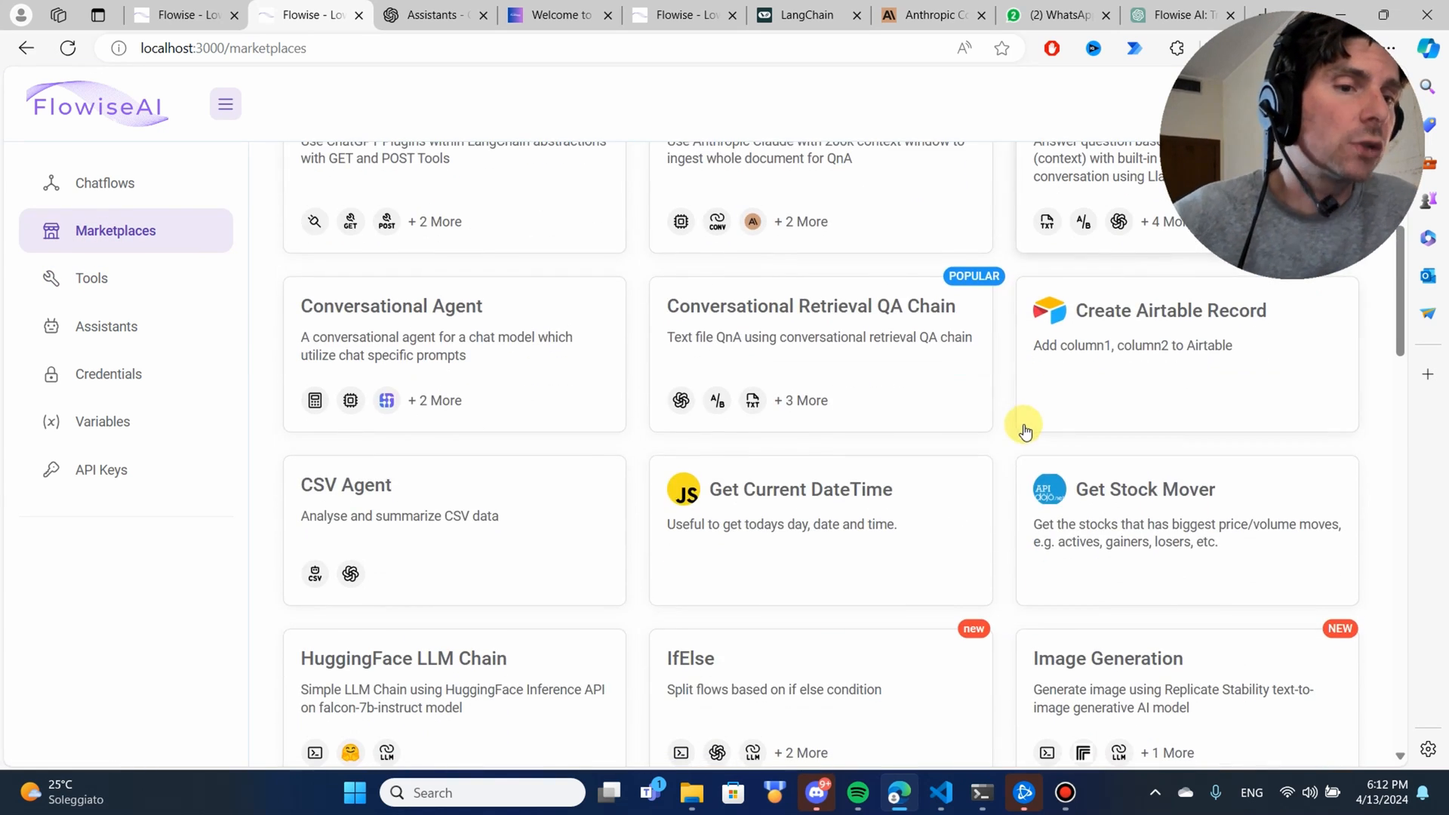
scroll("down", 3)
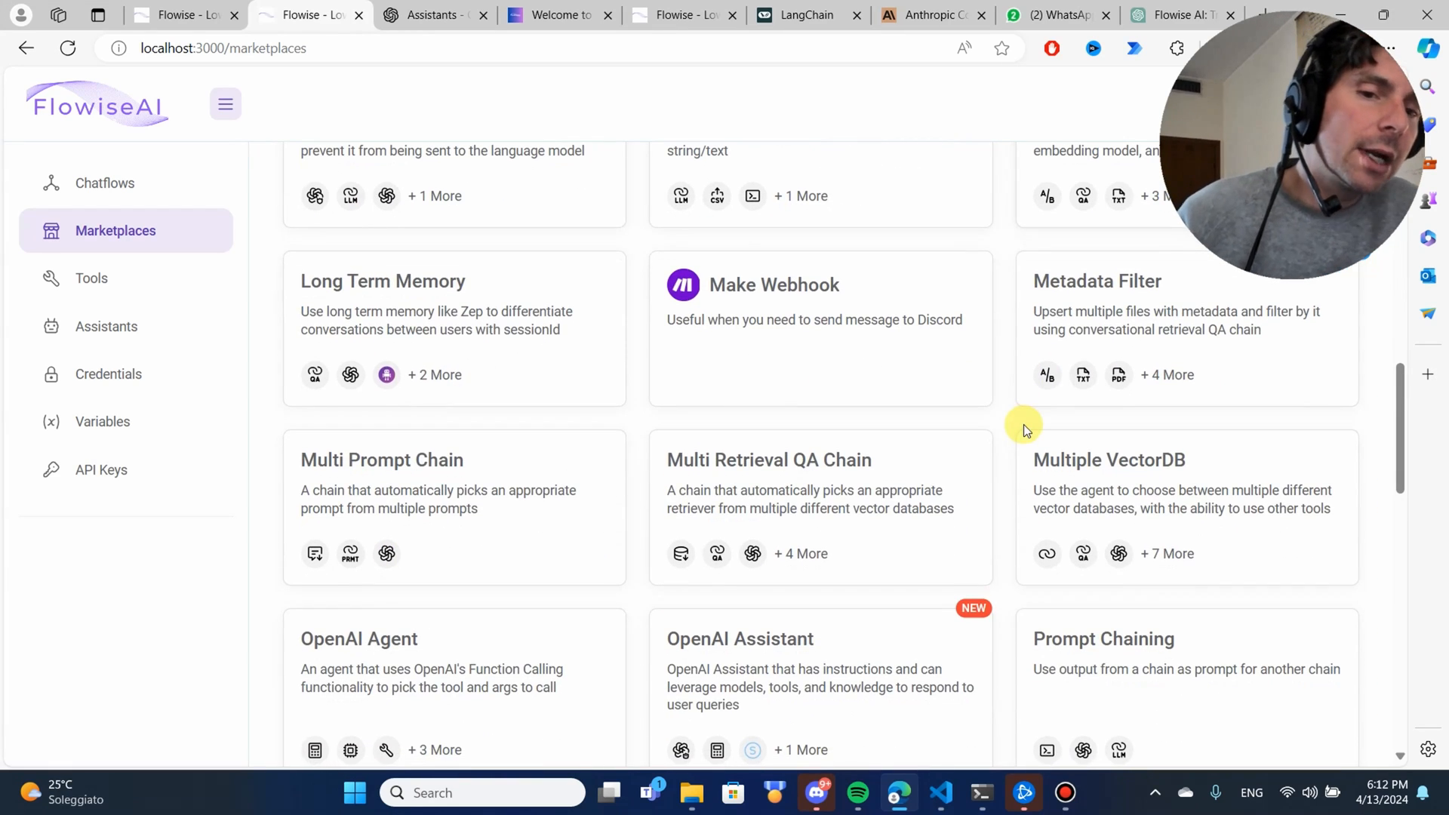
scroll("down", 3)
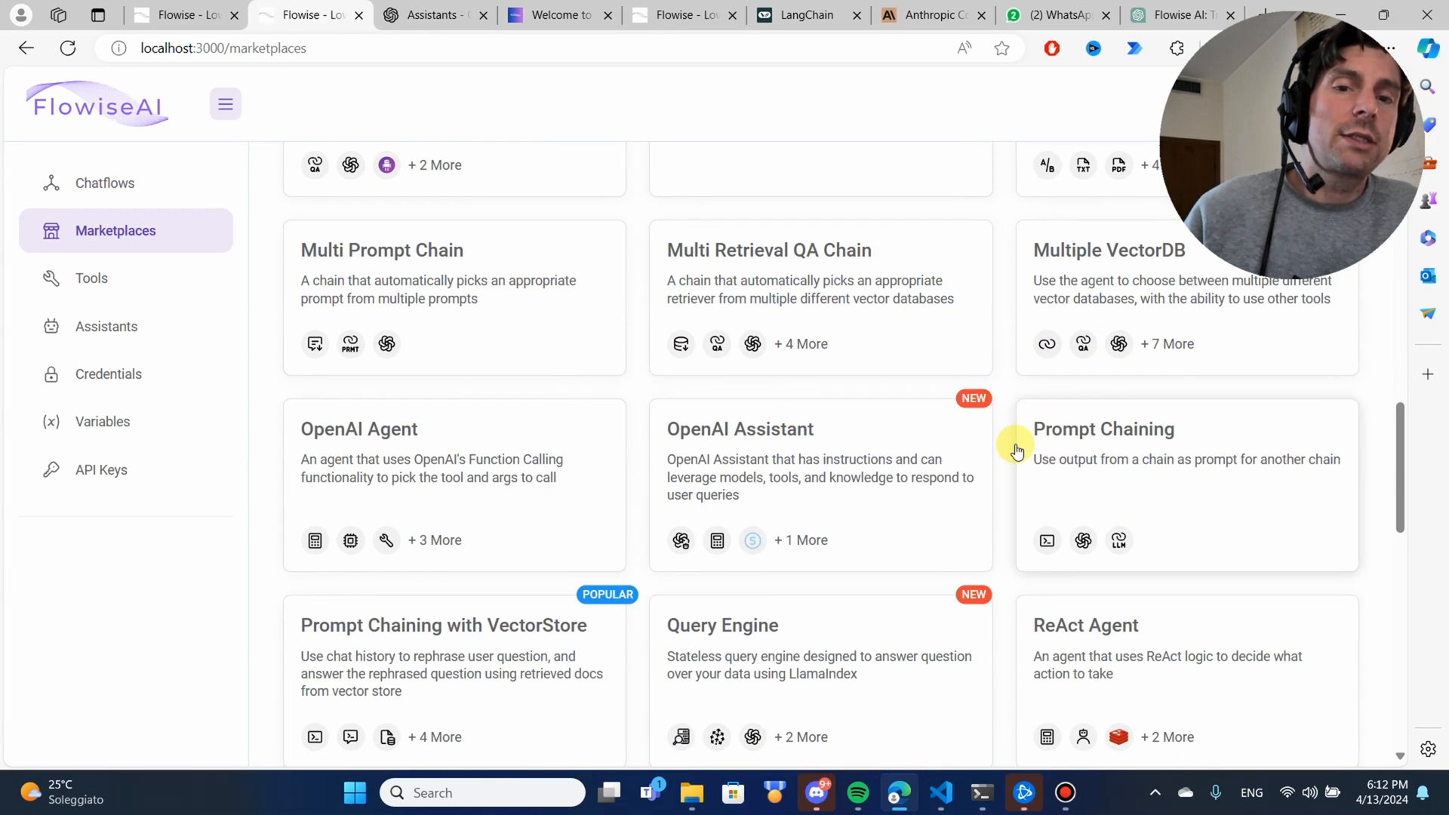
mouse_move(545, 423)
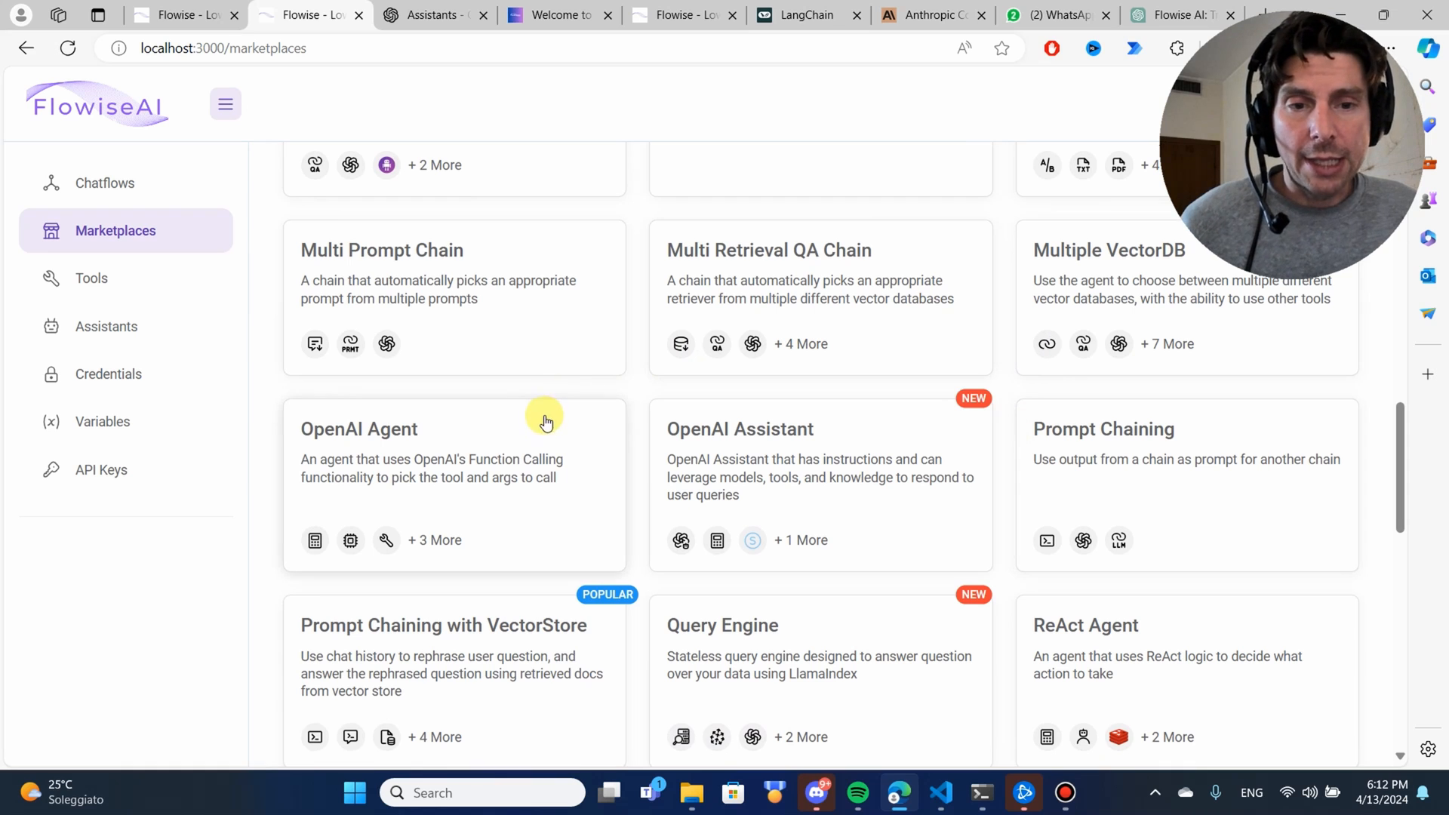
mouse_move(532, 442)
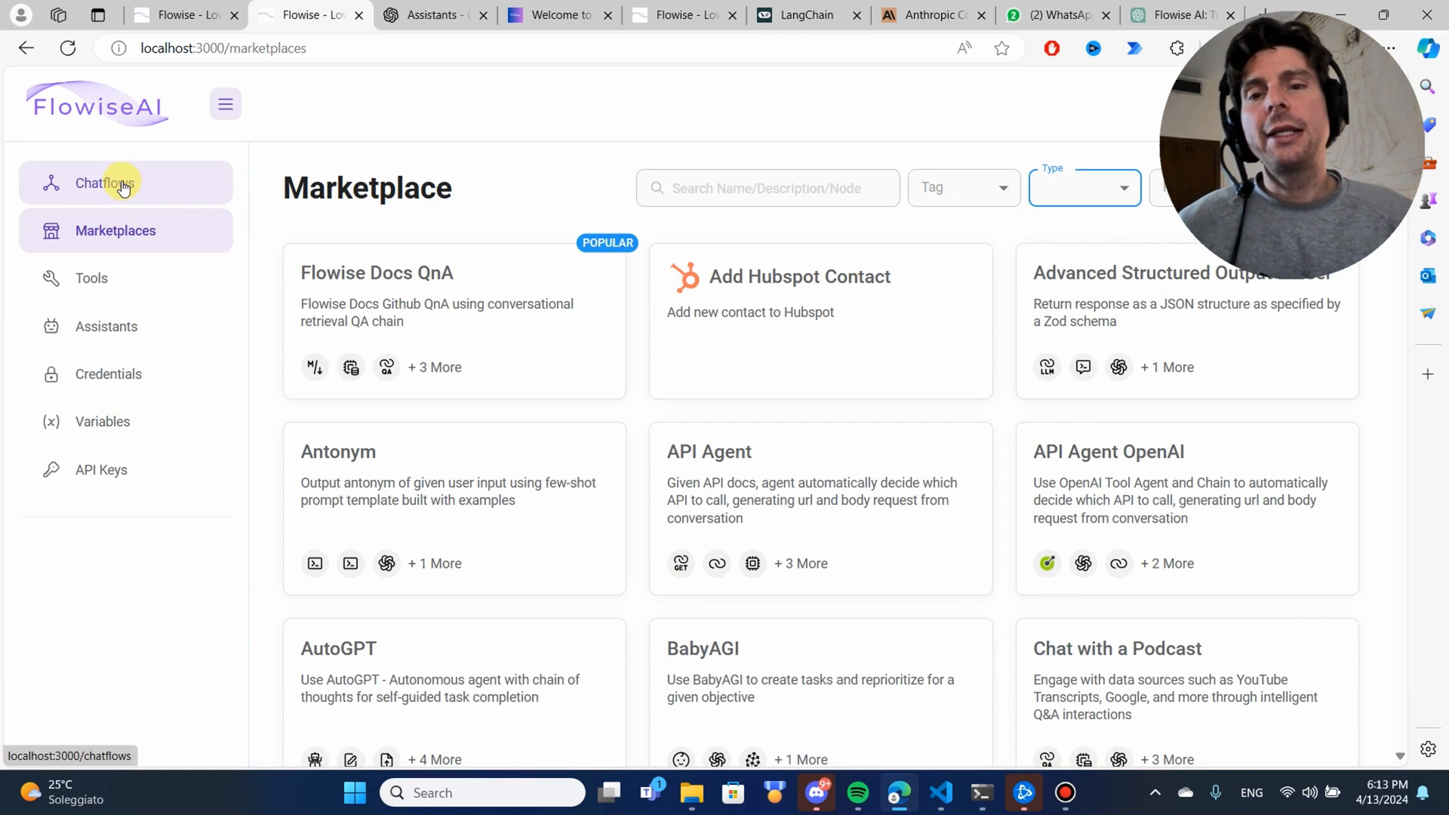
Step: Go to the Chatflows list and add a new Untitled chatflow
left_click(104, 182)
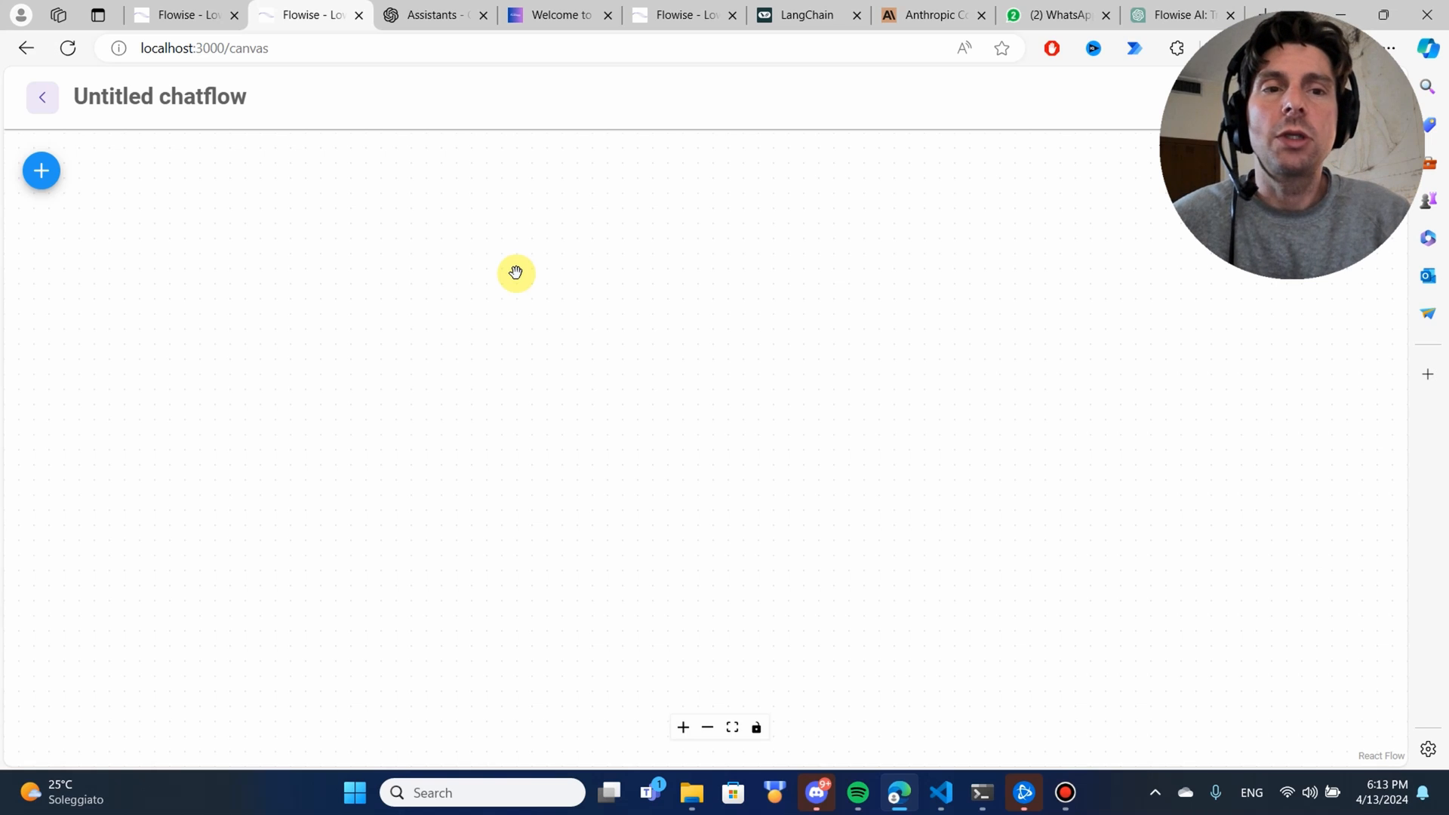
mouse_move(40, 169)
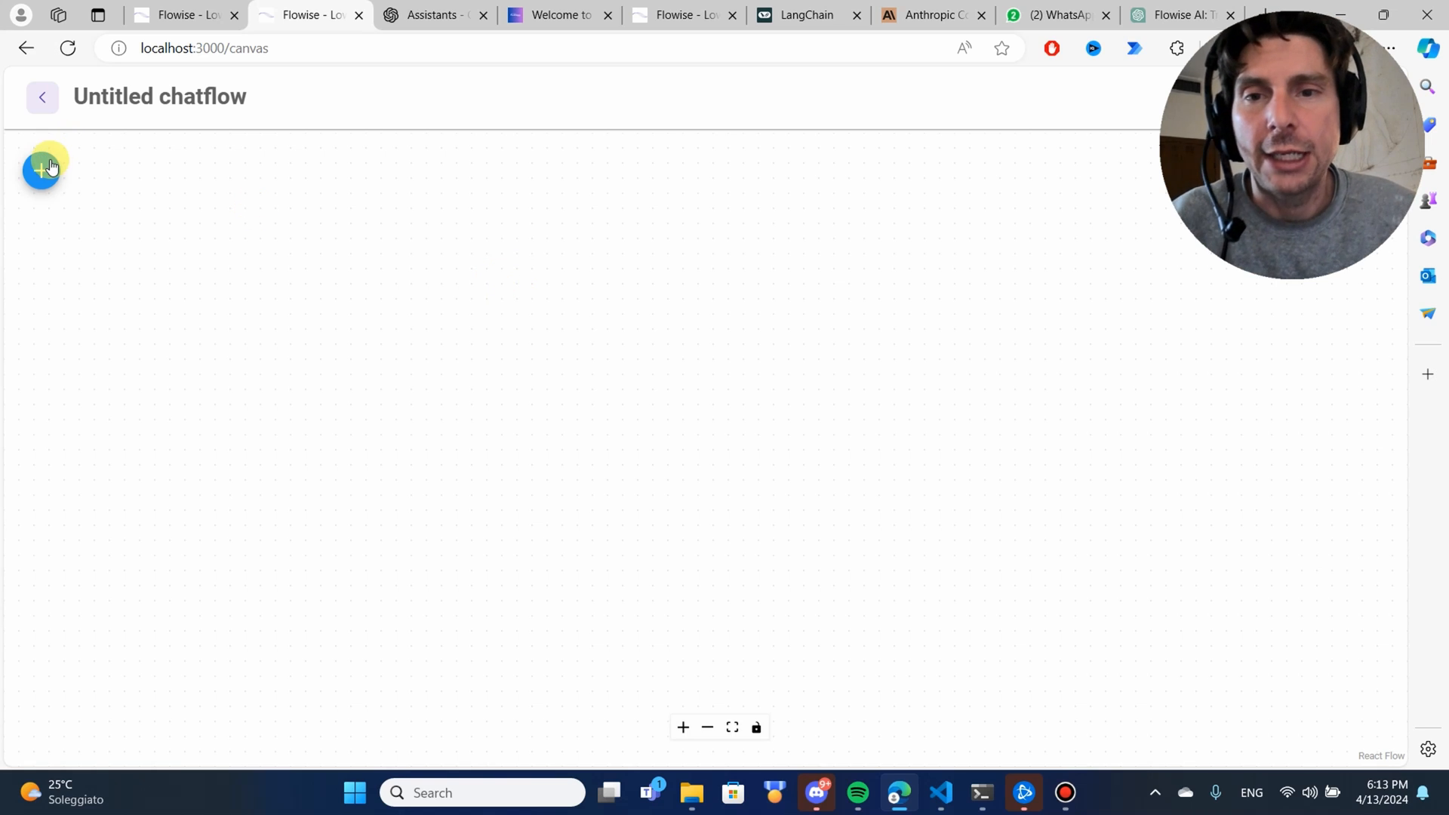
mouse_move(41, 169)
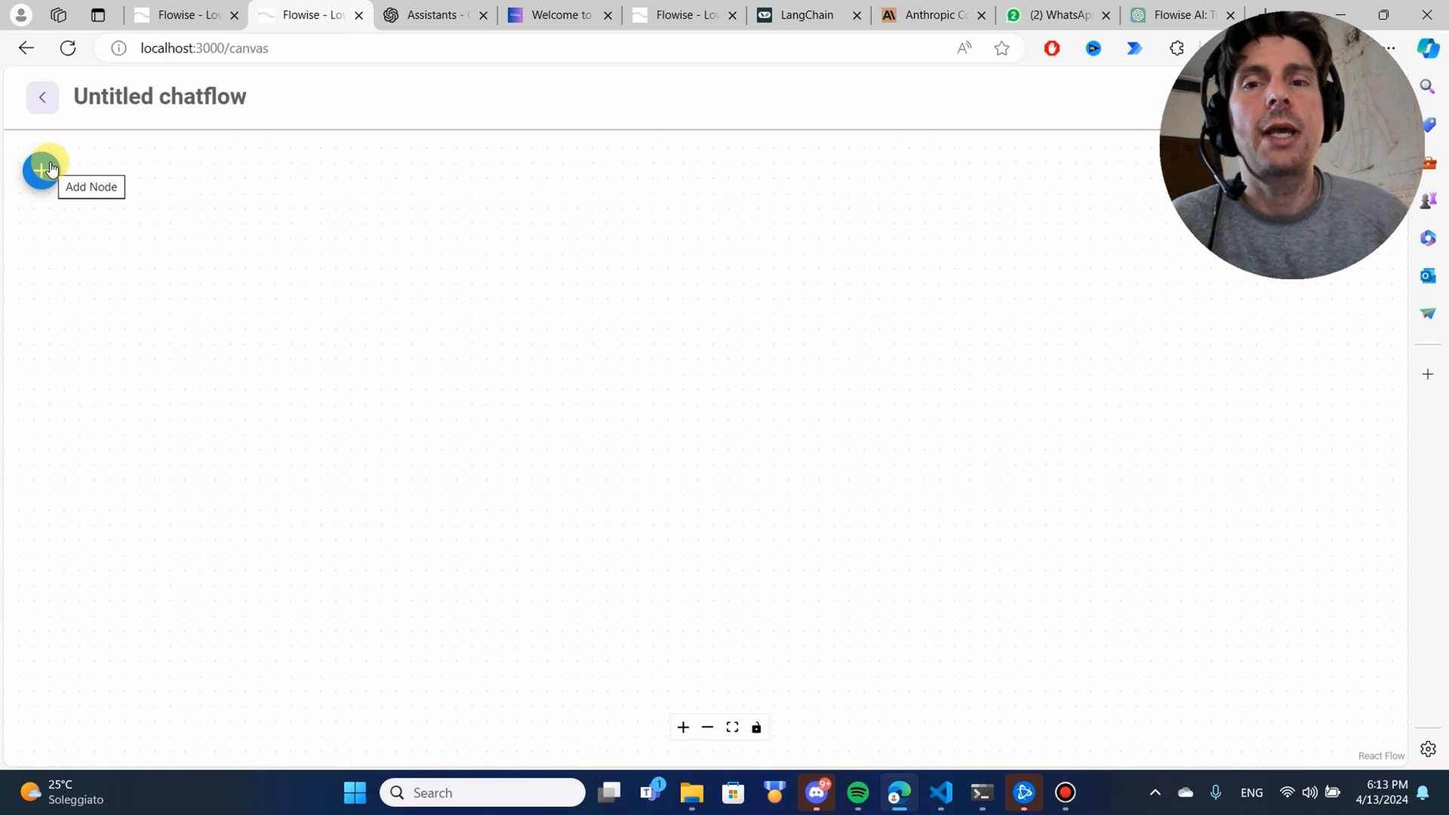
left_click(41, 169)
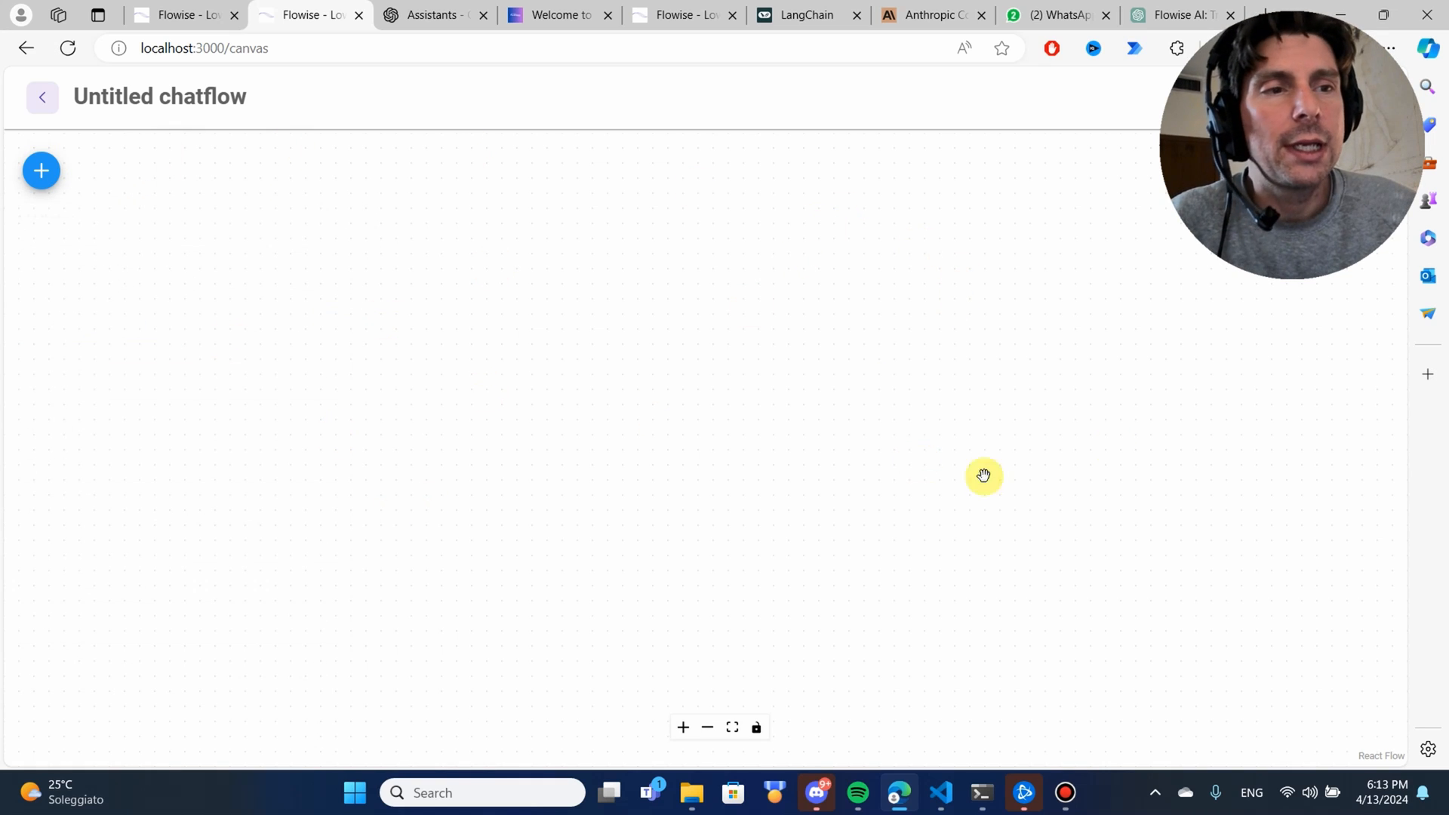
mouse_move(1100, 308)
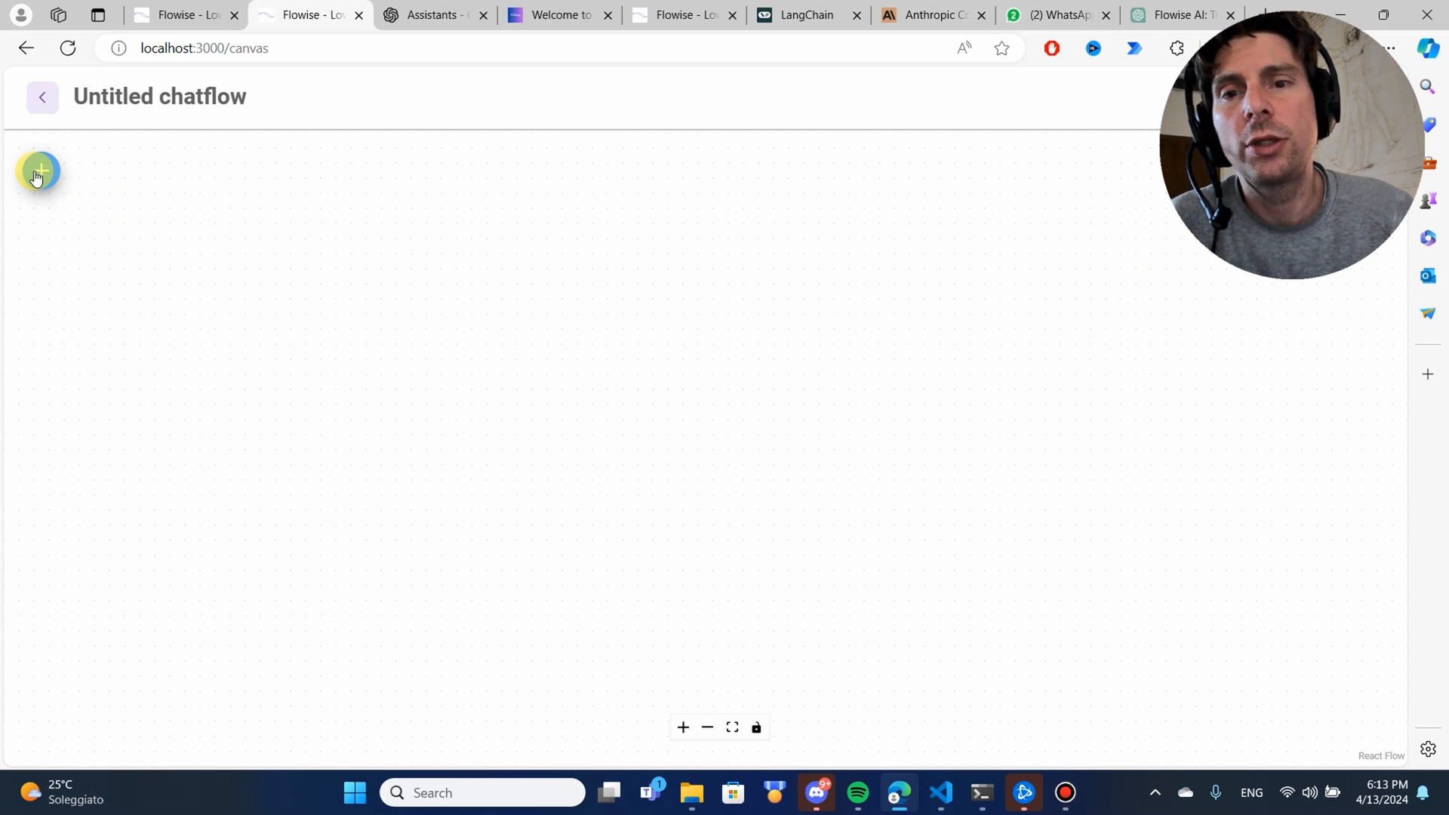
Step: Open the Add Nodes panel, browse the Agents category, then collapse it
left_click(40, 172)
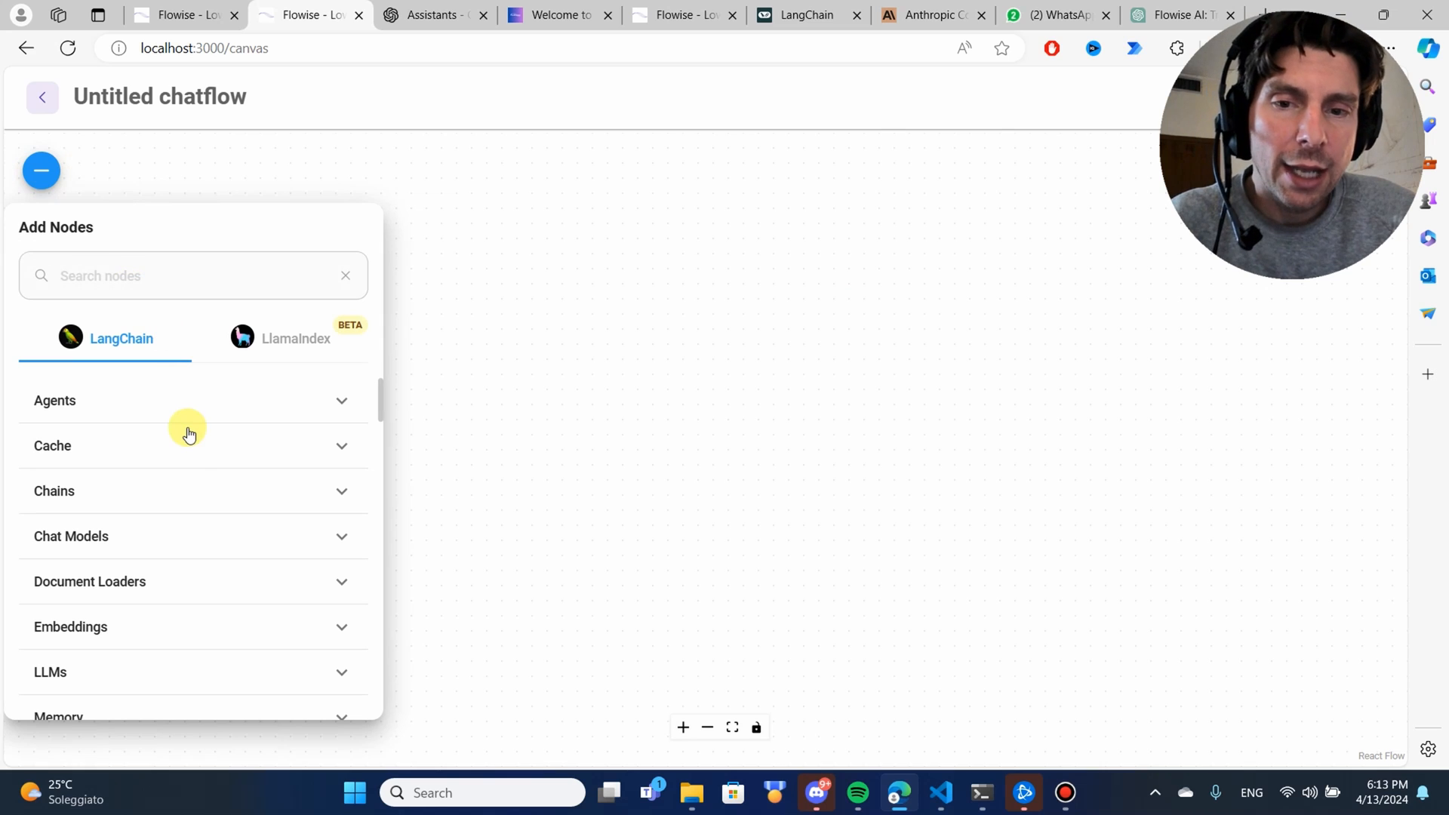
mouse_move(79, 408)
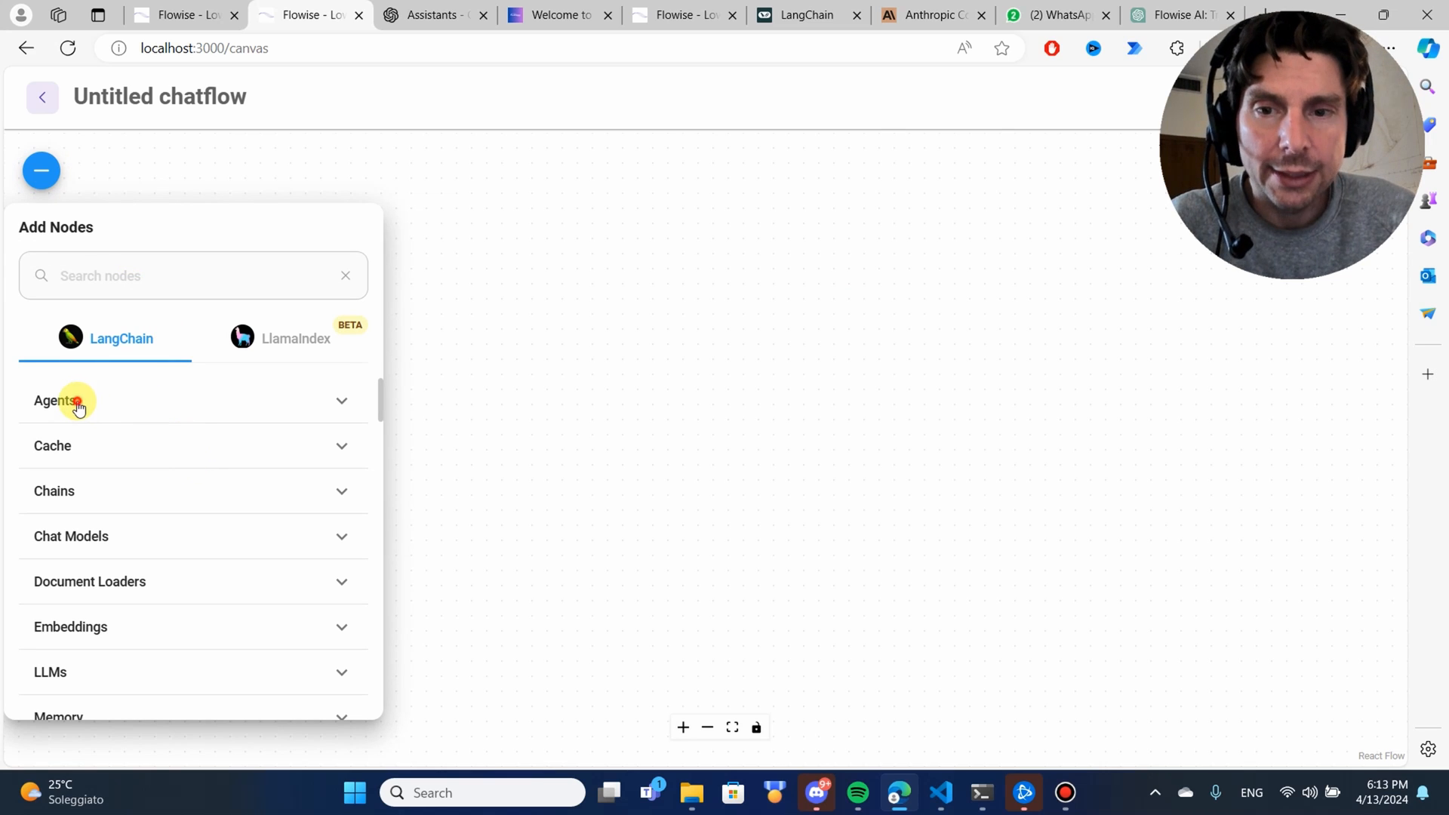
left_click(58, 400)
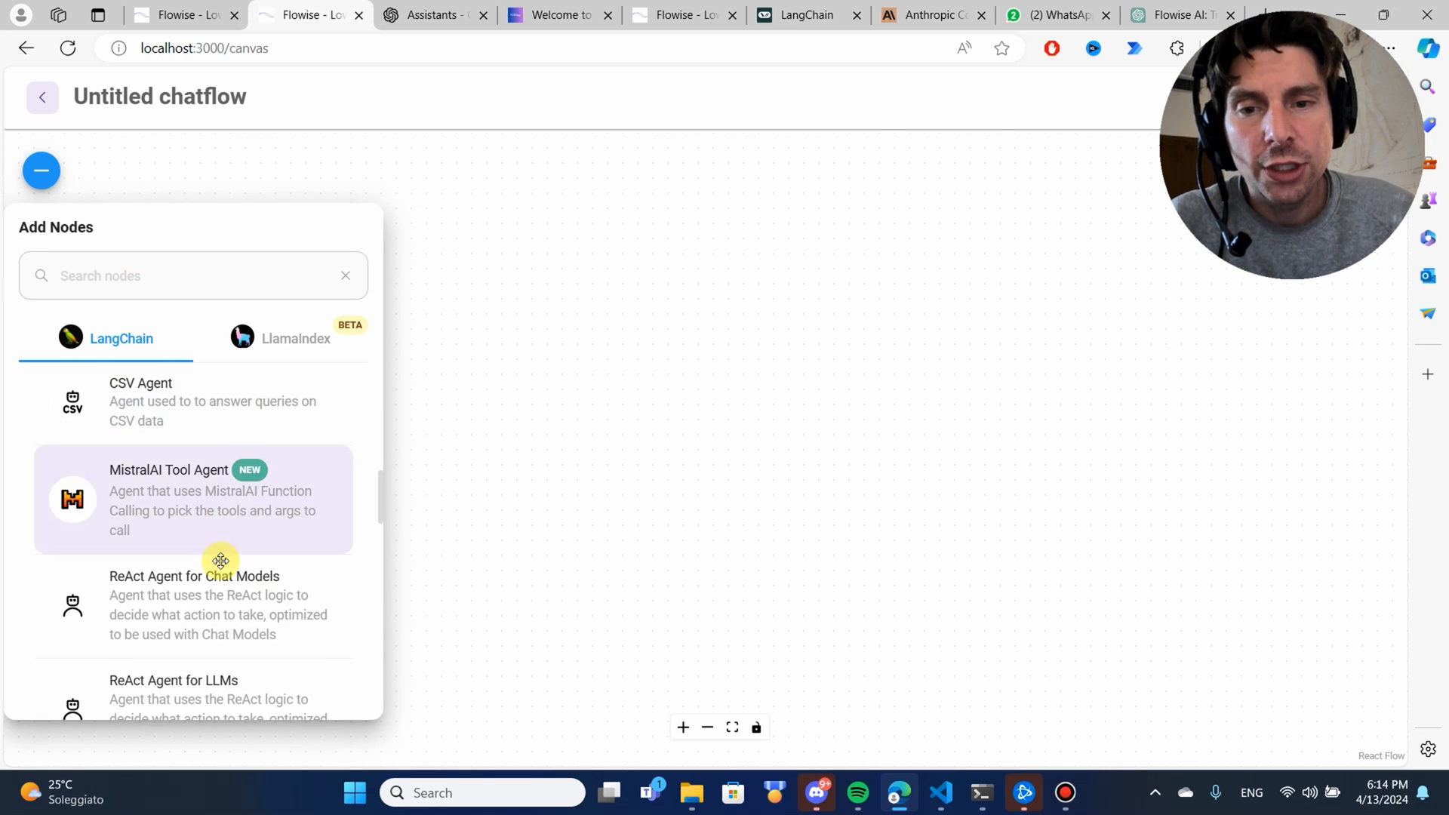
scroll("down", 3)
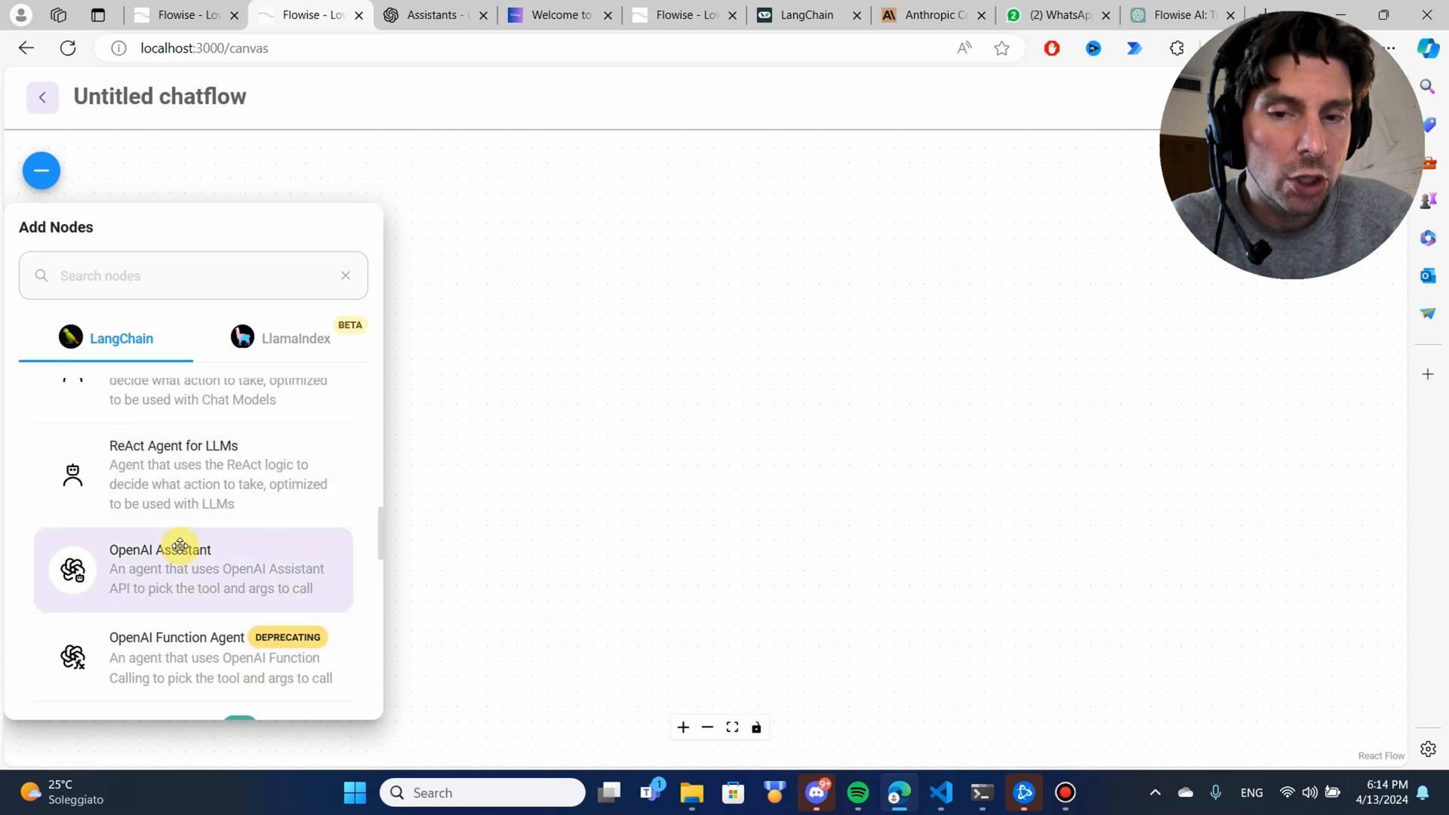
left_click(98, 400)
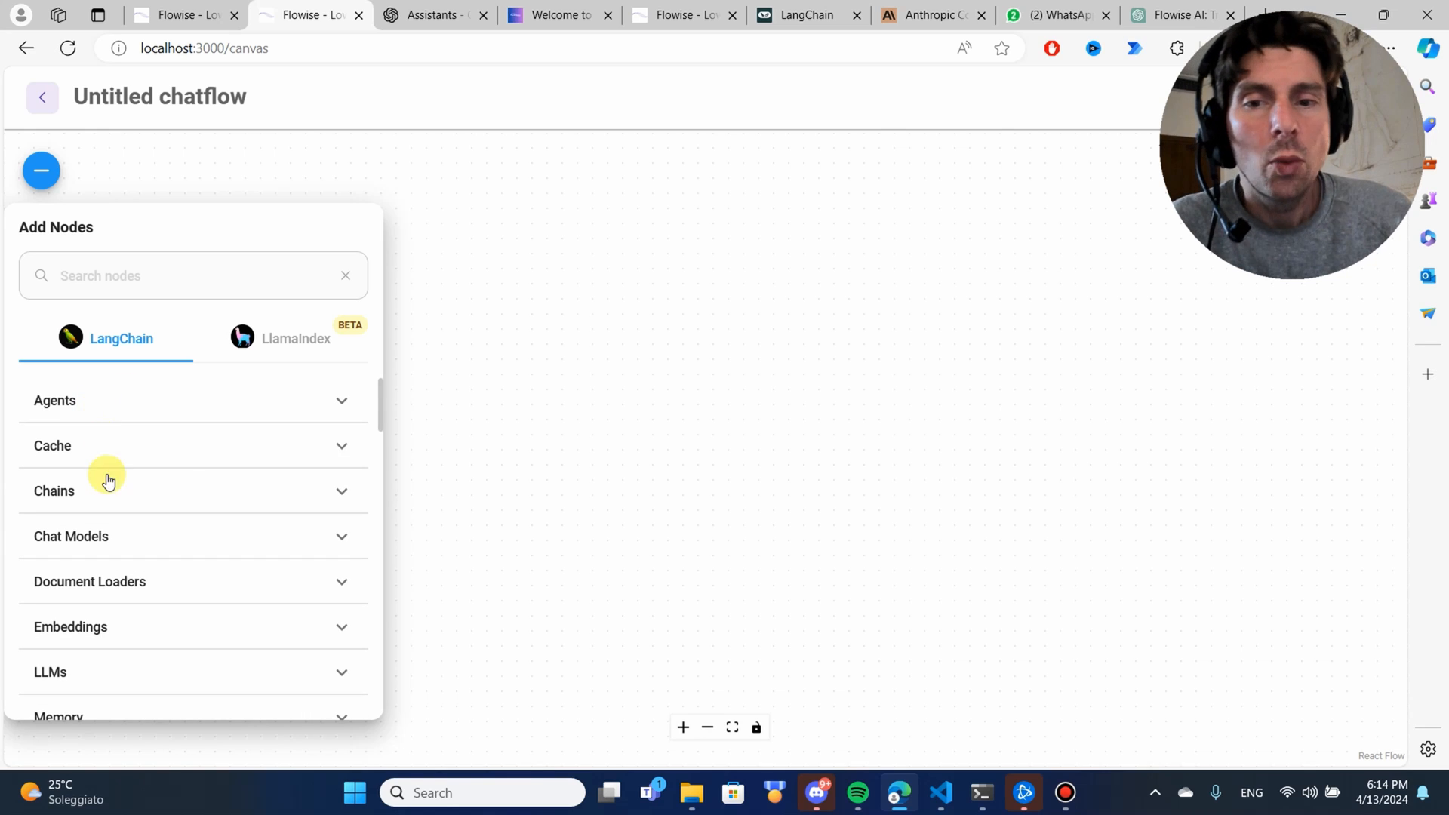
mouse_move(100, 490)
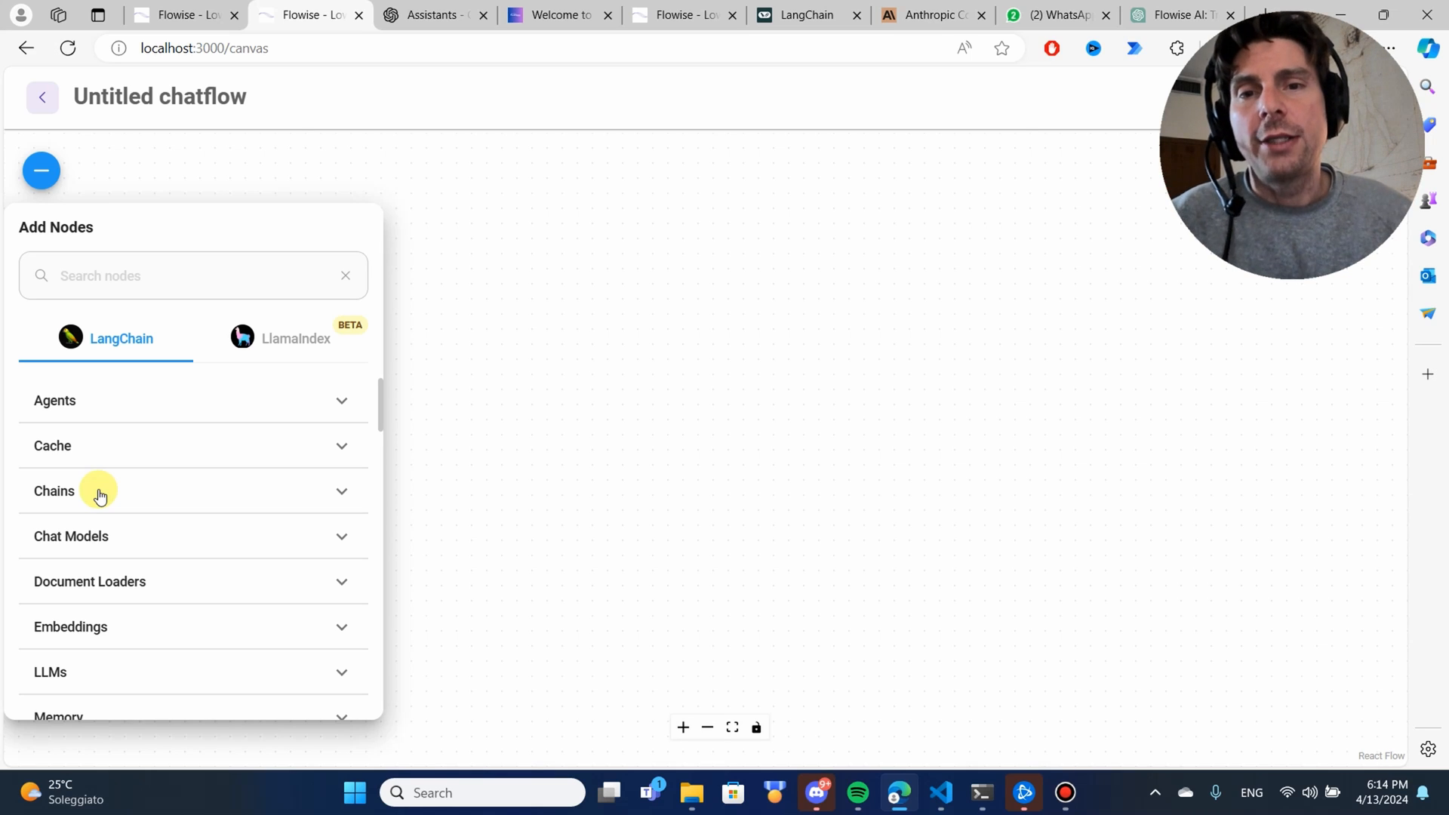
Step: Expand Chains and browse nodes like Conversational Retrieval QA and LLM Chain
left_click(185, 490)
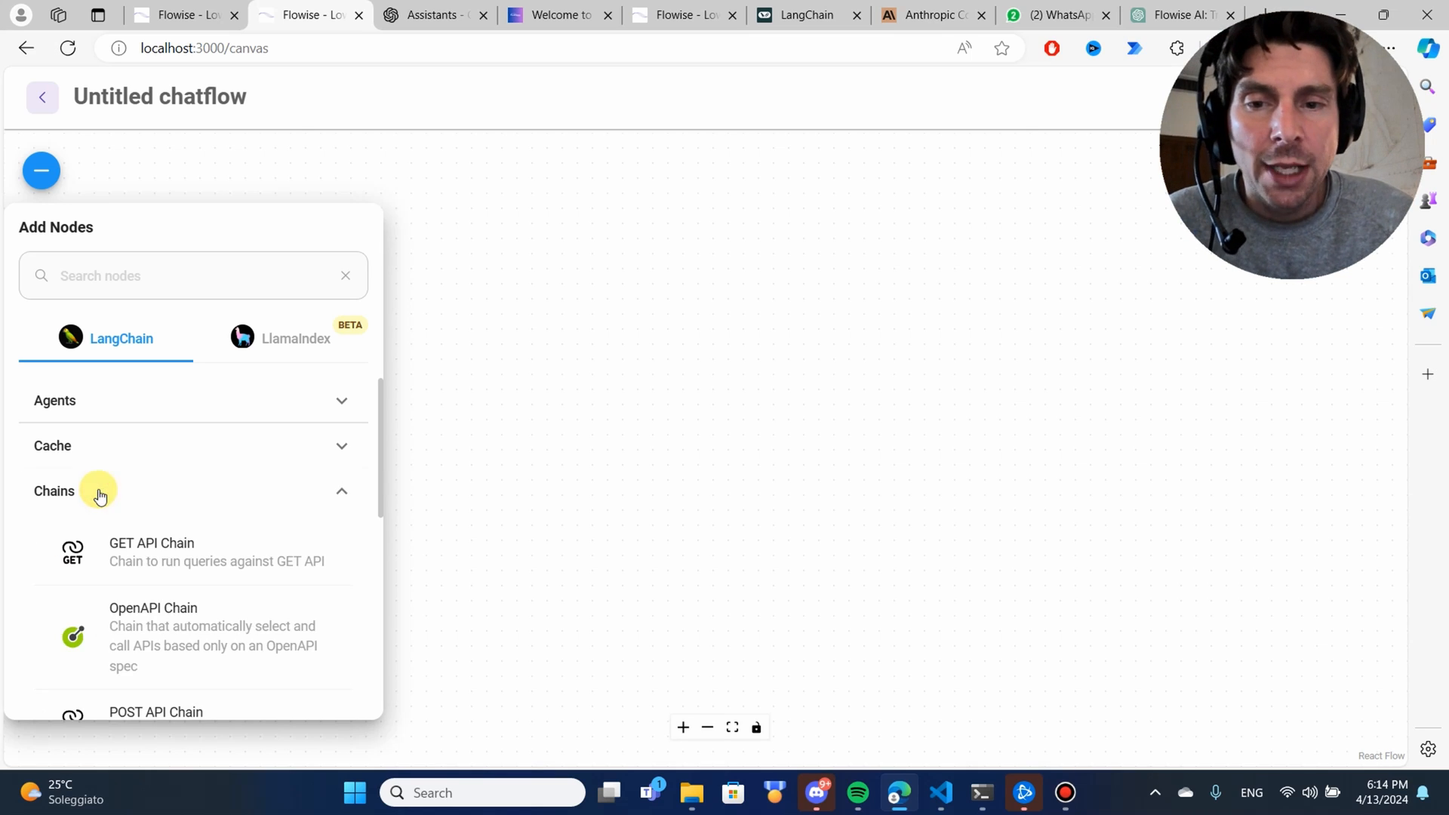
scroll("down", 3)
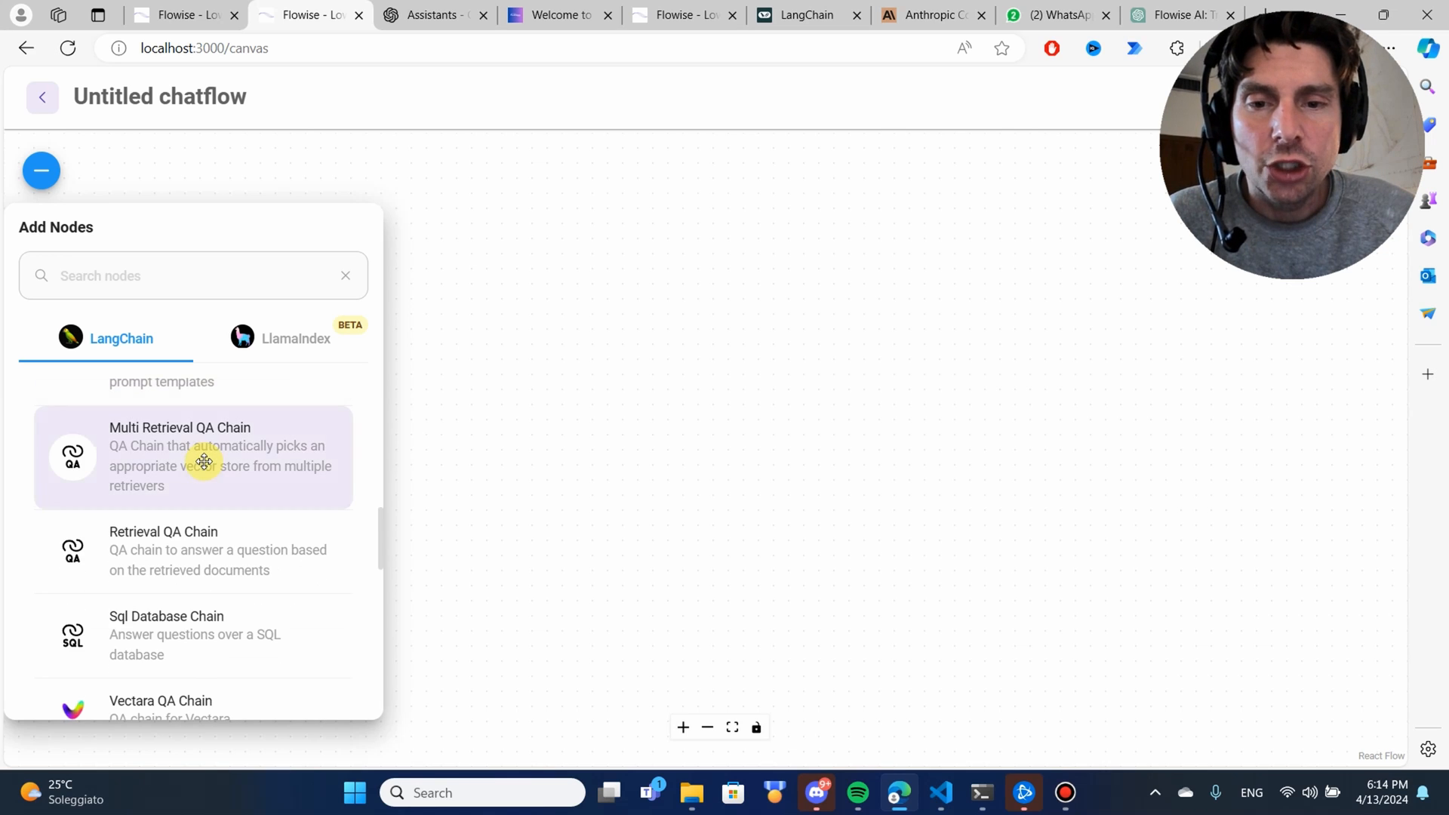
scroll("down", 3)
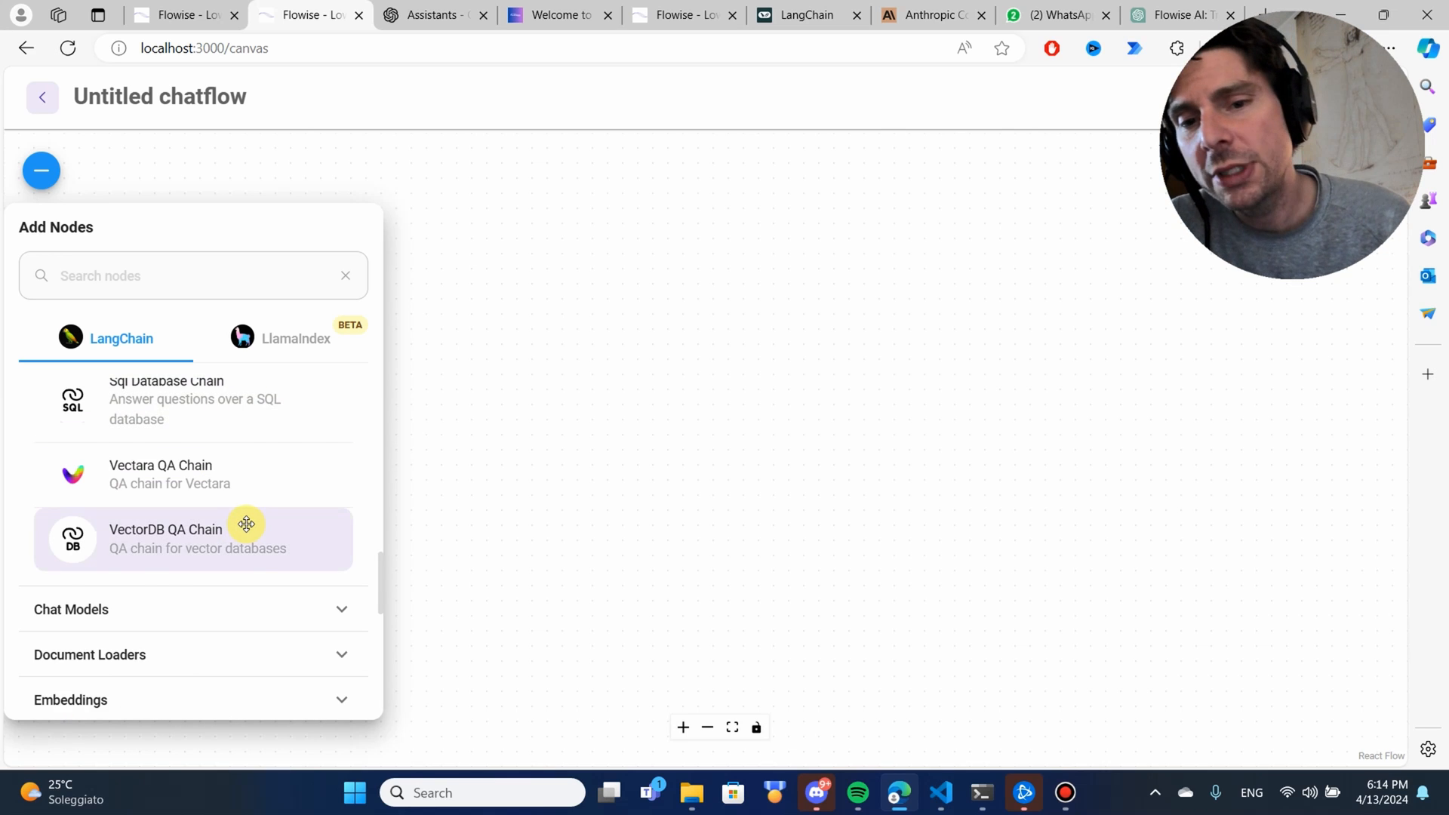
scroll("up", 3)
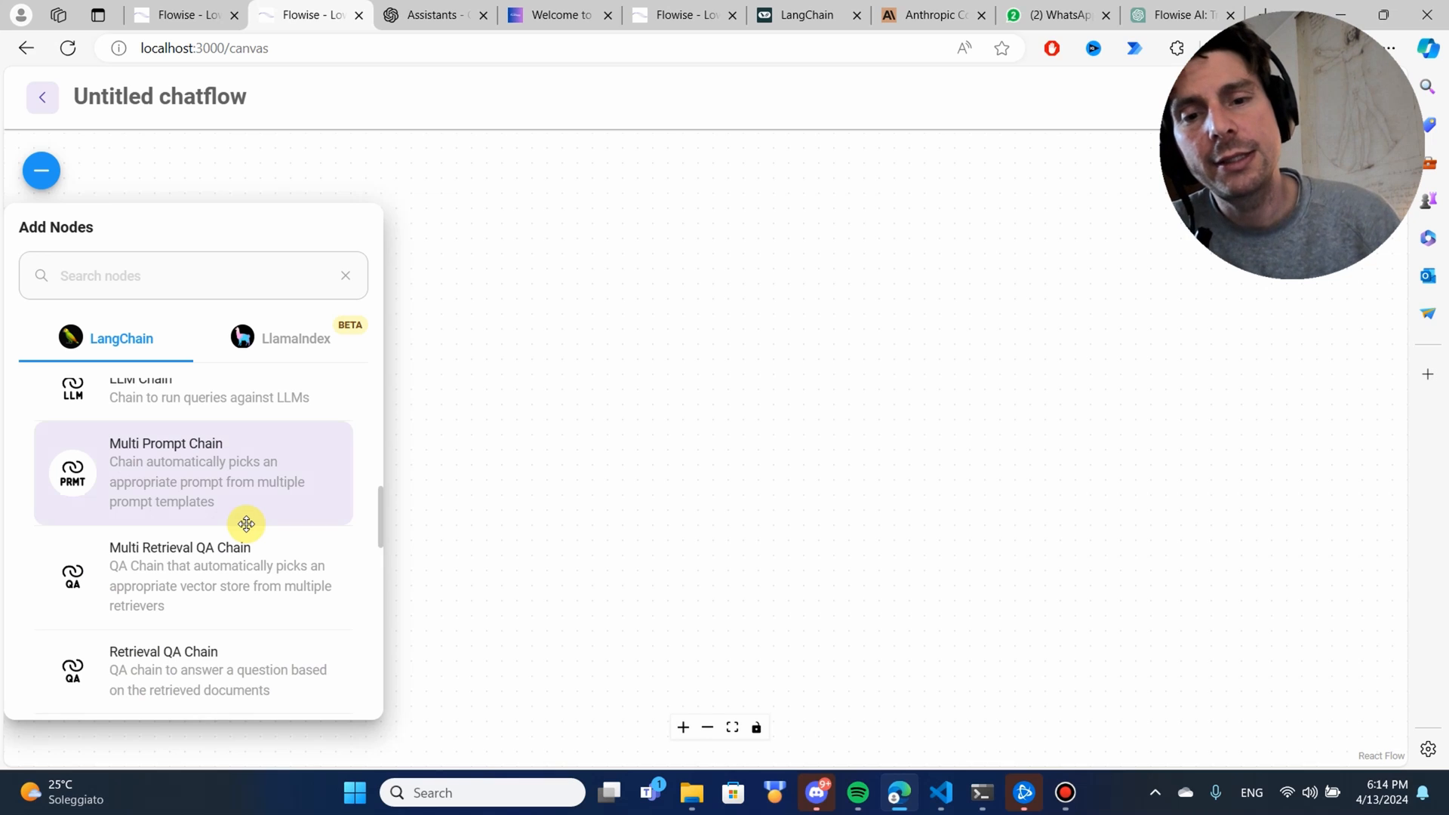
scroll("up", 3)
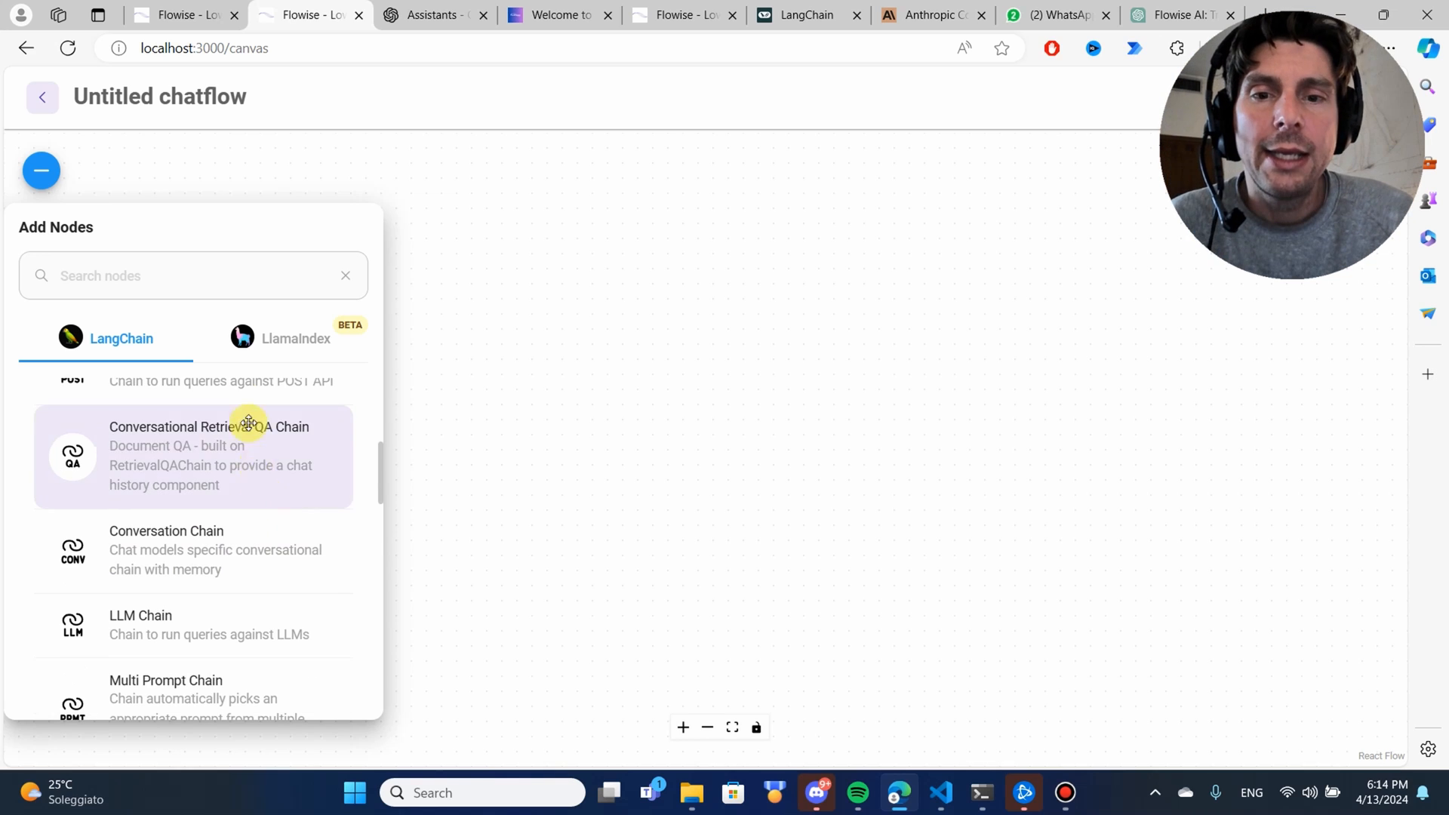
mouse_move(140, 573)
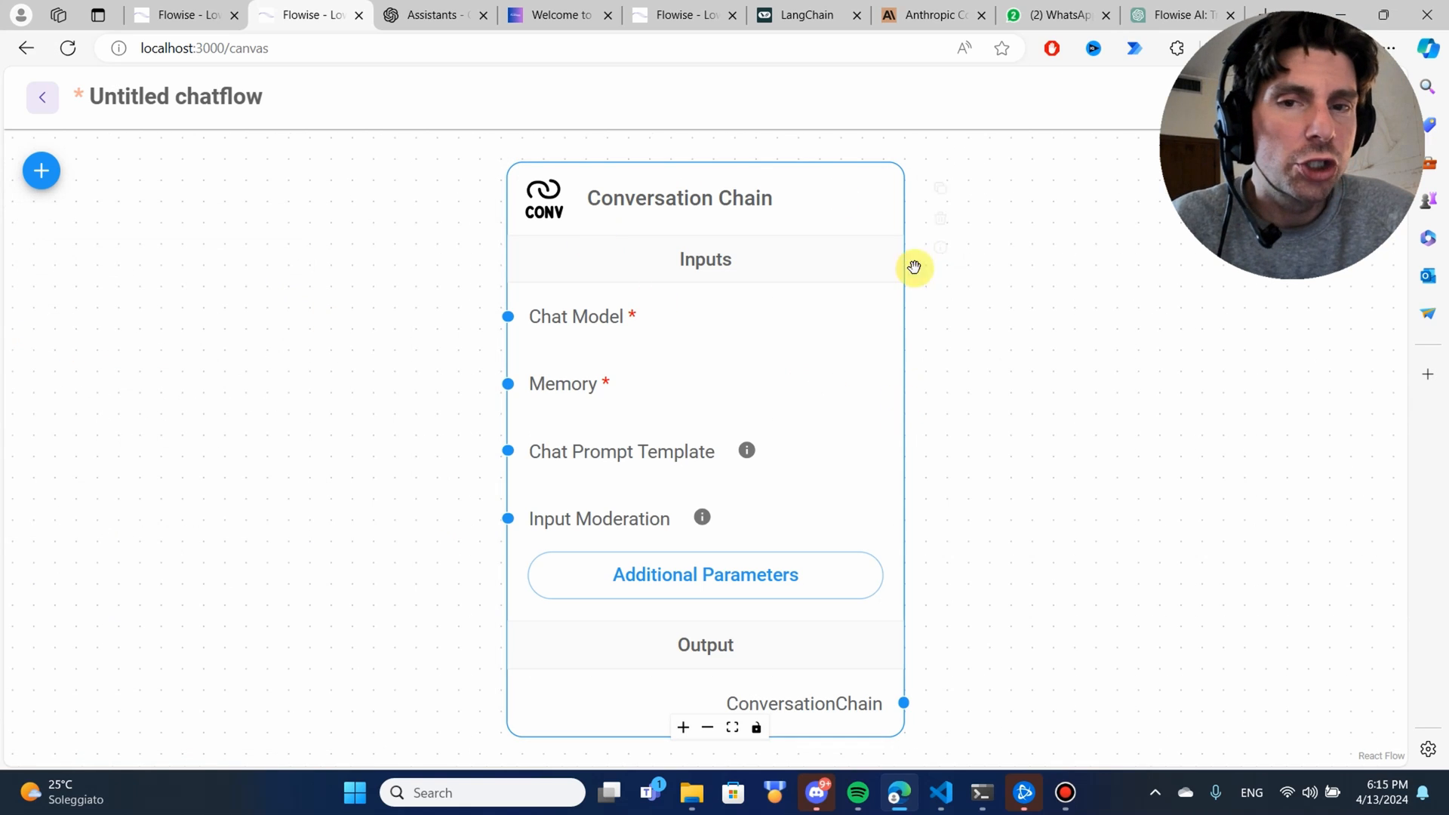
mouse_move(1016, 213)
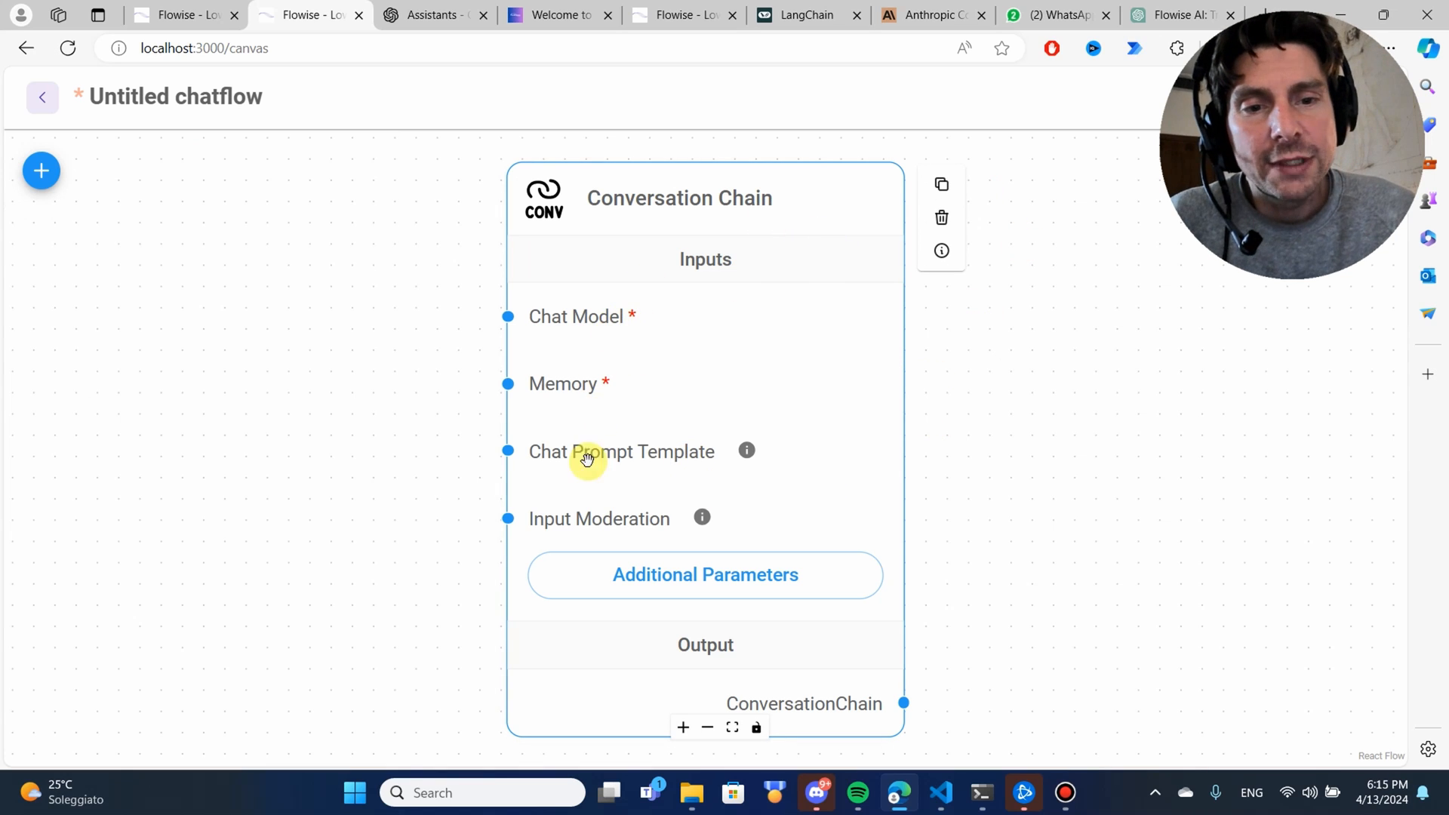
mouse_move(536, 384)
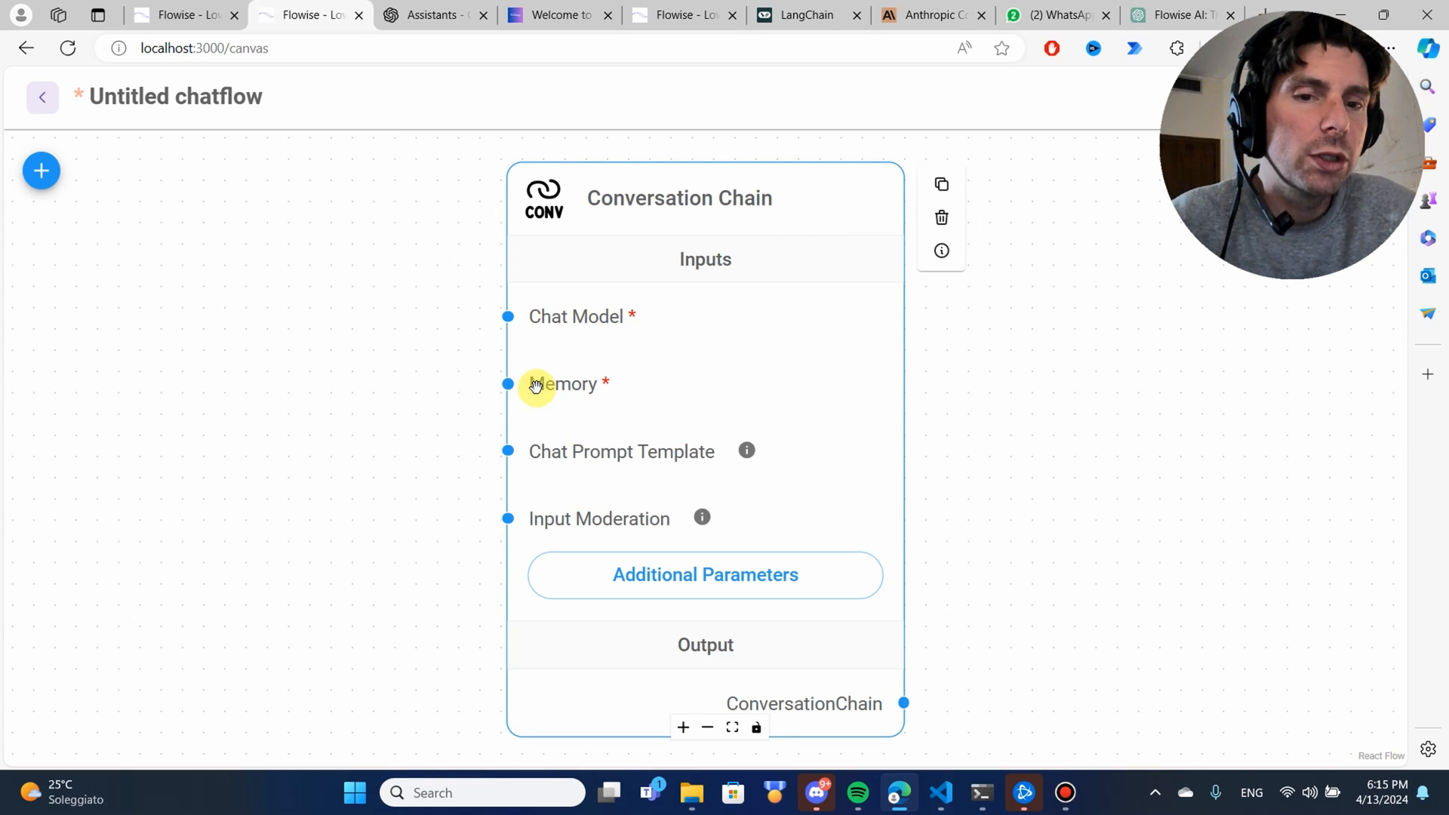
mouse_move(746, 451)
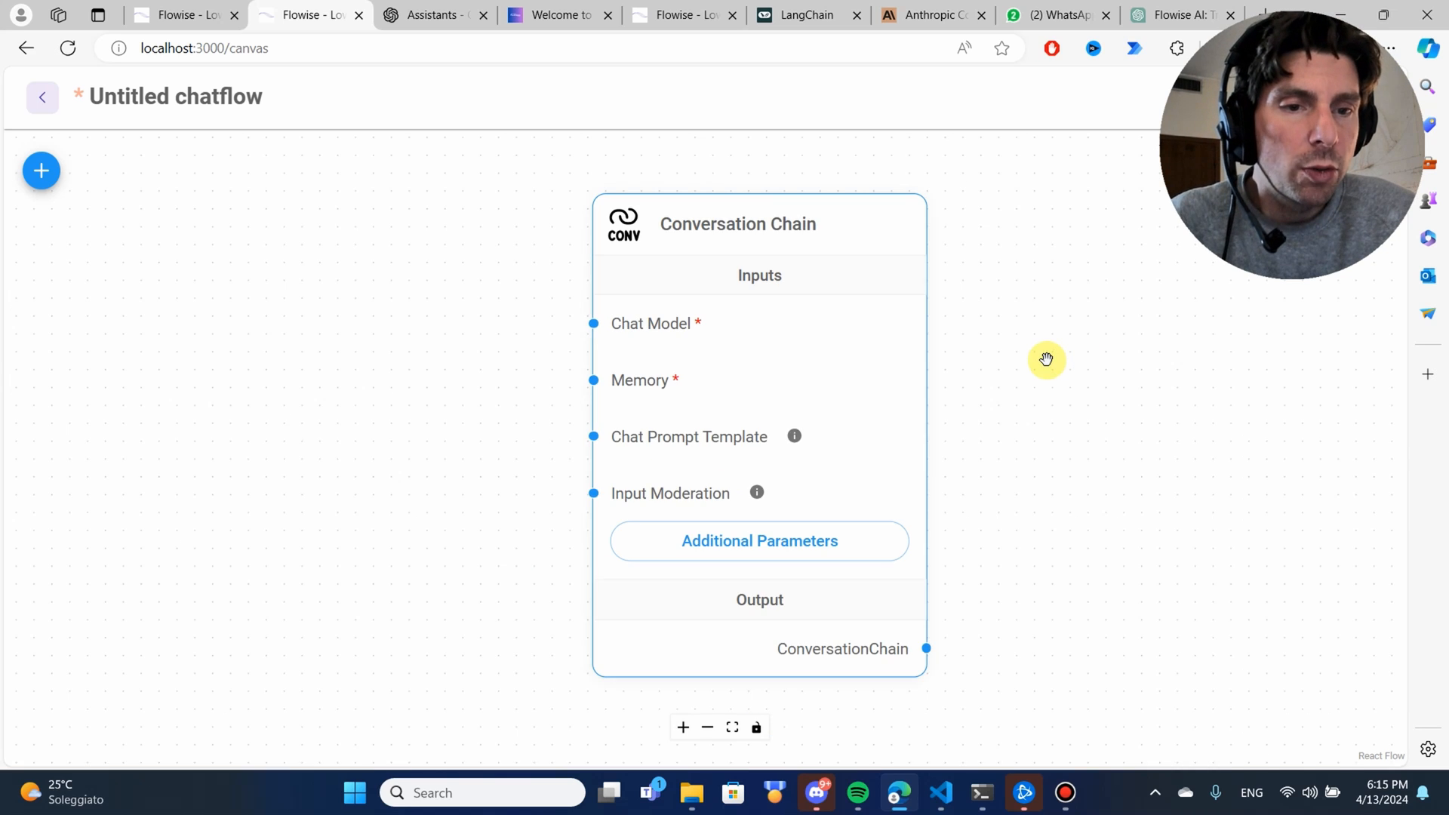
Step: Reopen Add Nodes, collapse Chains and browse Chat Models for ChatAnthropic
left_click(706, 728)
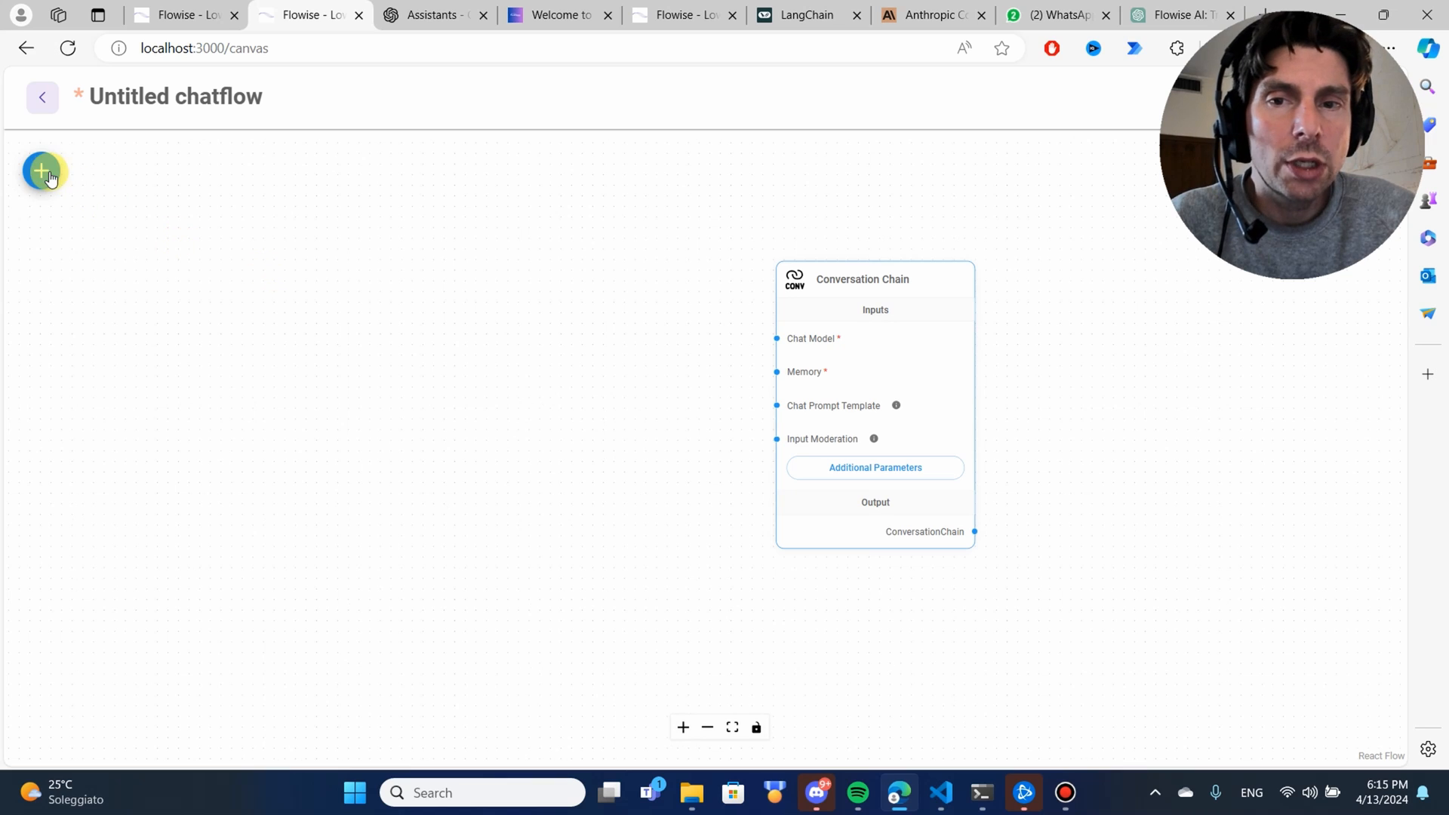
left_click(42, 172)
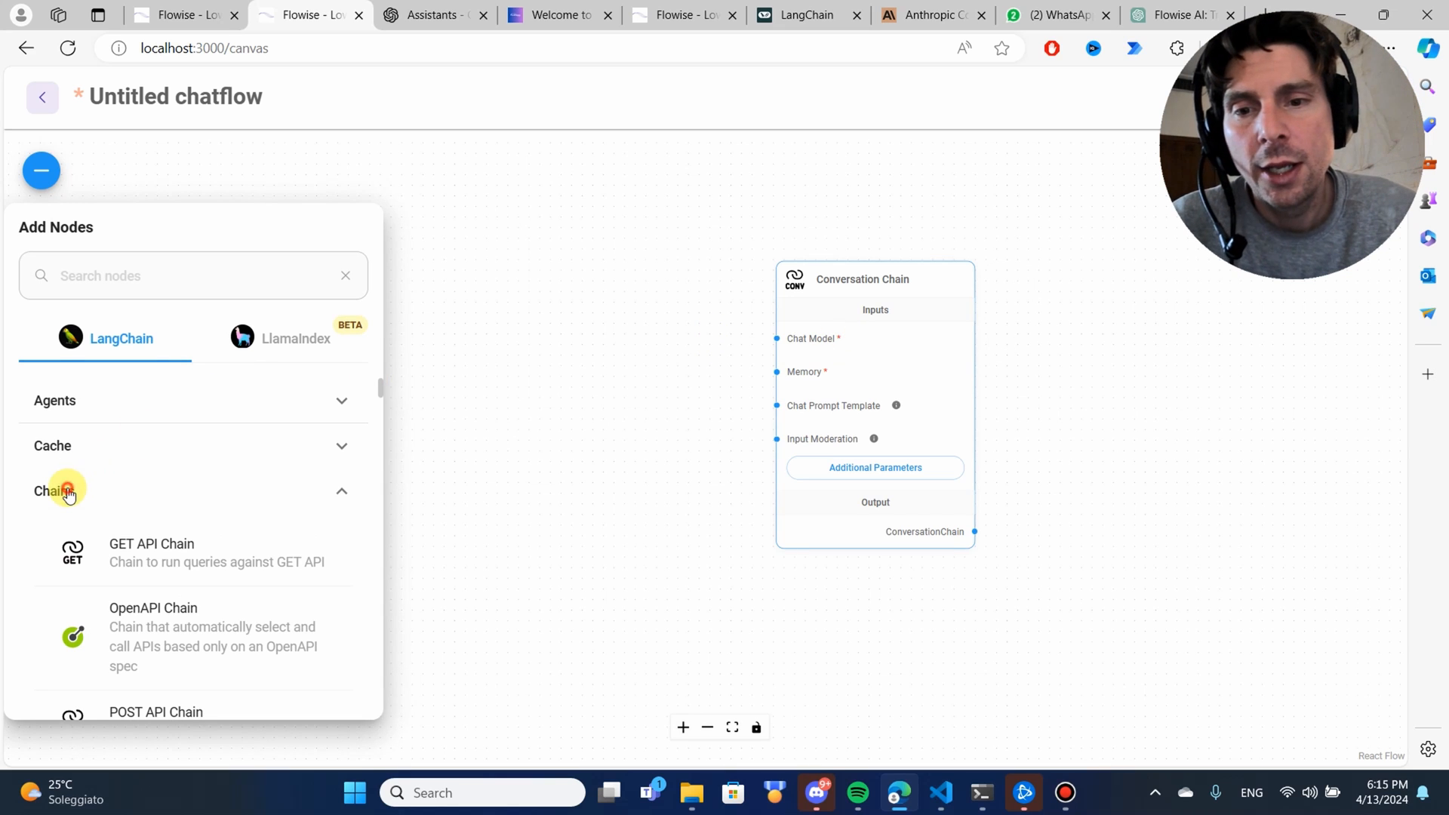
left_click(62, 490)
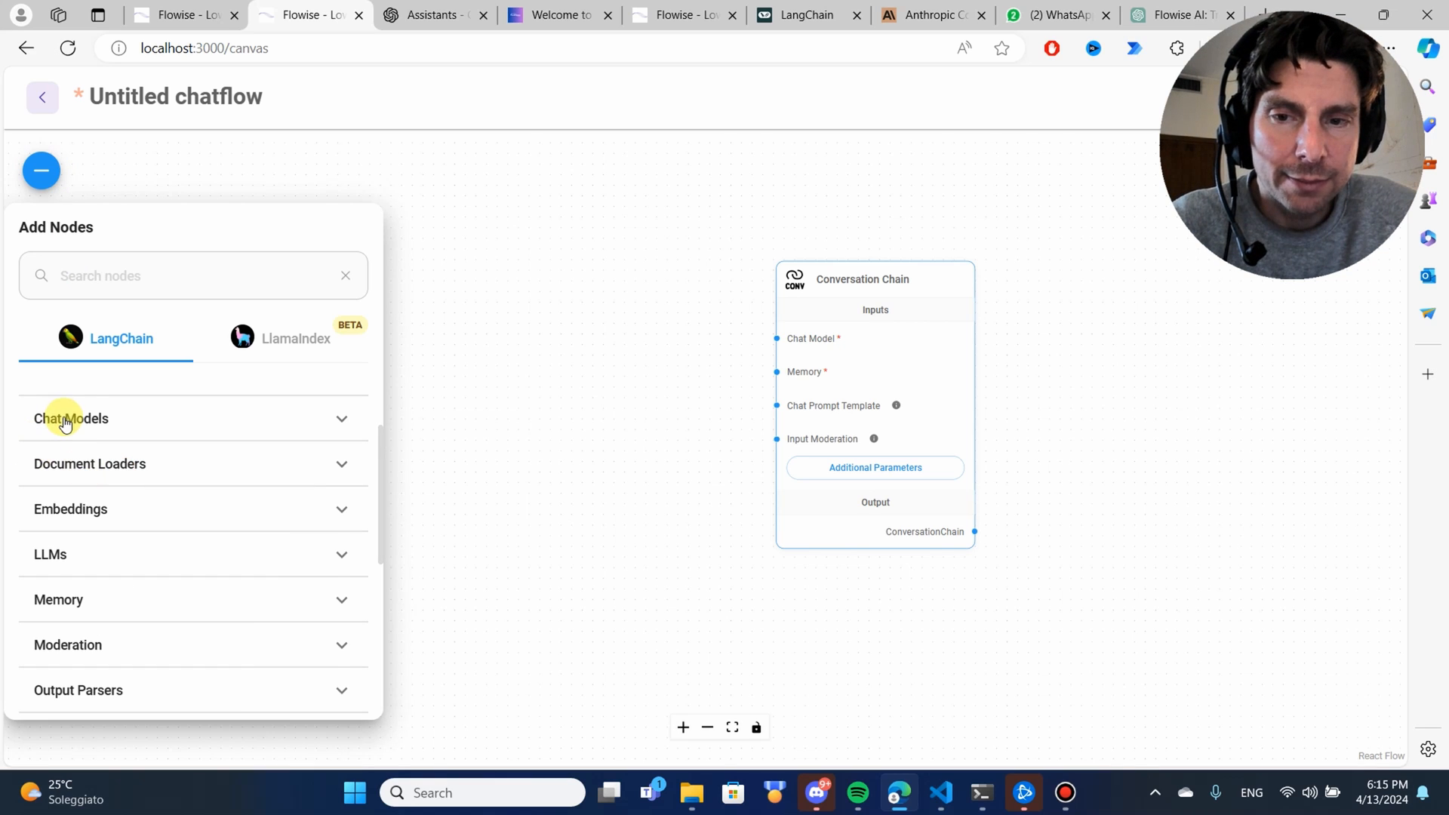
left_click(71, 419)
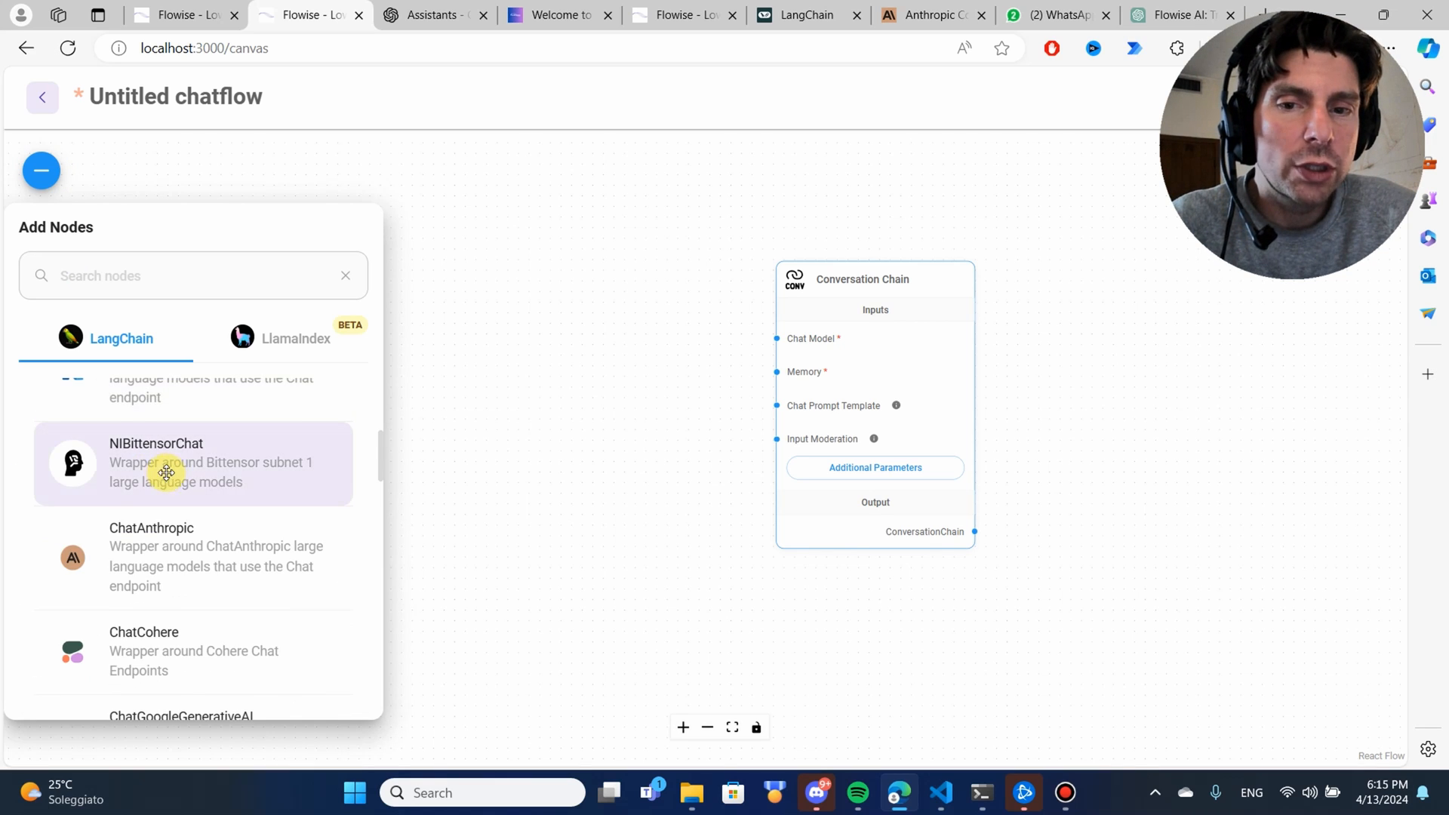
scroll("down", 3)
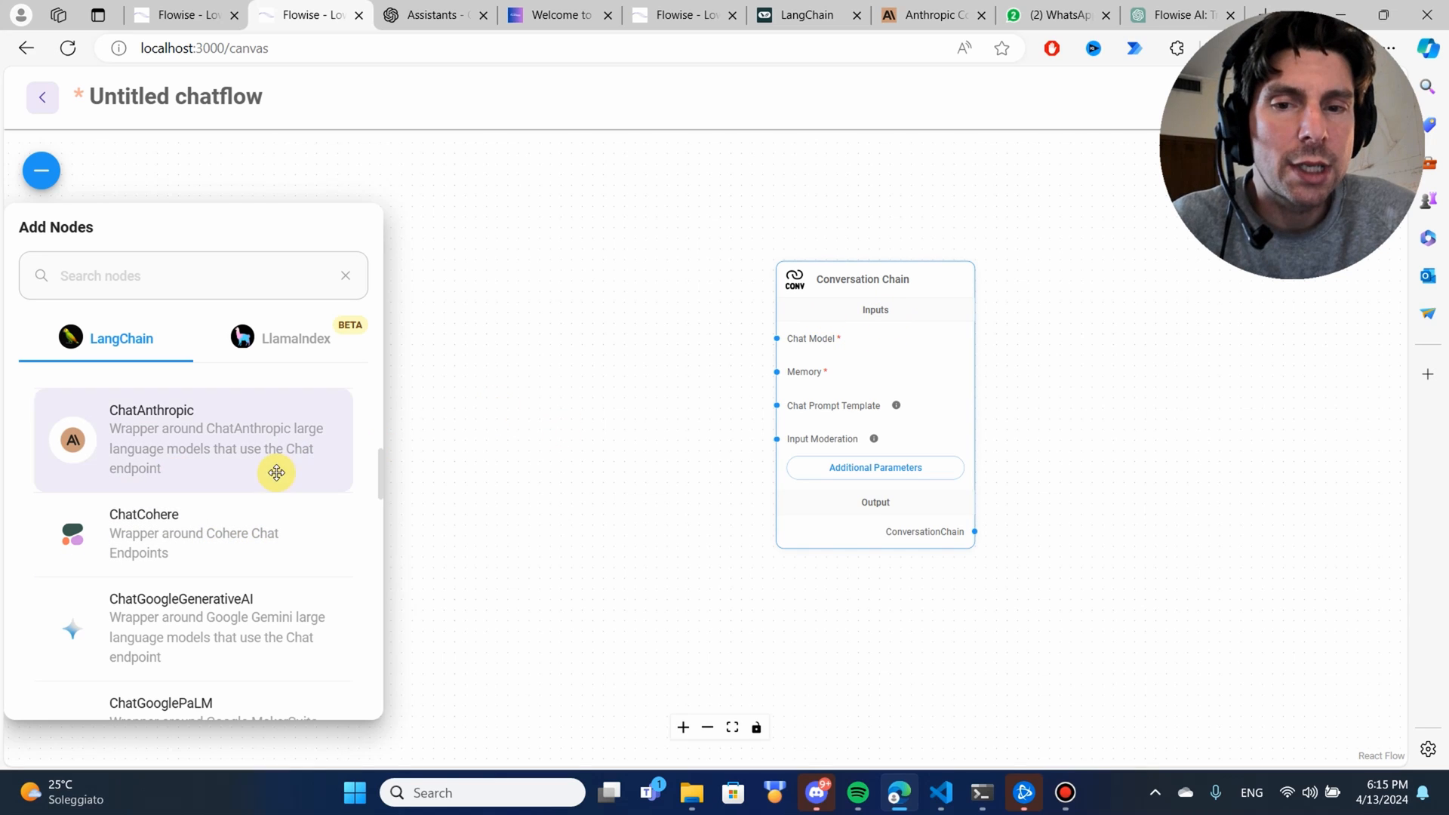
mouse_move(150, 454)
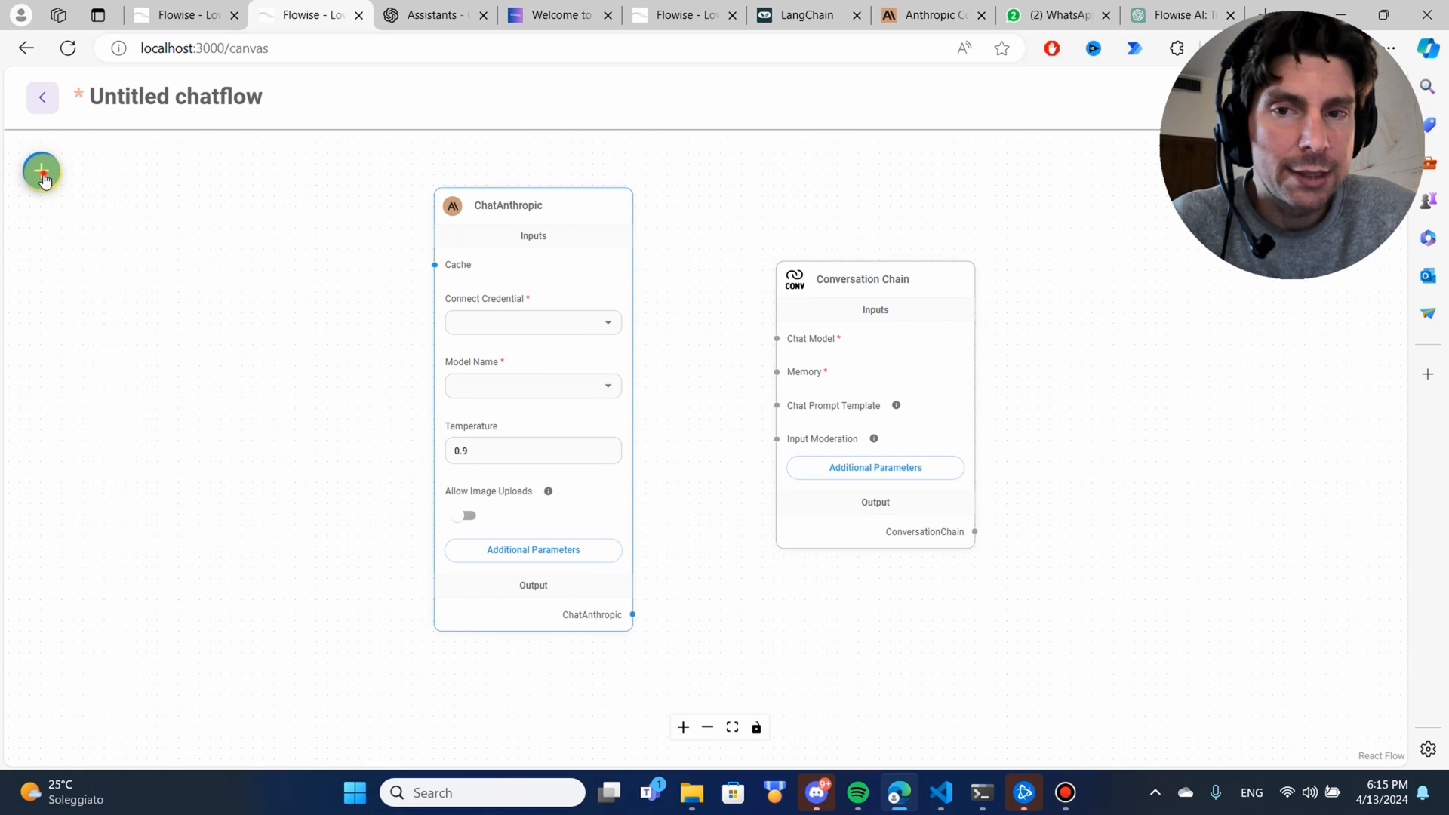
Step: Add the ChatOpenAI node to the canvas
left_click(41, 171)
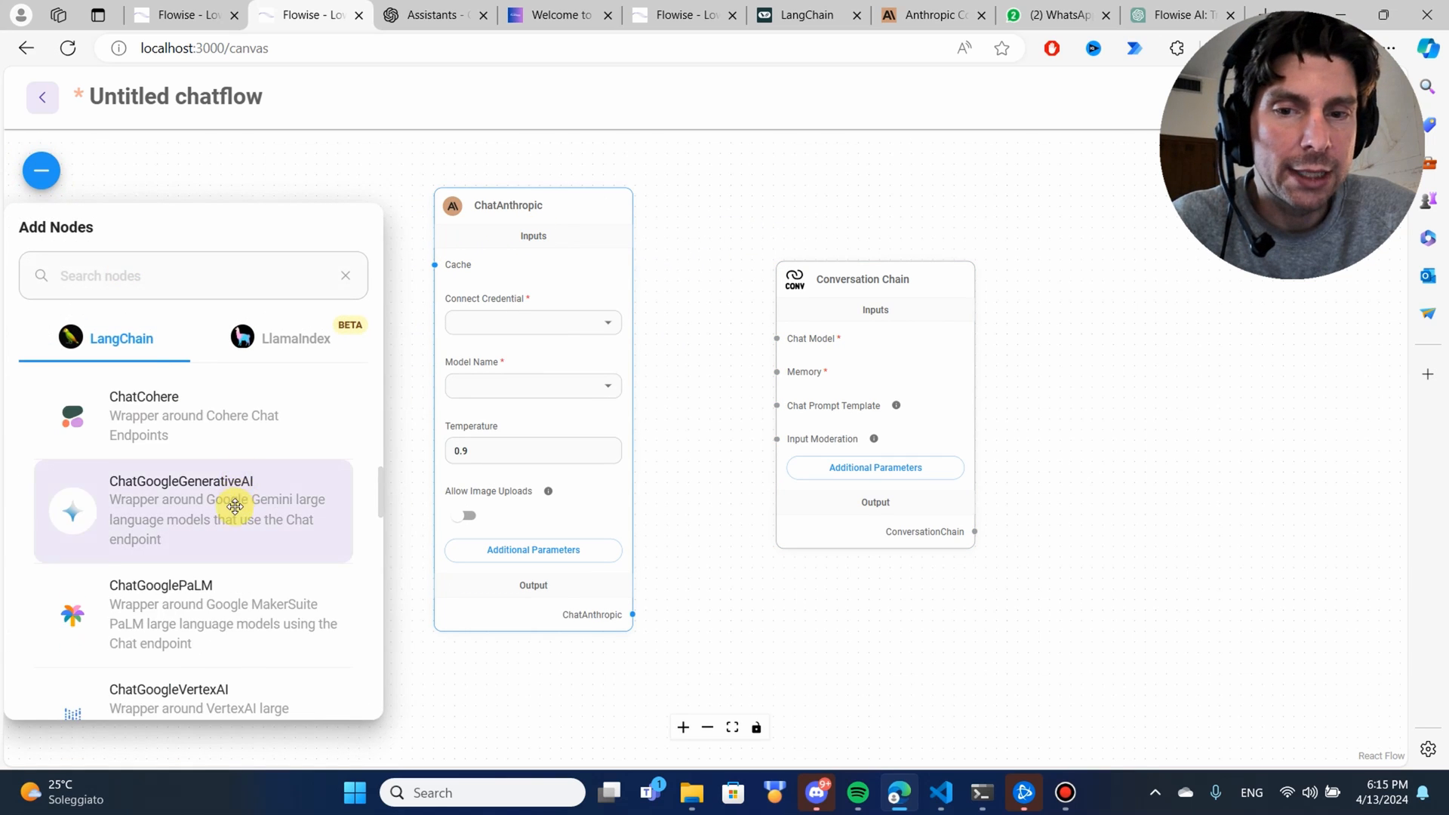
scroll("down", 3)
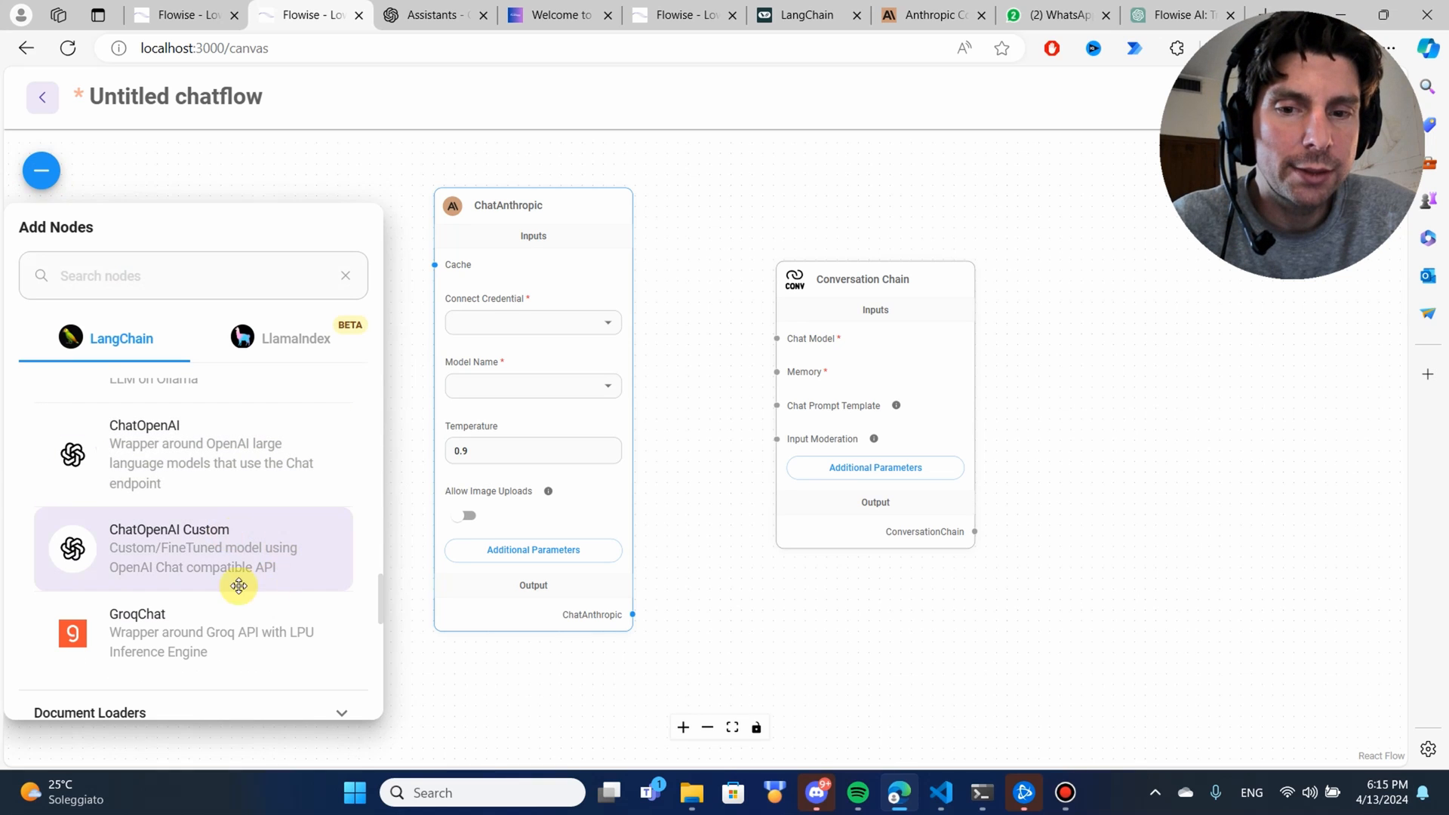
mouse_move(707, 253)
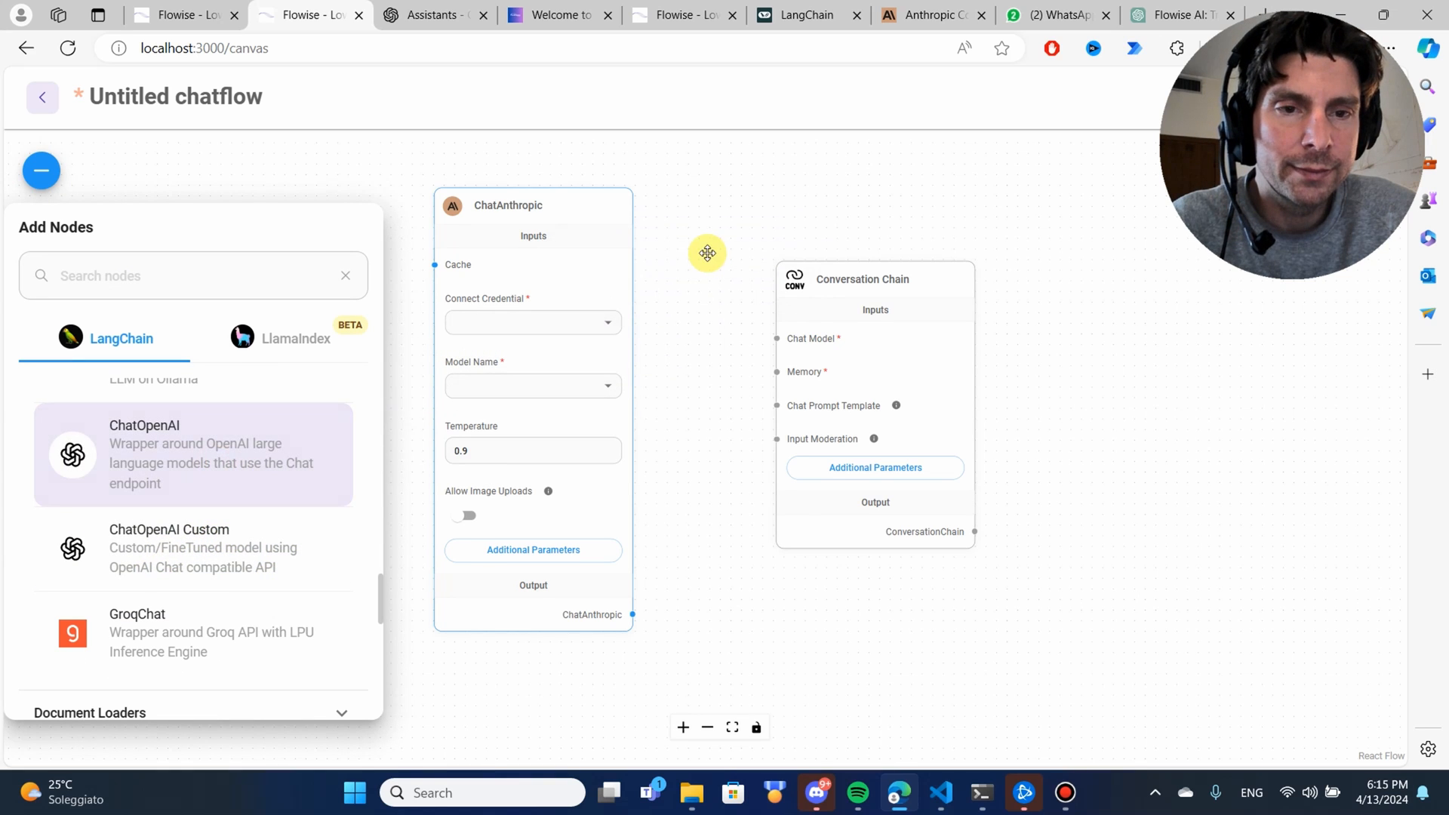
left_click(192, 454)
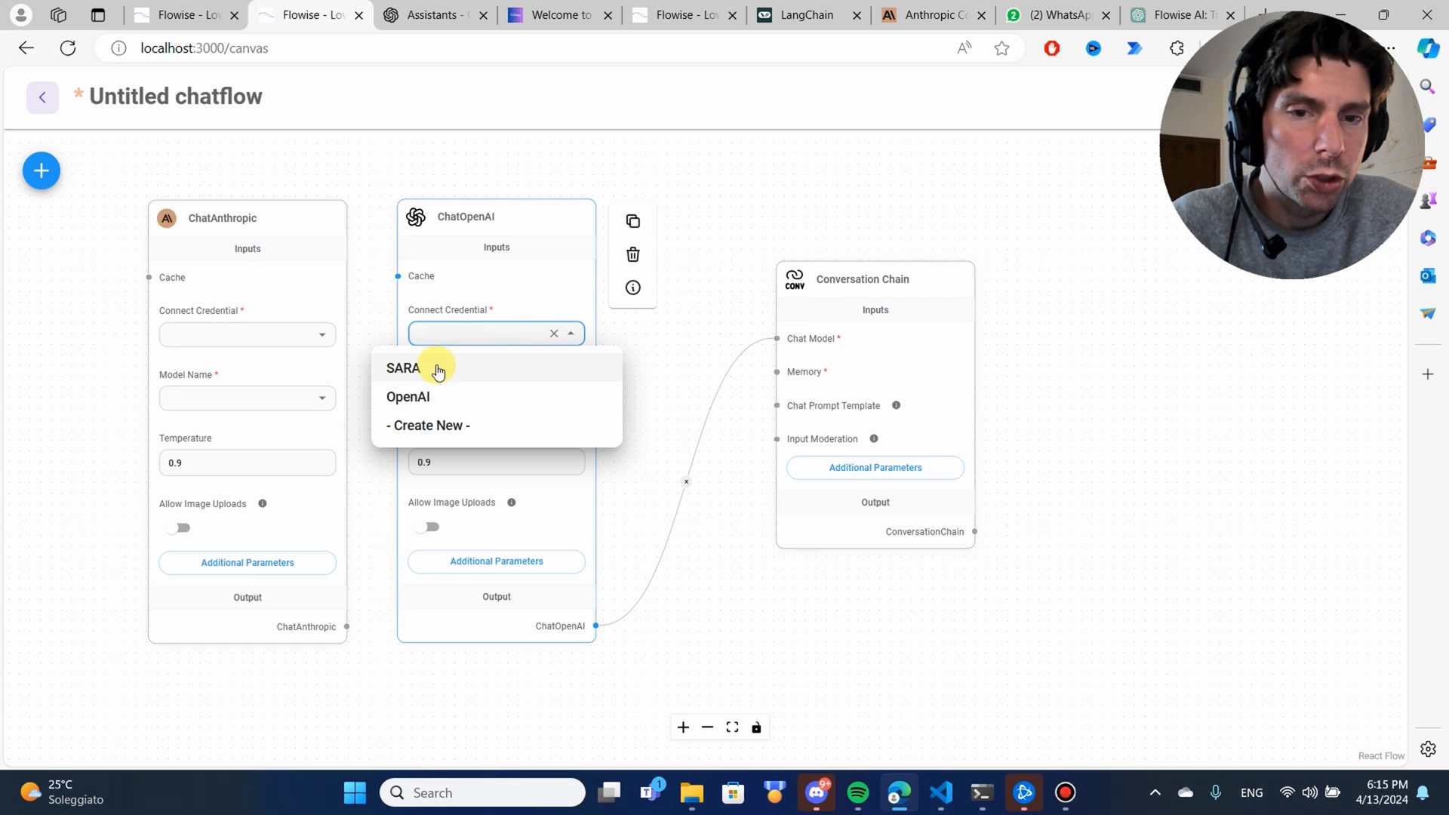
Step: Give ChatOpenAI the OpenAI credential and the gpt-4-turbo model
left_click(408, 396)
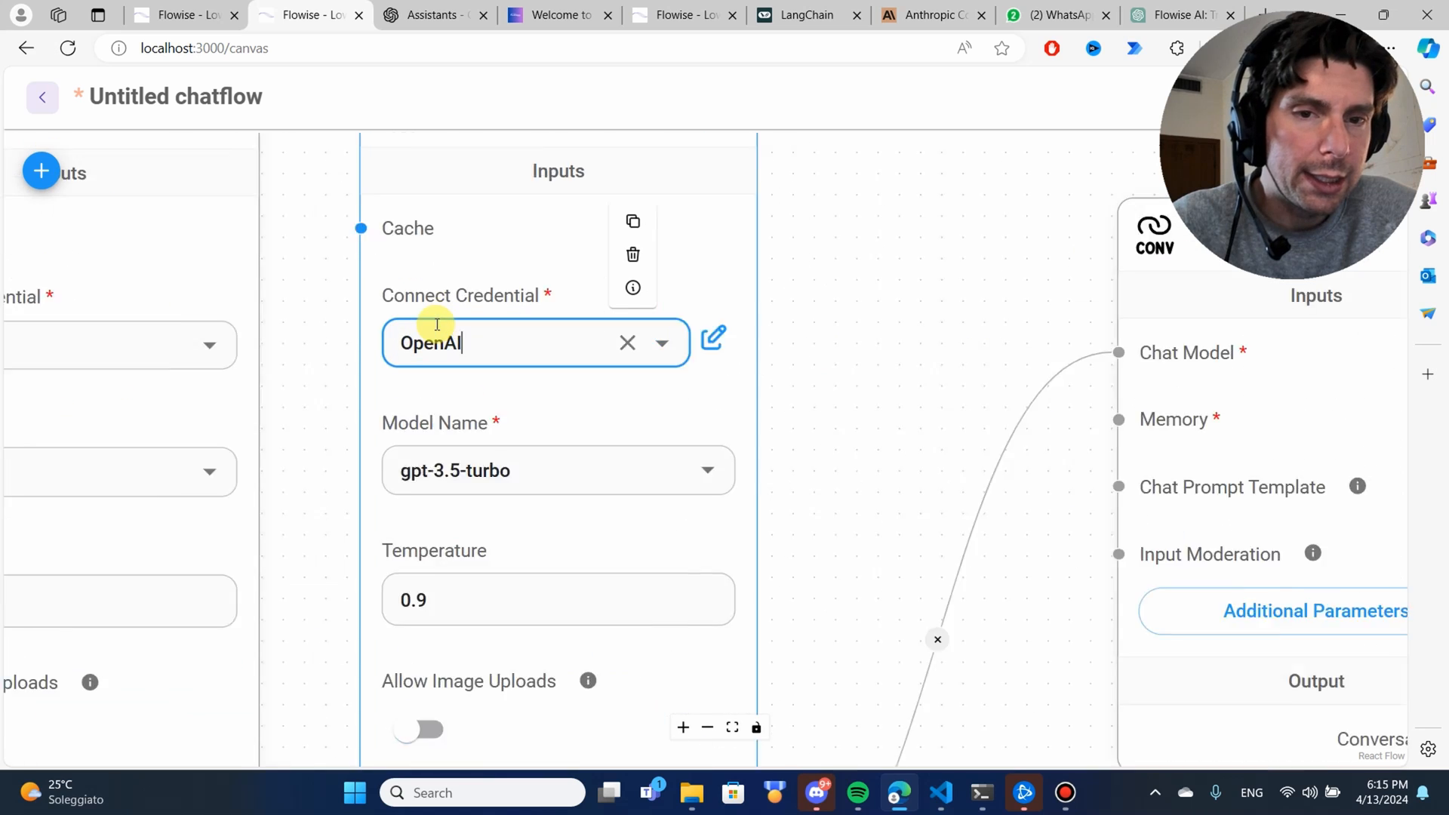
scroll("down", 3)
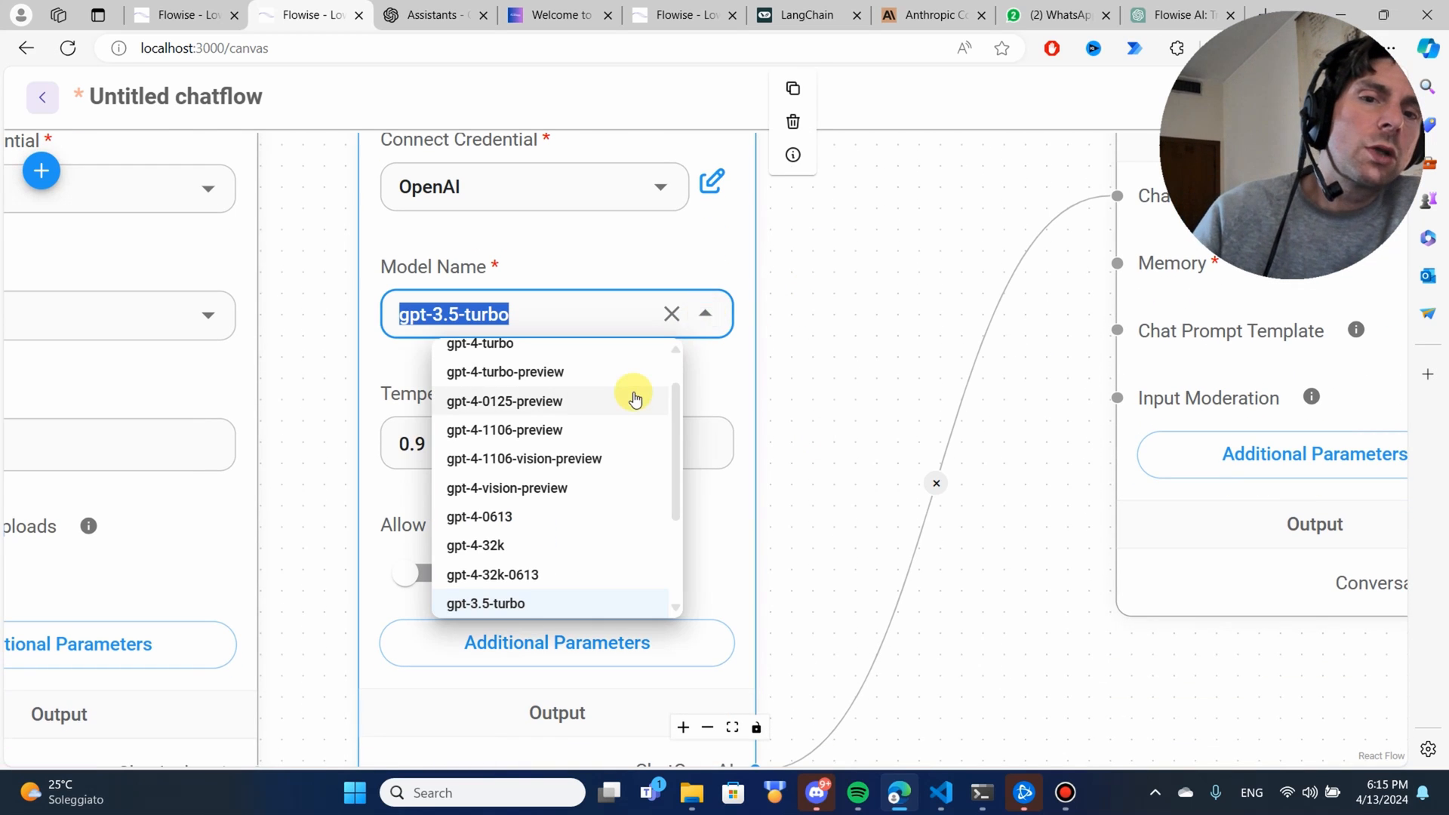
scroll("down", 3)
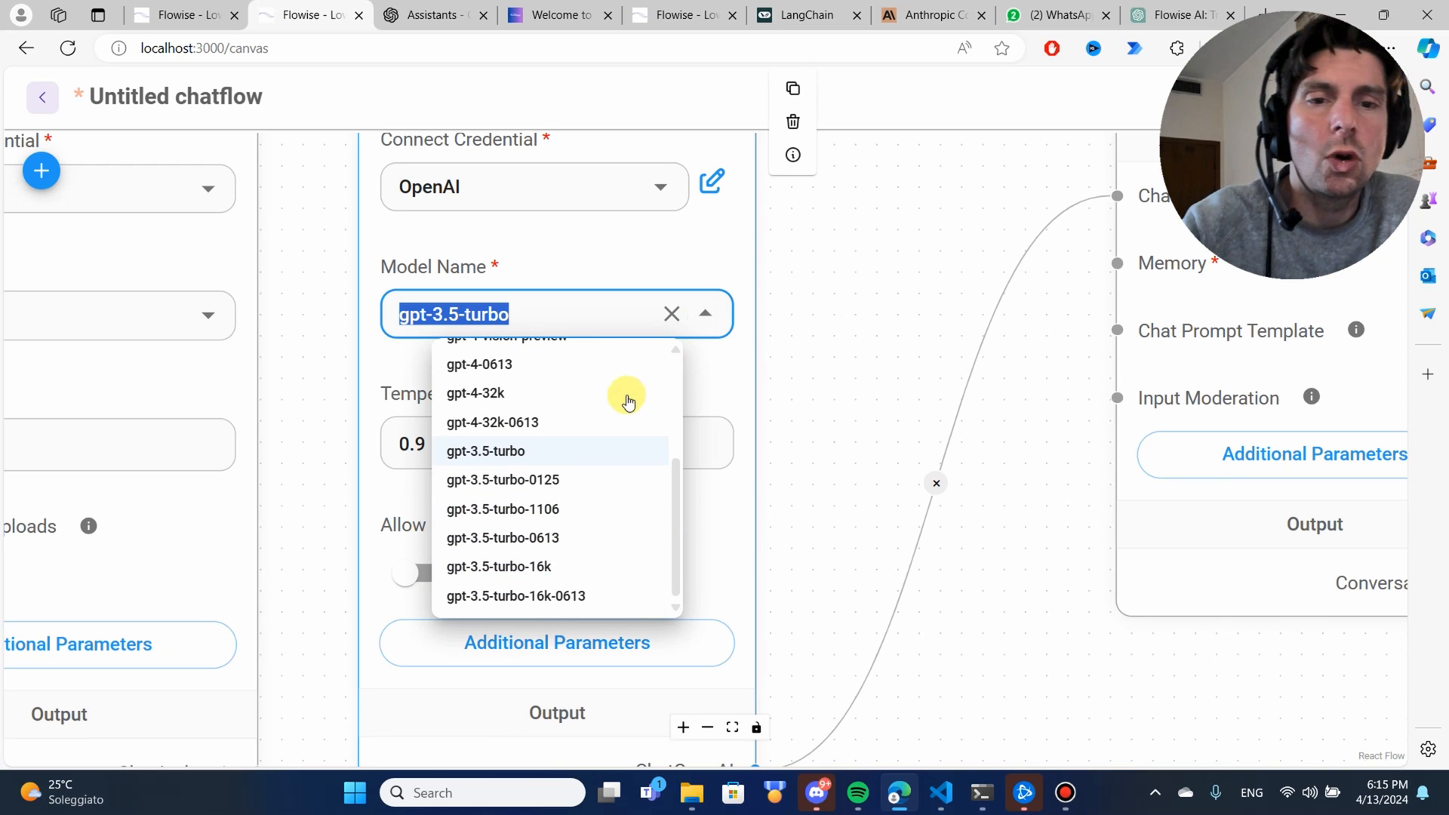
mouse_move(559, 486)
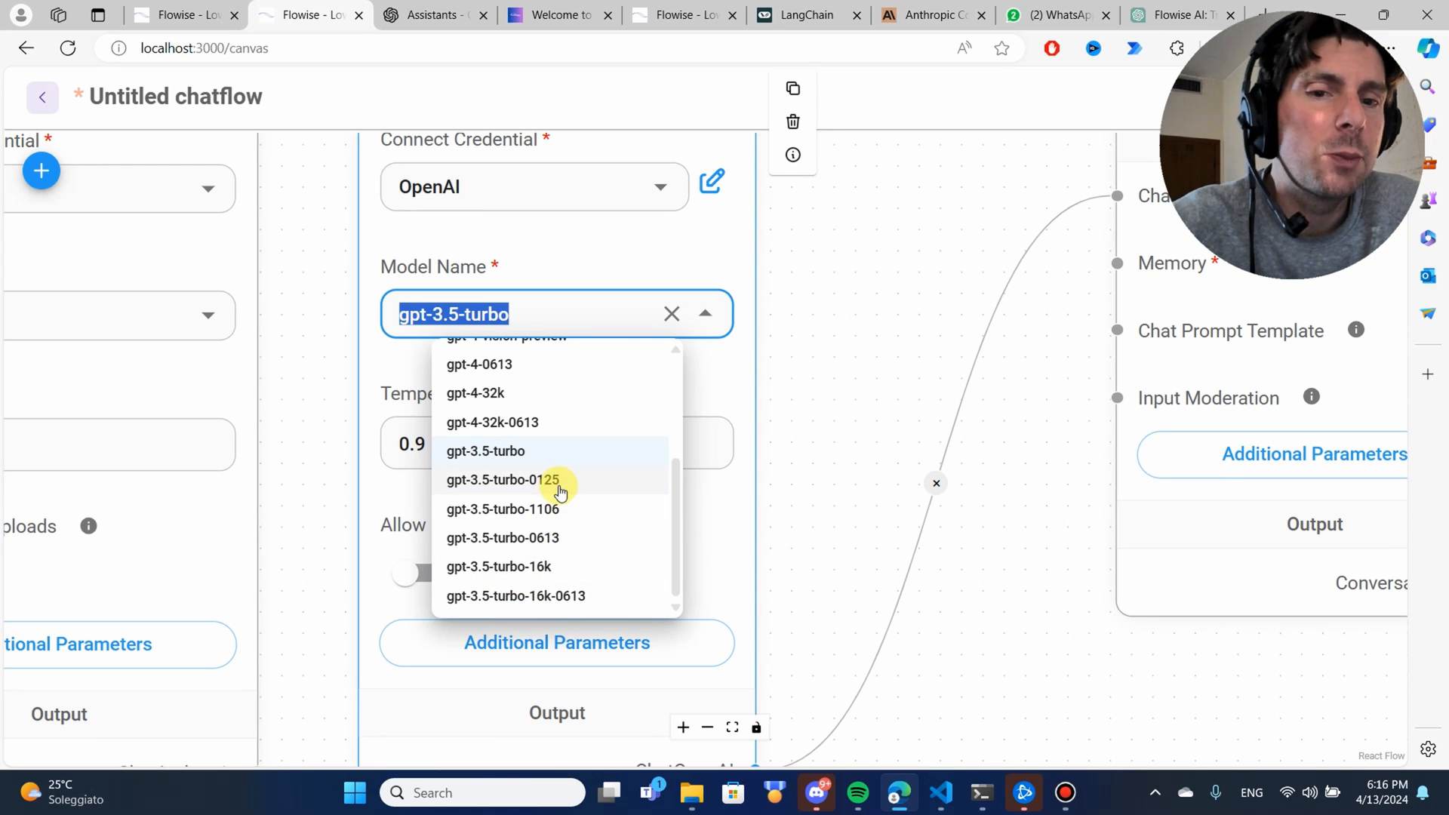
scroll("up", 3)
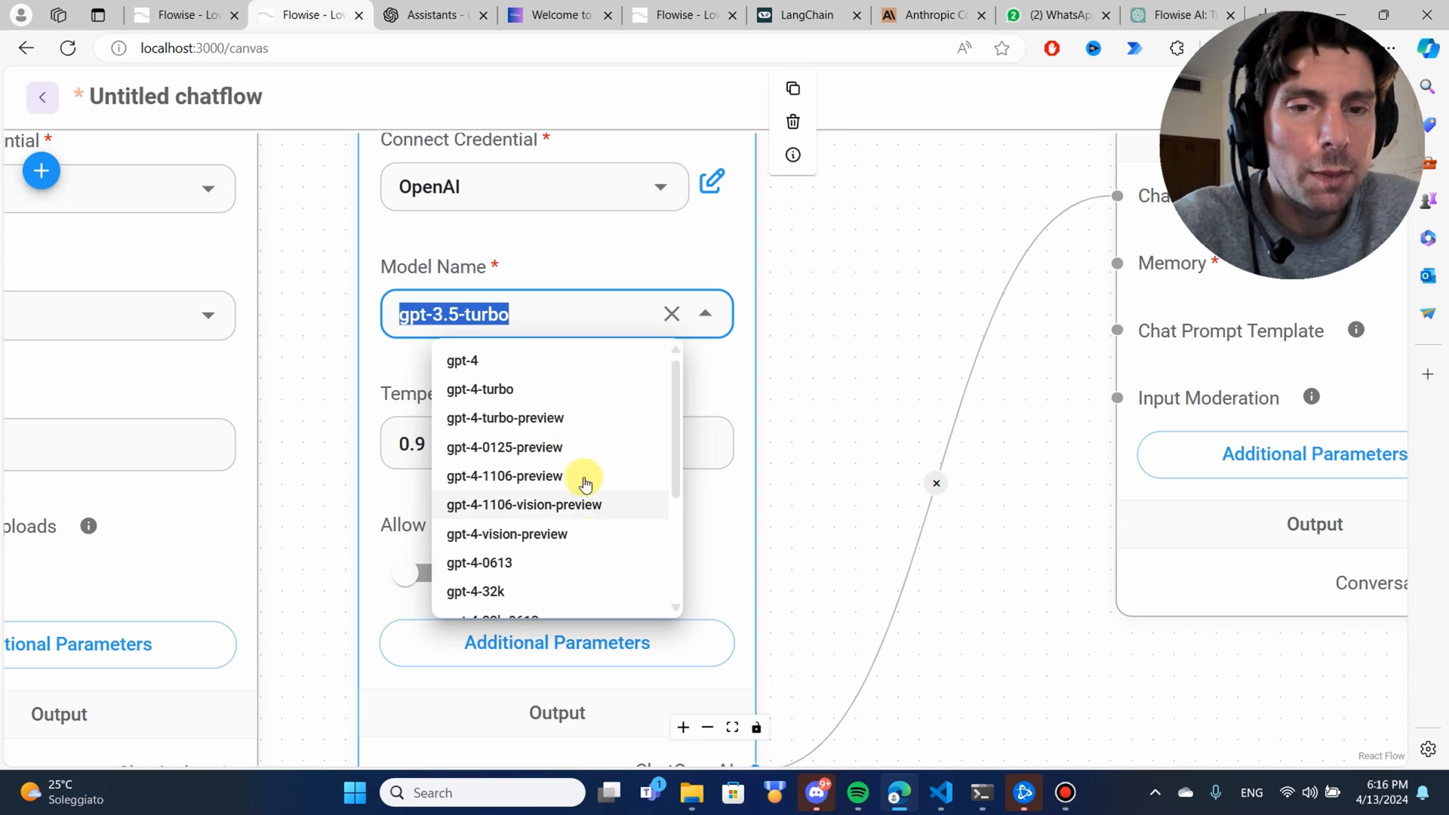
mouse_move(524, 361)
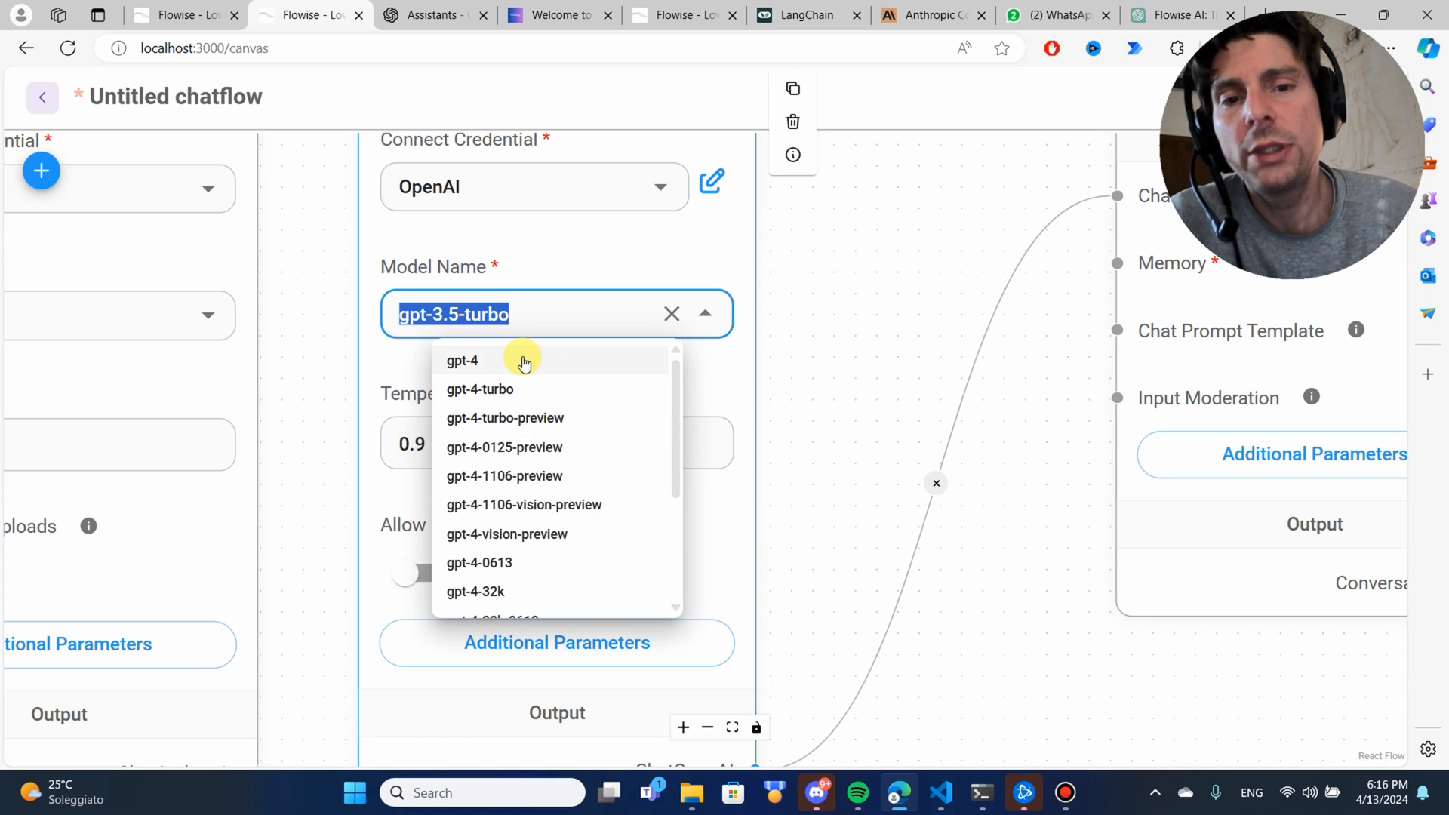
mouse_move(601, 513)
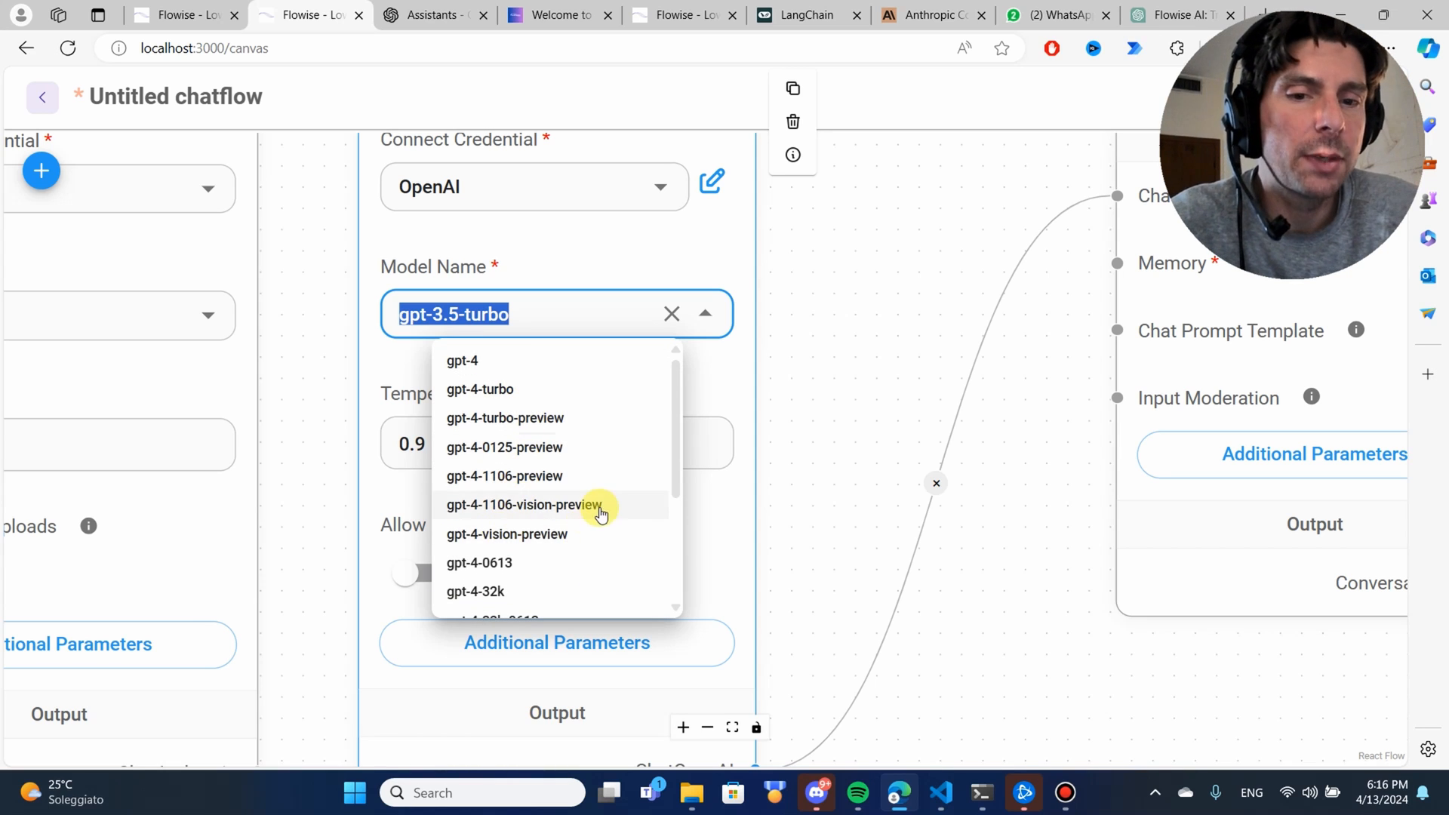
scroll("down", 3)
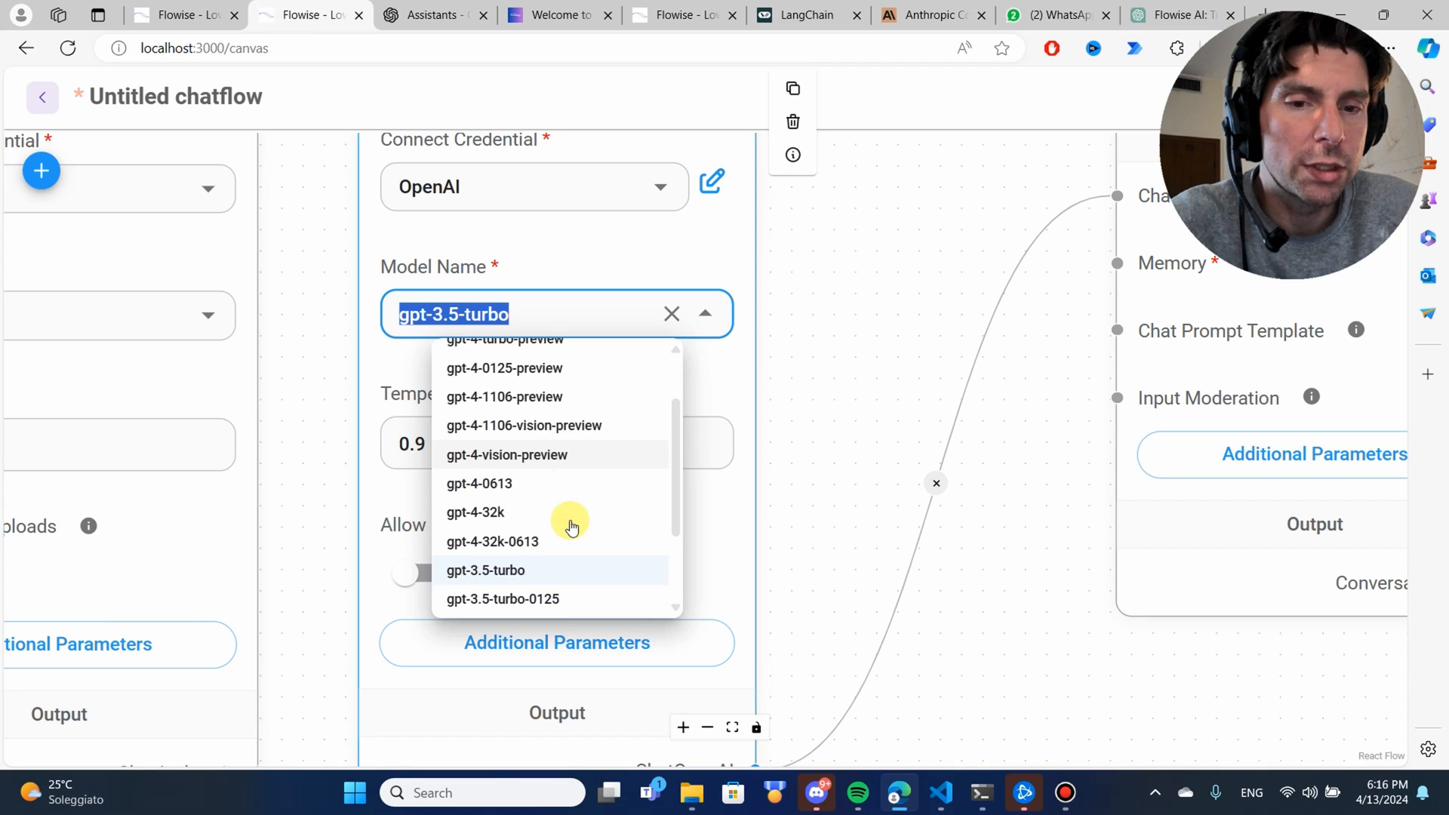
scroll("up", 3)
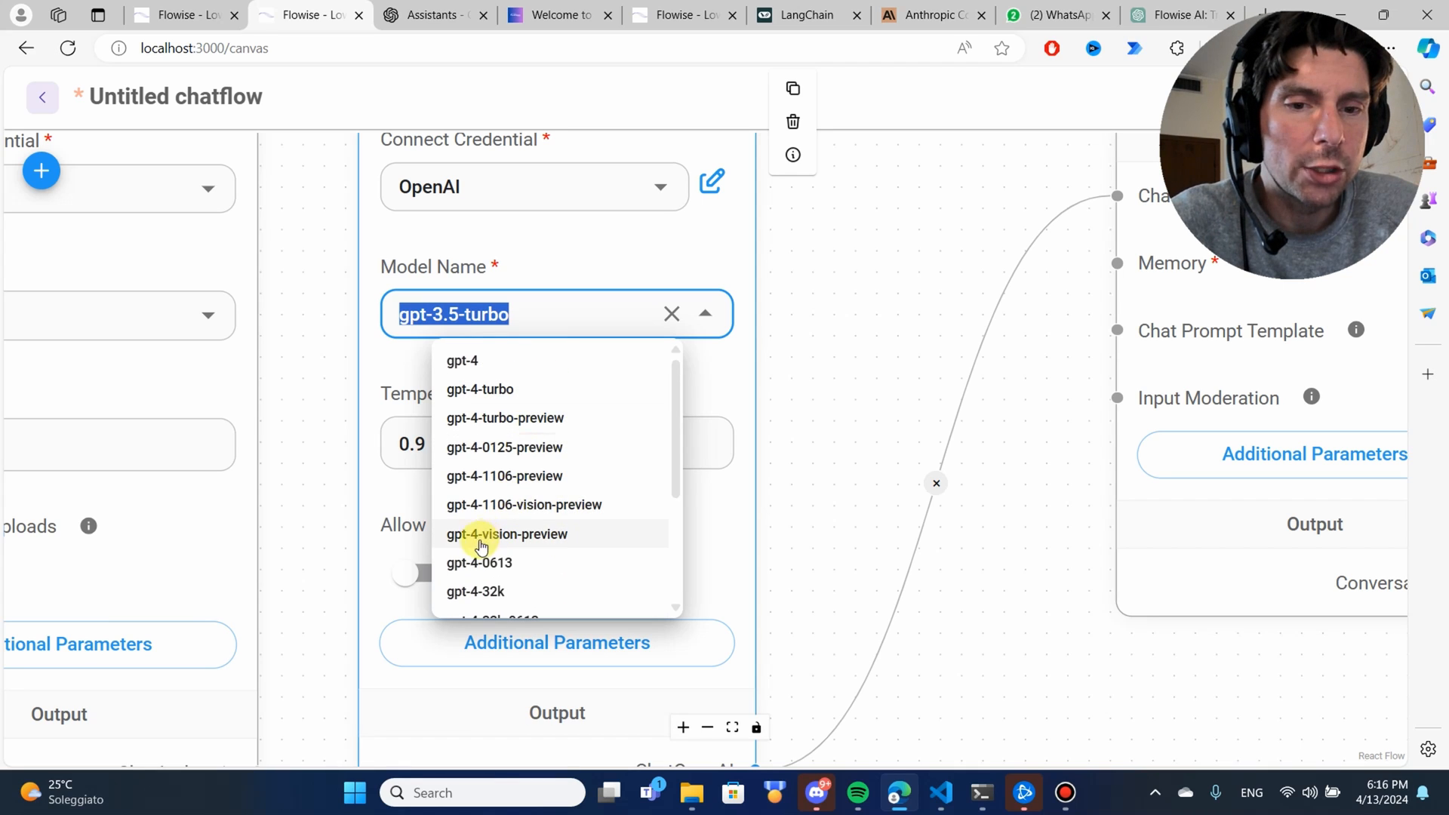
mouse_move(506, 538)
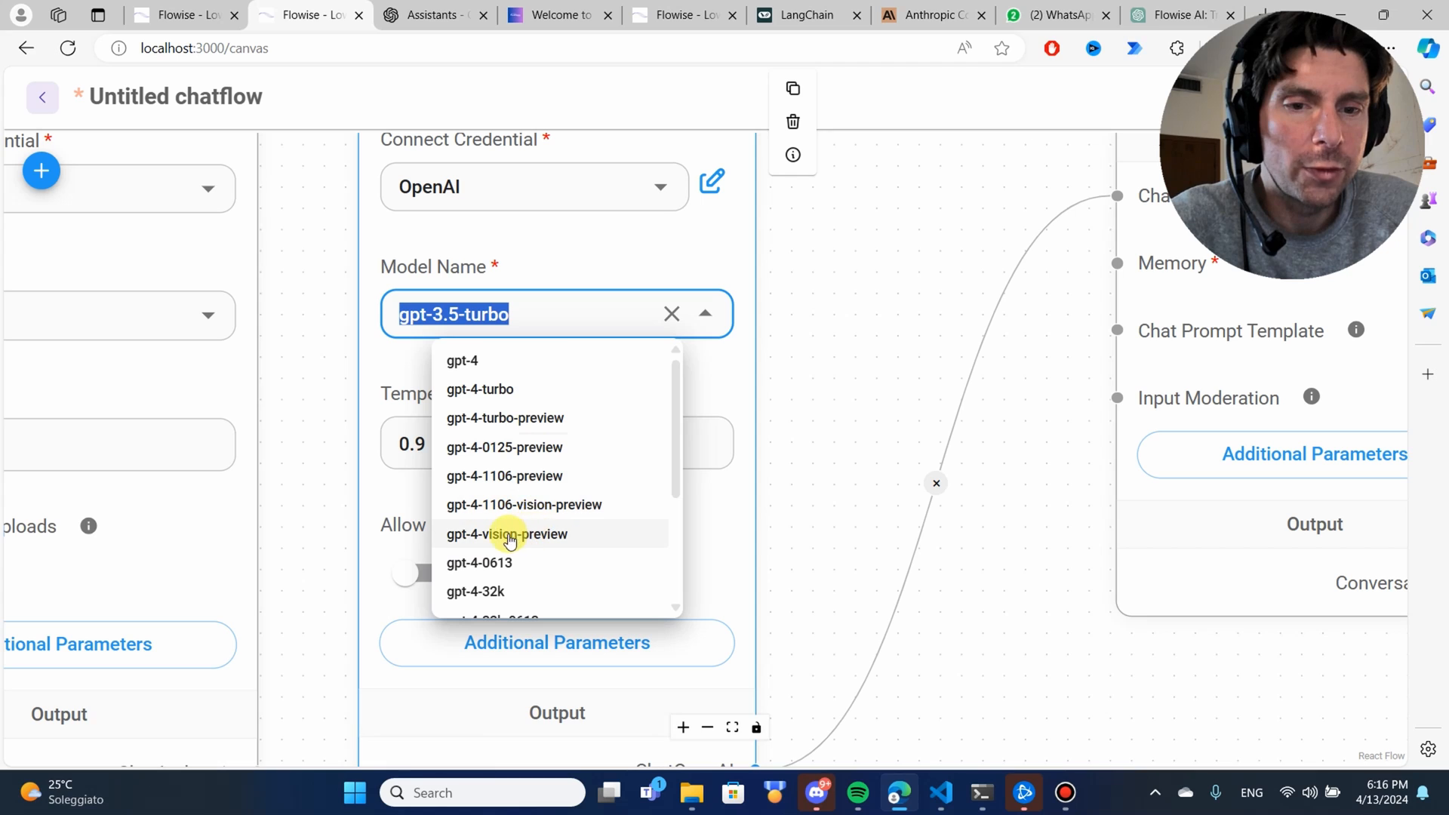
left_click(480, 390)
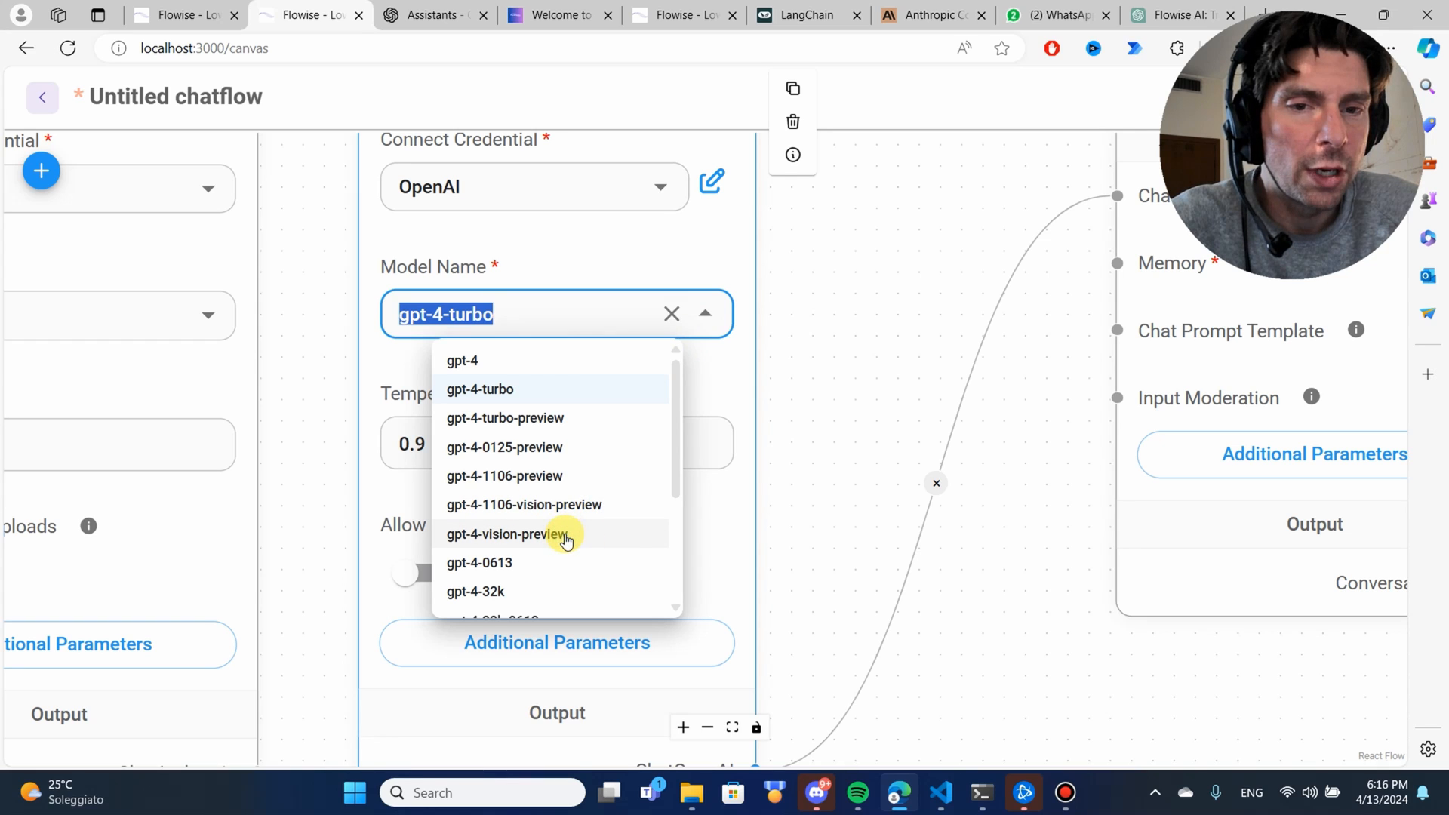
mouse_move(554, 418)
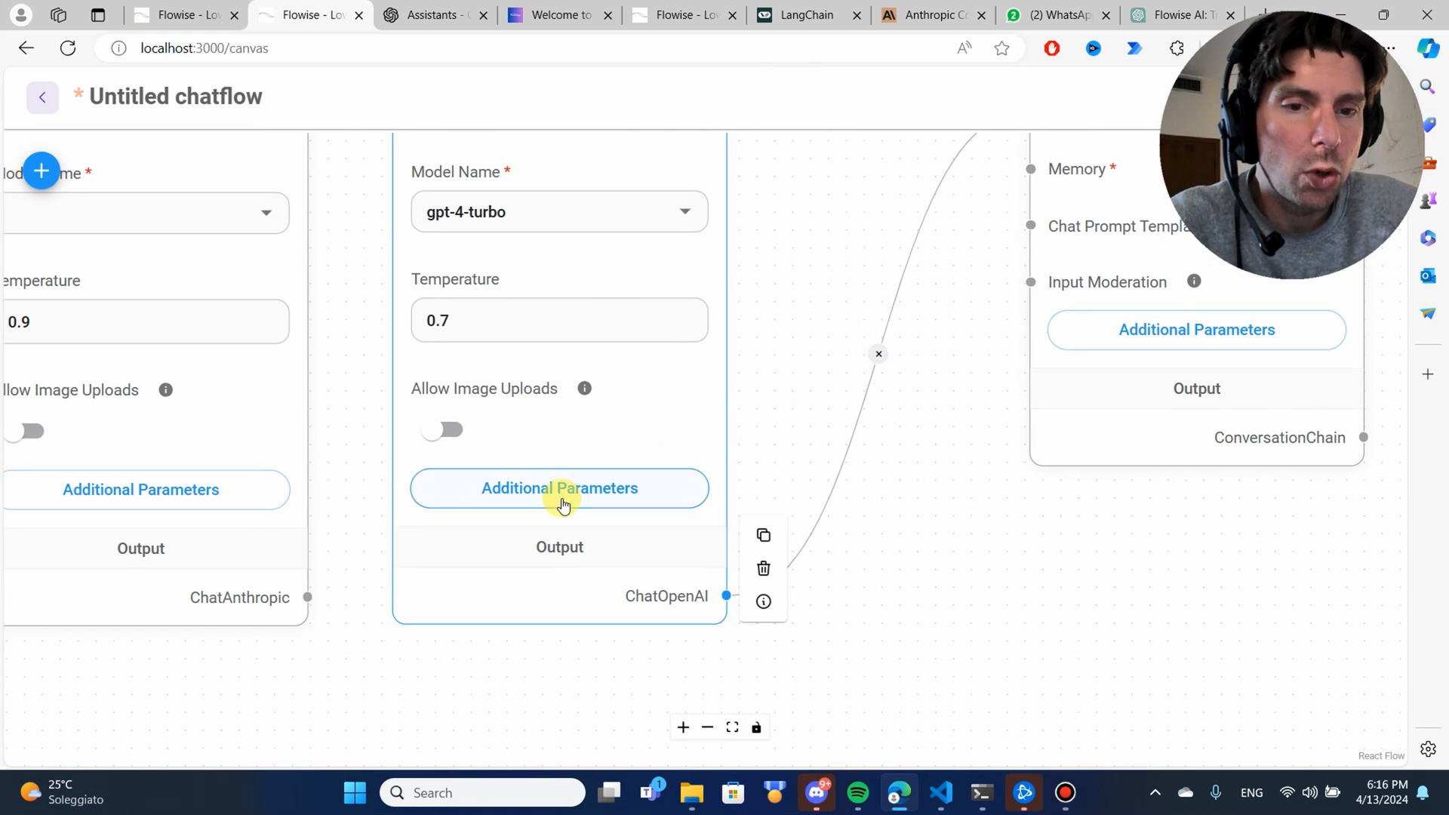
left_click(559, 489)
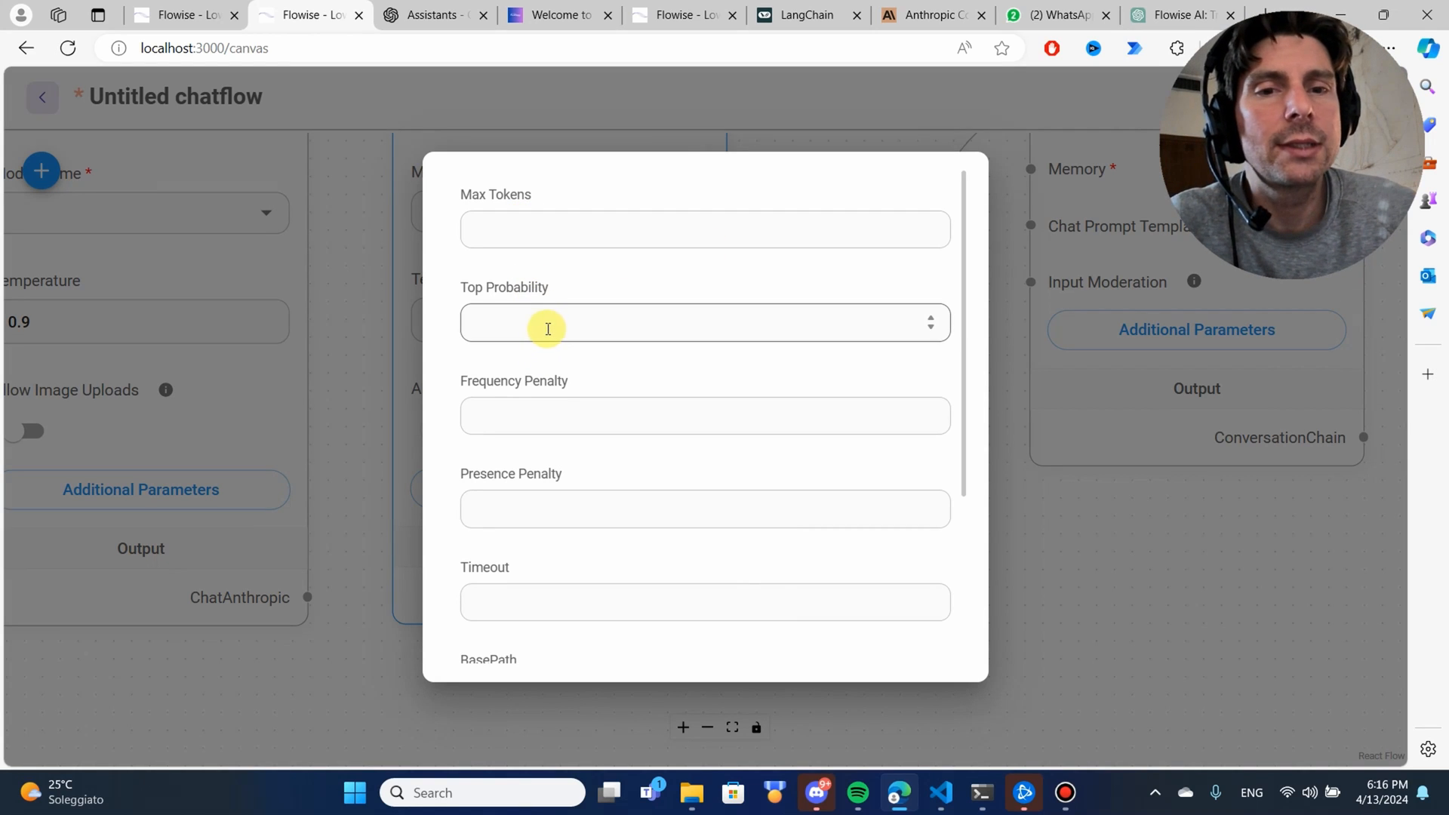
mouse_move(637, 416)
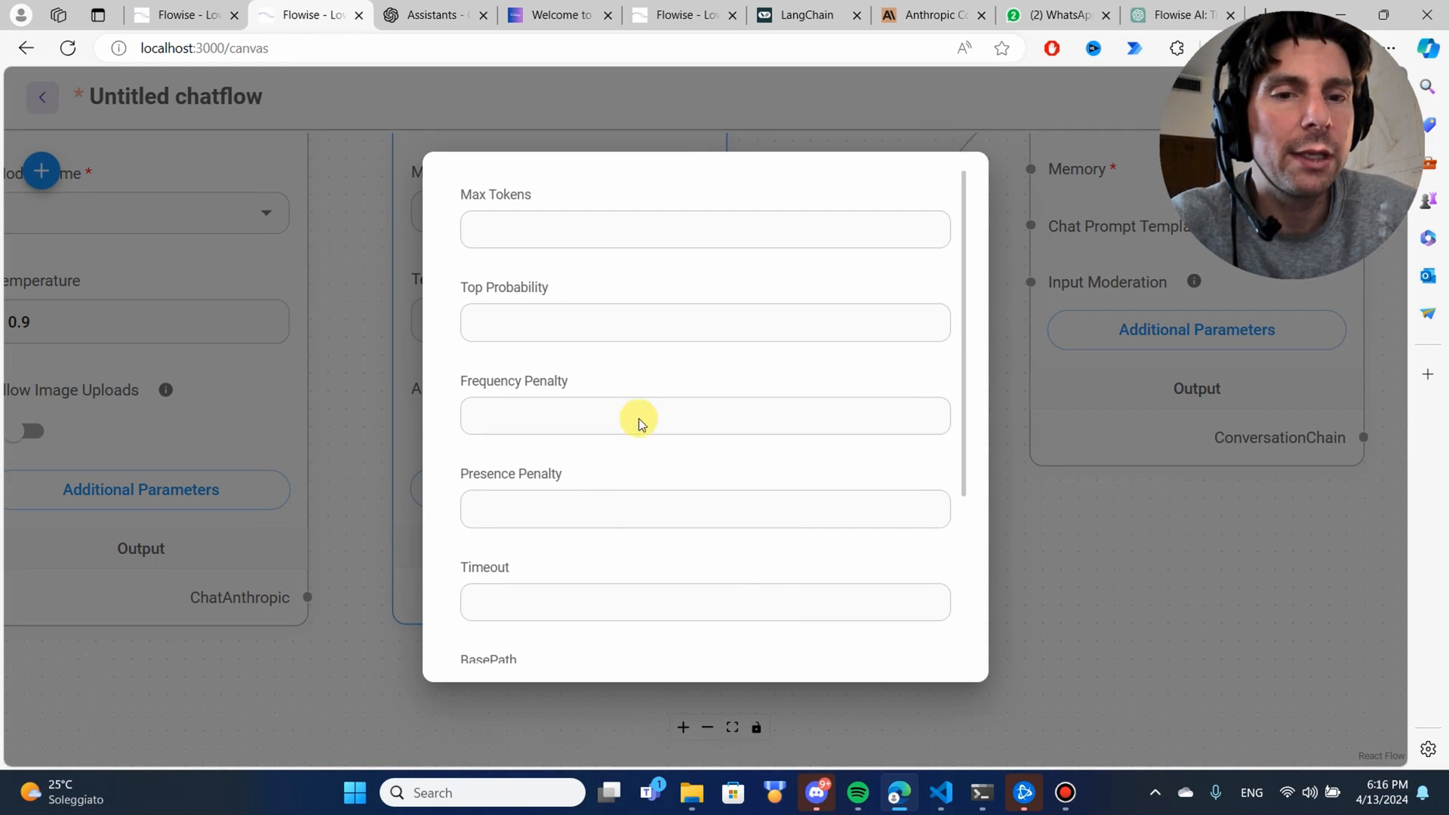
mouse_move(1059, 296)
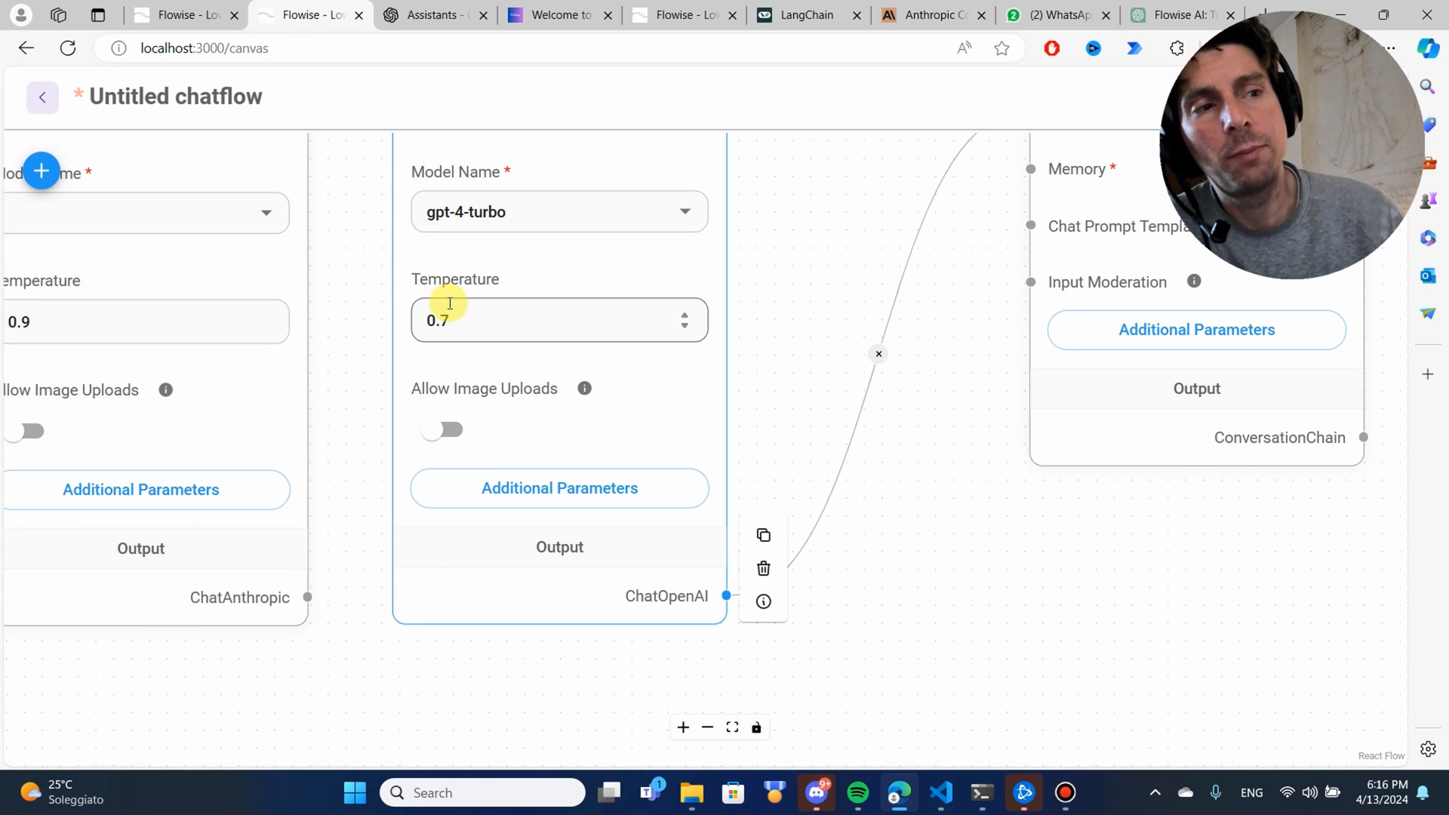
left_click(849, 232)
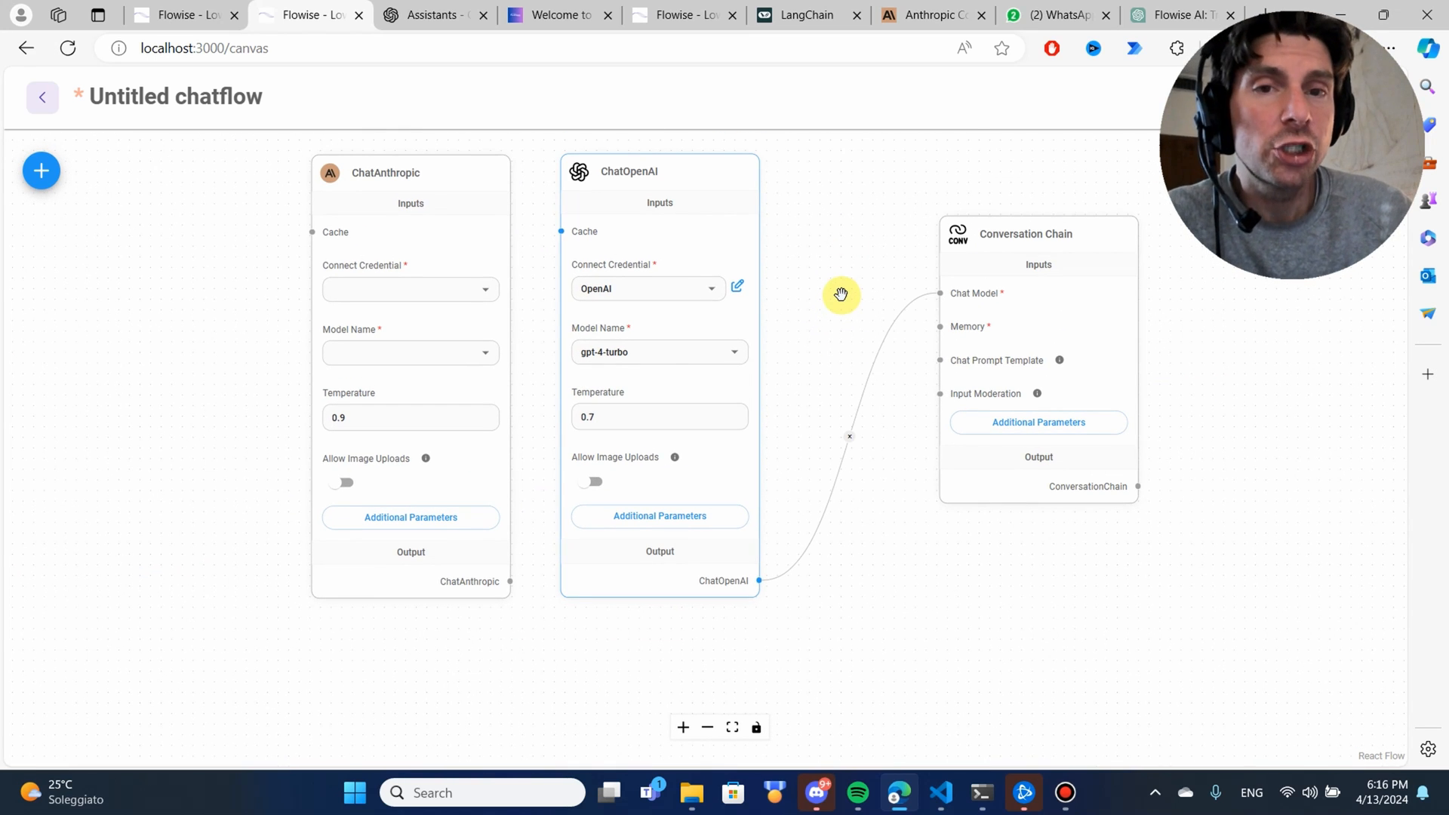
left_click(1037, 259)
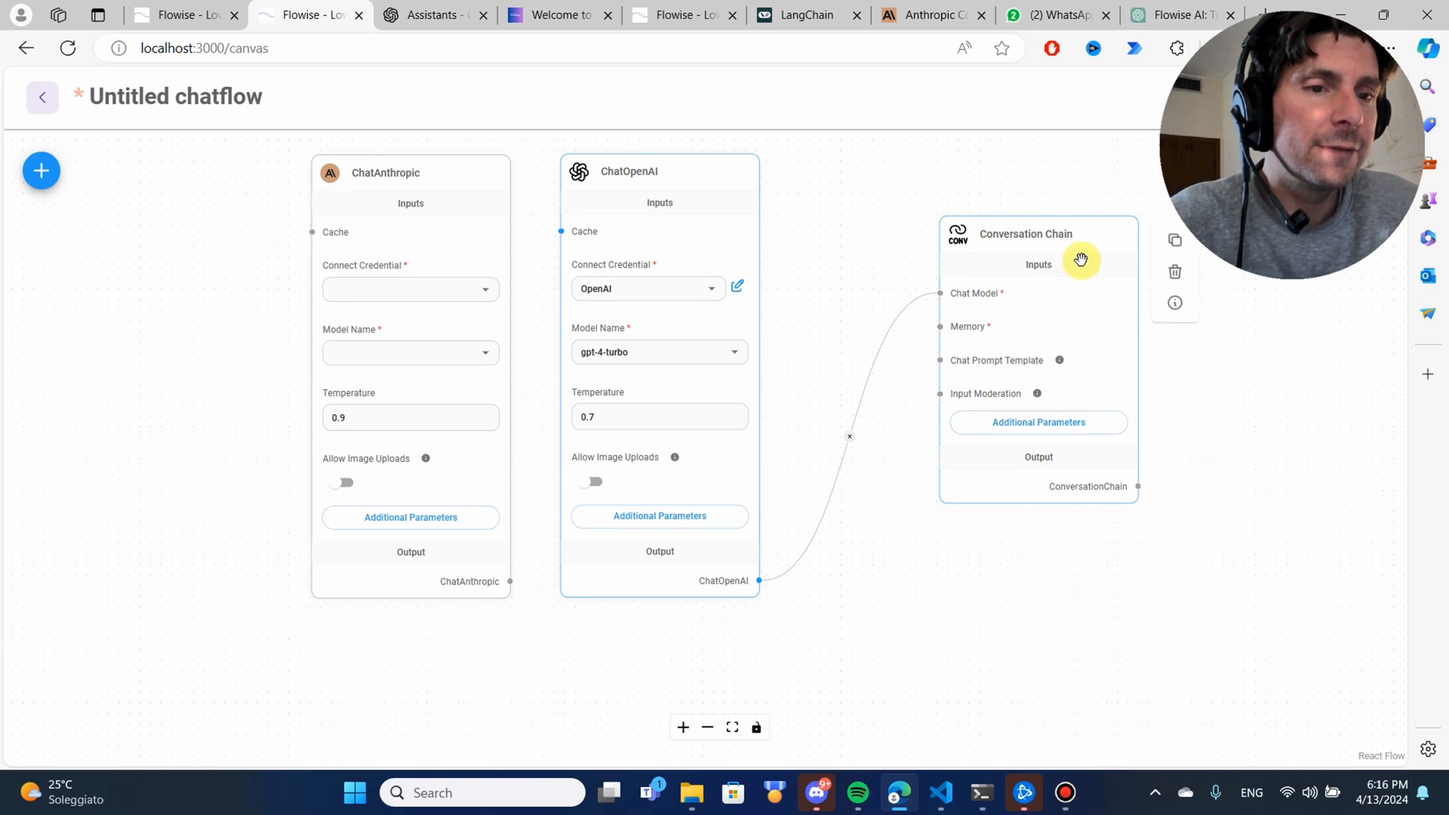
mouse_move(917, 238)
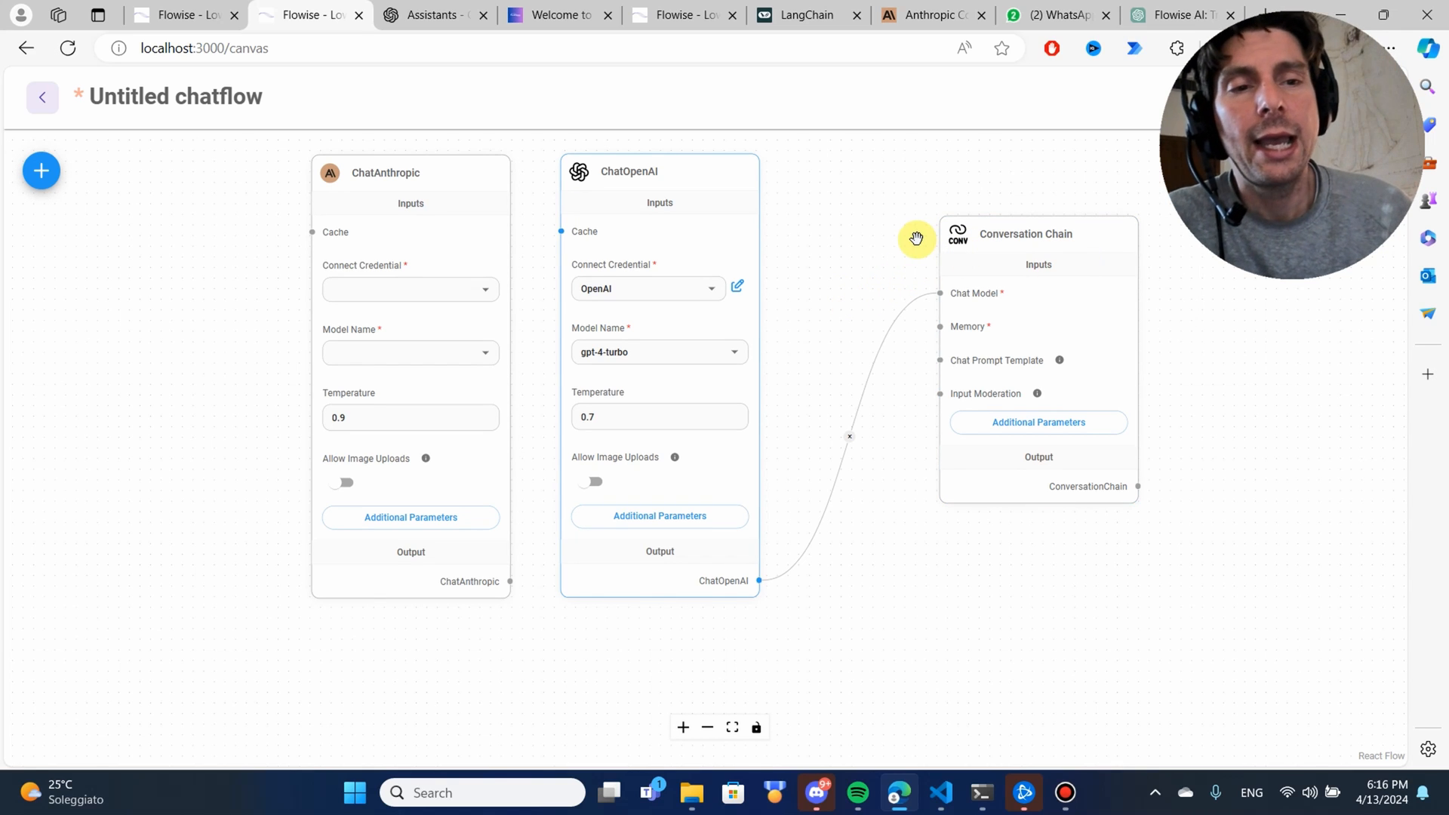
mouse_move(759, 474)
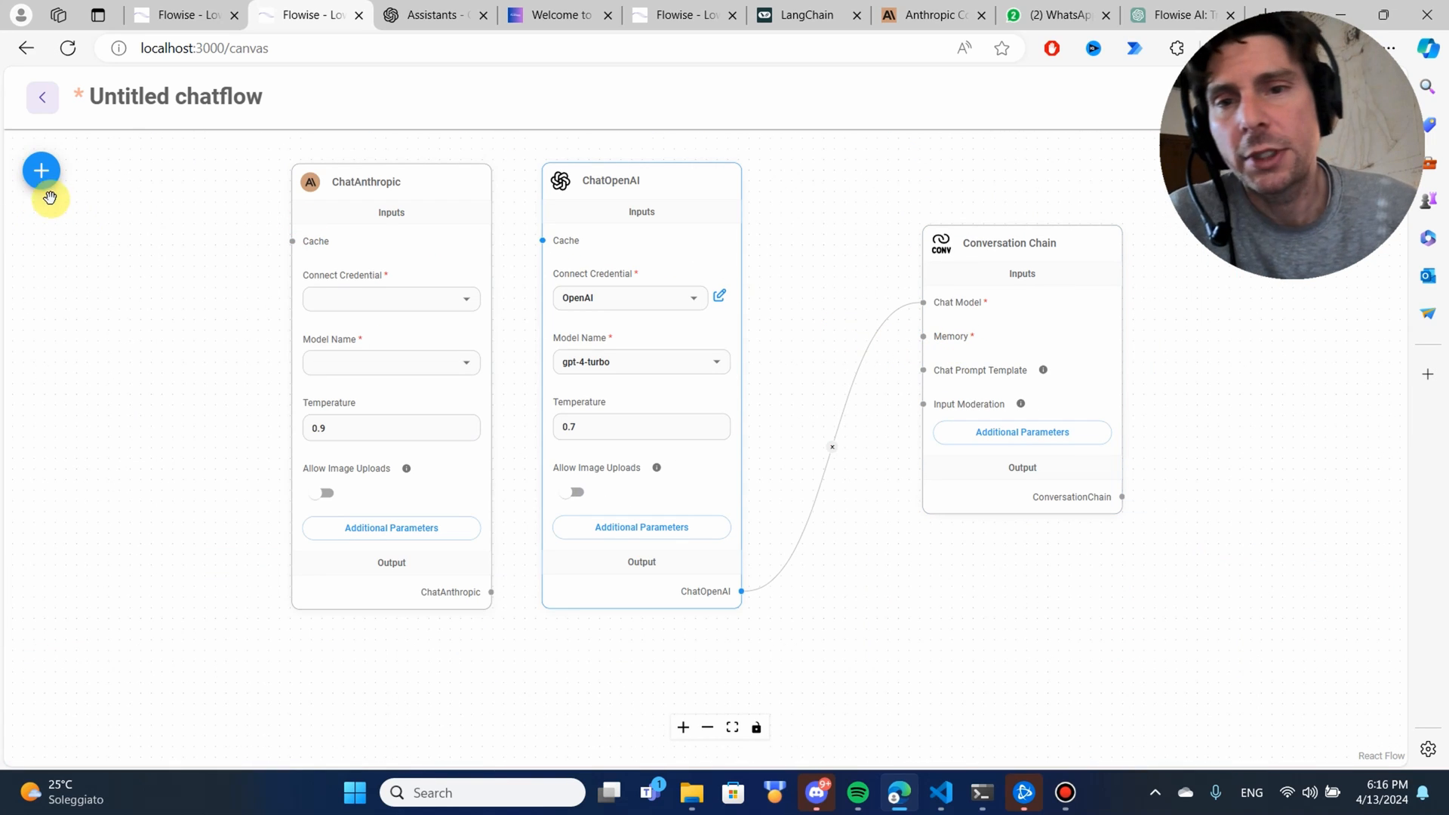
Step: Reopen Add Nodes, collapse Chat Models and expand the Memory category
left_click(41, 170)
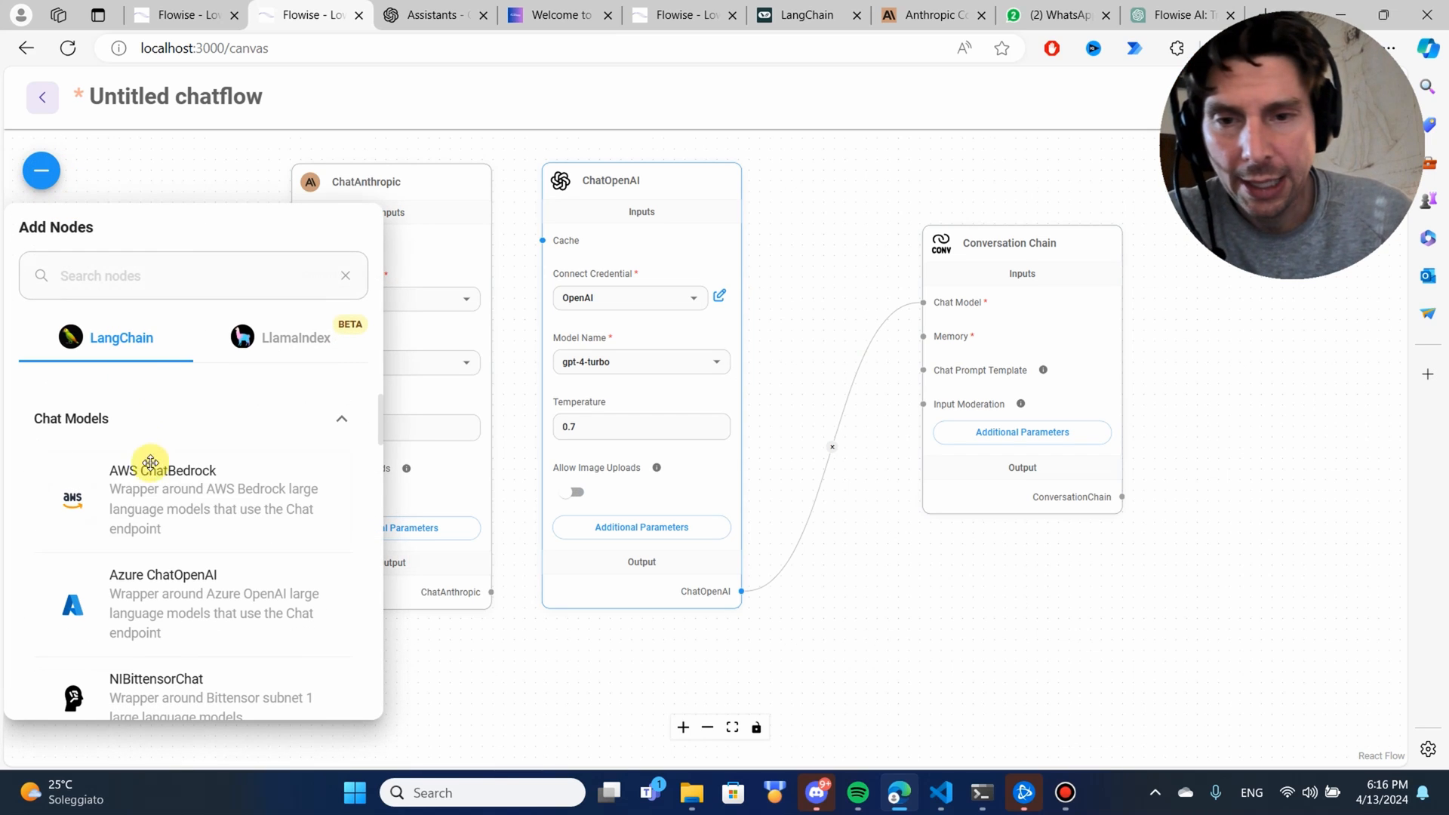
left_click(341, 419)
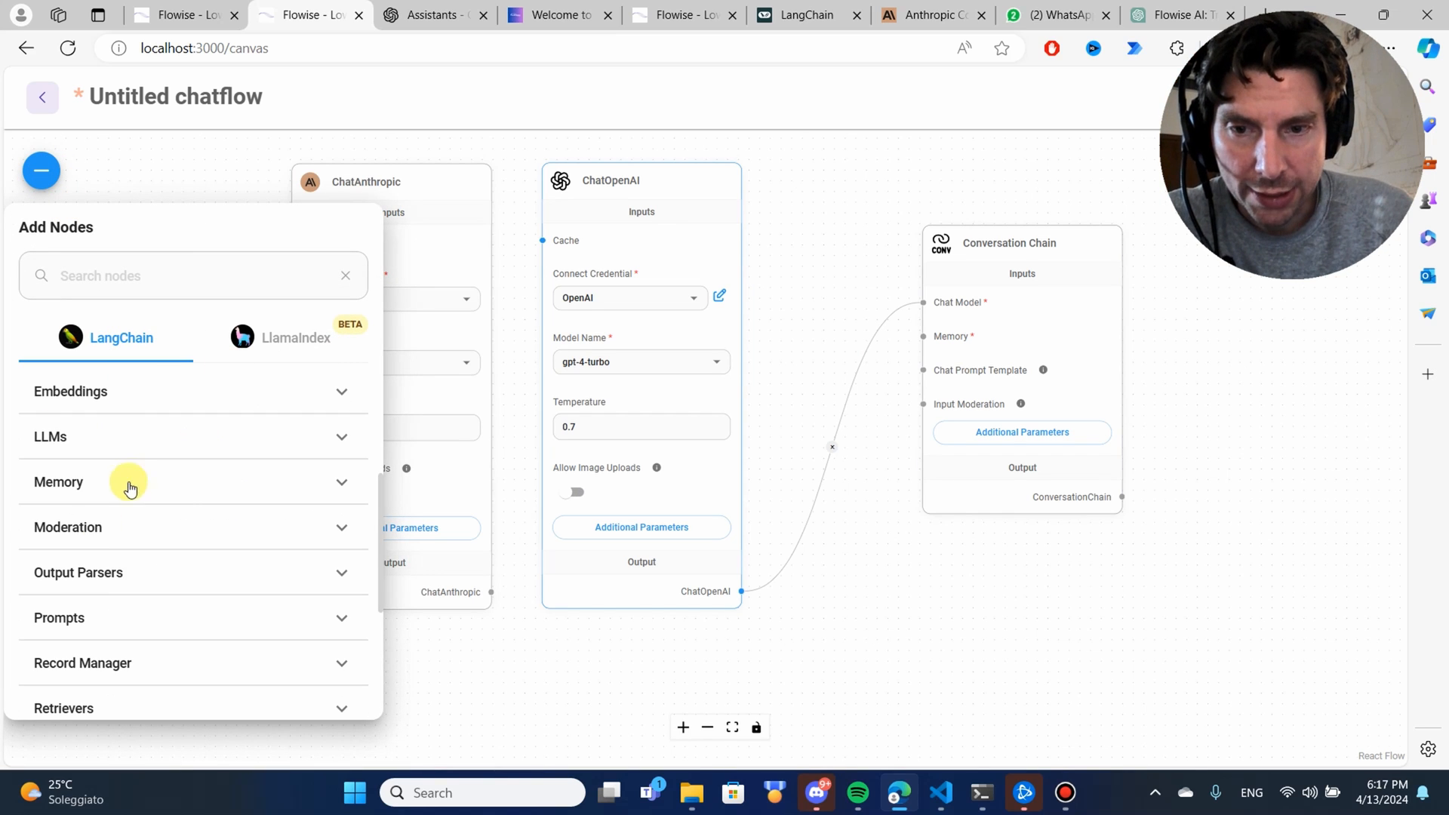
left_click(58, 482)
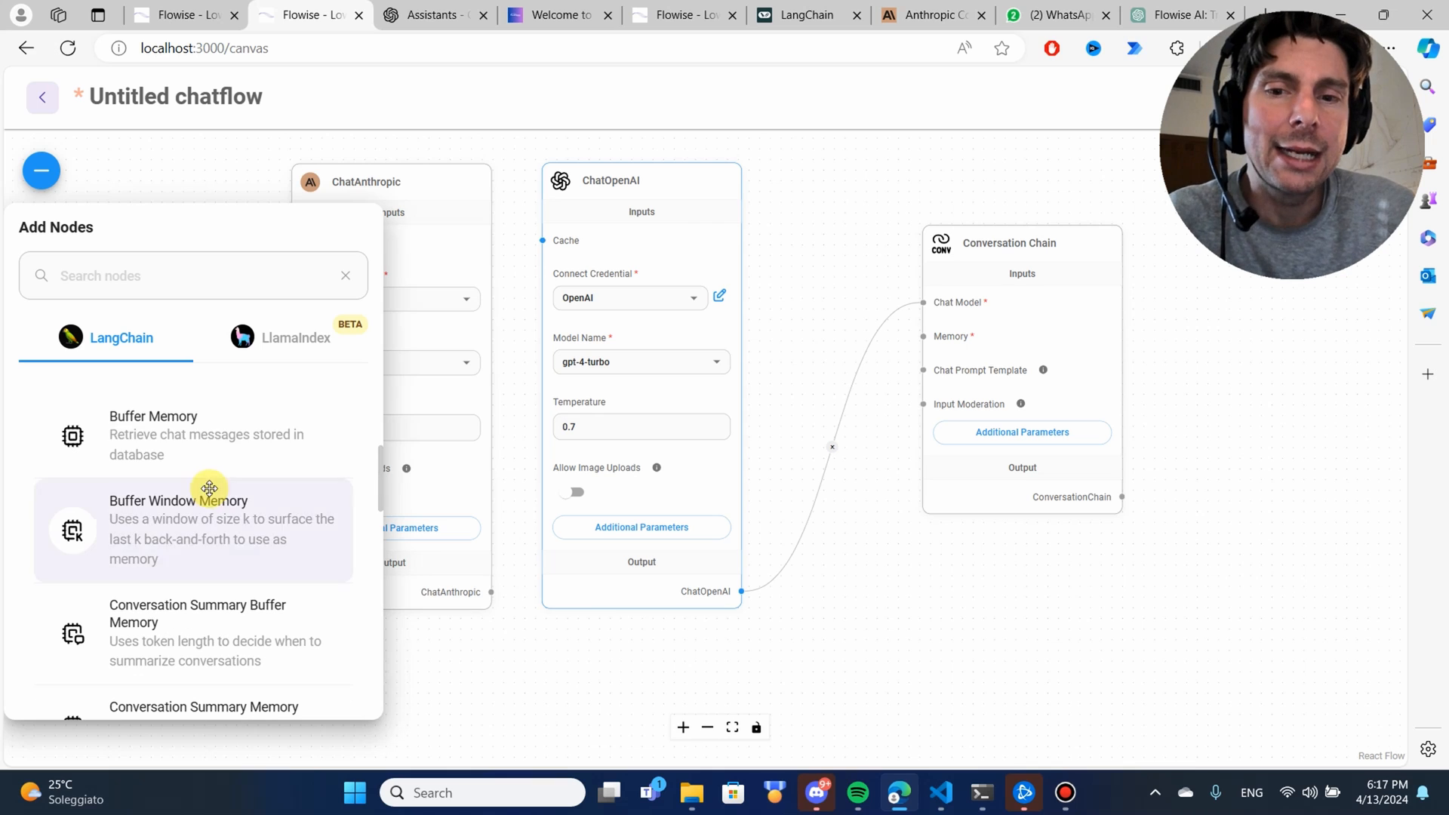
scroll("down", 3)
type("Test 1")
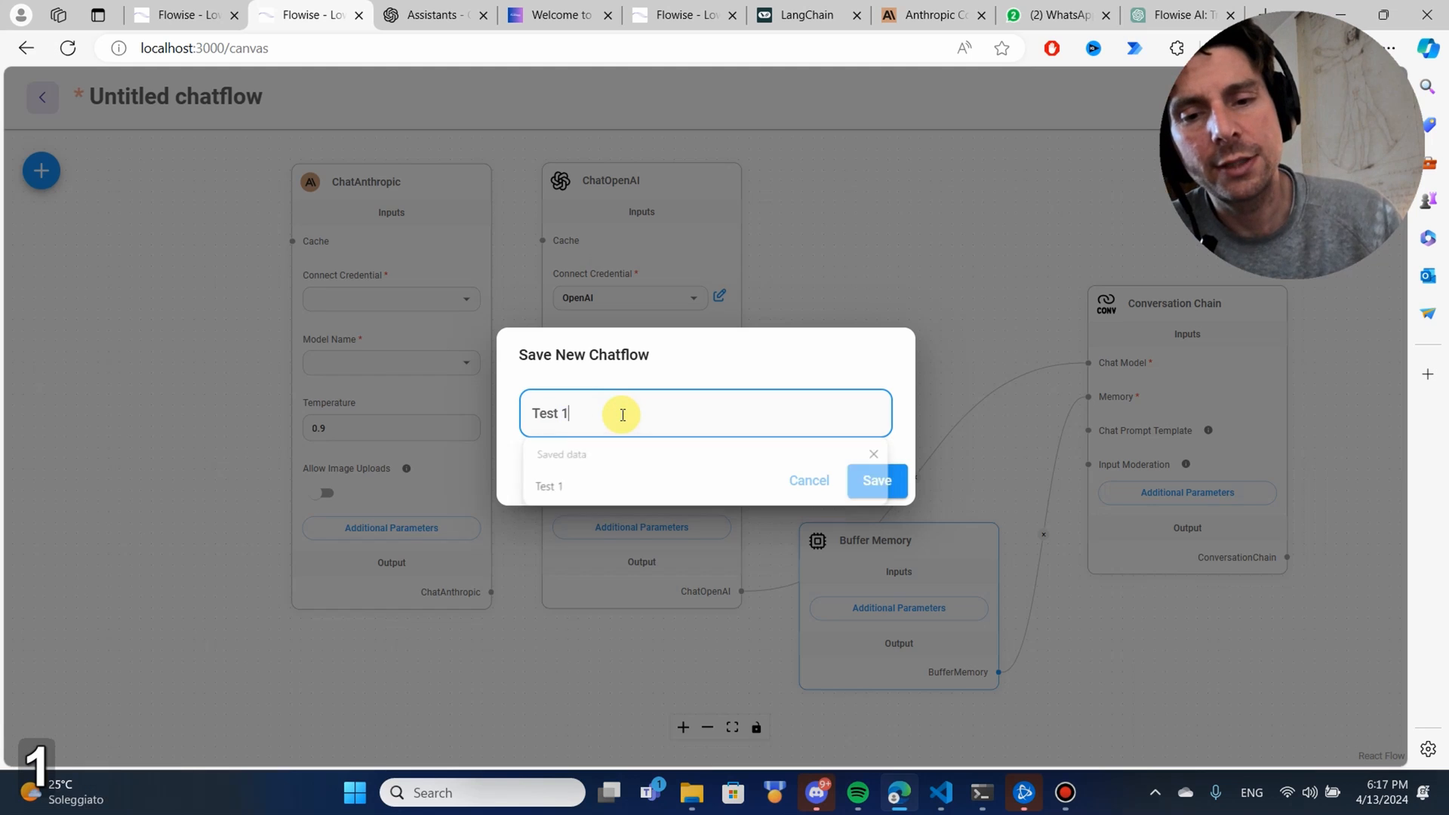
Step: Save the chatflow as Test 1 and send 'hey' to the chatbot
left_click(876, 480)
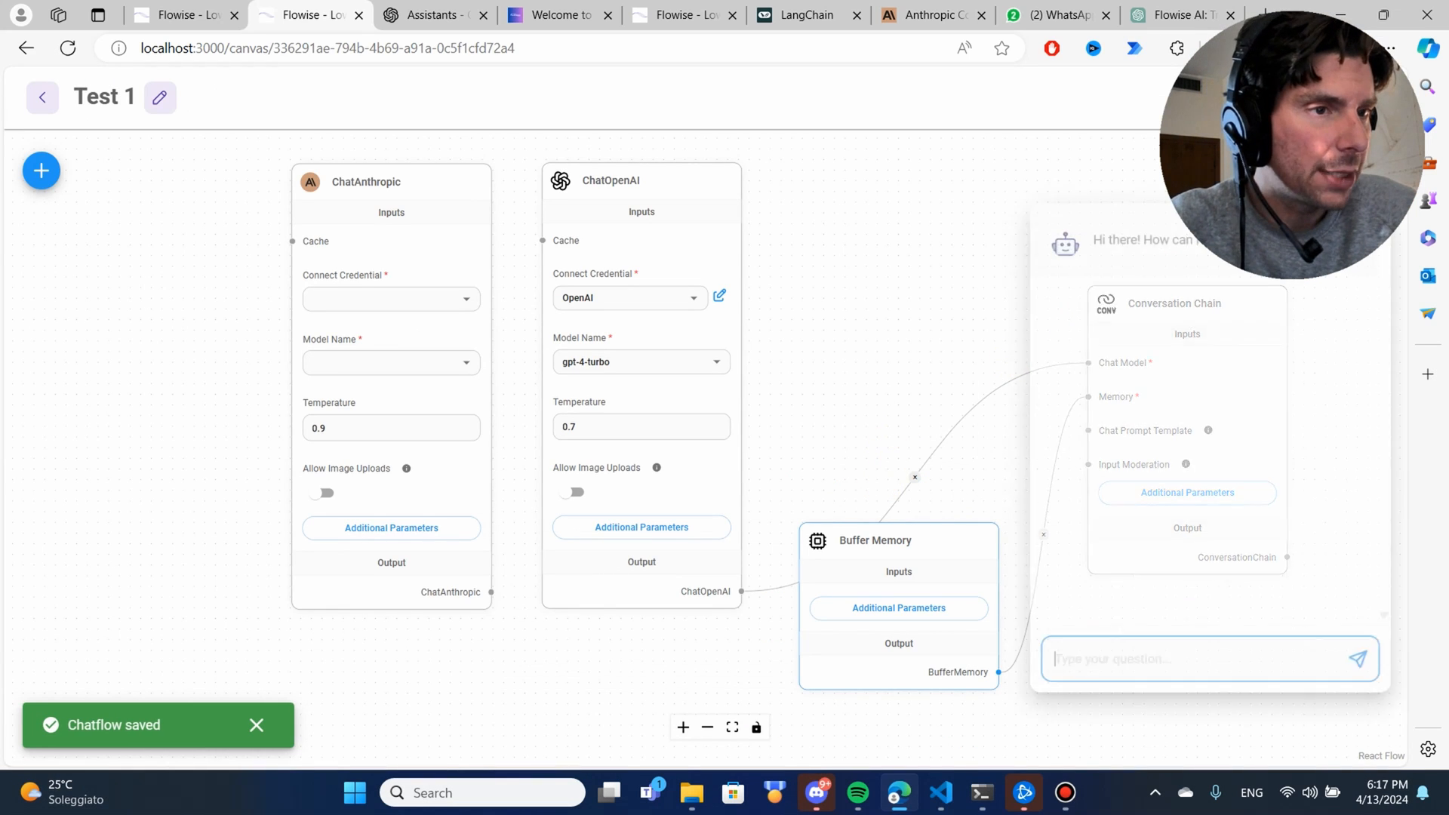
type("h")
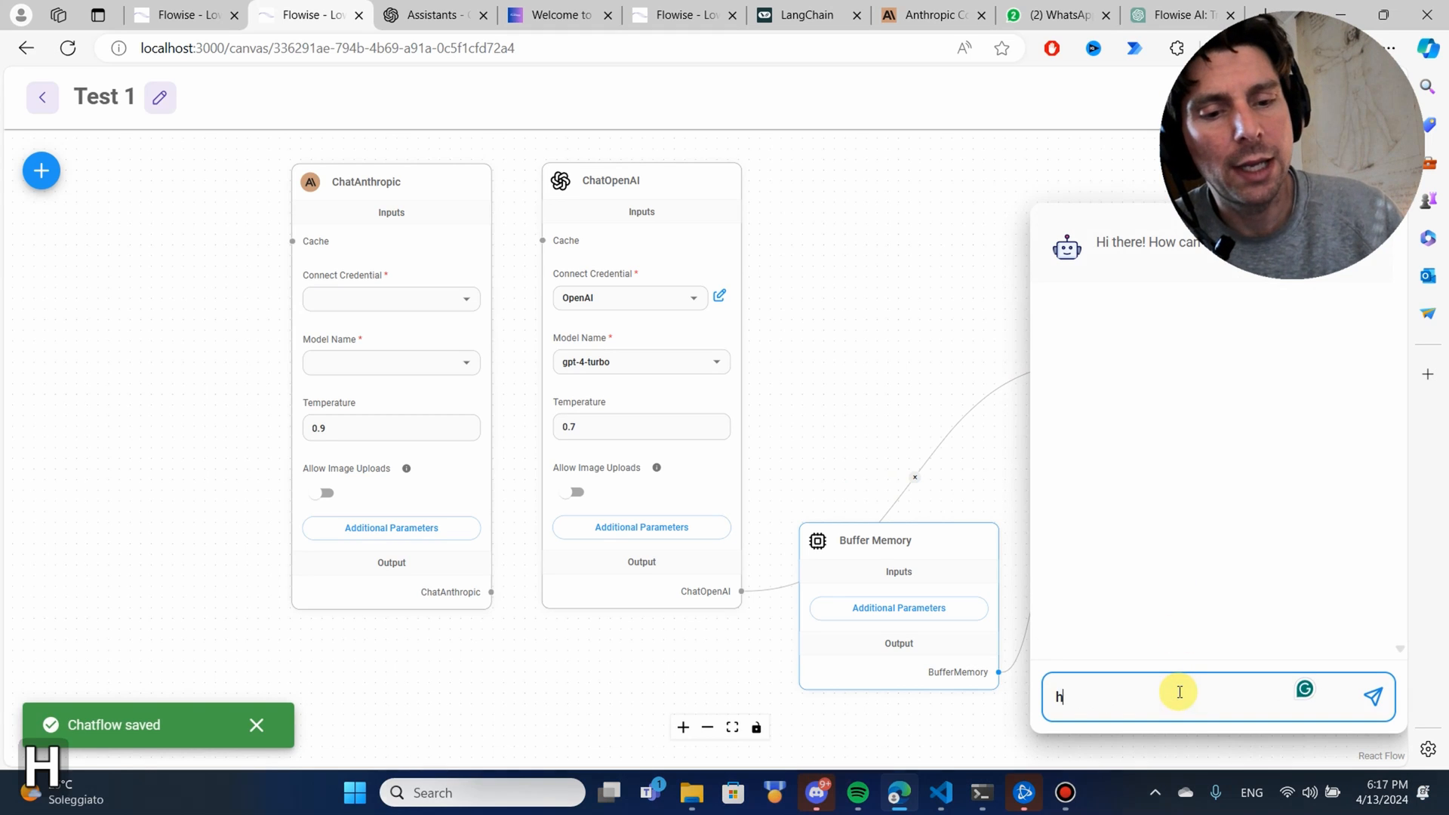
key("Return")
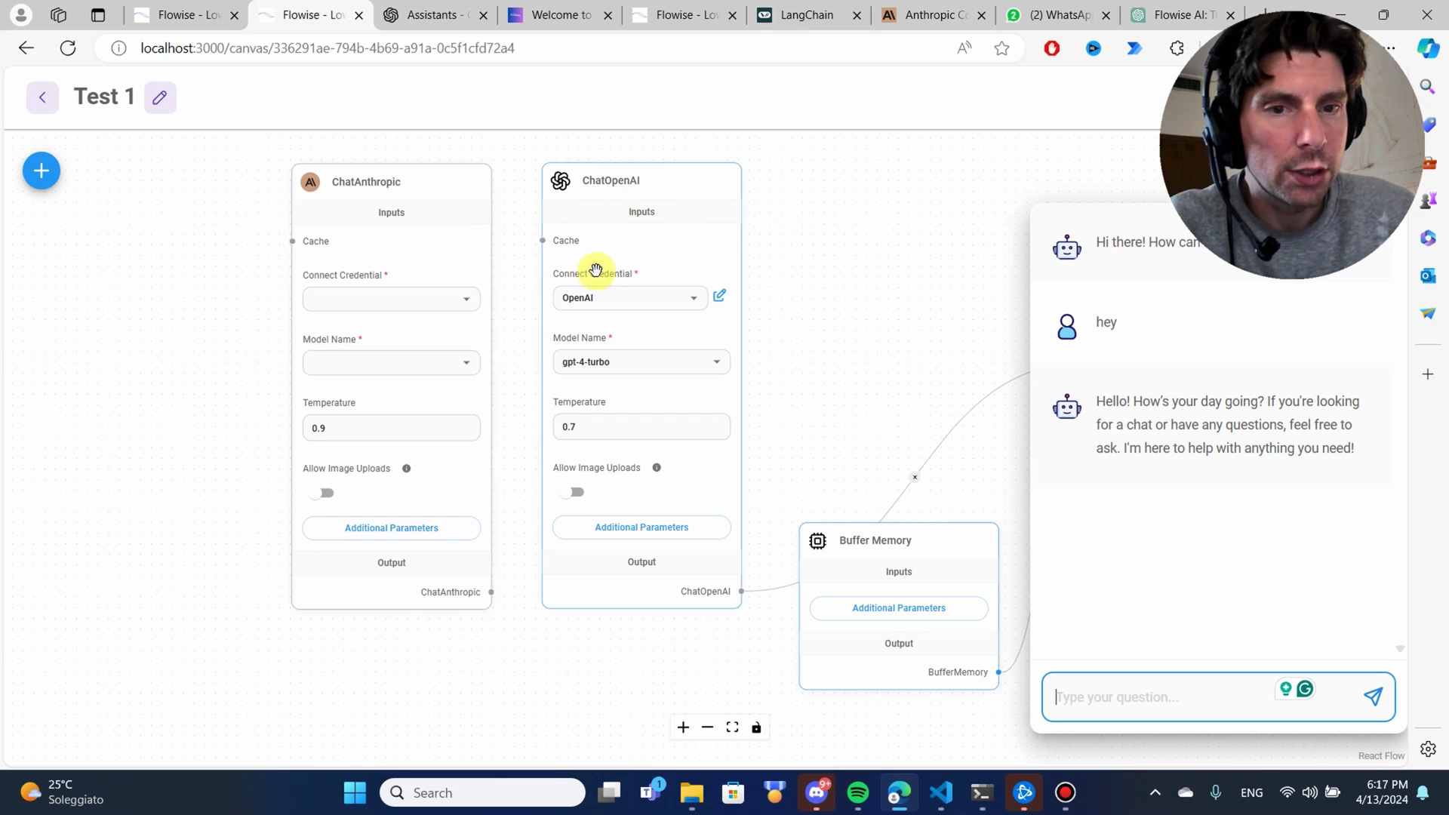
mouse_move(892, 462)
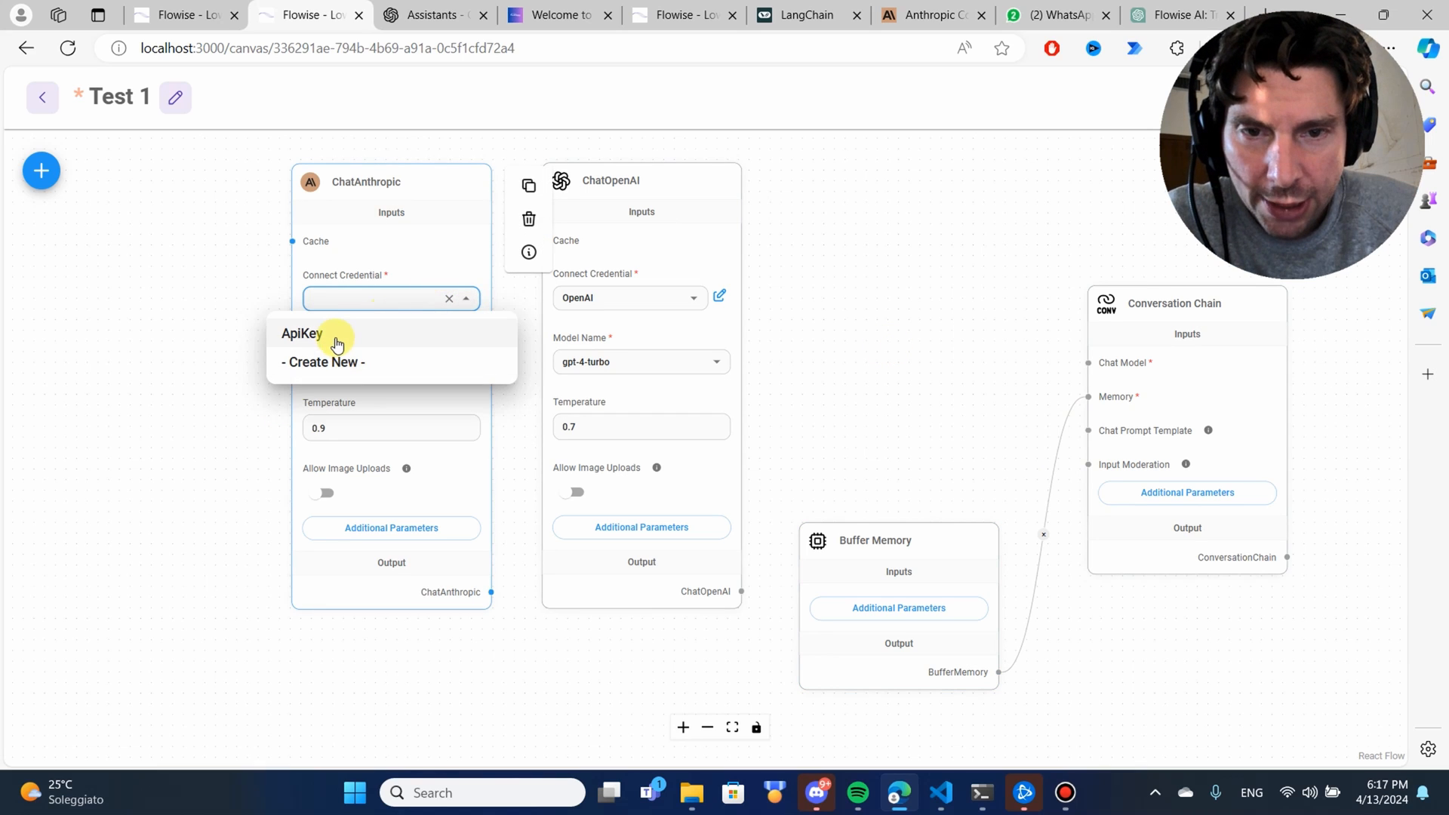
Step: Select the ApiKey credential on the ChatAnthropic node
left_click(300, 334)
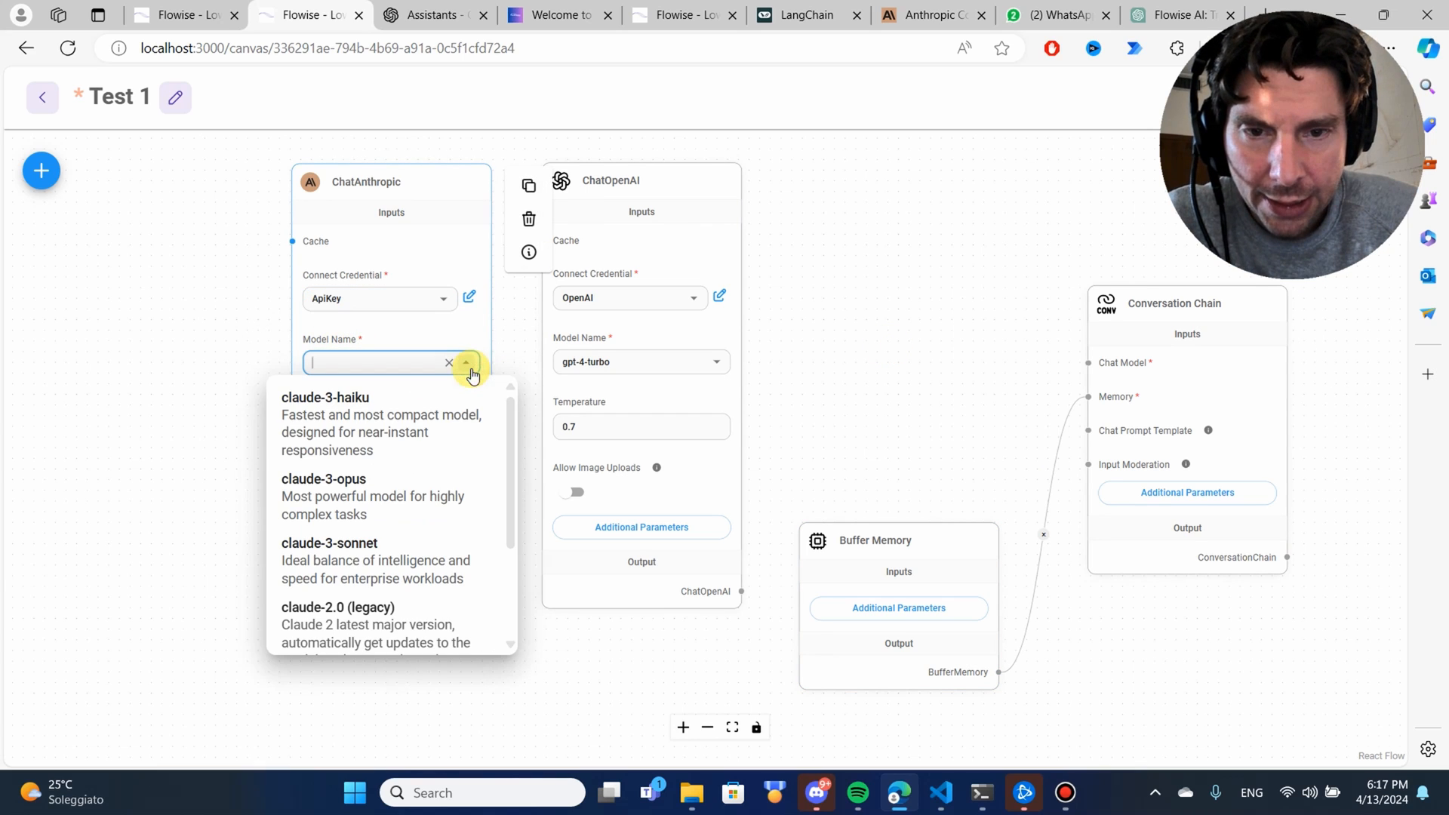
mouse_move(467, 435)
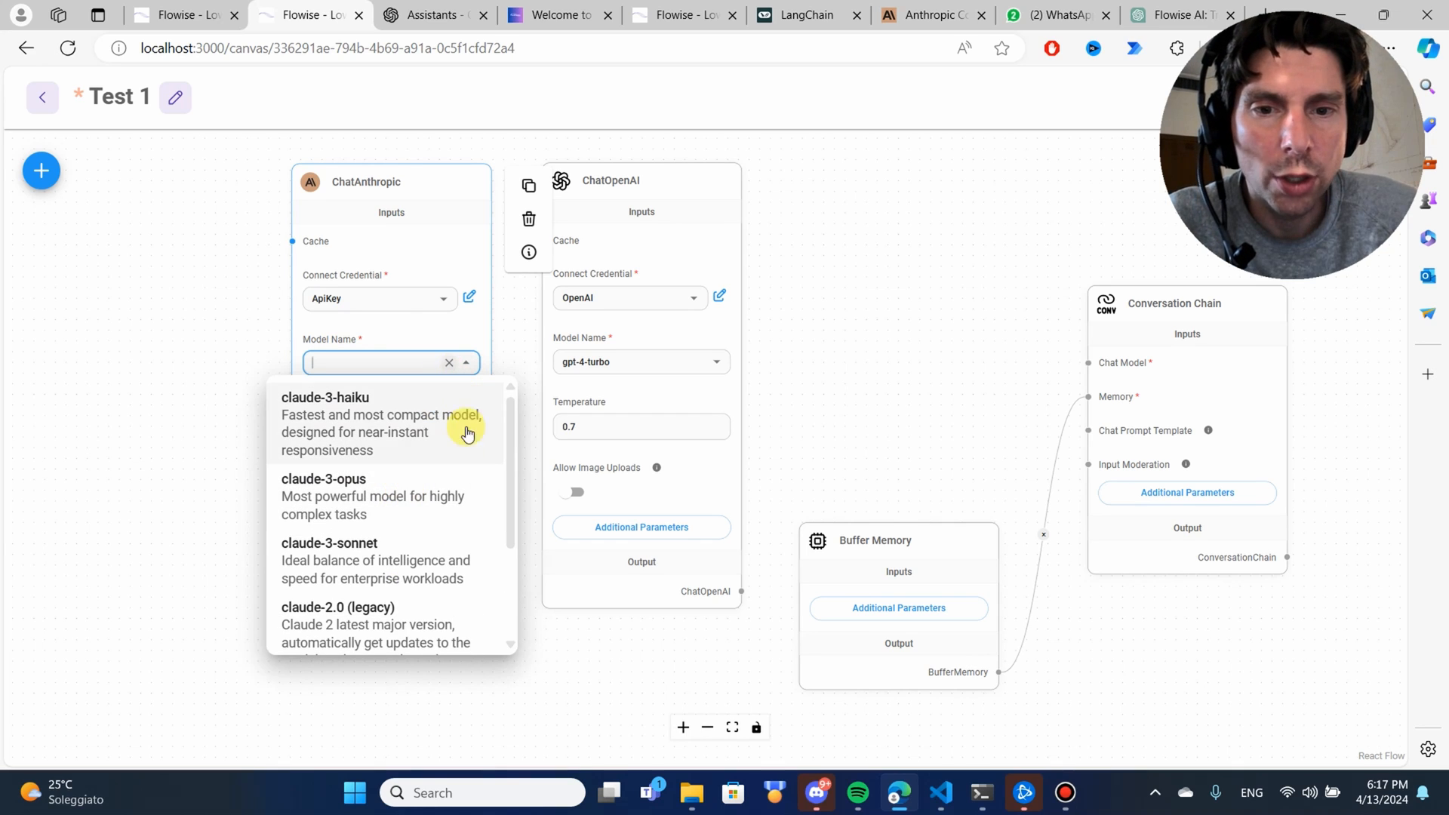
mouse_move(421, 551)
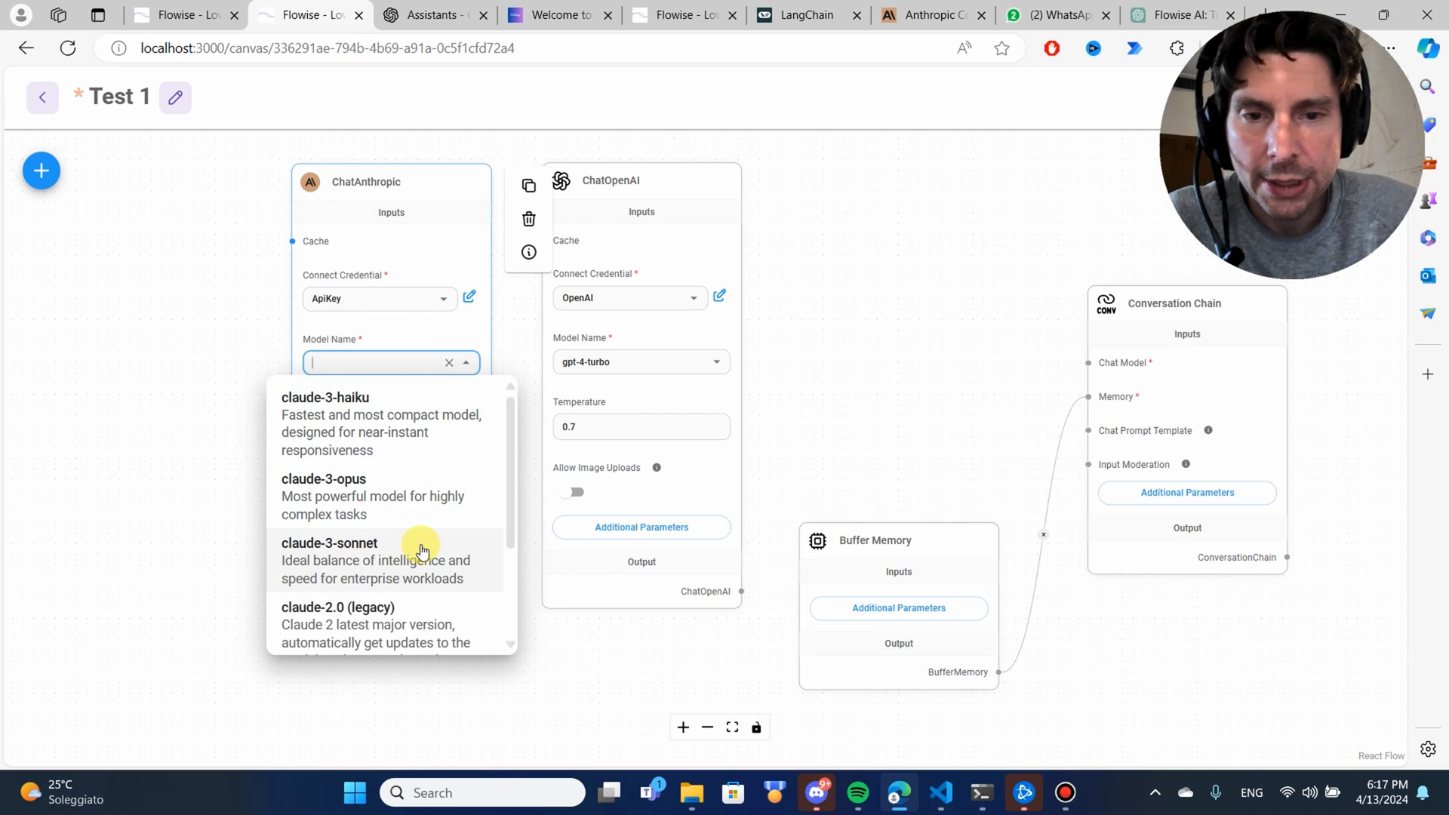
mouse_move(441, 584)
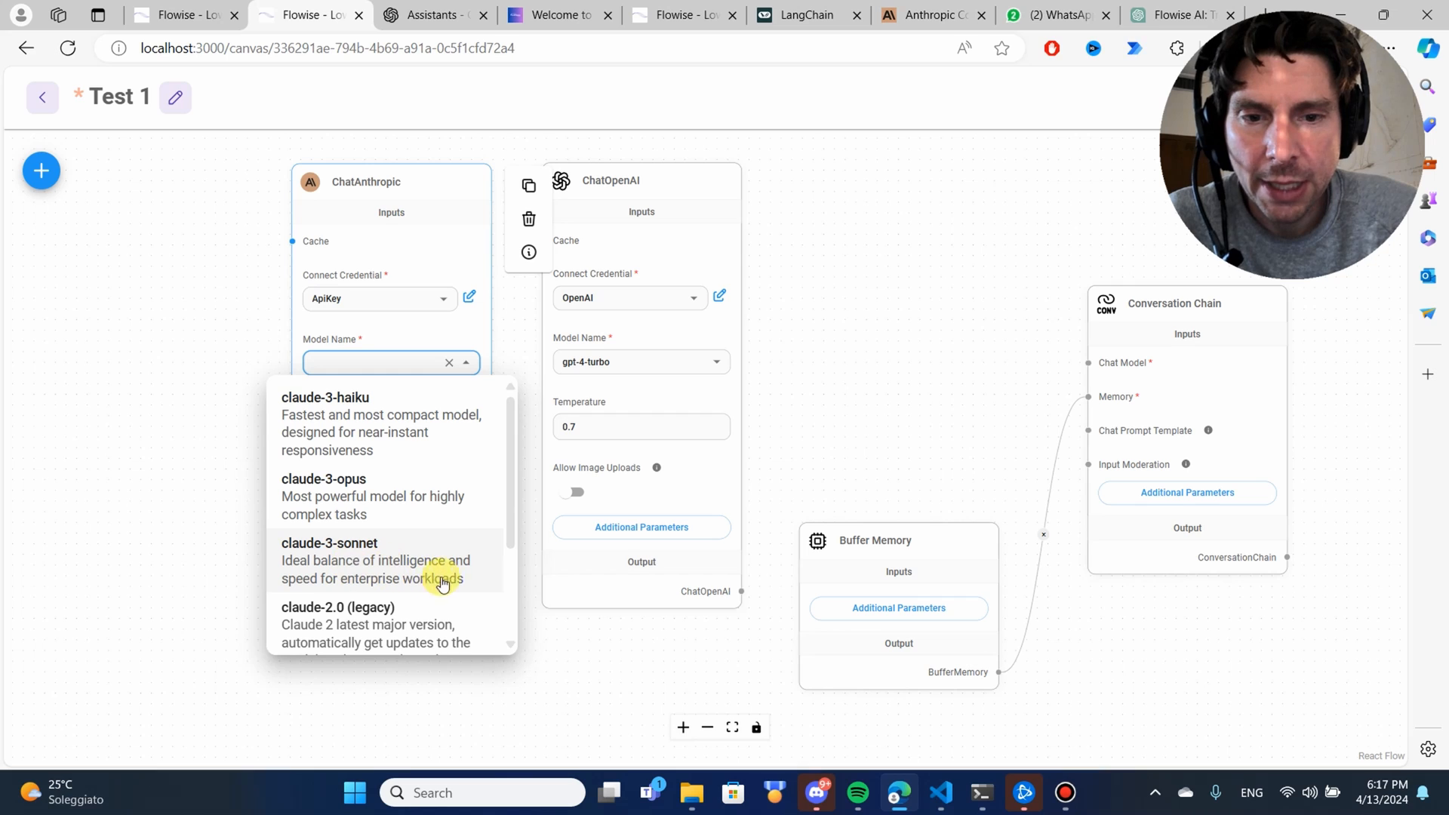
mouse_move(369, 514)
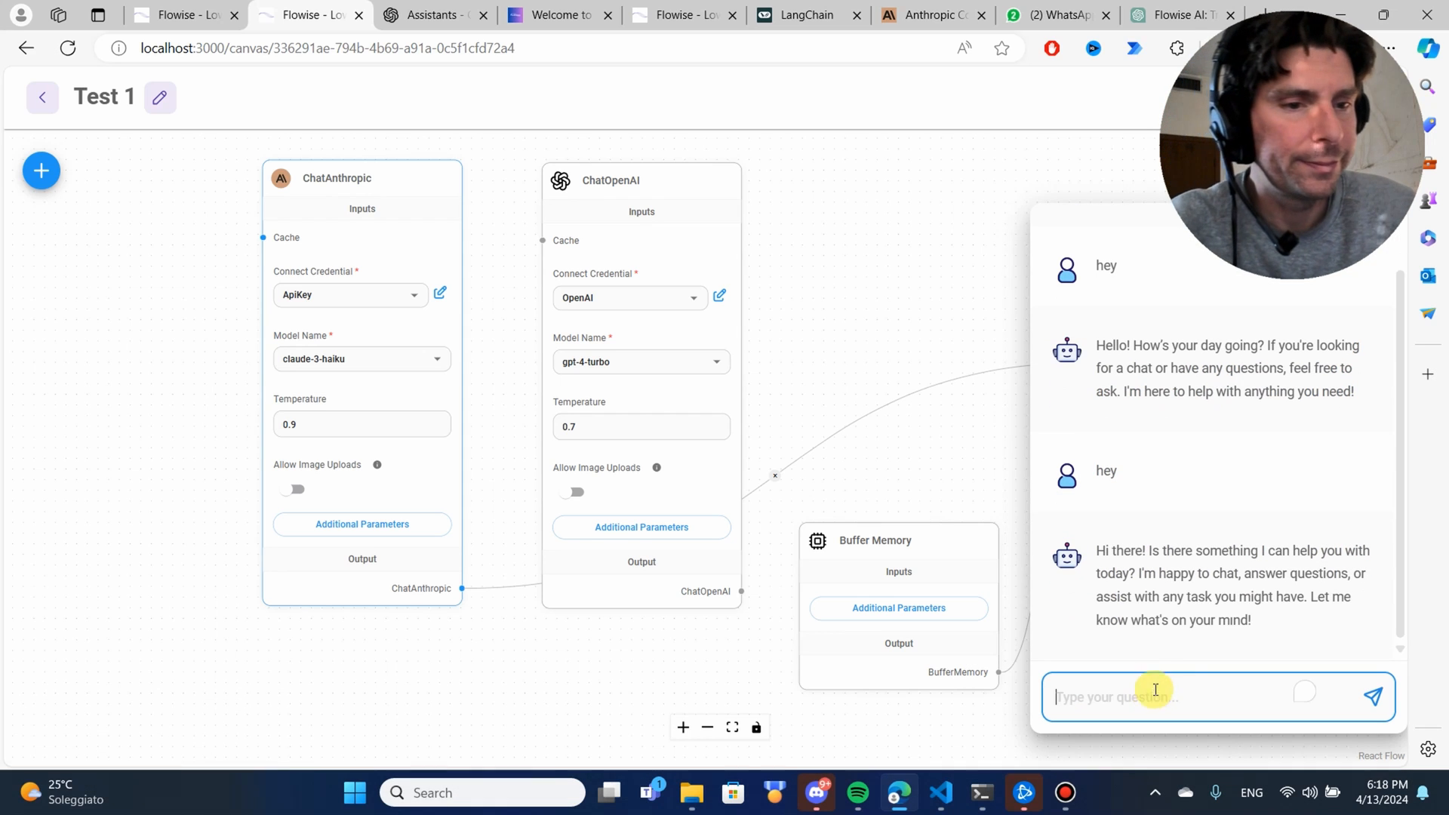
mouse_move(747, 405)
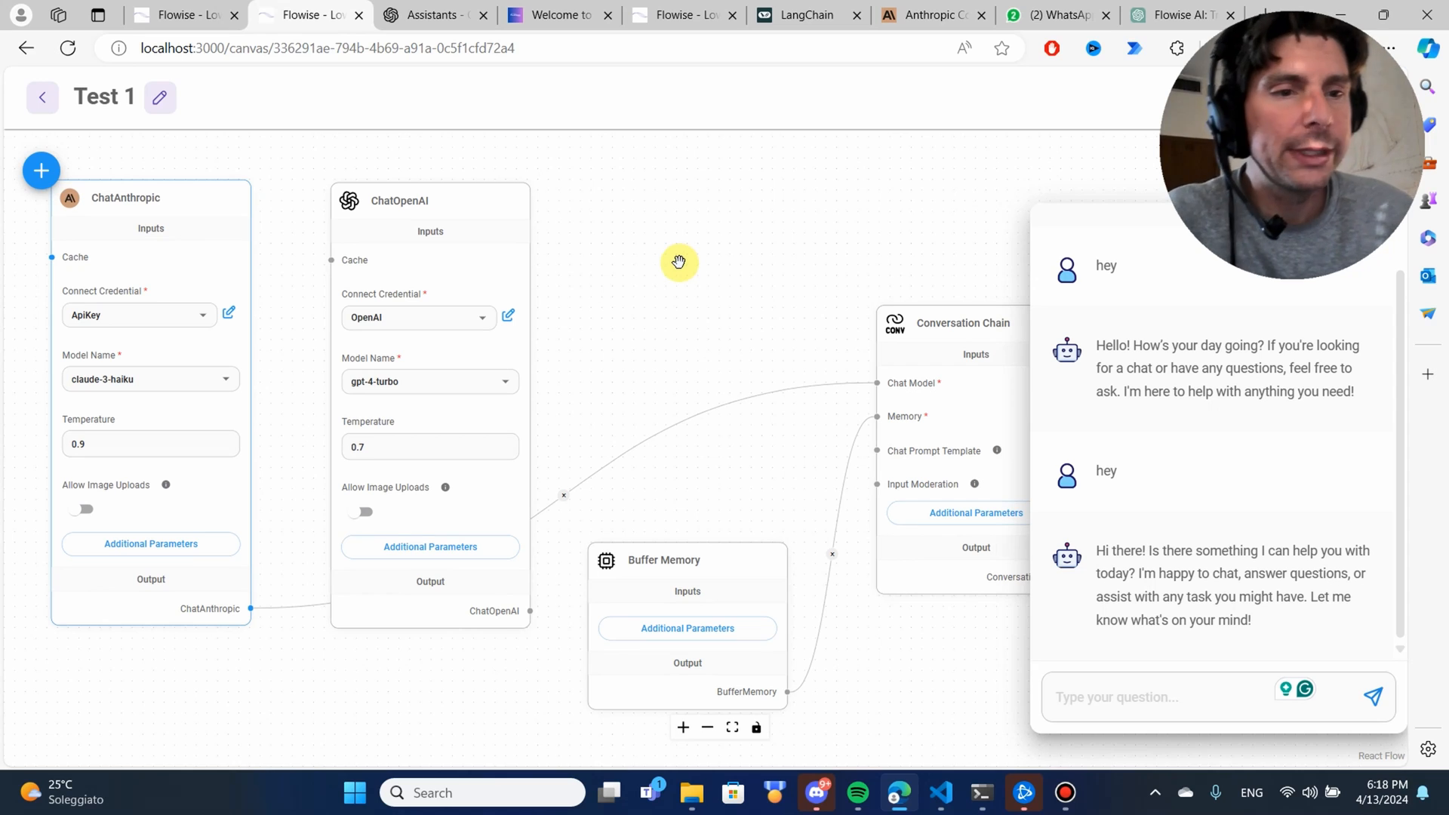
mouse_move(1176, 456)
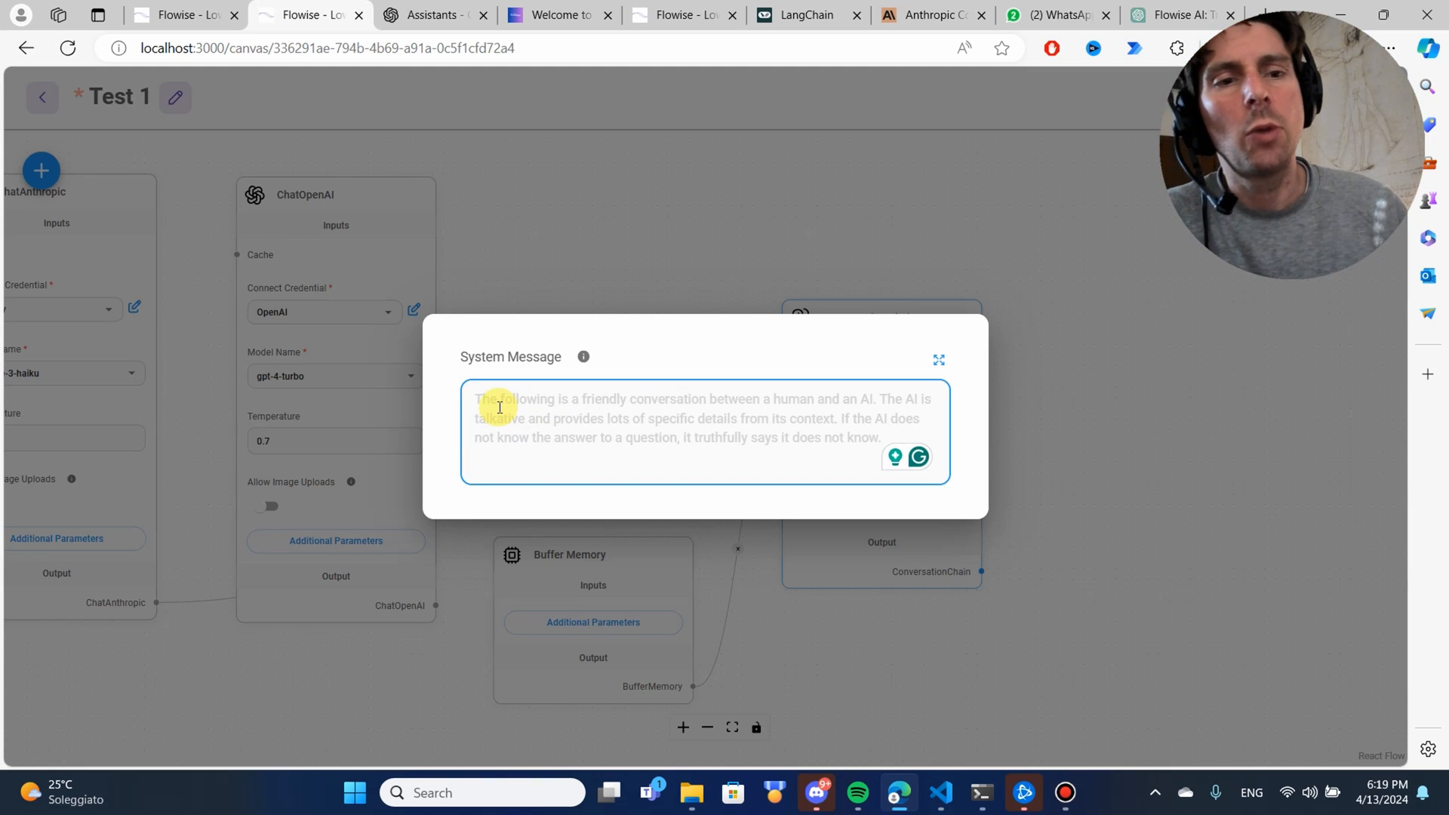
Step: Enter the system message 'You are going to act as a senior developer specialized in machine learning'
type("You")
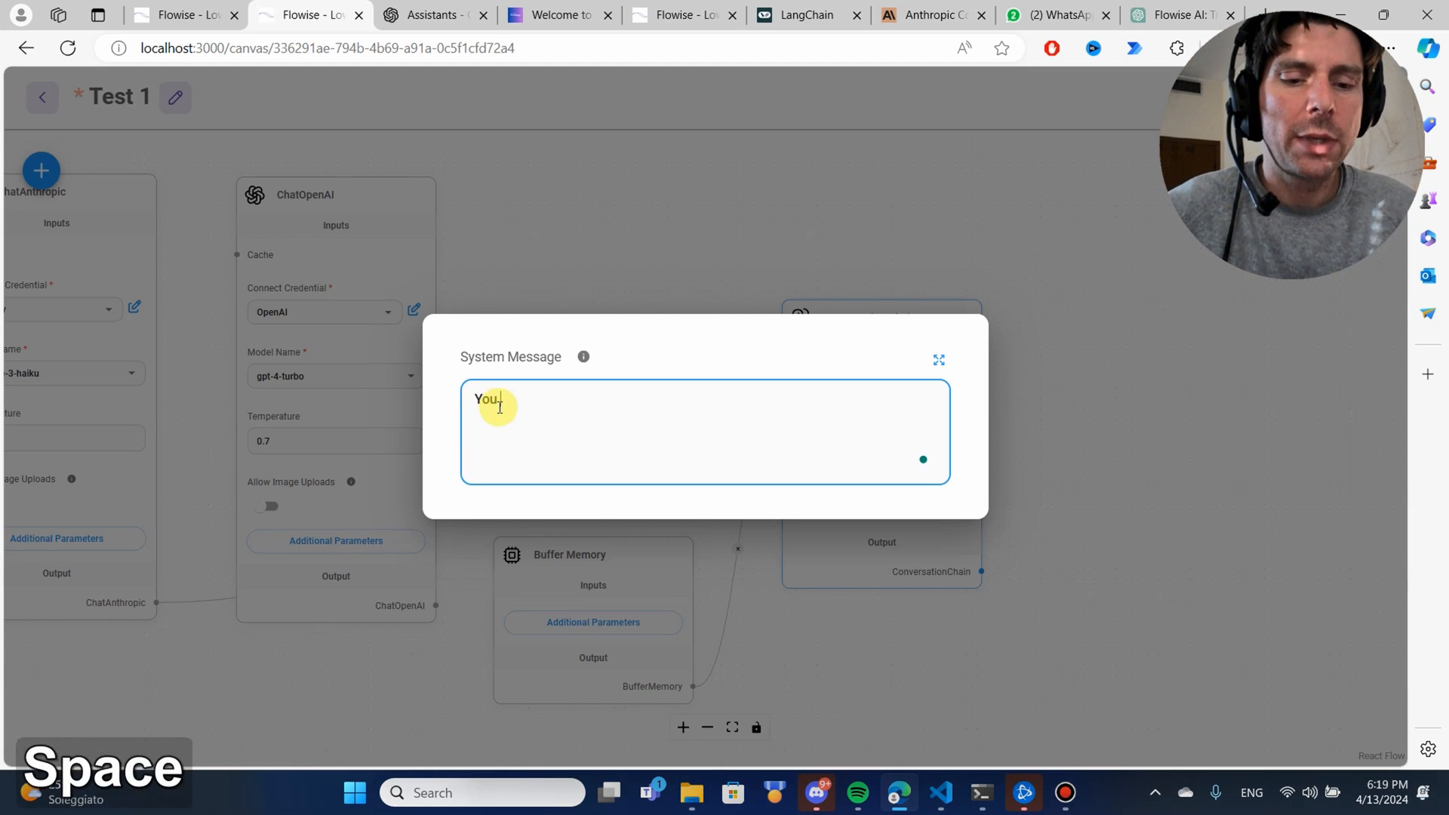
type("are going to a")
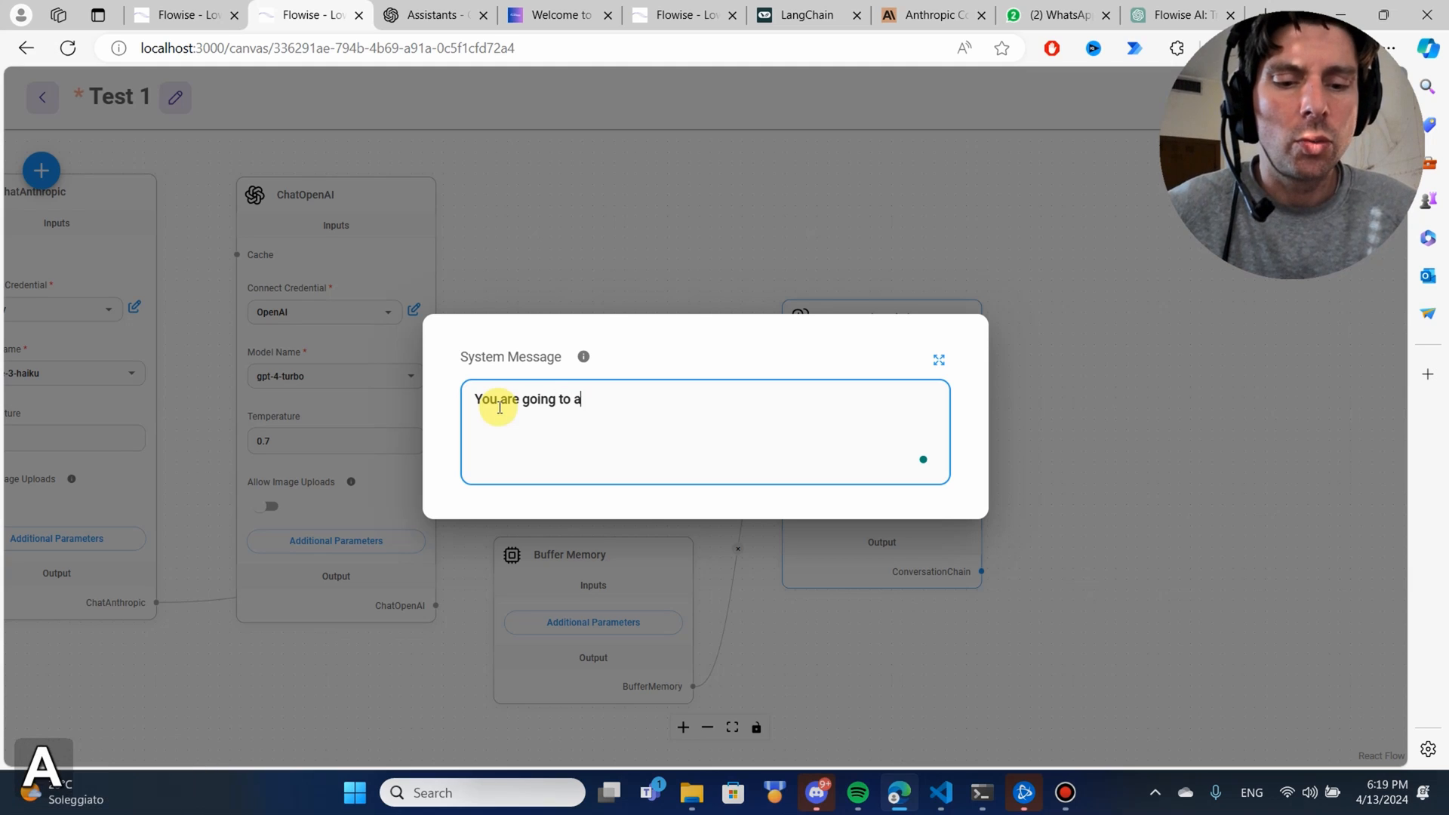
type("ct as a senio")
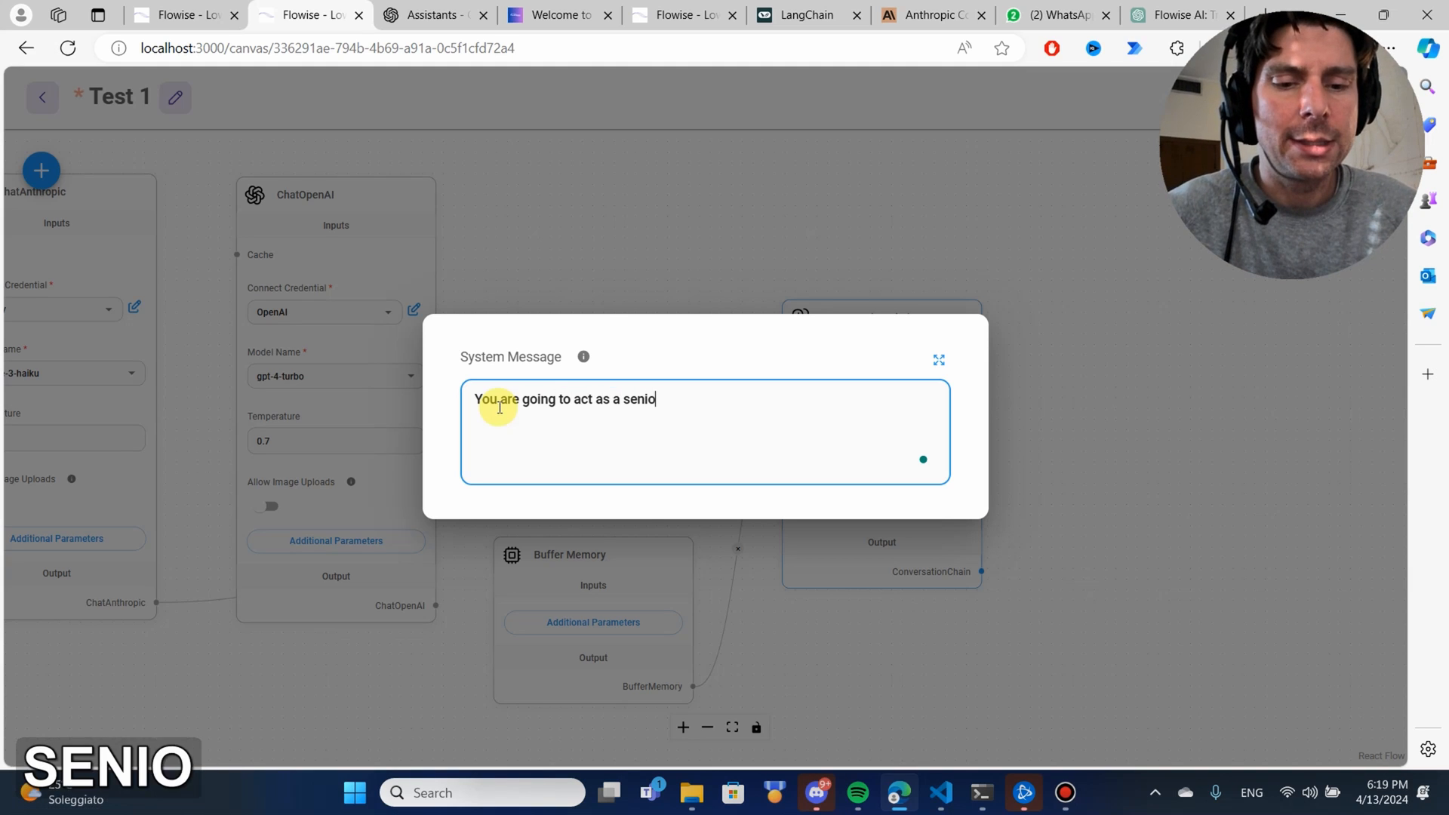
type("r developer")
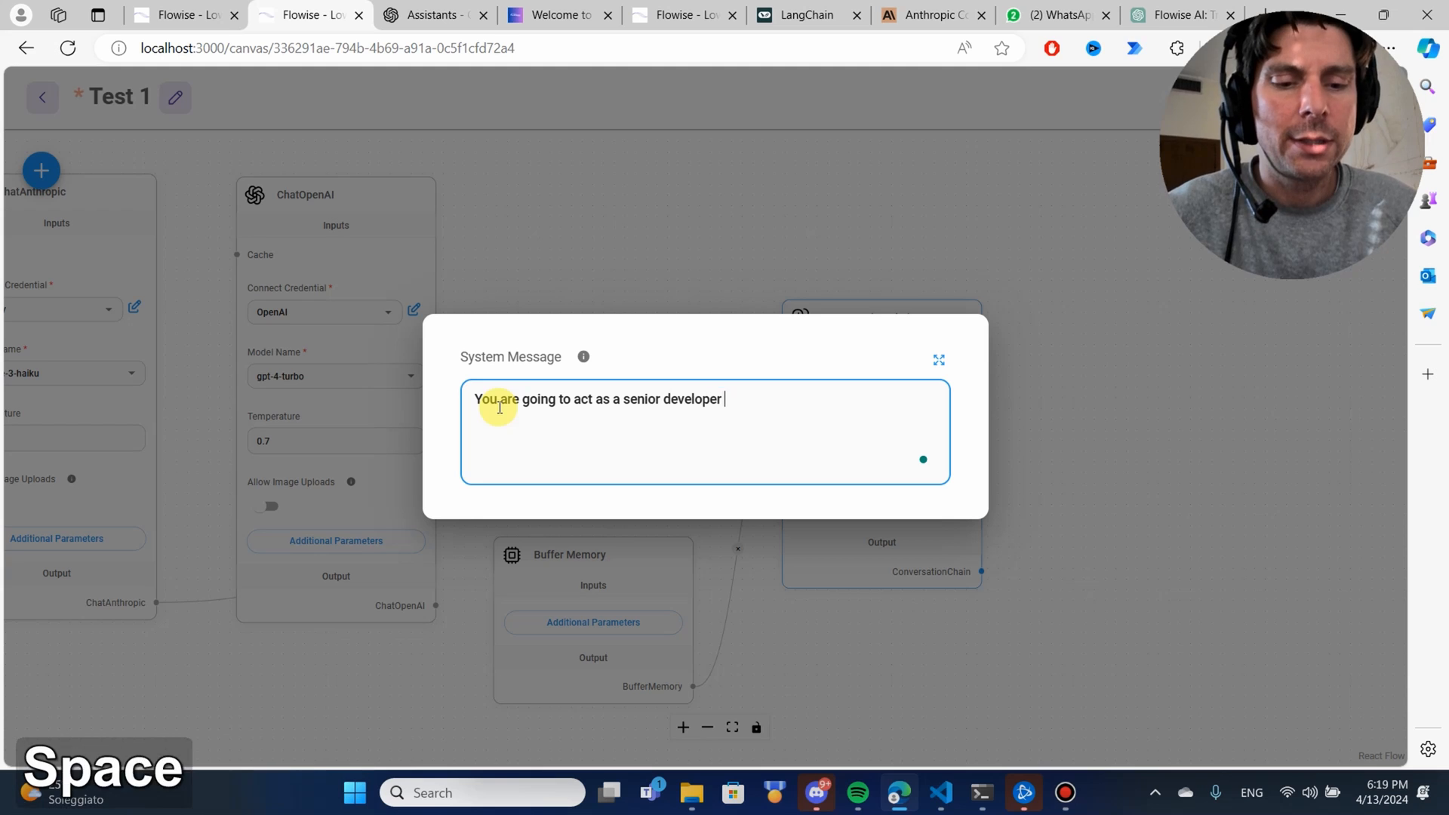
type("specialized i")
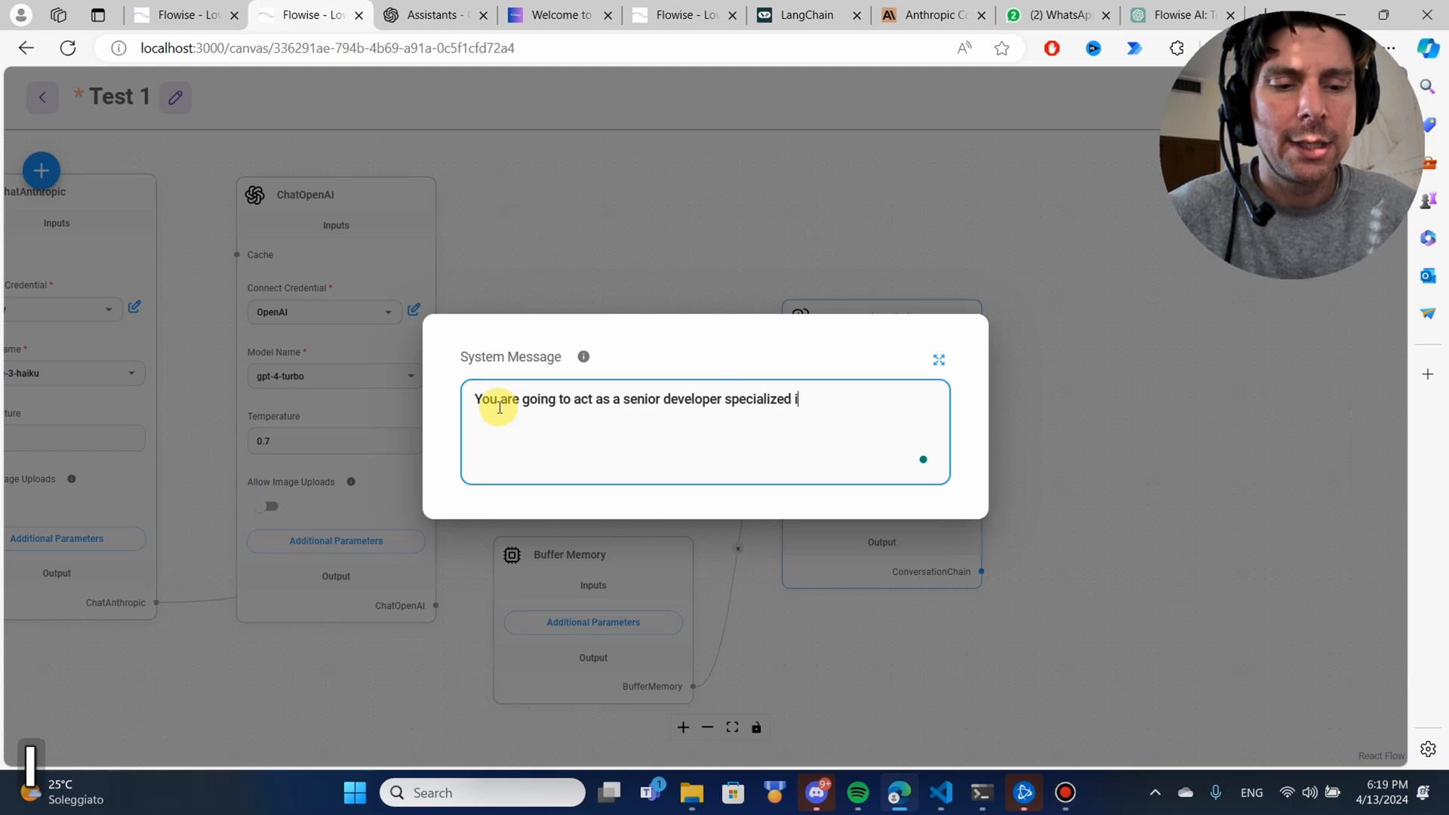
type("n machinele")
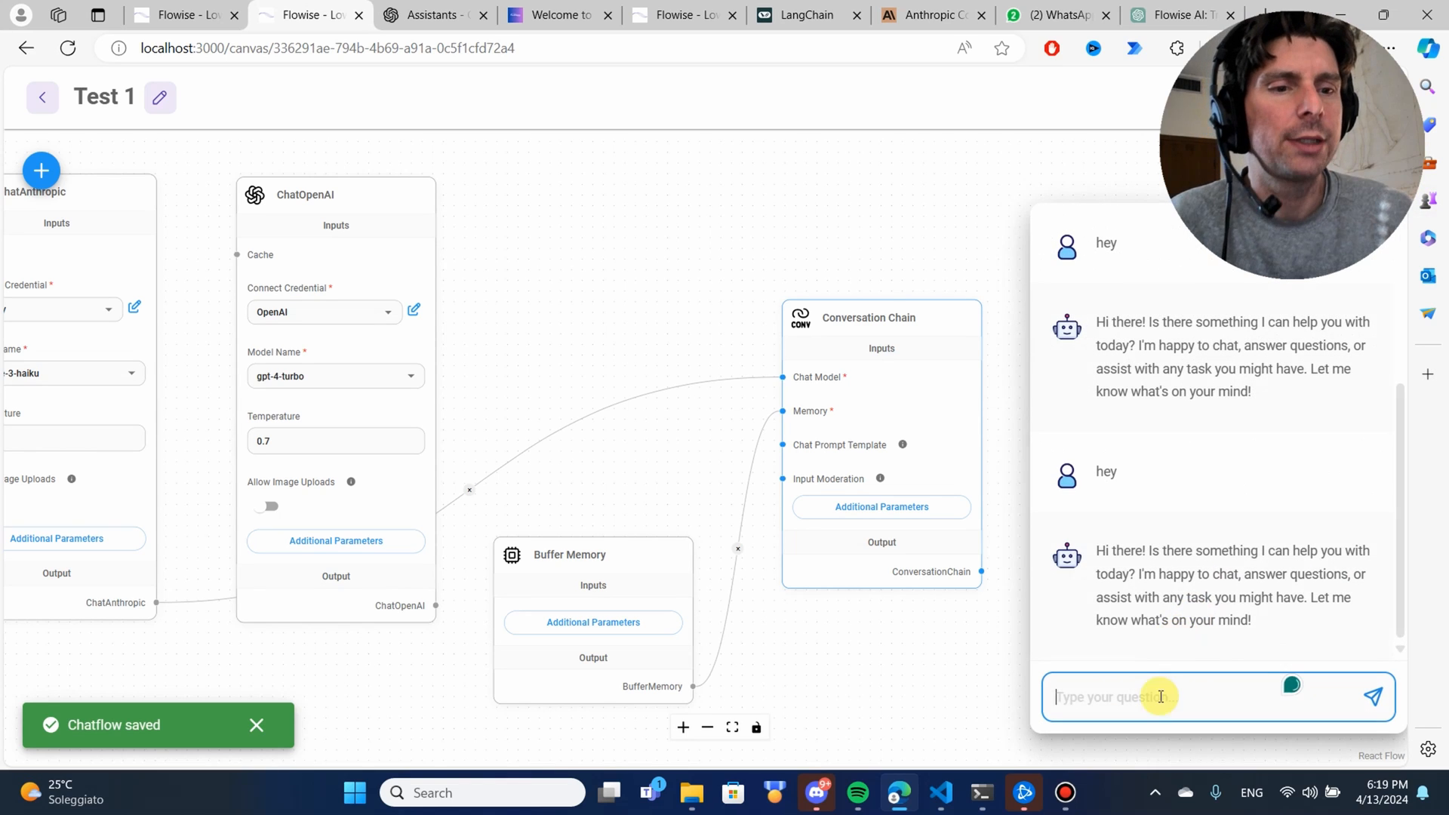
Step: Clear the Test 1 chat history and confirm wiping it
left_click(1291, 685)
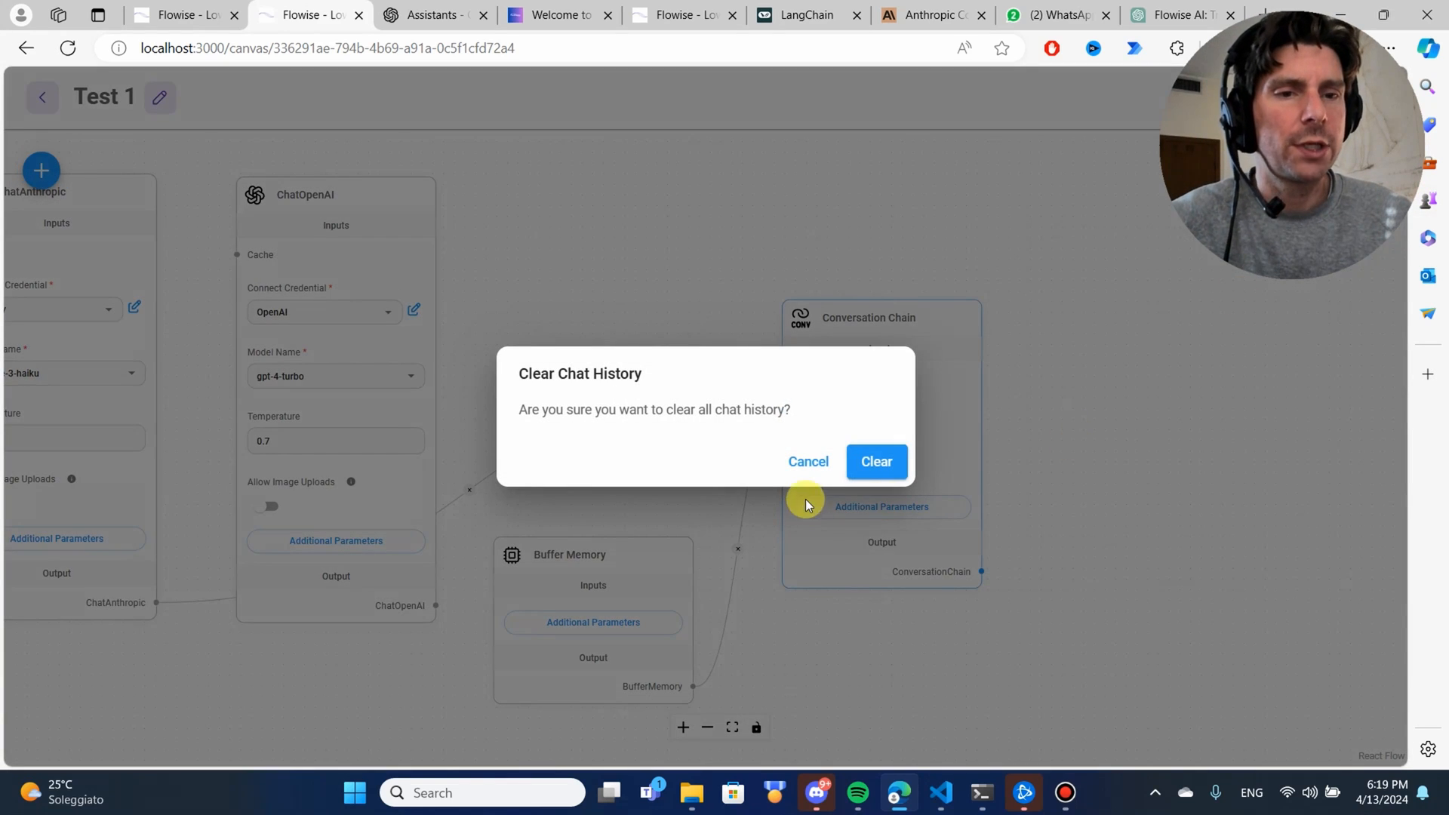
left_click(876, 462)
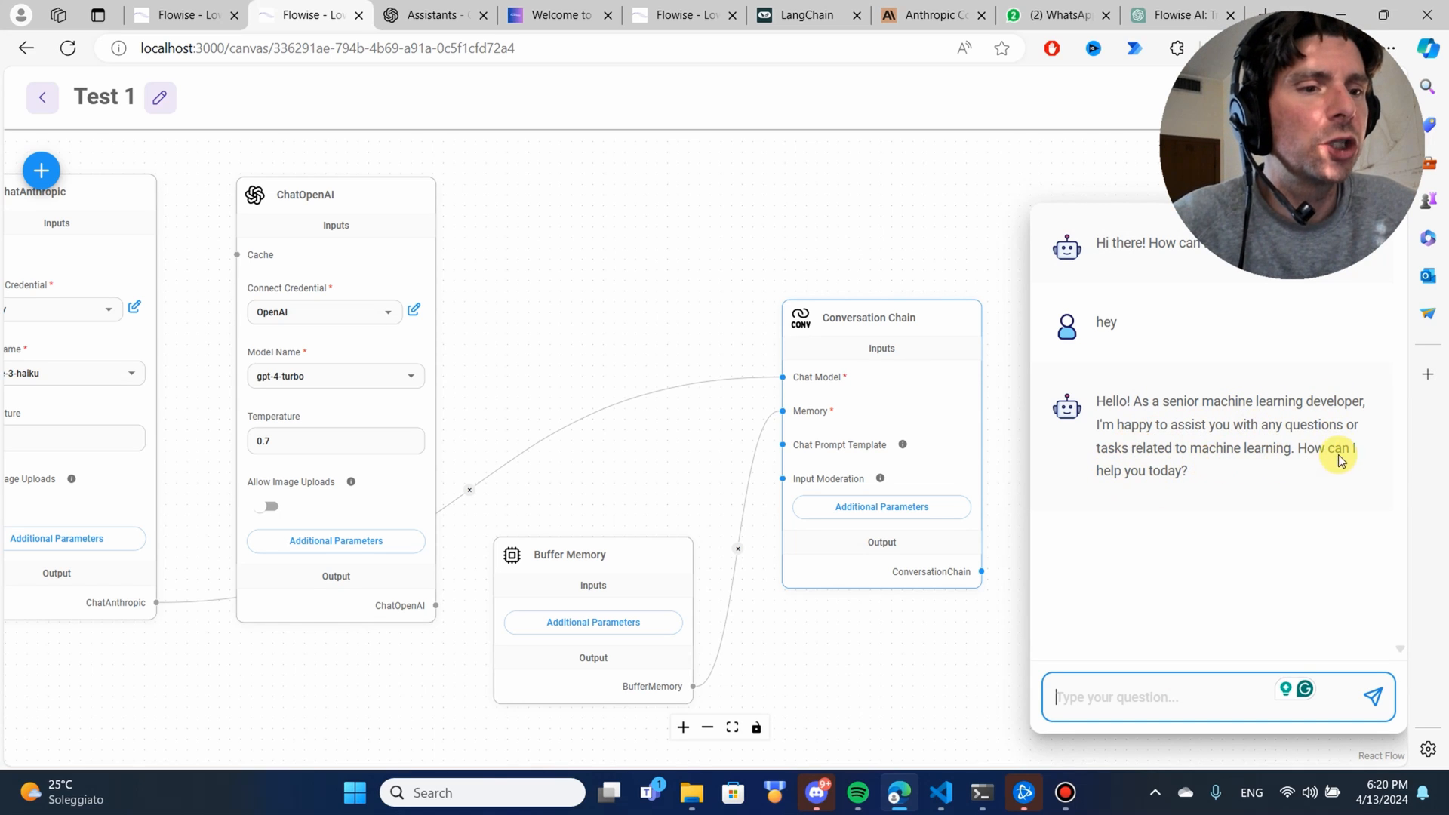
mouse_move(767, 485)
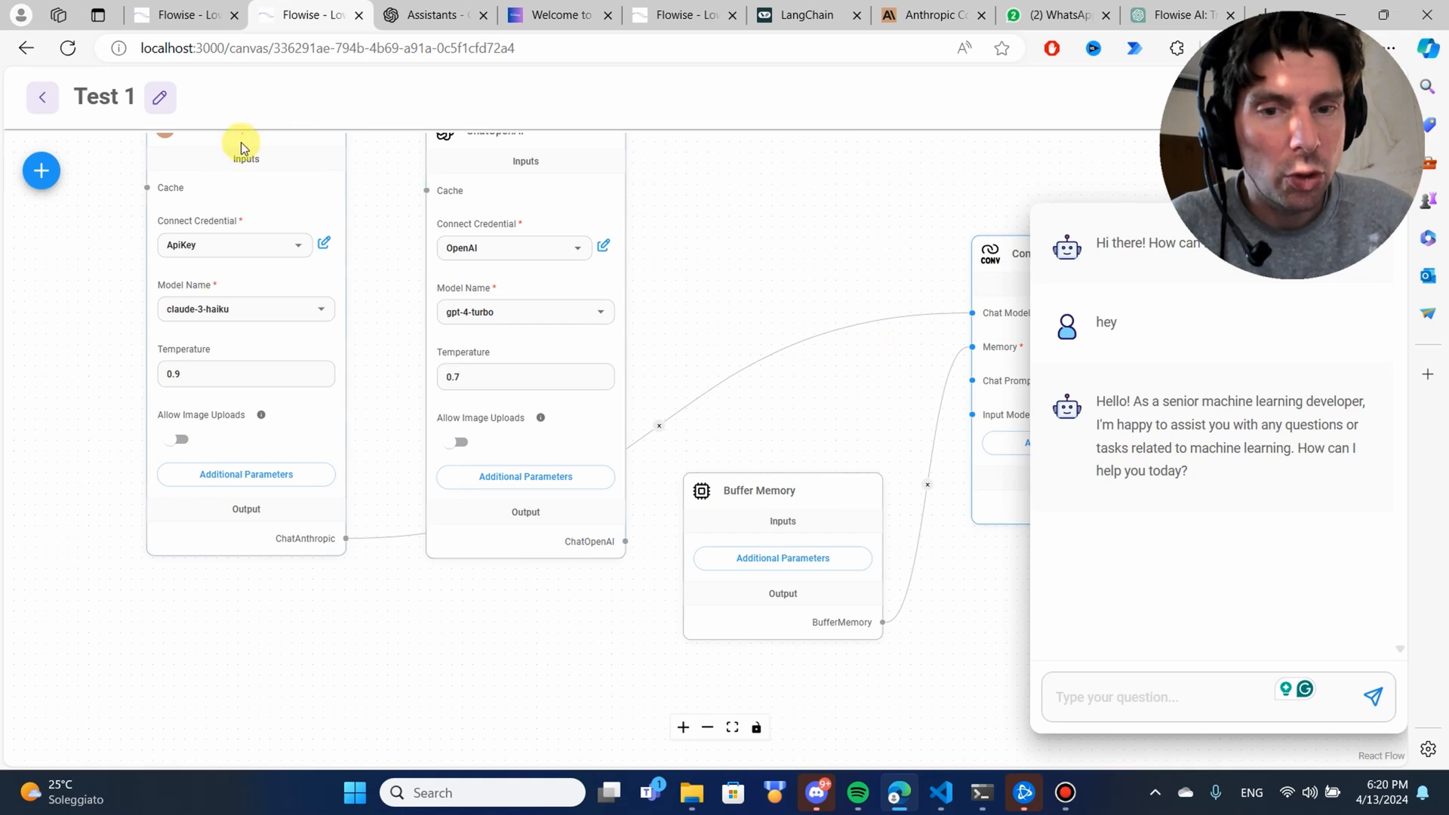
mouse_move(634, 305)
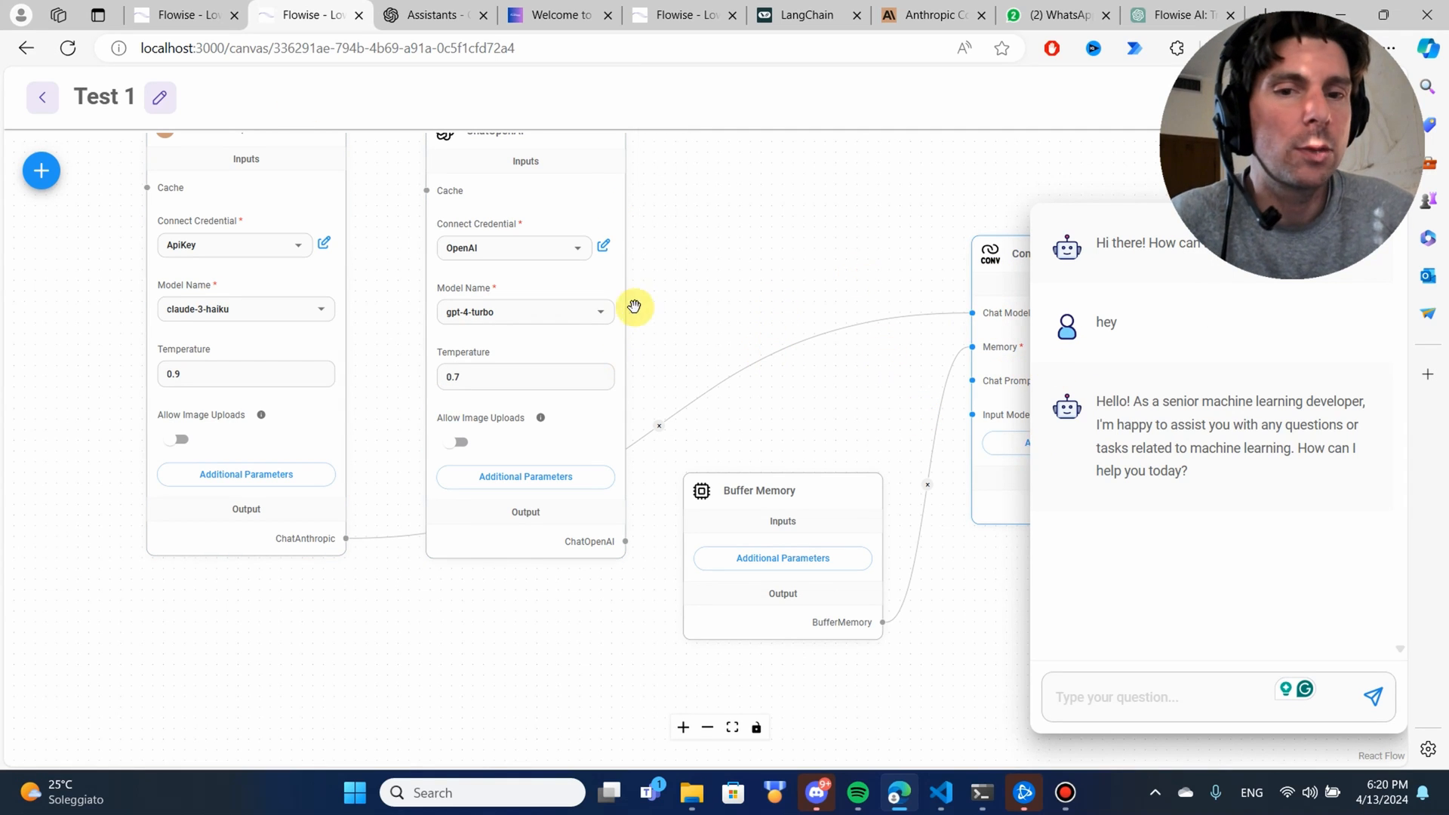
mouse_move(1218, 379)
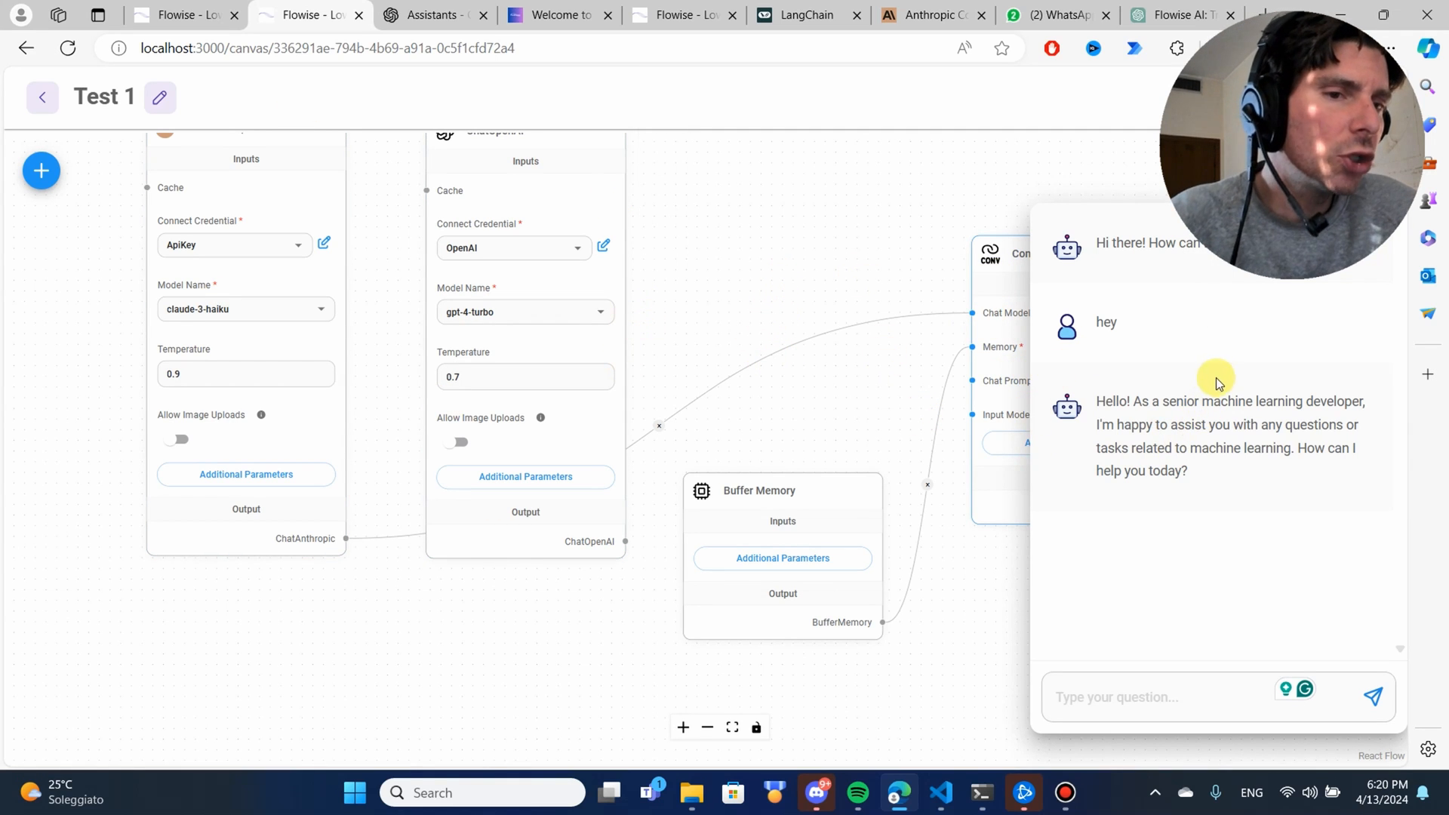
mouse_move(1063, 416)
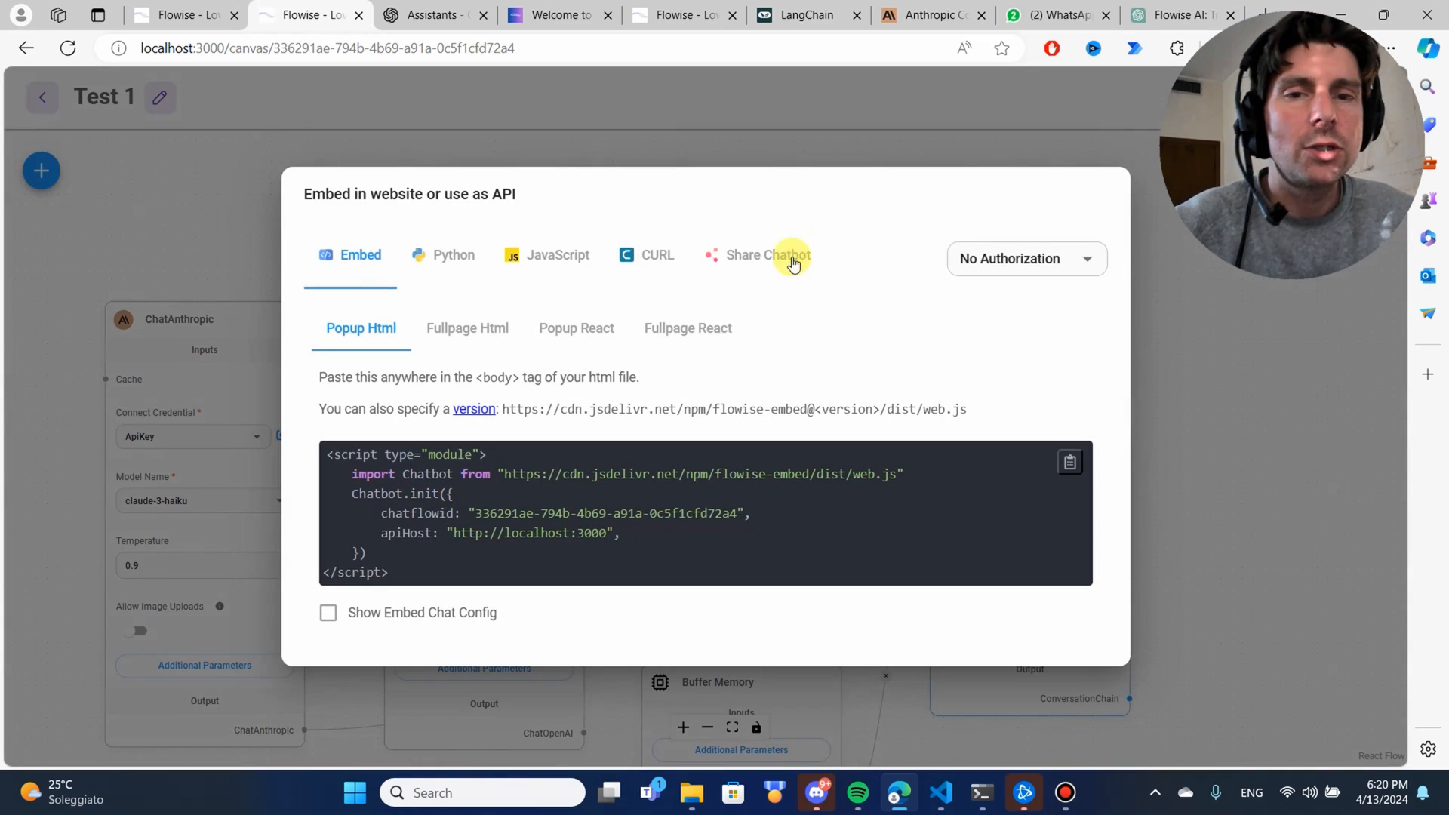
Step: Review the Python API code, then toggle Make Public on and off under Share Chatbot
left_click(734, 250)
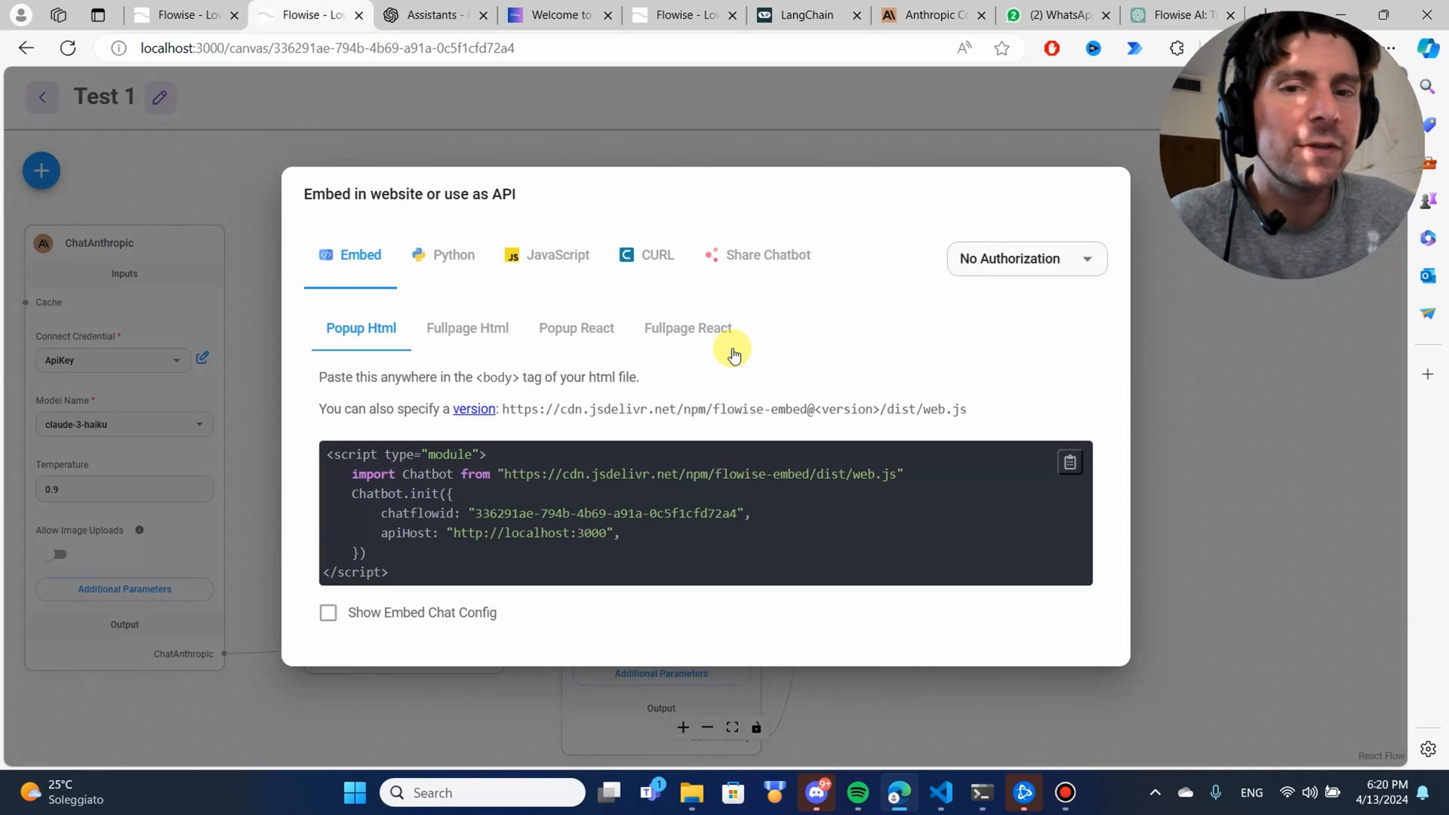
mouse_move(404, 571)
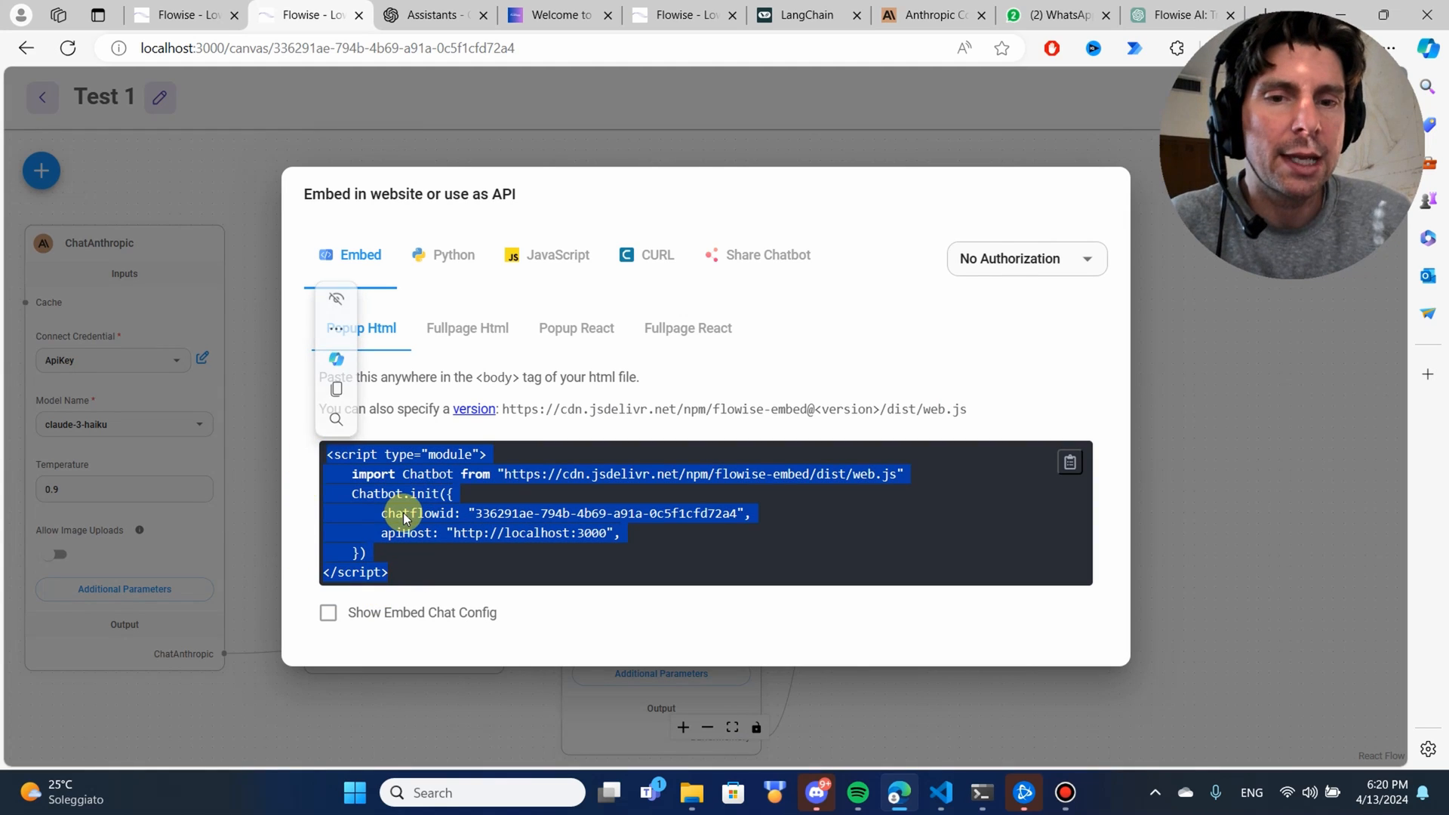
mouse_move(452, 254)
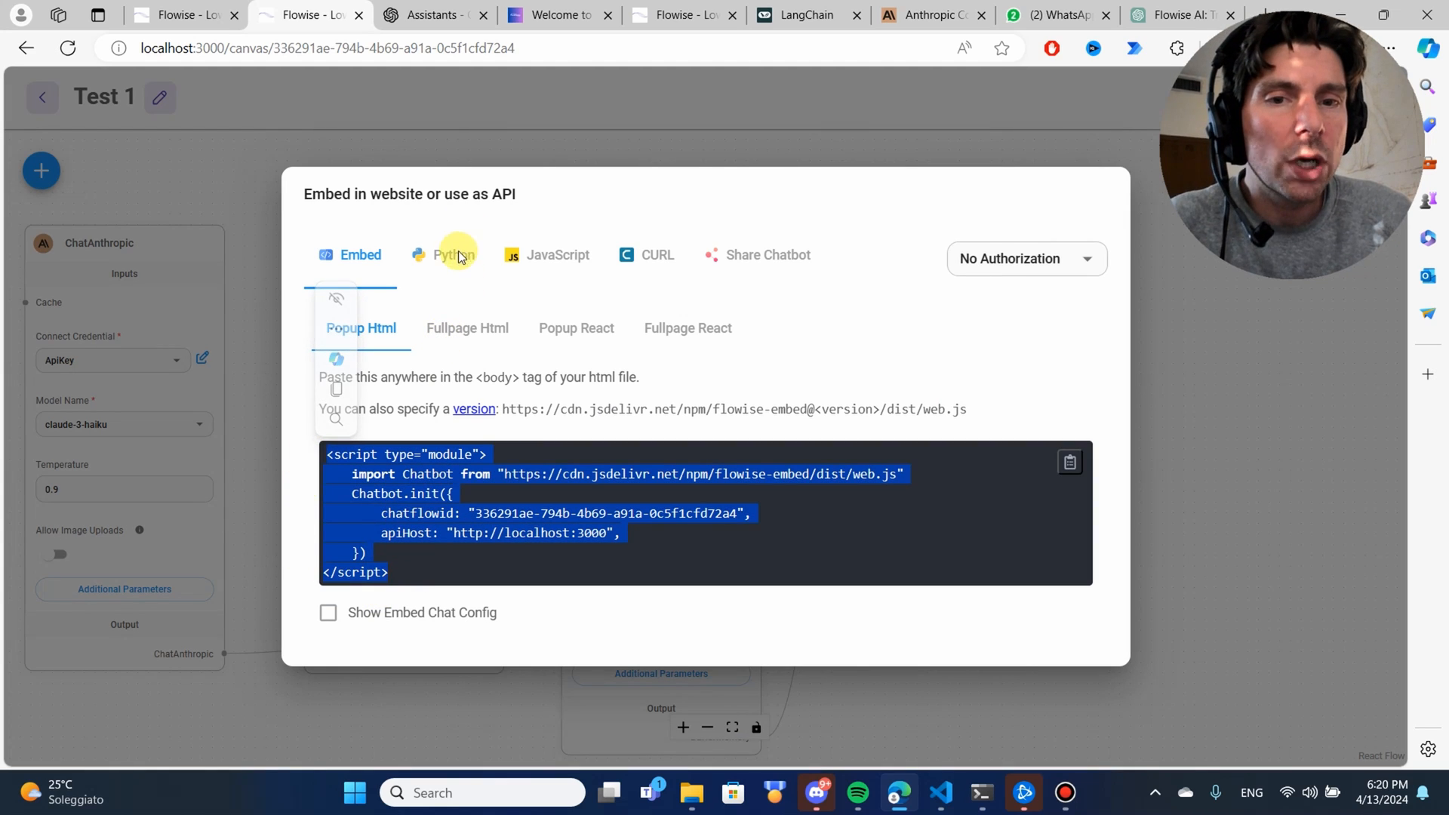
left_click(452, 254)
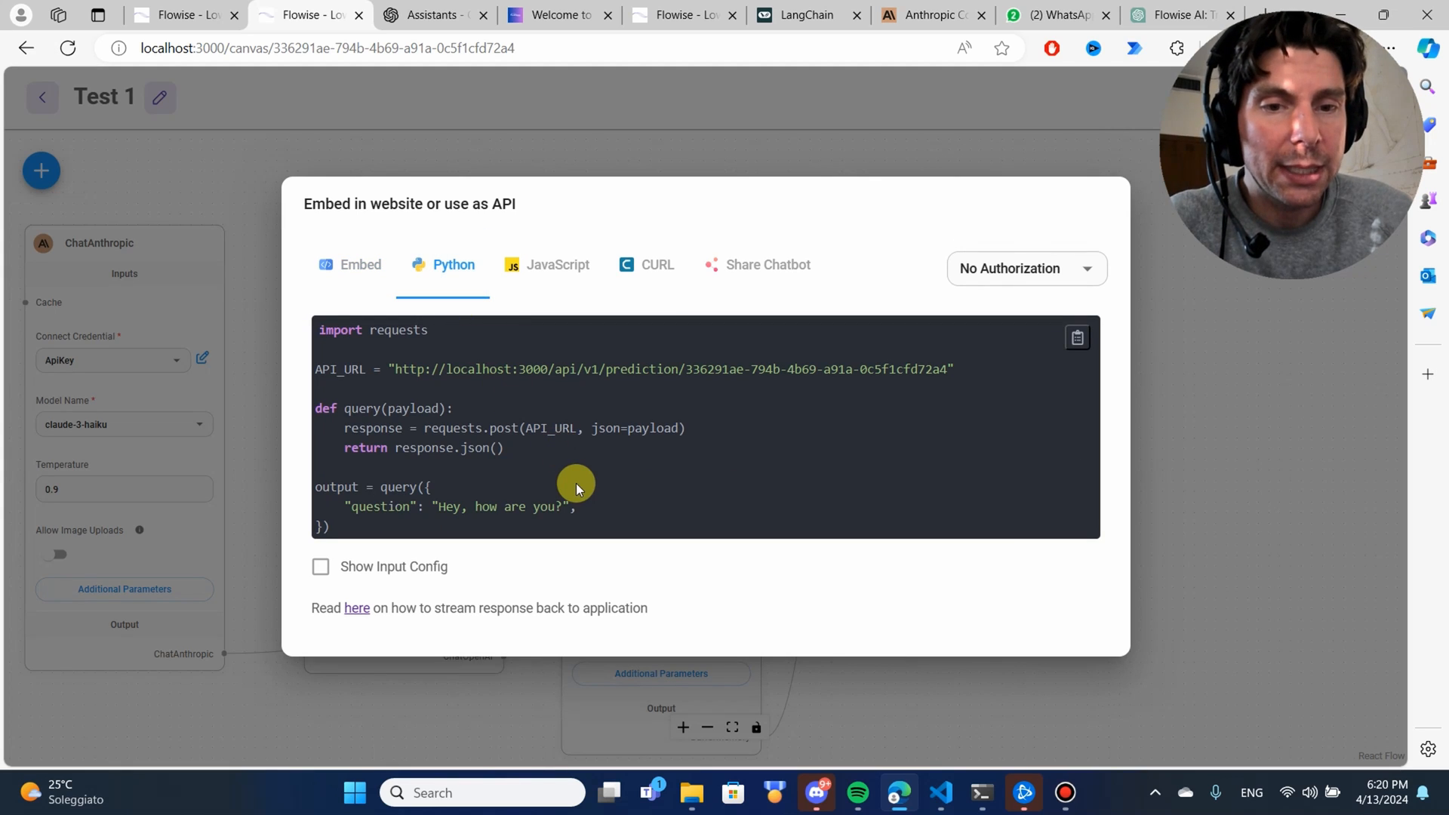
mouse_move(571, 485)
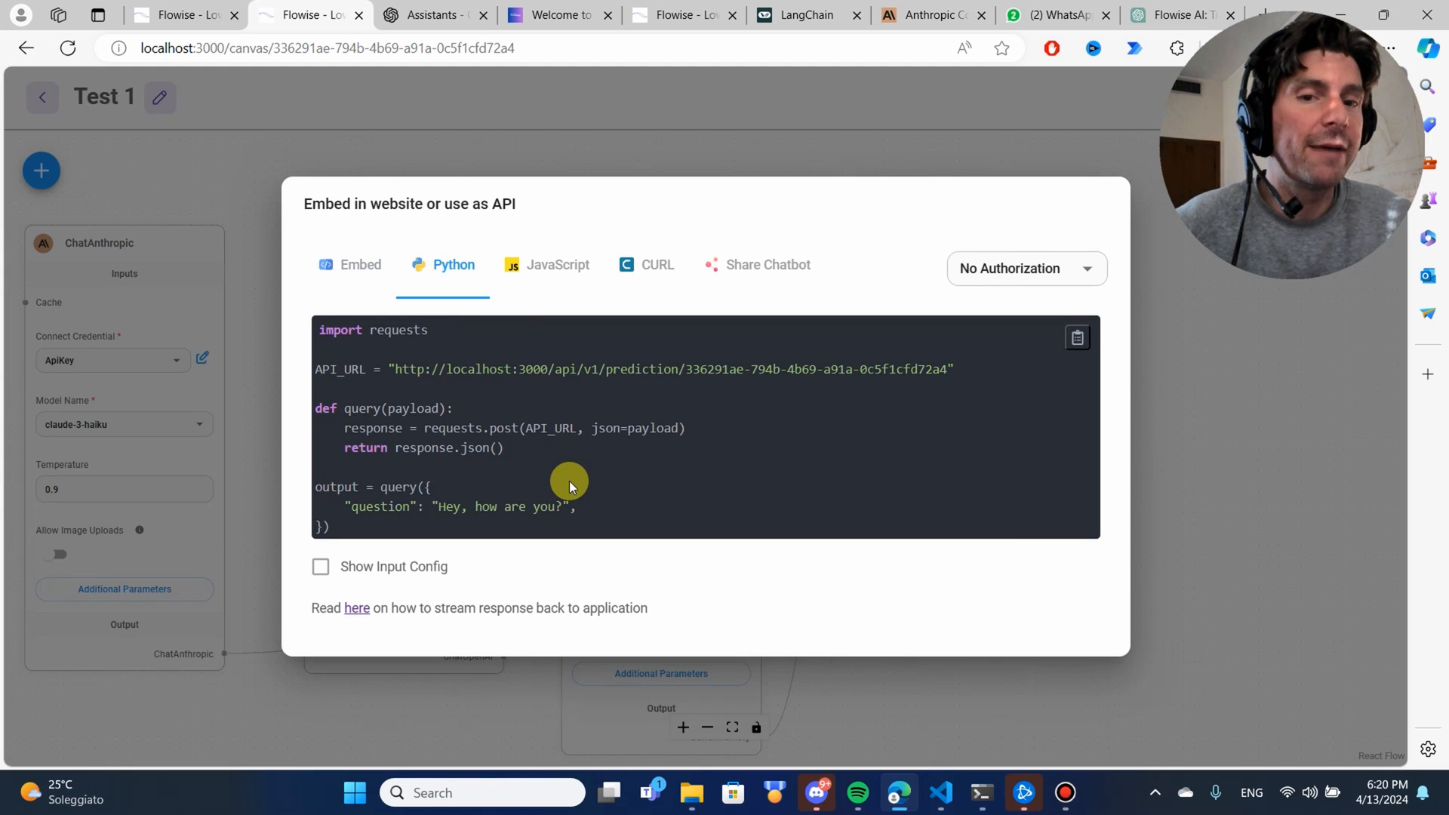
mouse_move(679, 290)
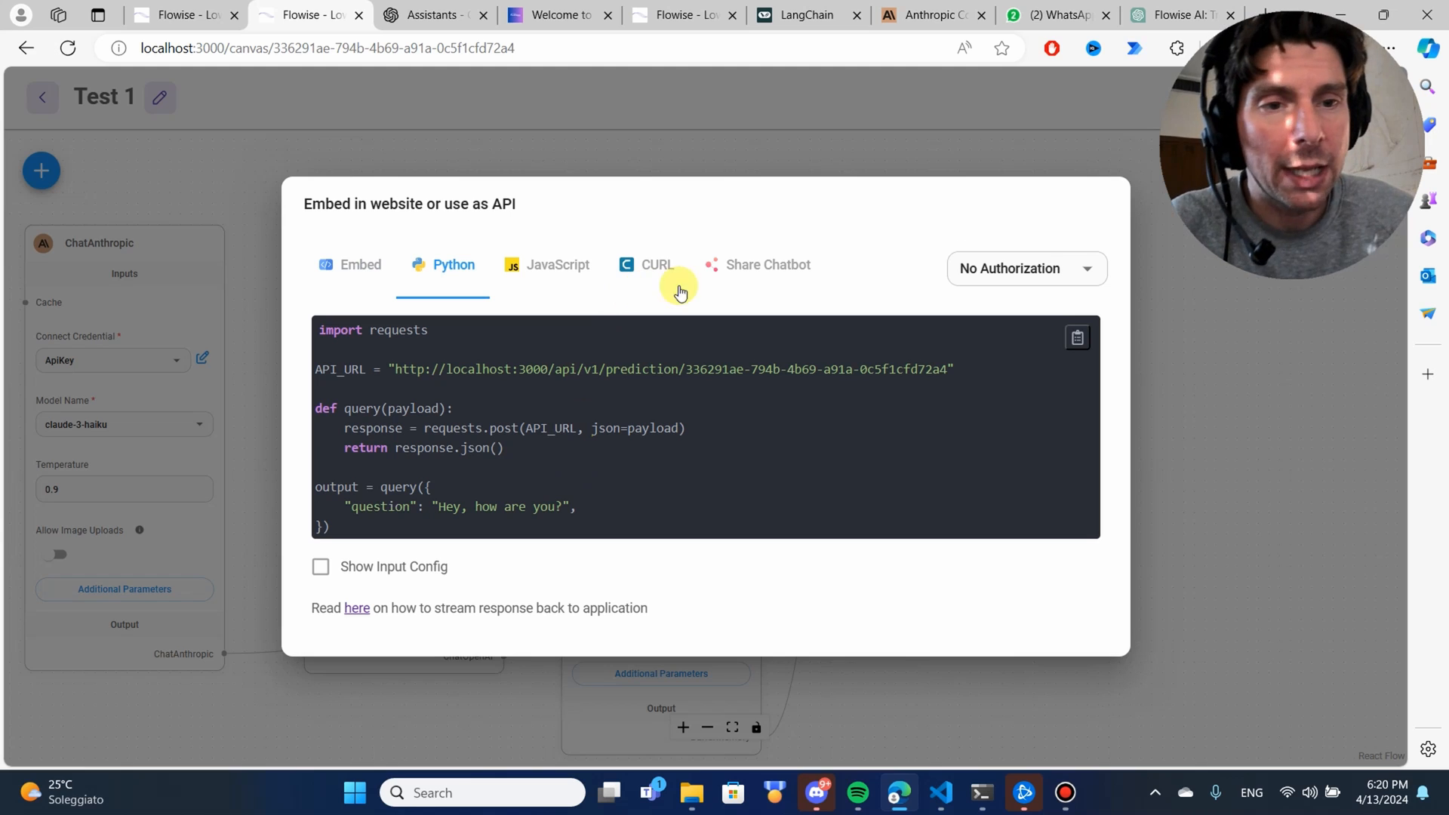
left_click(767, 264)
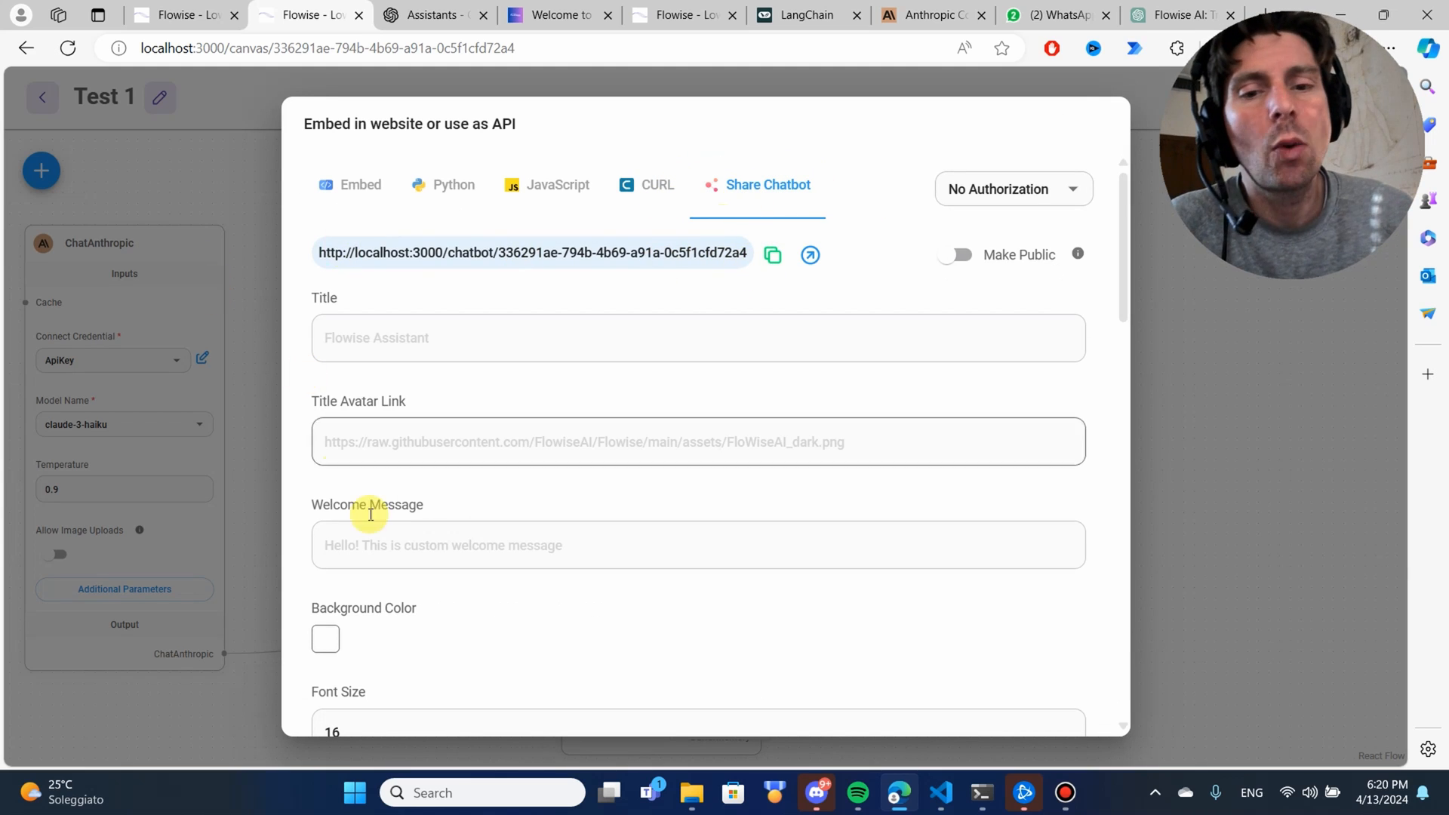
left_click(957, 254)
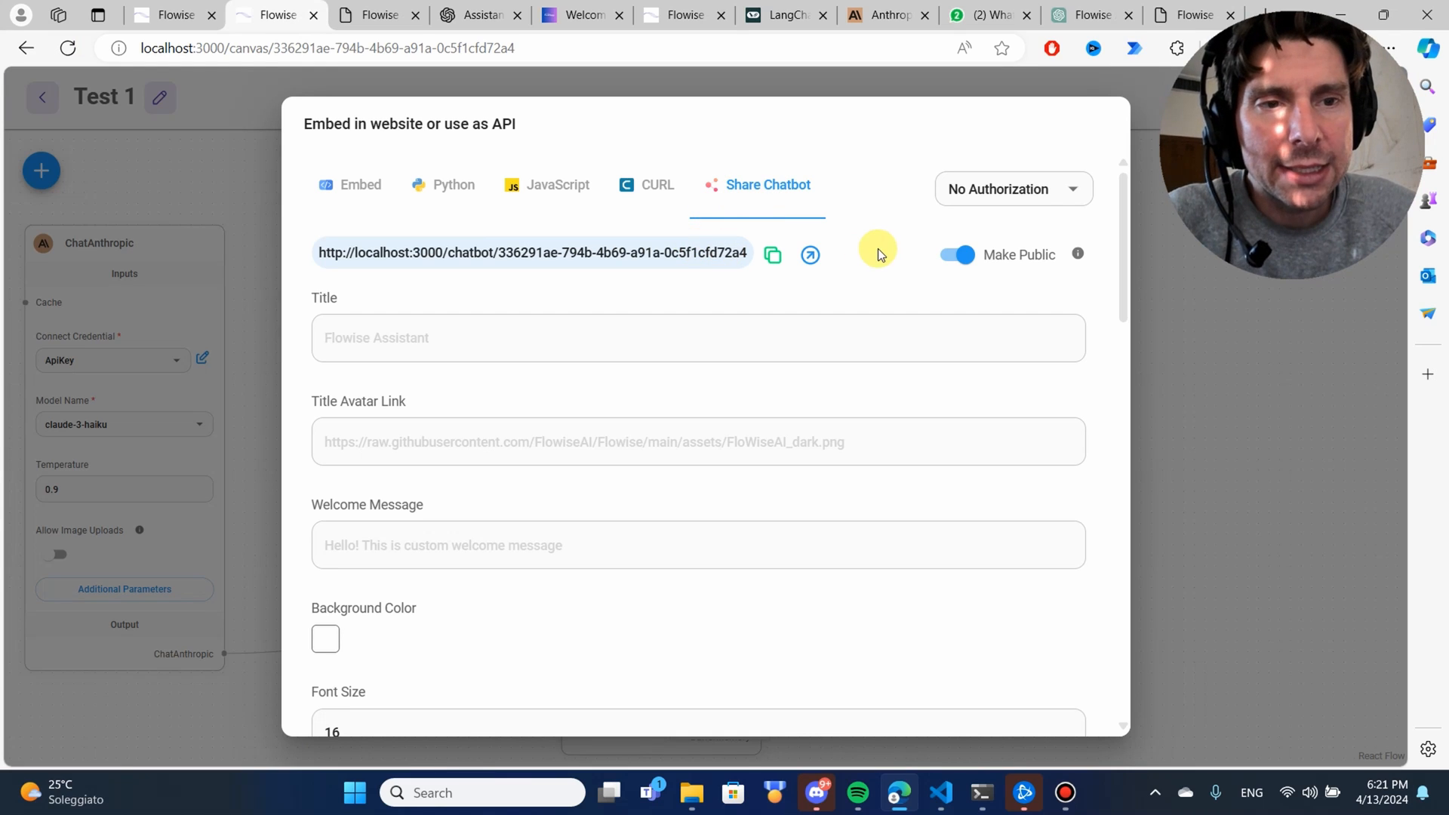
left_click(956, 255)
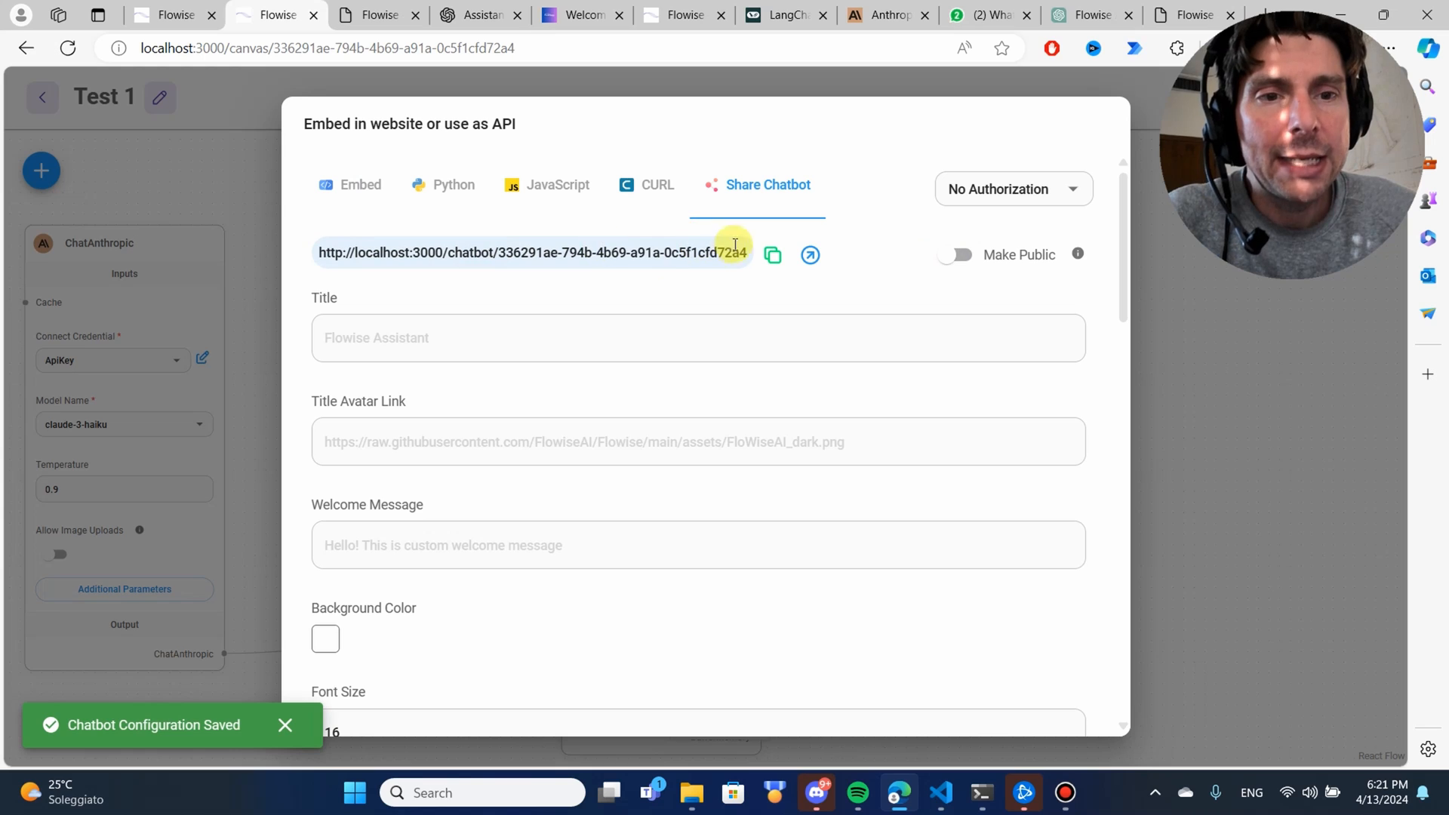
mouse_move(176, 231)
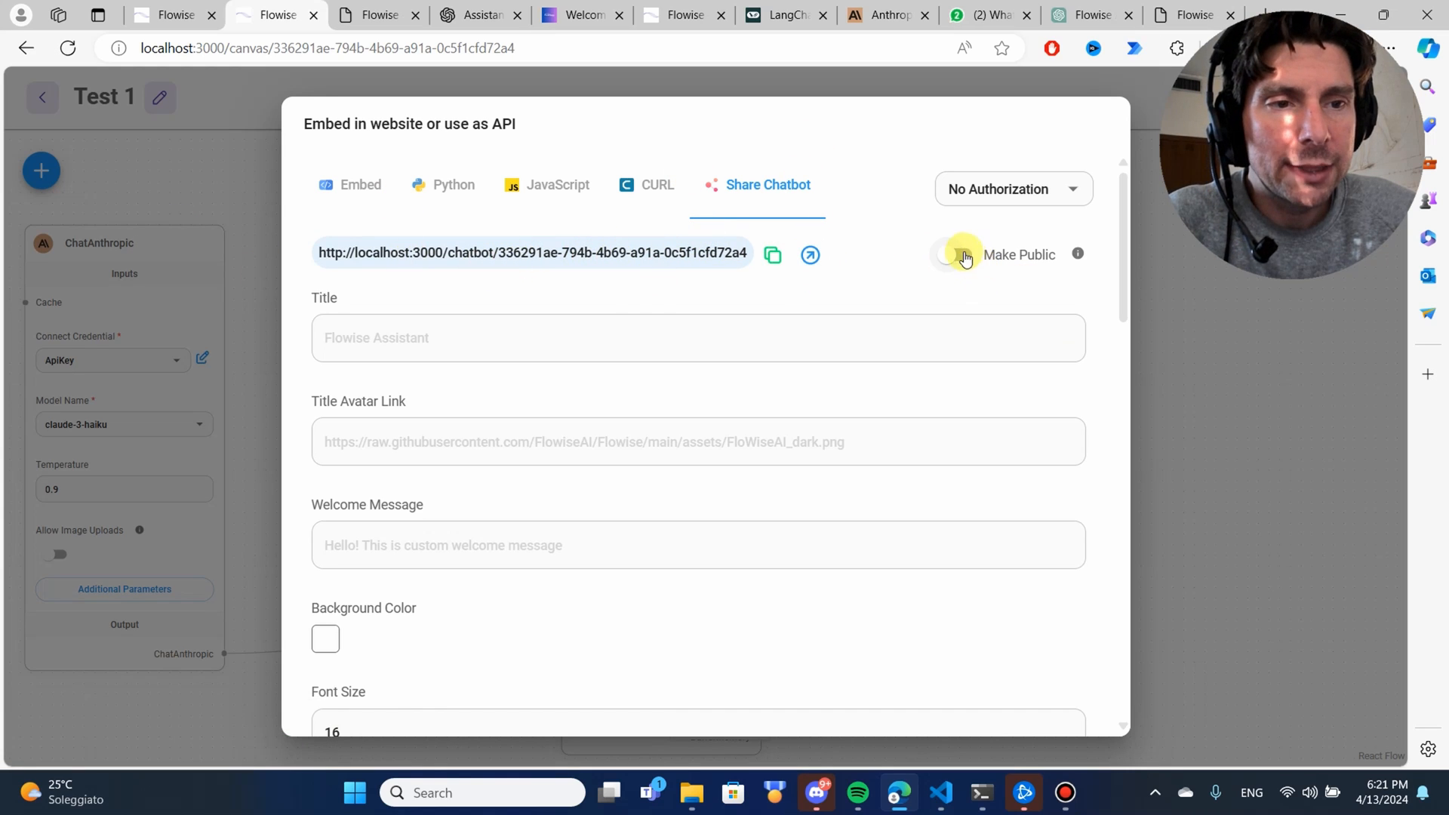
Step: Send a greeting on the shared chatbot page, then return to the Test 1 canvas
left_click(810, 254)
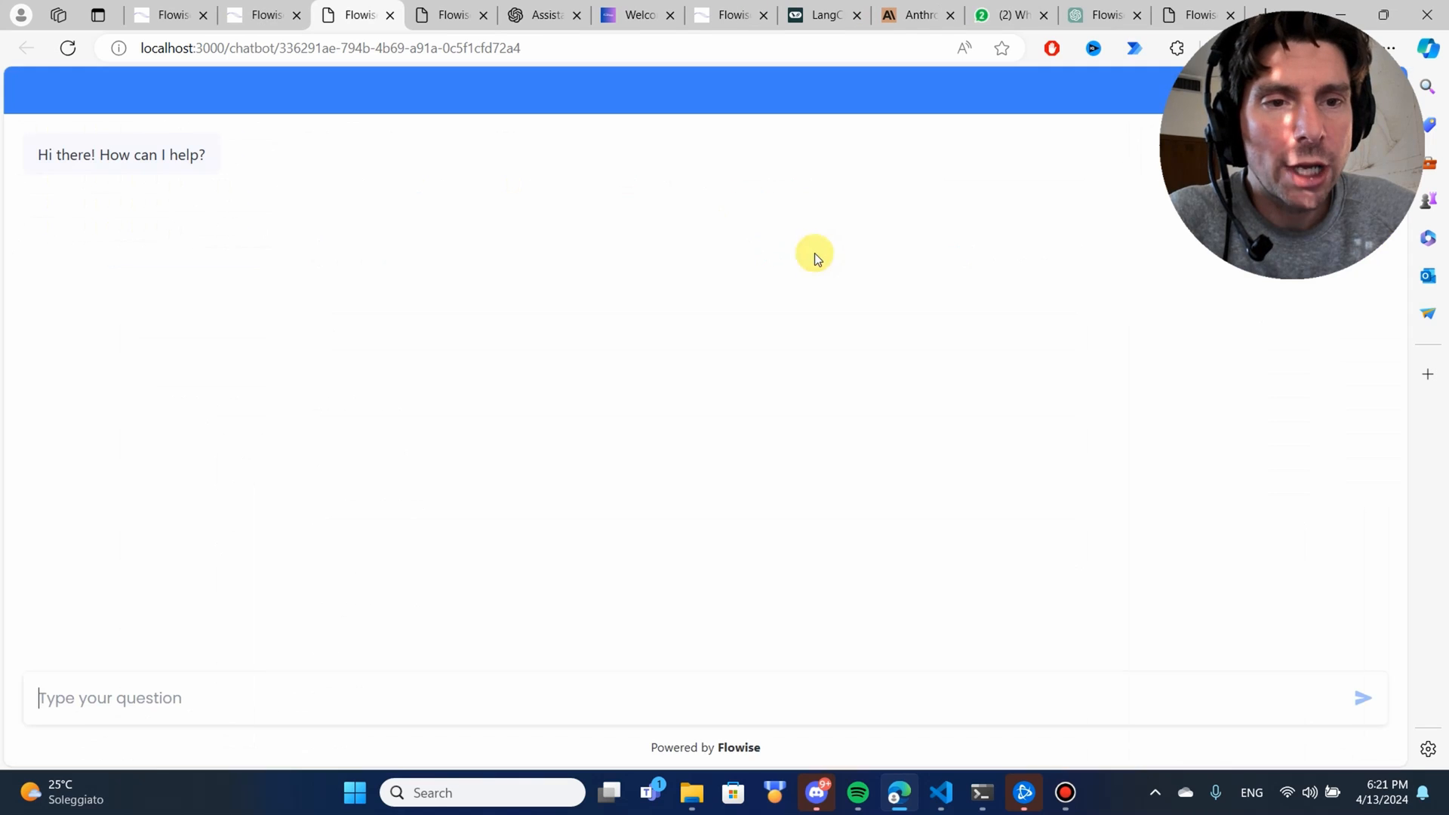
mouse_move(230, 681)
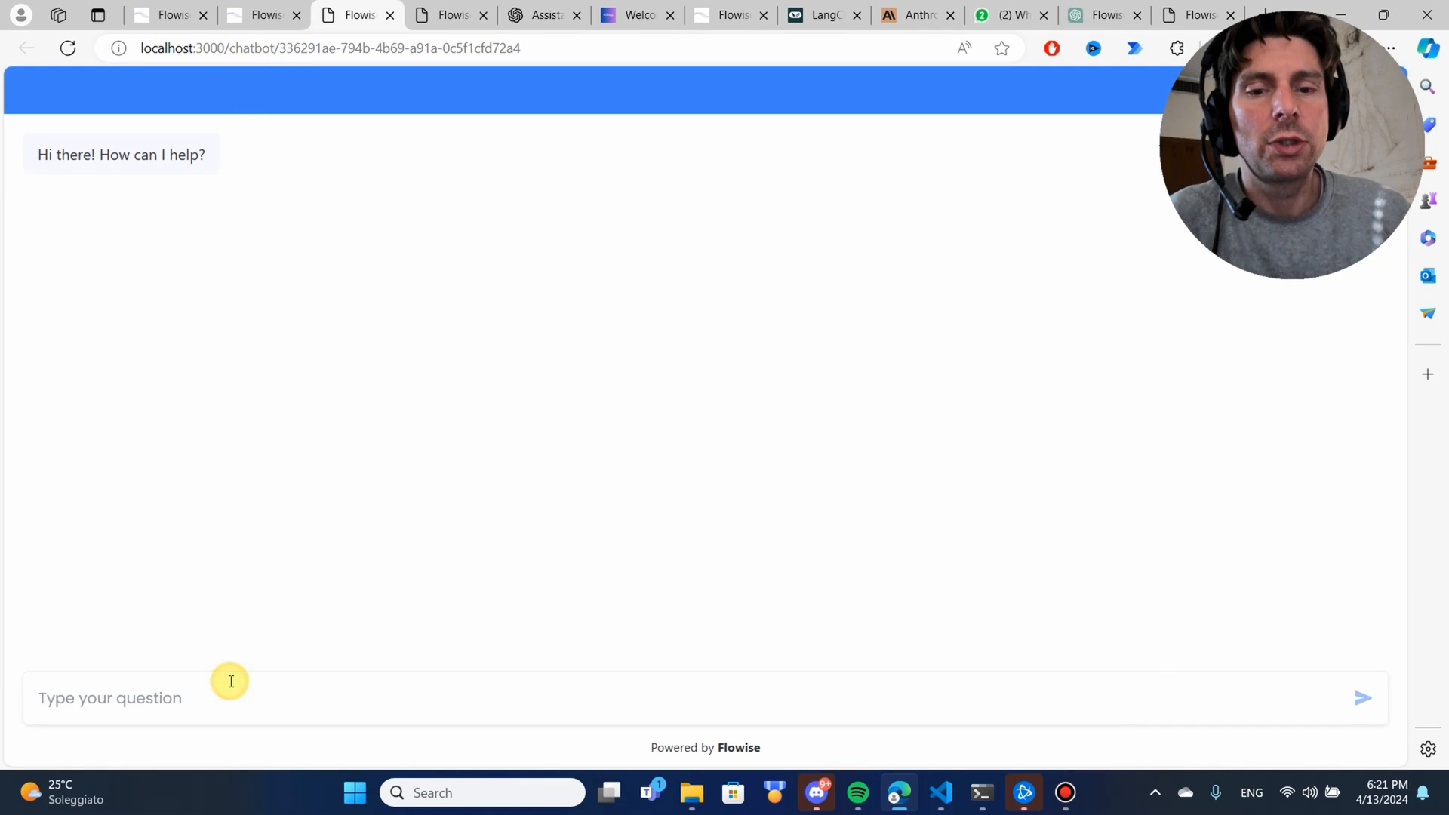
key("Return")
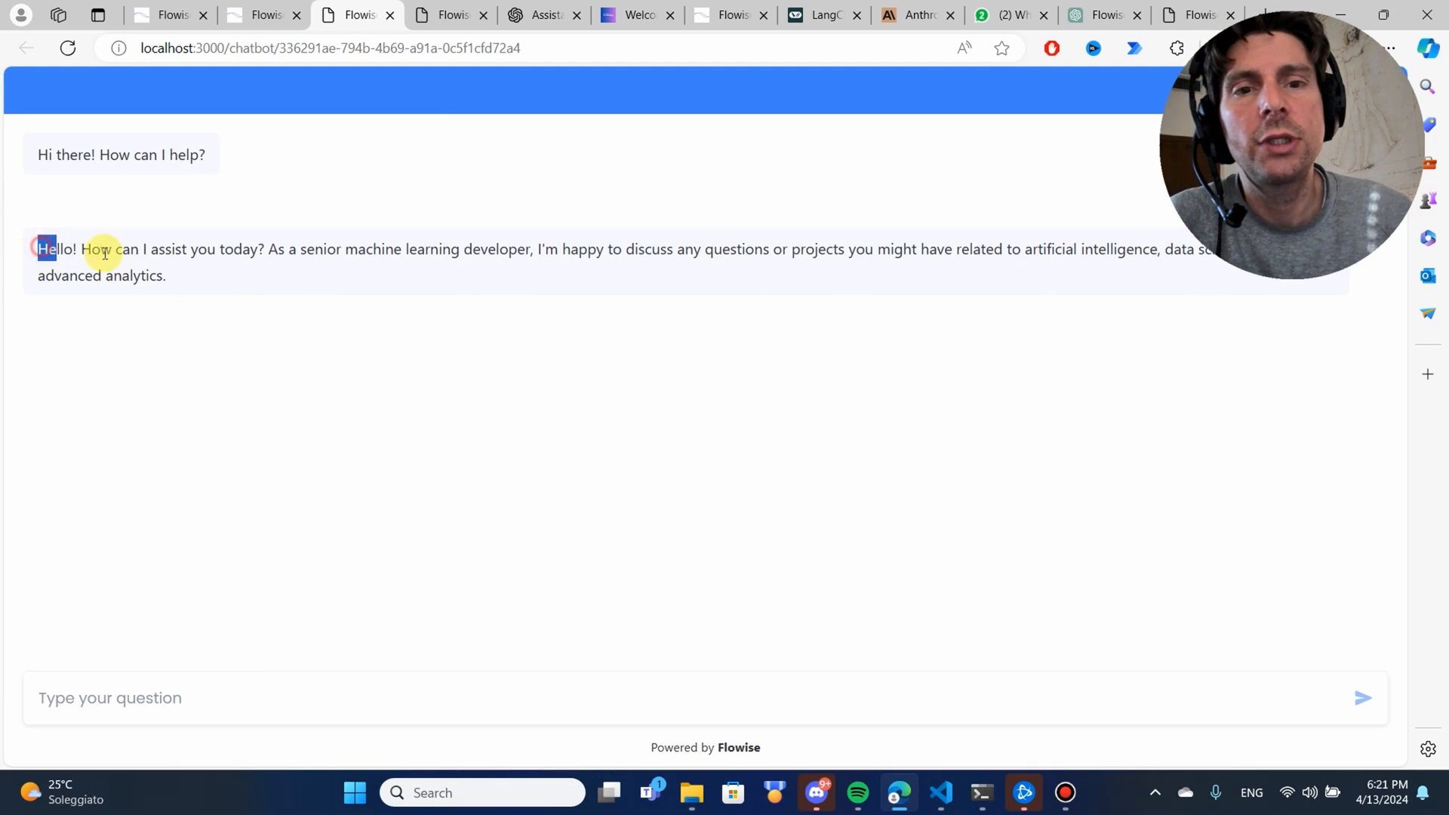
left_click(262, 15)
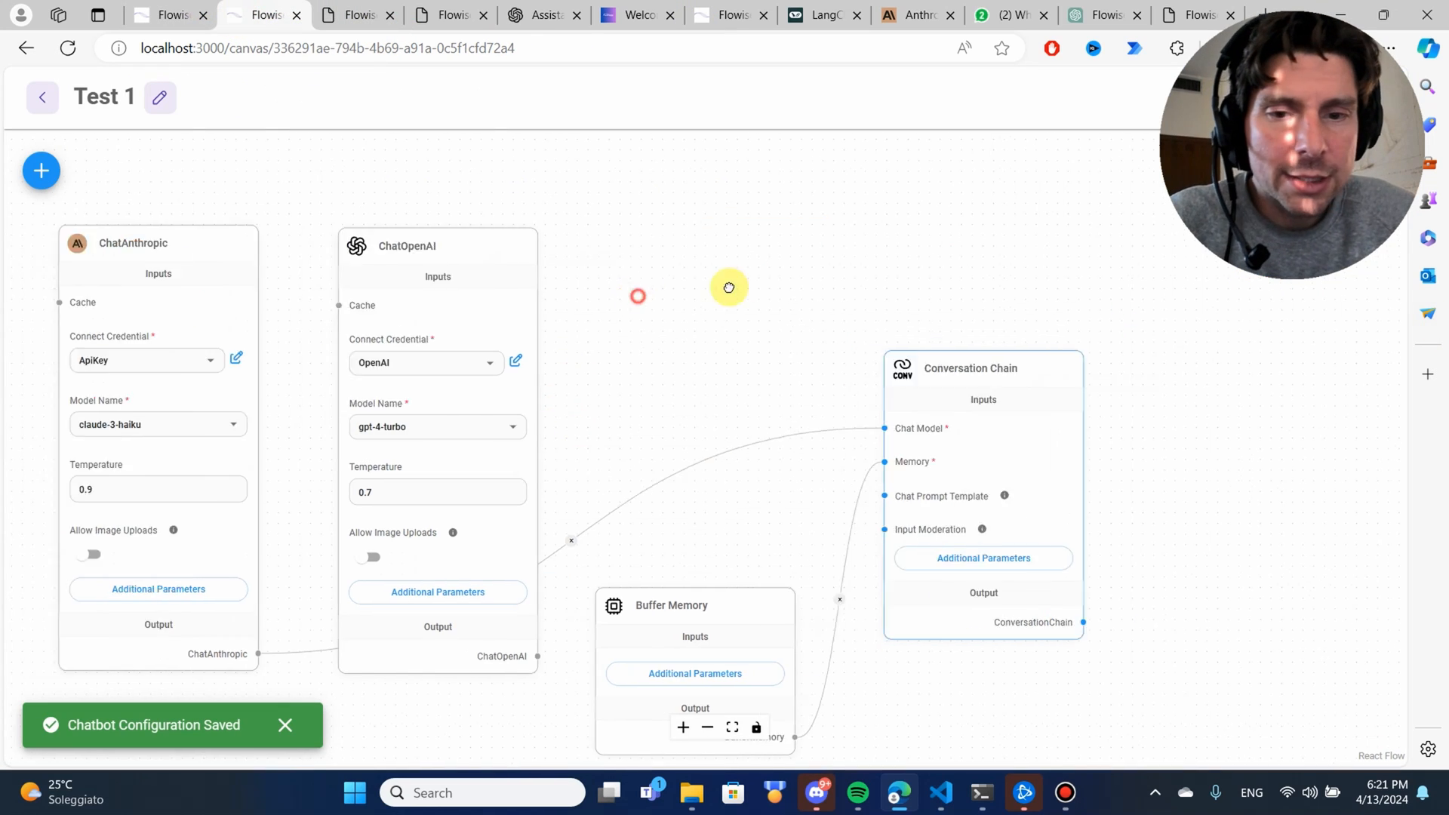
Step: Change the ChatAnthropic Temperature value from 0.9 to 0.1
left_click(221, 437)
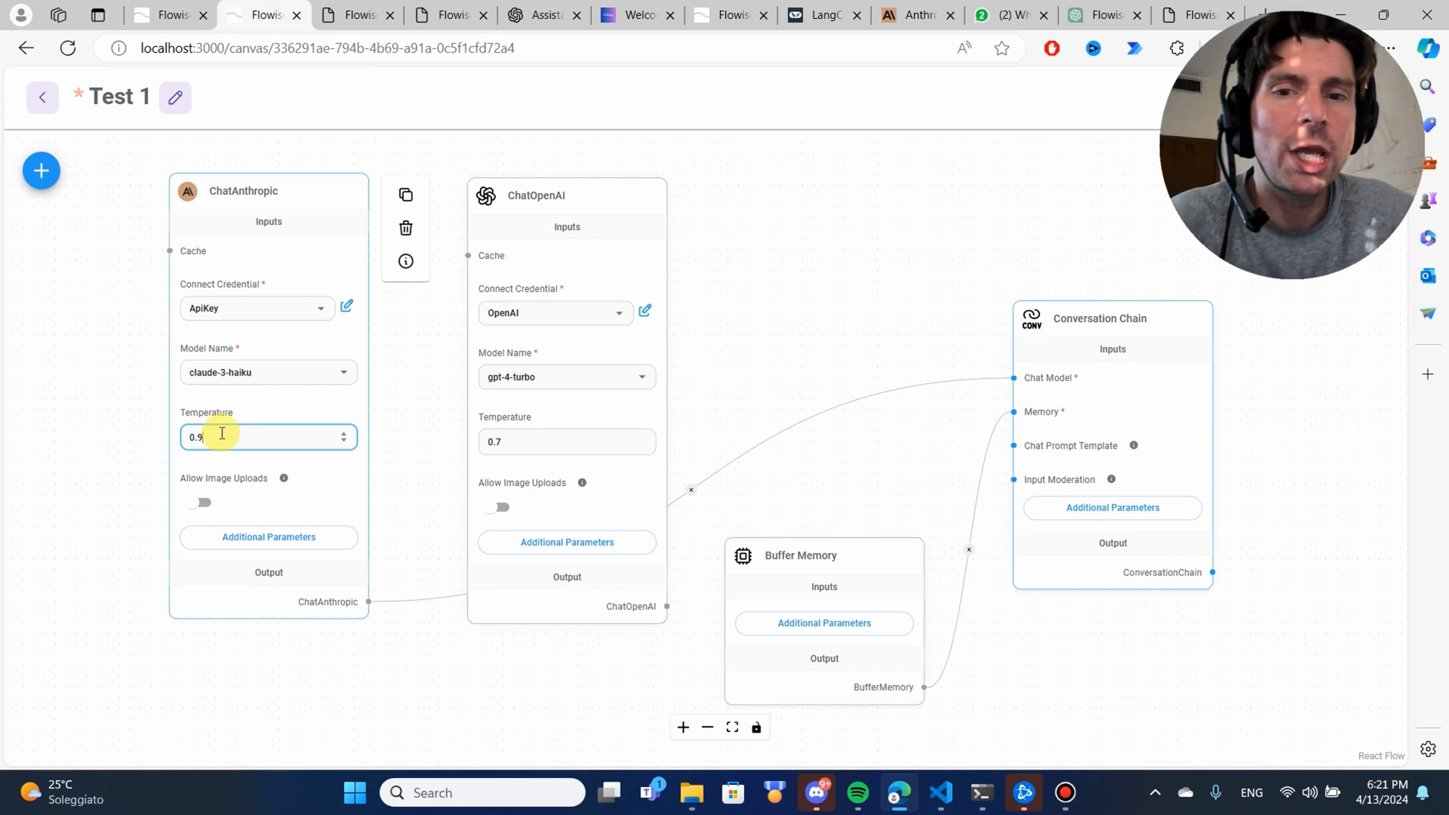
key("Backspace")
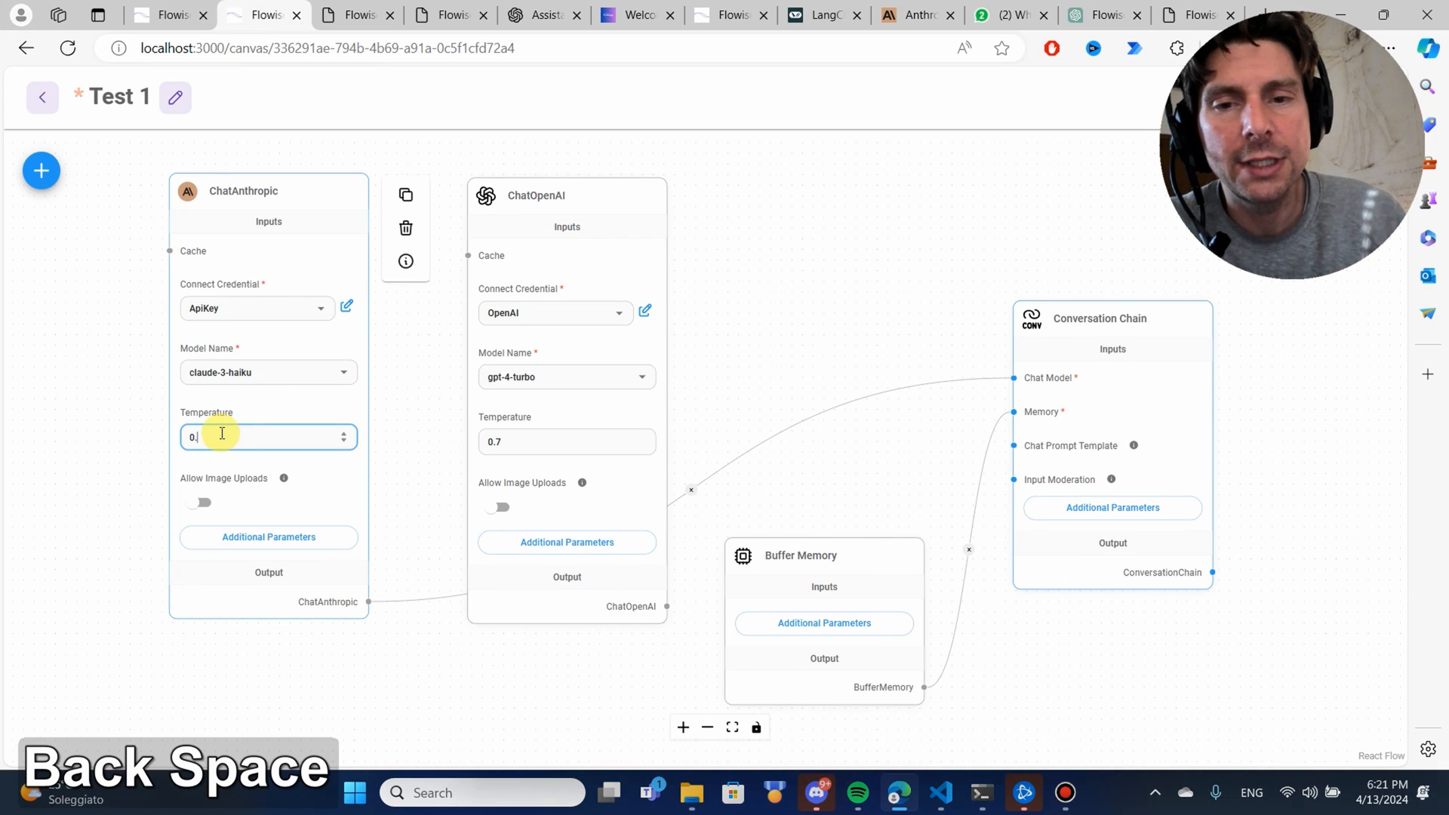
type("1")
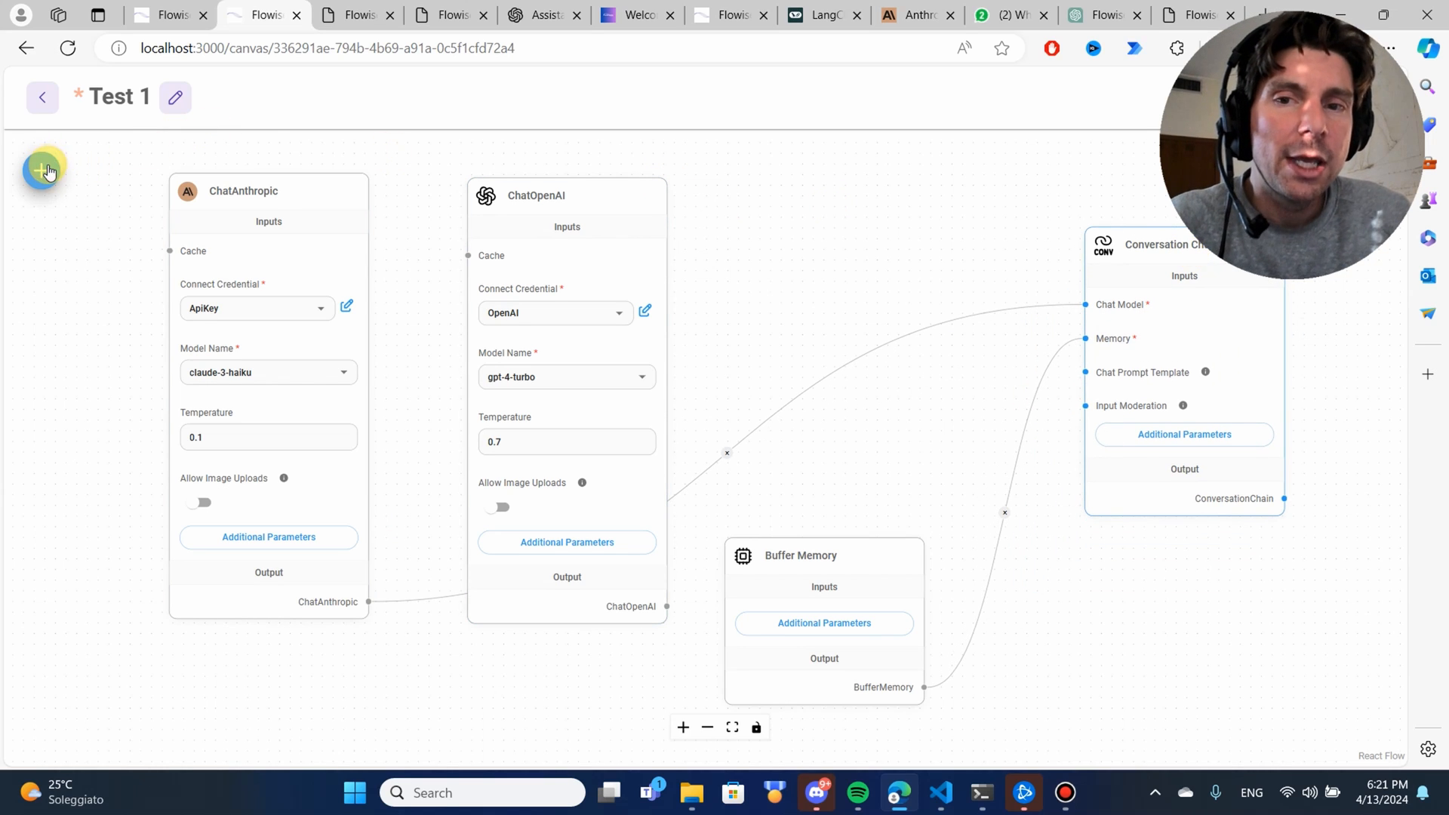
Step: Add a Chat Prompt Template node from the Prompts category to the canvas
left_click(41, 170)
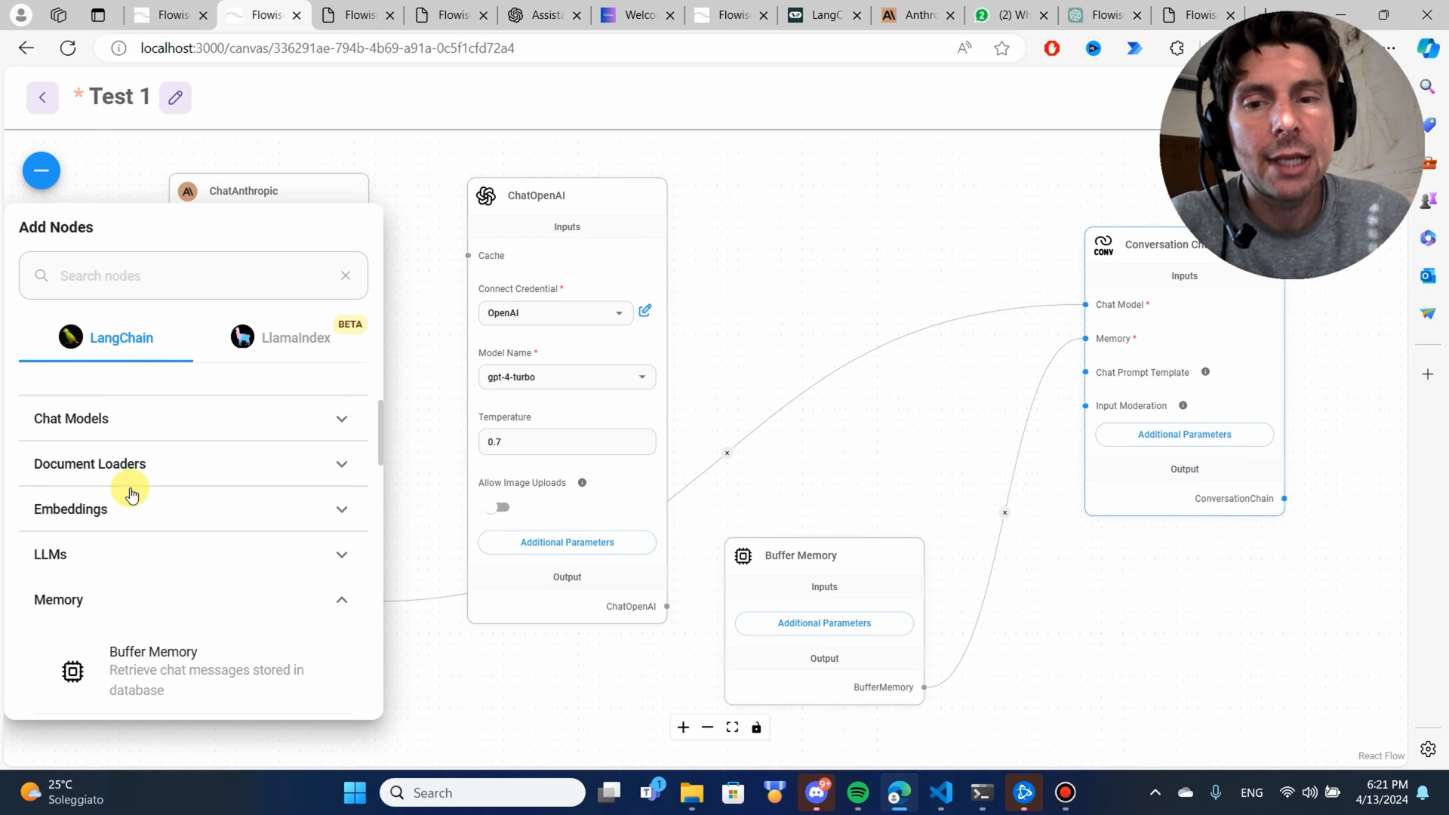
scroll("up", 3)
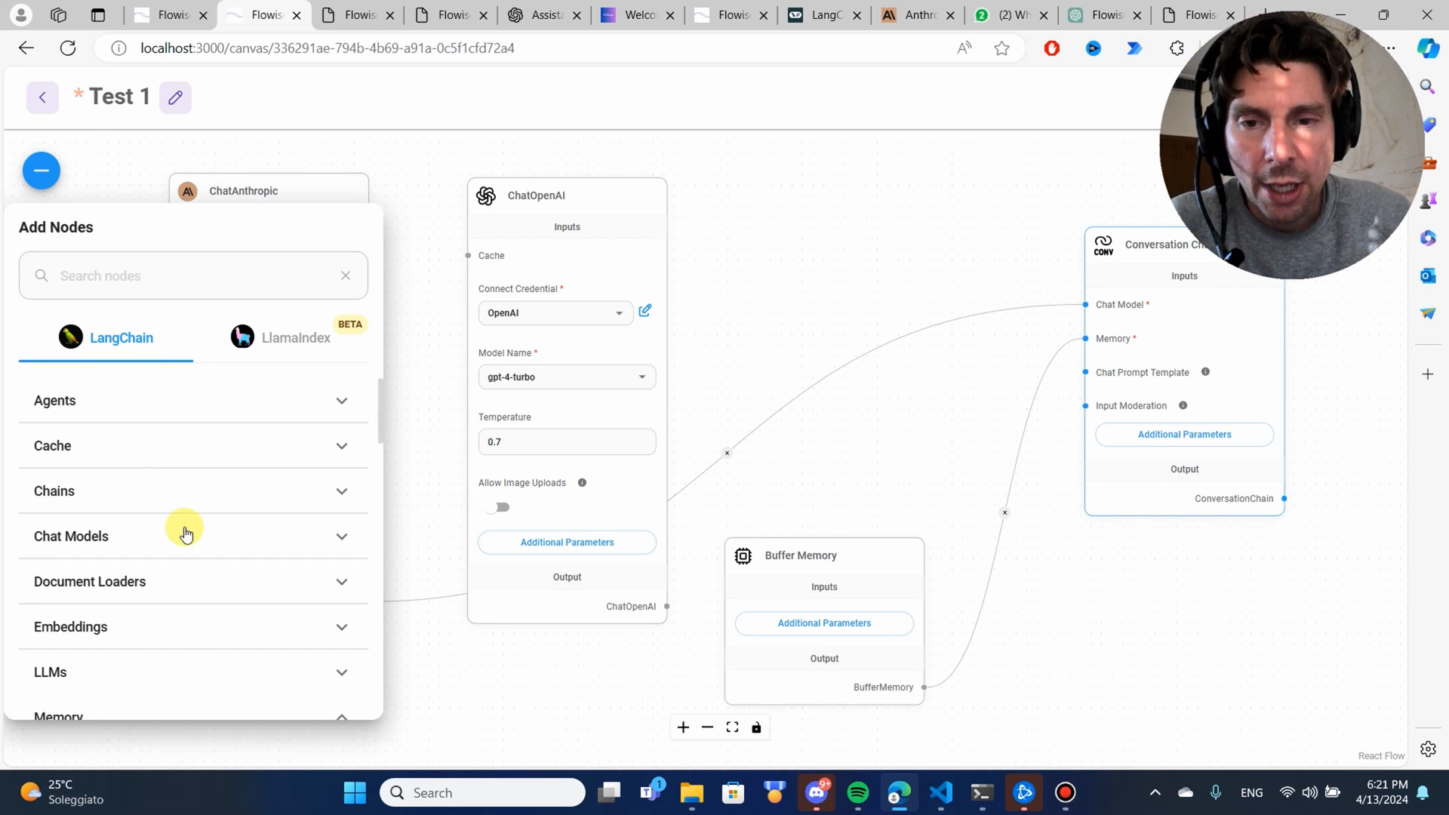
left_click(58, 482)
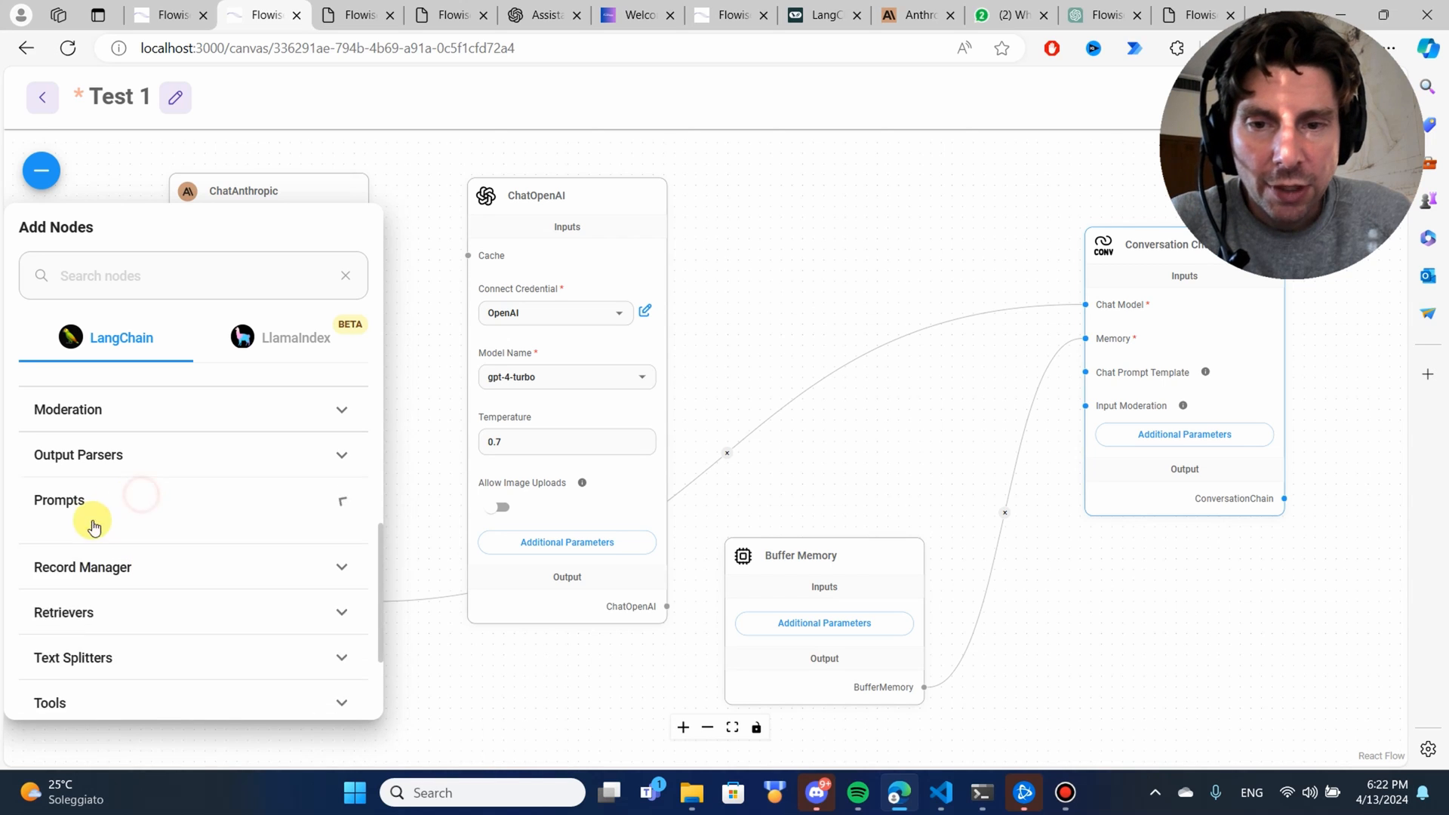
left_click(59, 500)
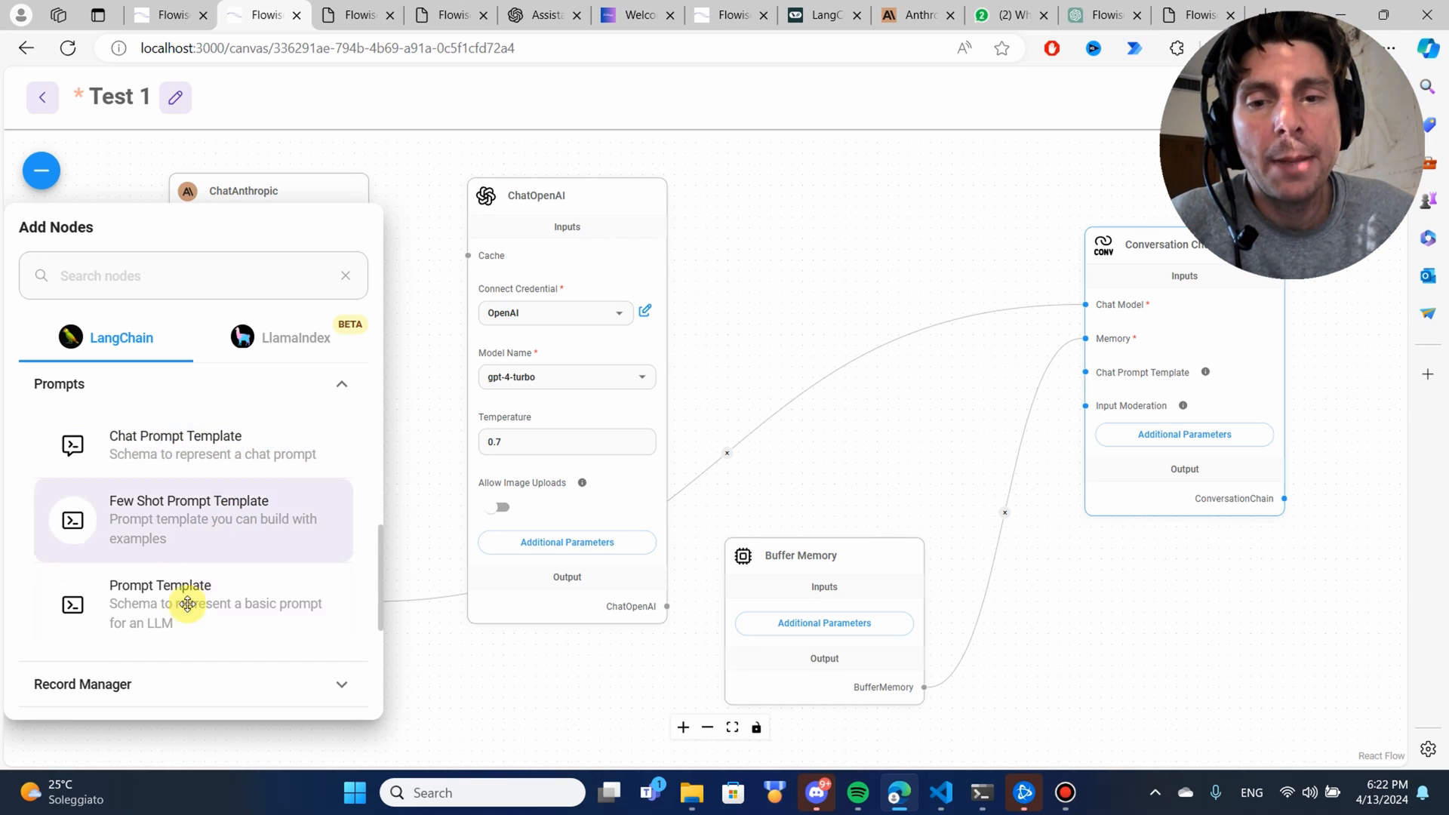
mouse_move(218, 519)
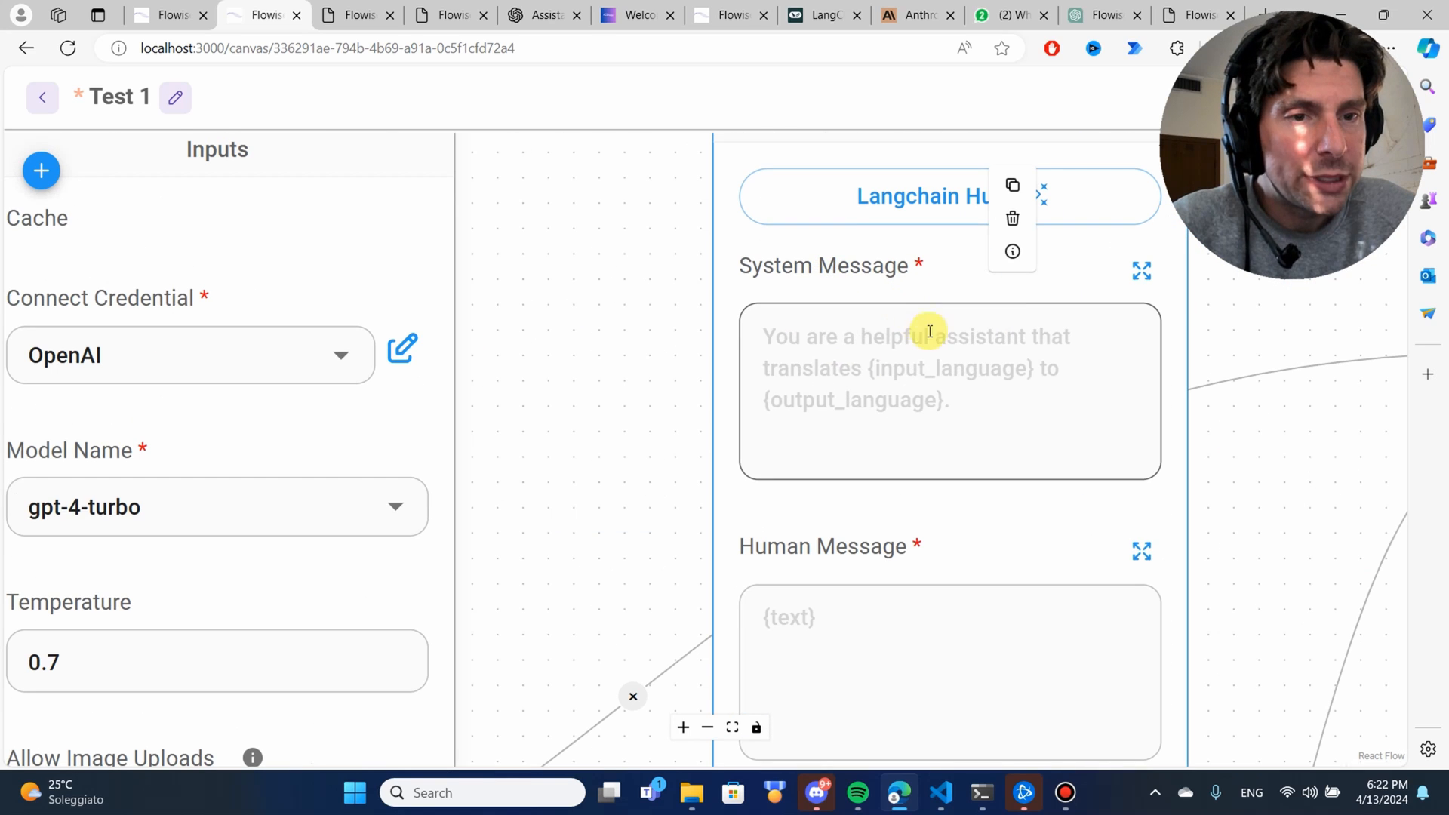
scroll("down", 3)
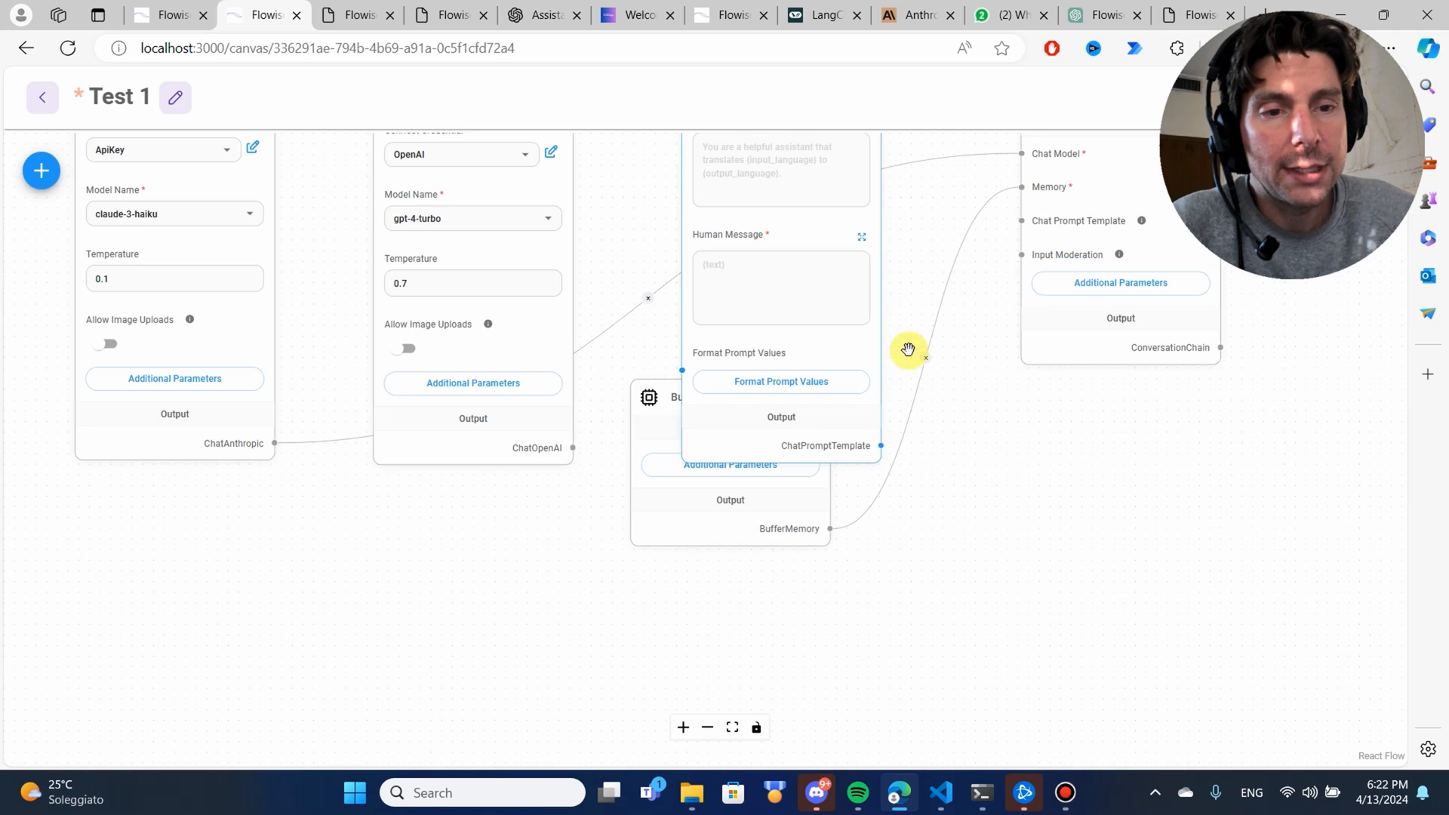
mouse_move(1014, 221)
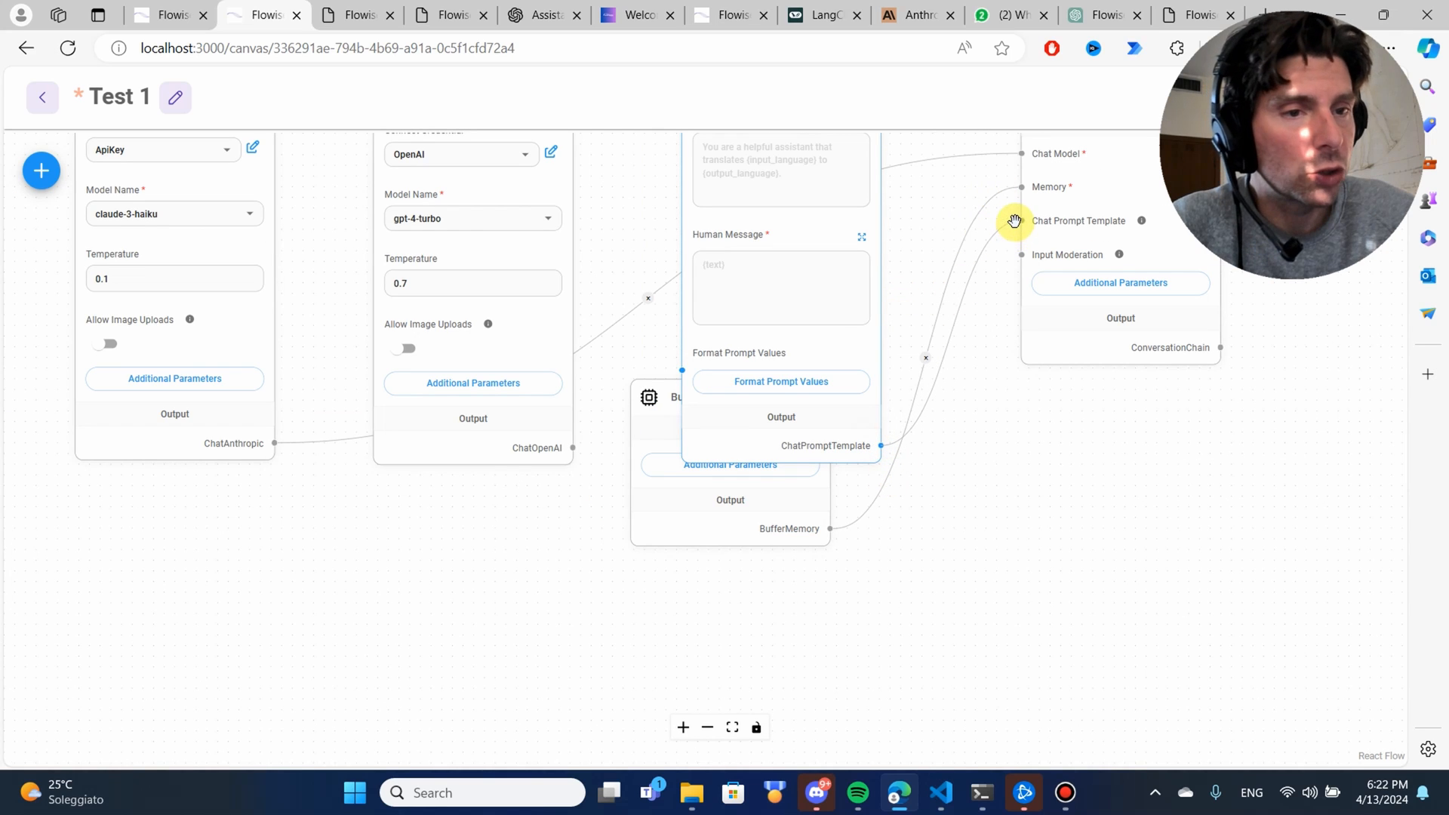
mouse_move(40, 173)
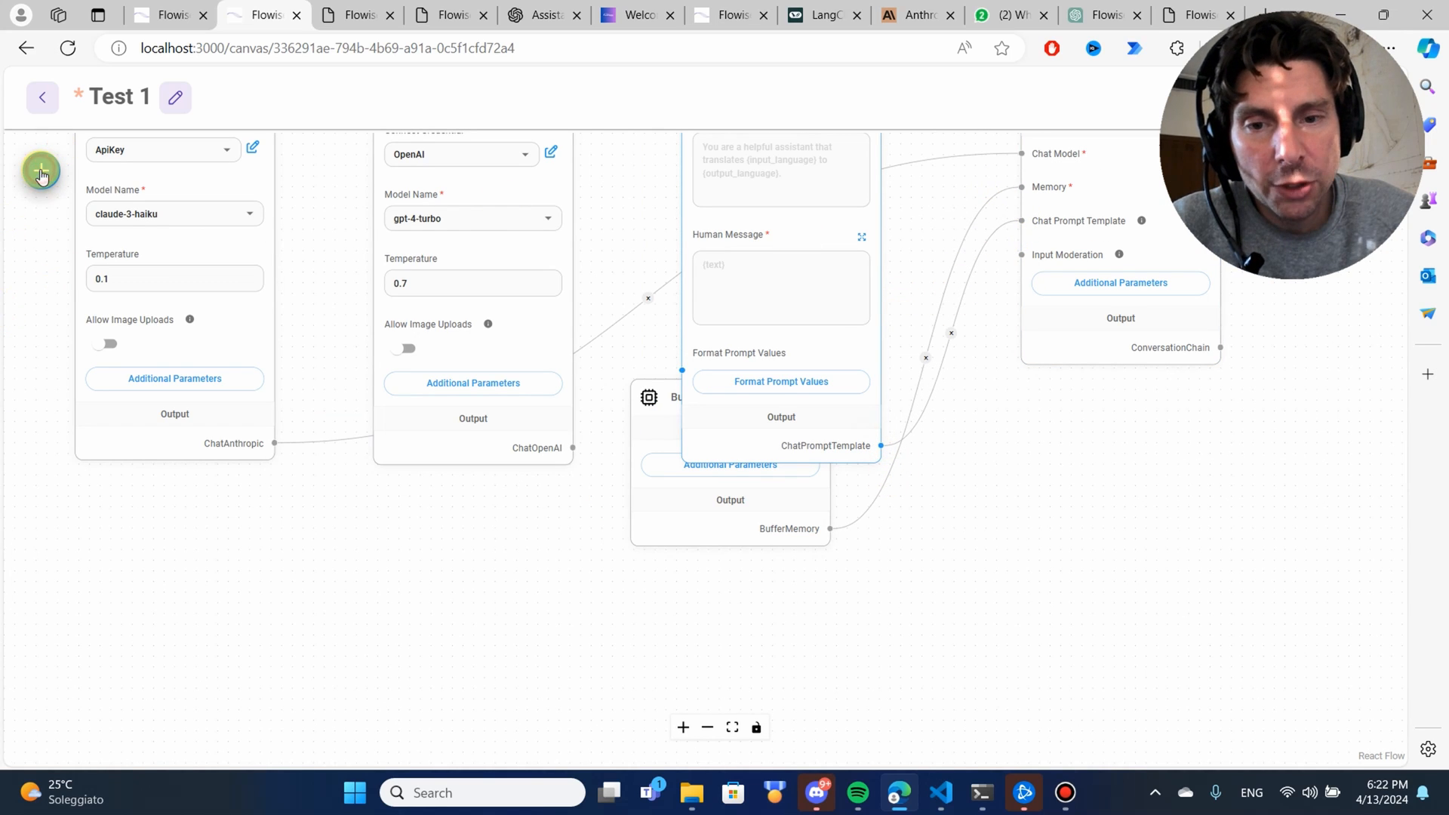
Step: Place a Prompt Template node from the node list beside the Chat Prompt Template
left_click(41, 171)
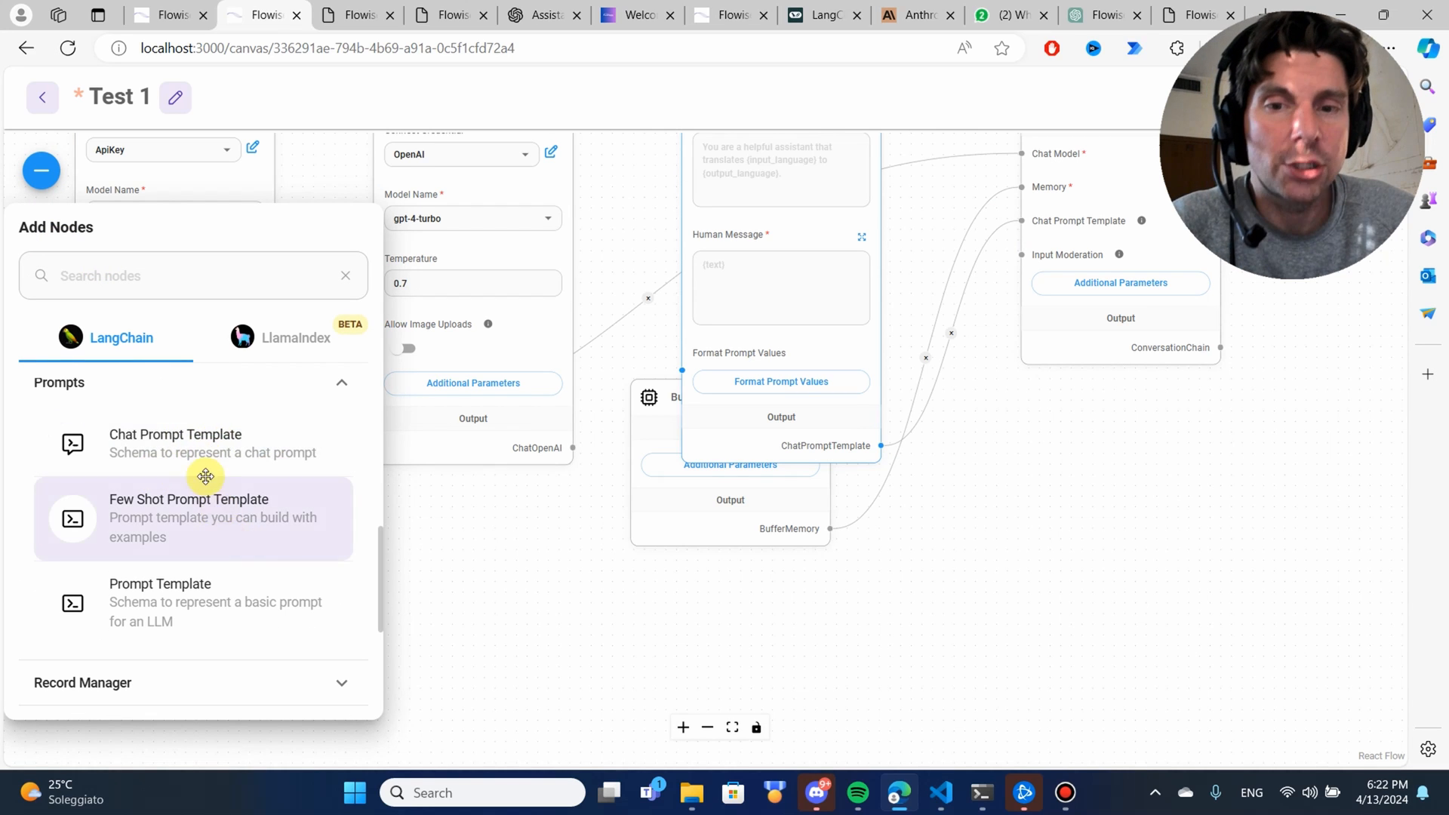
mouse_move(231, 524)
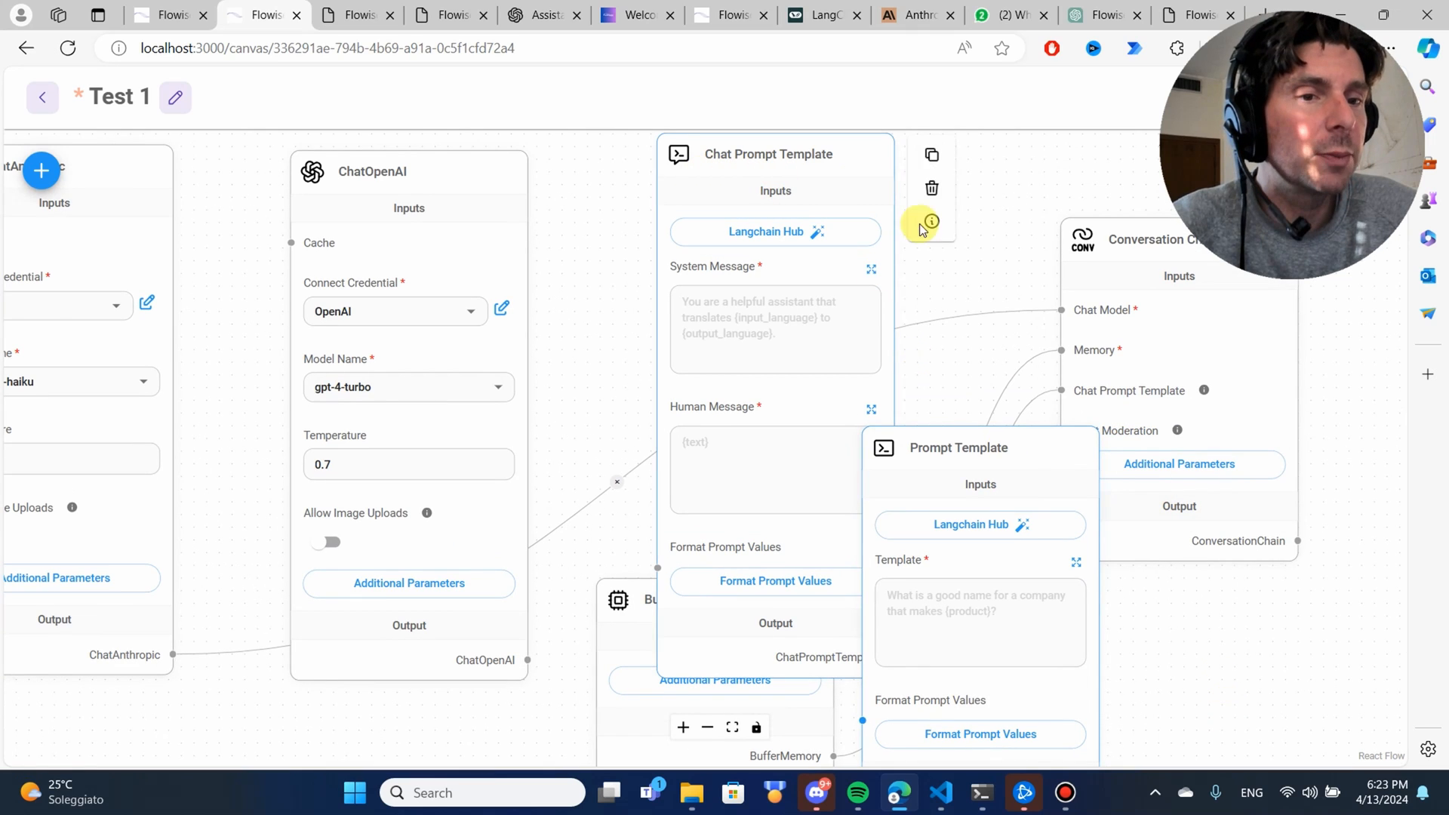
mouse_move(704, 417)
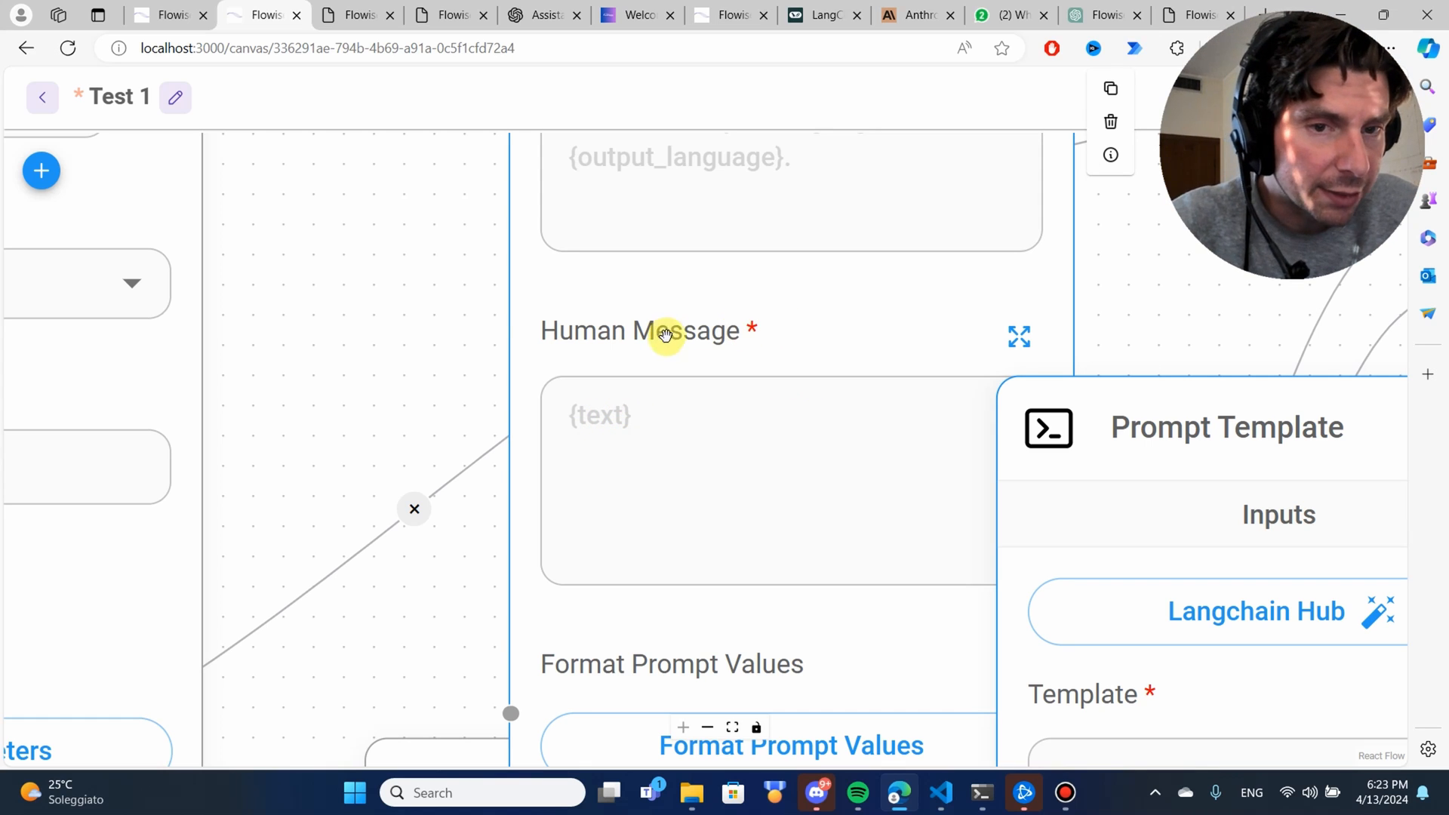
mouse_move(735, 354)
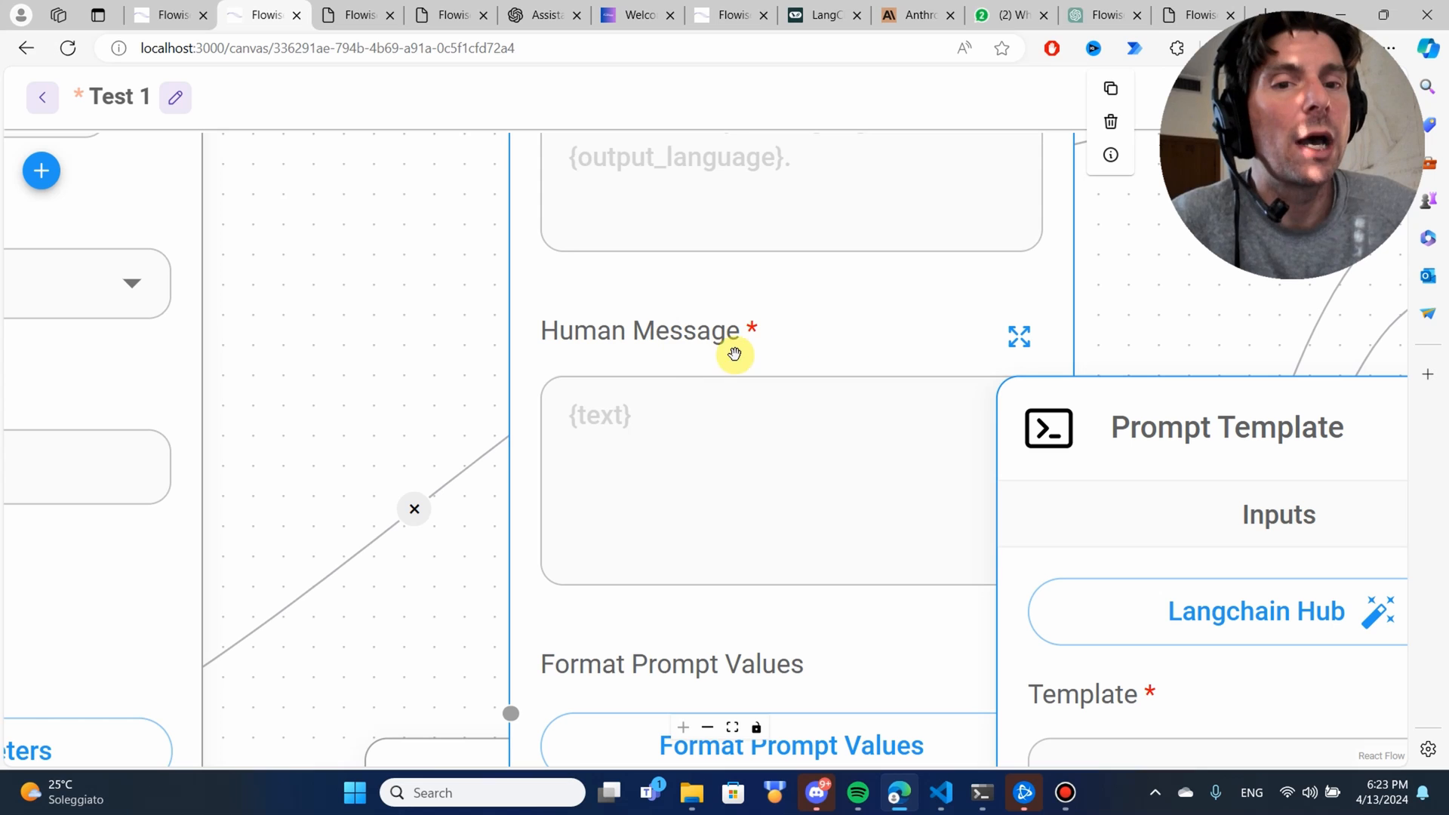
mouse_move(1139, 260)
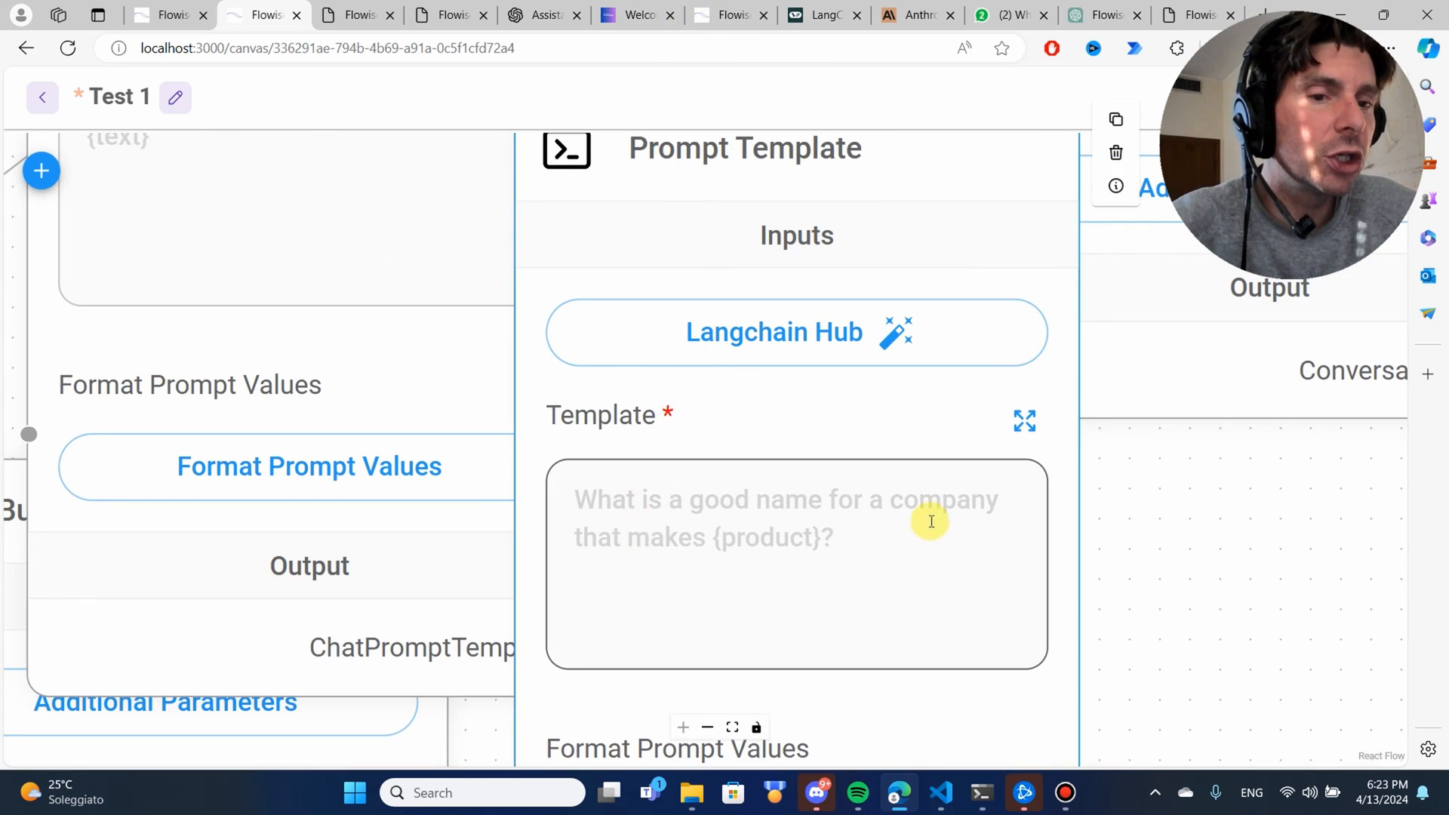
mouse_move(901, 564)
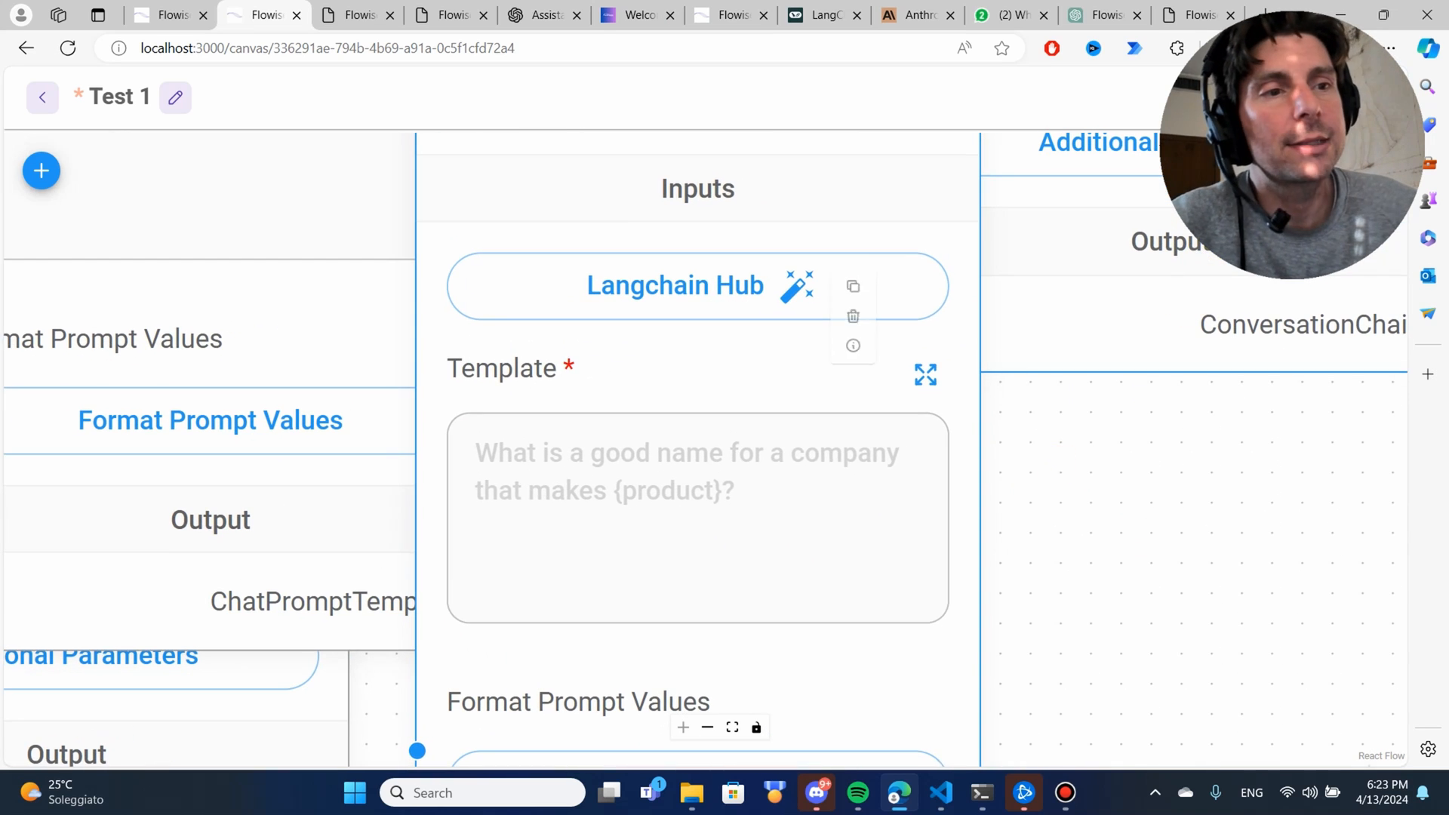
scroll("down", 3)
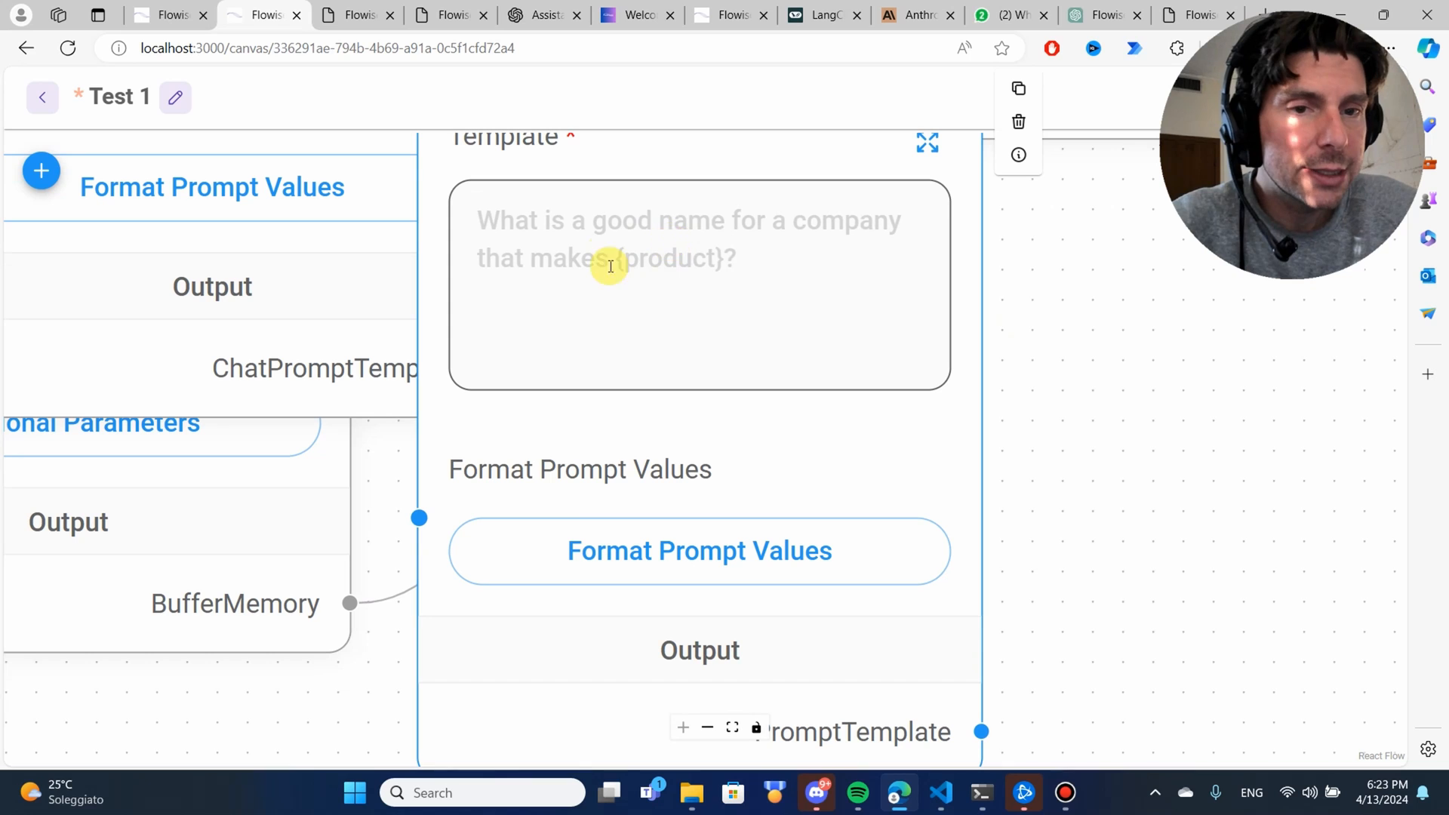
mouse_move(368, 250)
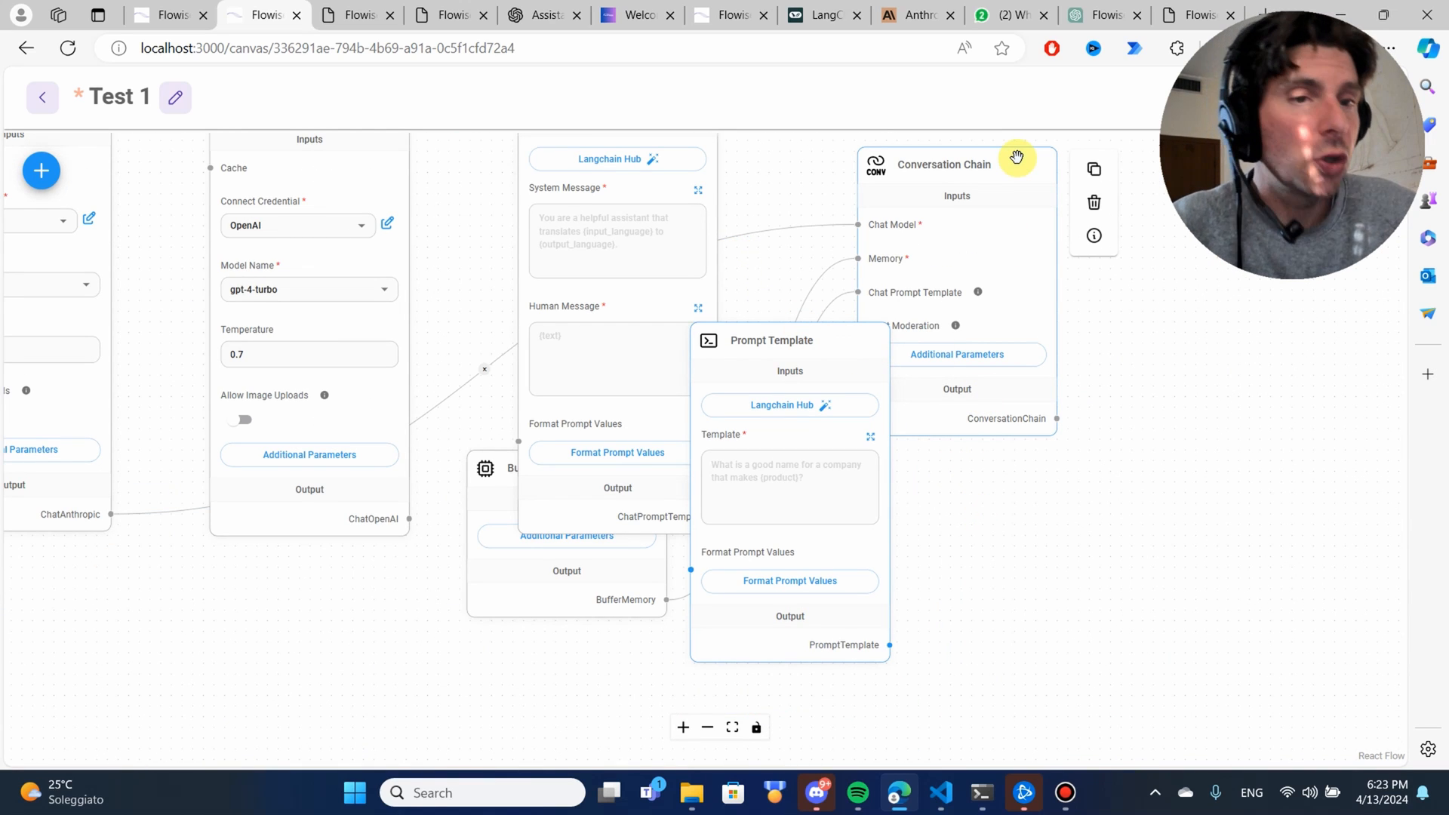
mouse_move(1105, 471)
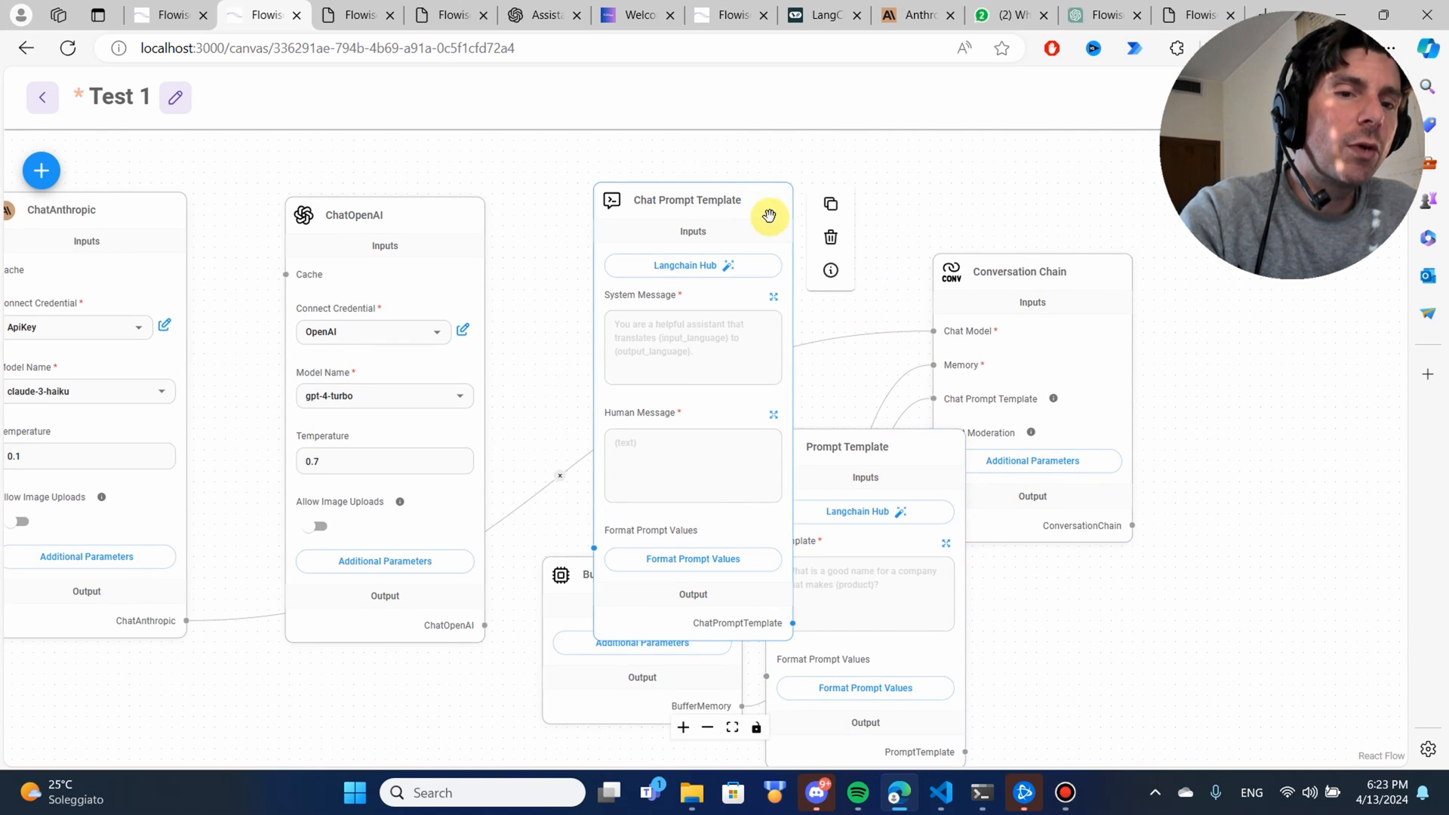
key("Backspace")
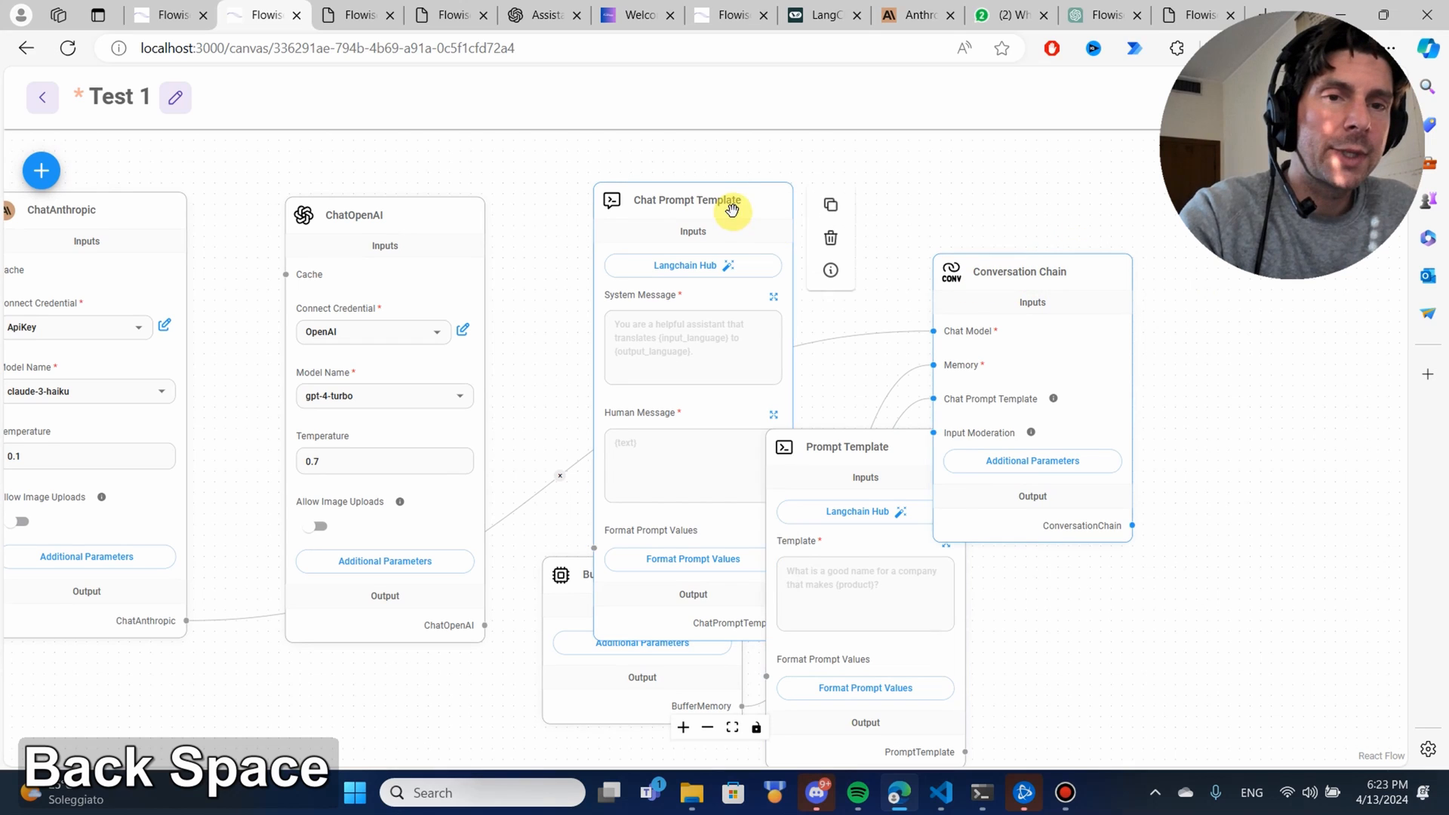
key("backspace")
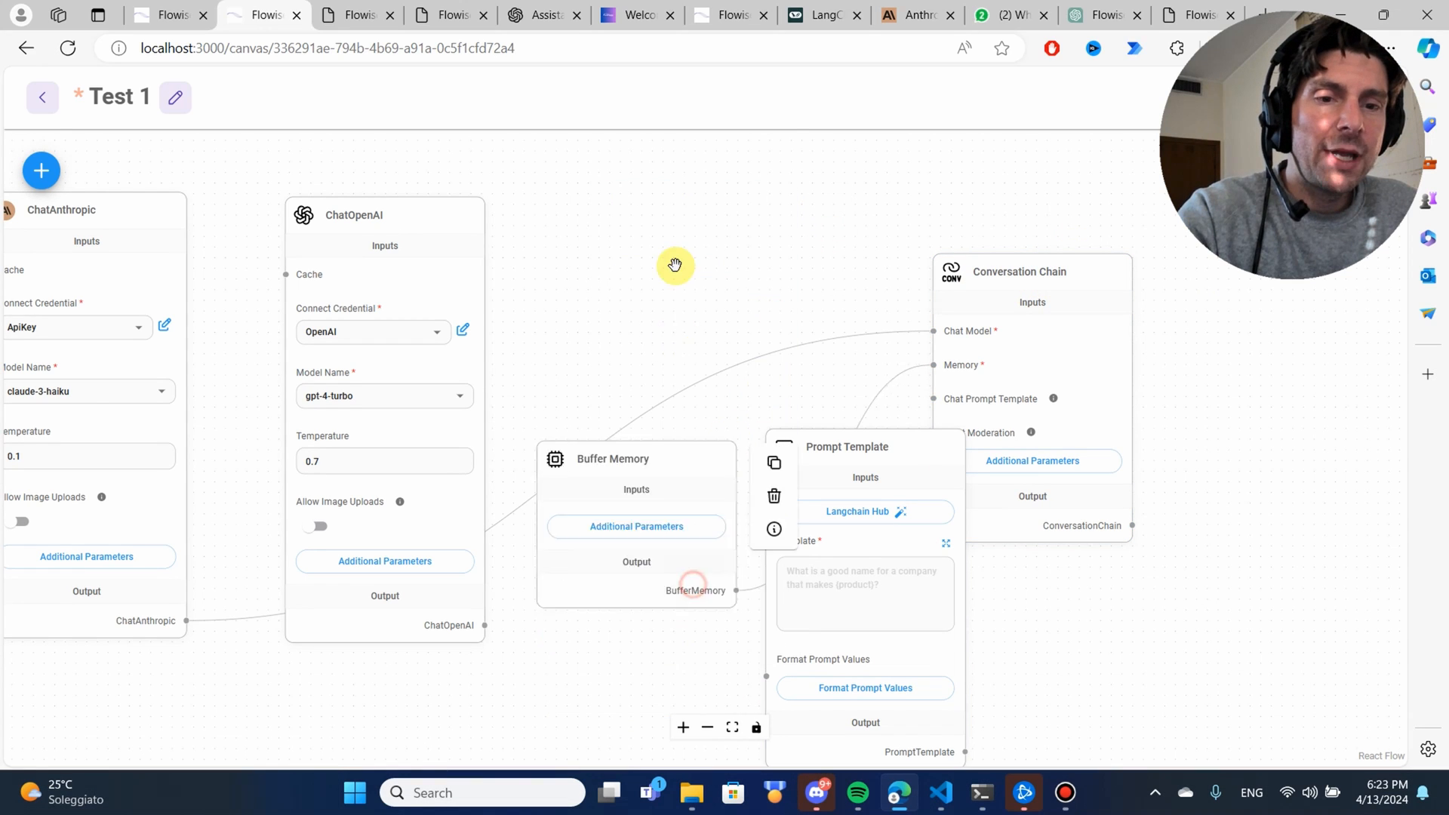
left_click(775, 496)
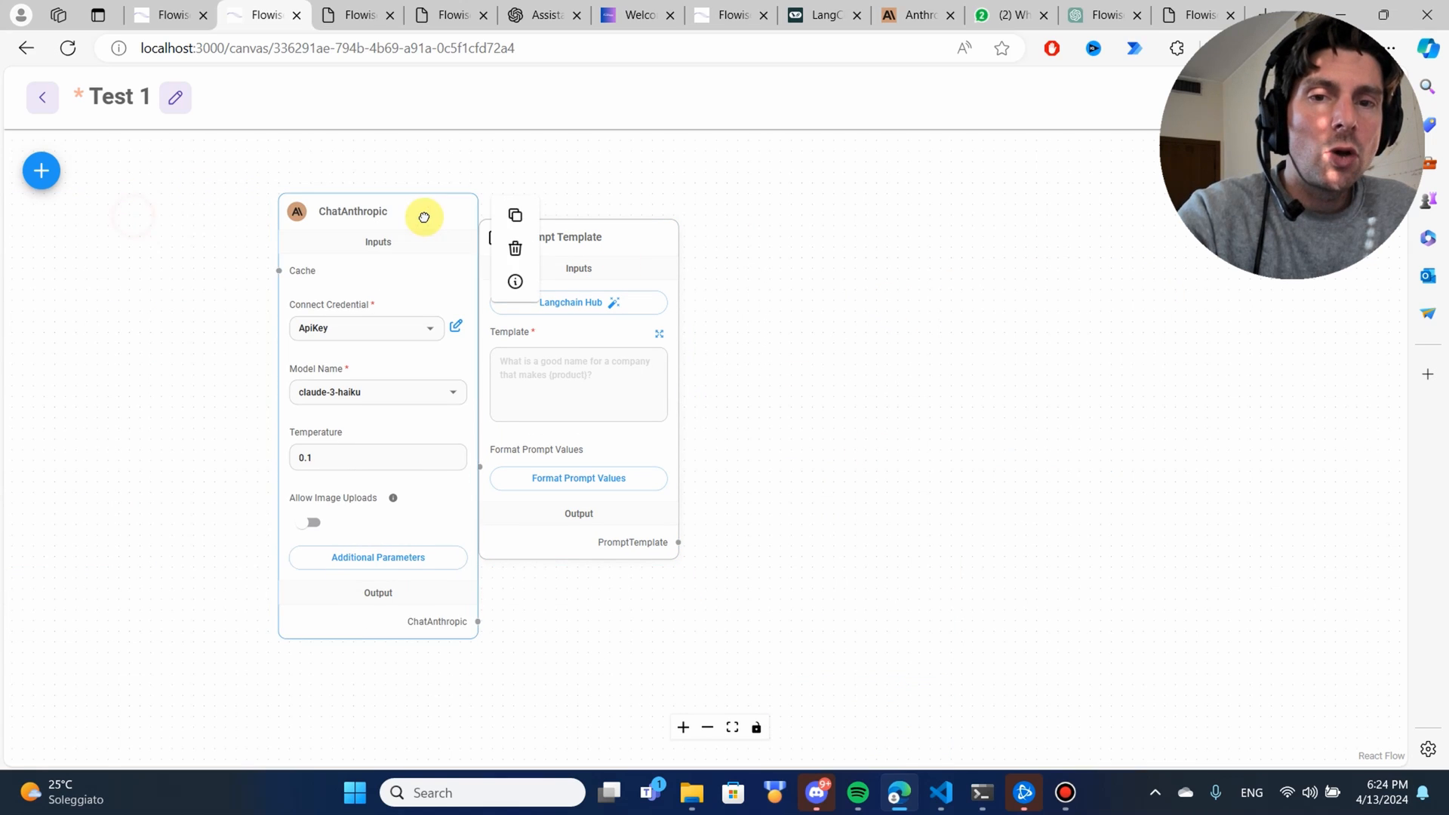
left_click(515, 248)
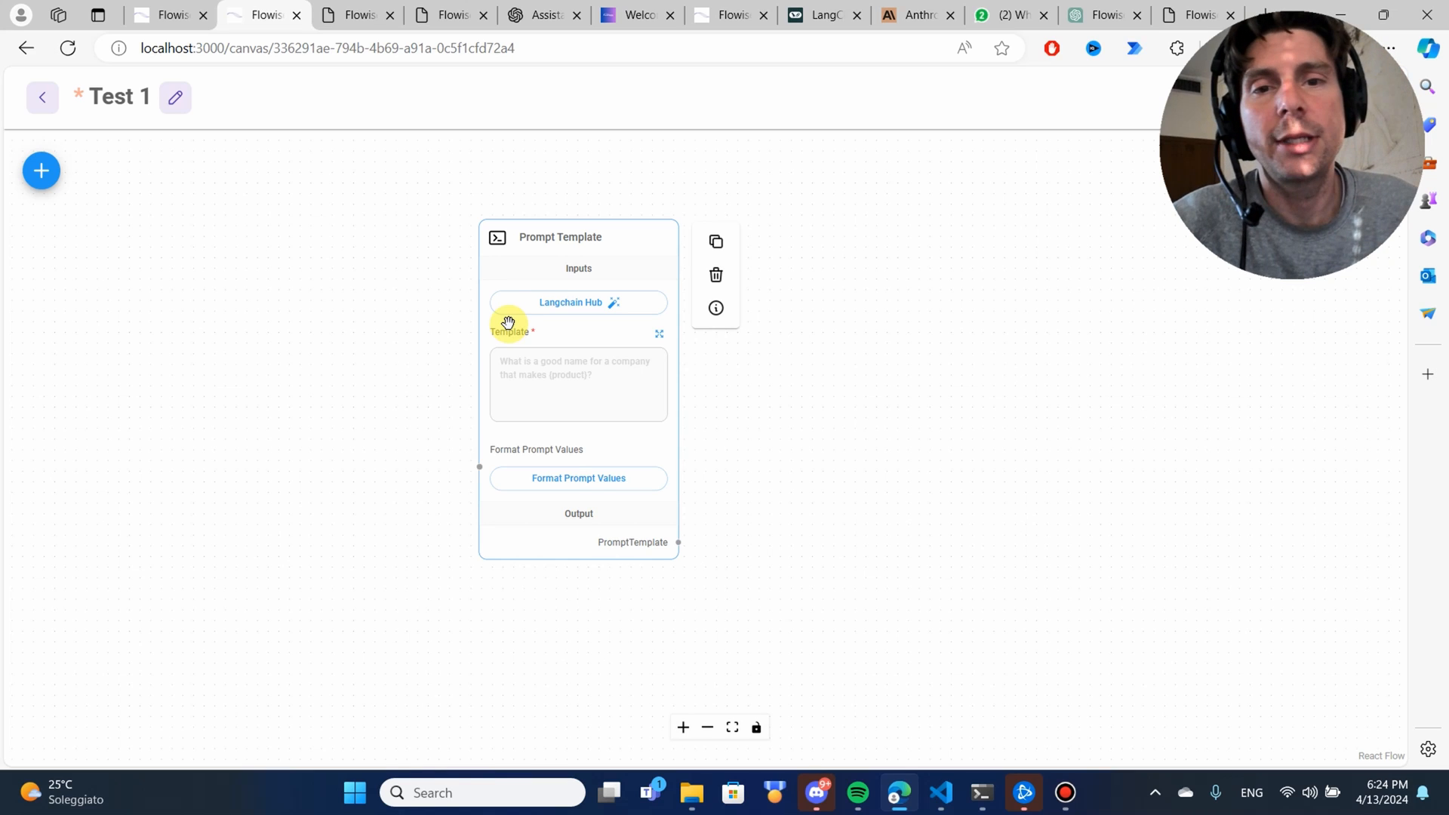
mouse_move(284, 202)
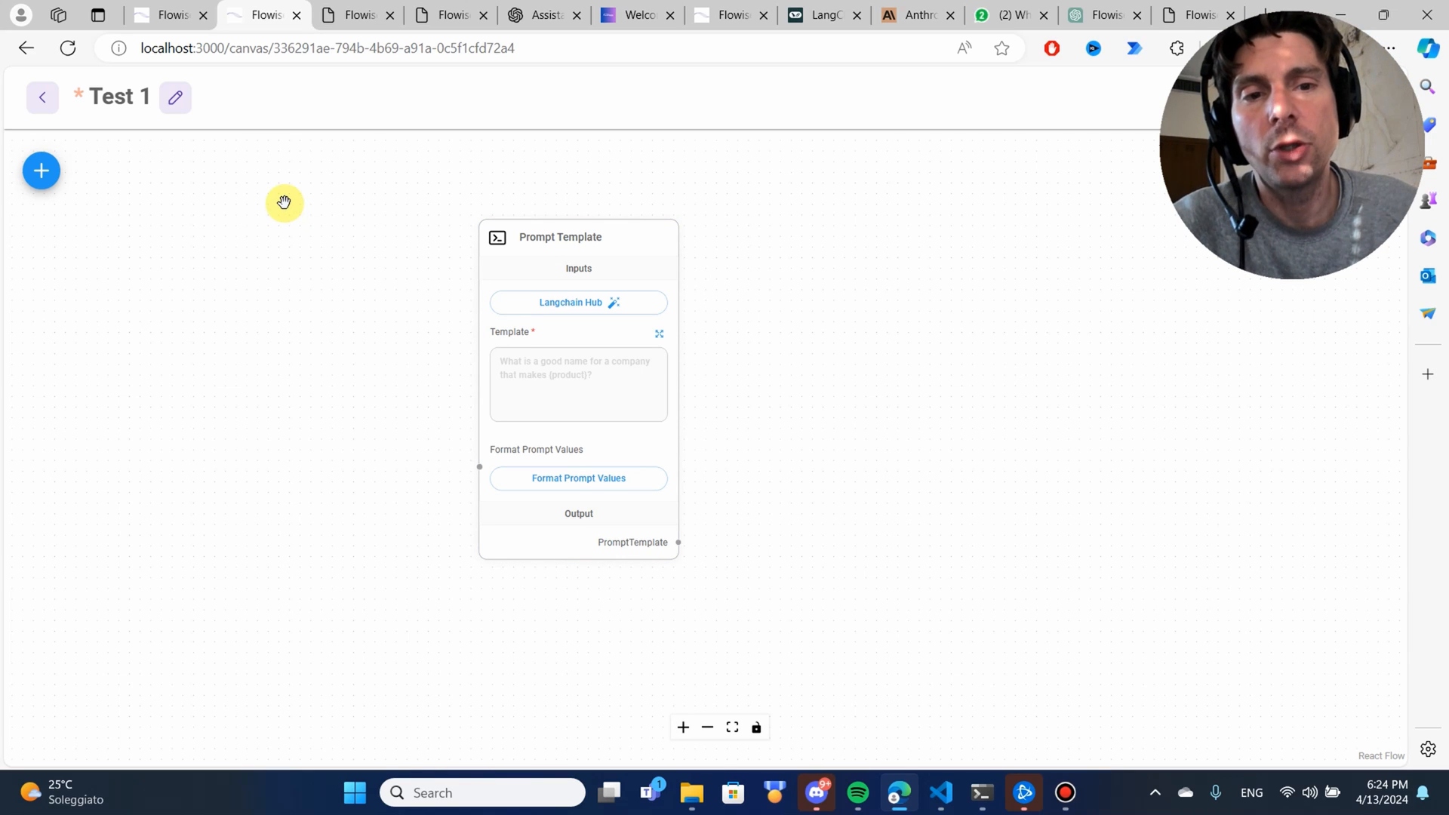
mouse_move(41, 170)
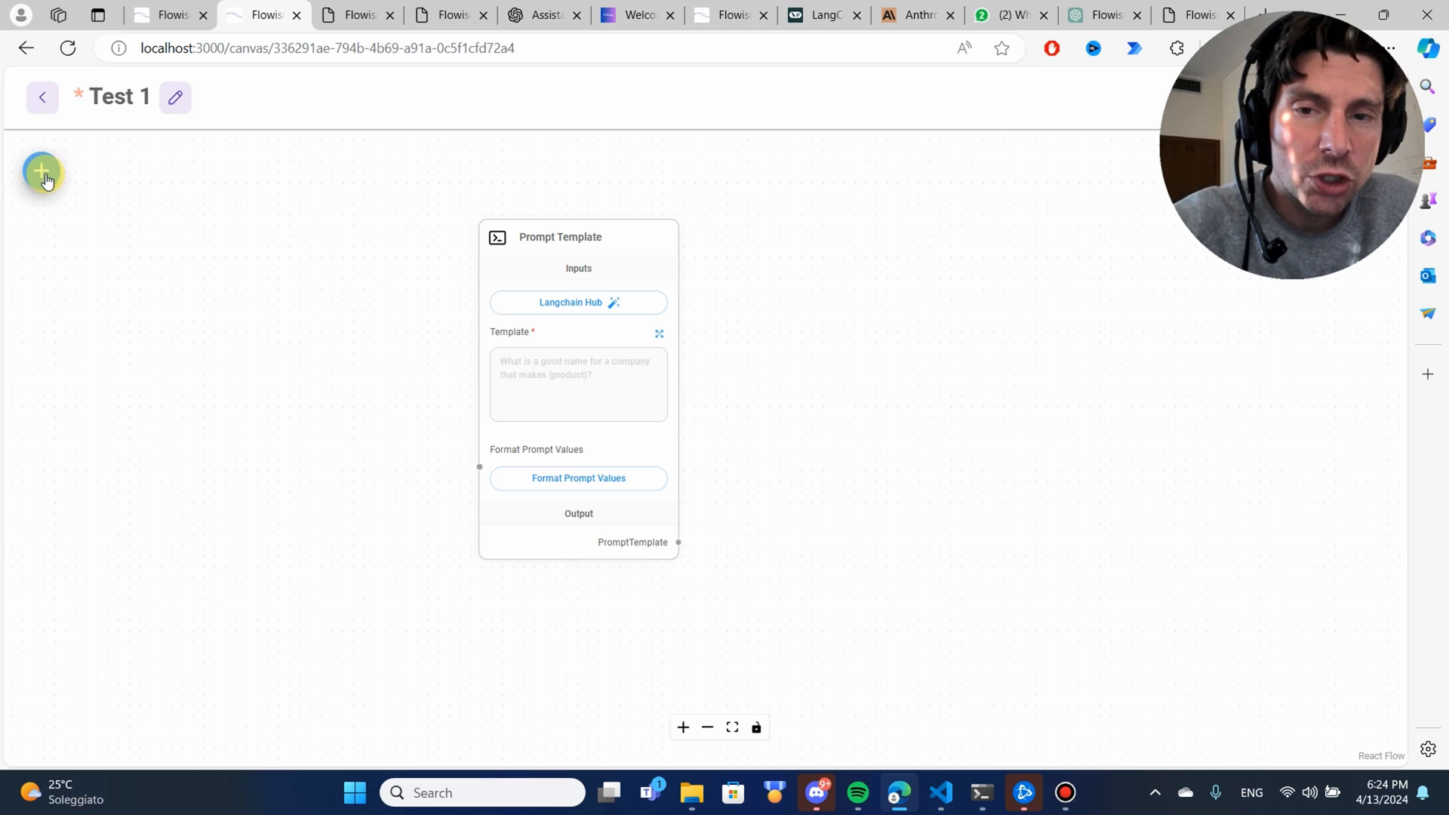
Step: Add OpenAI and LLM Chain nodes and select the saved OpenAI credential
left_click(41, 171)
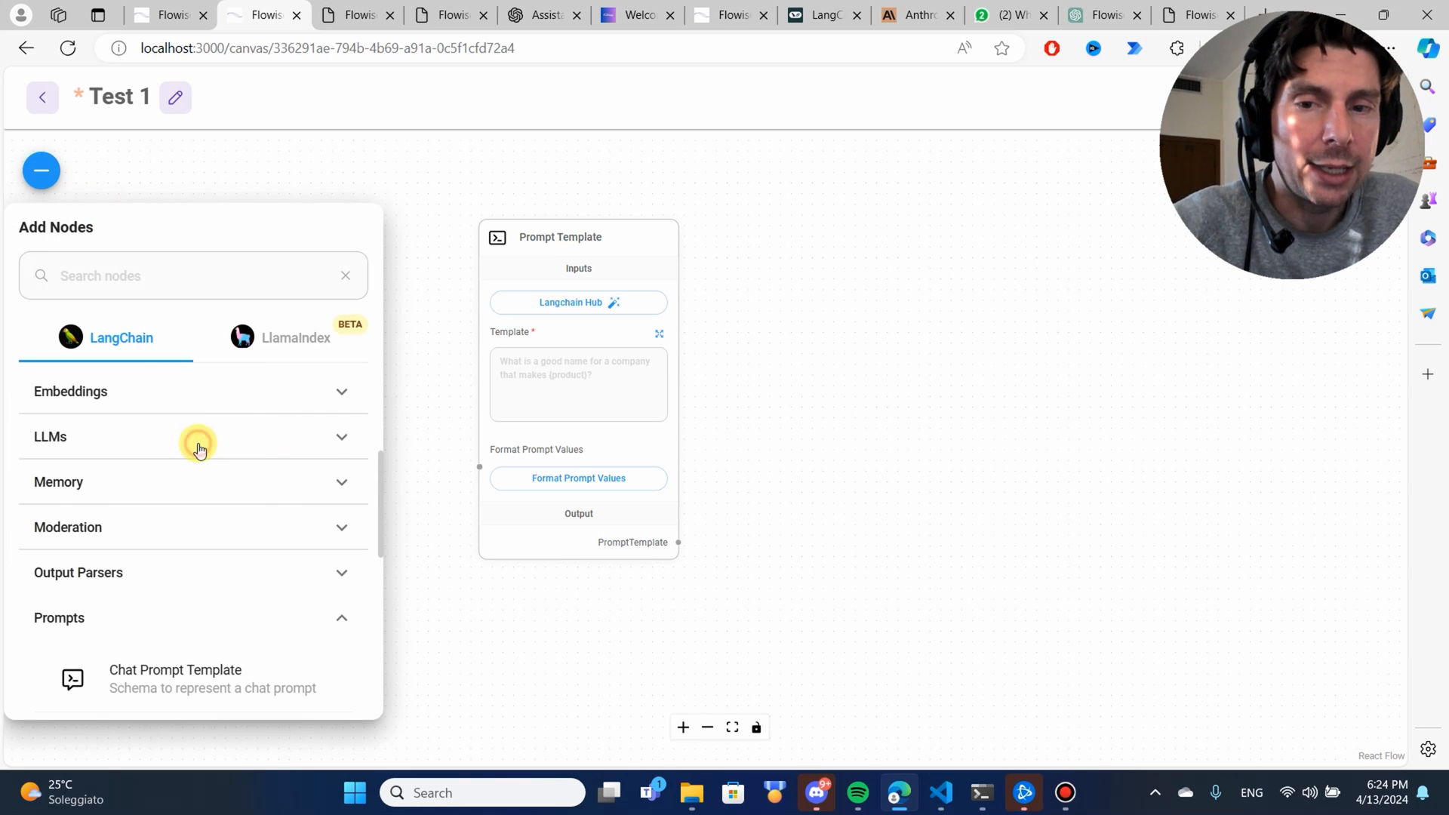
left_click(194, 436)
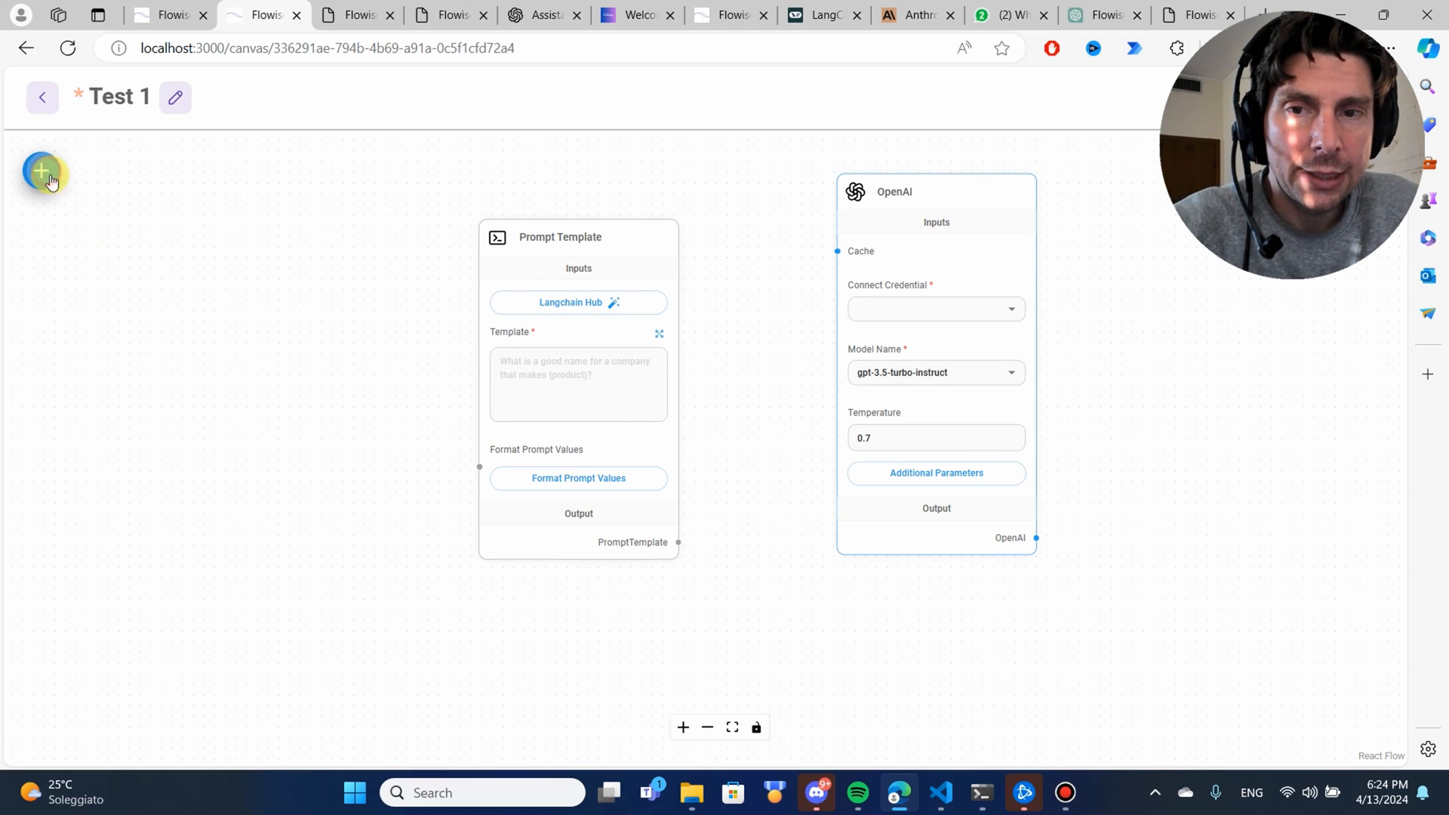
left_click(41, 171)
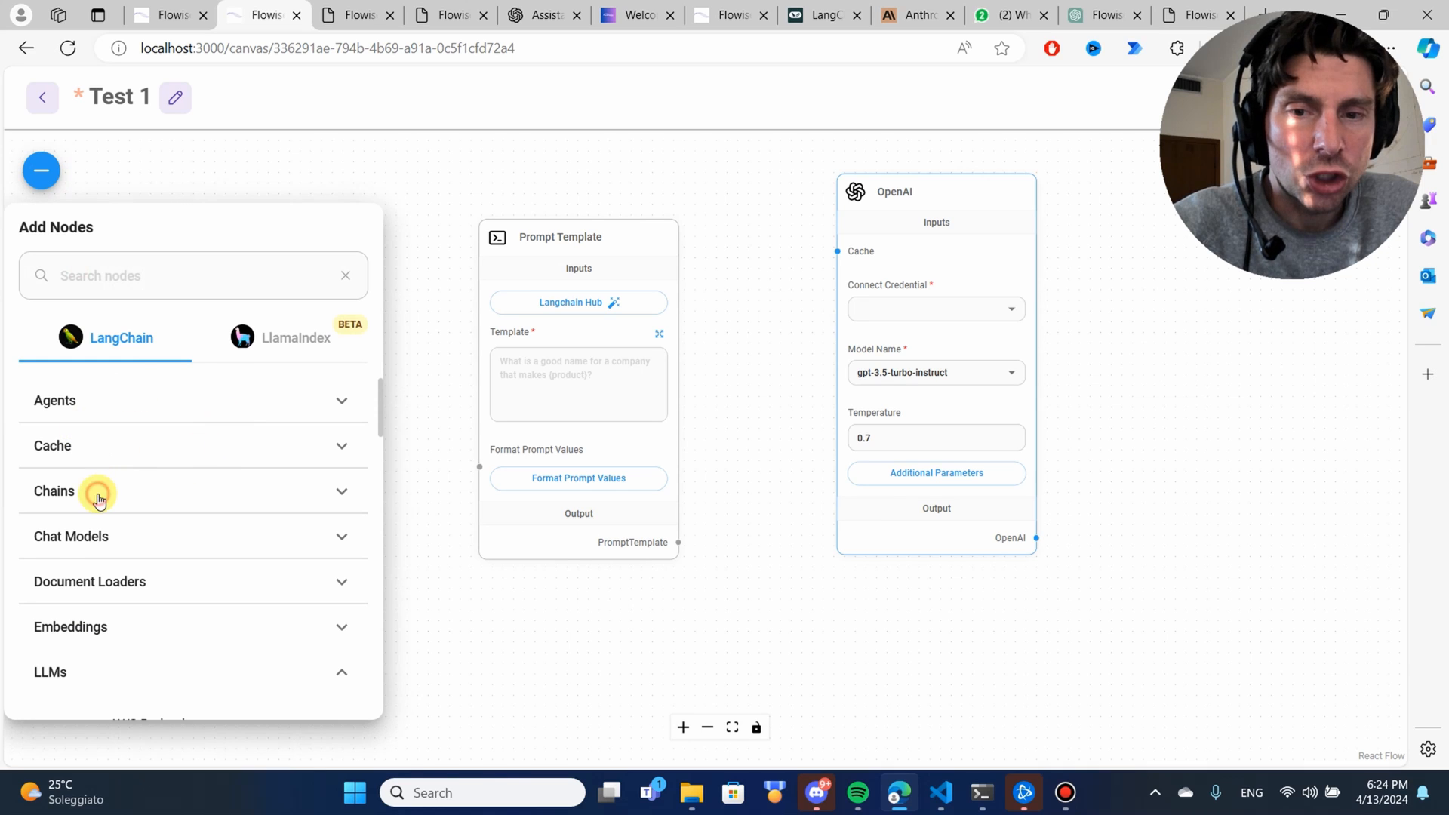
left_click(53, 491)
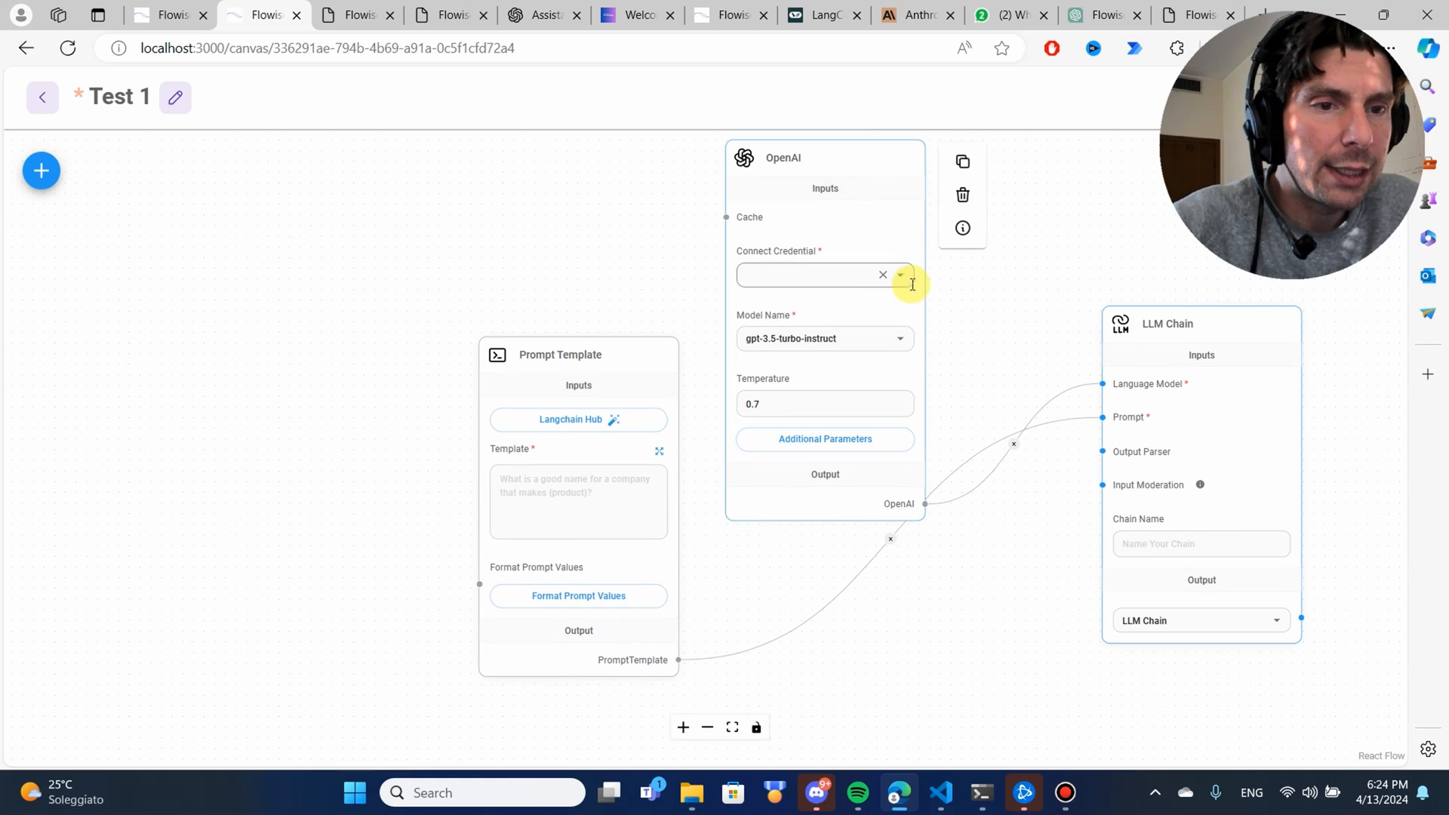
left_click(898, 275)
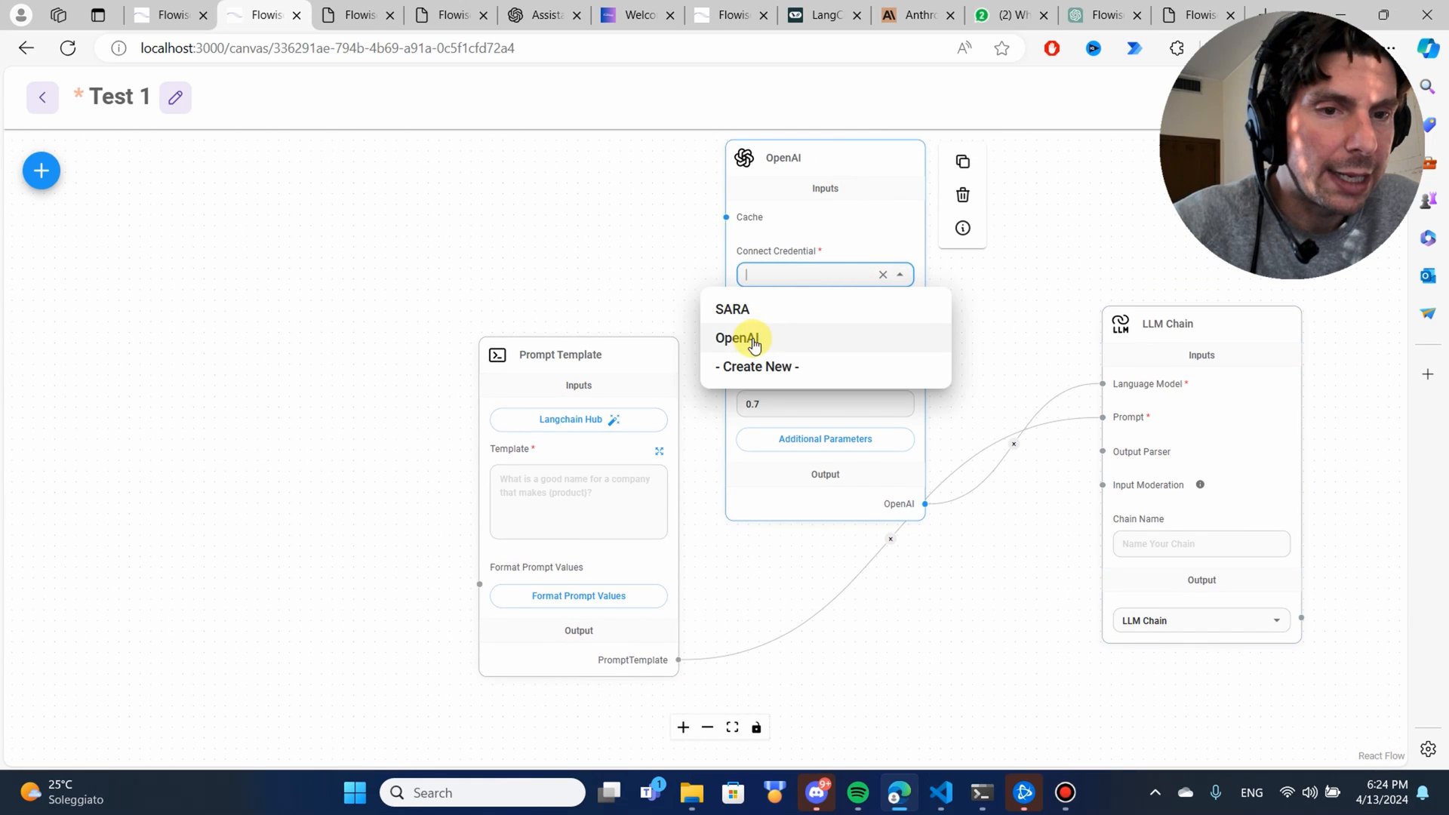
left_click(737, 337)
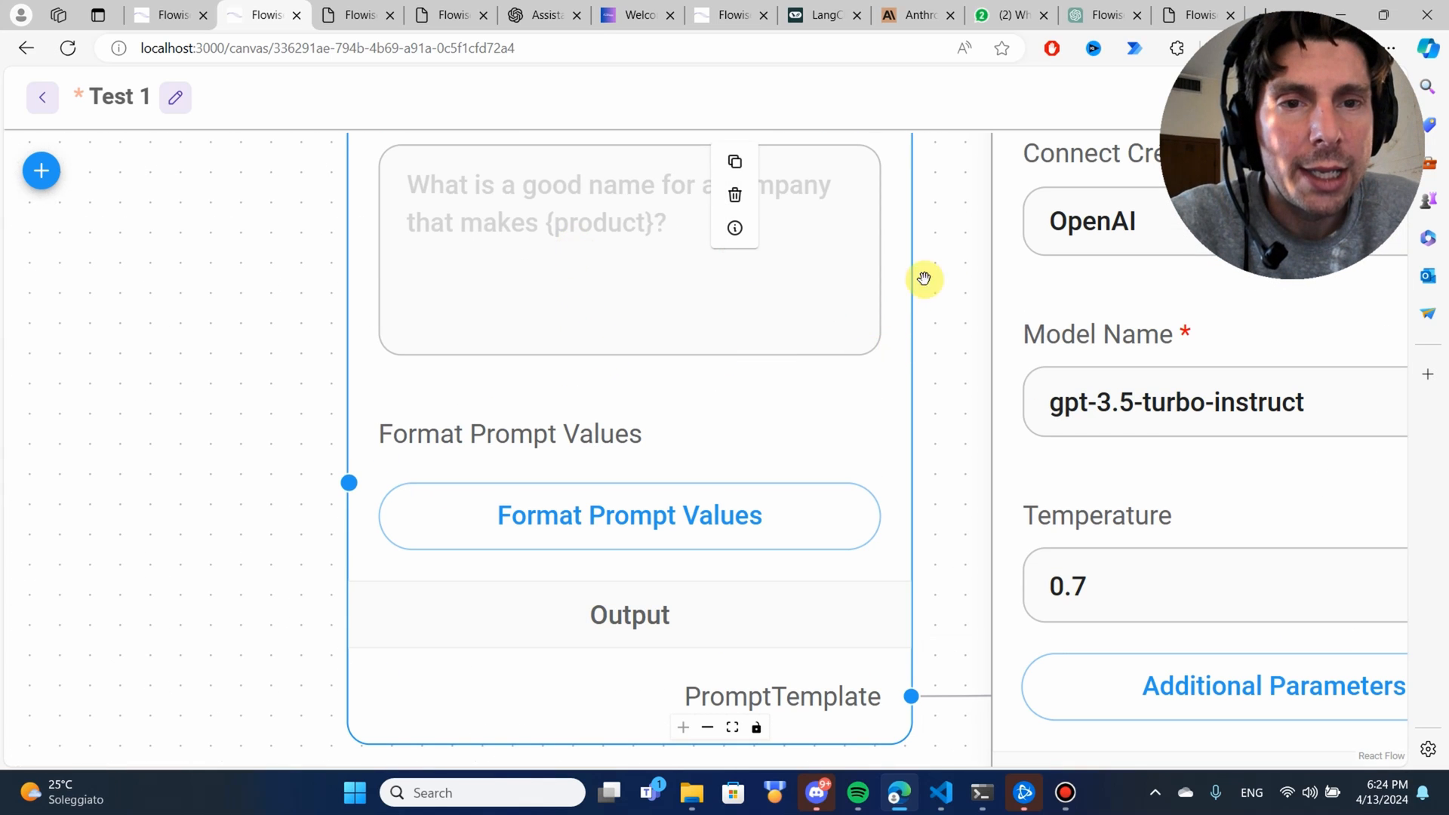
Step: Enter the template 'What is a good name for a company that makes{product}?' and save
scroll("up", 3)
type("W")
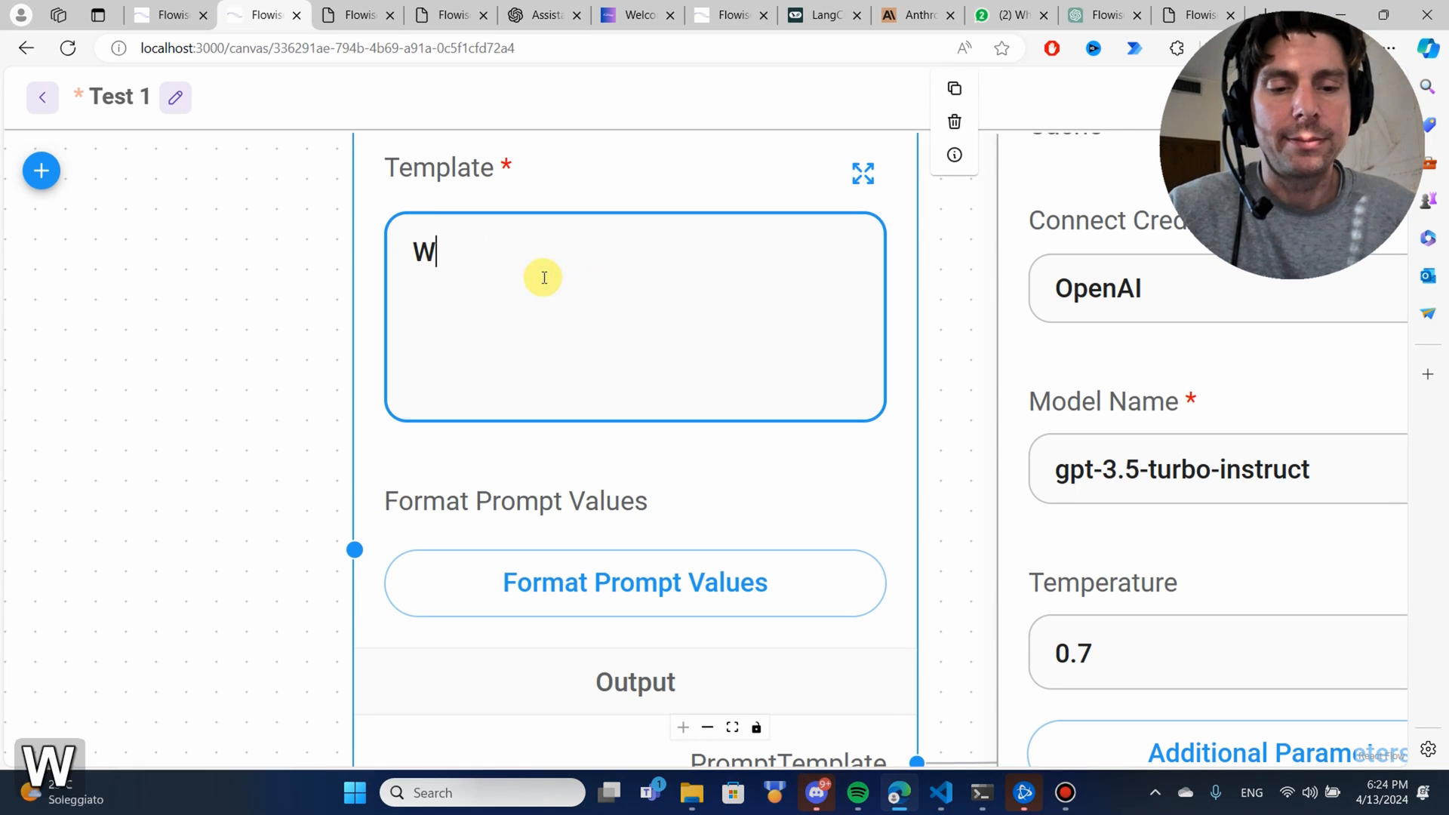
type("hat is a good name for a company that makes{product}")
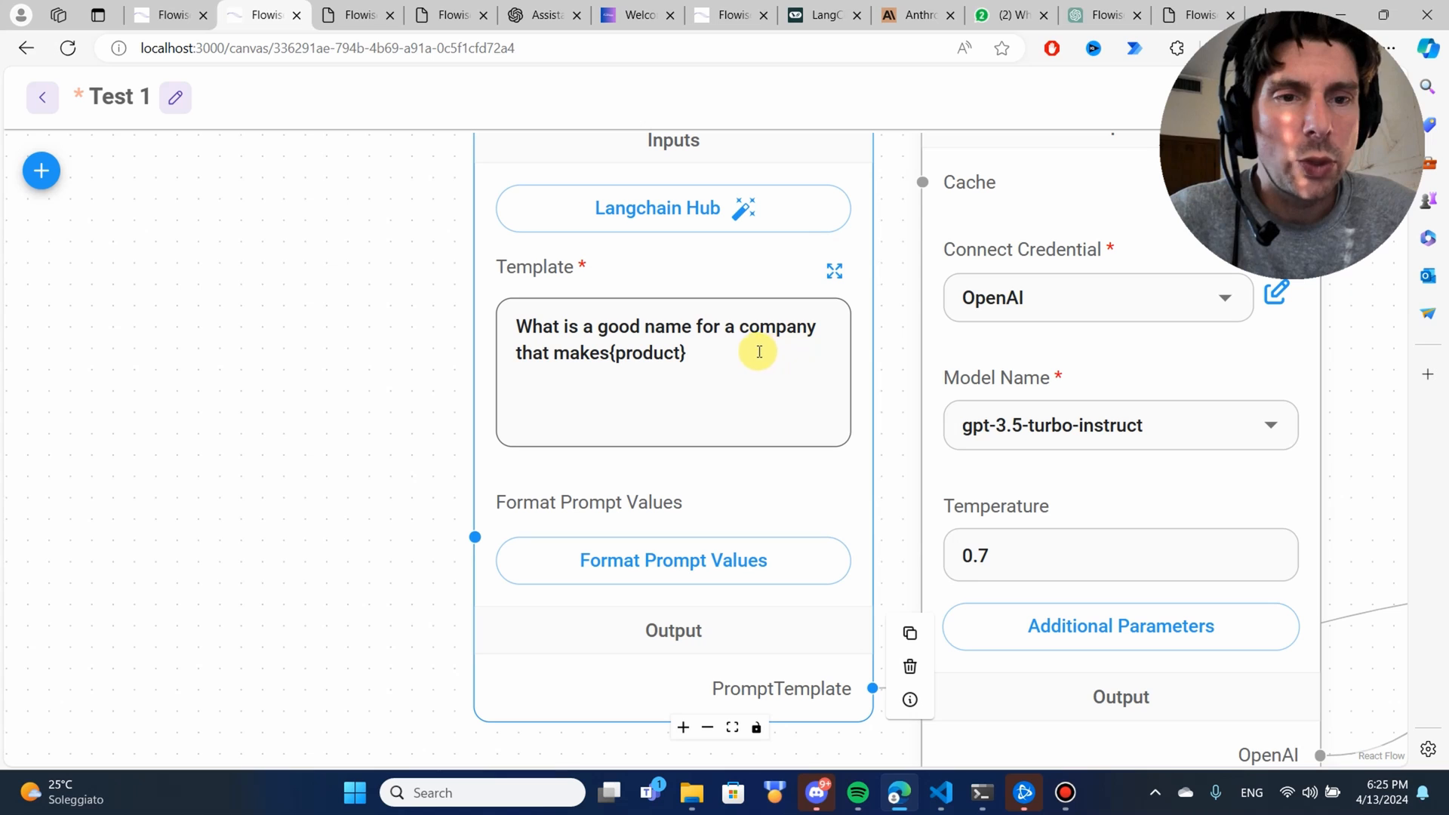
type("?")
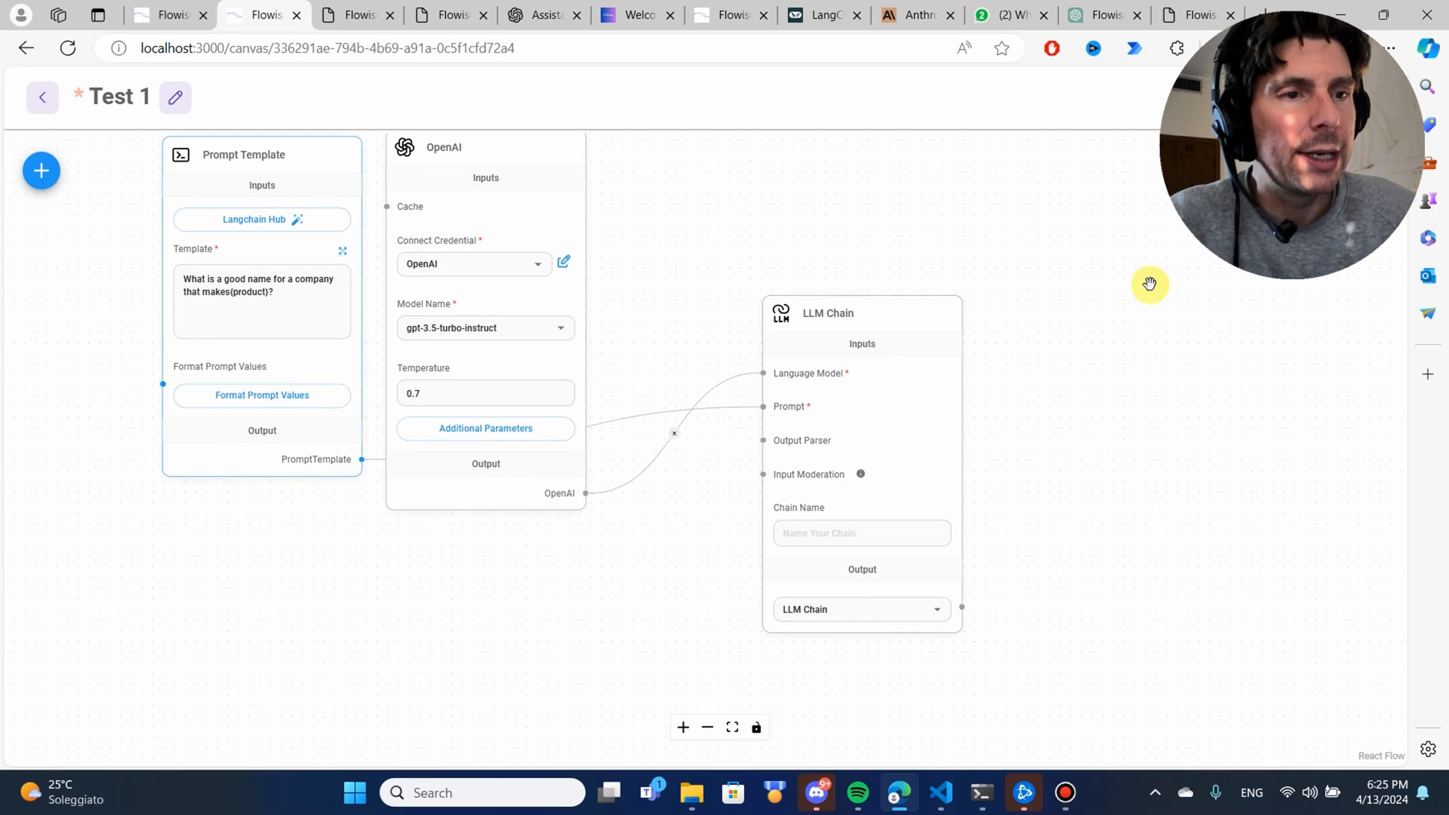
key("ctrl+s")
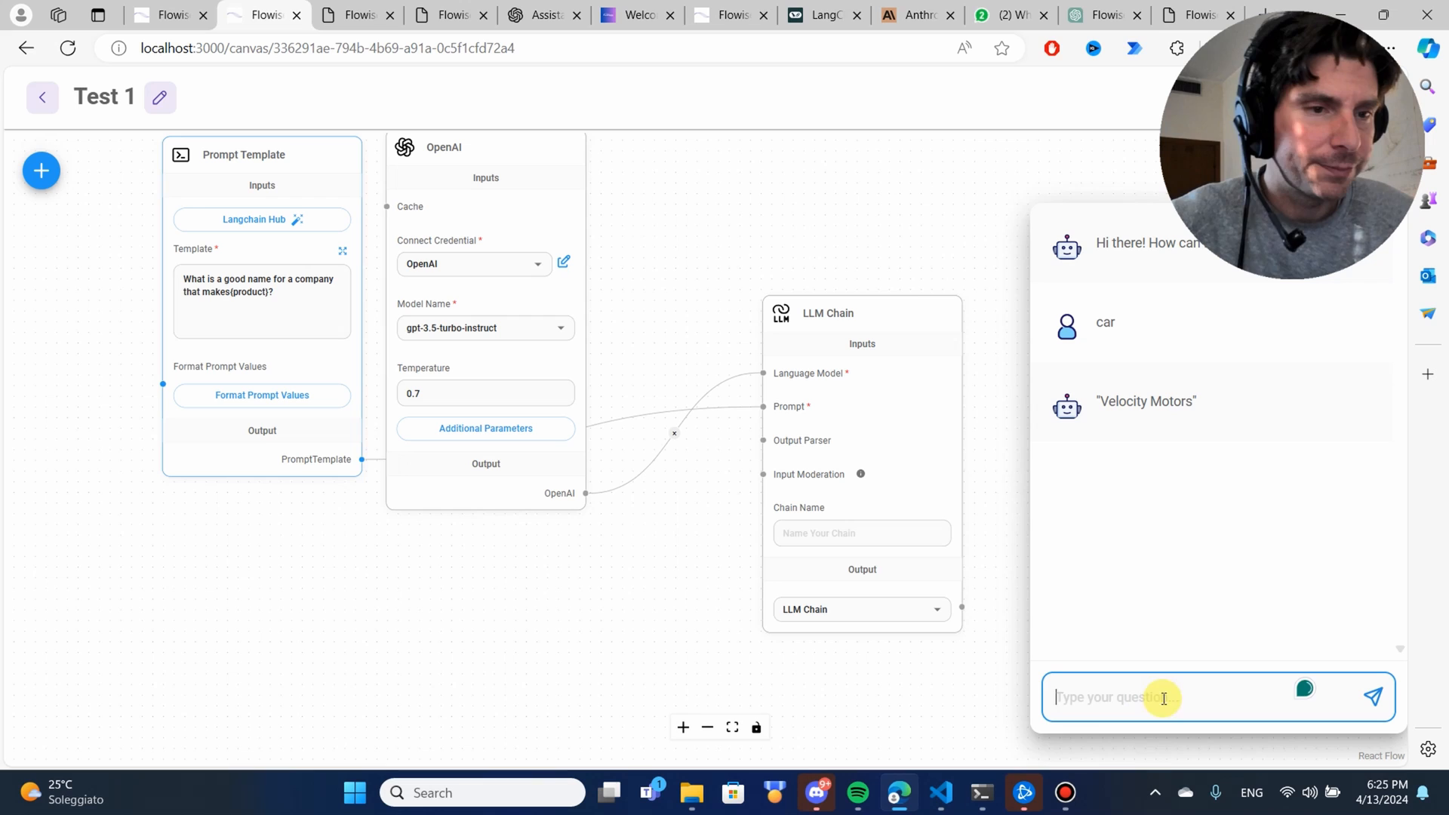
mouse_move(682, 426)
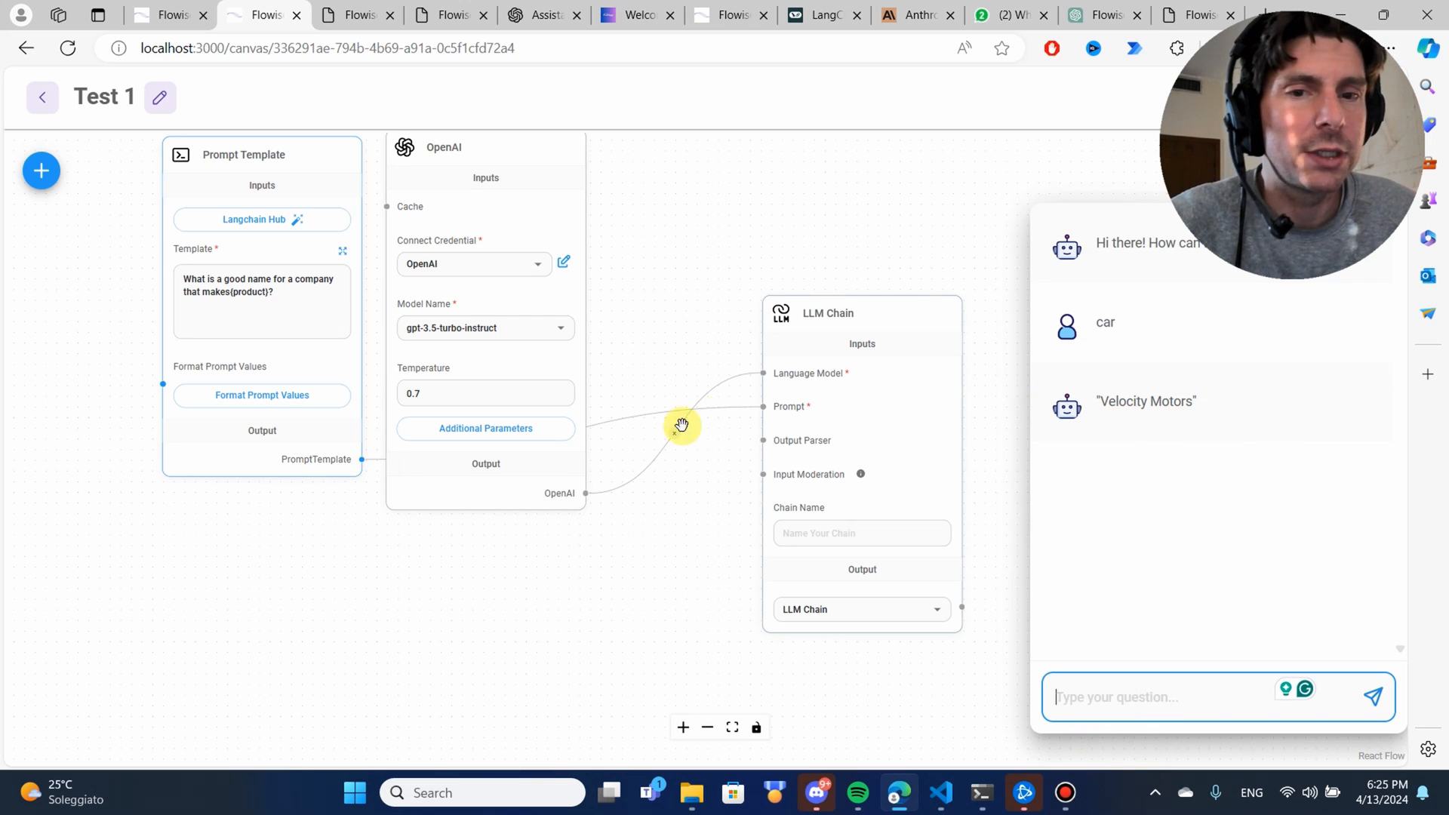
Step: Extend the template with 'example?' and send 'car' in the chat
left_click(262, 291)
type("provide 10 ")
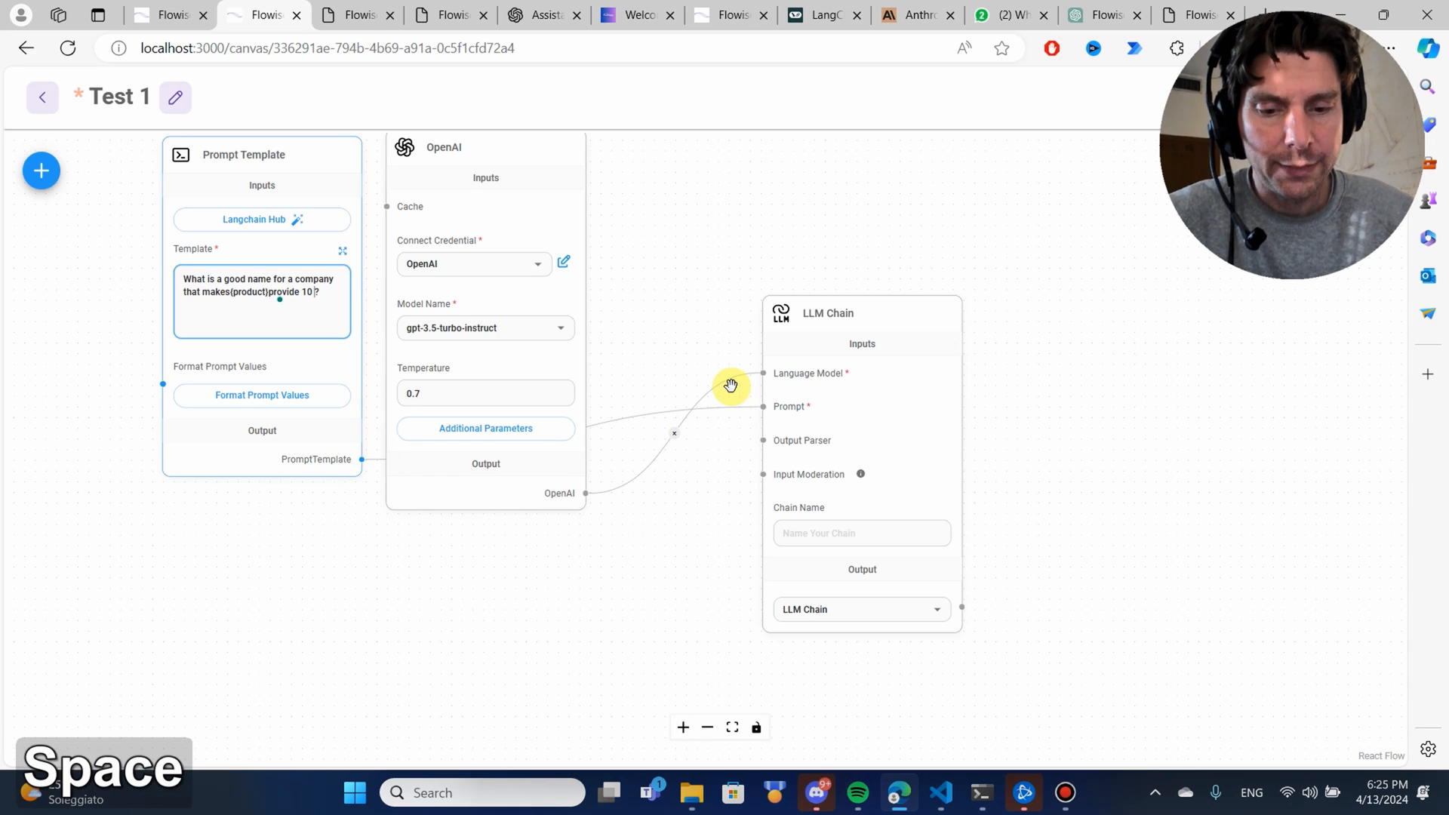
type("example?")
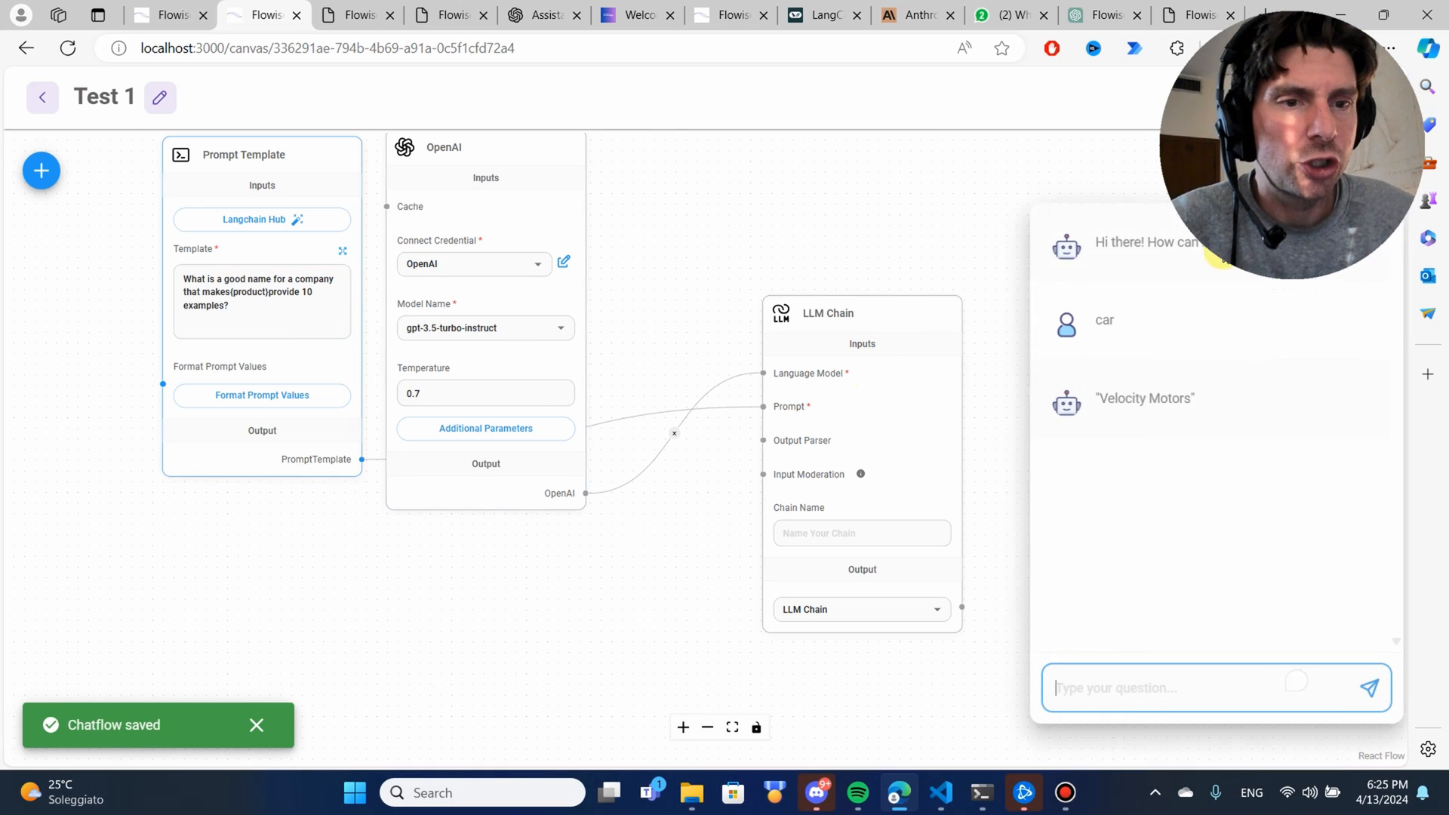
type("car")
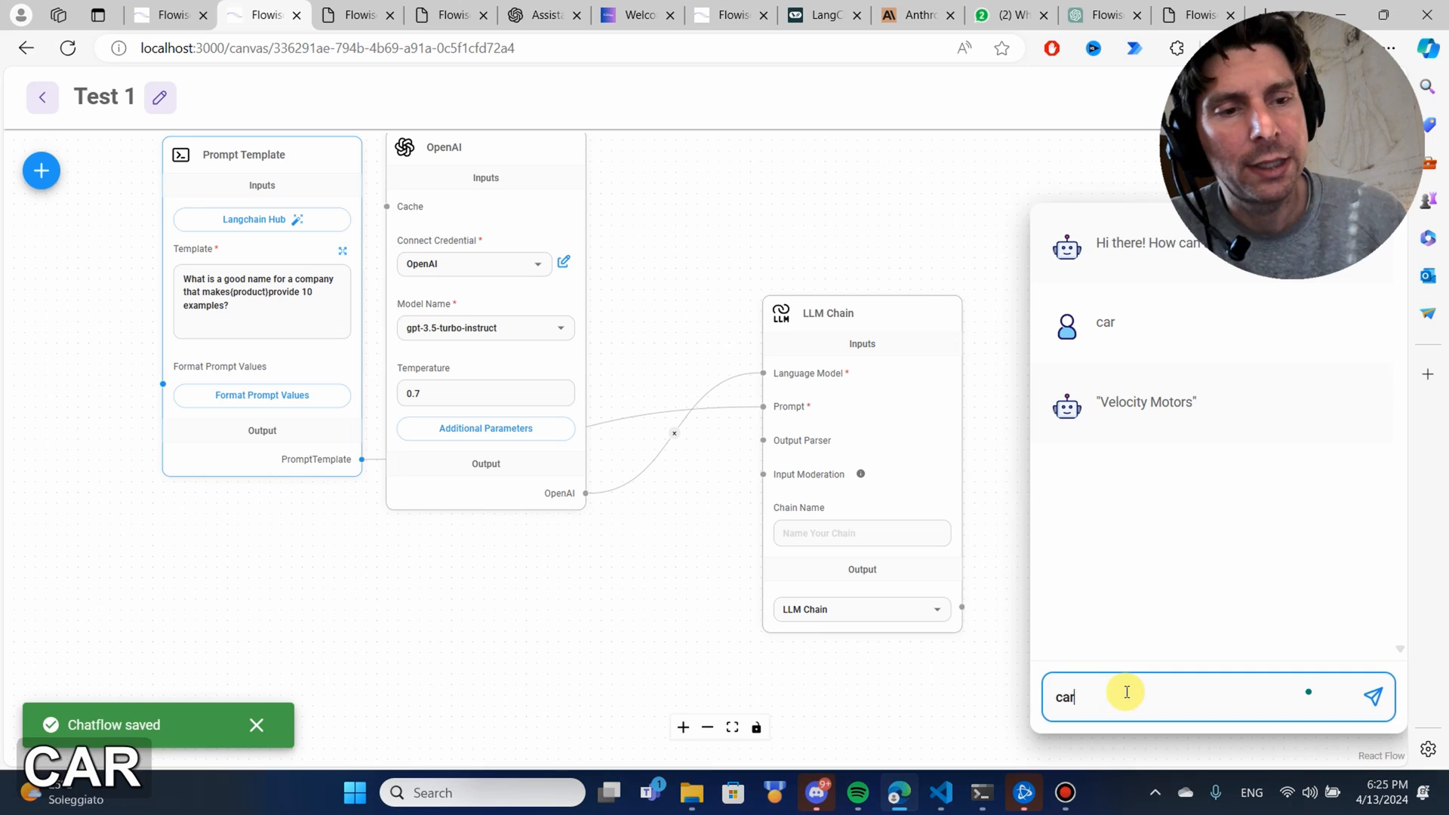
left_click(1372, 696)
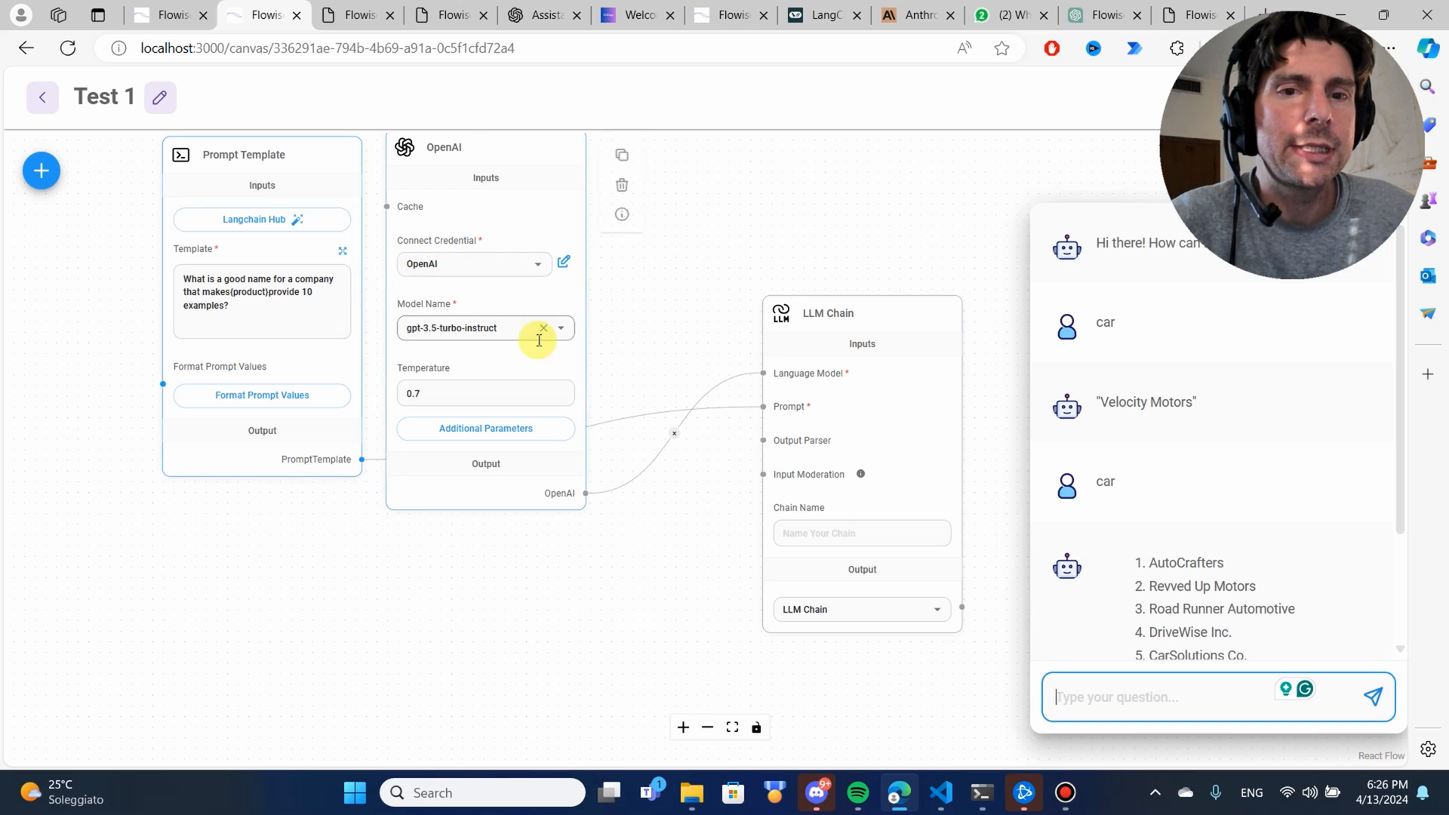
Step: Type the follow-up question 'do you remember what i asked you'
scroll("down", 3)
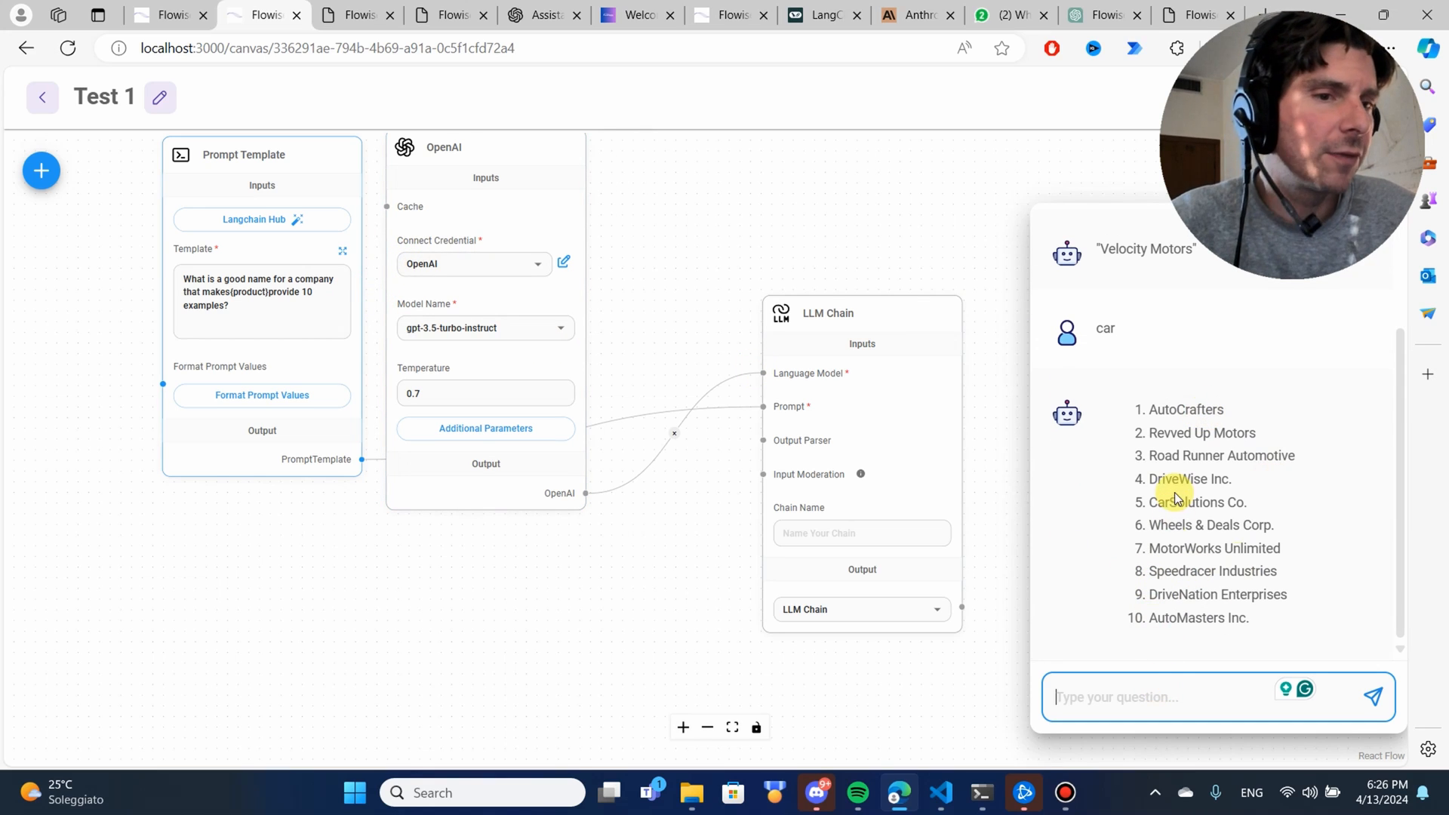
type("do yo")
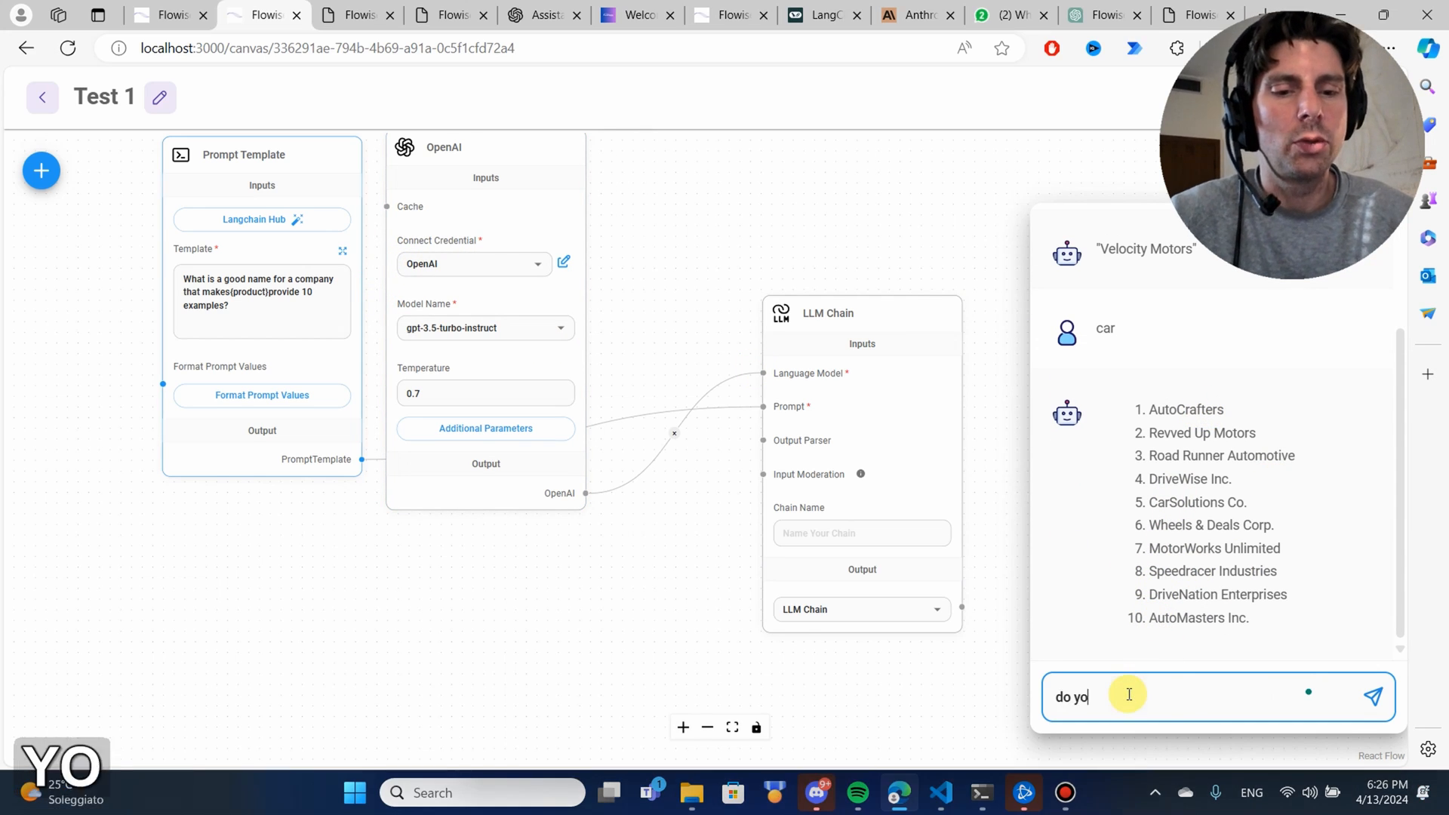
type("u rem")
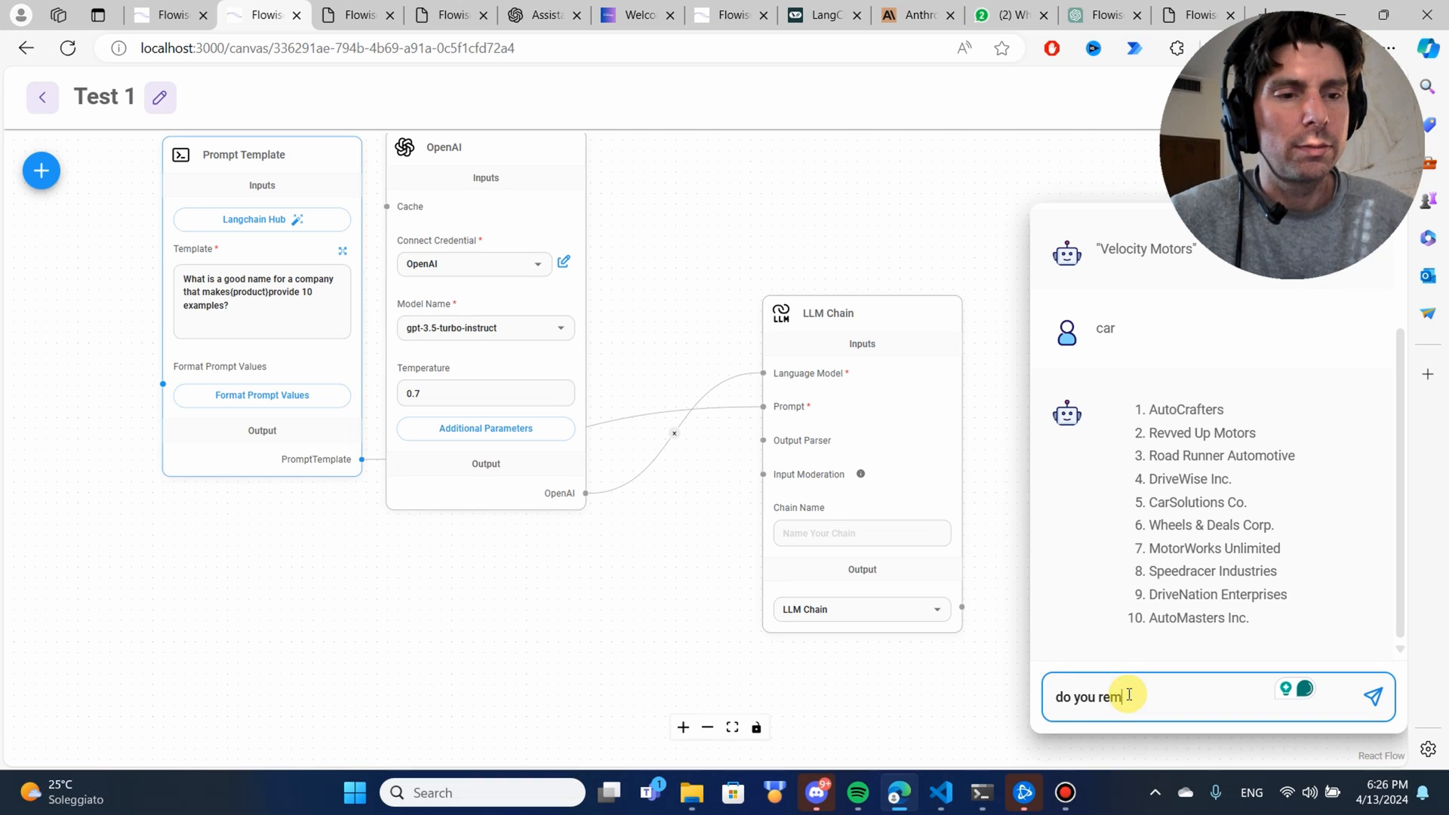
type("ember wh")
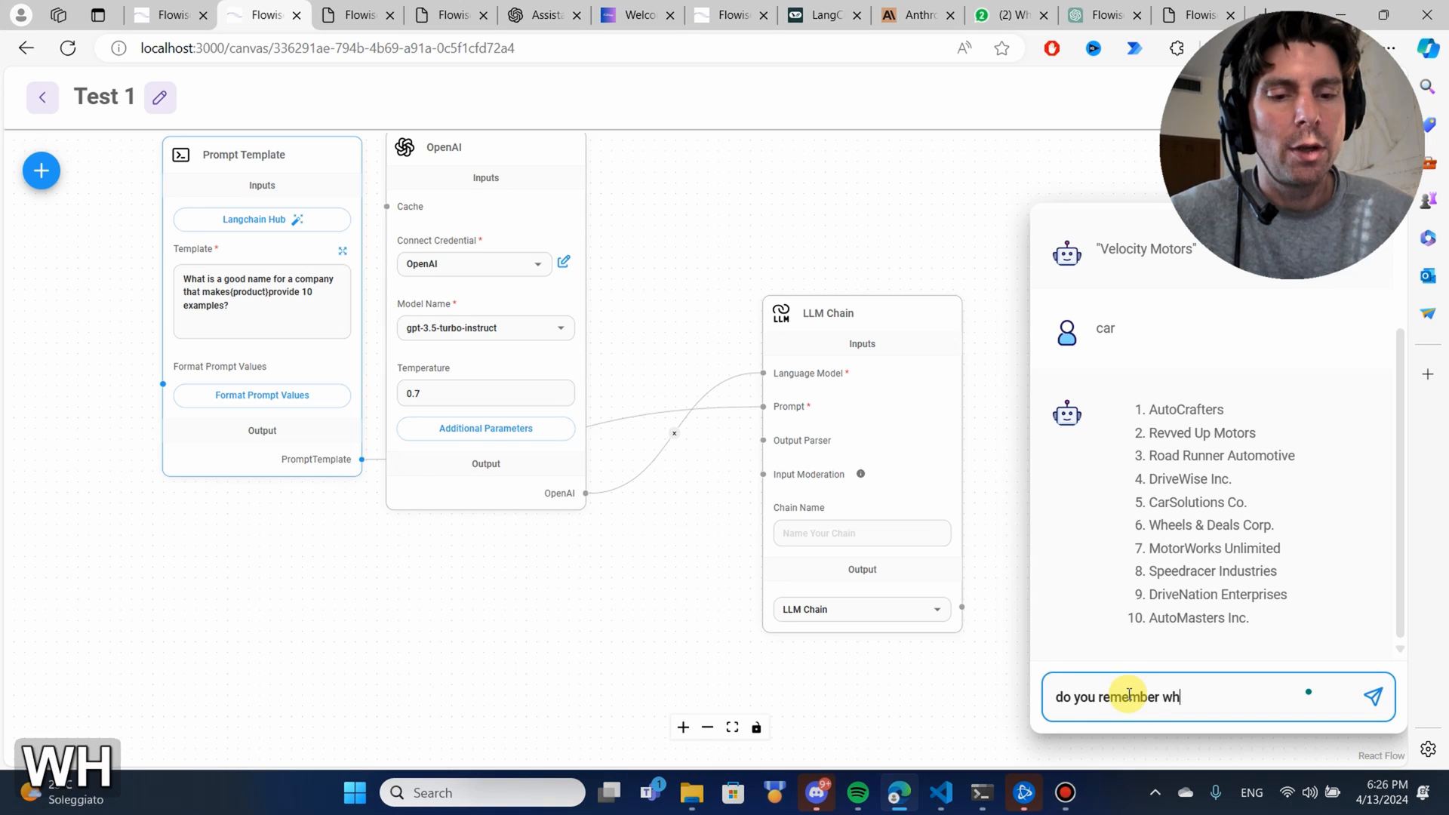
type("at i asked you")
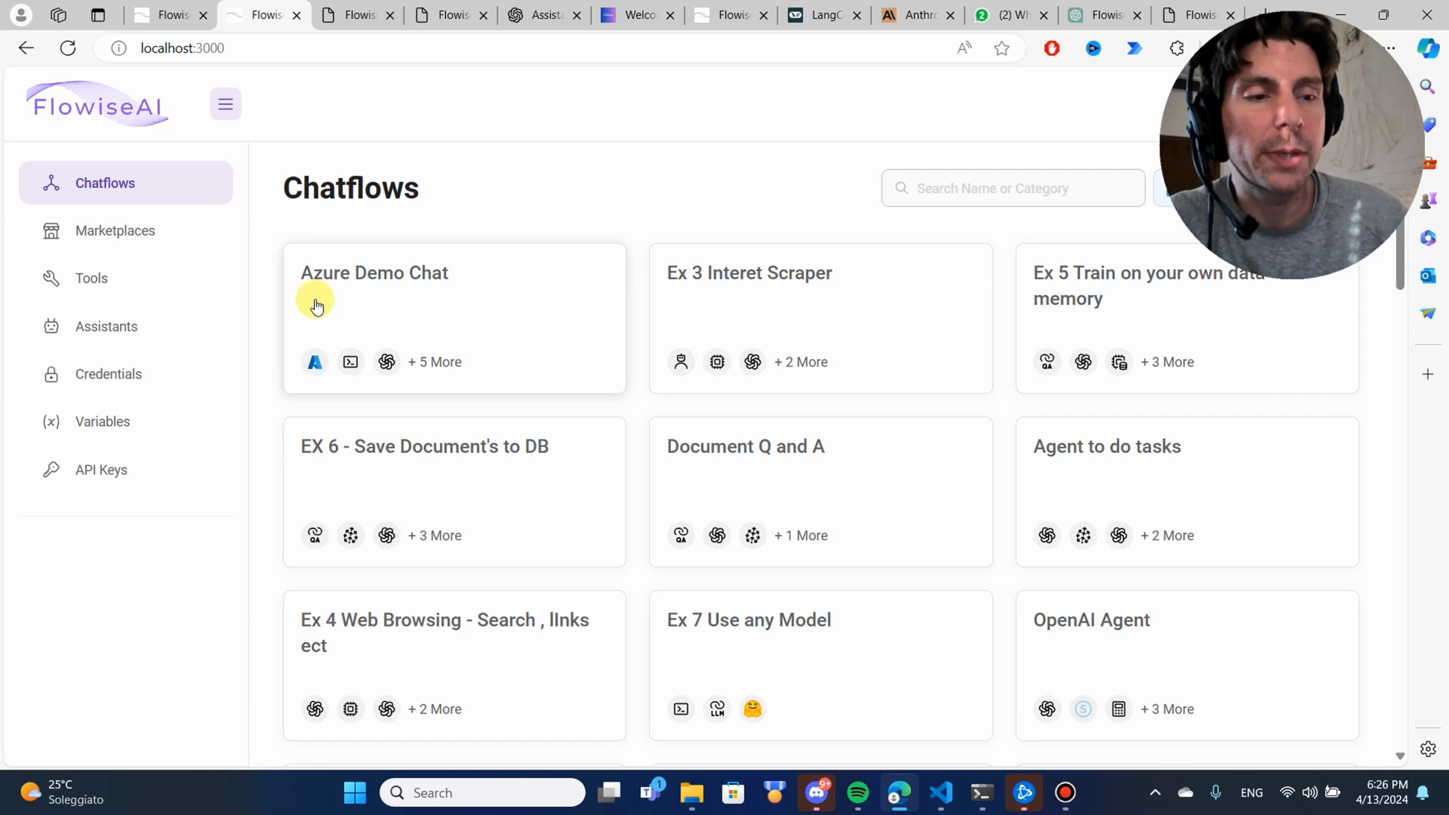
mouse_move(329, 308)
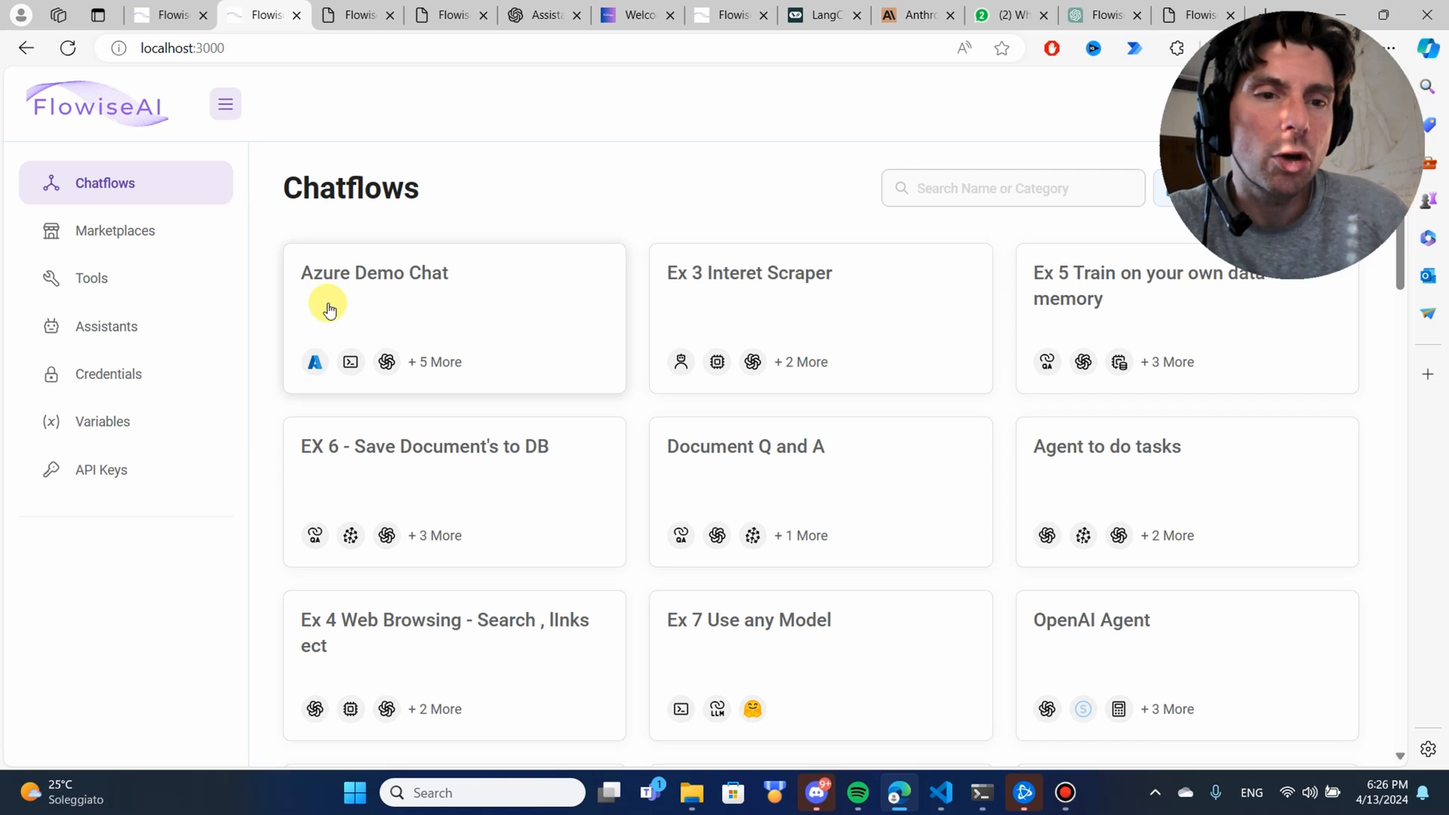
mouse_move(1087, 372)
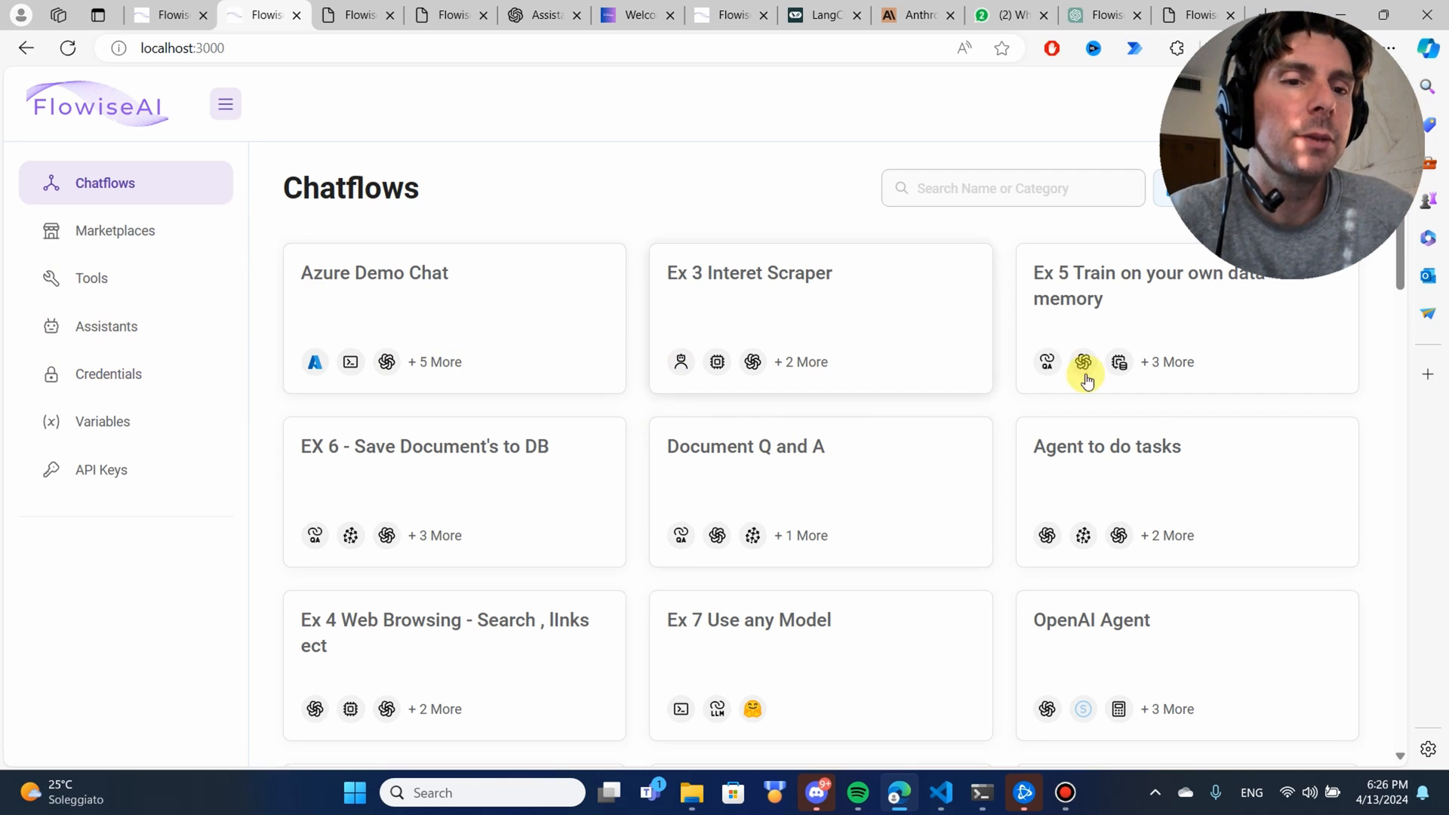
mouse_move(1380, 371)
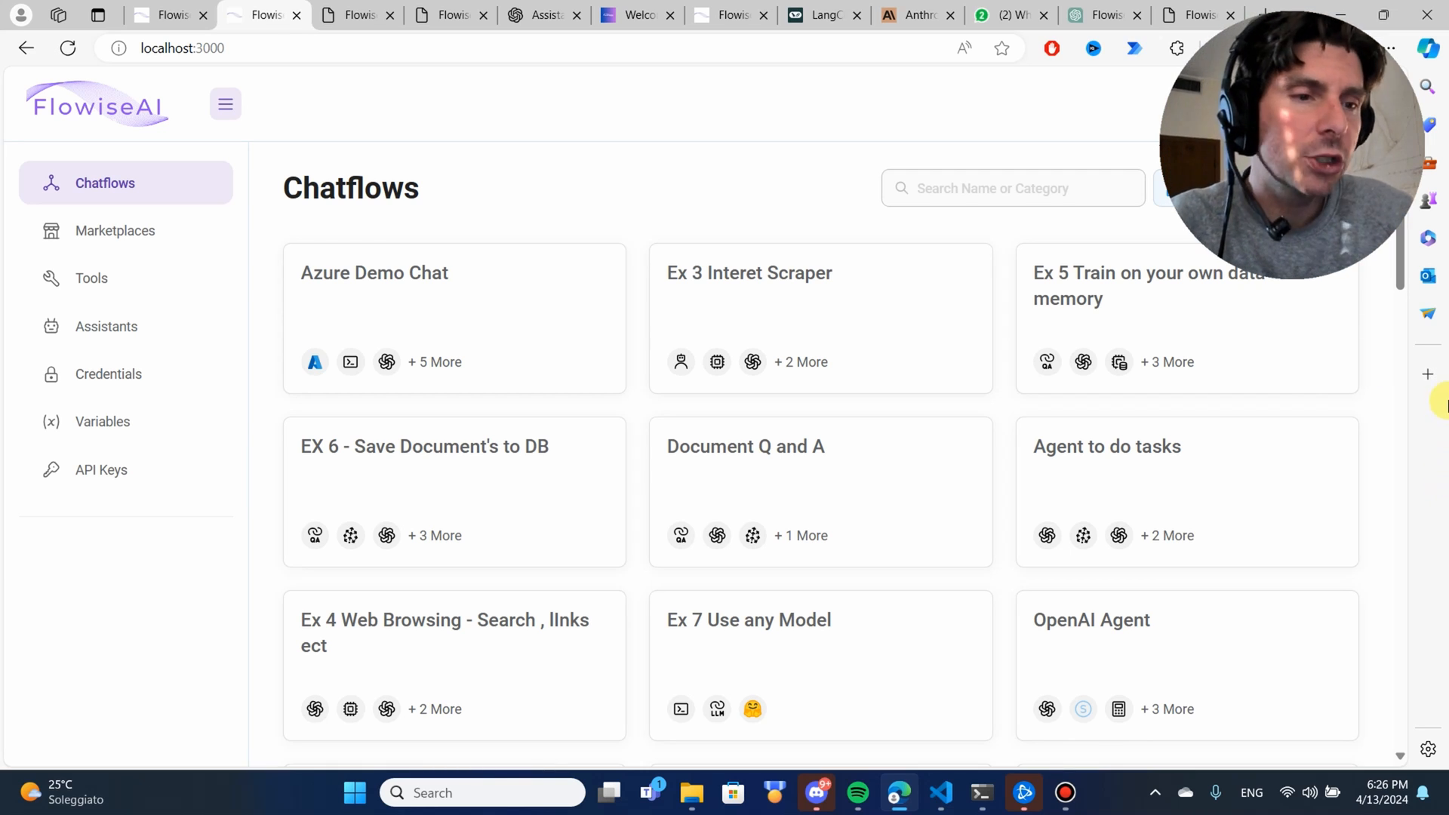
mouse_move(1370, 407)
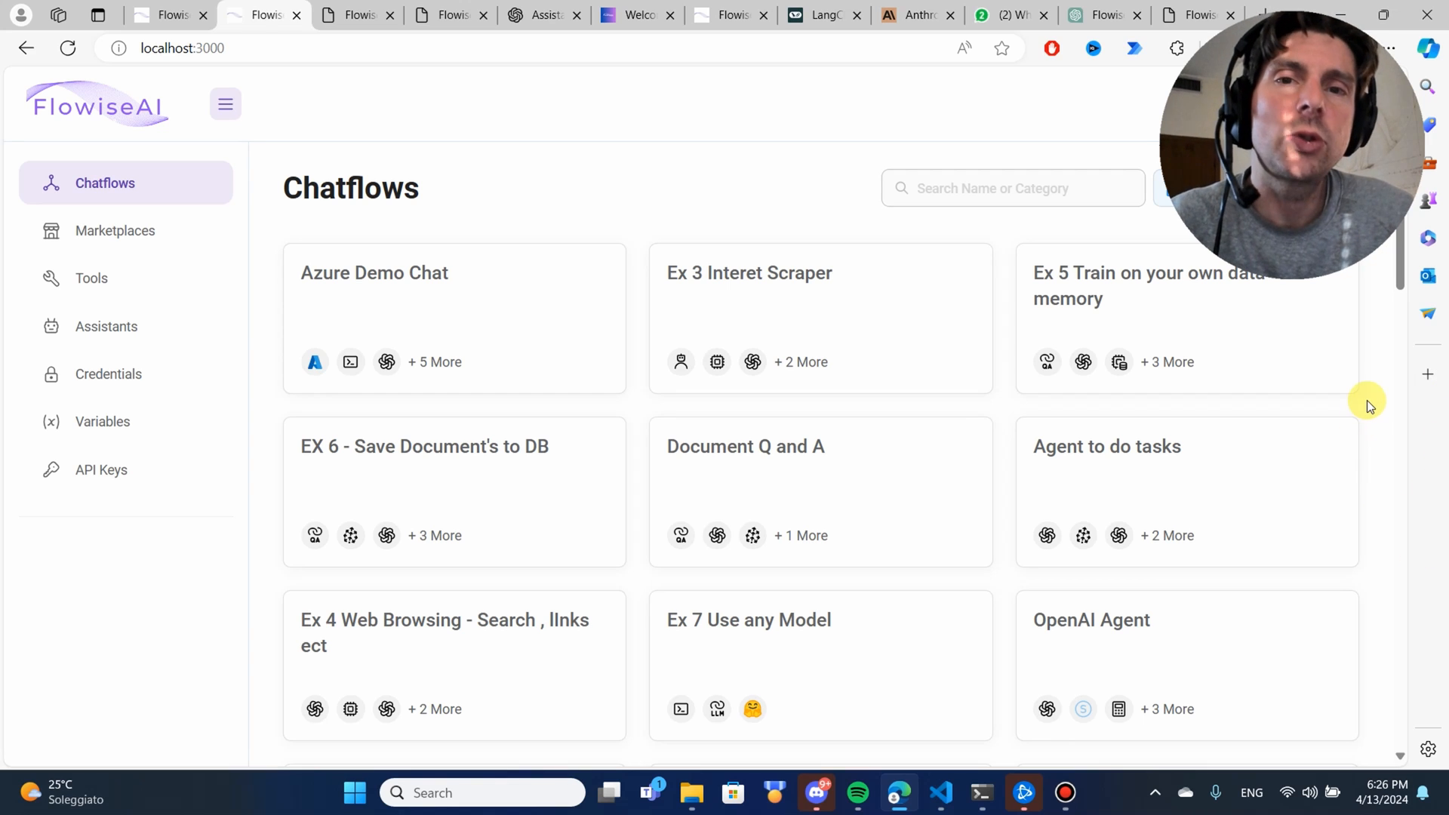